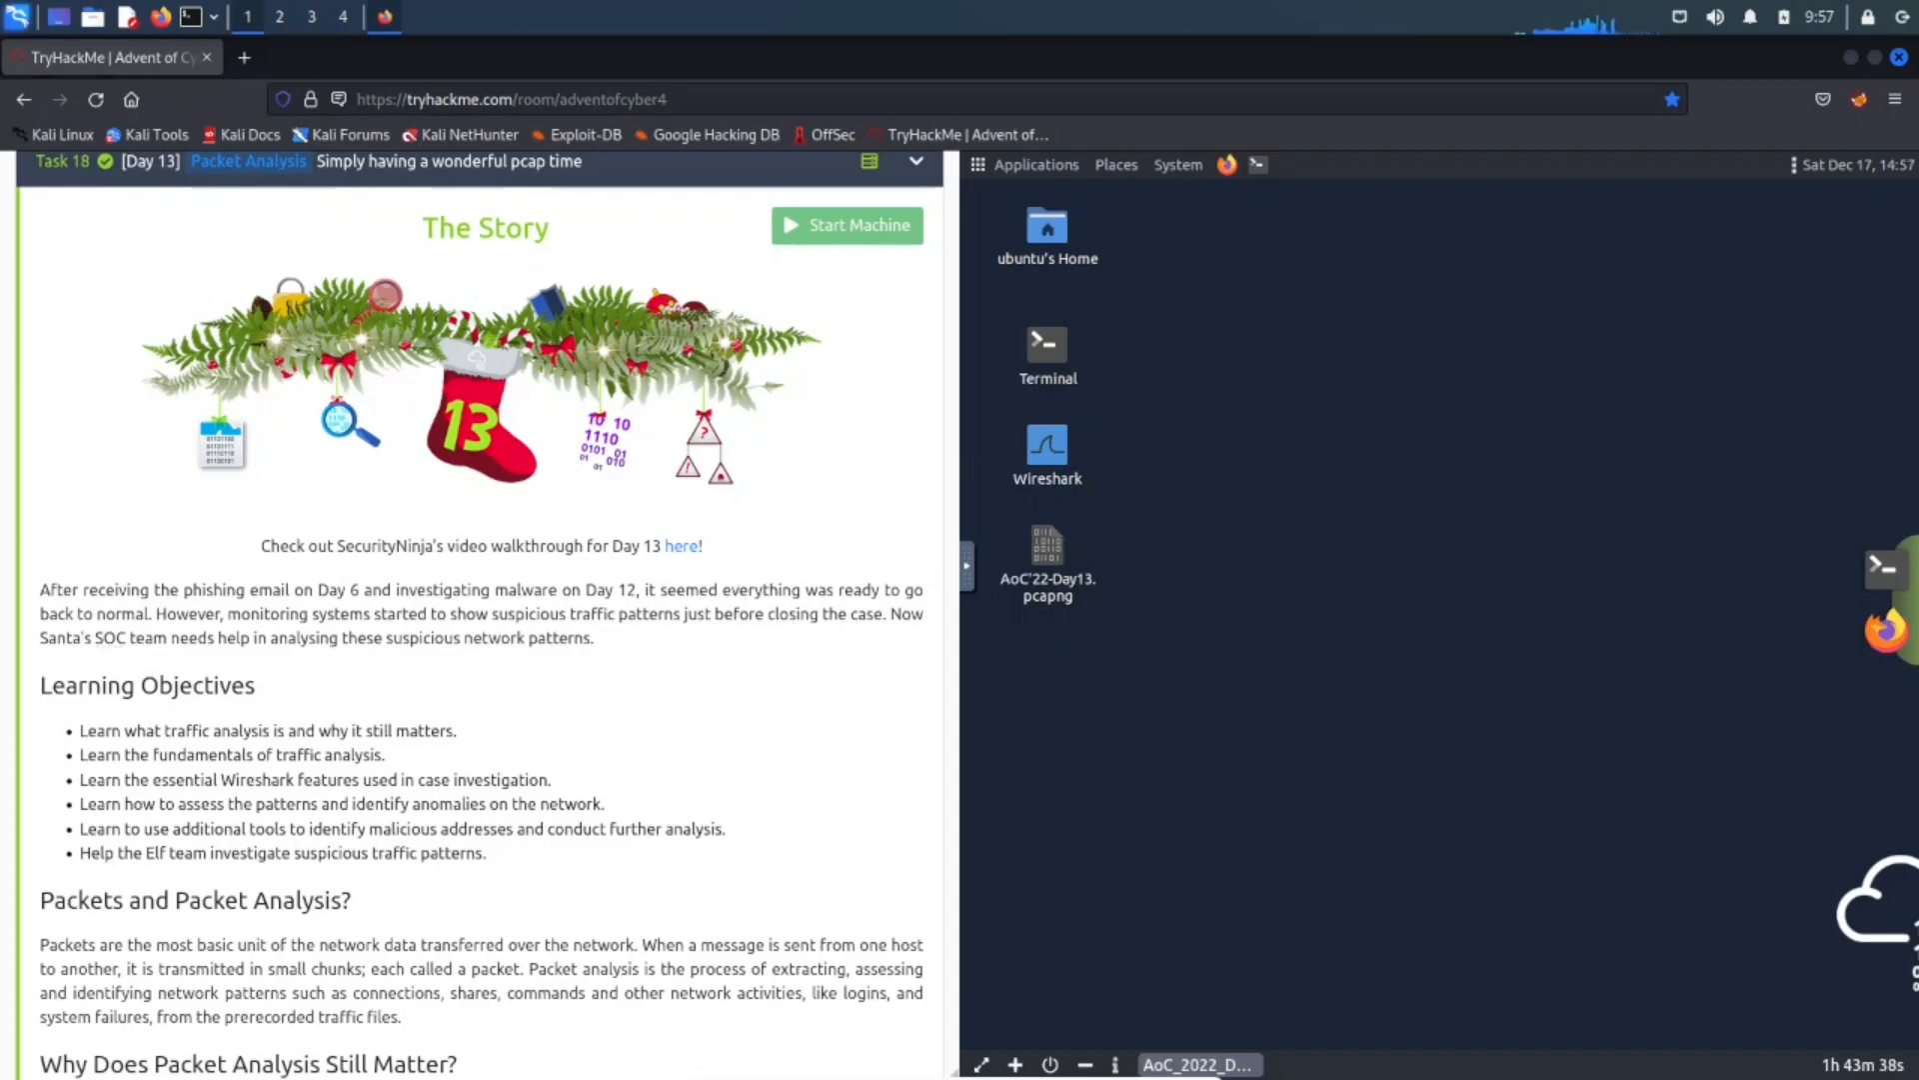
{"action": "mouse_move", "coordinate": [724, 730]}
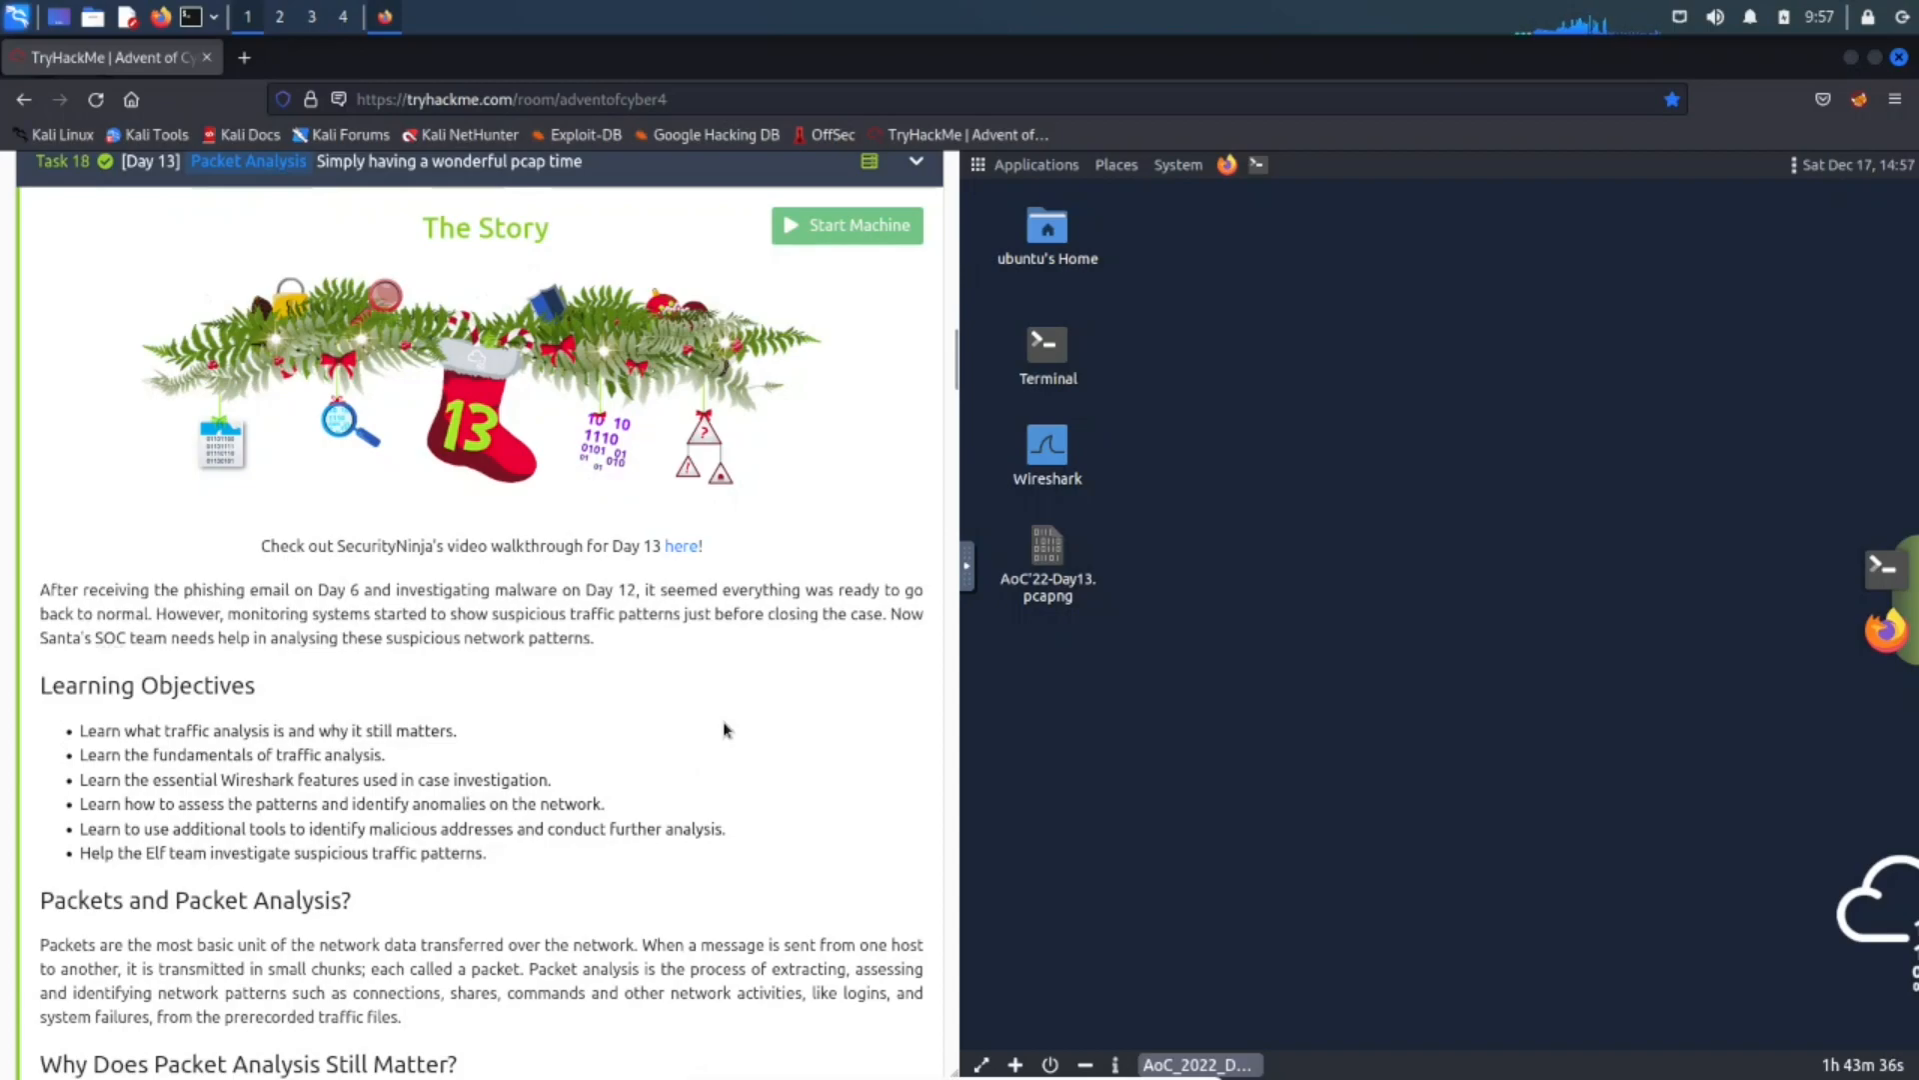
{"action": "mouse_move", "coordinate": [495, 553]}
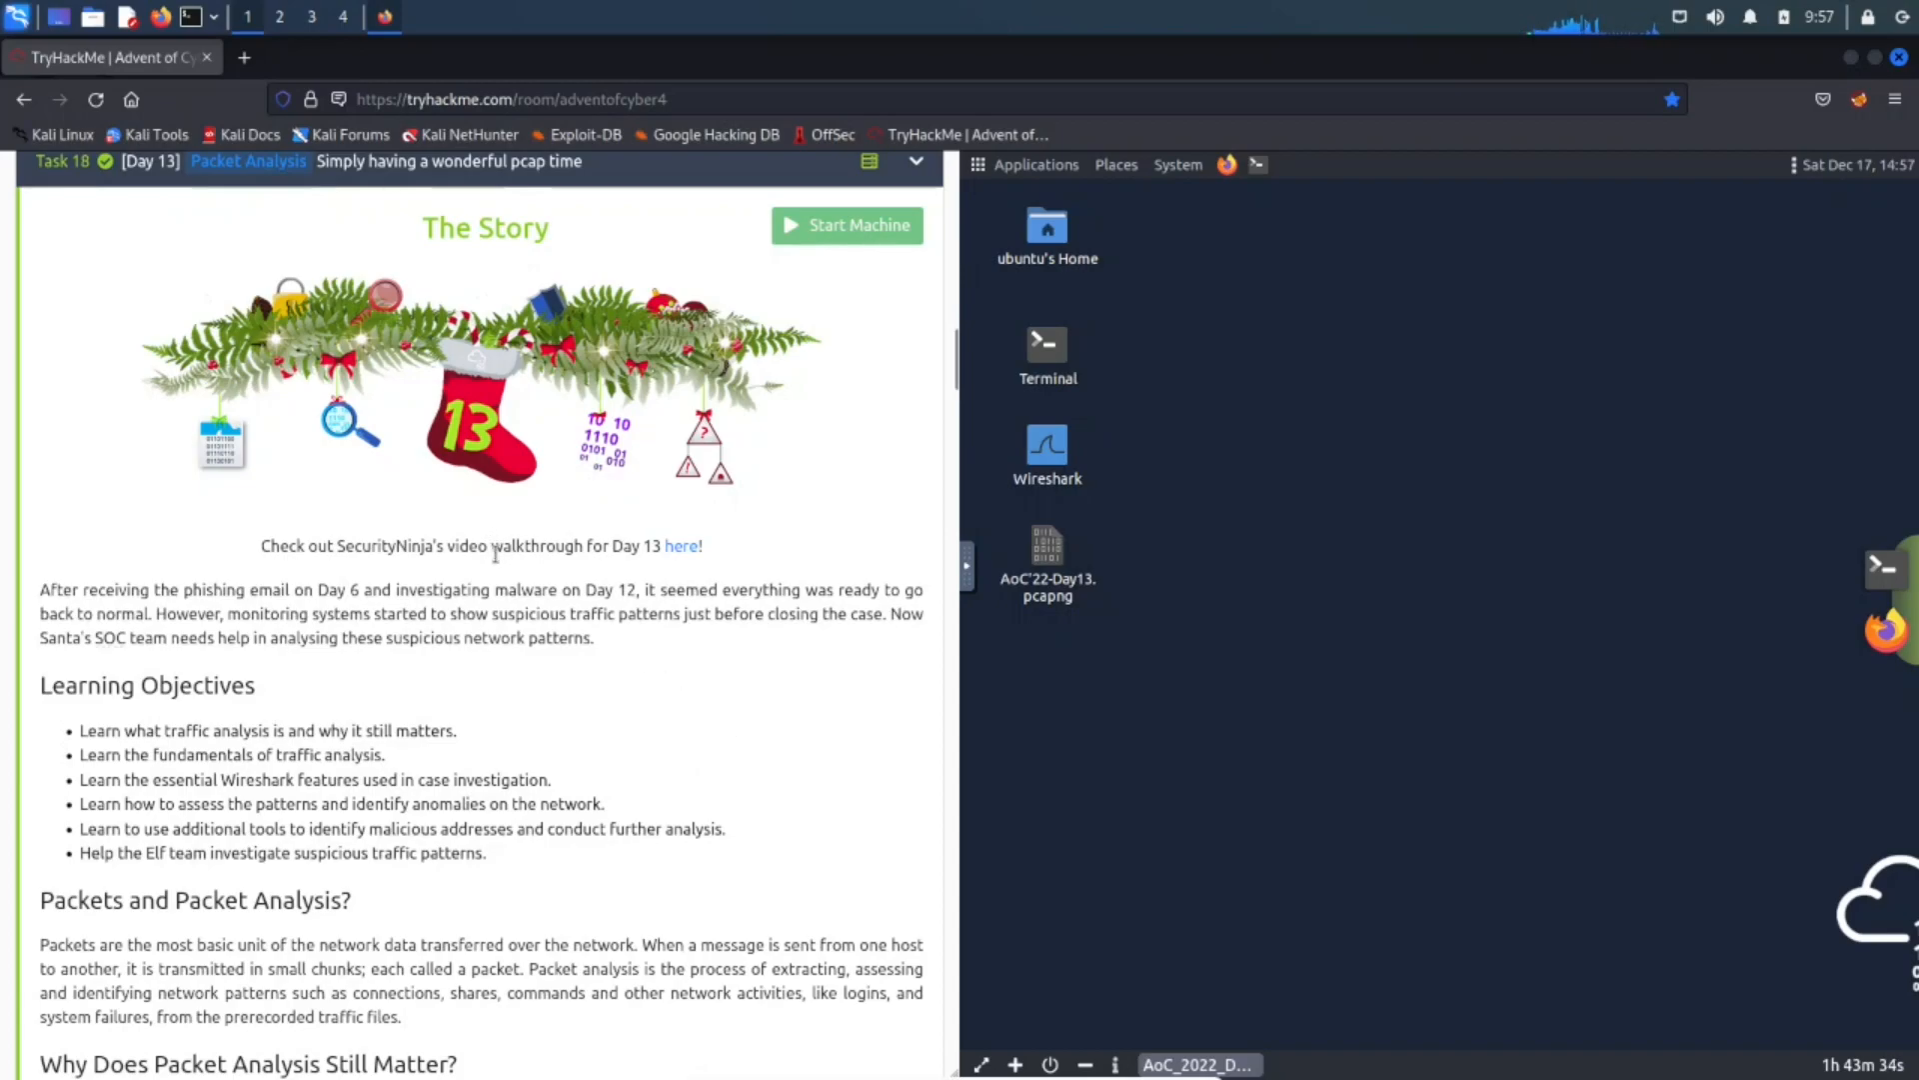
{"action": "mouse_move", "coordinate": [686, 576]}
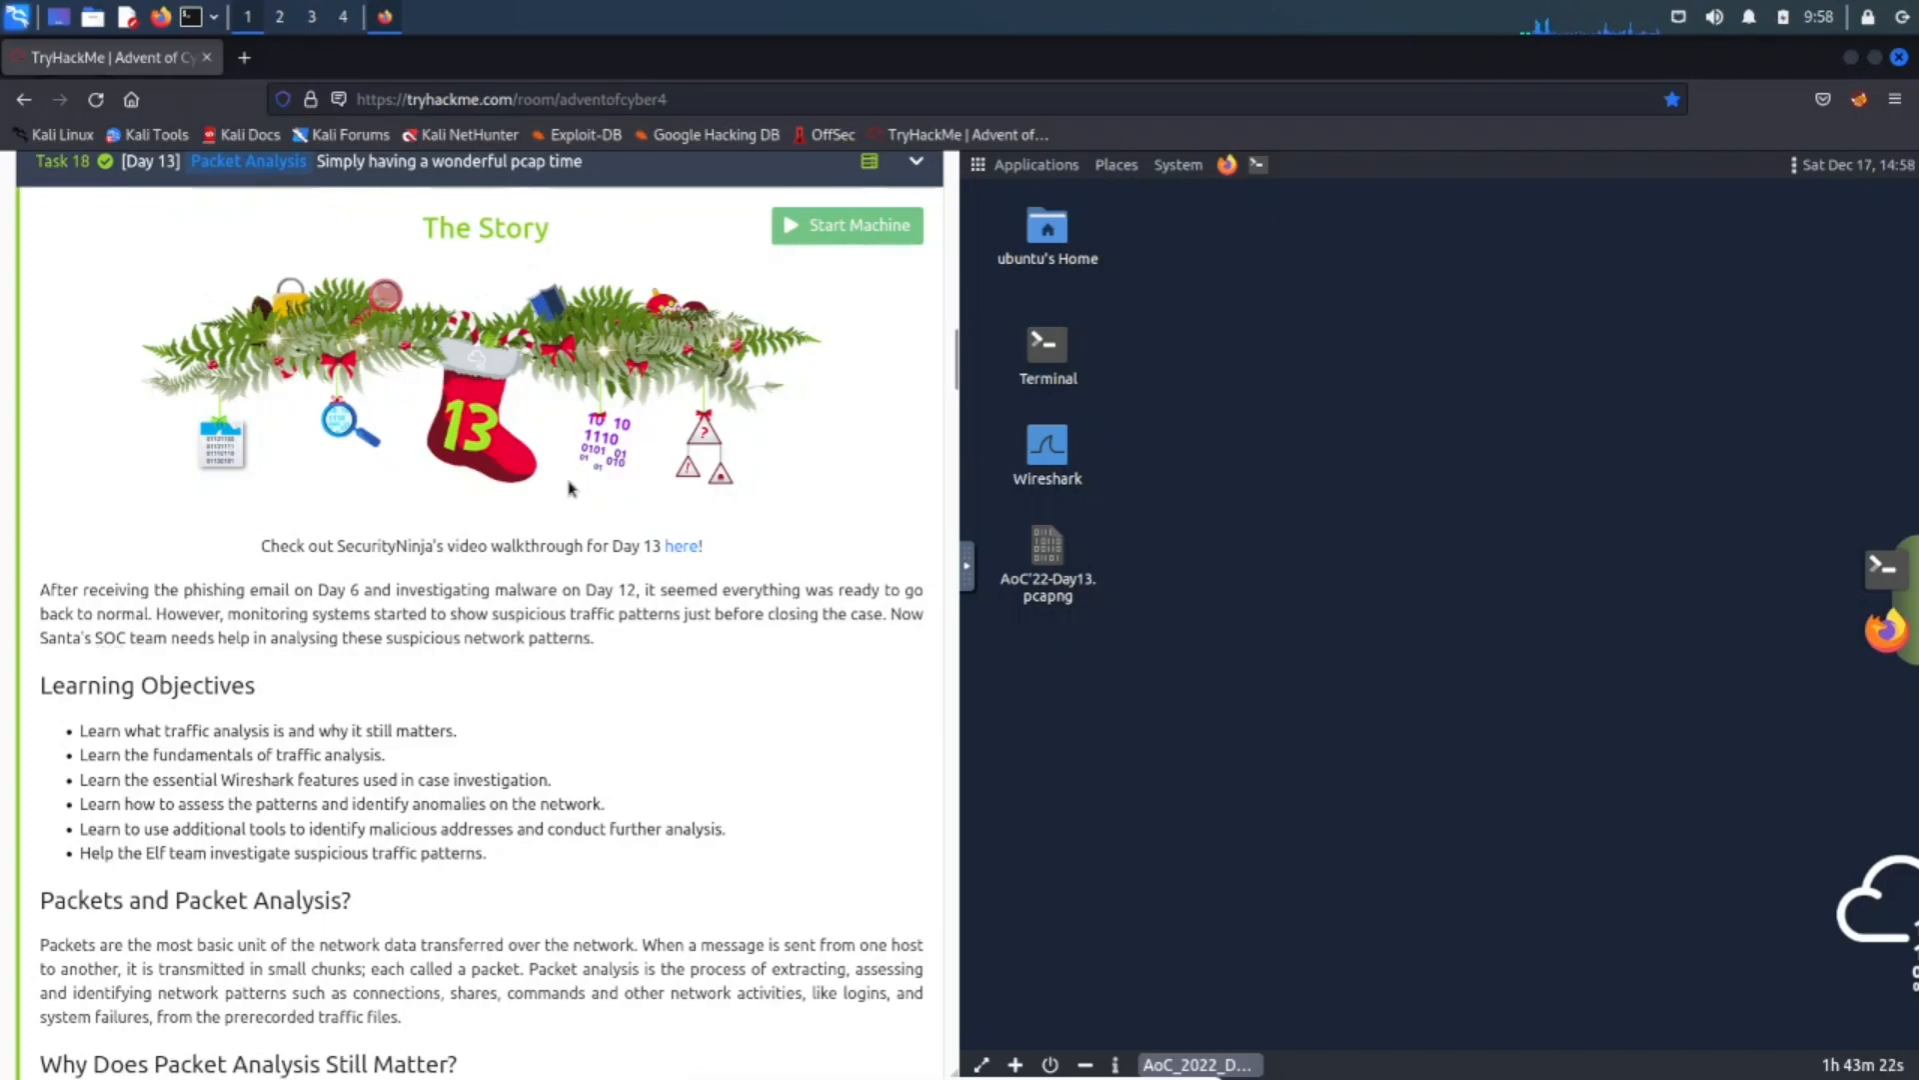
{"action": "mouse_move", "coordinate": [598, 706]}
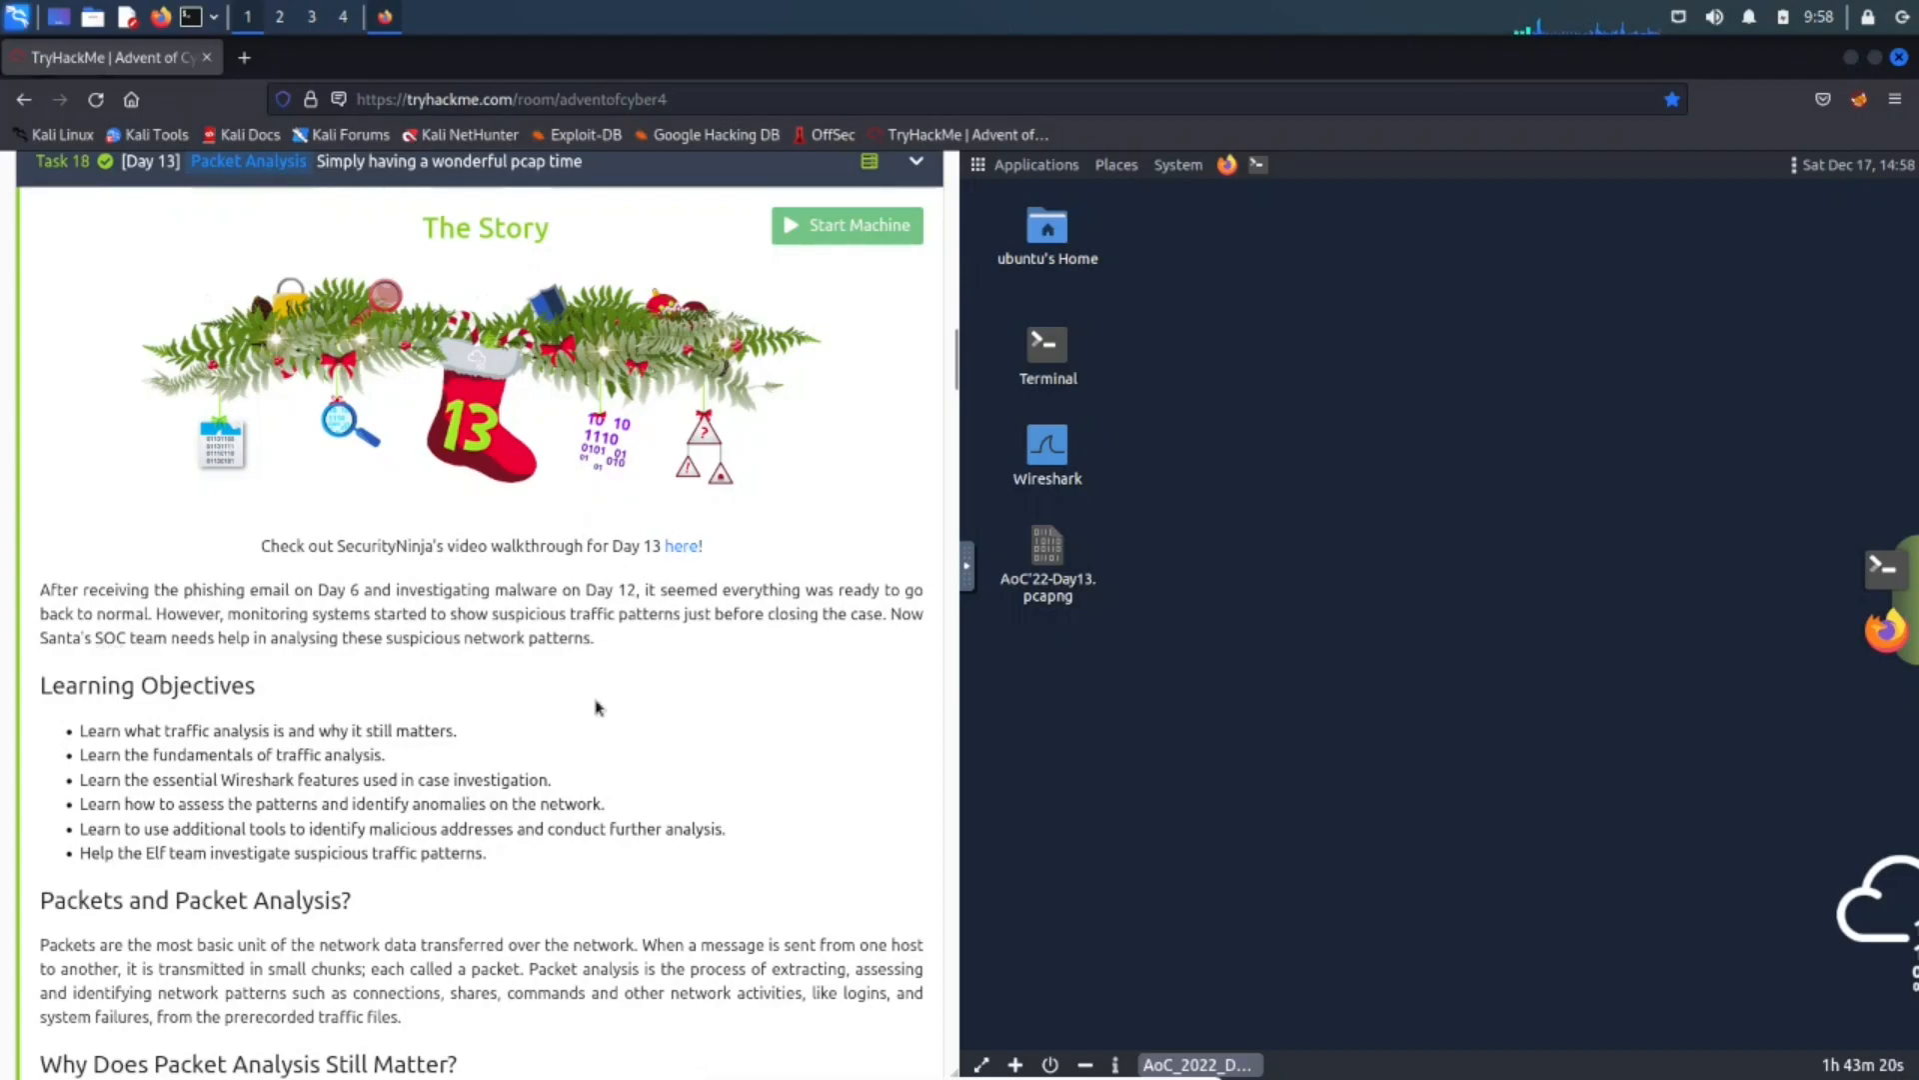
Scroll through the Day 13 walkthrough to the 'File -> Export Object -> HTTP' instructions.
{"action": "scroll", "scroll_direction": "up", "scroll_amount": 3}
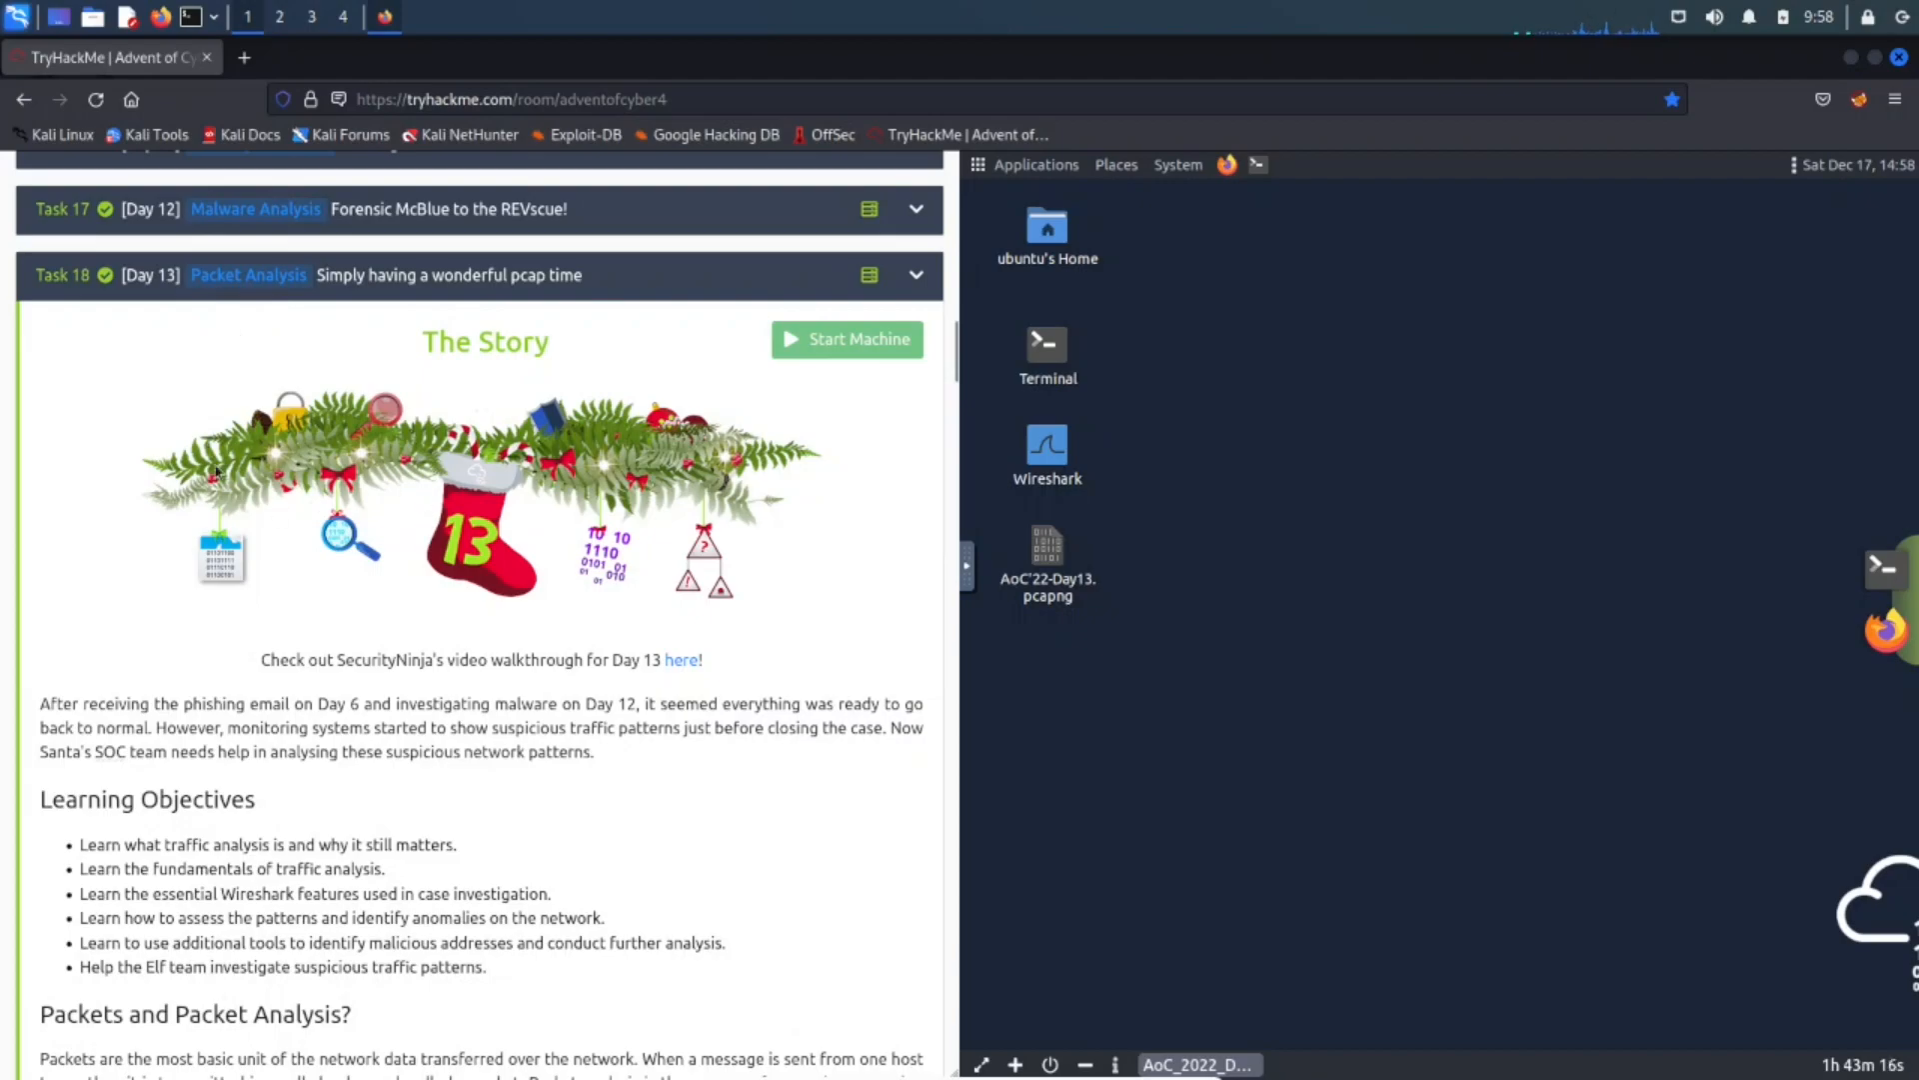
{"action": "mouse_move", "coordinate": [313, 535]}
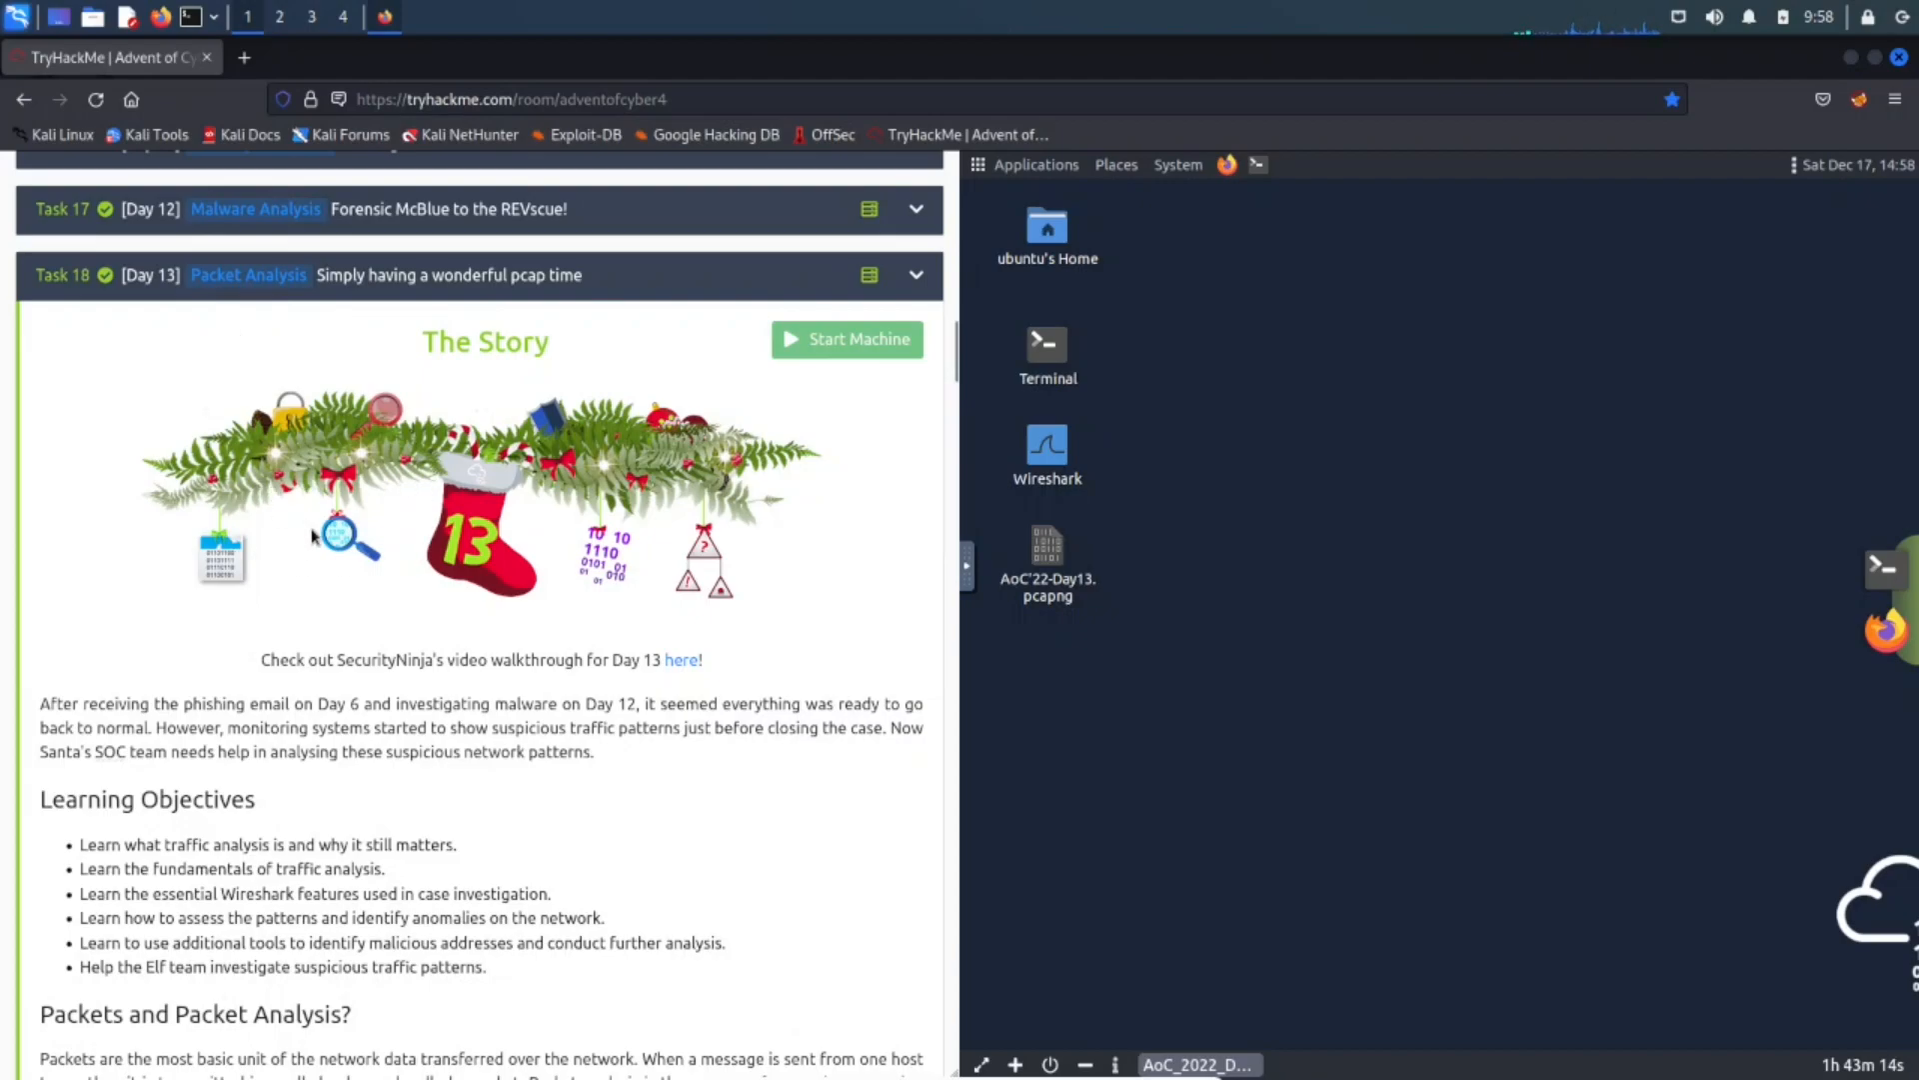
{"action": "mouse_move", "coordinate": [444, 598]}
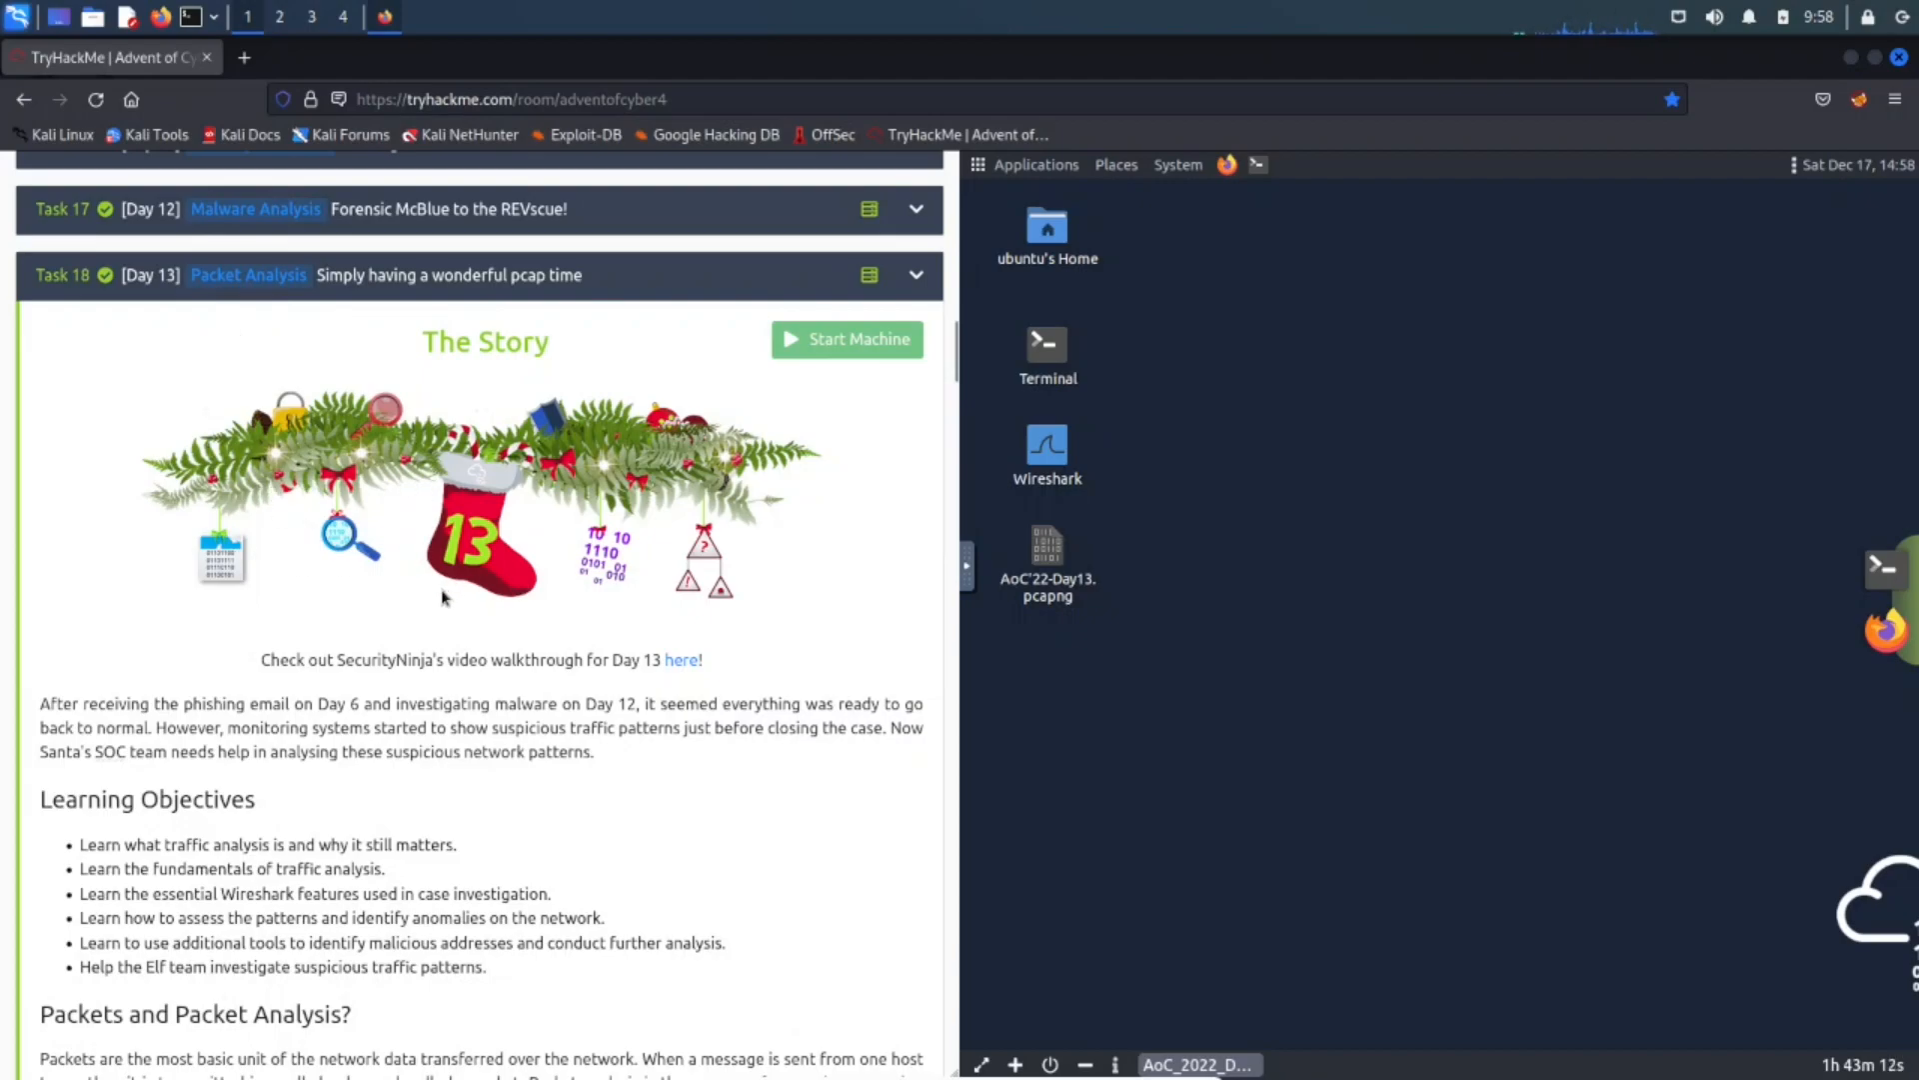
{"action": "mouse_move", "coordinate": [828, 602]}
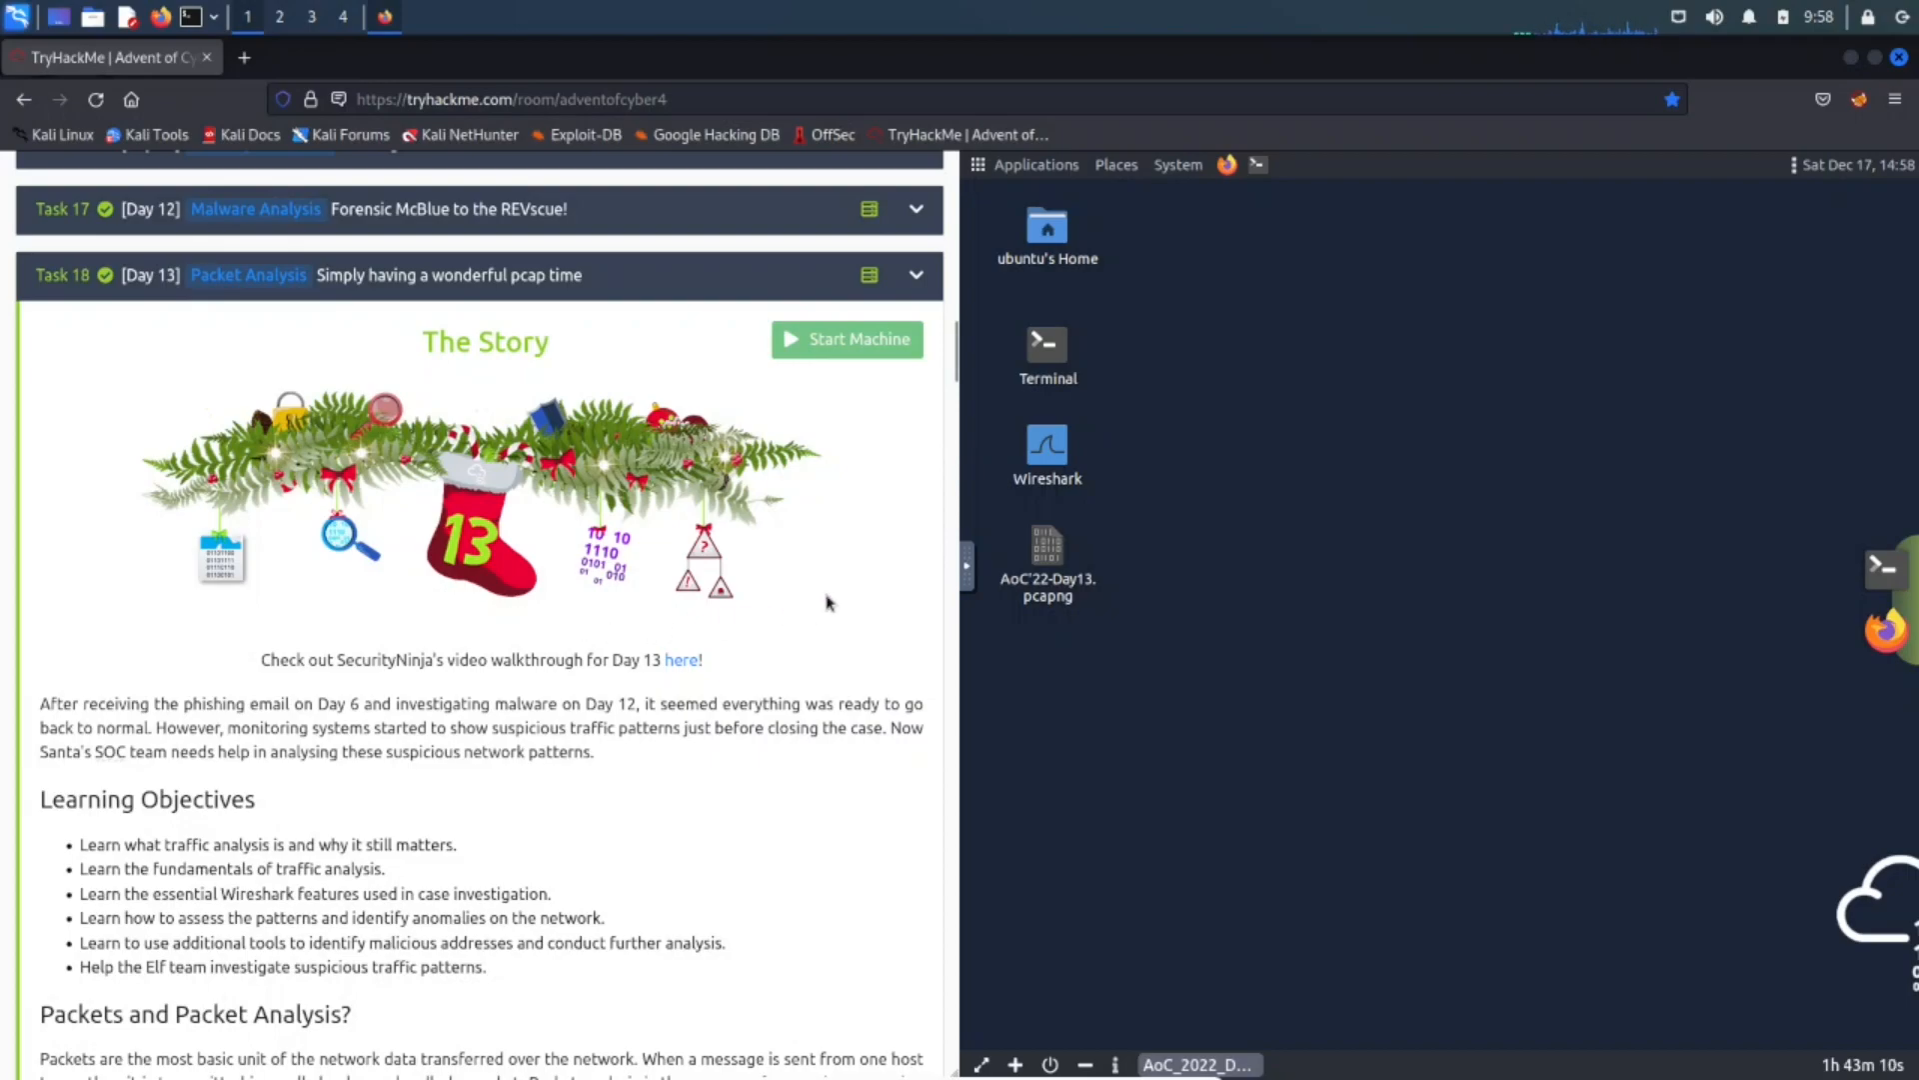
{"action": "mouse_move", "coordinate": [371, 828]}
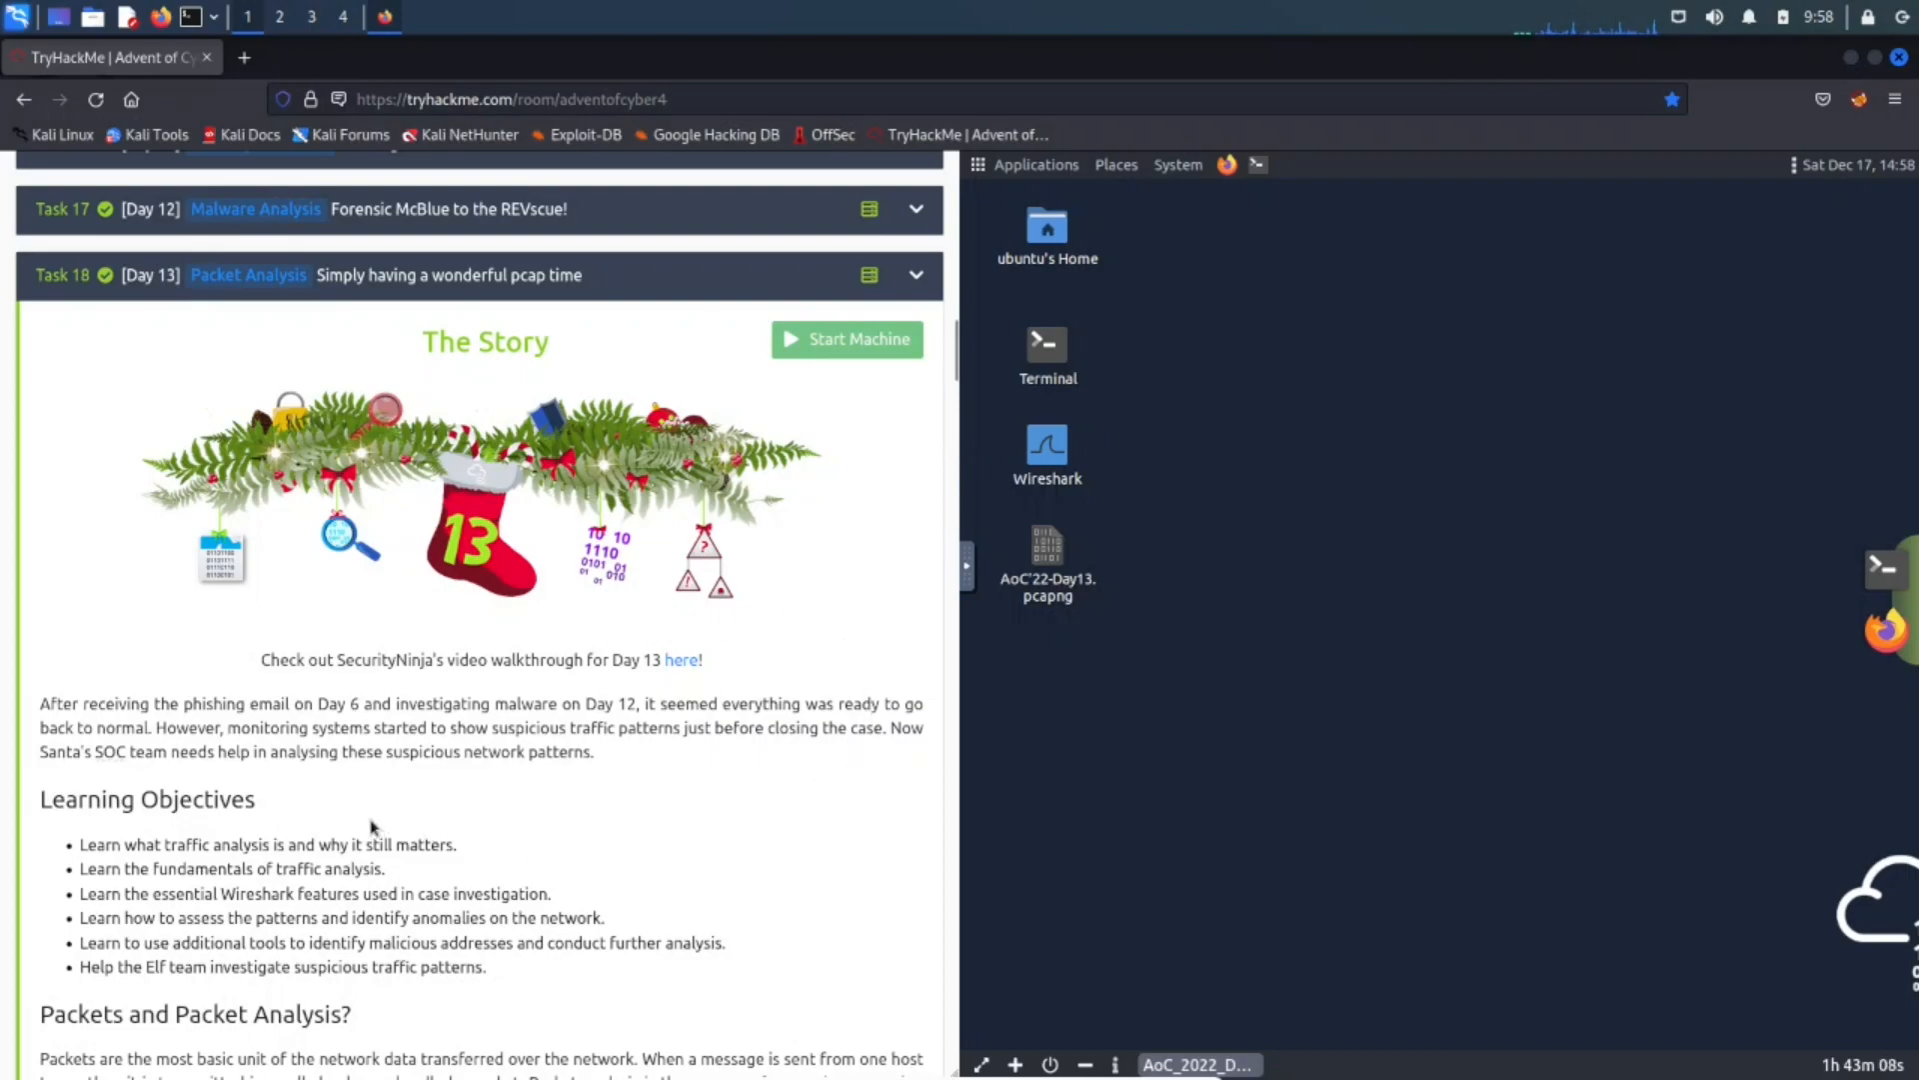
{"action": "mouse_move", "coordinate": [812, 834]}
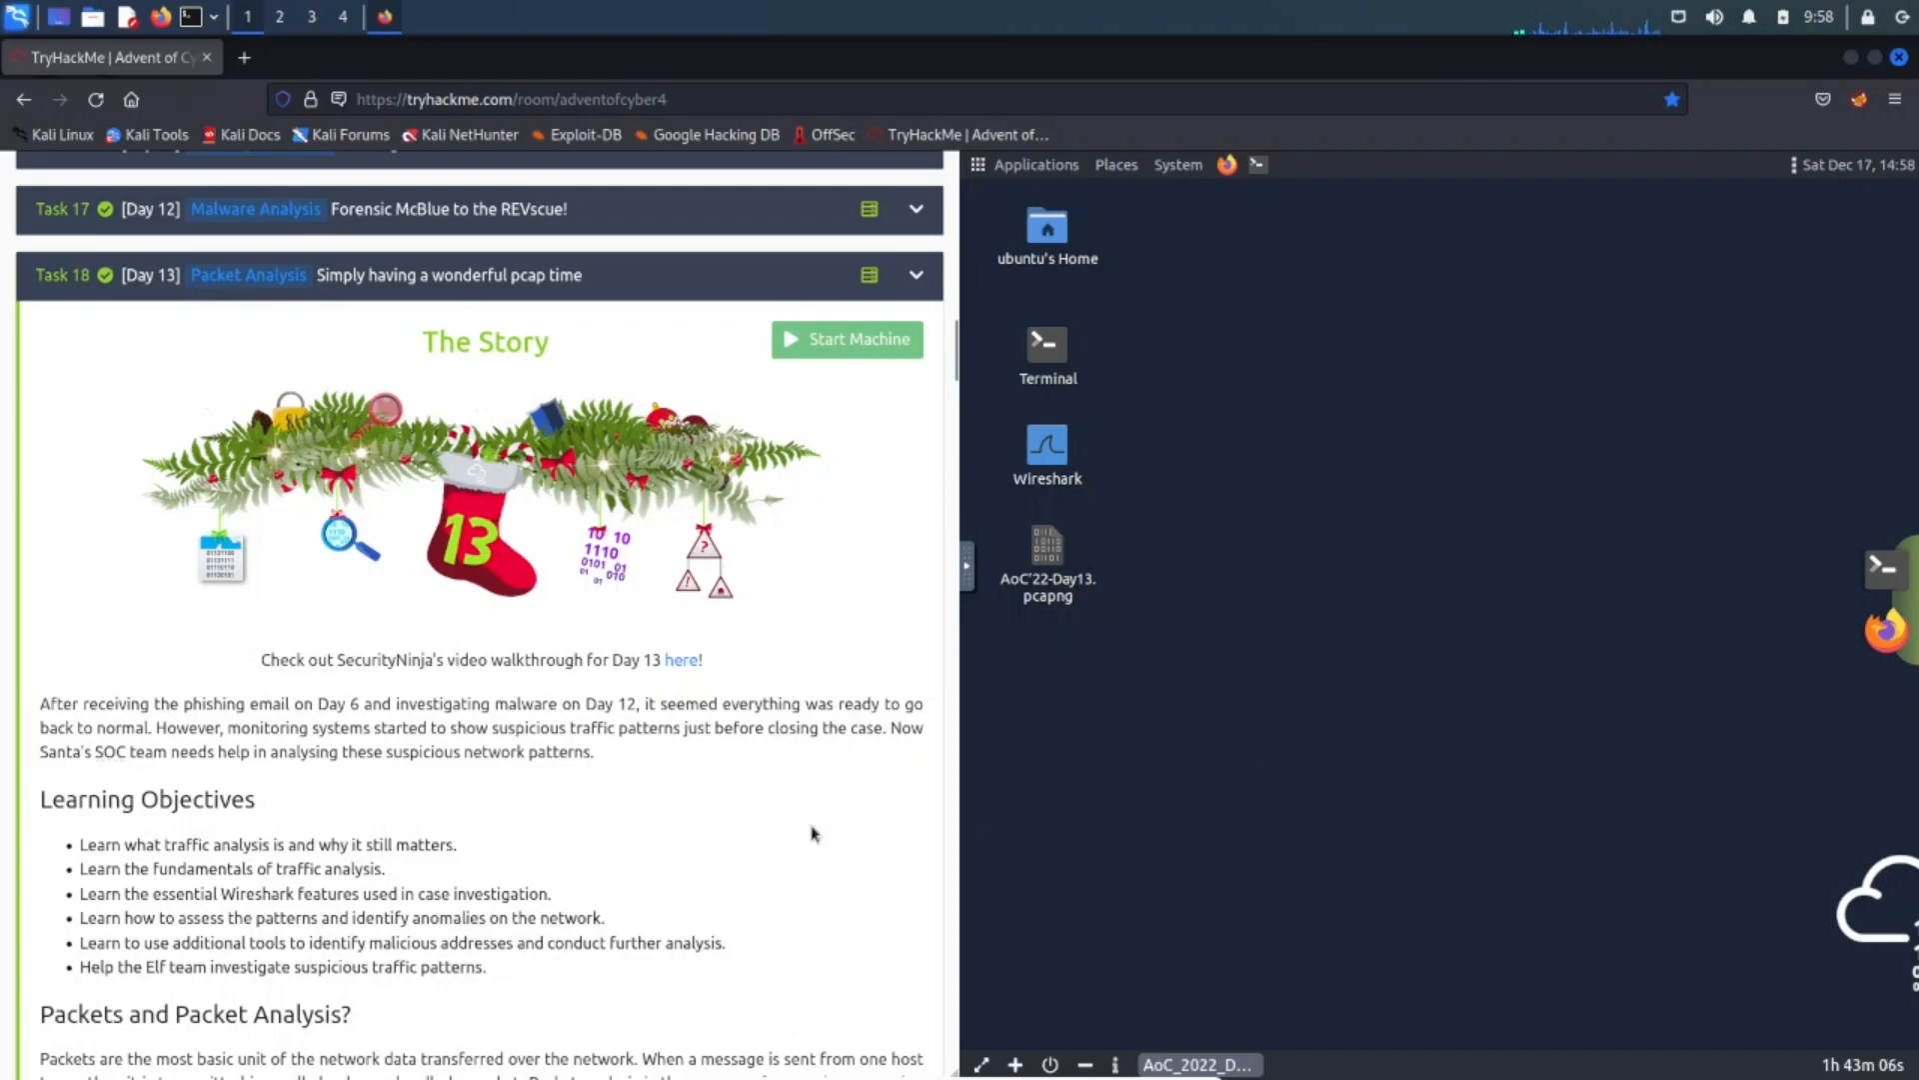
{"action": "mouse_move", "coordinate": [414, 806]}
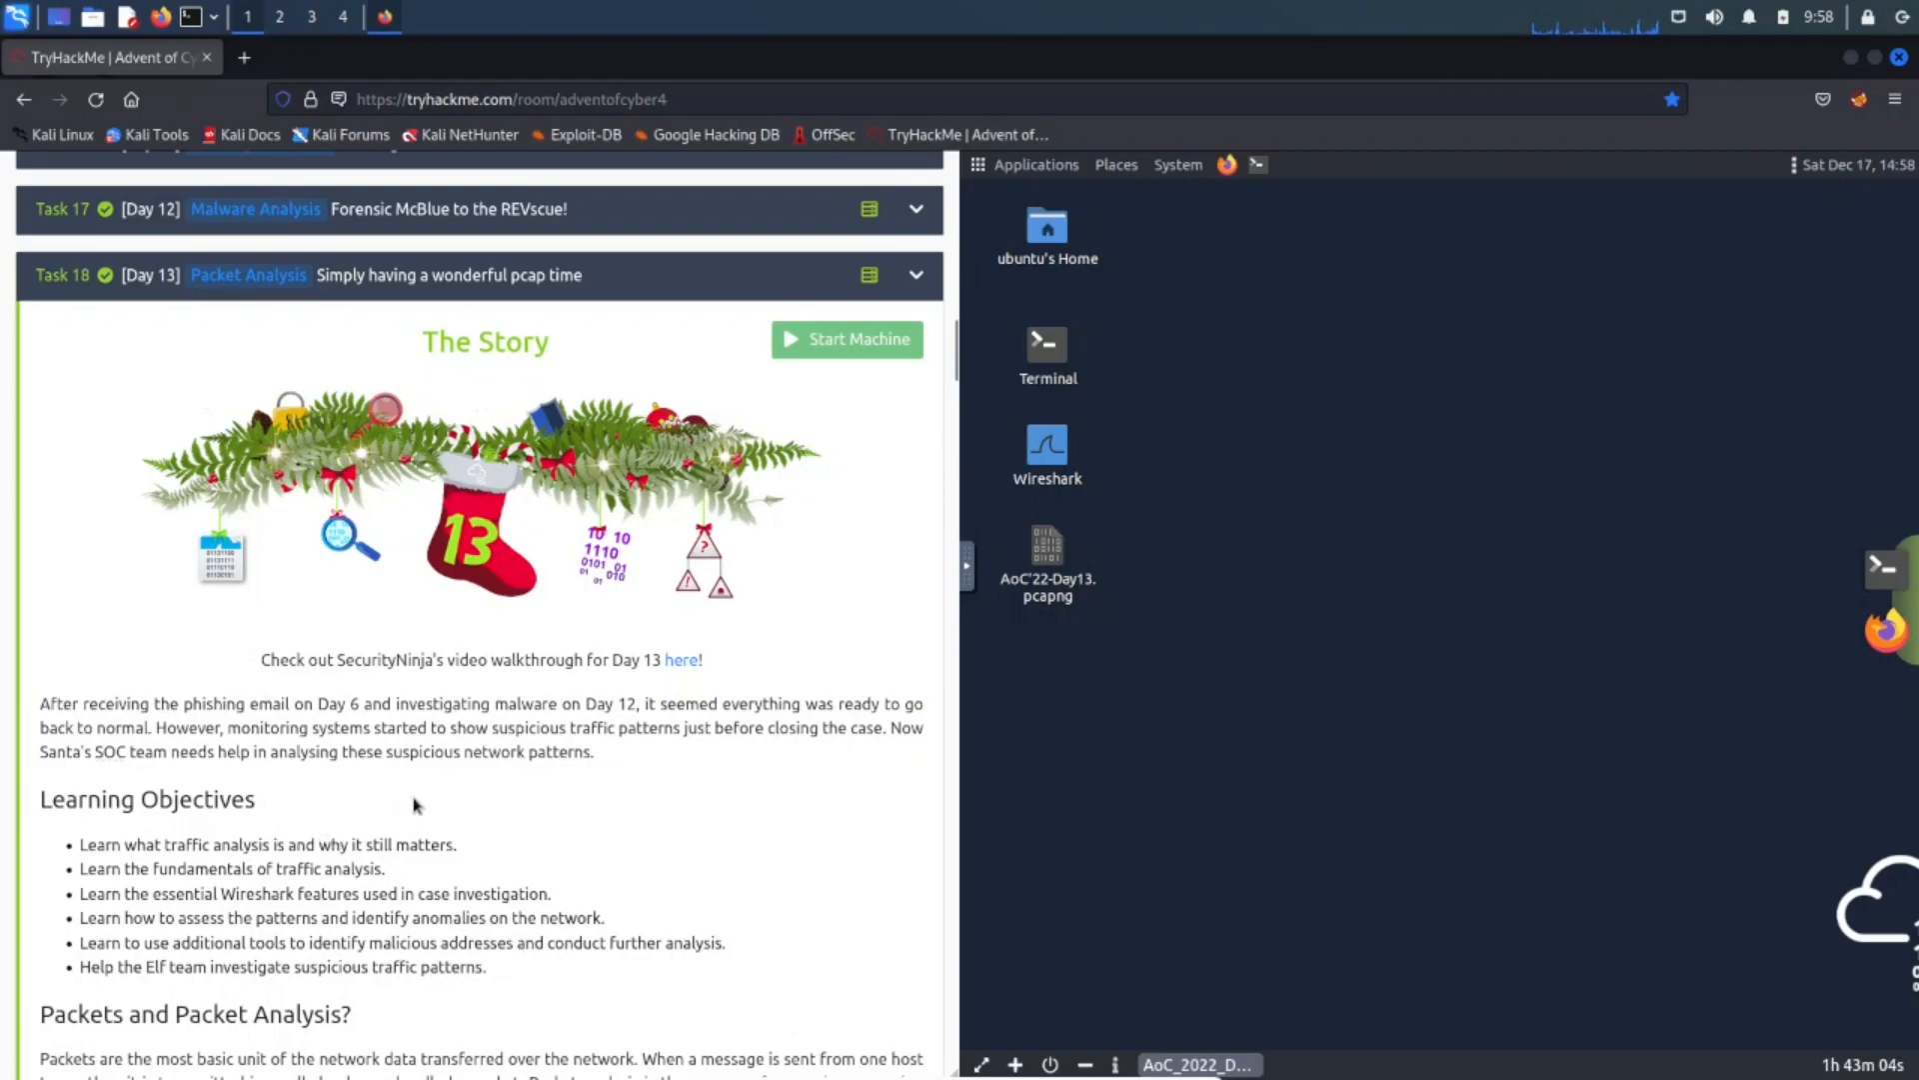
{"action": "scroll", "scroll_direction": "down", "scroll_amount": 3}
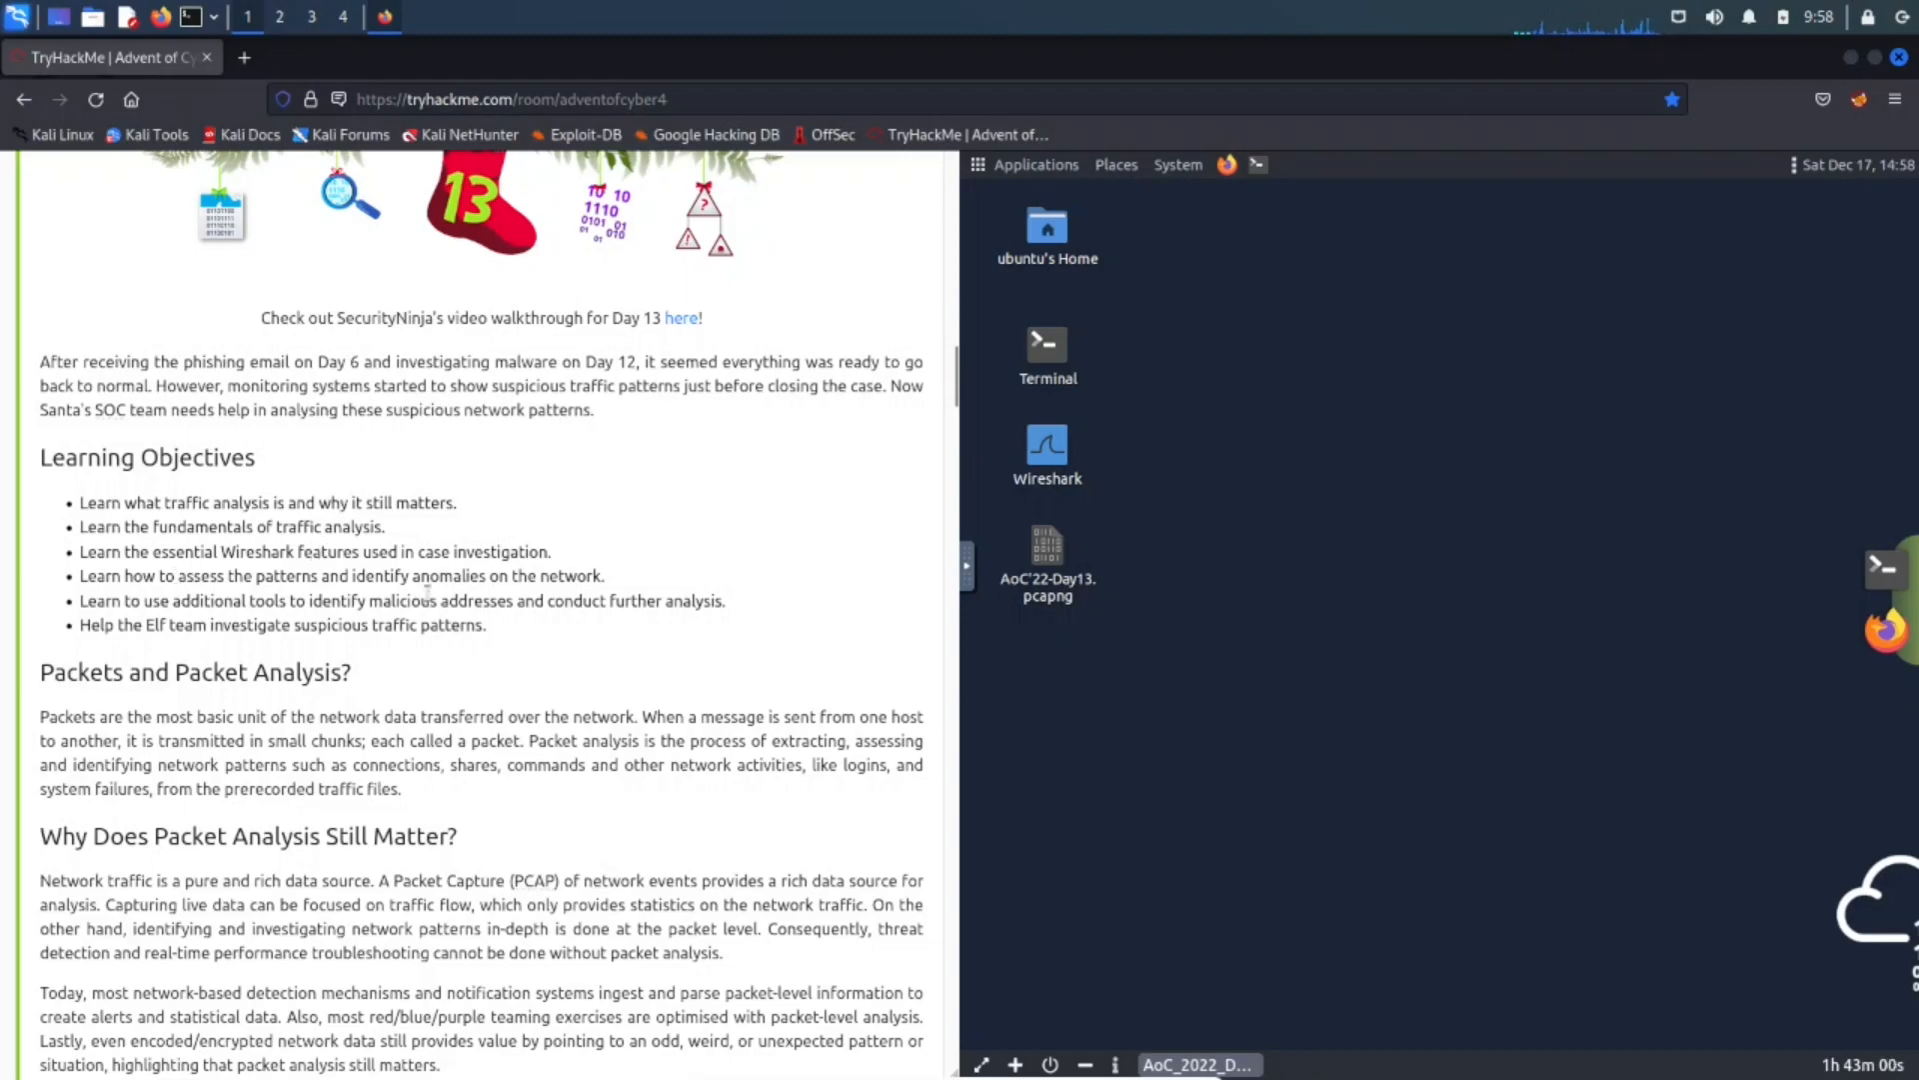
{"action": "mouse_move", "coordinate": [453, 656]}
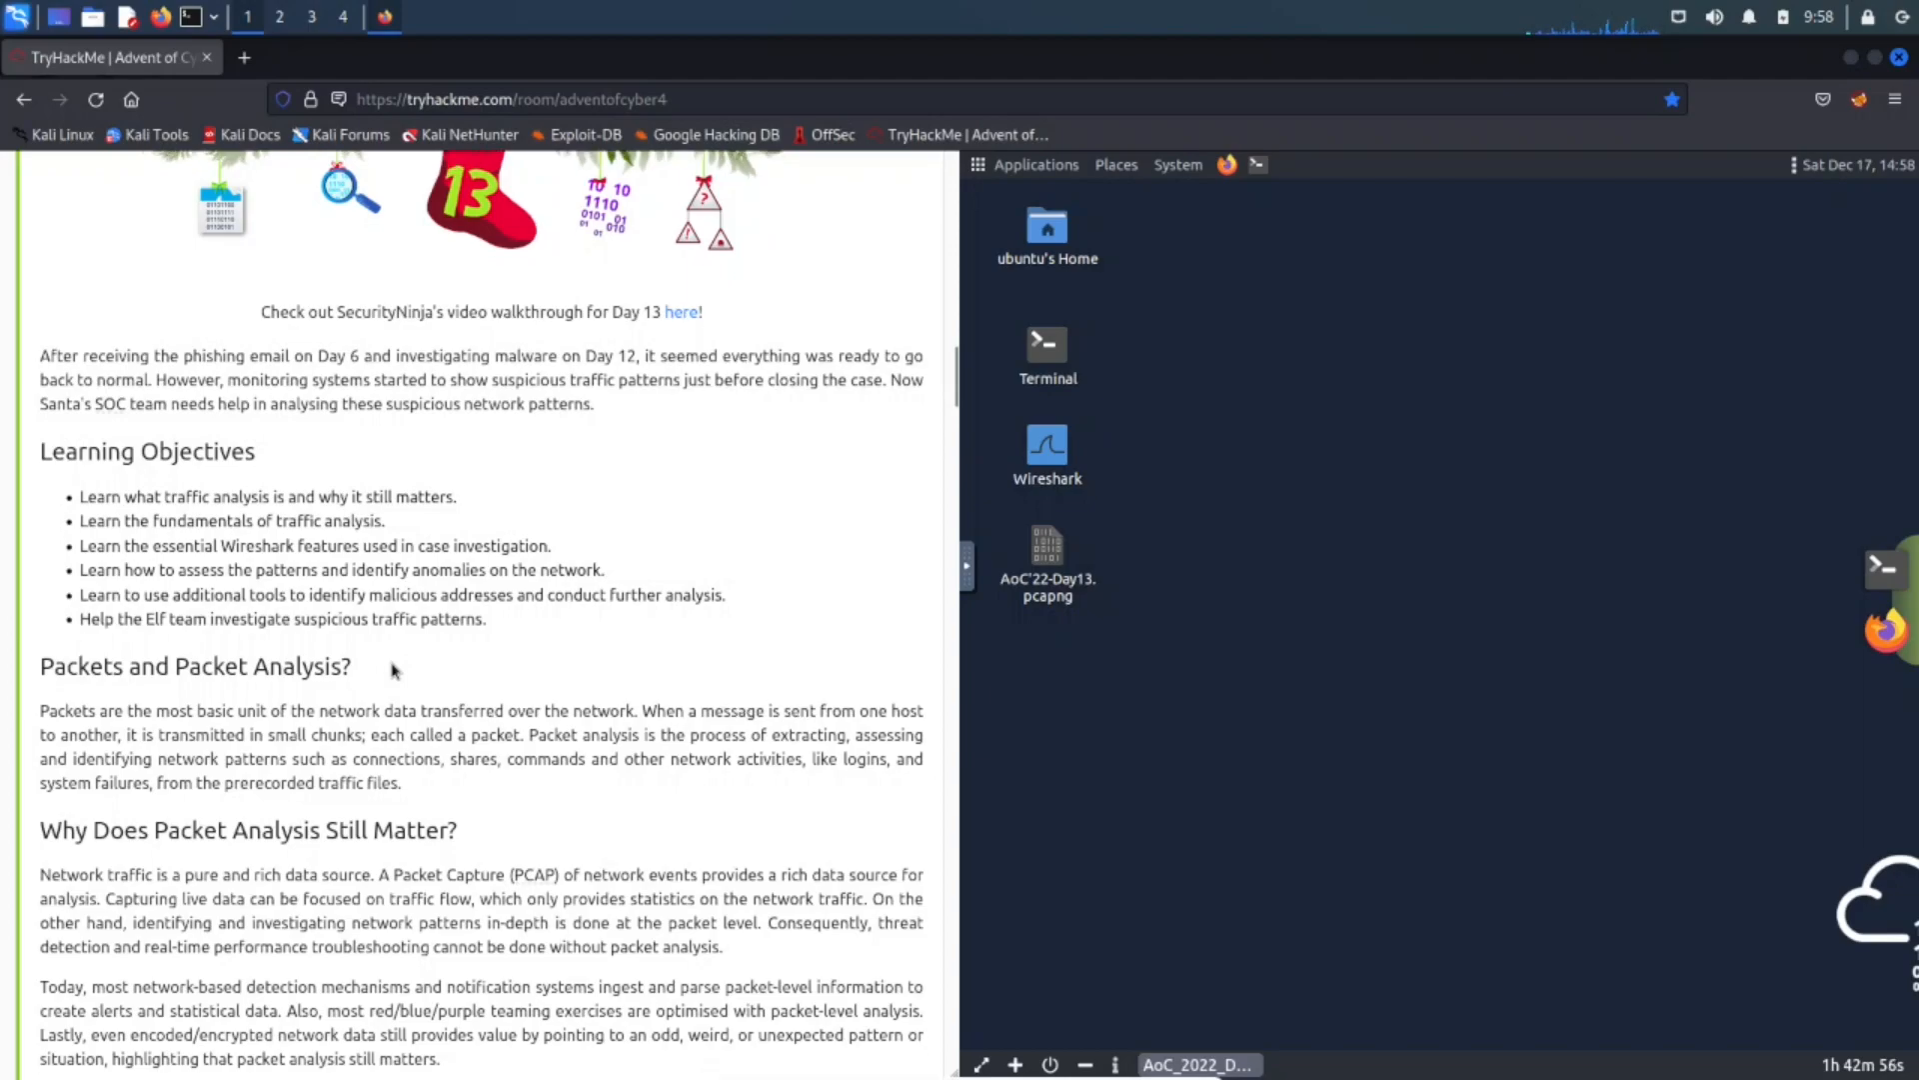
{"action": "scroll", "scroll_direction": "down", "scroll_amount": 3}
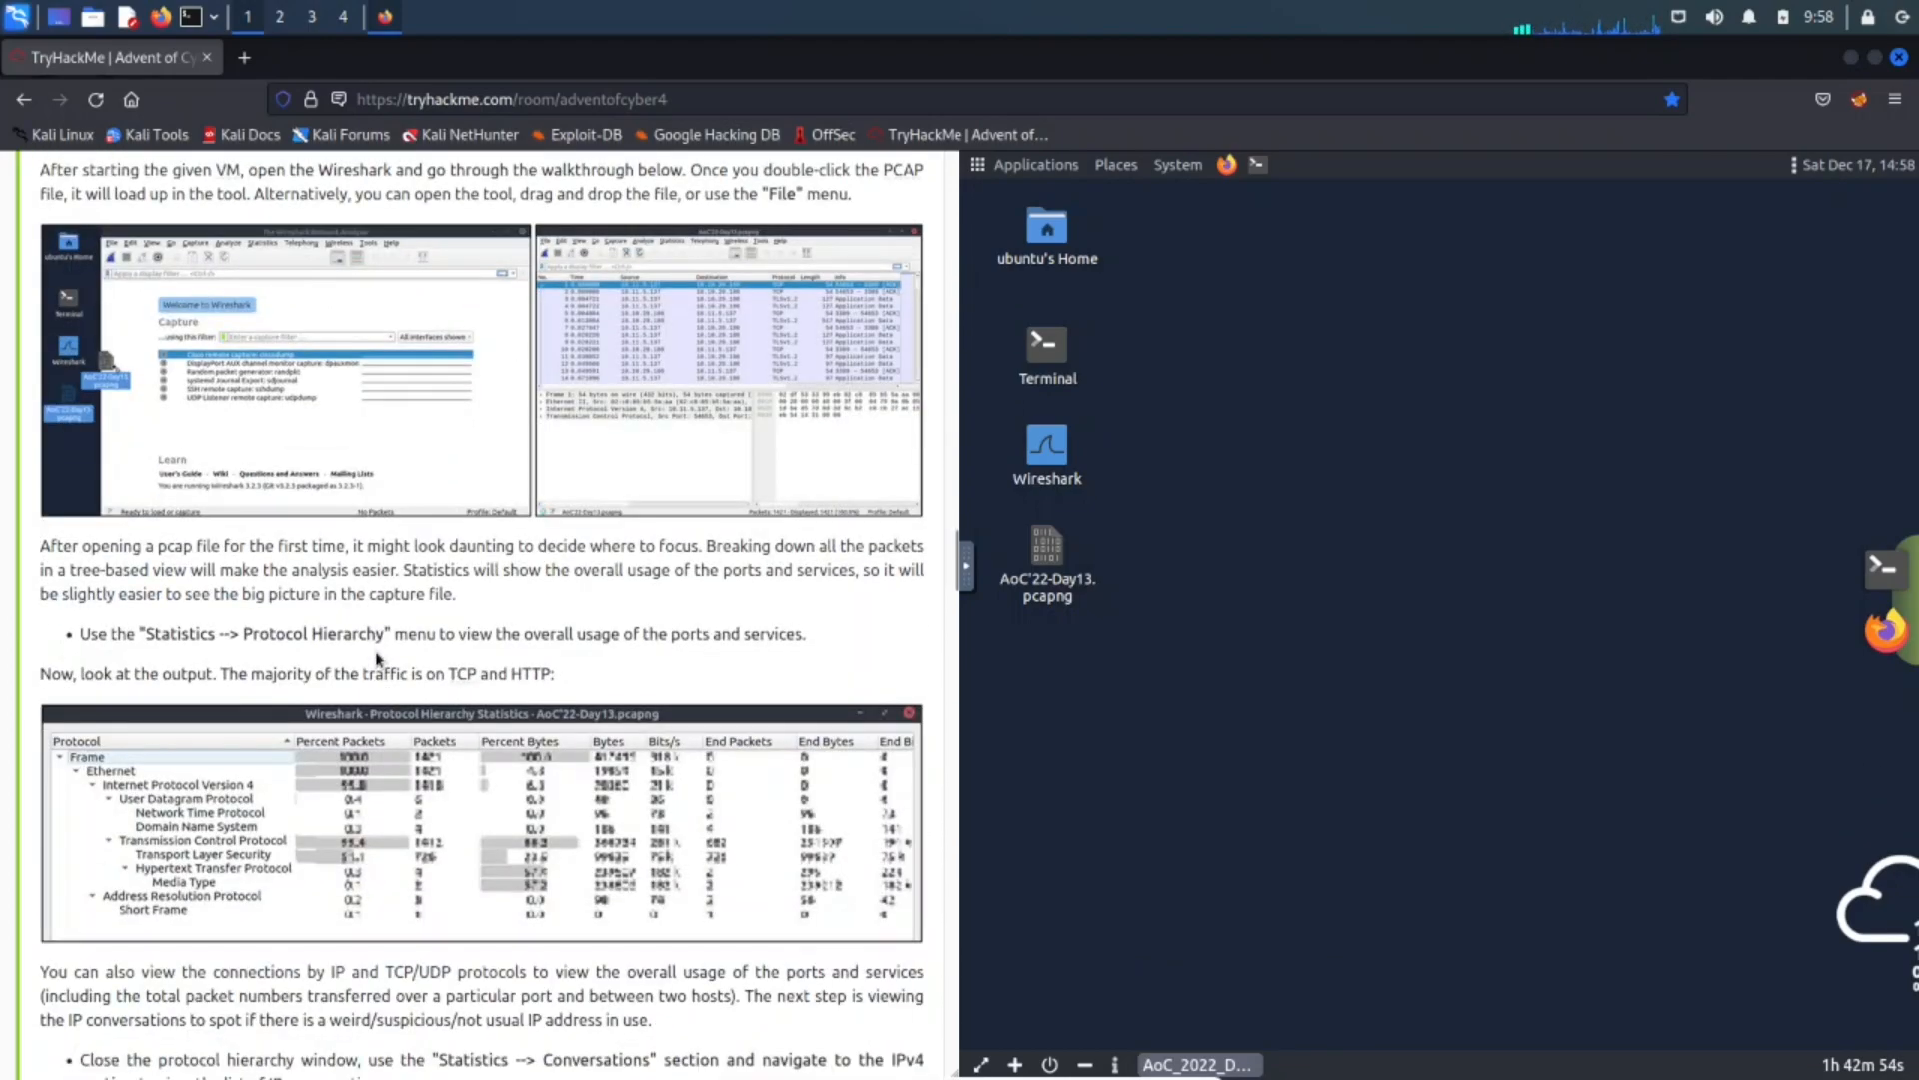
{"action": "scroll", "scroll_direction": "down", "scroll_amount": 3}
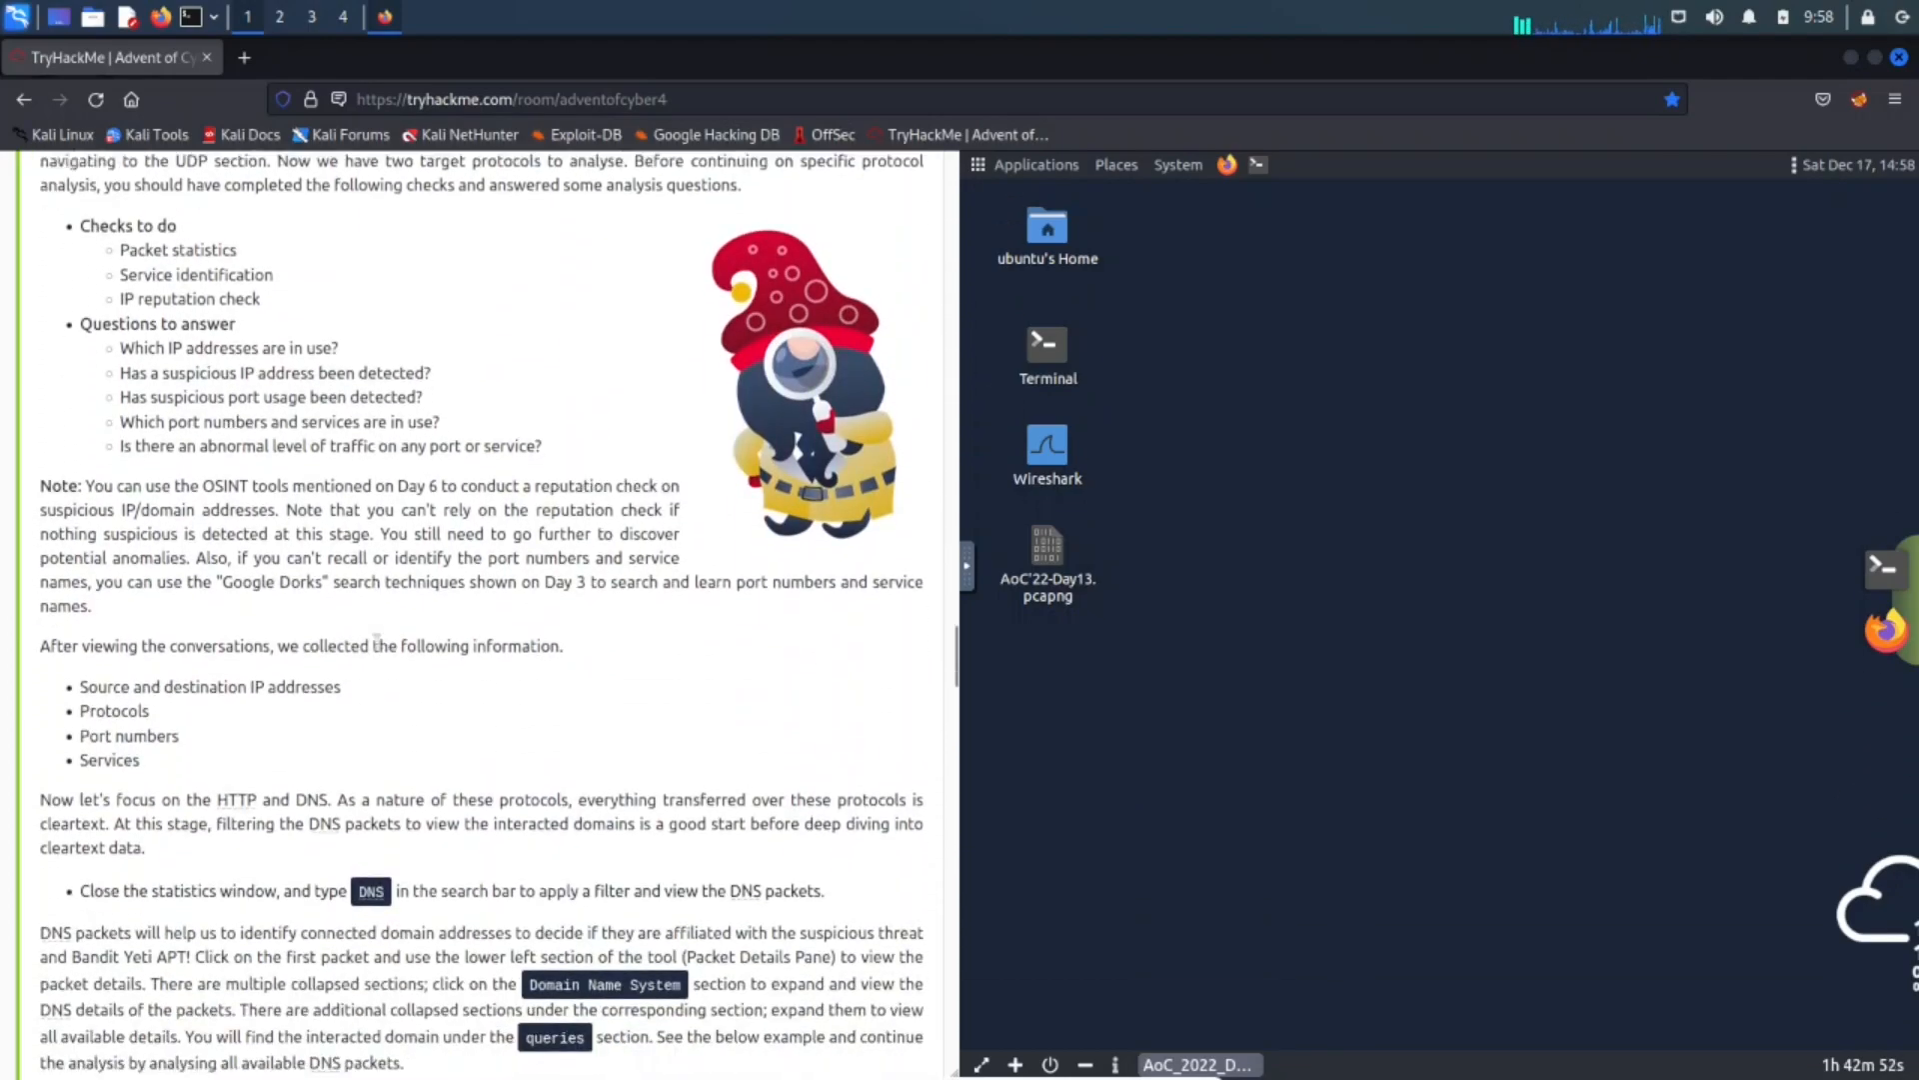
{"action": "scroll", "scroll_direction": "down", "scroll_amount": 3}
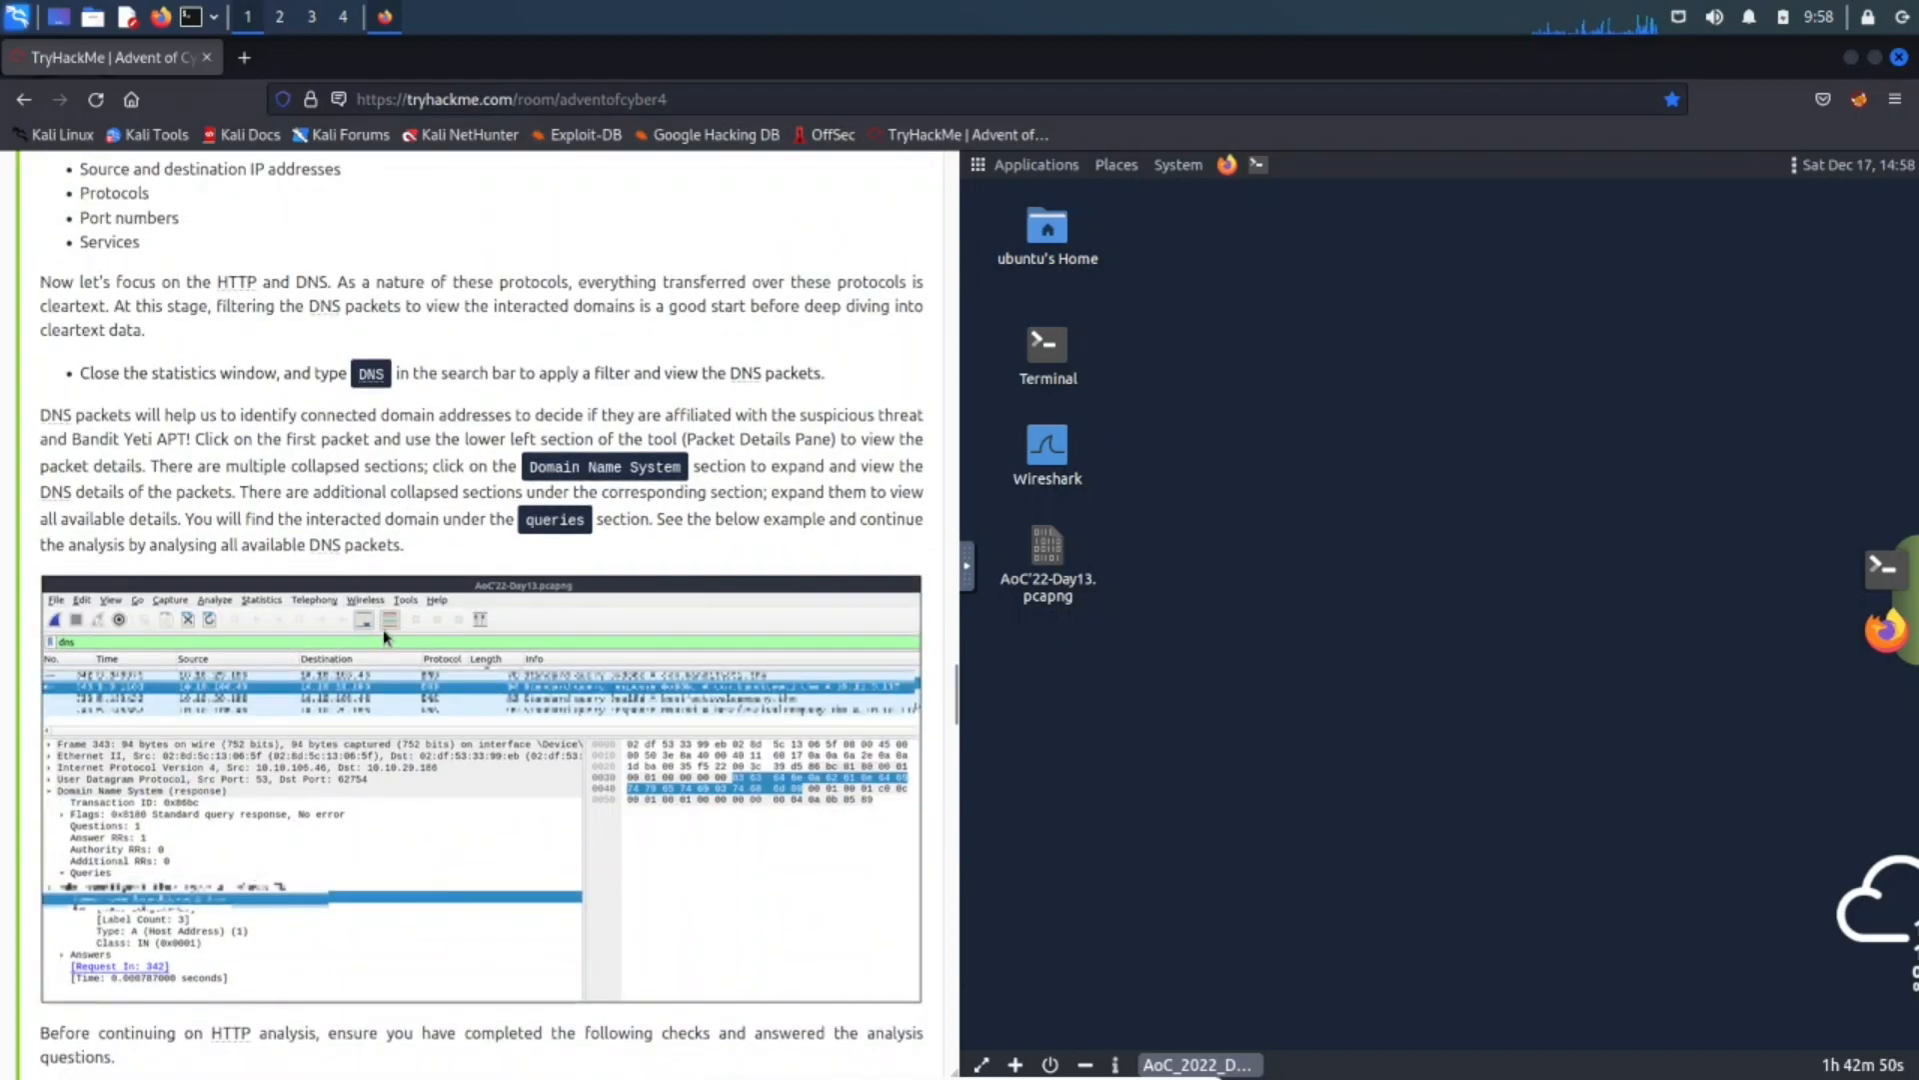
{"action": "scroll", "scroll_direction": "down", "scroll_amount": 3}
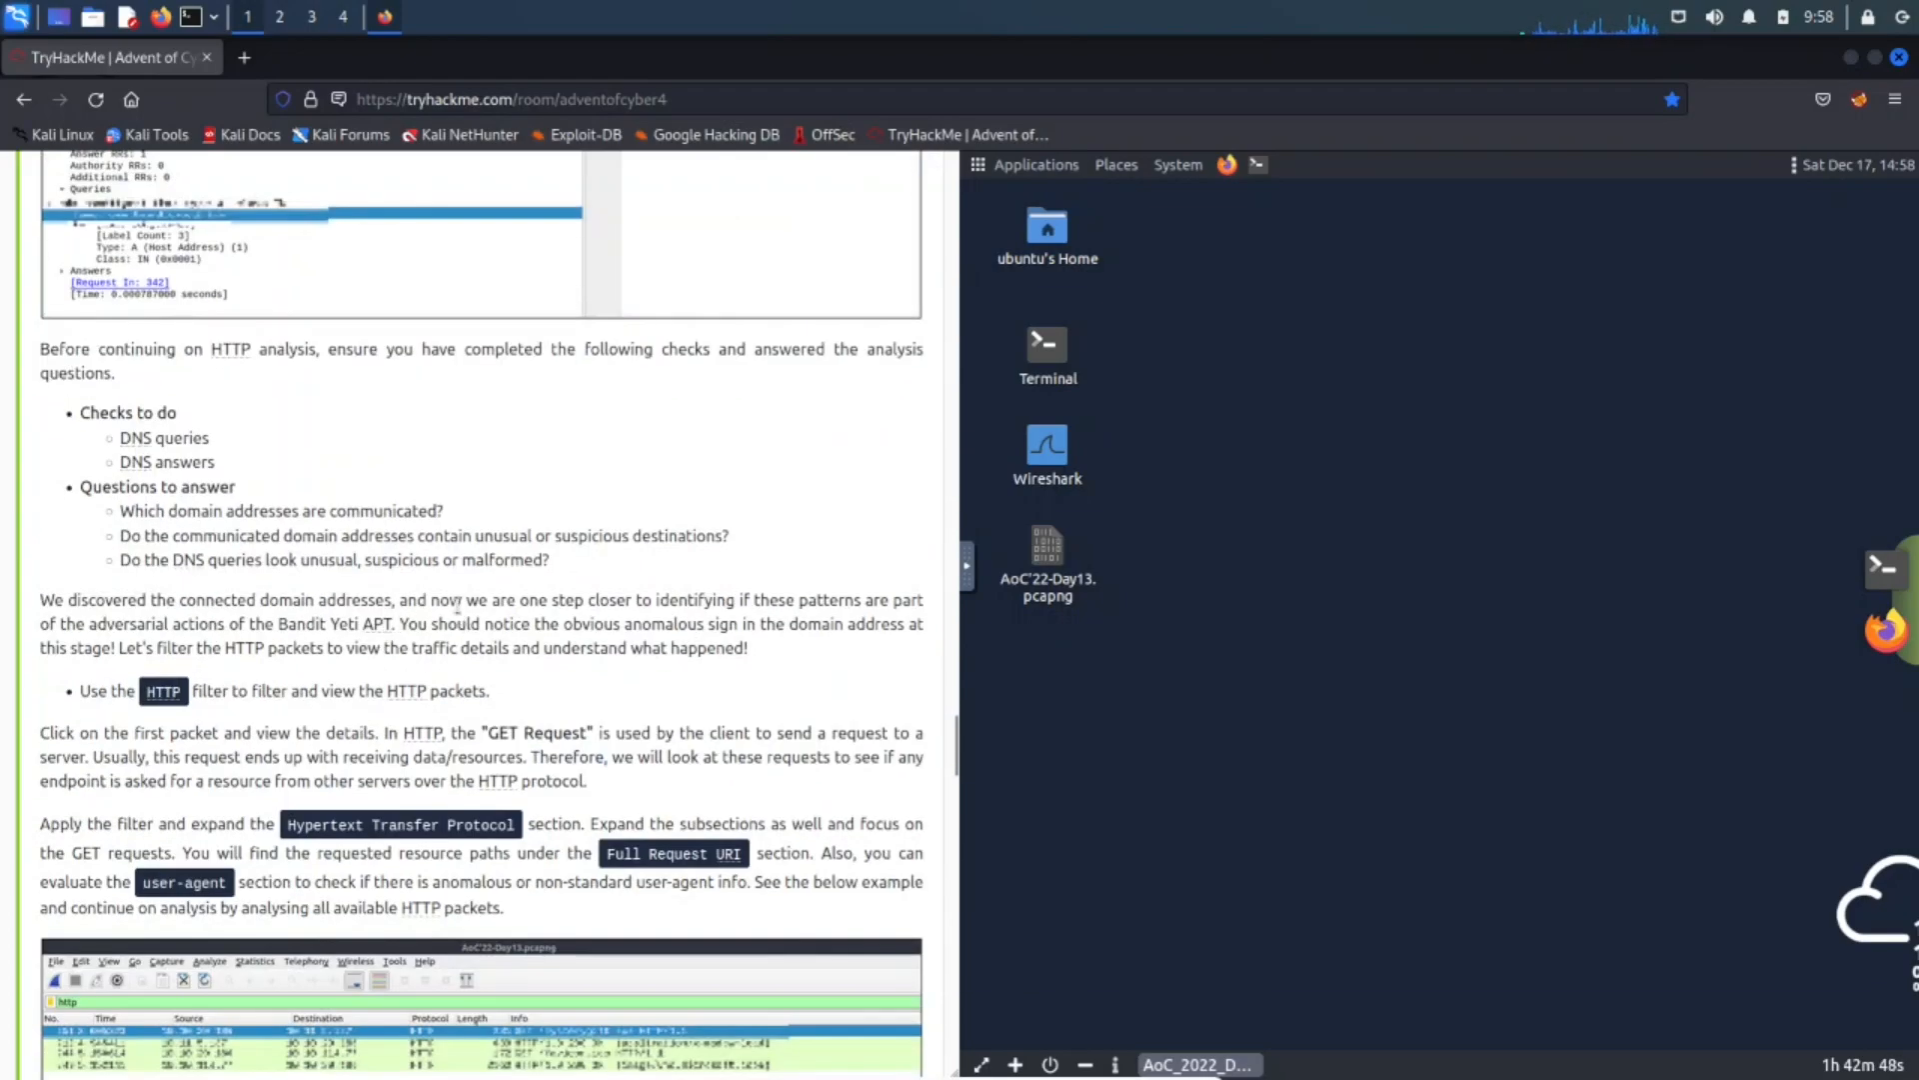
{"action": "scroll", "scroll_direction": "down", "scroll_amount": 3}
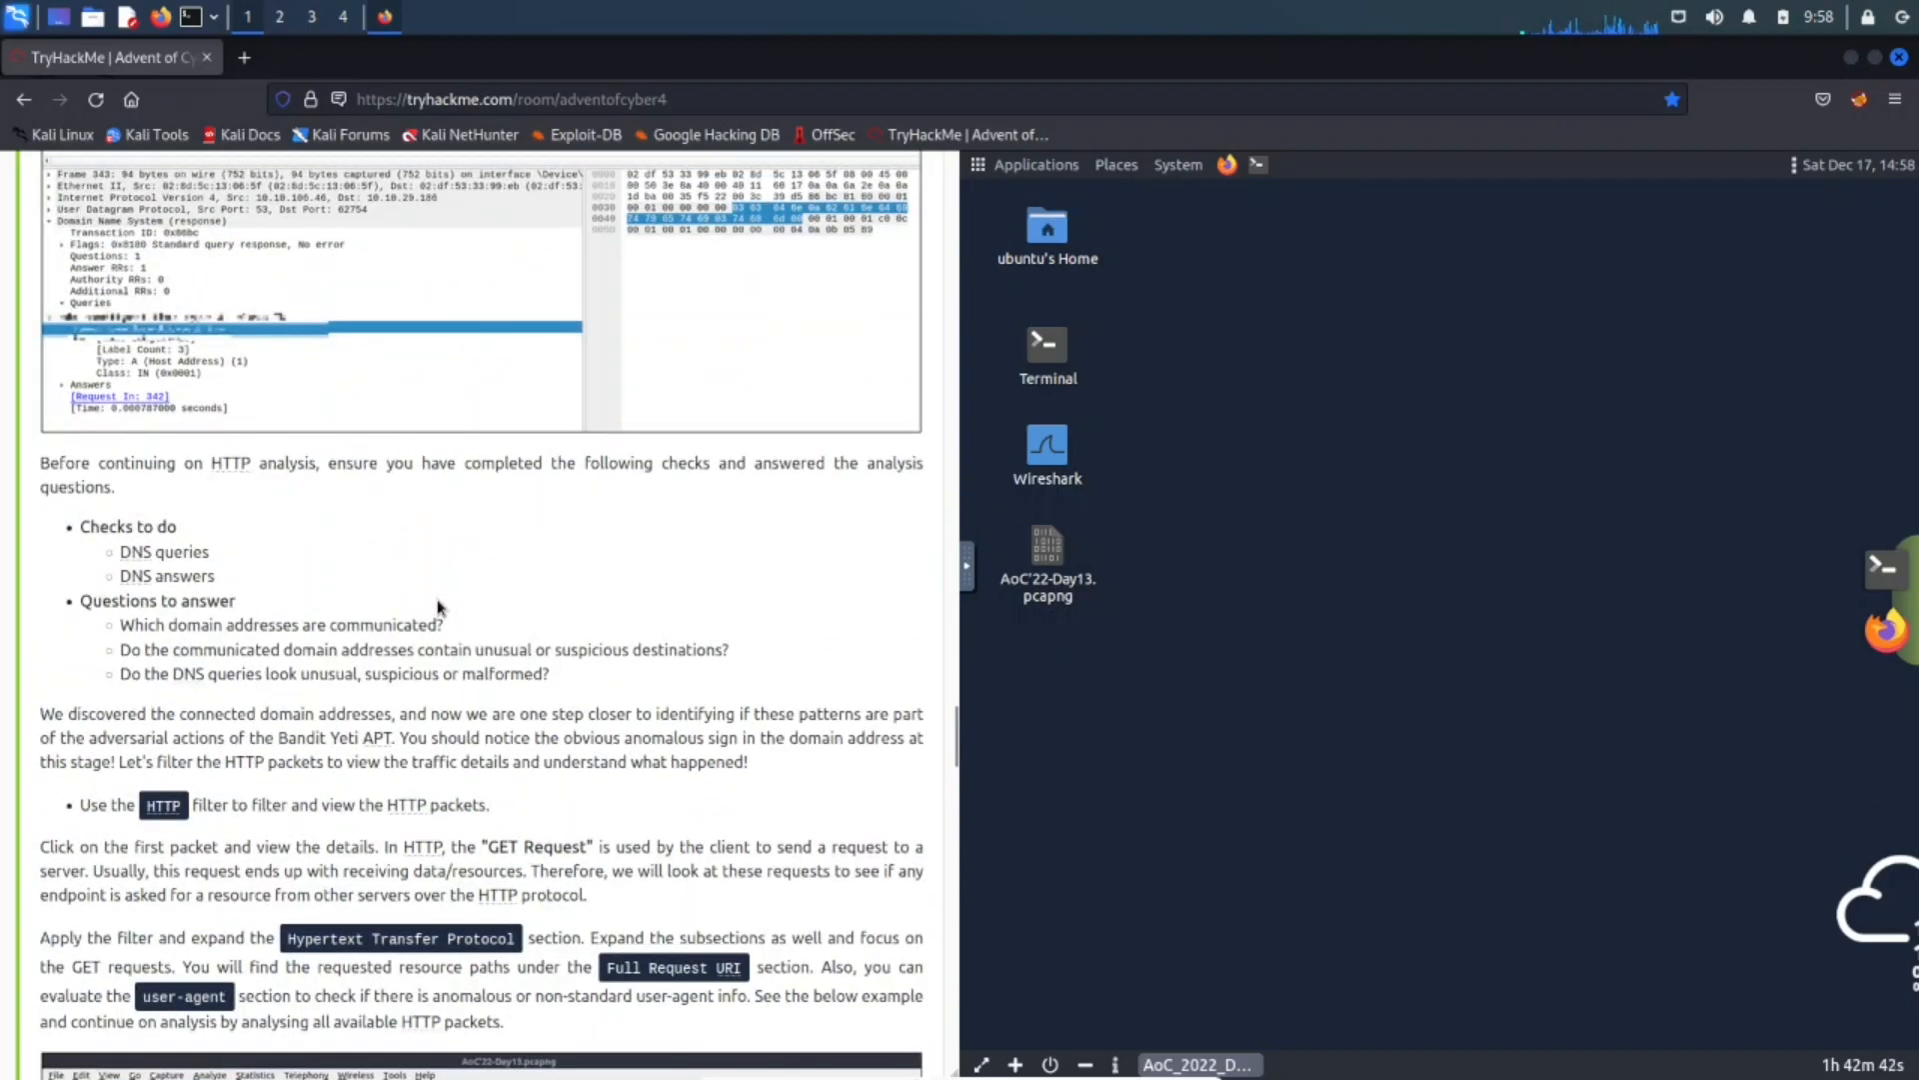
{"action": "scroll", "scroll_direction": "down", "scroll_amount": 3}
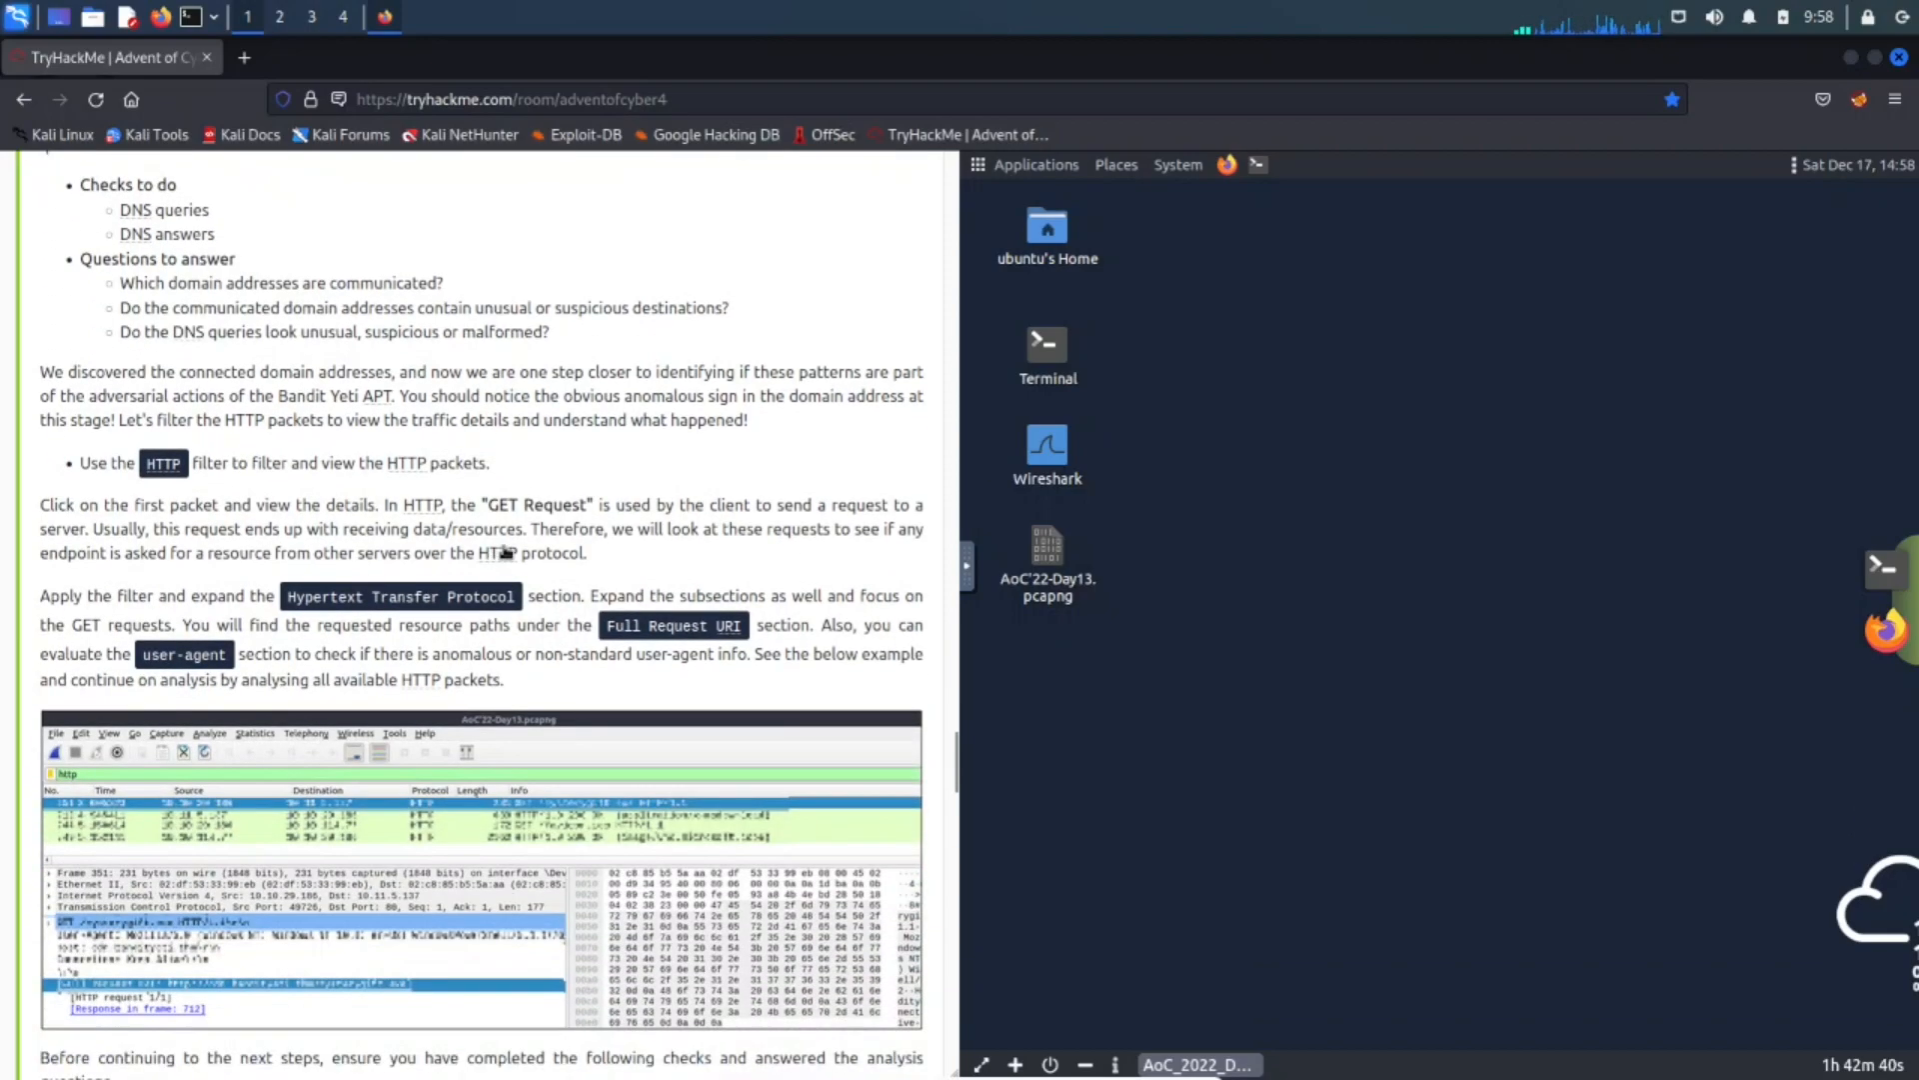
{"action": "scroll", "scroll_direction": "down", "scroll_amount": 3}
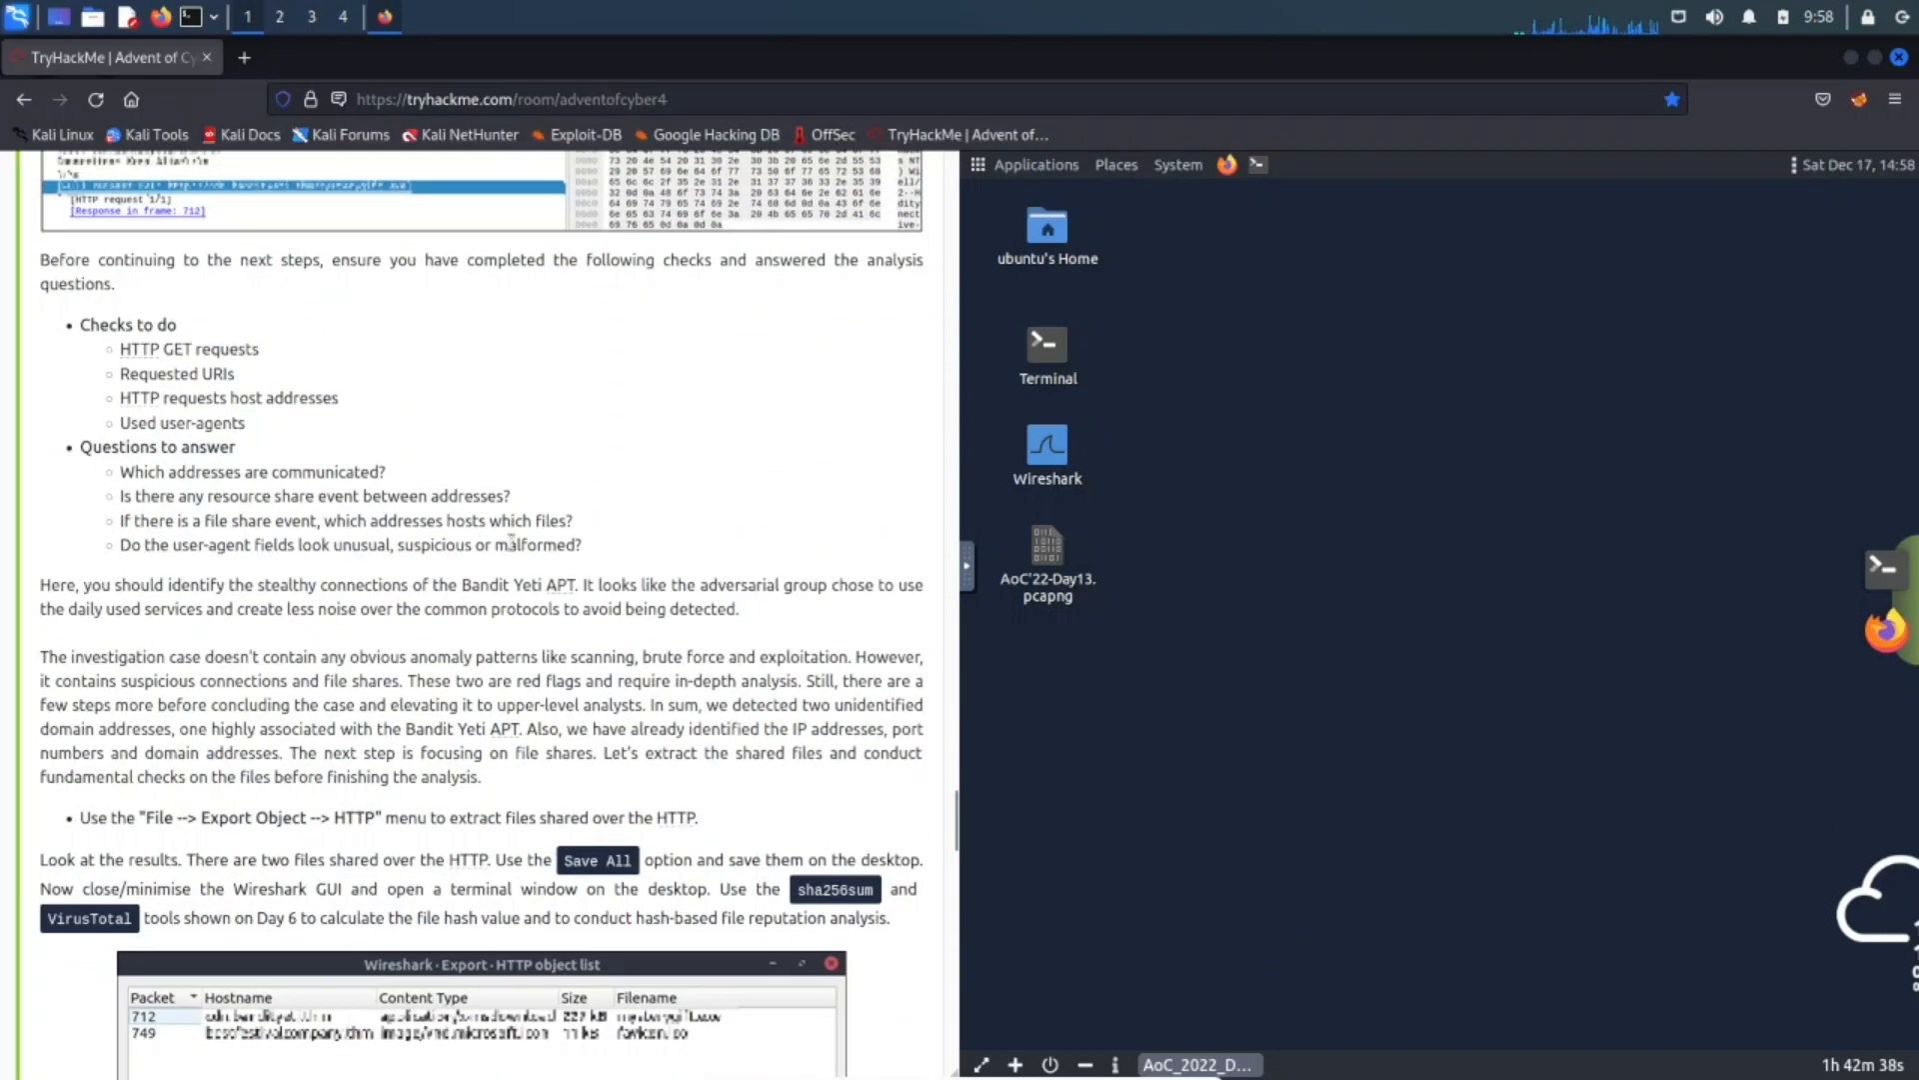
{"action": "scroll", "scroll_direction": "down", "scroll_amount": 3}
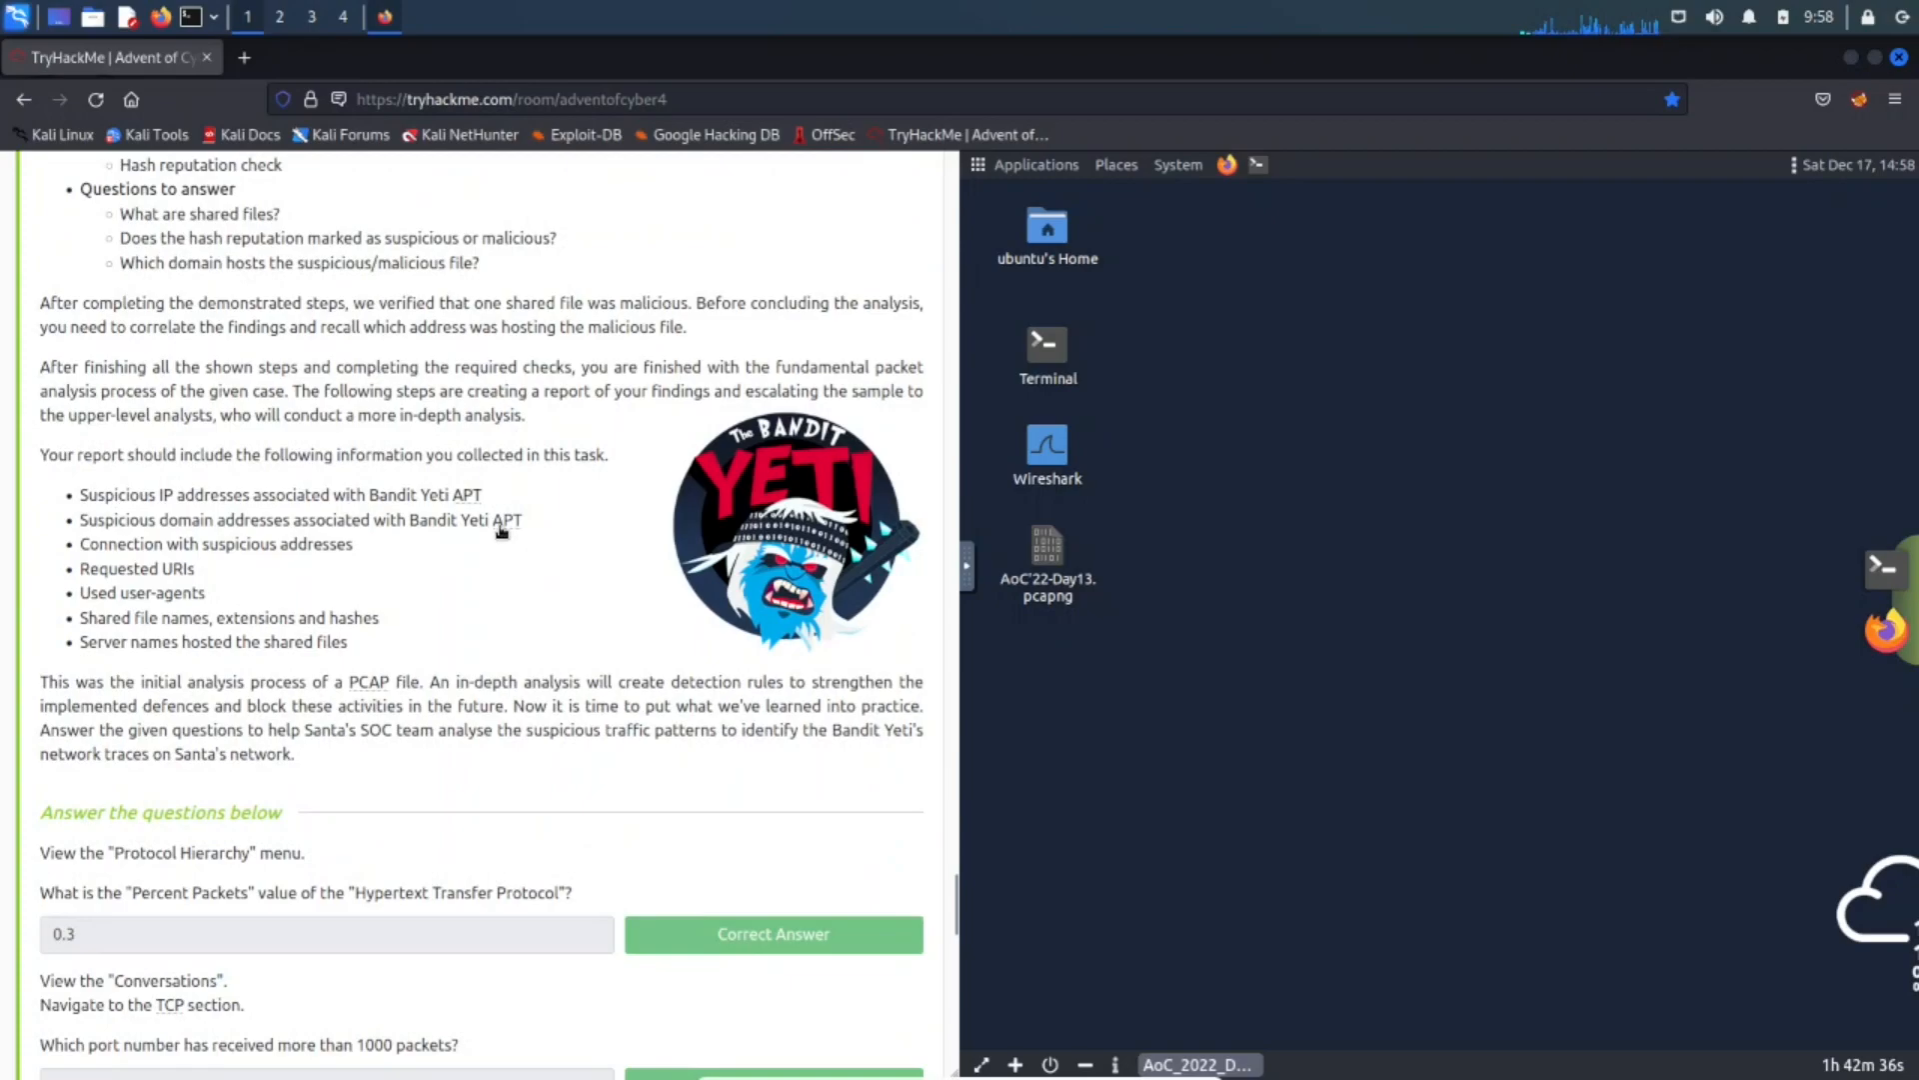
{"action": "scroll", "scroll_direction": "up", "scroll_amount": 3}
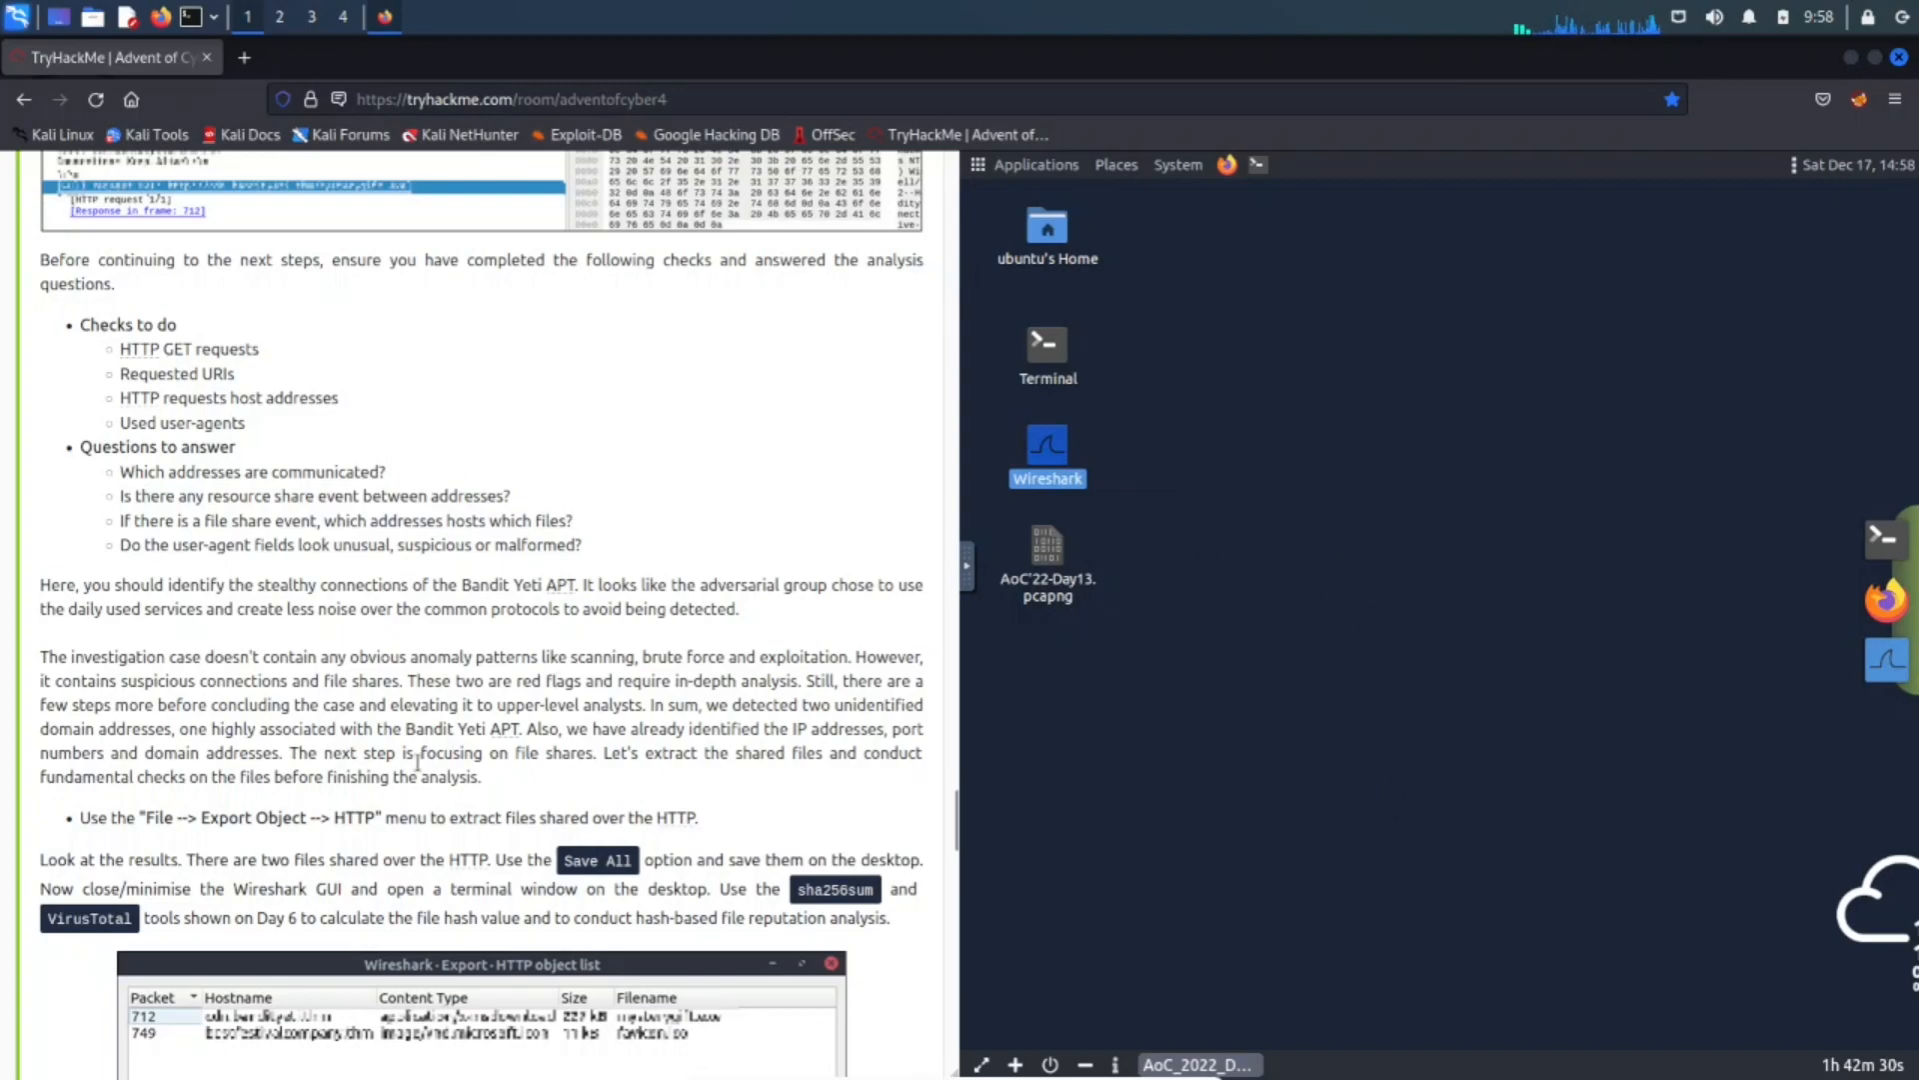
Open the AoC'22-Day13.pcapng capture from the Desktop, listing its 1421 packets.
{"action": "scroll", "scroll_direction": "up", "scroll_amount": 3}
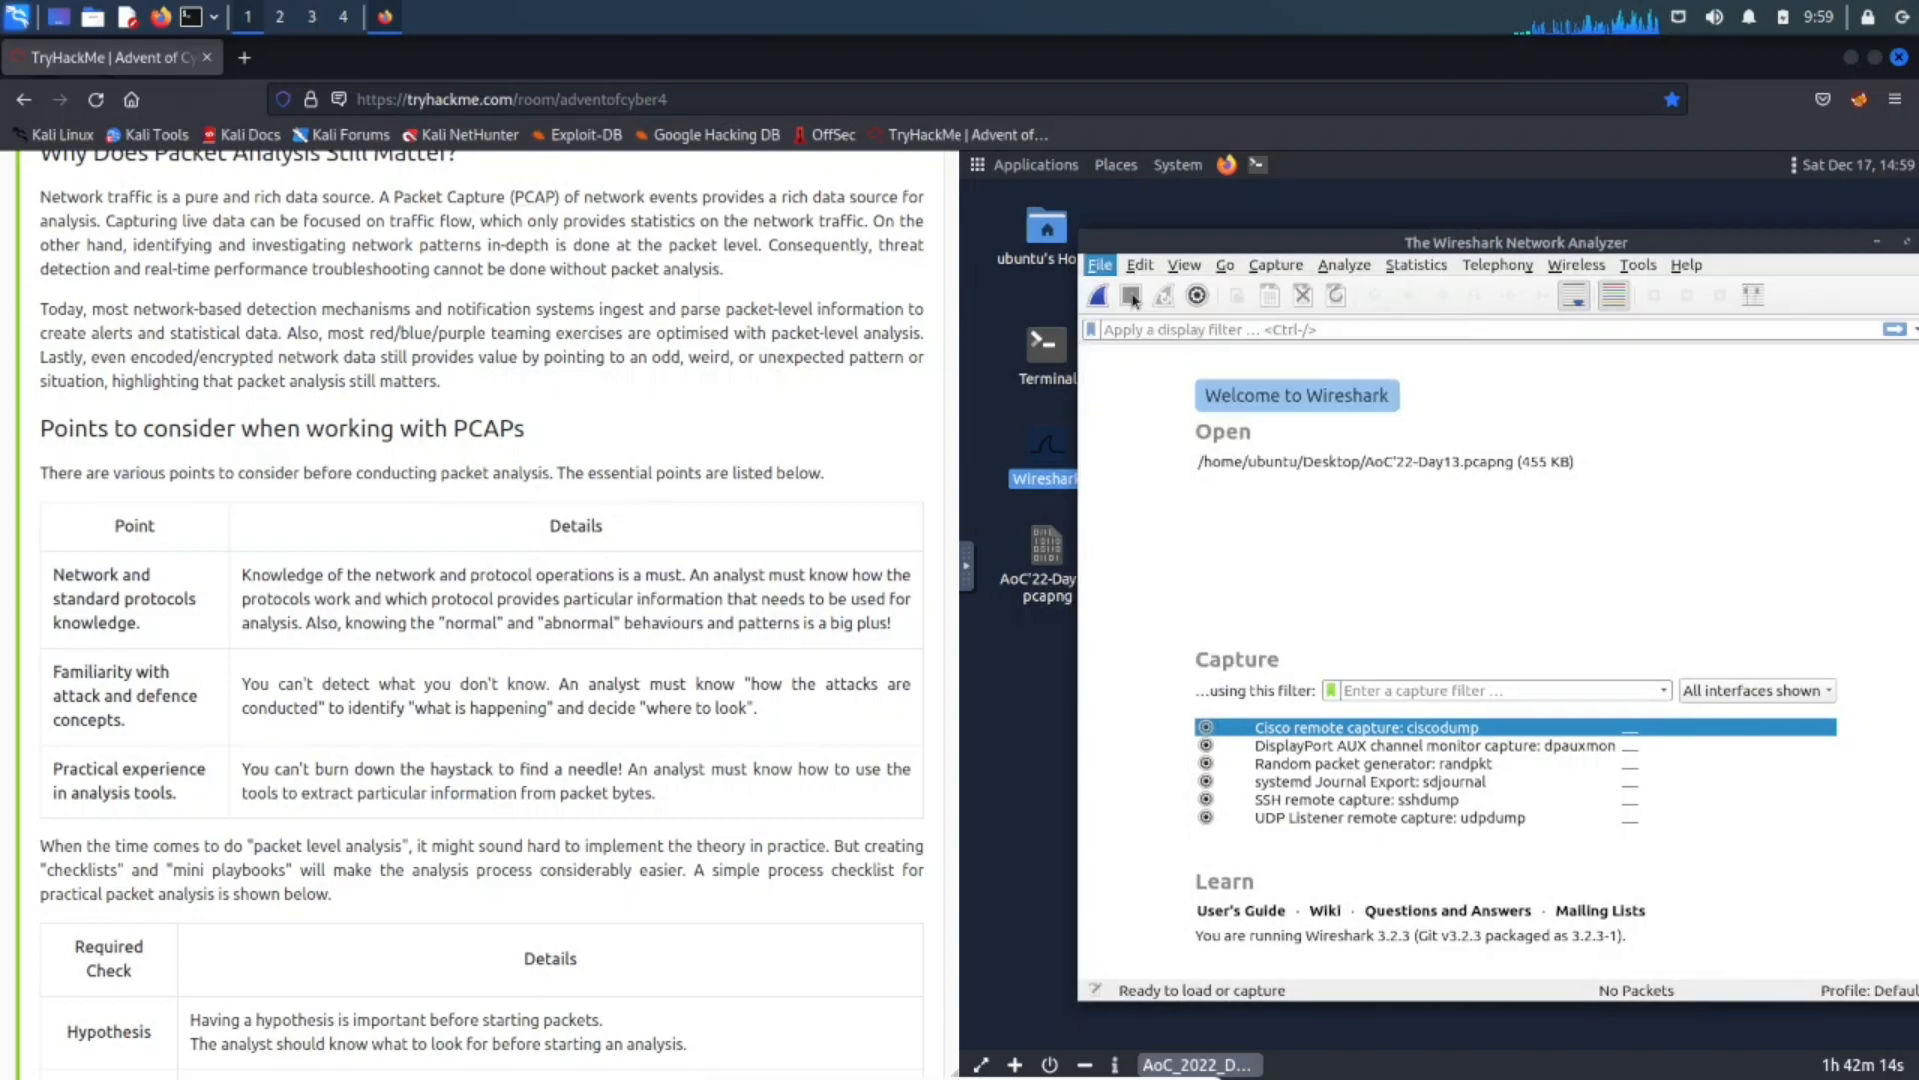
{"action": "left_click", "coordinate": [1130, 295]}
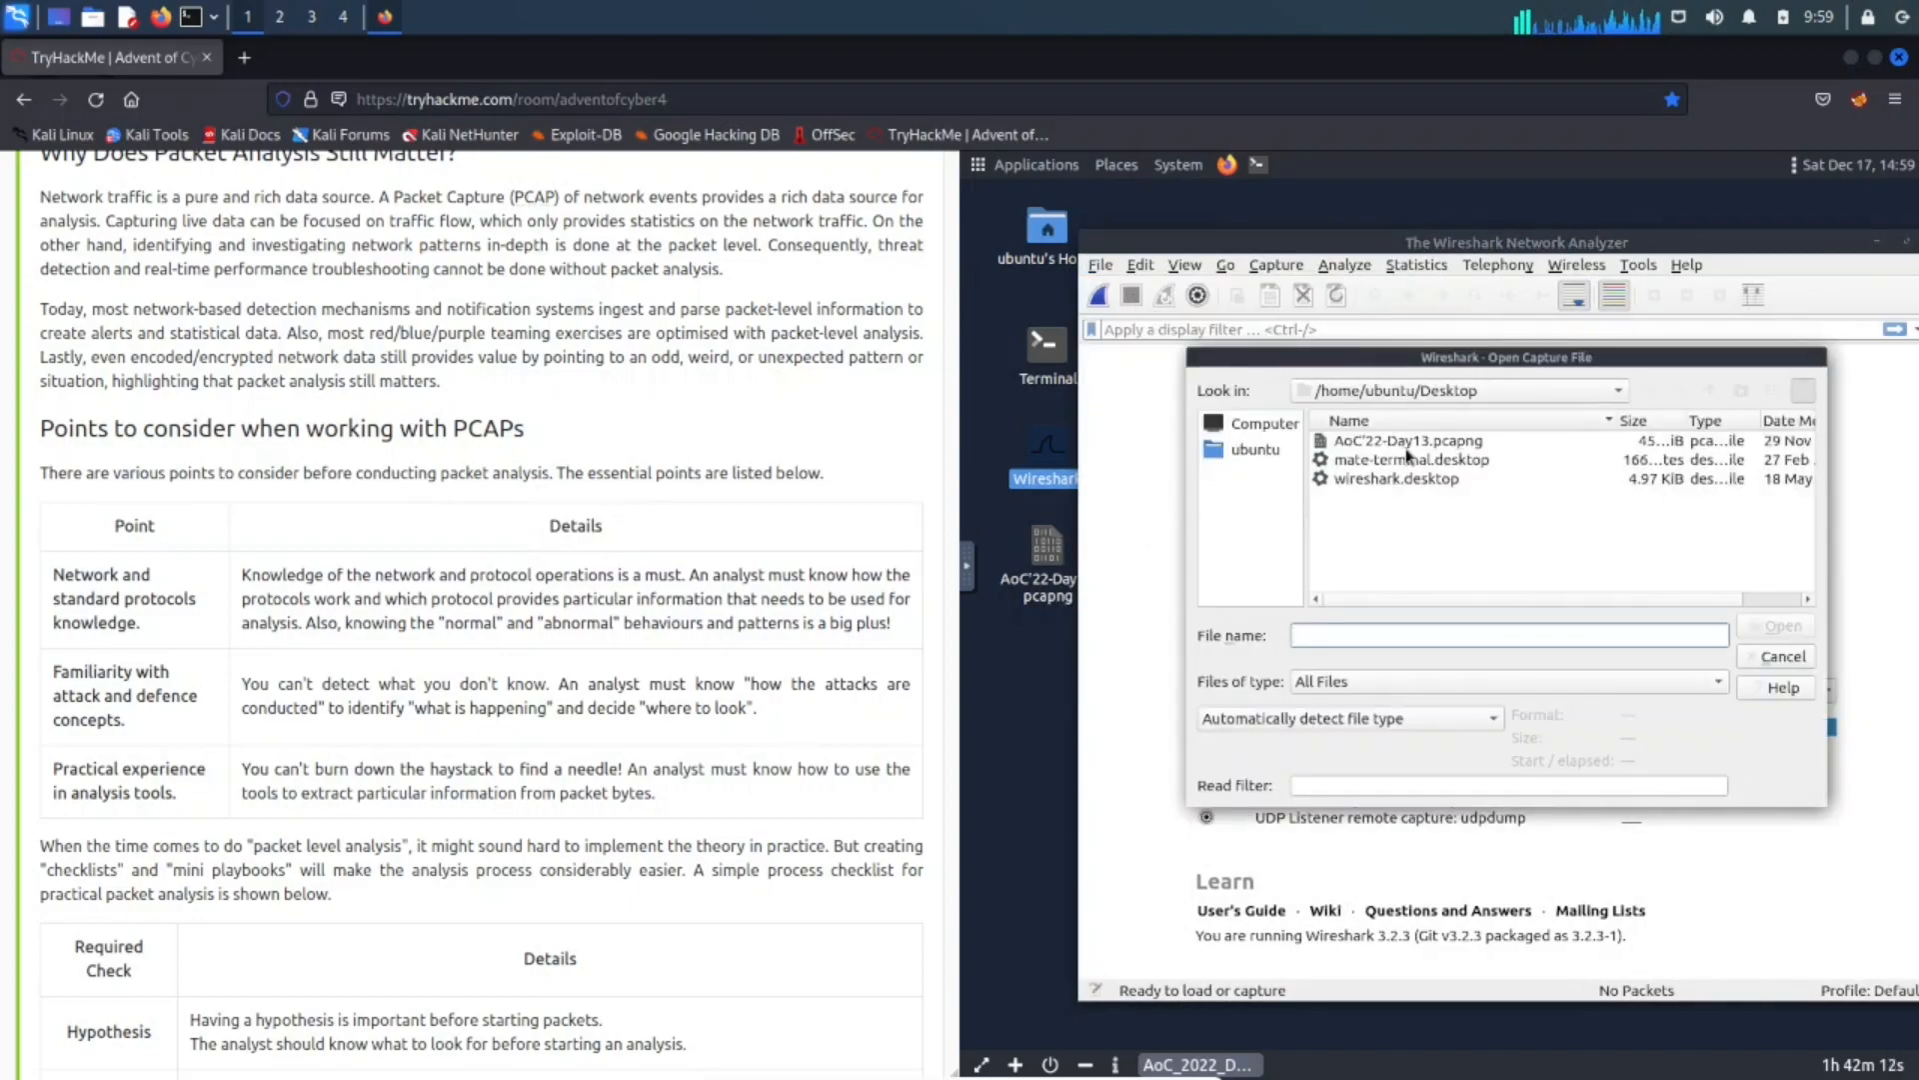
{"action": "left_click", "coordinate": [1408, 440]}
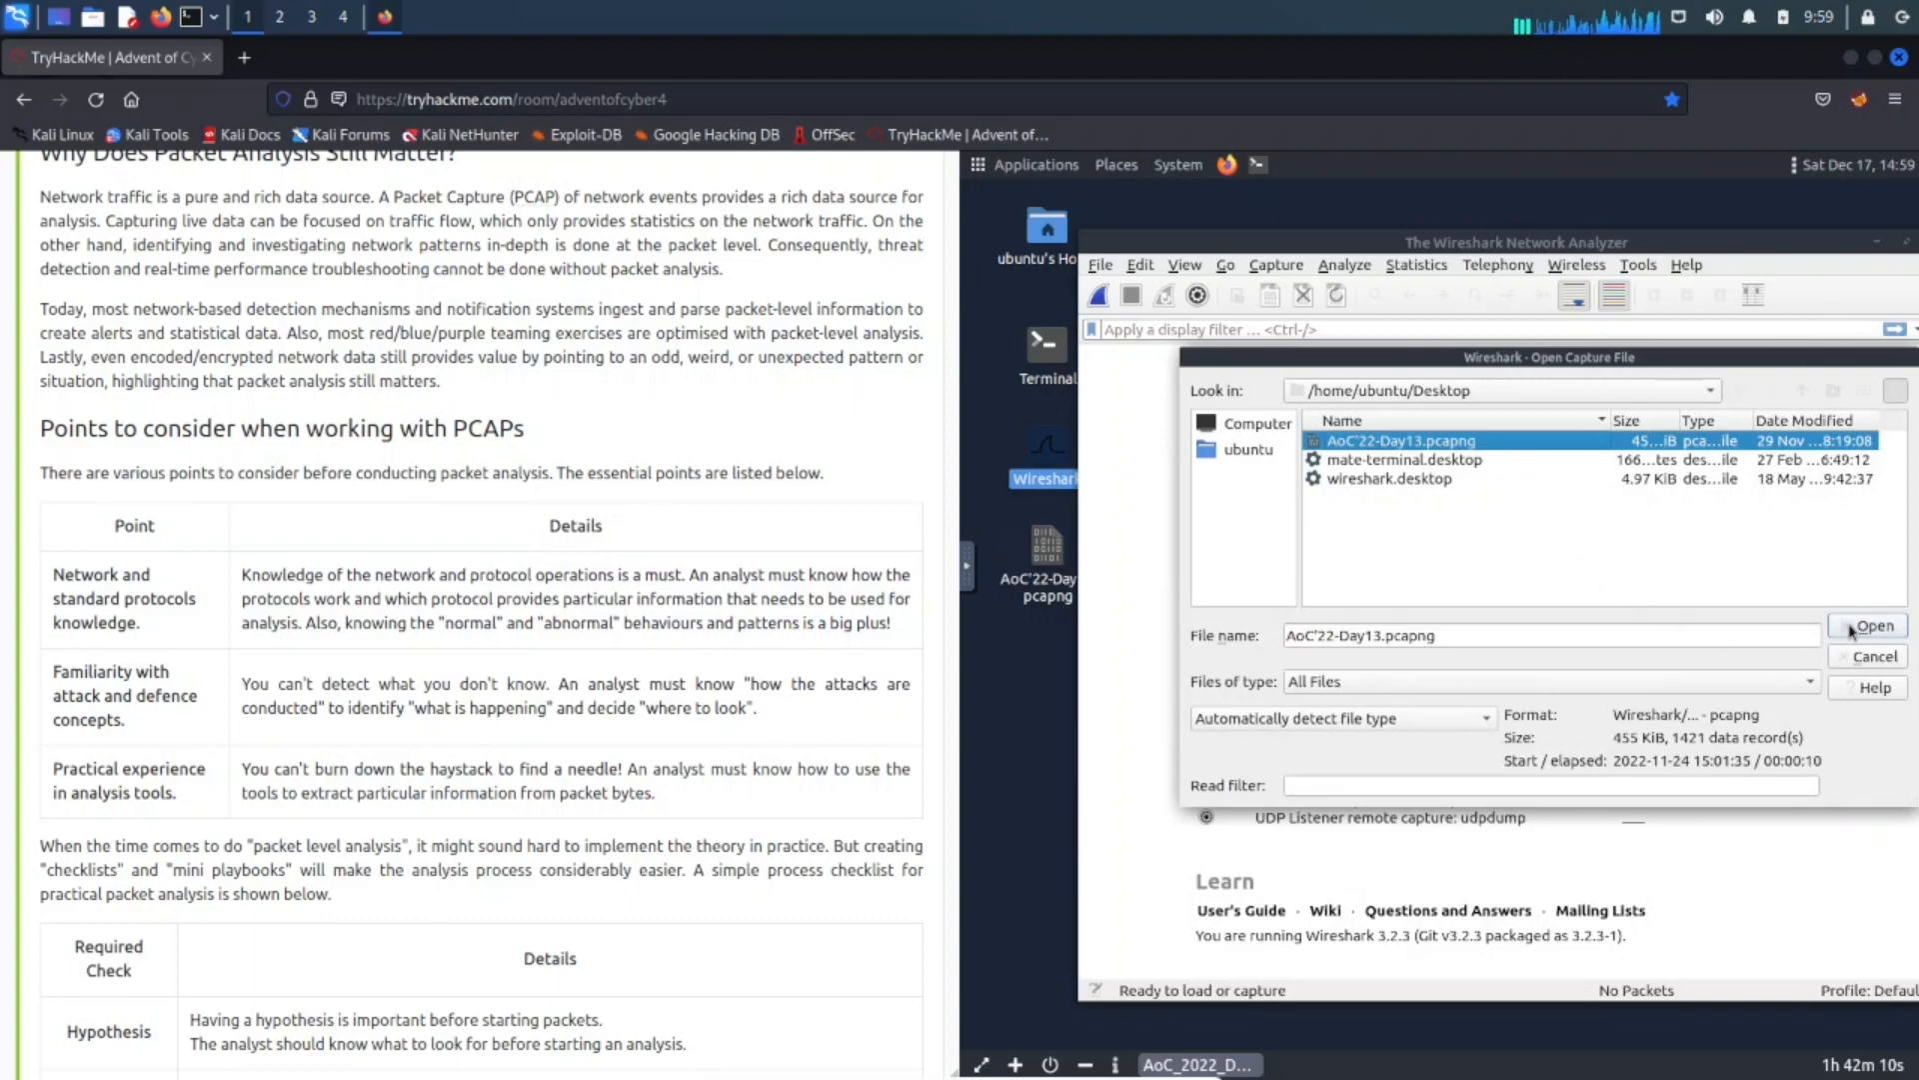
{"action": "left_click", "coordinate": [1871, 626]}
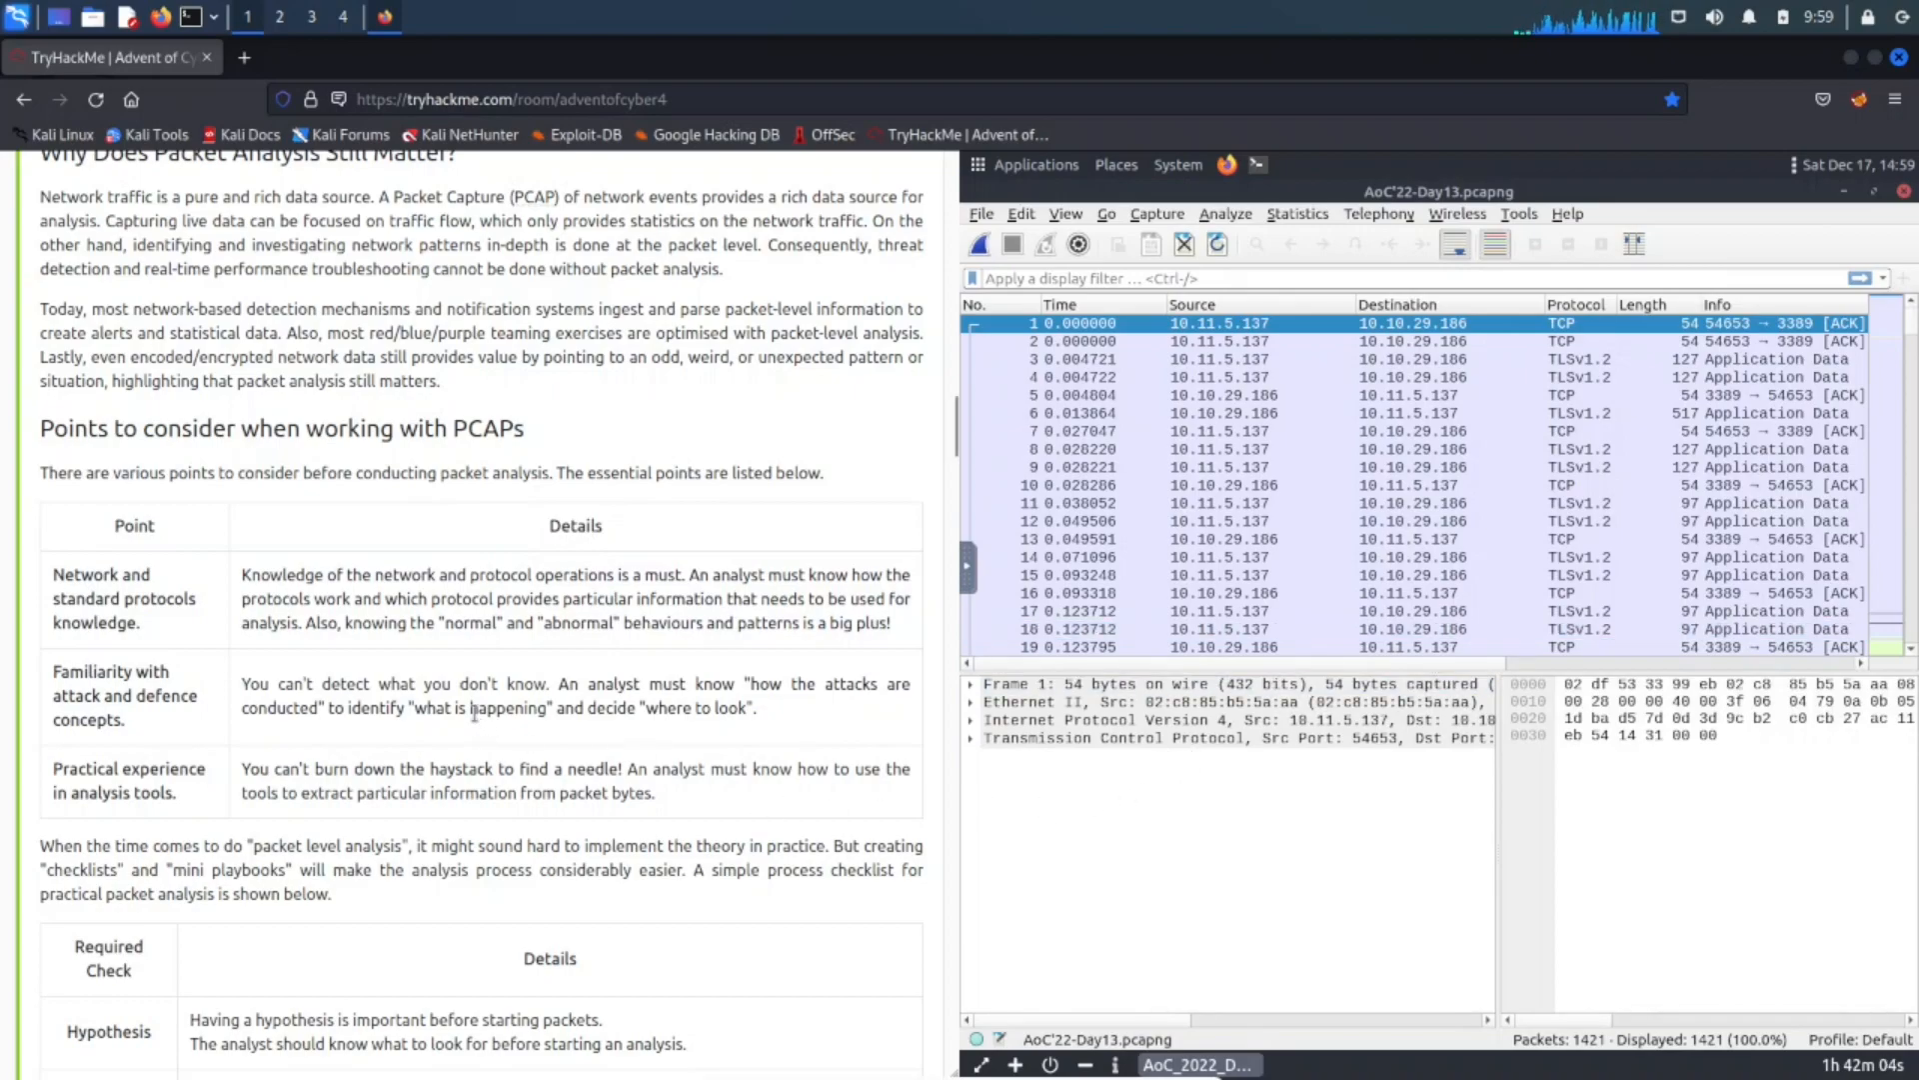
Scroll the TryHackMe task down to the 'Answer the questions below' section.
{"action": "scroll", "scroll_direction": "down", "scroll_amount": 3}
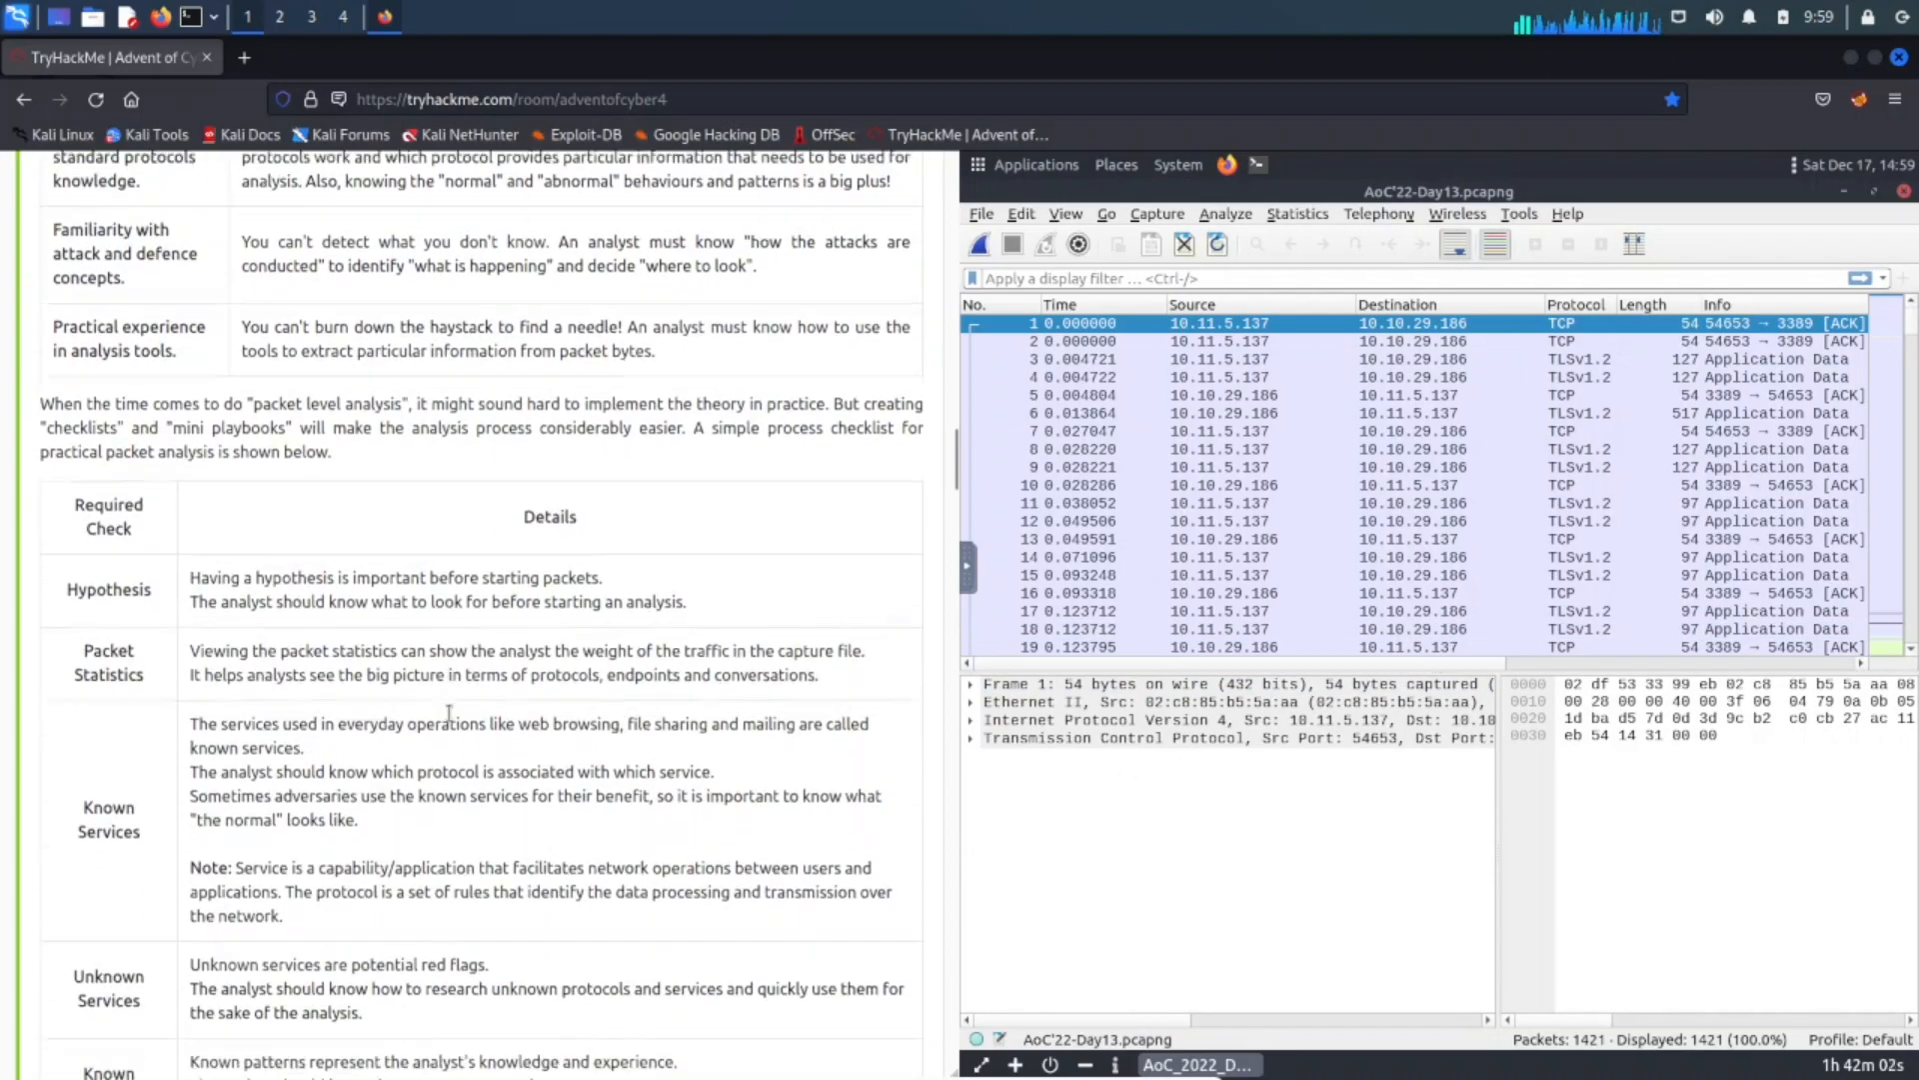
{"action": "scroll", "scroll_direction": "down", "scroll_amount": 3}
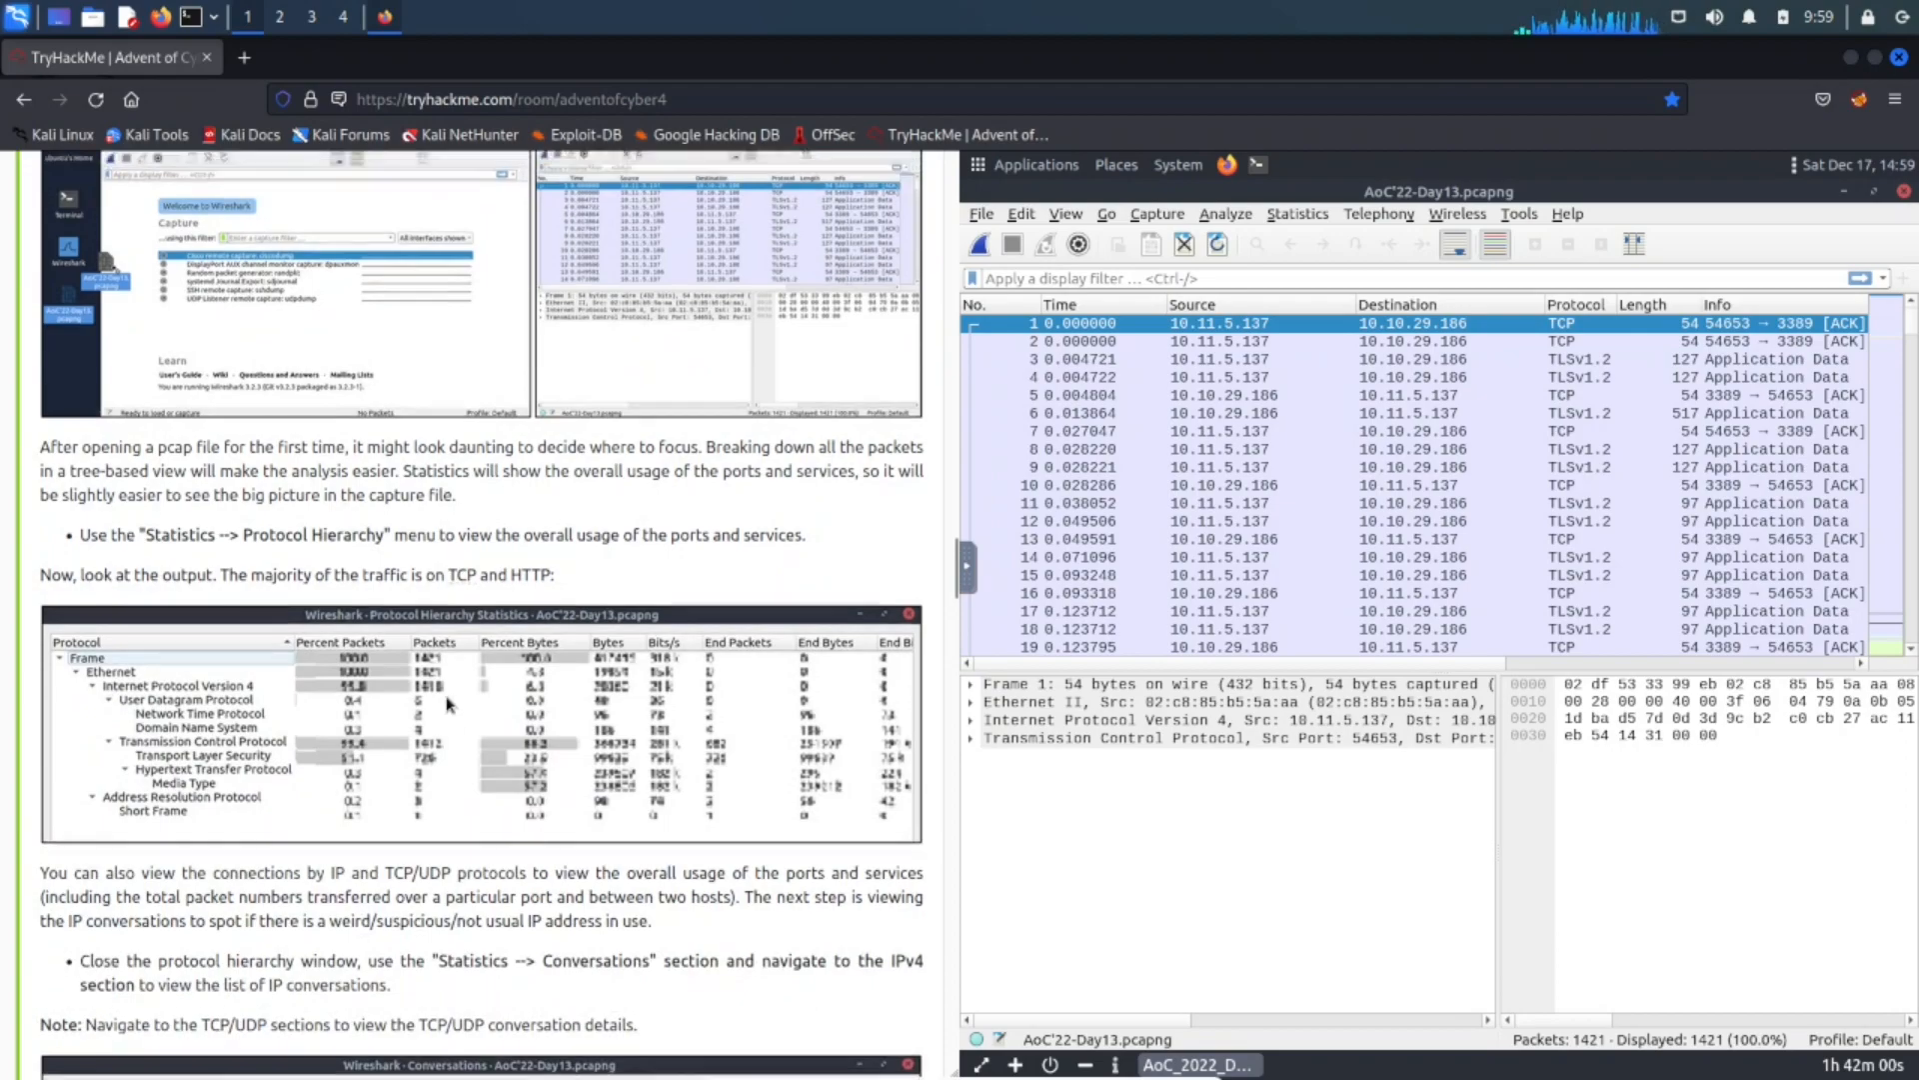
{"action": "scroll", "scroll_direction": "up", "scroll_amount": 3}
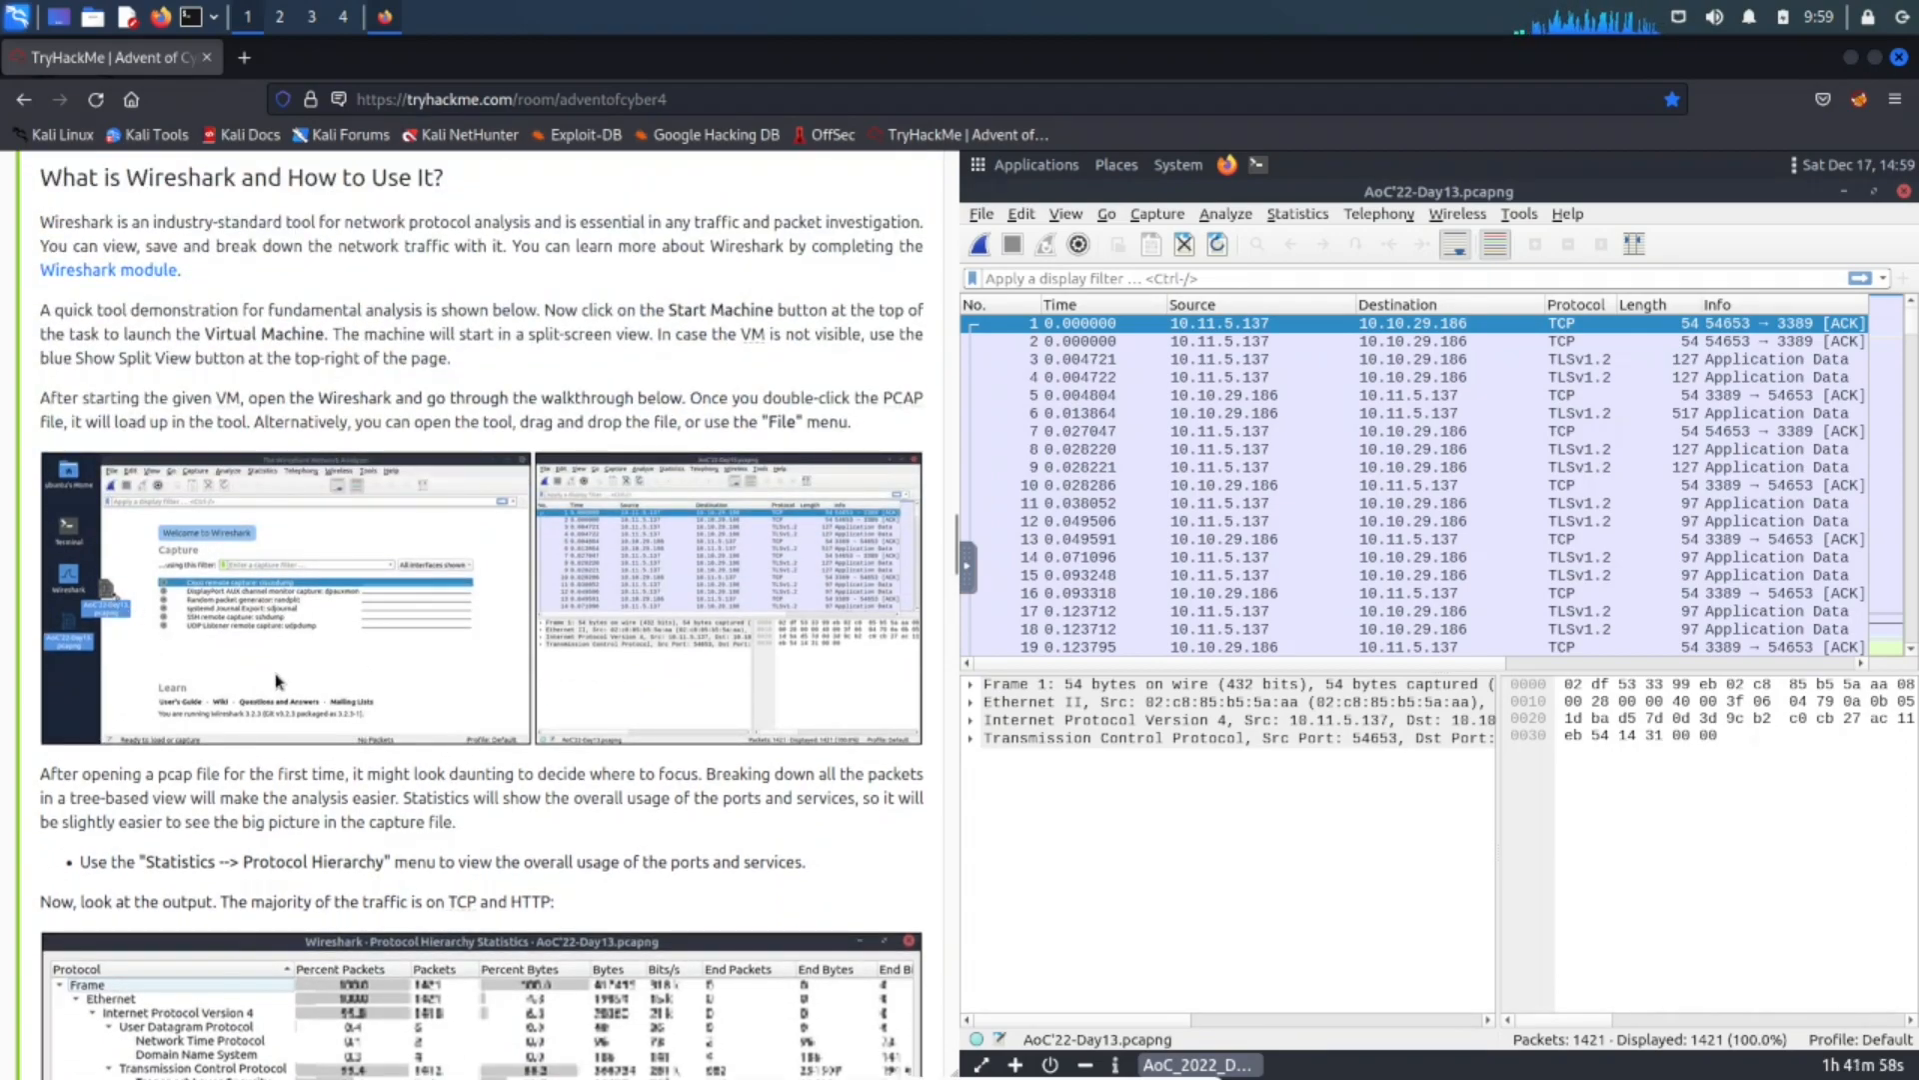
{"action": "scroll", "scroll_direction": "down", "scroll_amount": 3}
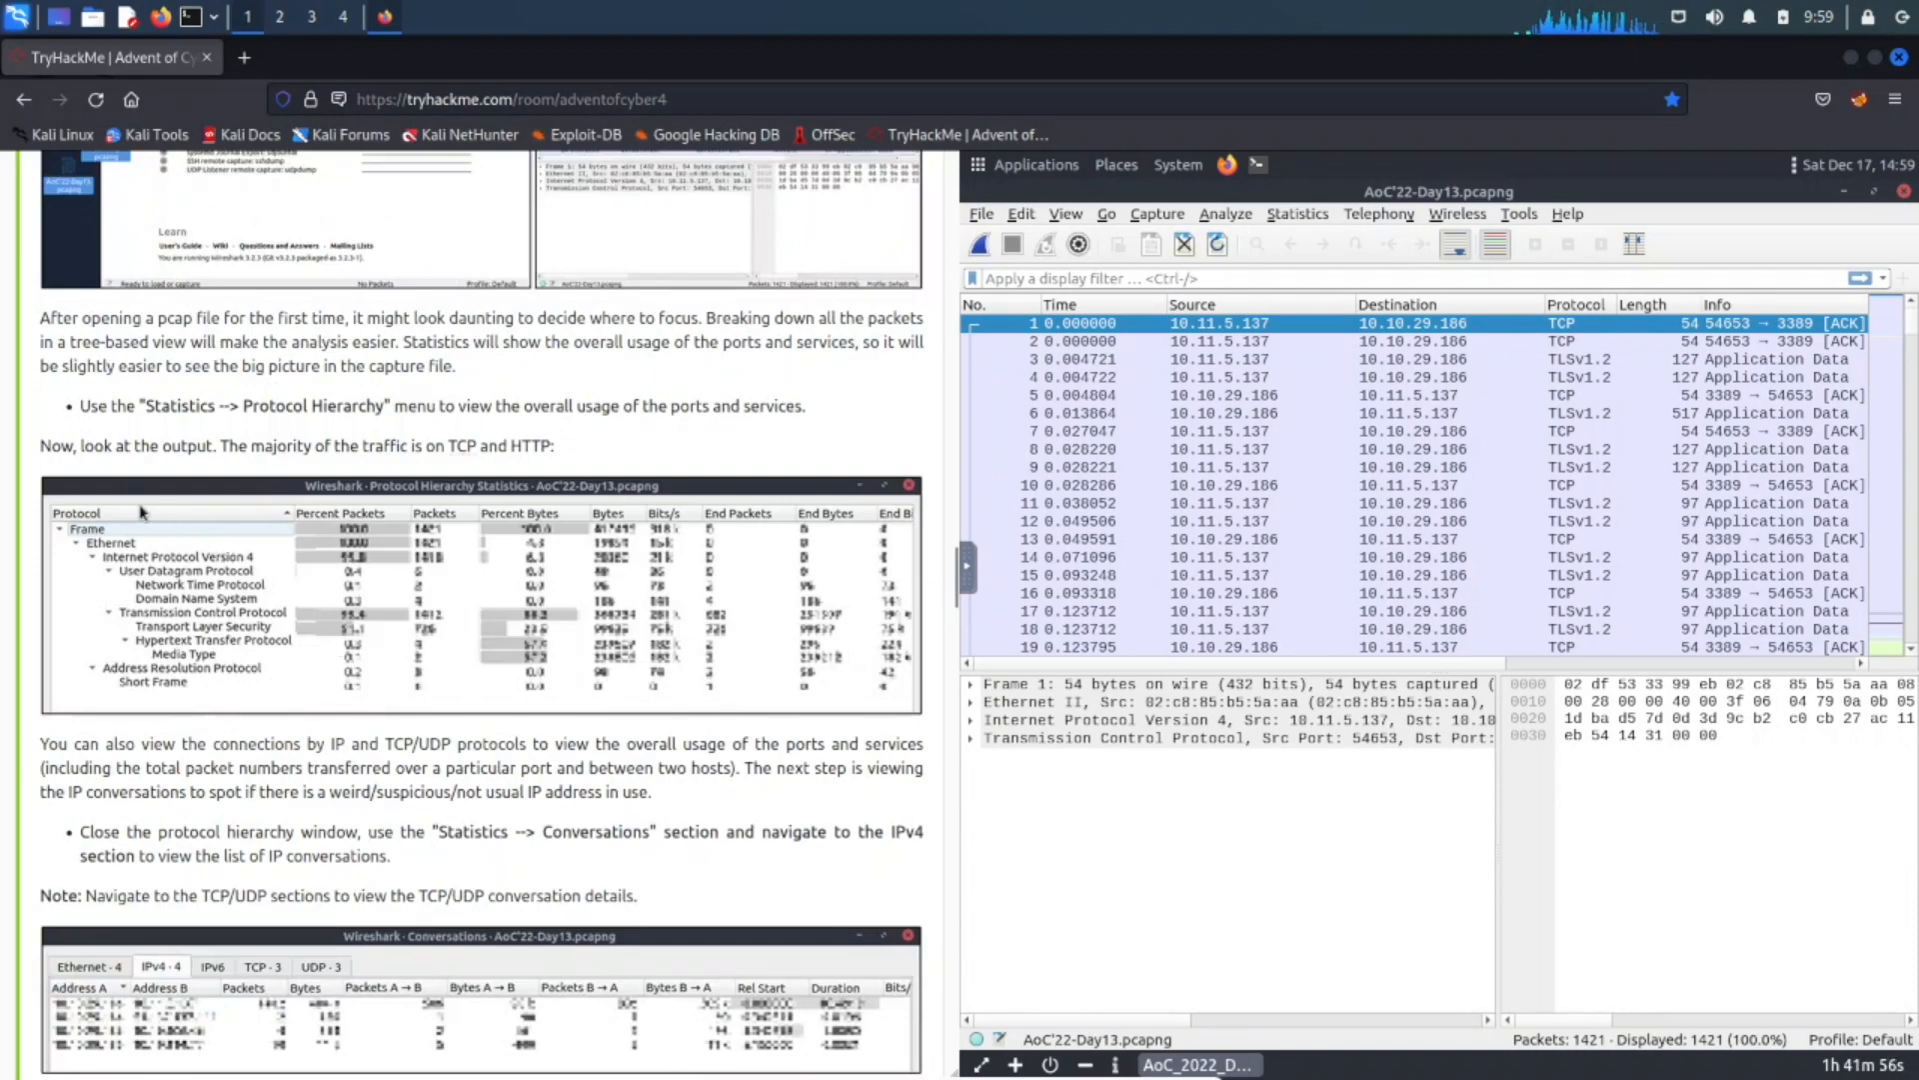
{"action": "mouse_move", "coordinate": [328, 437]}
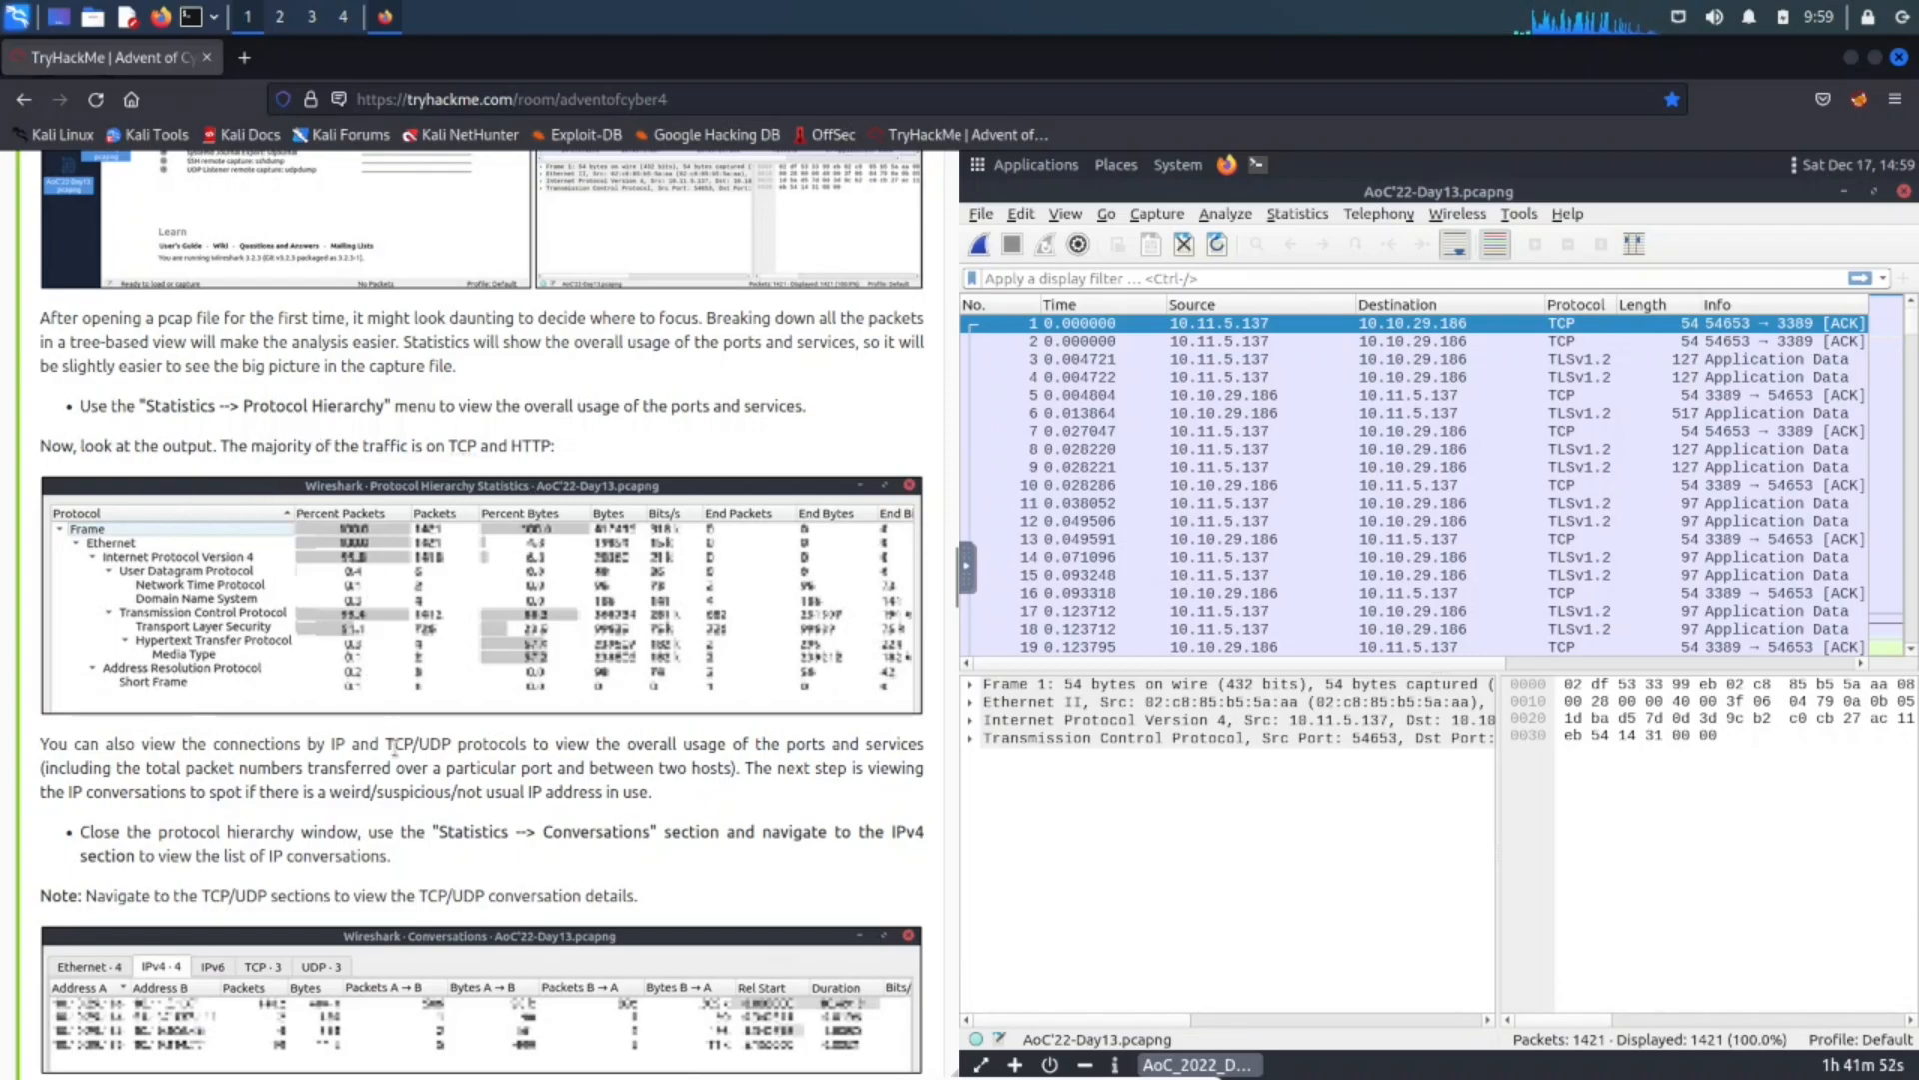
{"action": "scroll", "scroll_direction": "down", "scroll_amount": 3}
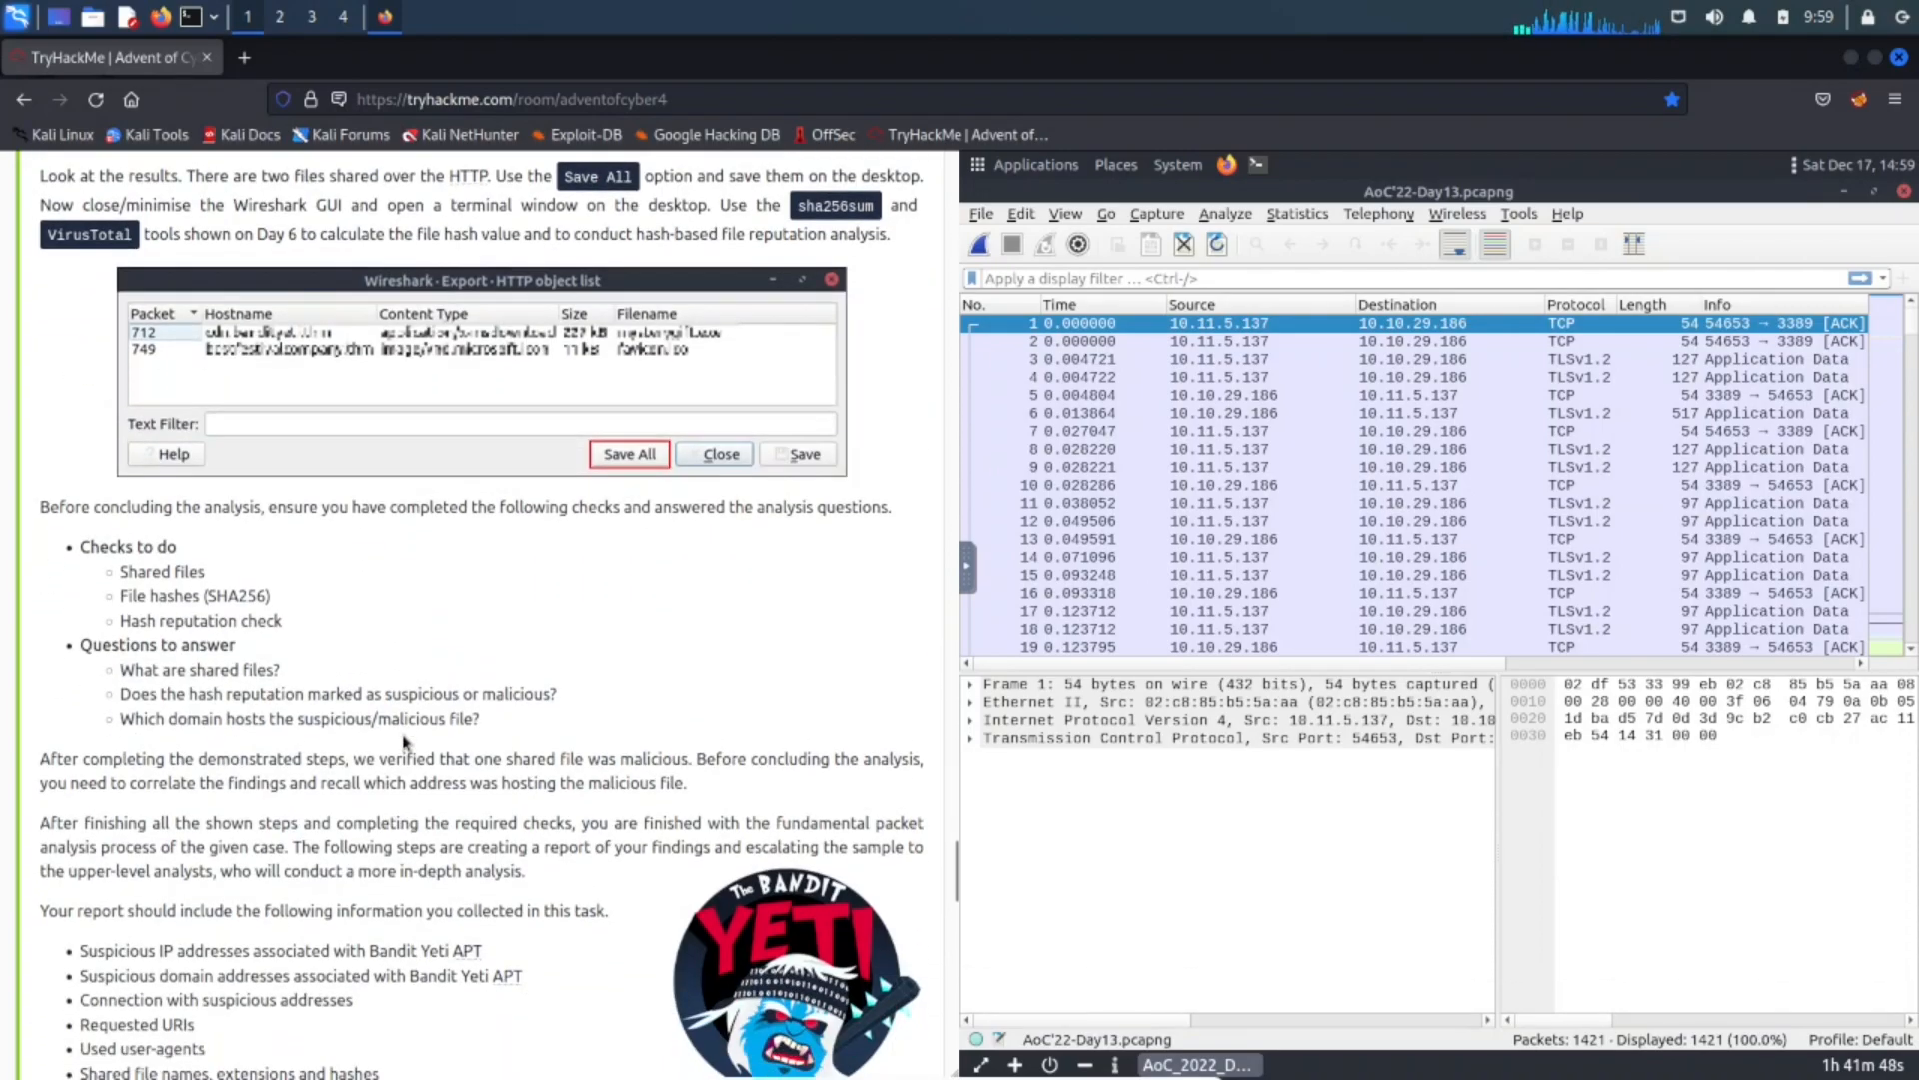
{"action": "scroll", "scroll_direction": "down", "scroll_amount": 3}
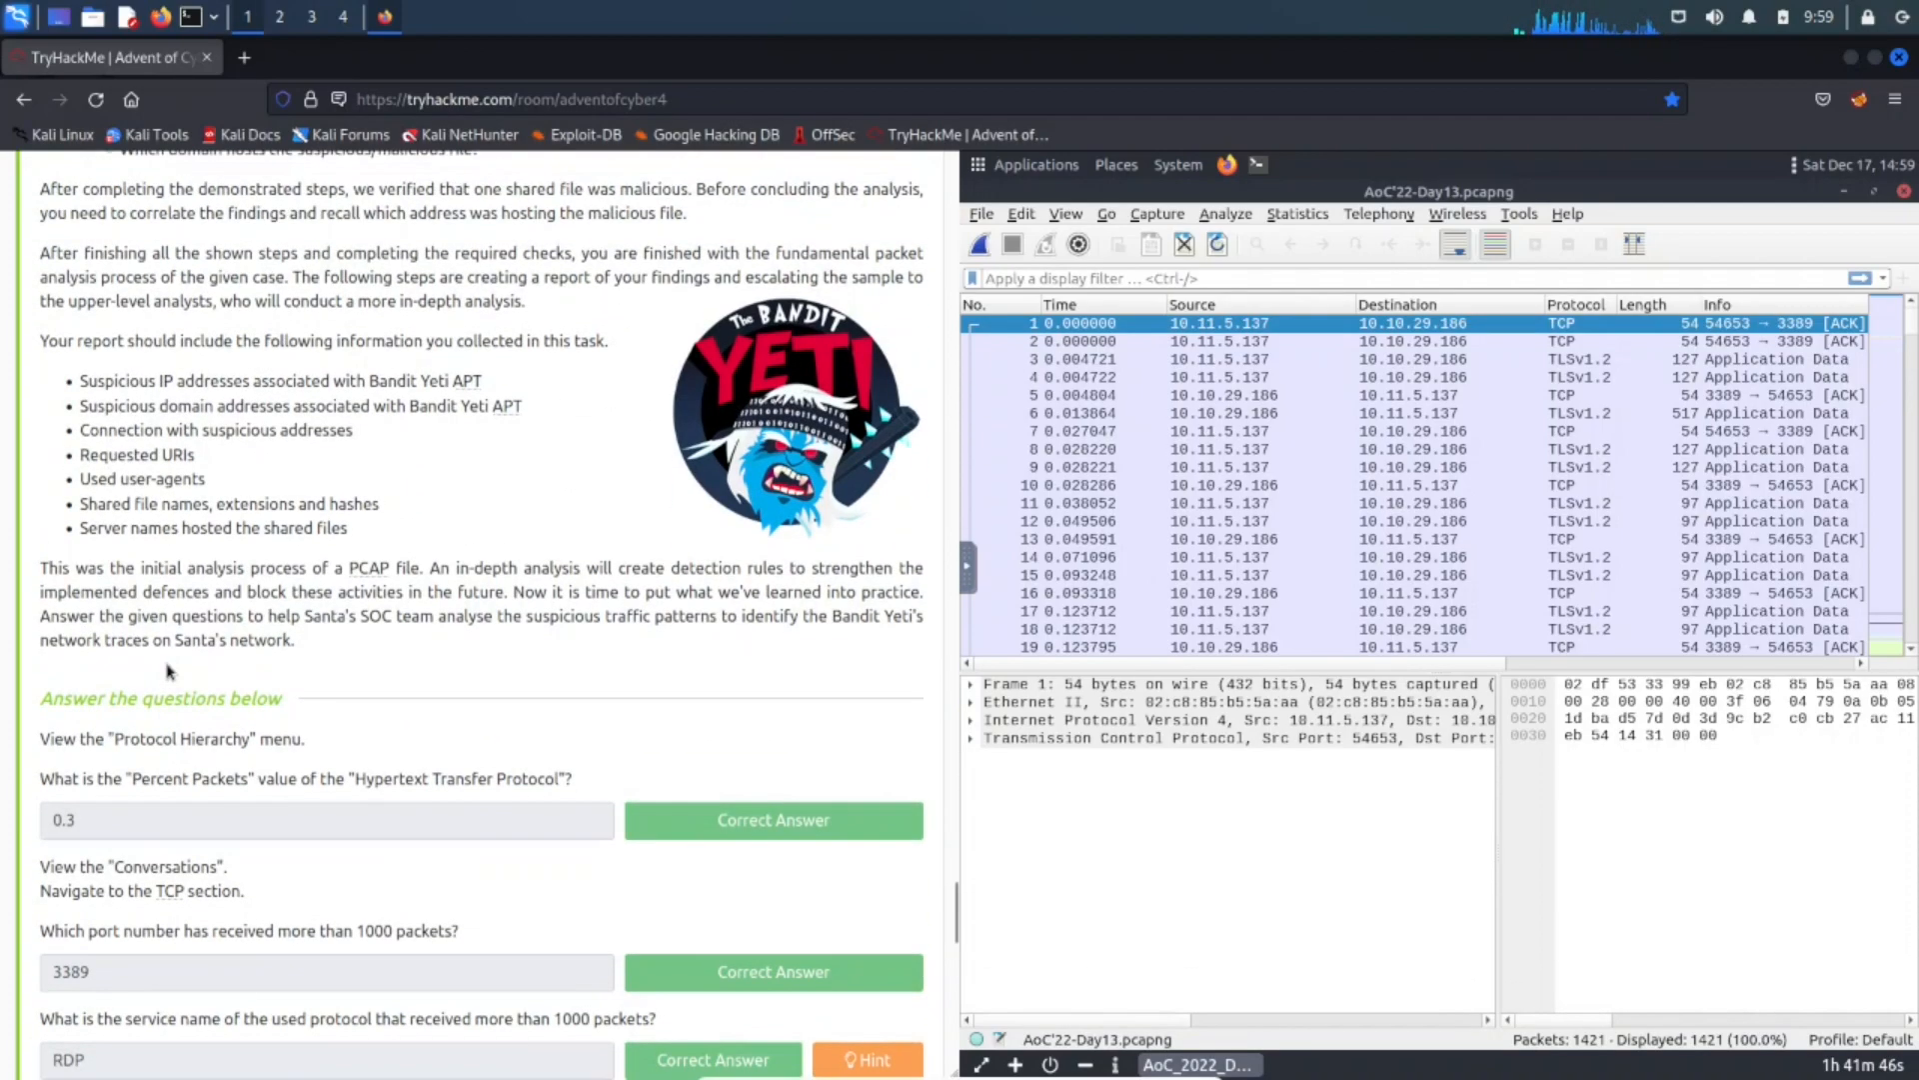
{"action": "mouse_move", "coordinate": [343, 703]}
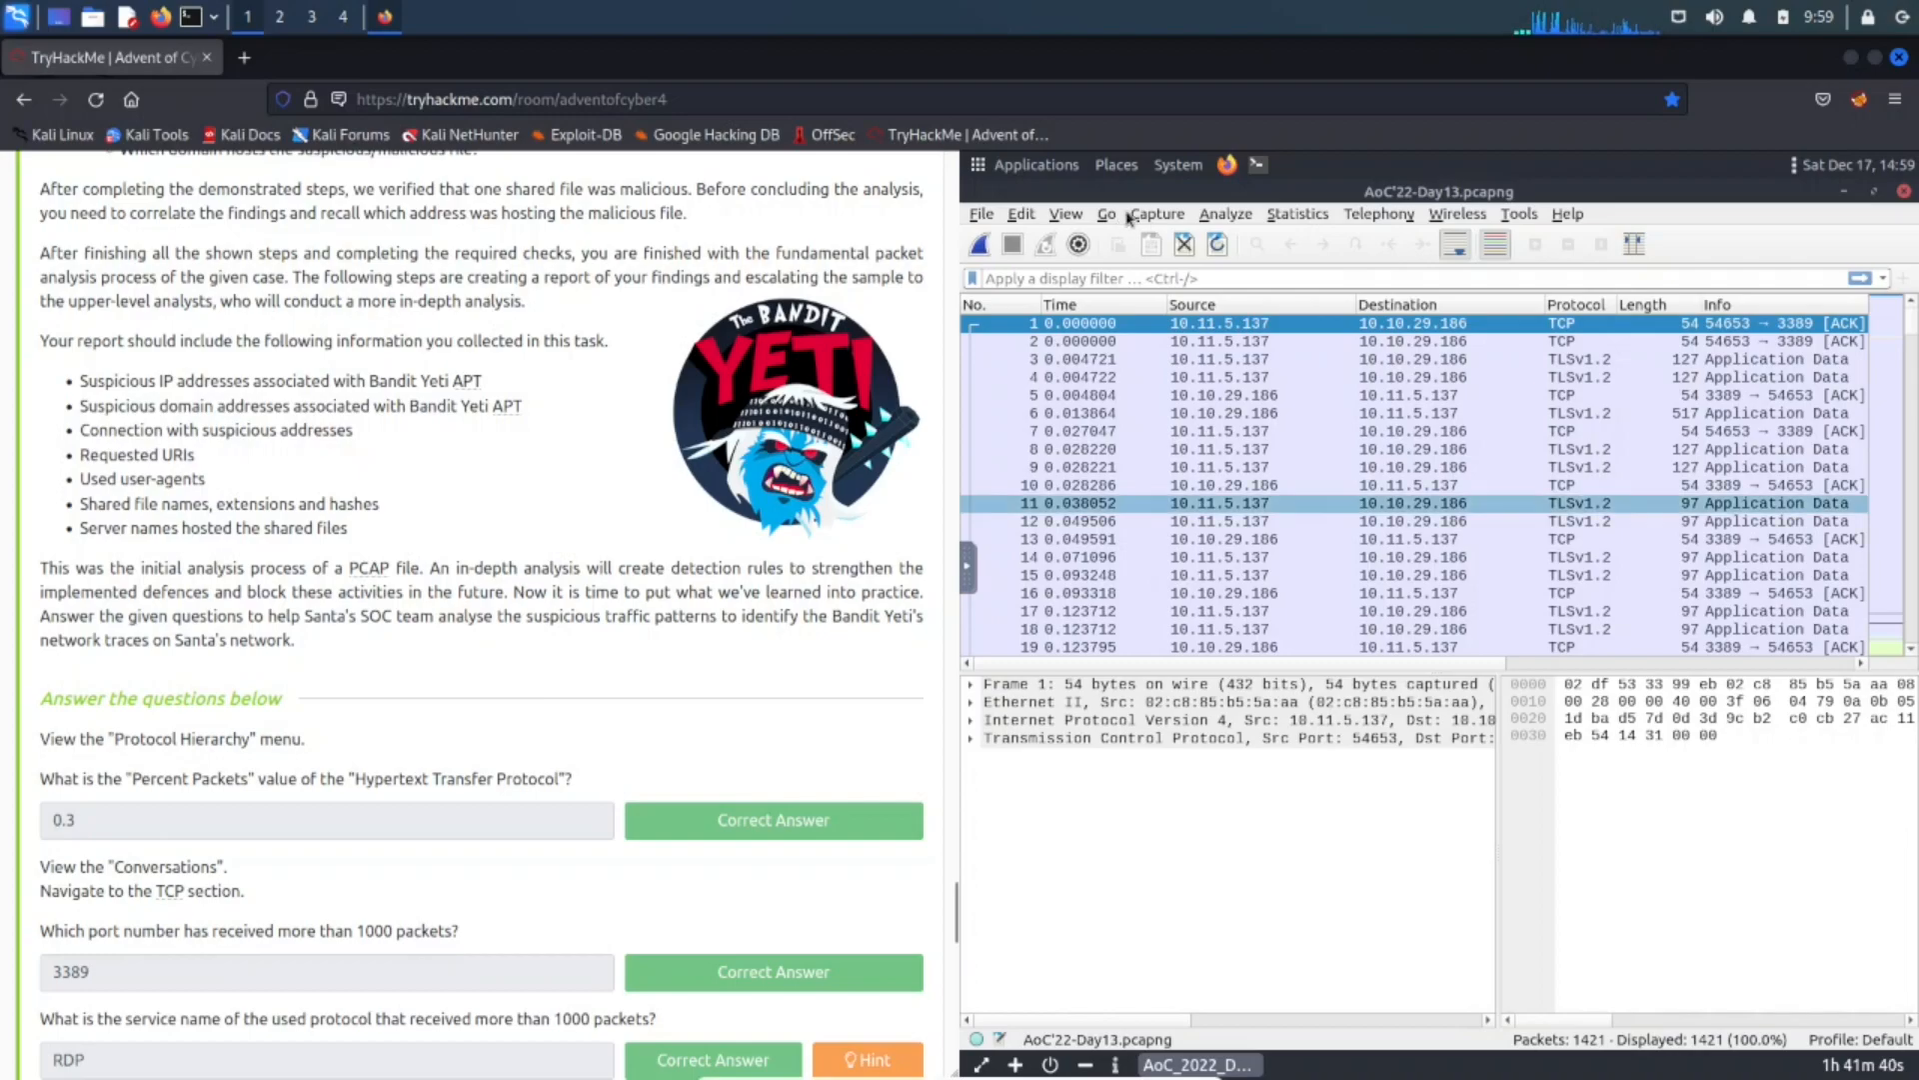
Check Statistics > Protocol Hierarchy for HTTP at 0.3% of packets, then close it.
{"action": "left_click", "coordinate": [1223, 214]}
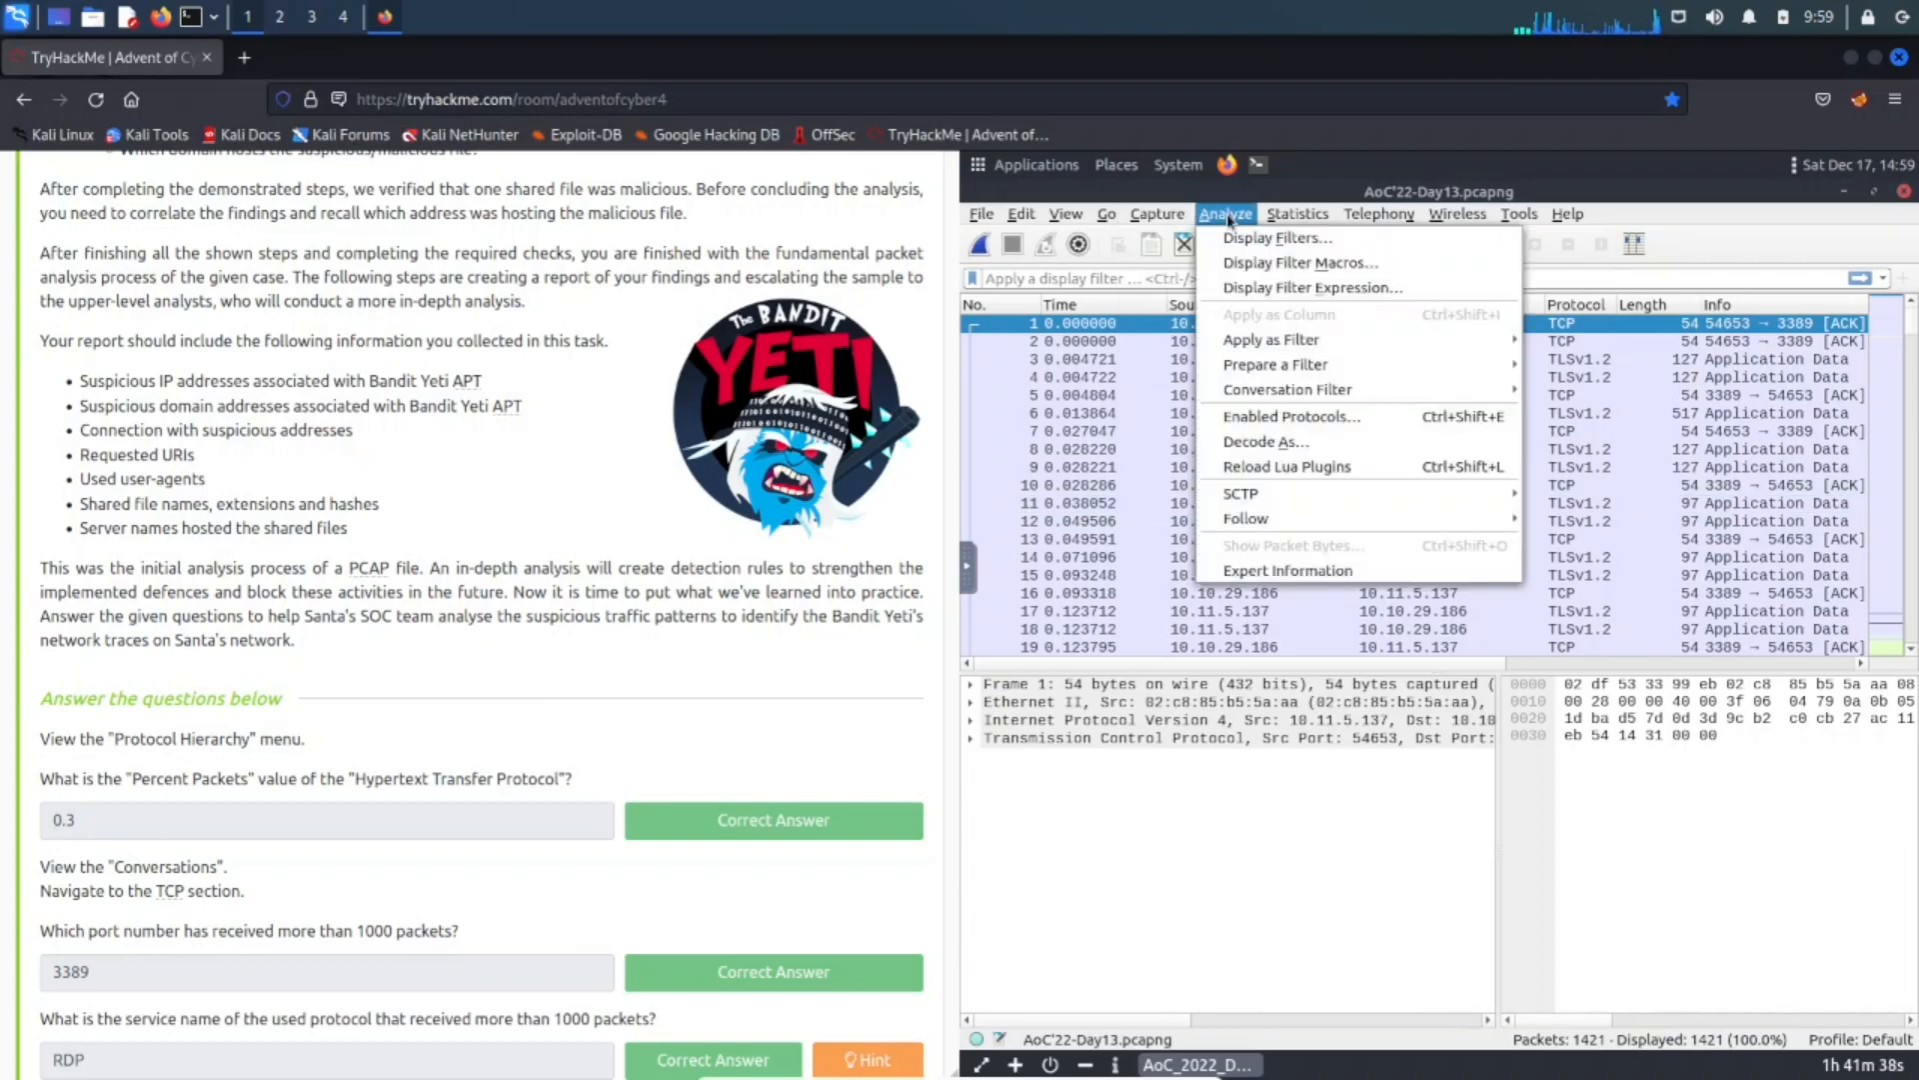
{"action": "left_click", "coordinate": [1298, 213]}
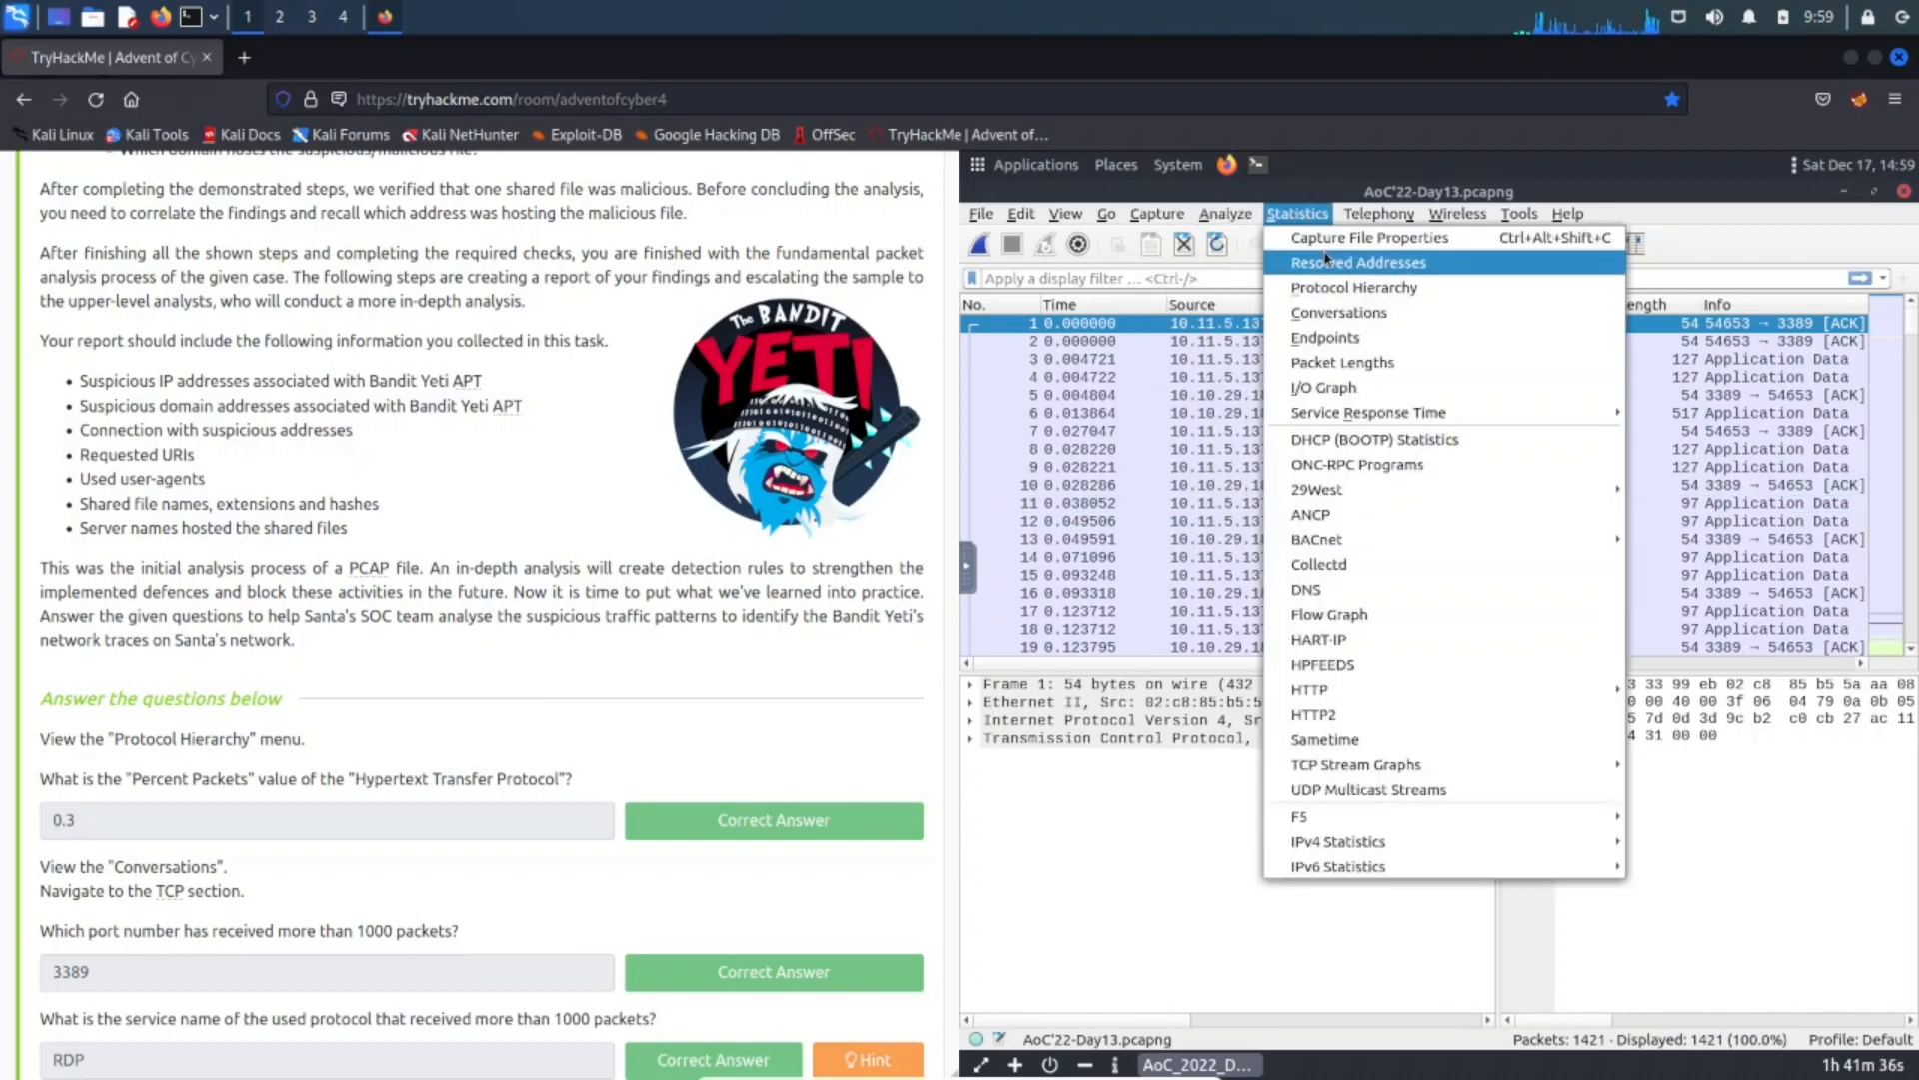
{"action": "mouse_move", "coordinate": [1354, 288]}
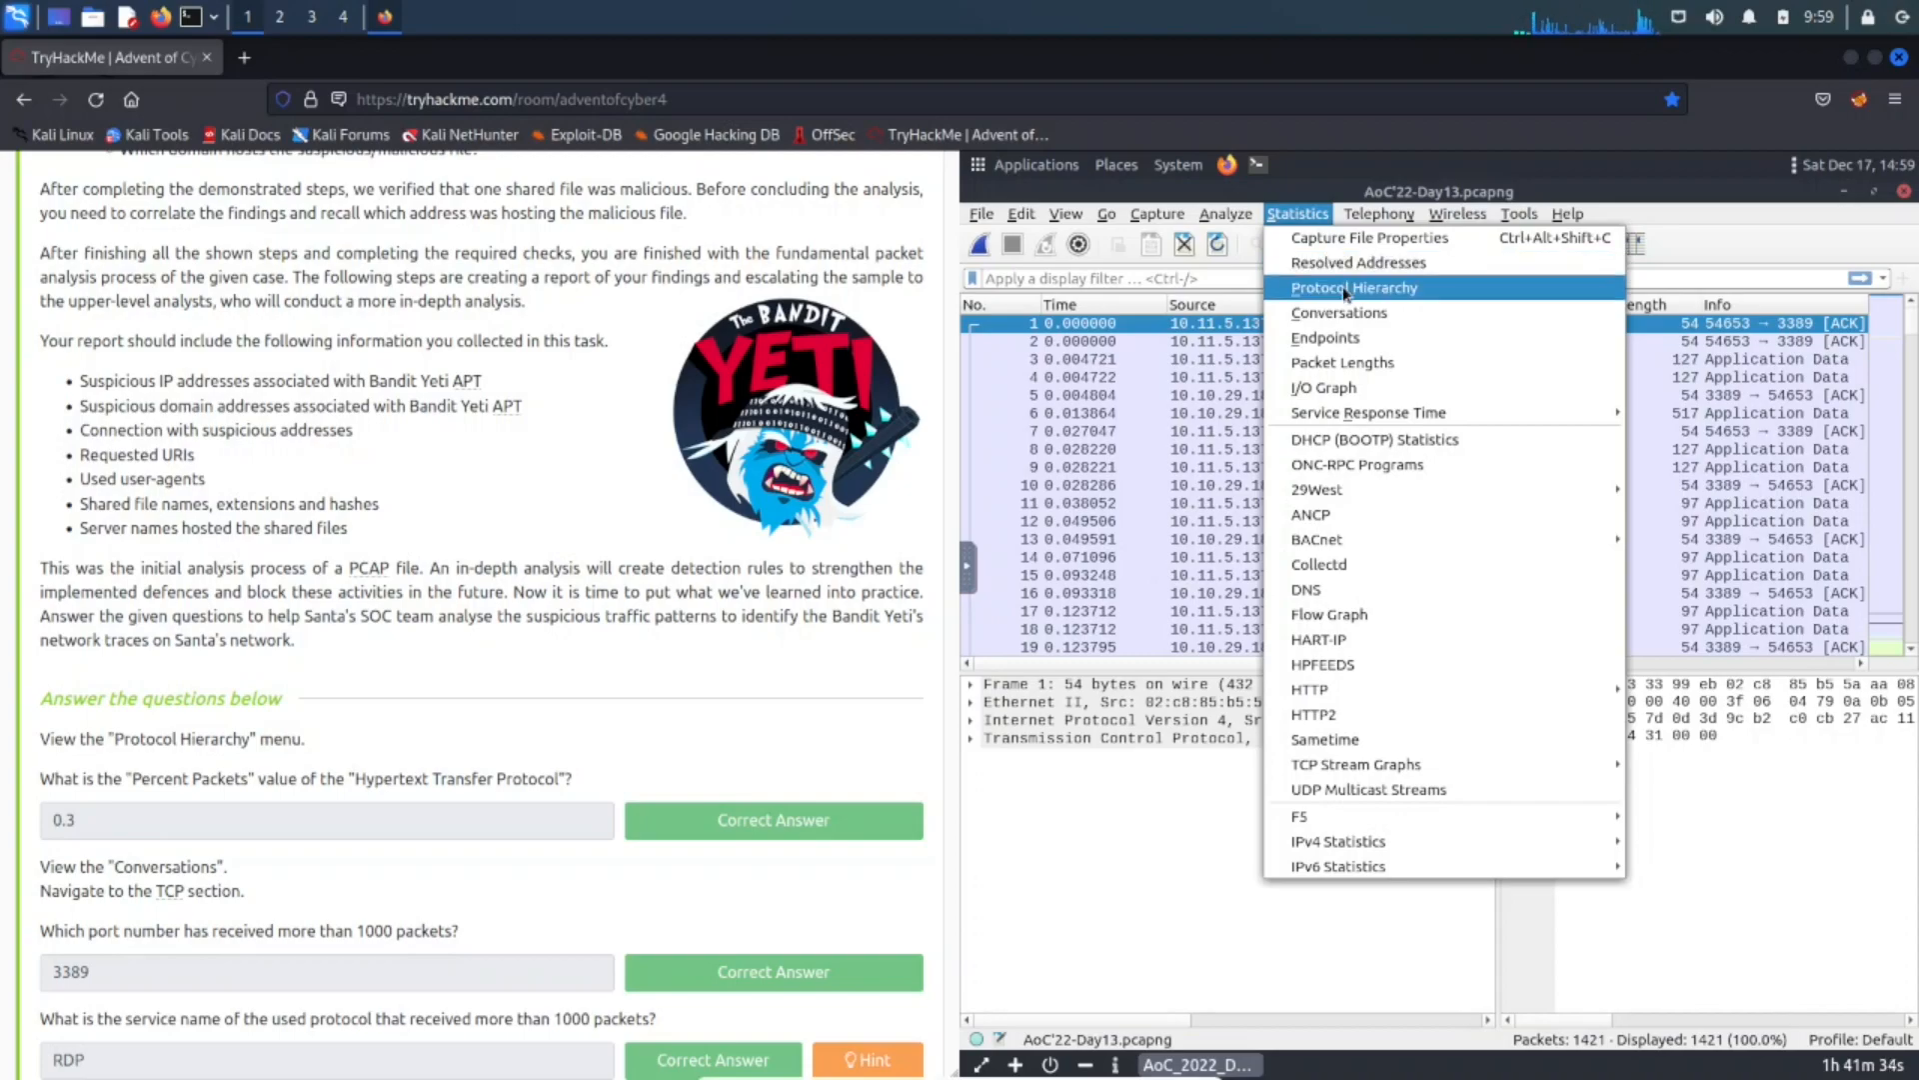
{"action": "left_click", "coordinate": [1354, 288]}
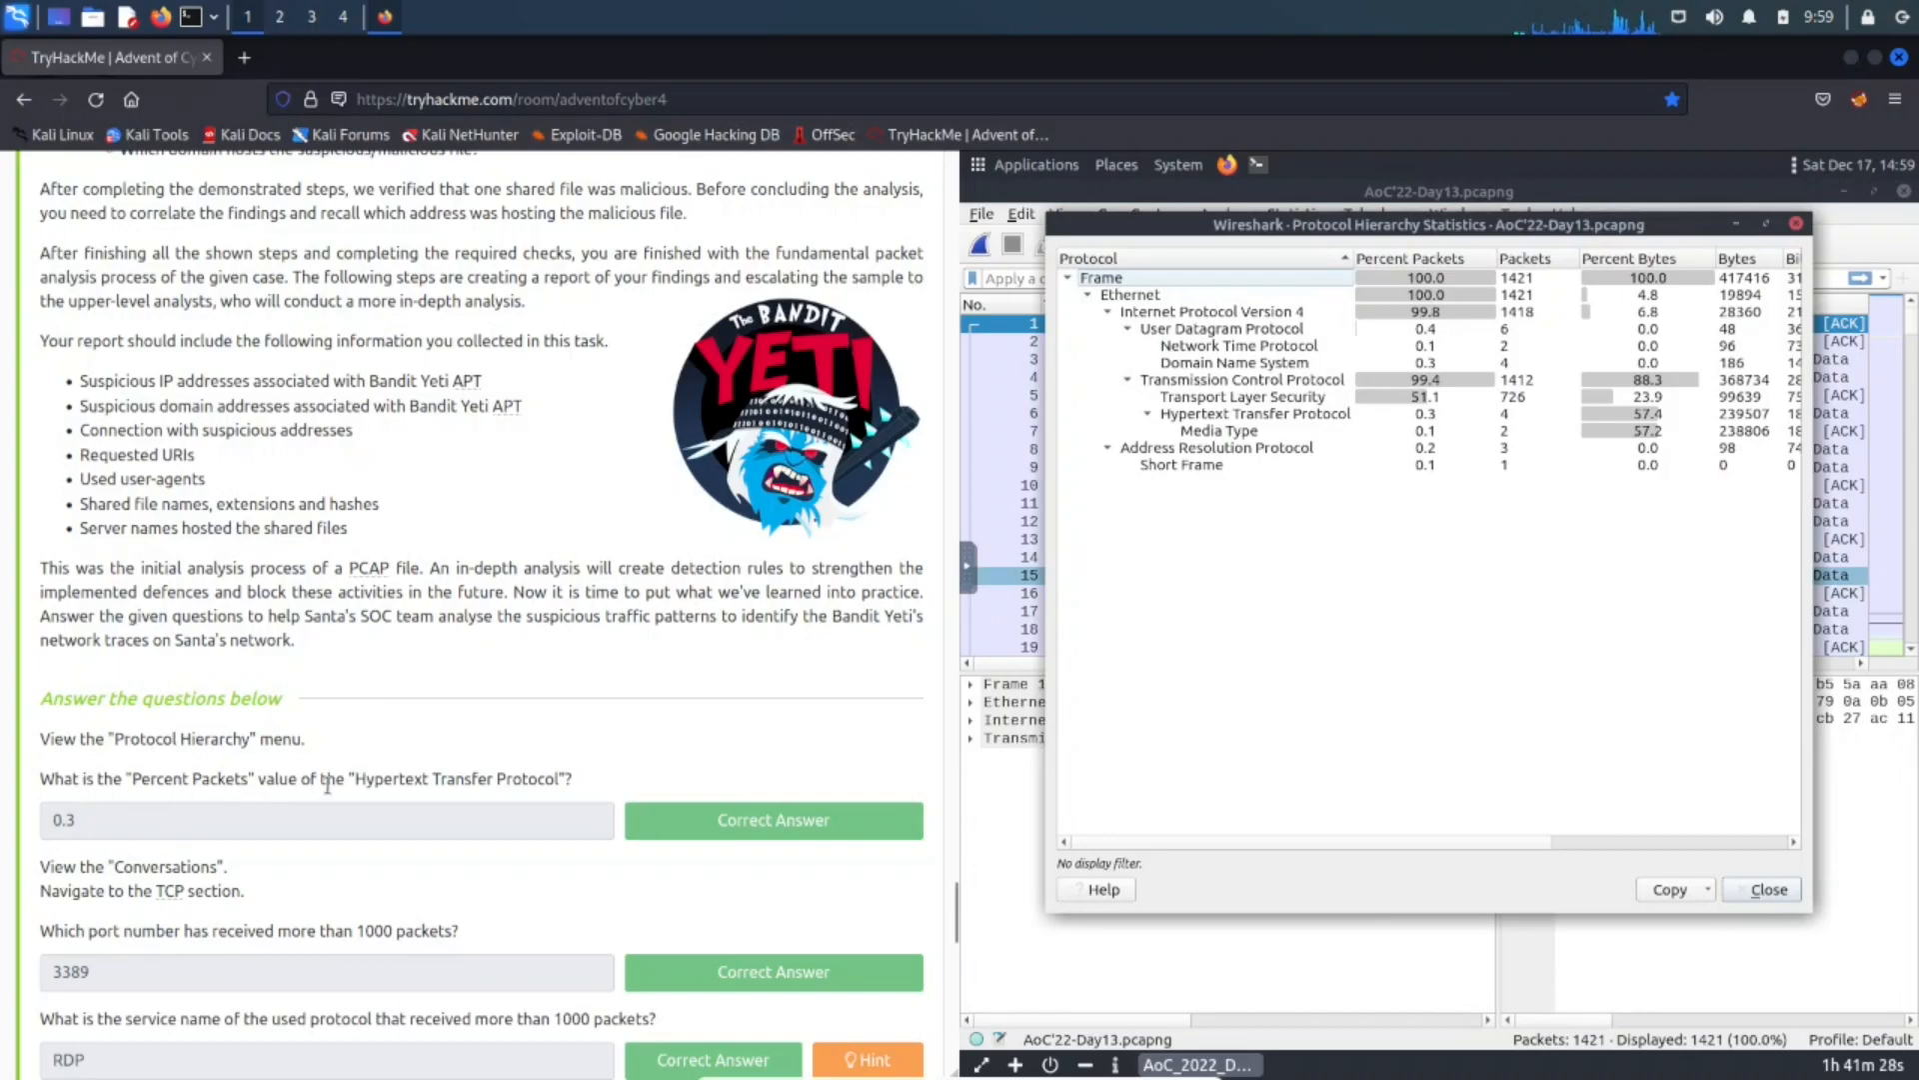
{"action": "mouse_move", "coordinate": [1136, 506]}
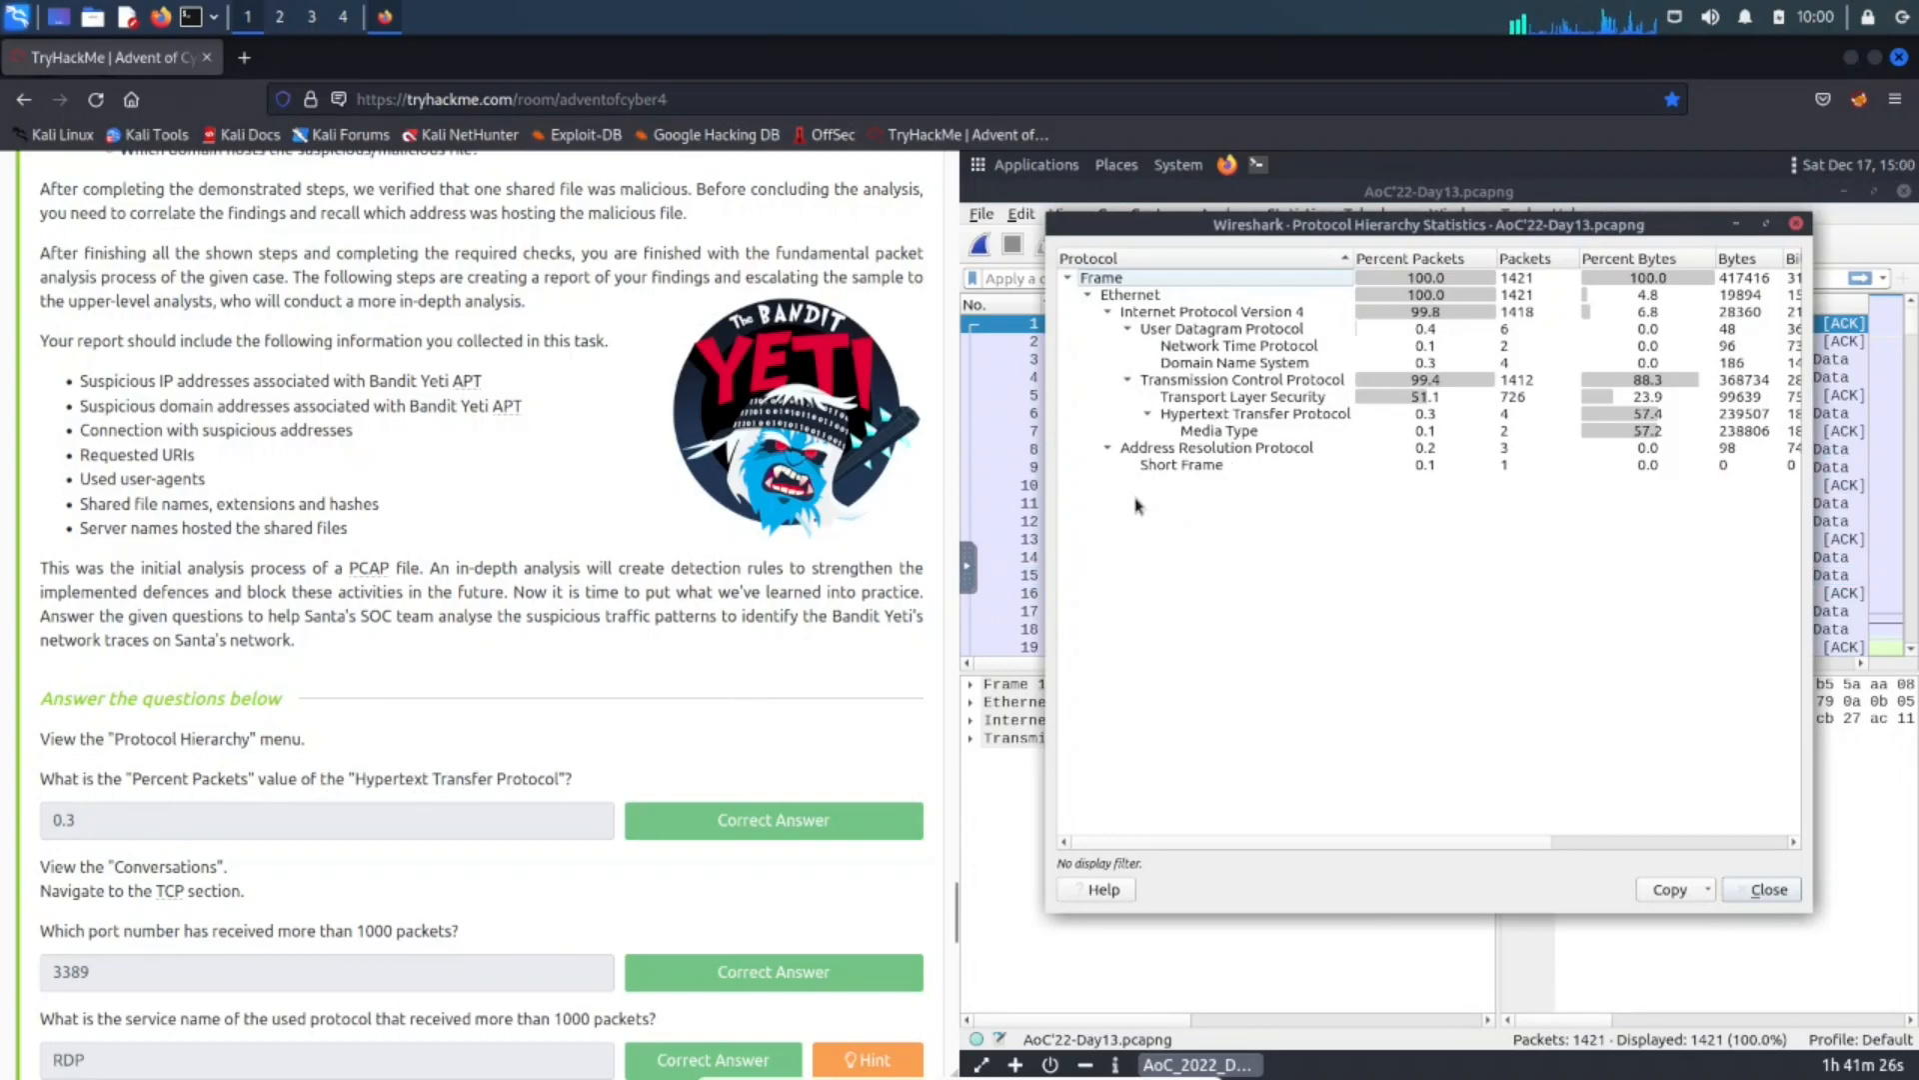
{"action": "left_click", "coordinate": [1253, 413]}
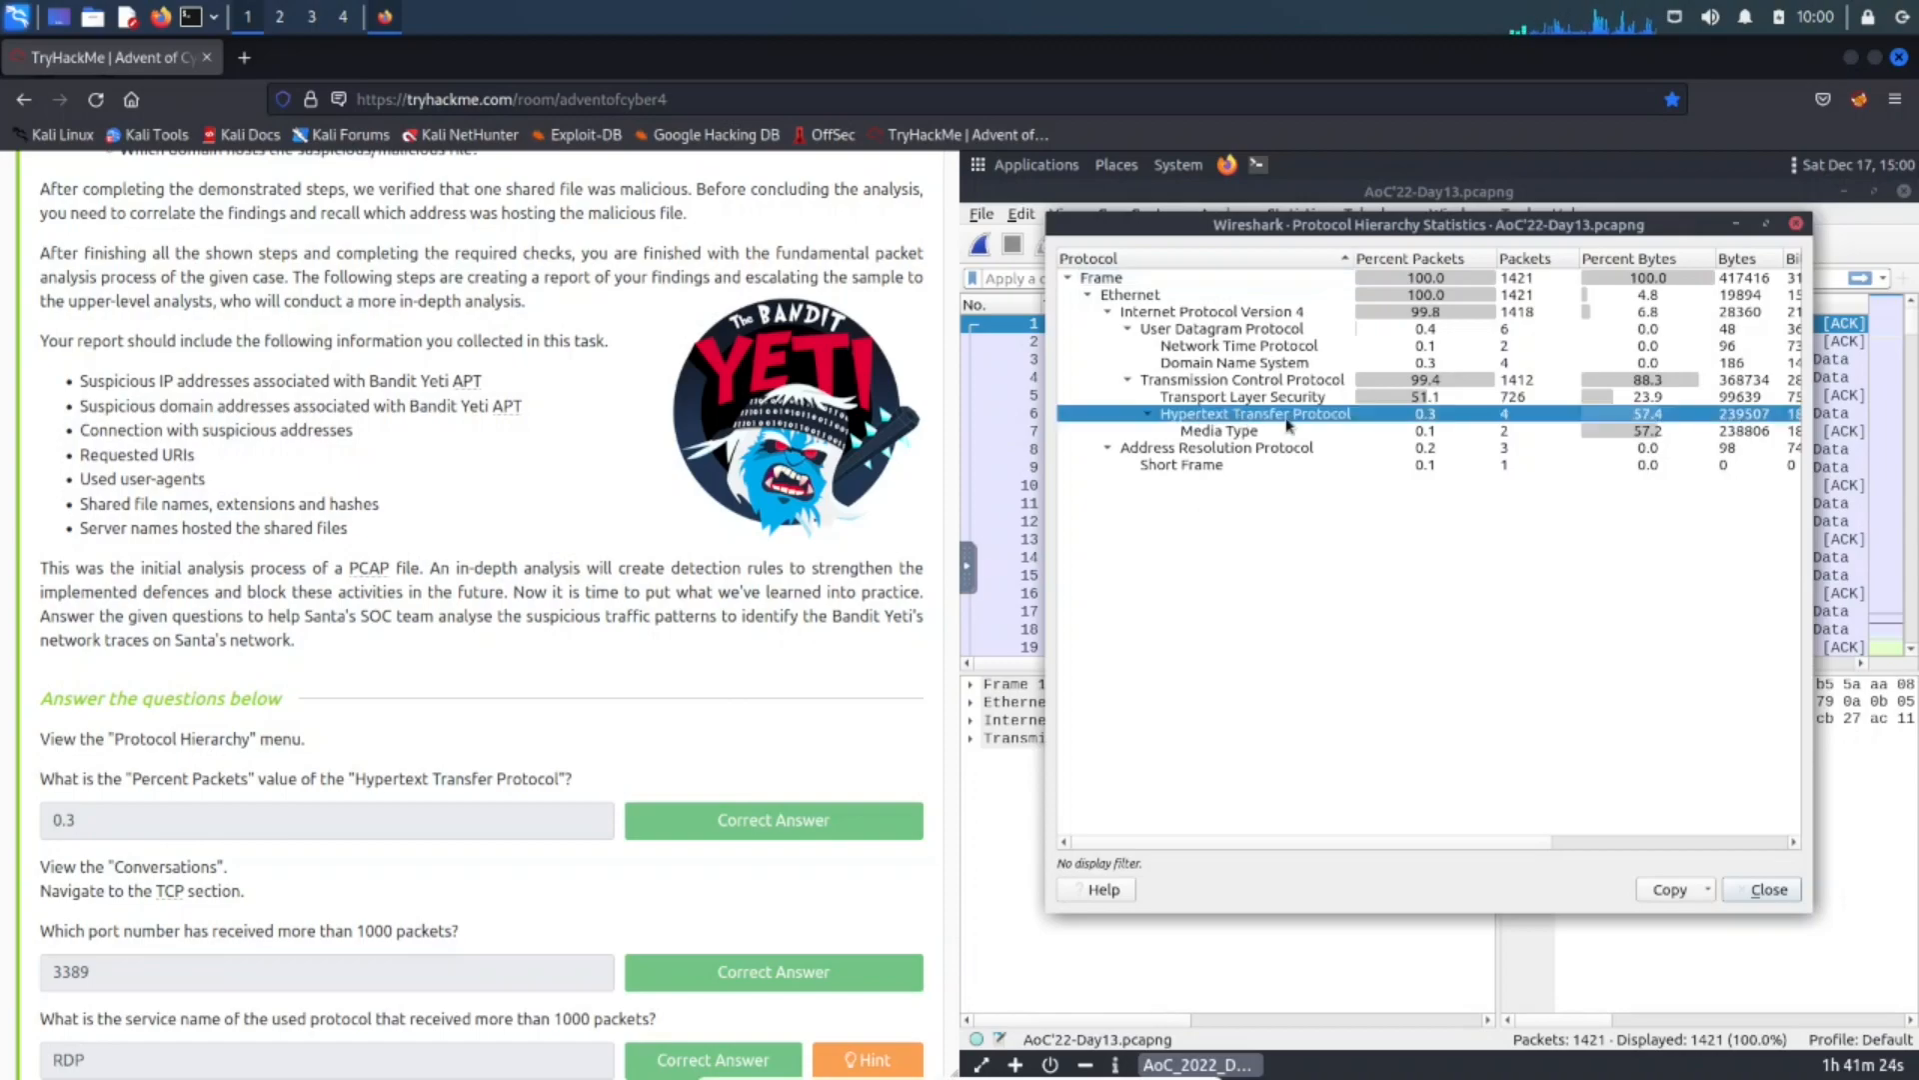
{"action": "mouse_move", "coordinate": [1438, 431]}
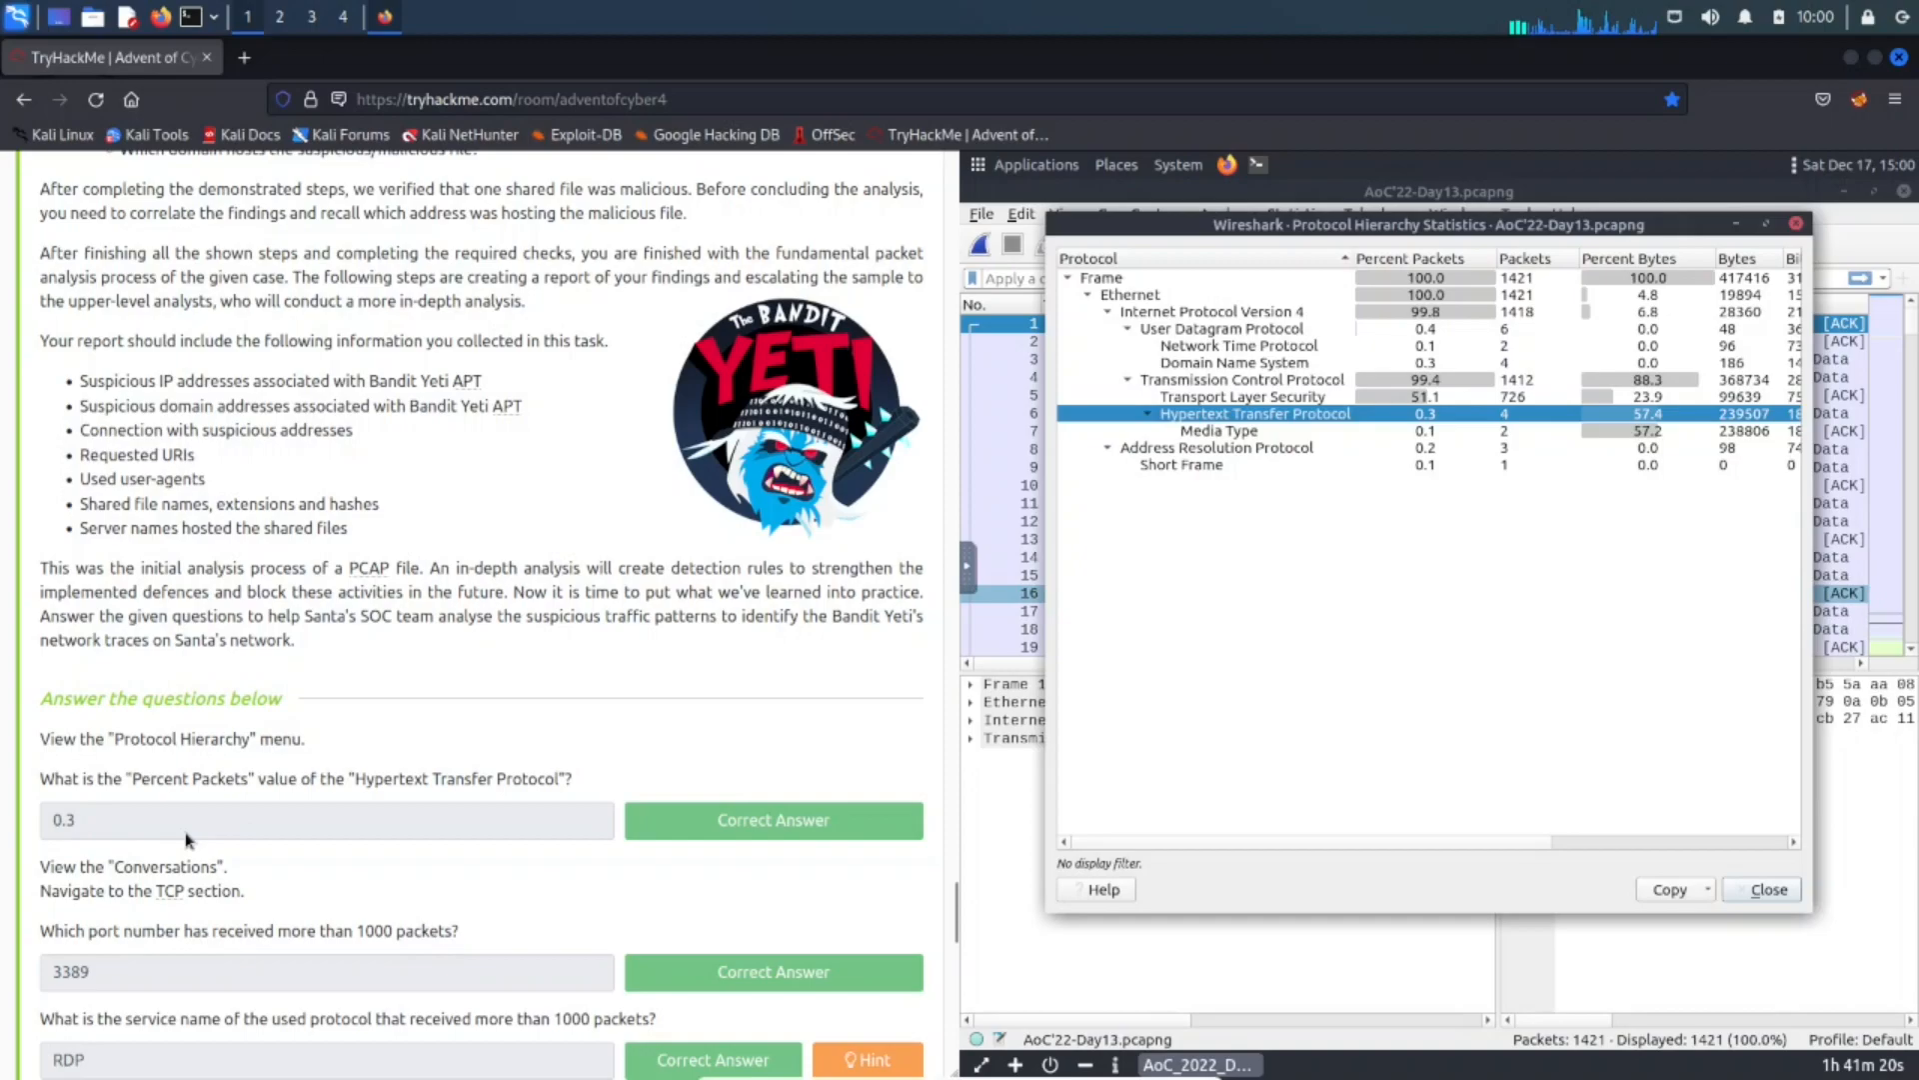
{"action": "scroll", "scroll_direction": "down", "scroll_amount": 3}
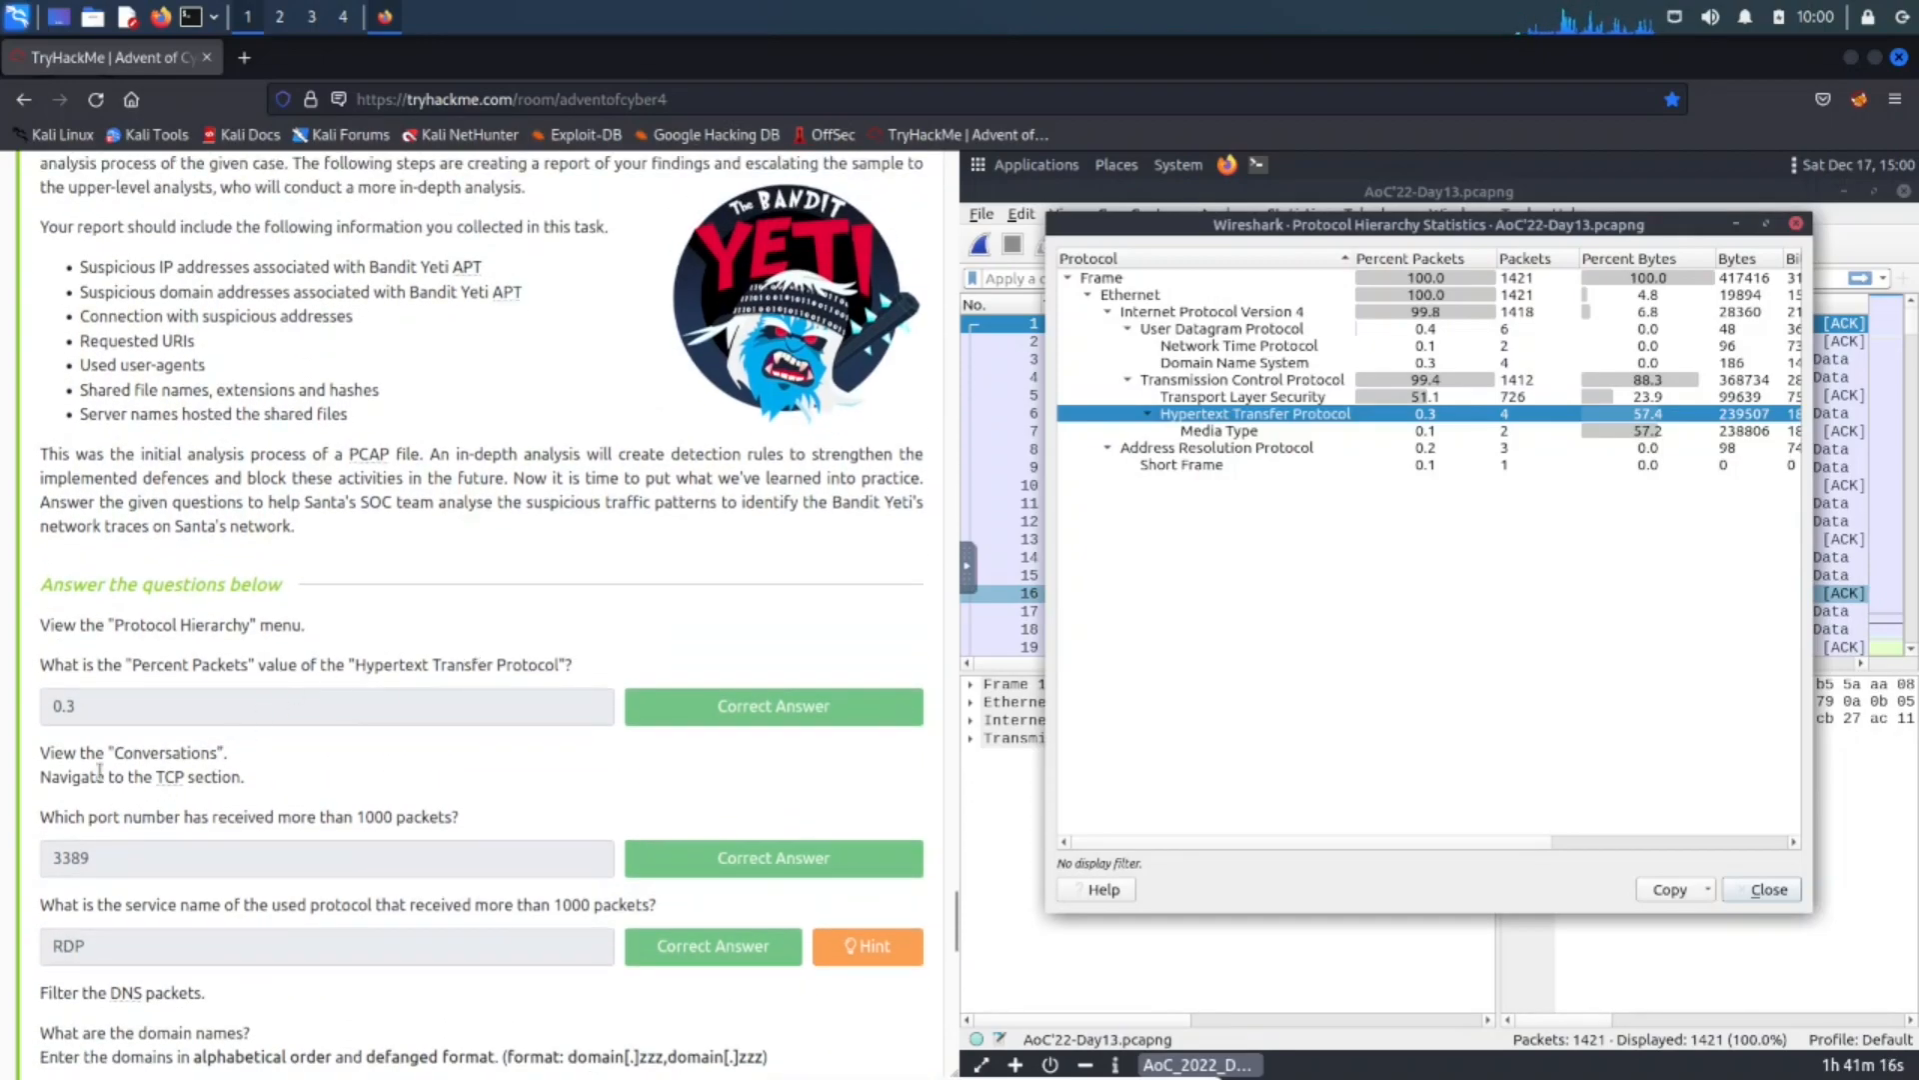
{"action": "mouse_move", "coordinate": [225, 812]}
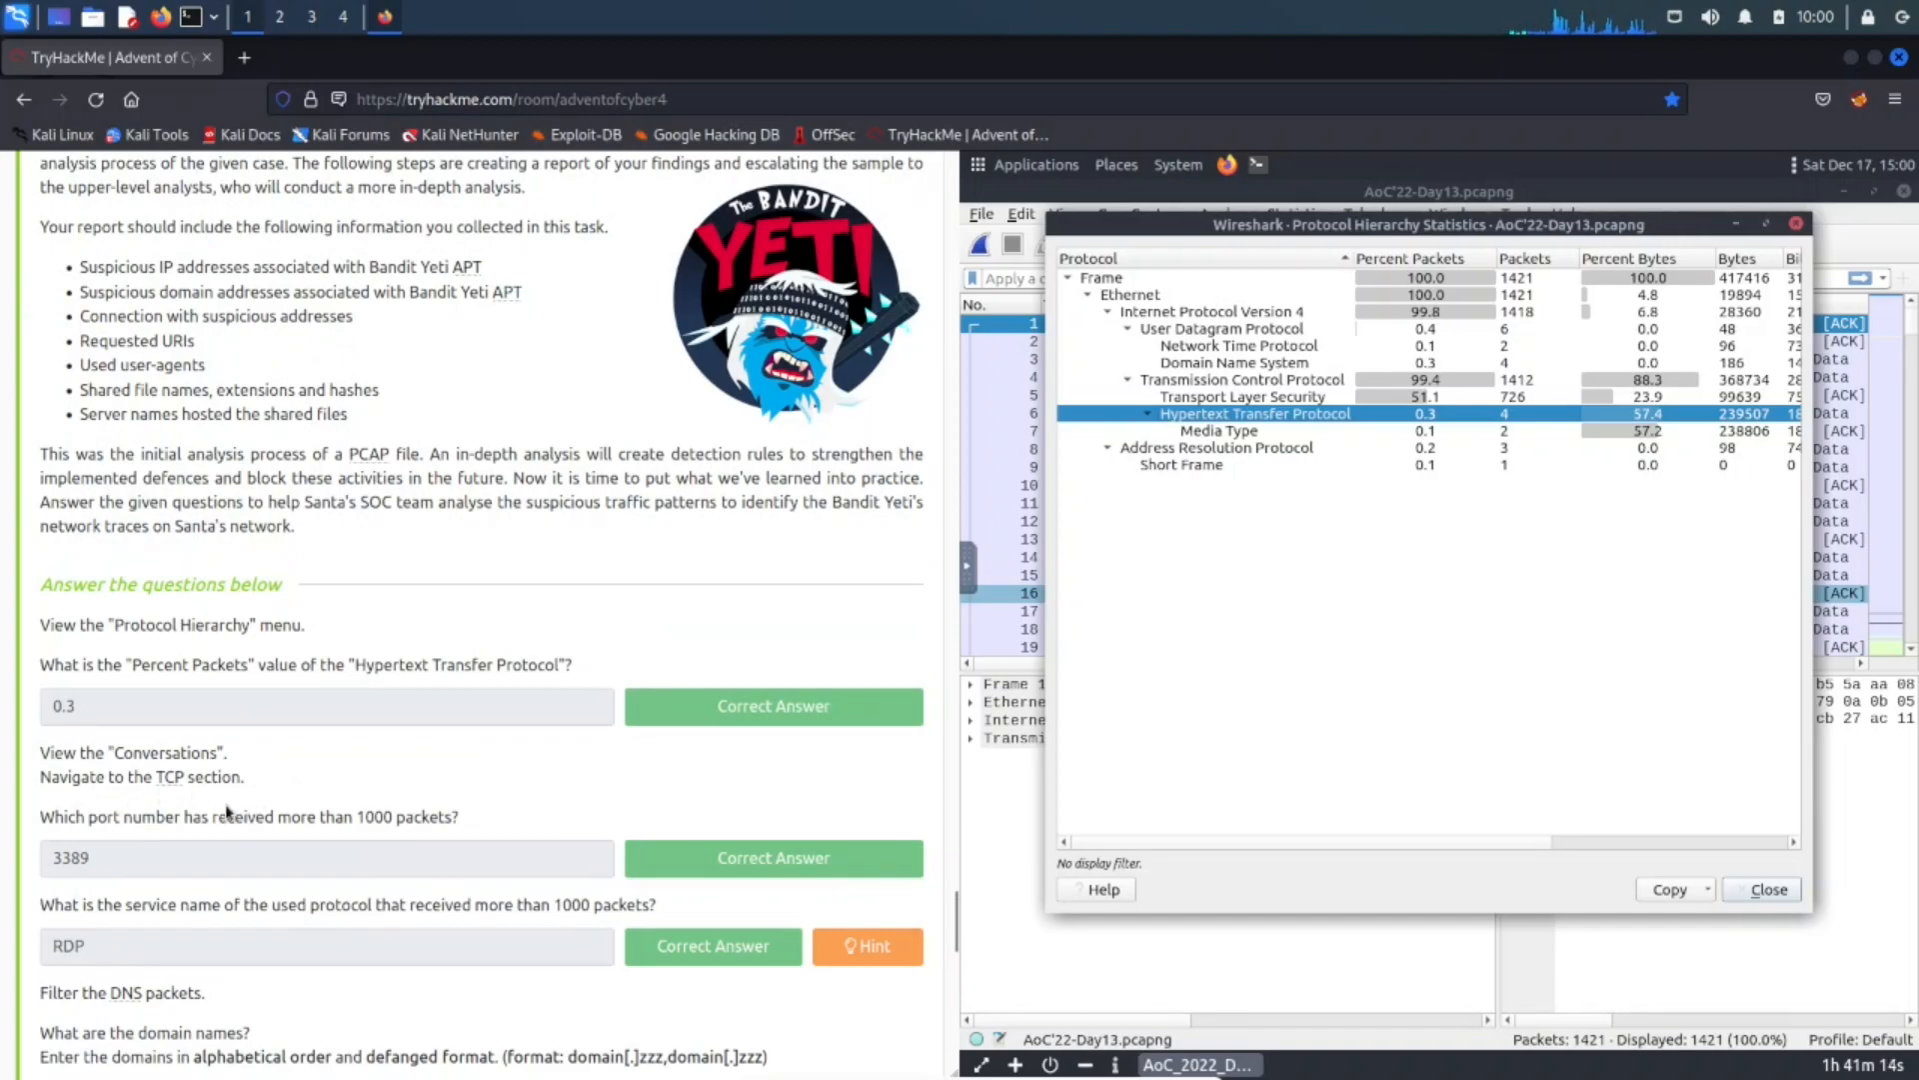
{"action": "mouse_move", "coordinate": [1700, 312]}
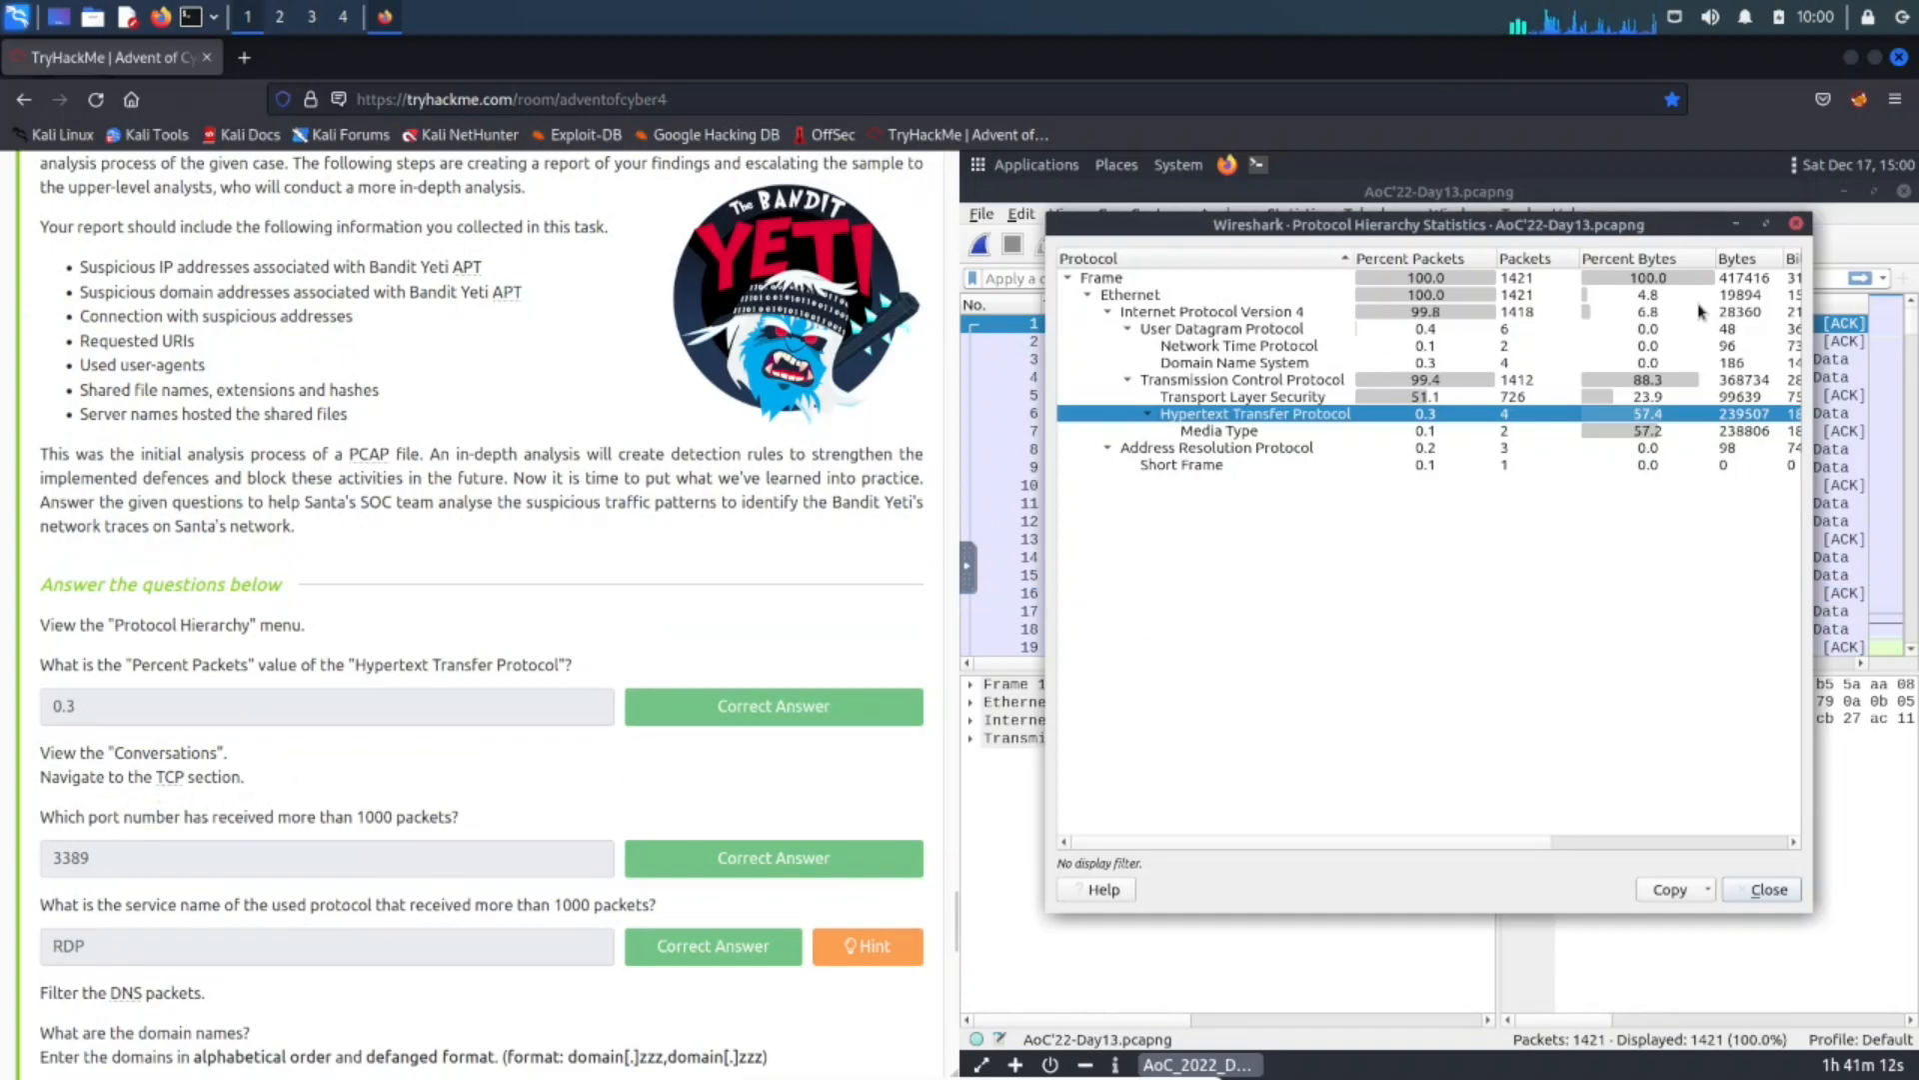
{"action": "left_click", "coordinate": [1766, 888]}
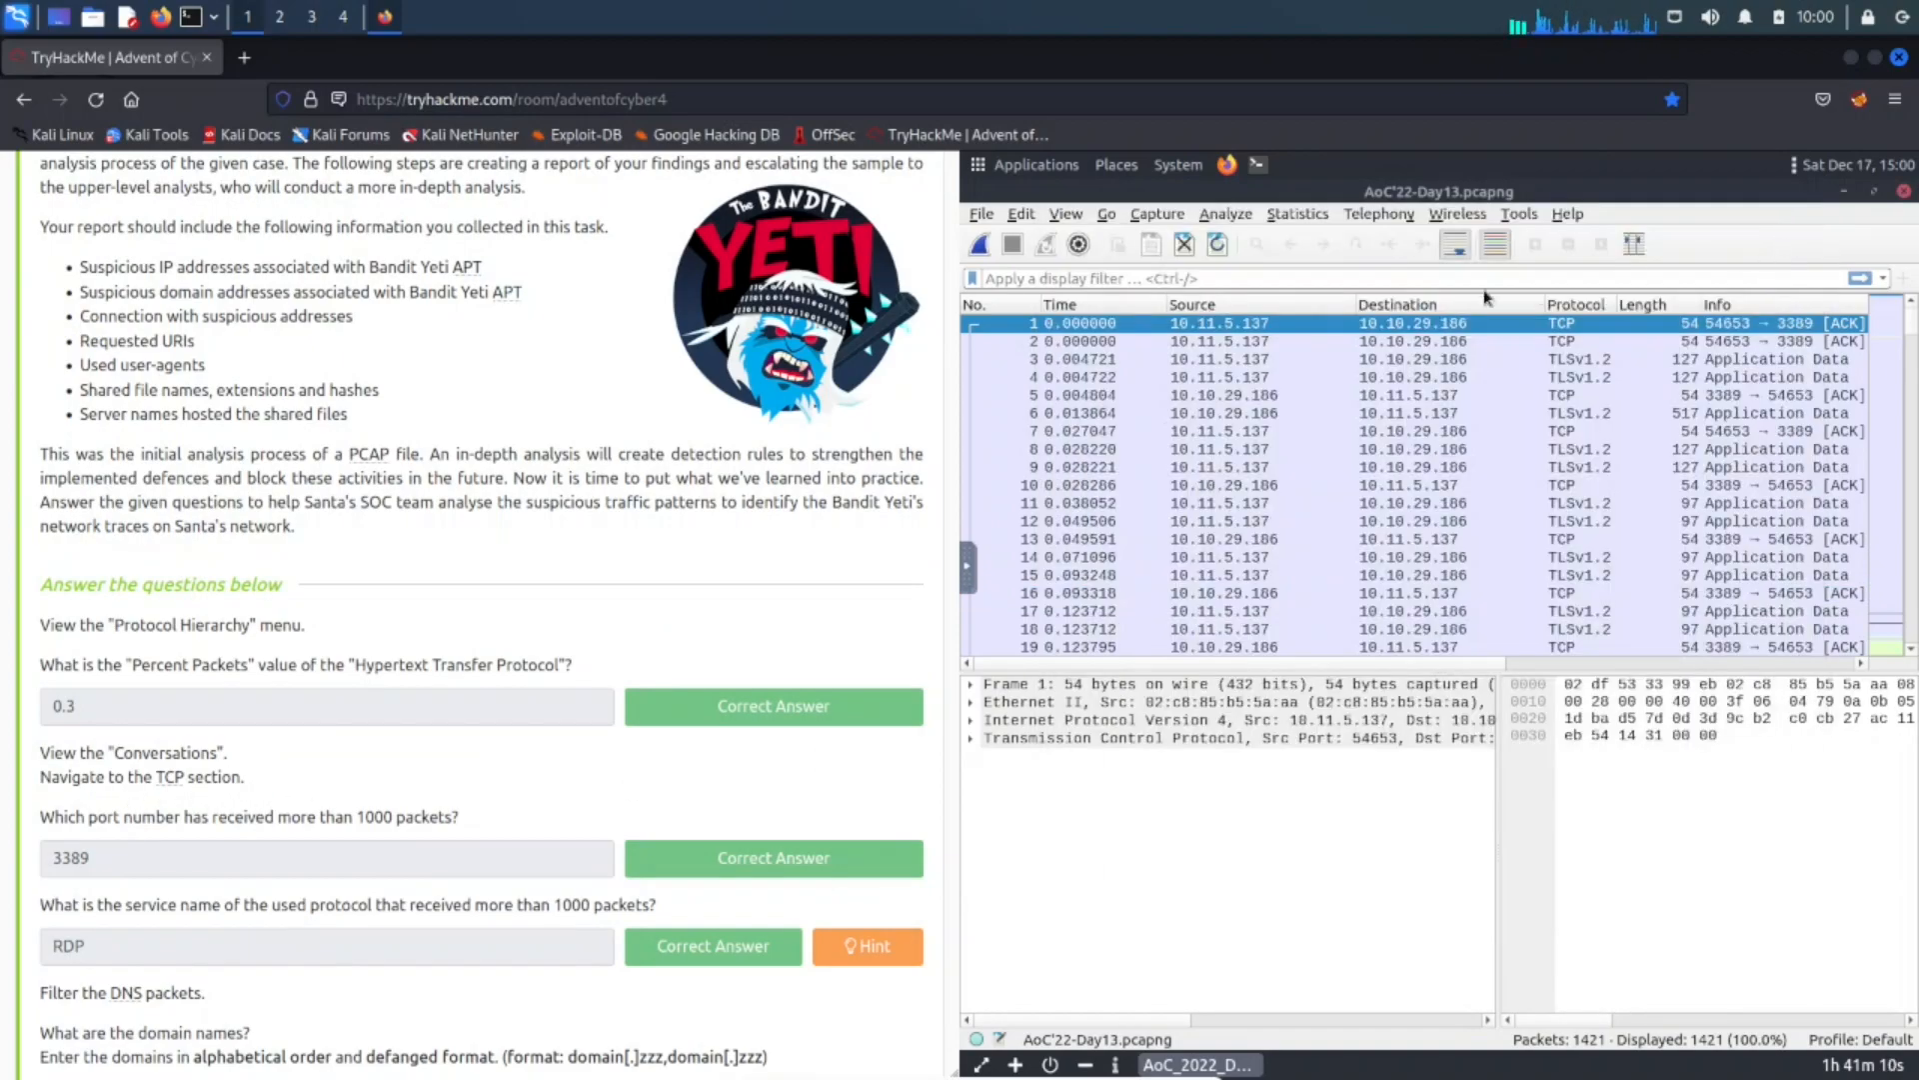
{"action": "left_click", "coordinate": [1377, 213]}
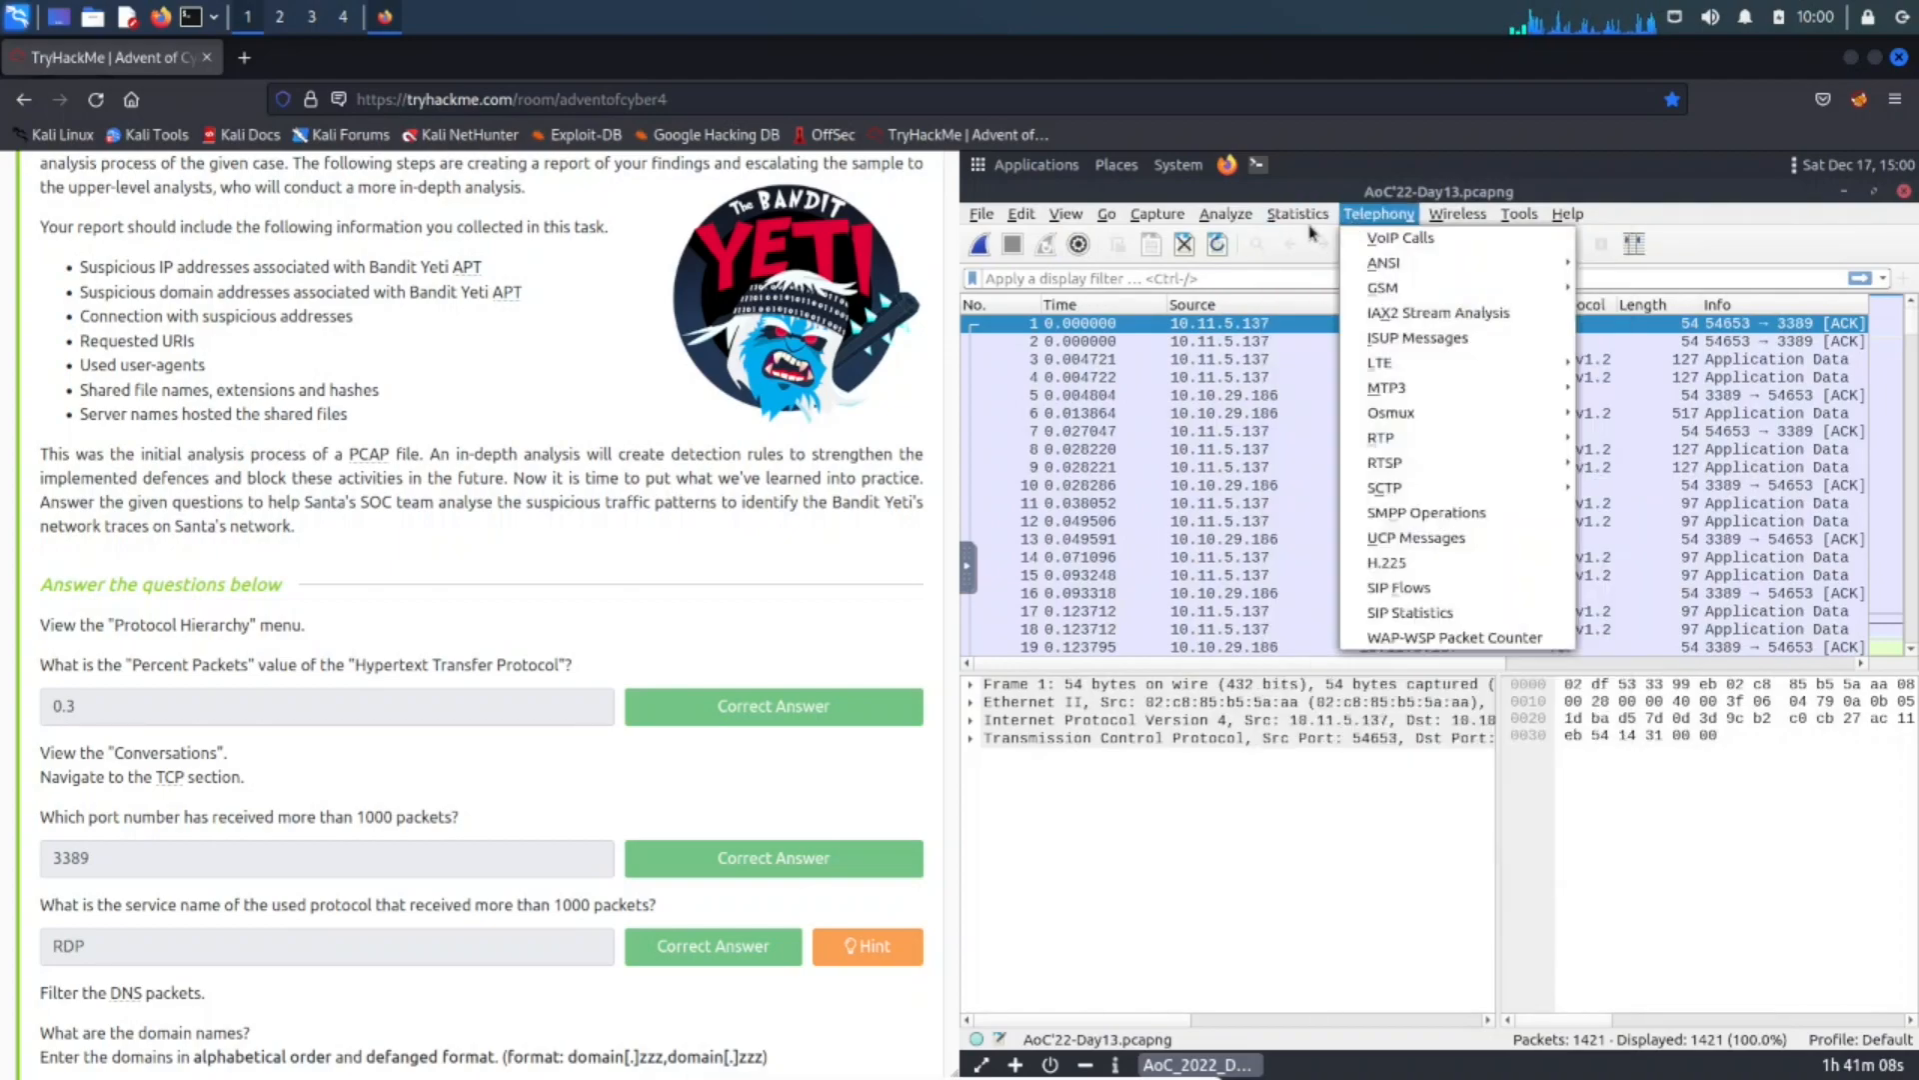
{"action": "left_click", "coordinate": [1298, 213]}
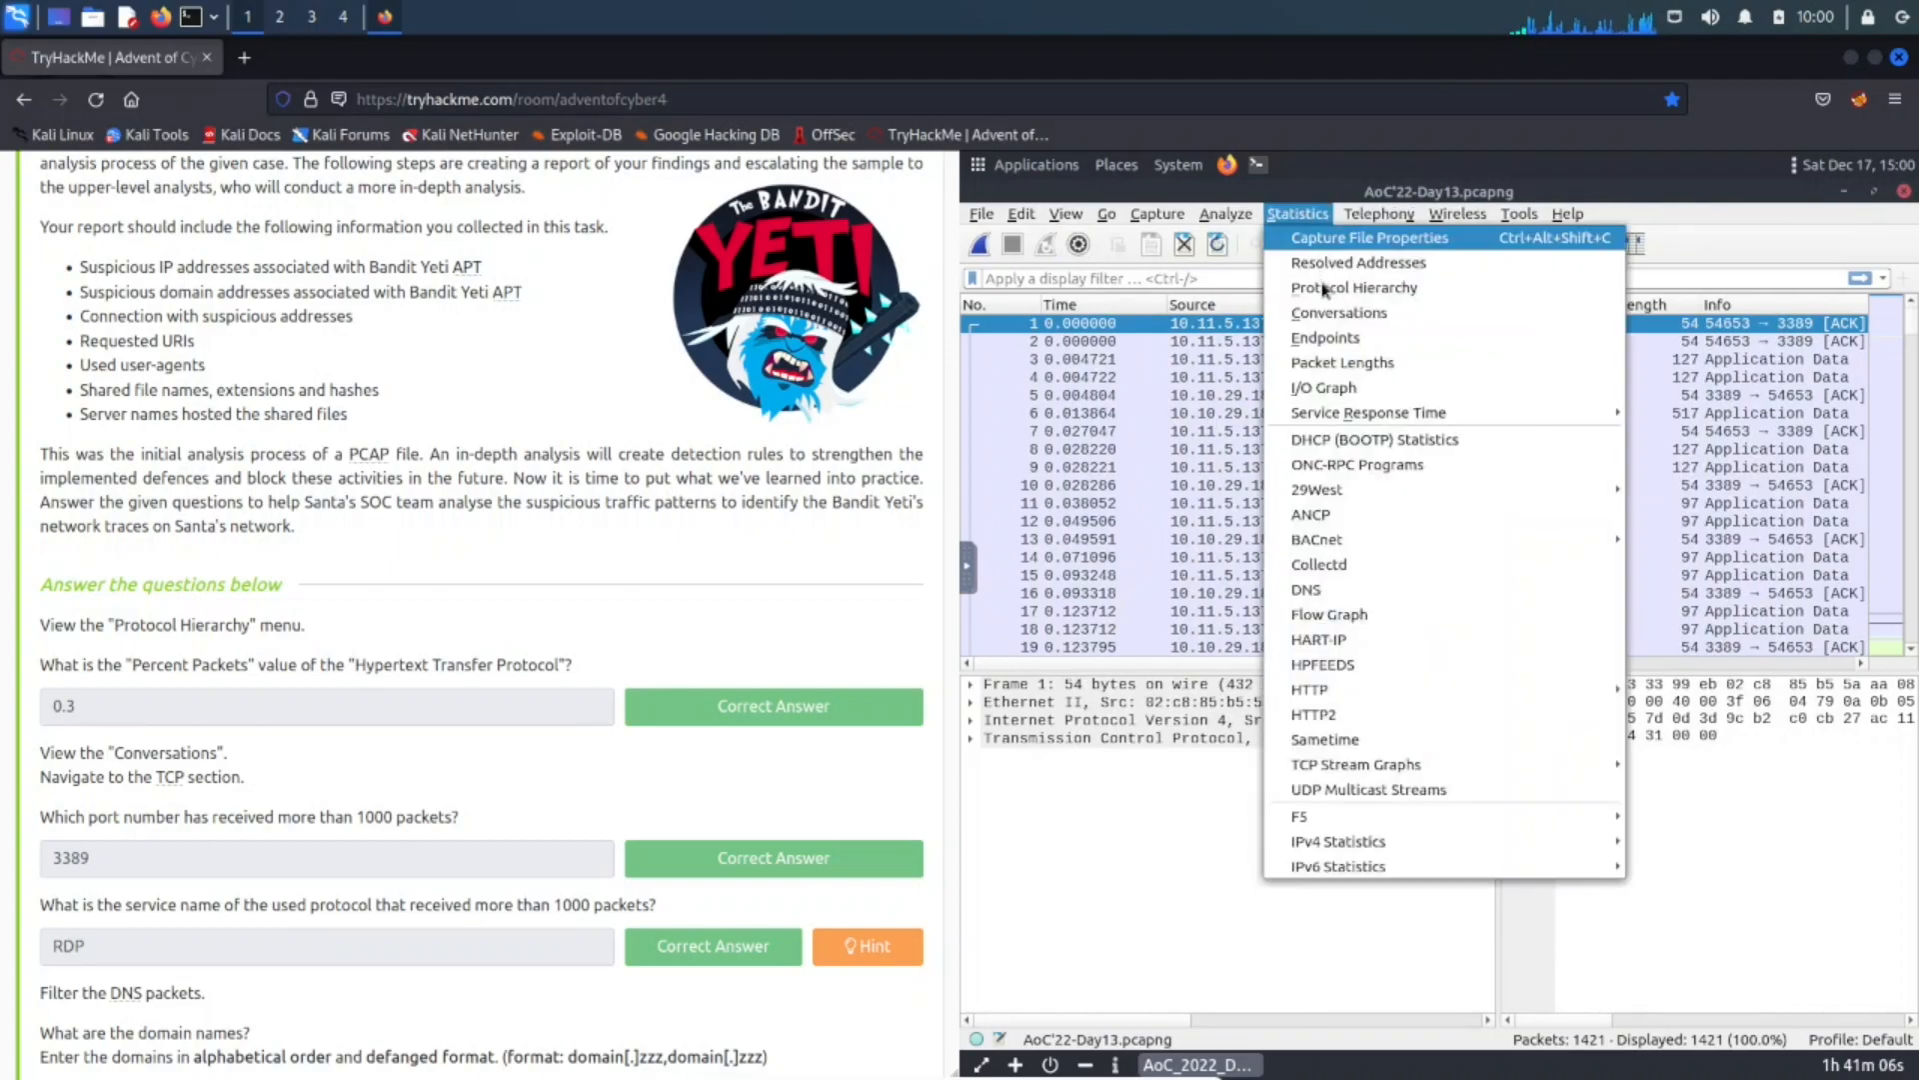
Open Statistics > Conversations and find the TCP port 3389 conversation with 1125 packets.
{"action": "left_click", "coordinate": [1337, 312]}
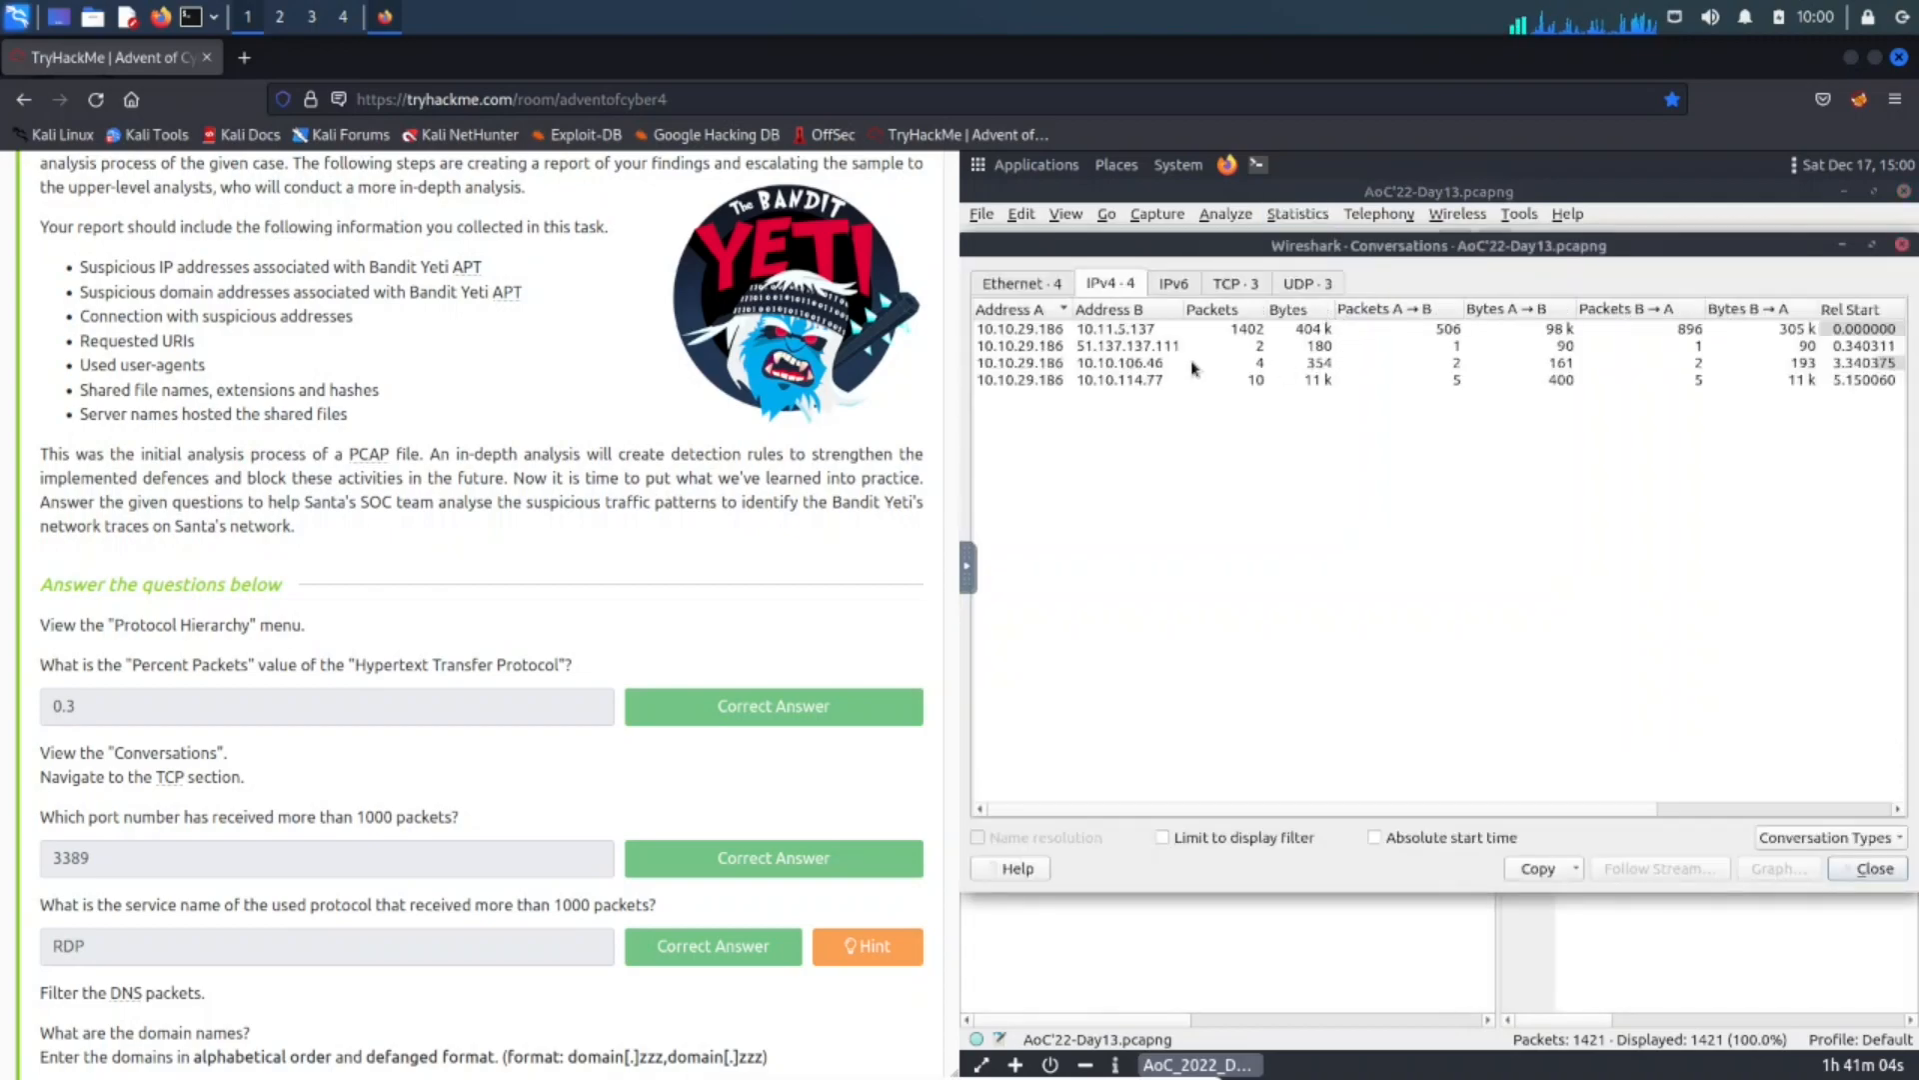
{"action": "mouse_move", "coordinate": [1074, 404]}
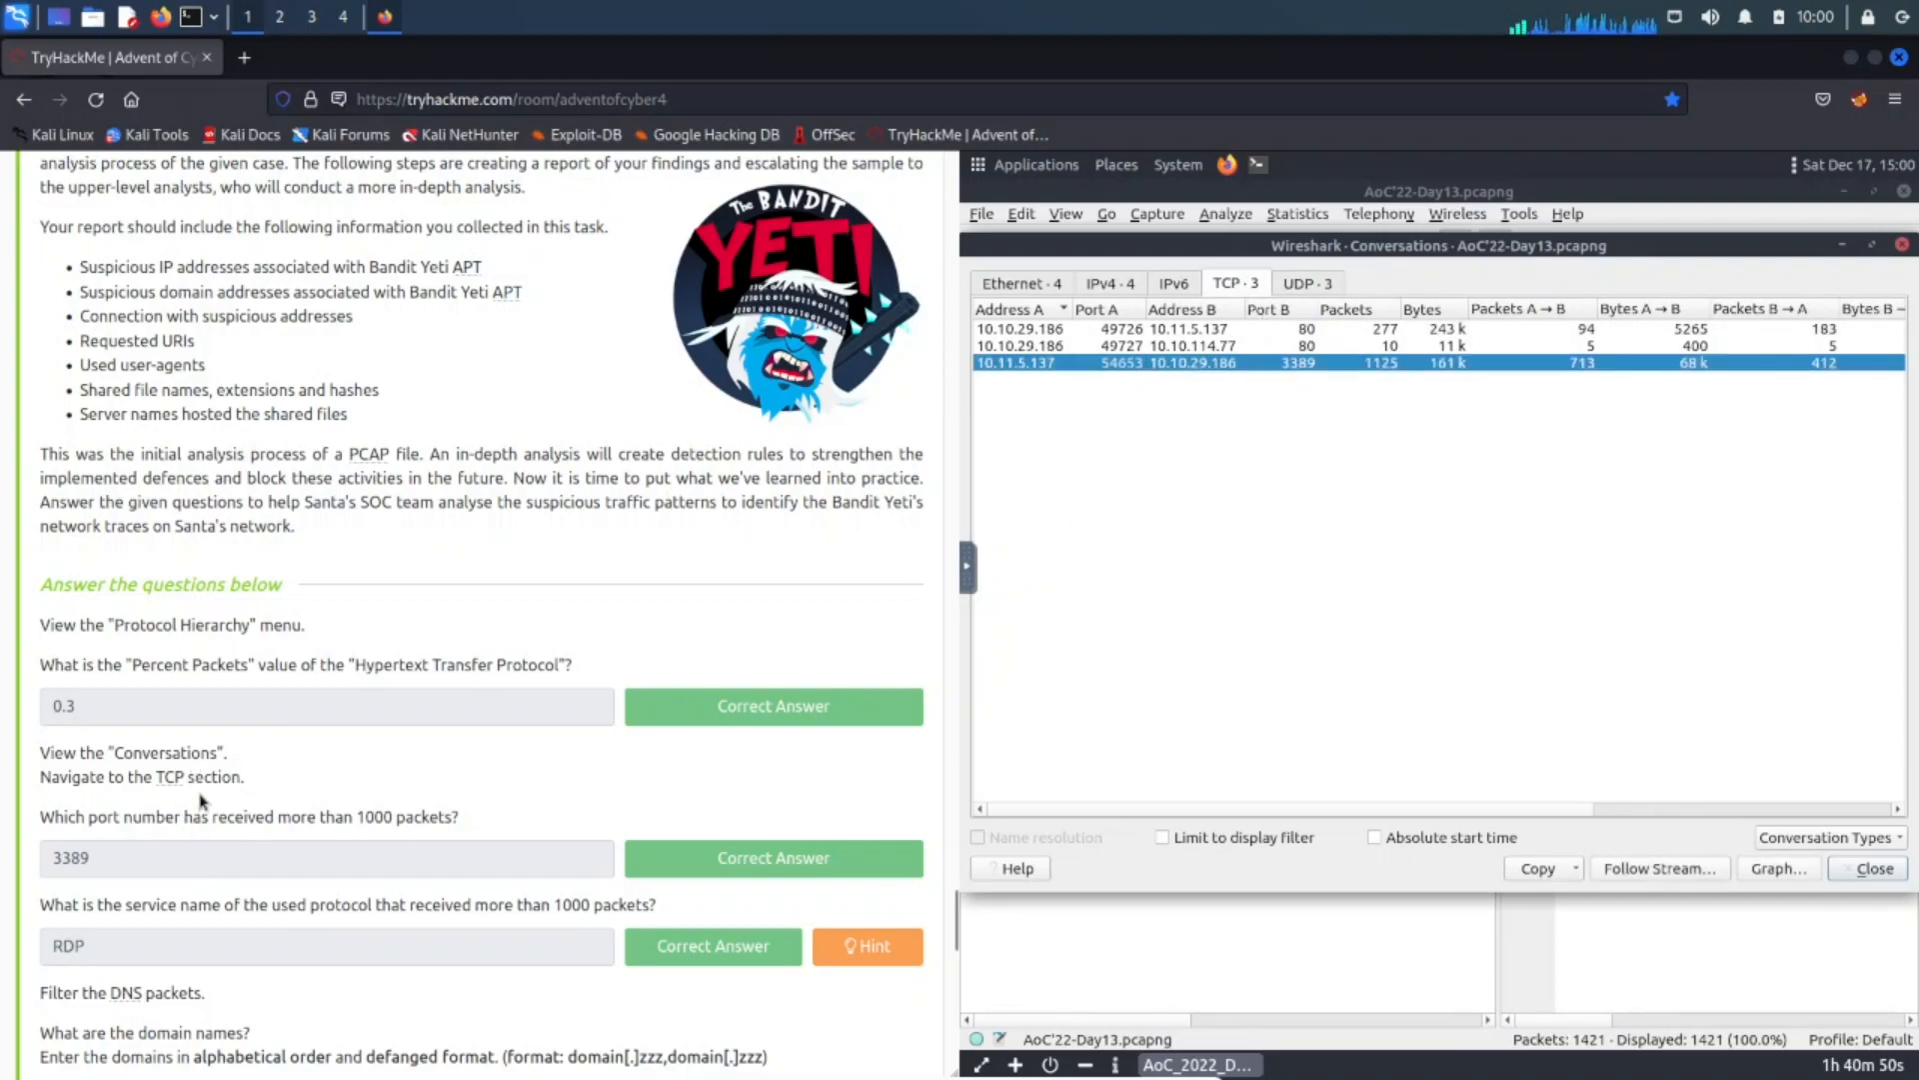
{"action": "scroll", "scroll_direction": "down", "scroll_amount": 3}
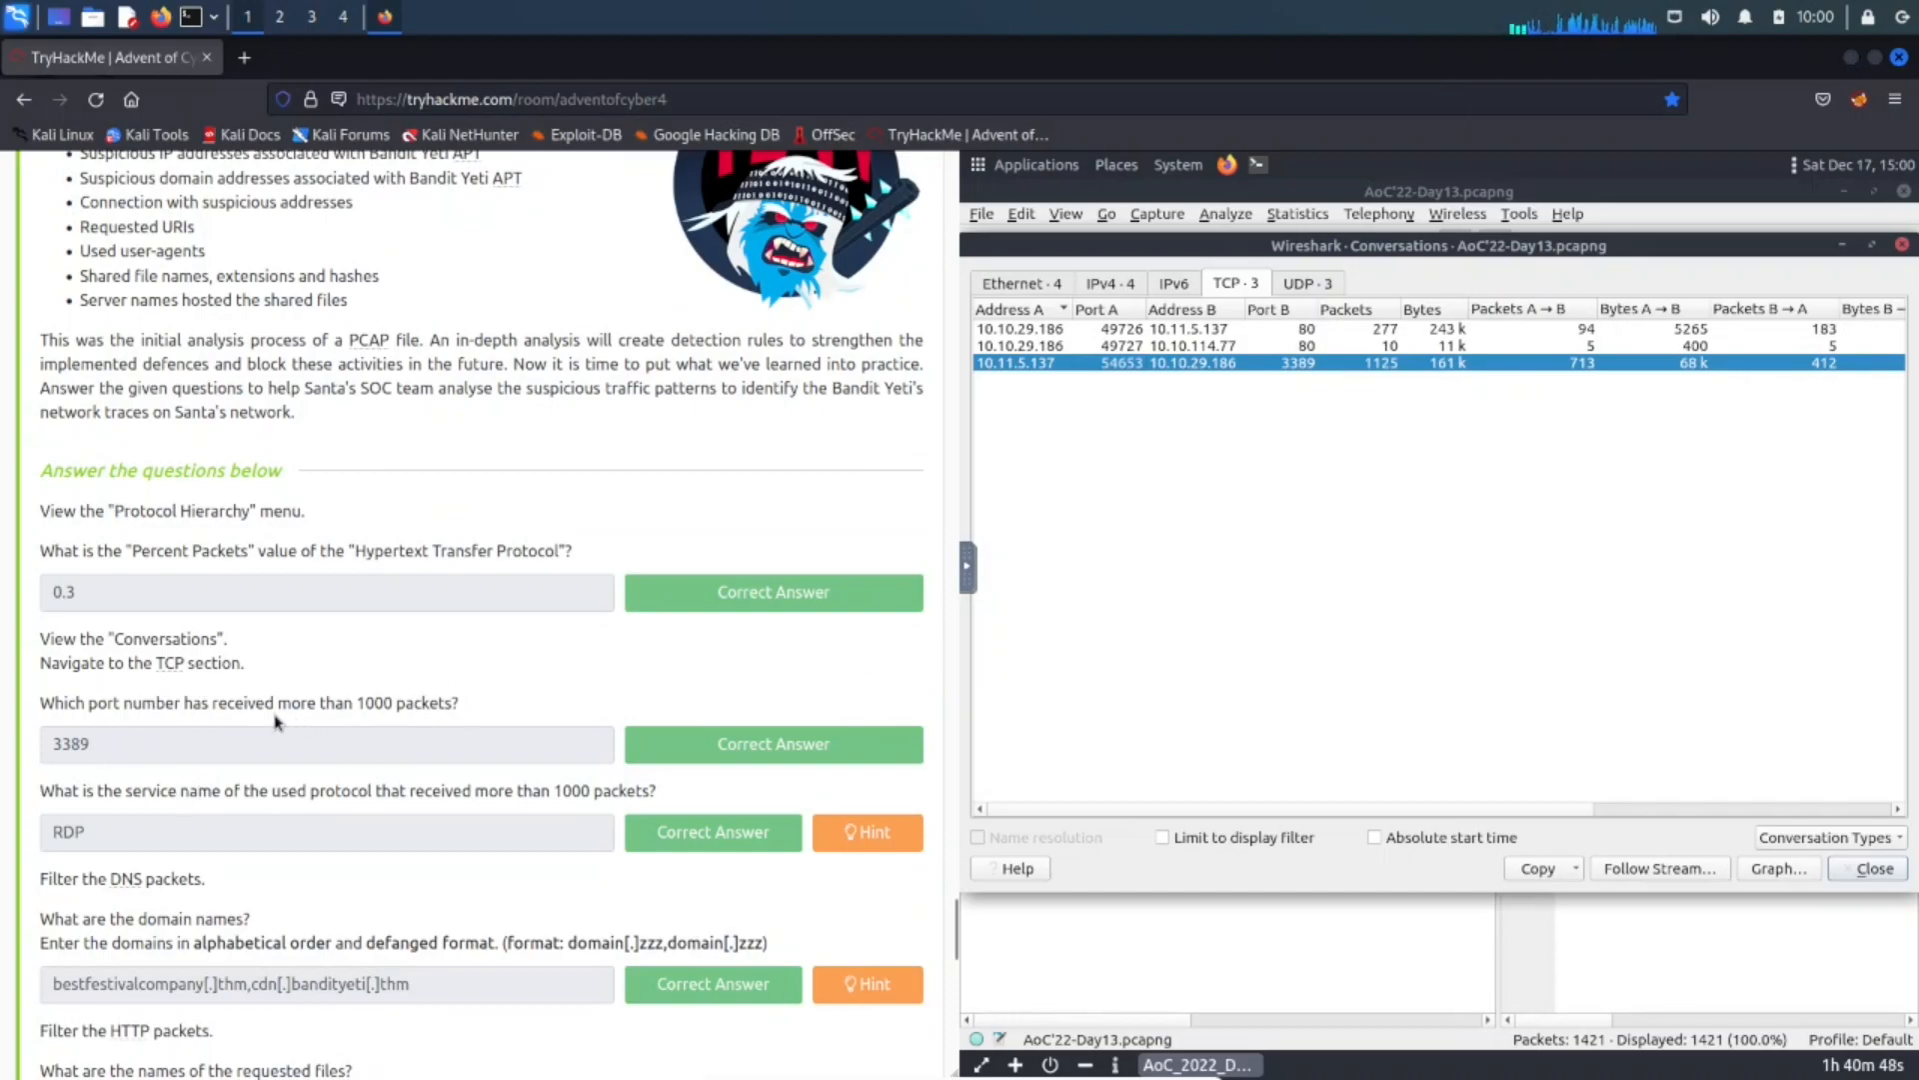
{"action": "mouse_move", "coordinate": [193, 736]}
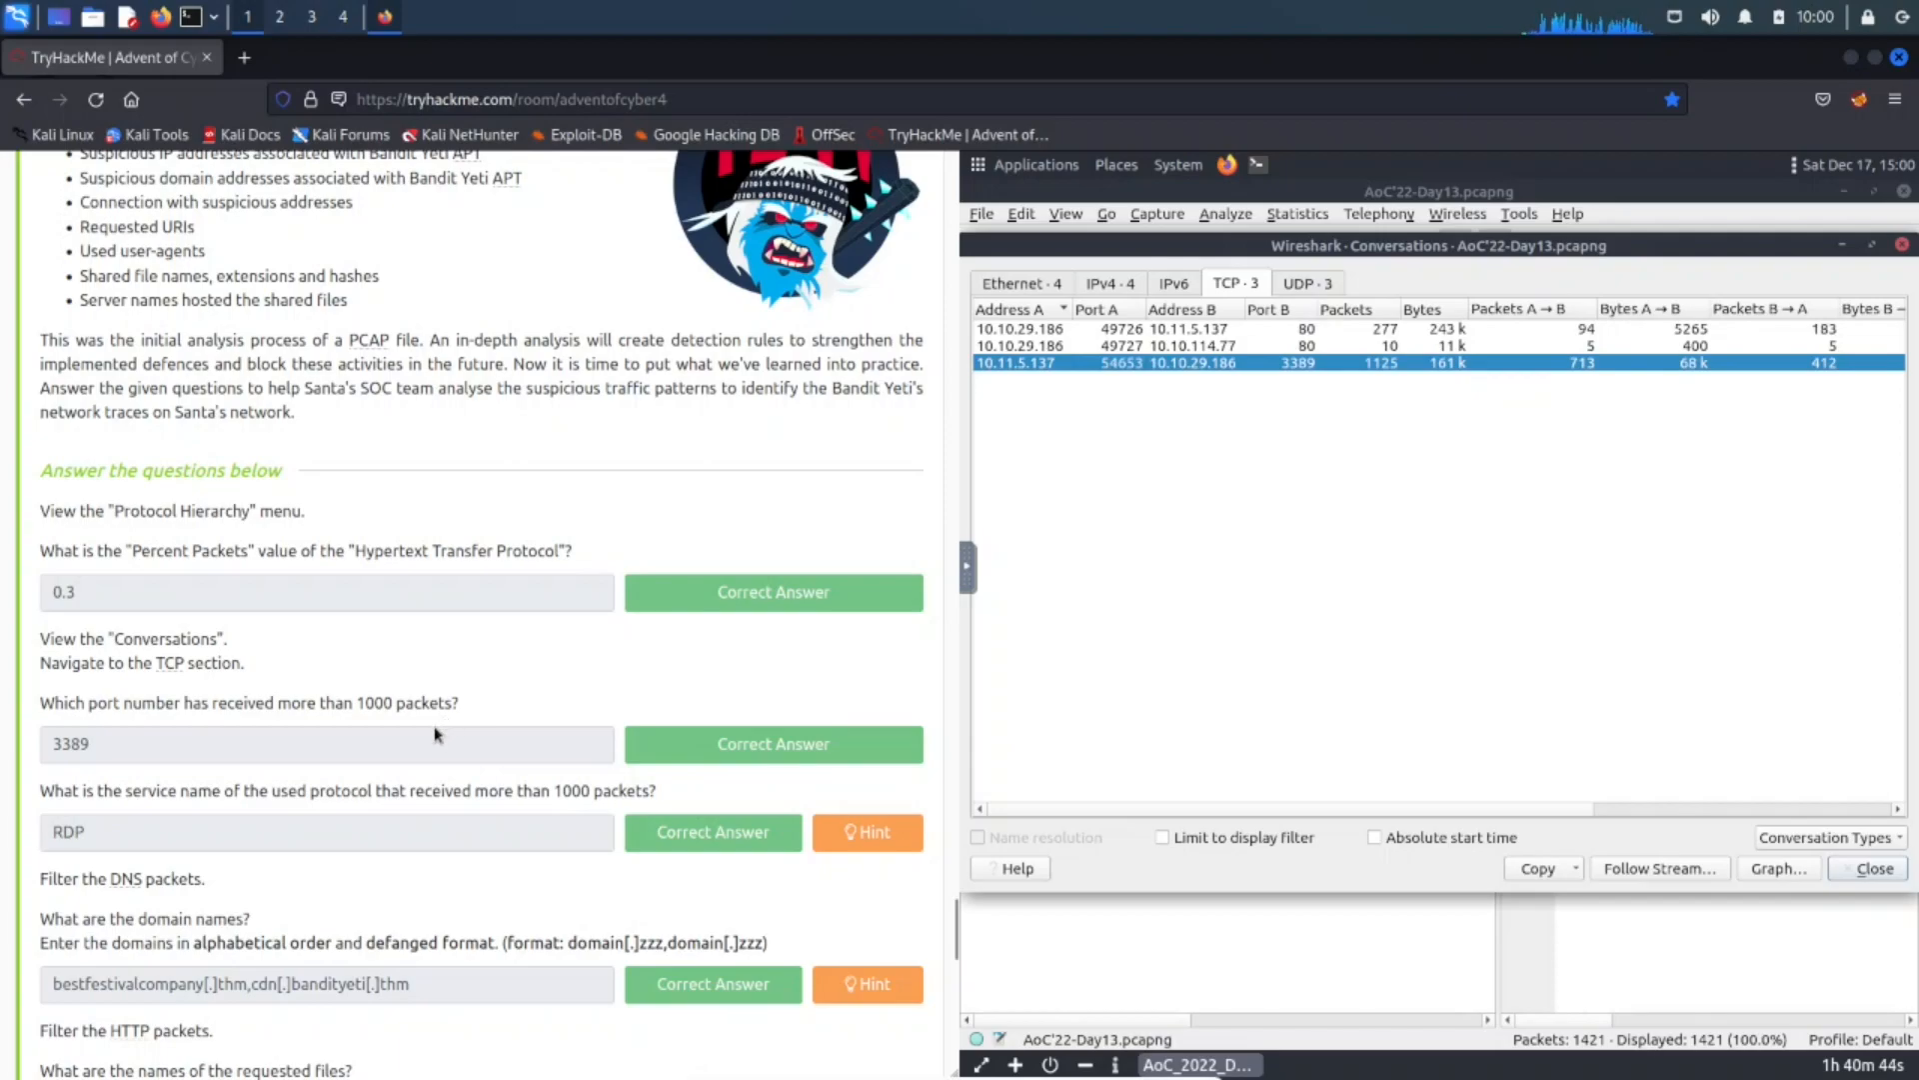
{"action": "mouse_move", "coordinate": [1309, 380]}
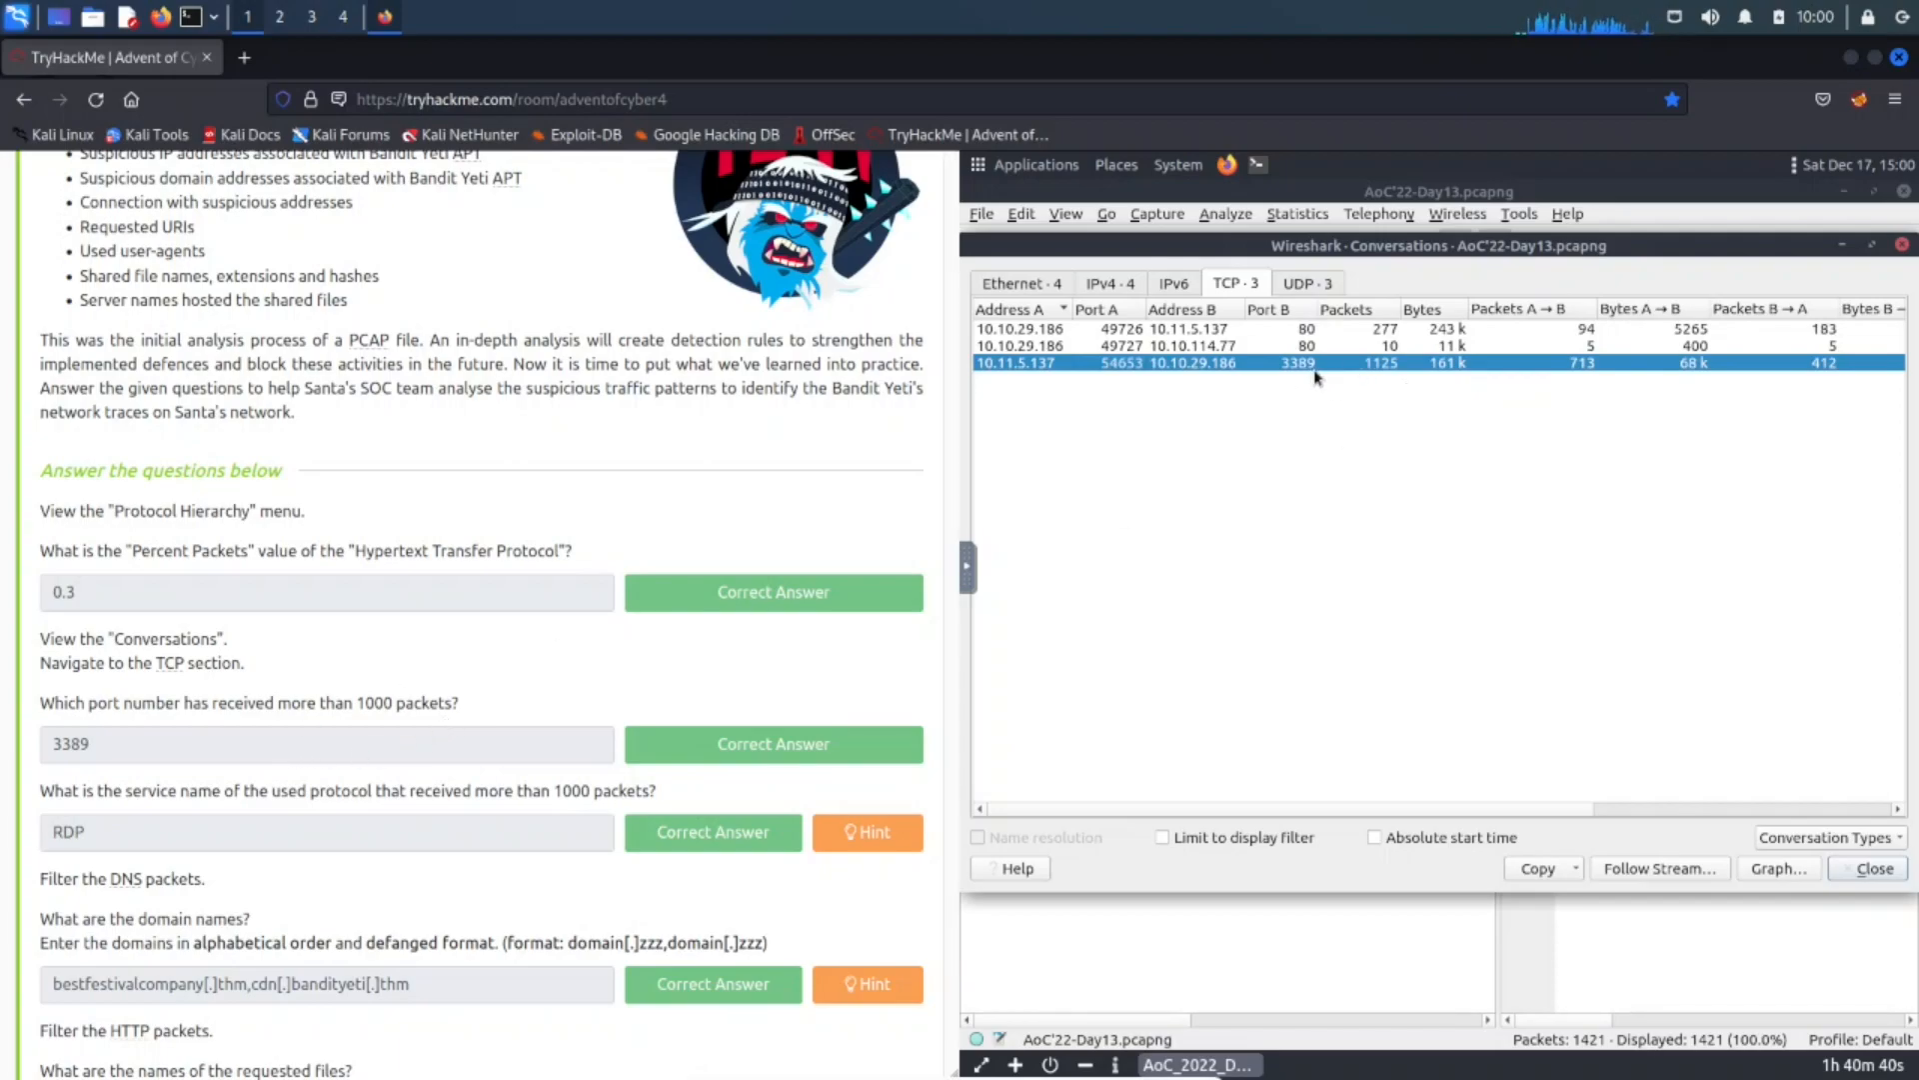
{"action": "mouse_move", "coordinate": [355, 781]}
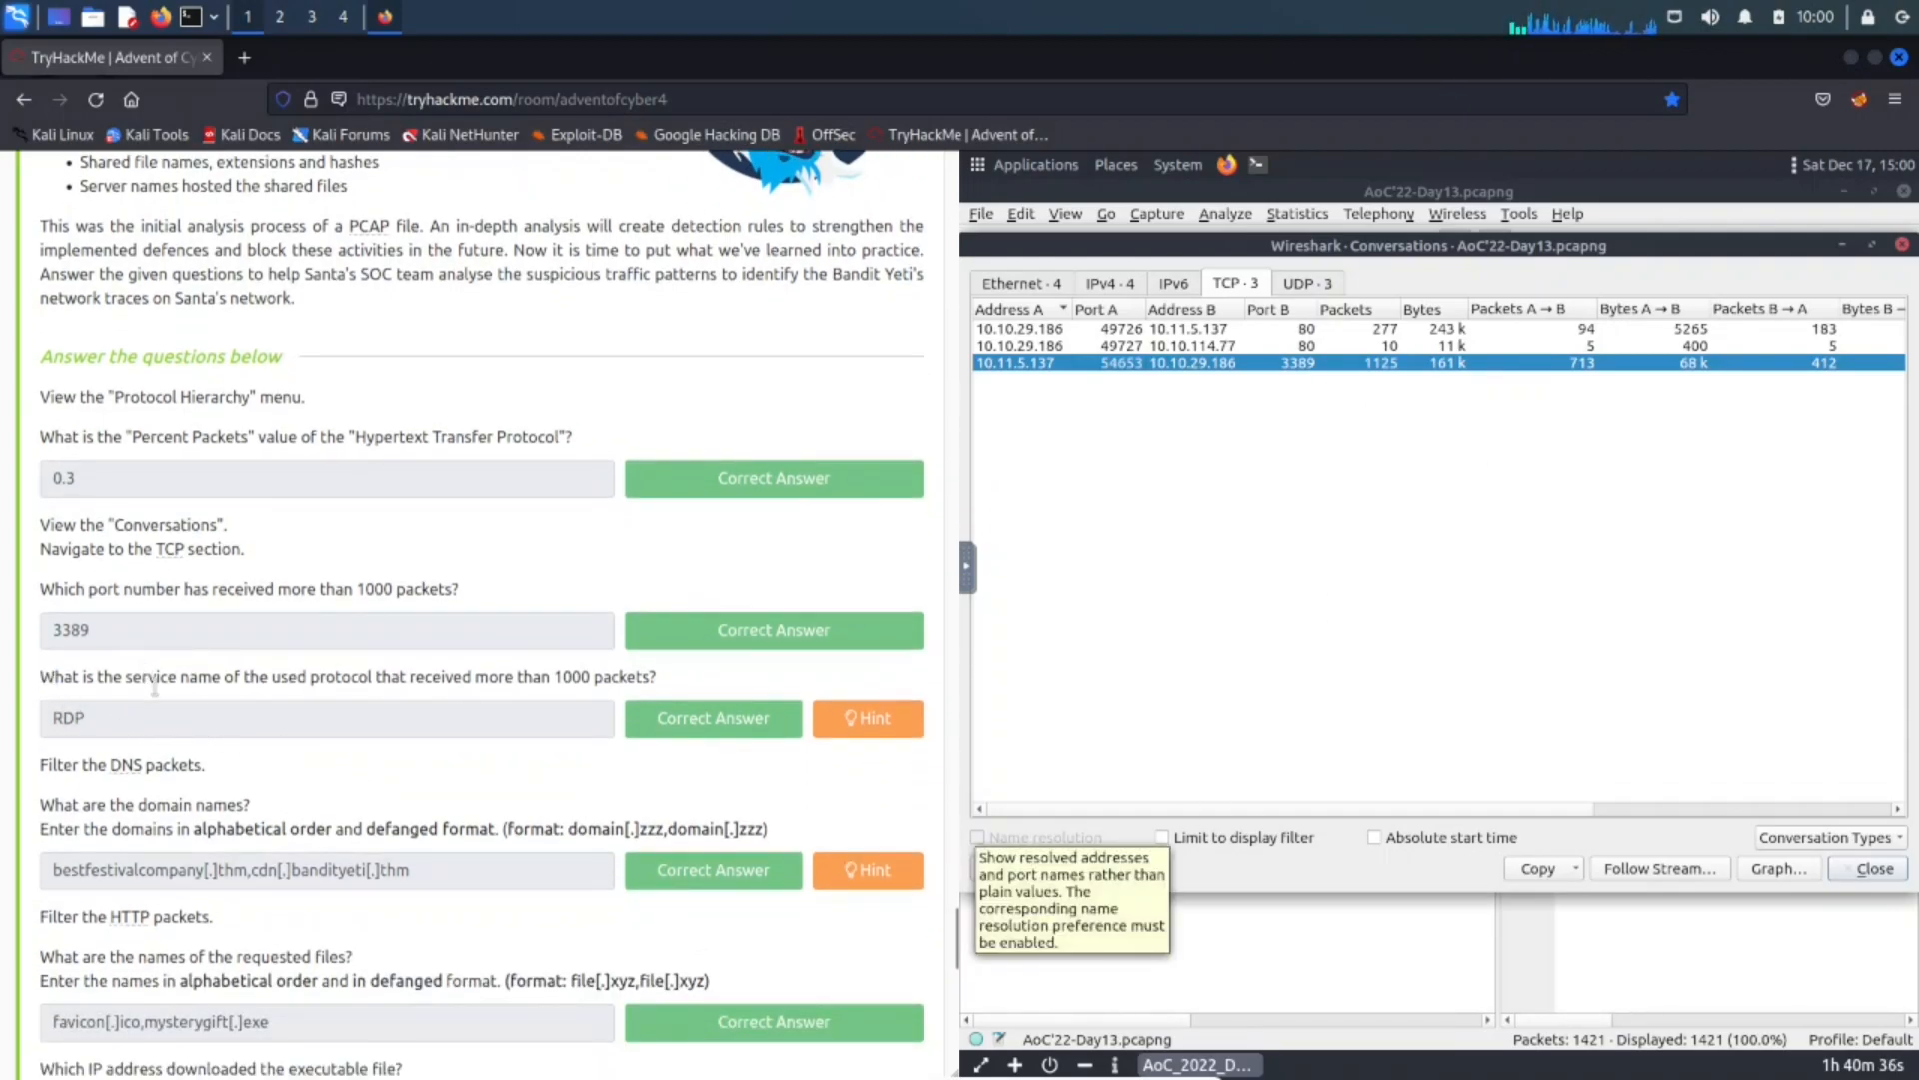
{"action": "mouse_move", "coordinate": [175, 722]}
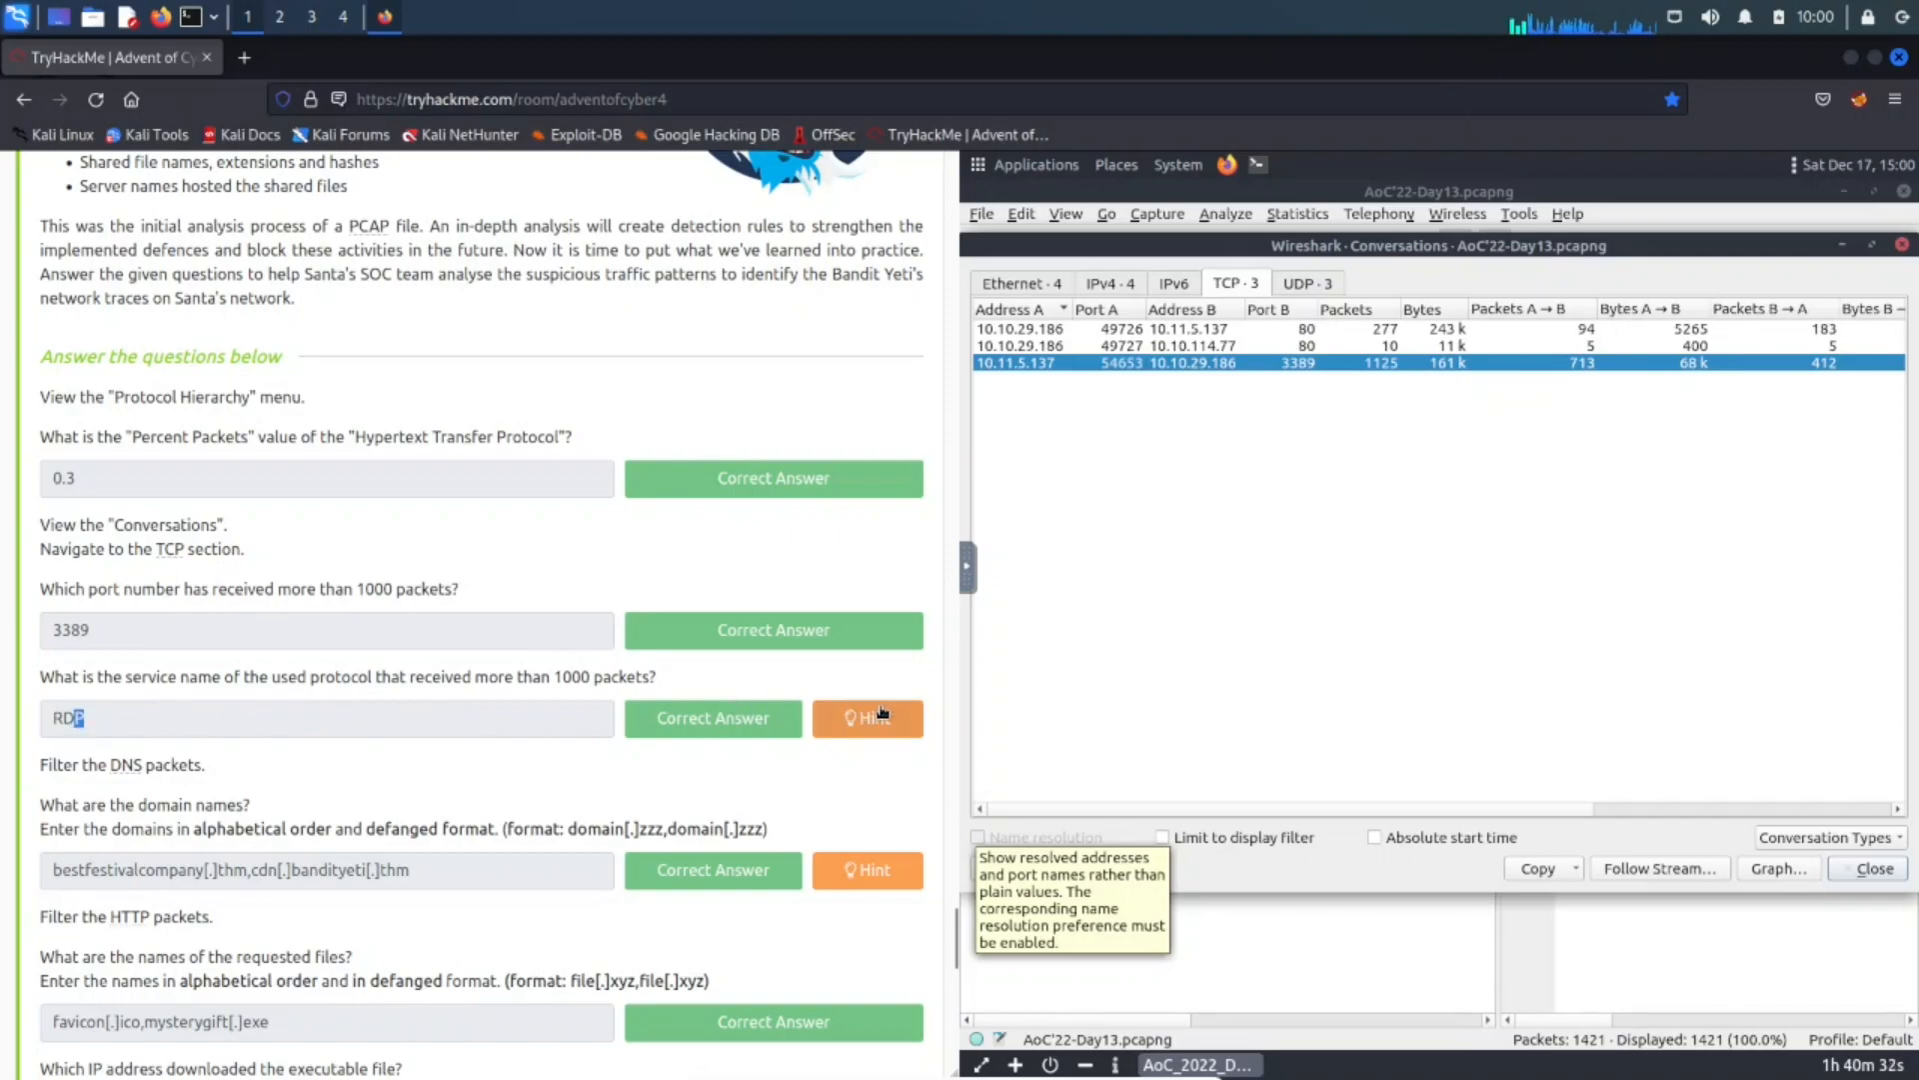
{"action": "mouse_move", "coordinate": [1310, 574]}
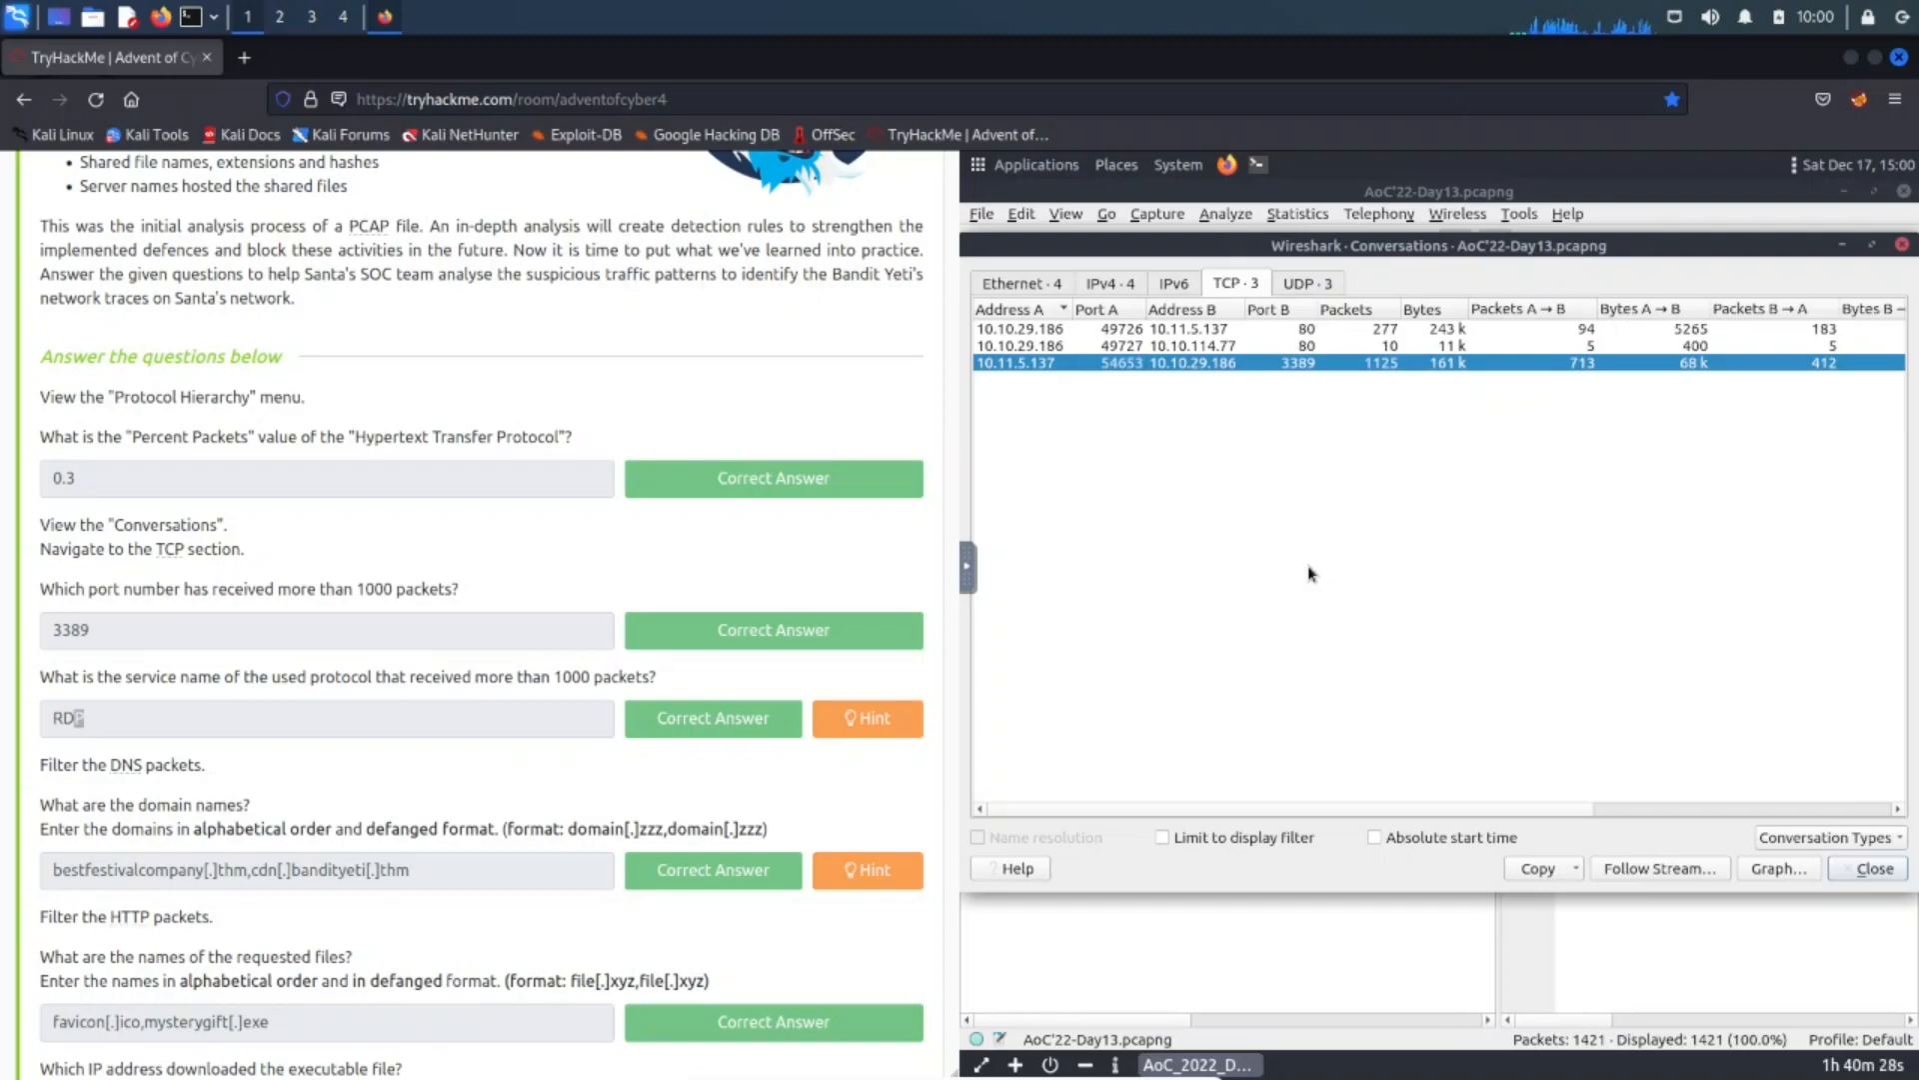
{"action": "mouse_move", "coordinate": [1363, 569]}
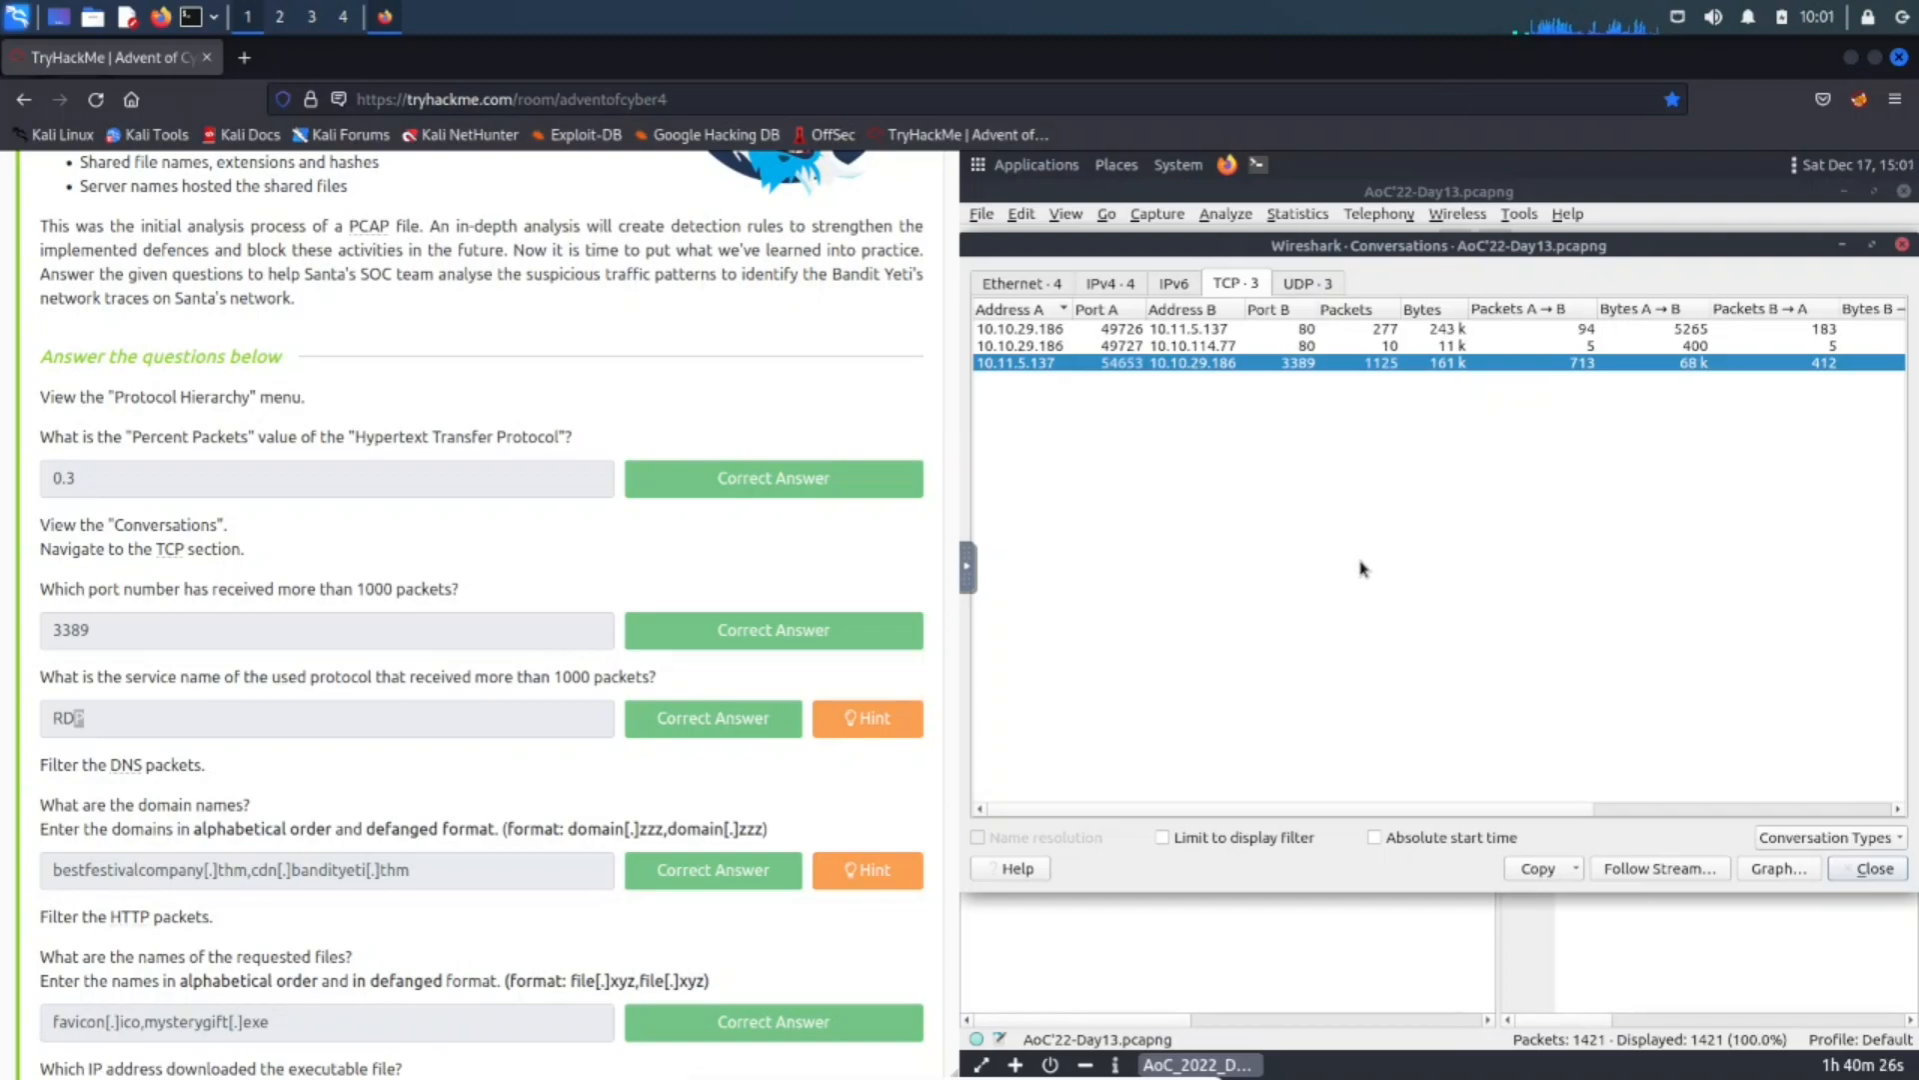
{"action": "mouse_move", "coordinate": [1371, 561]}
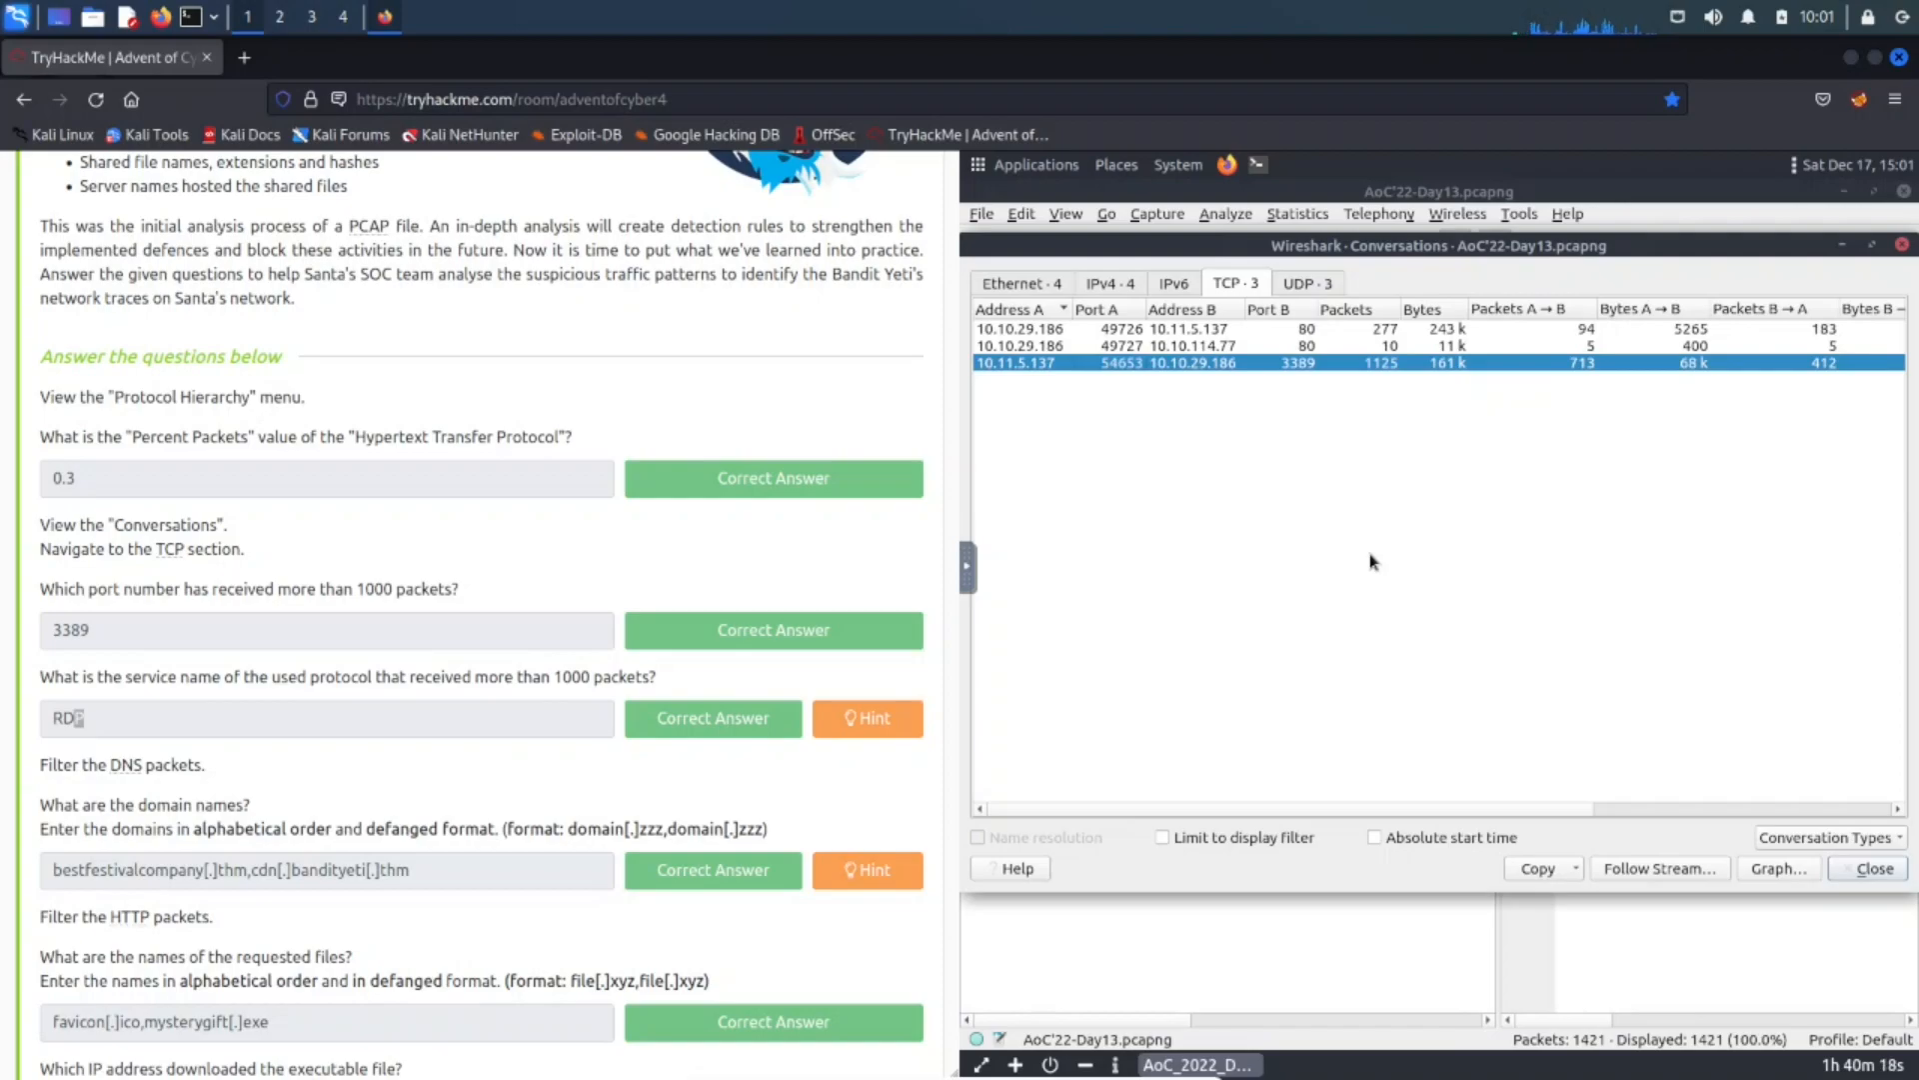
{"action": "mouse_move", "coordinate": [1294, 411]}
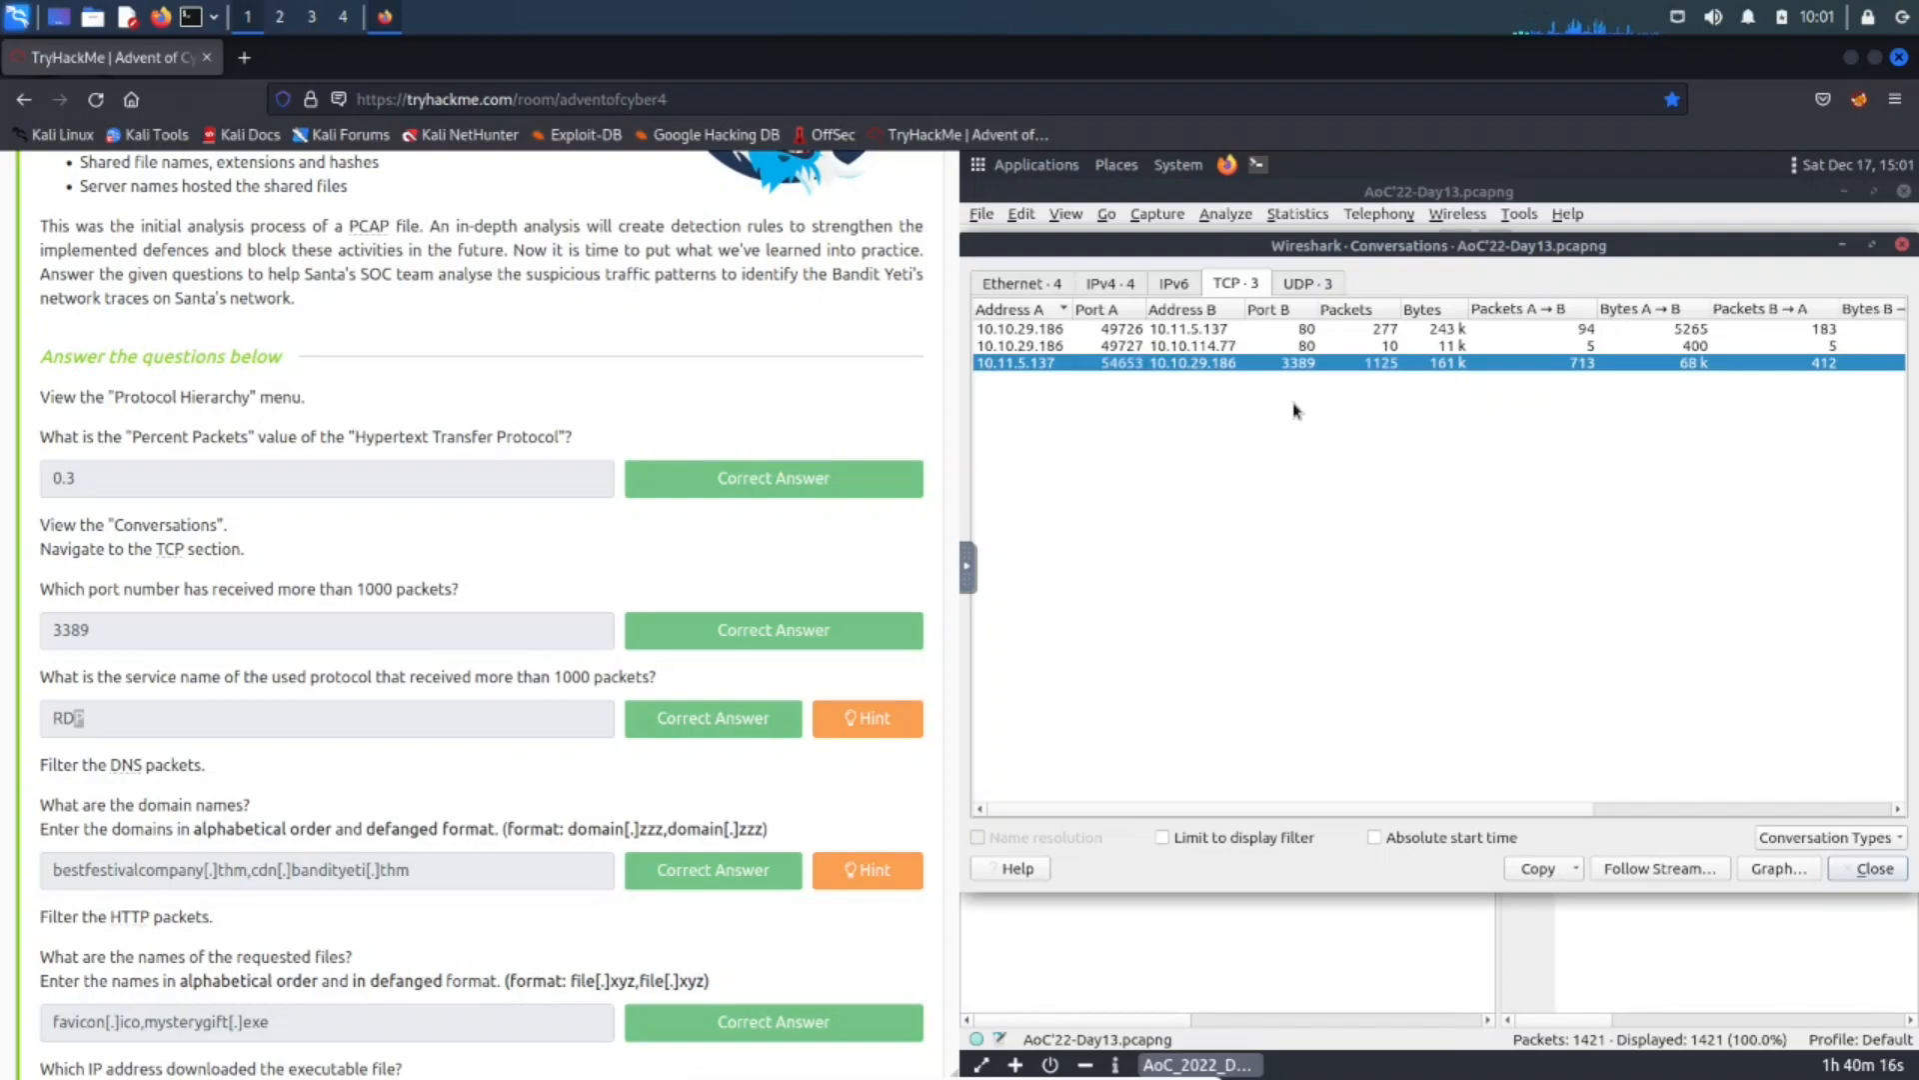
{"action": "mouse_move", "coordinate": [1273, 594]}
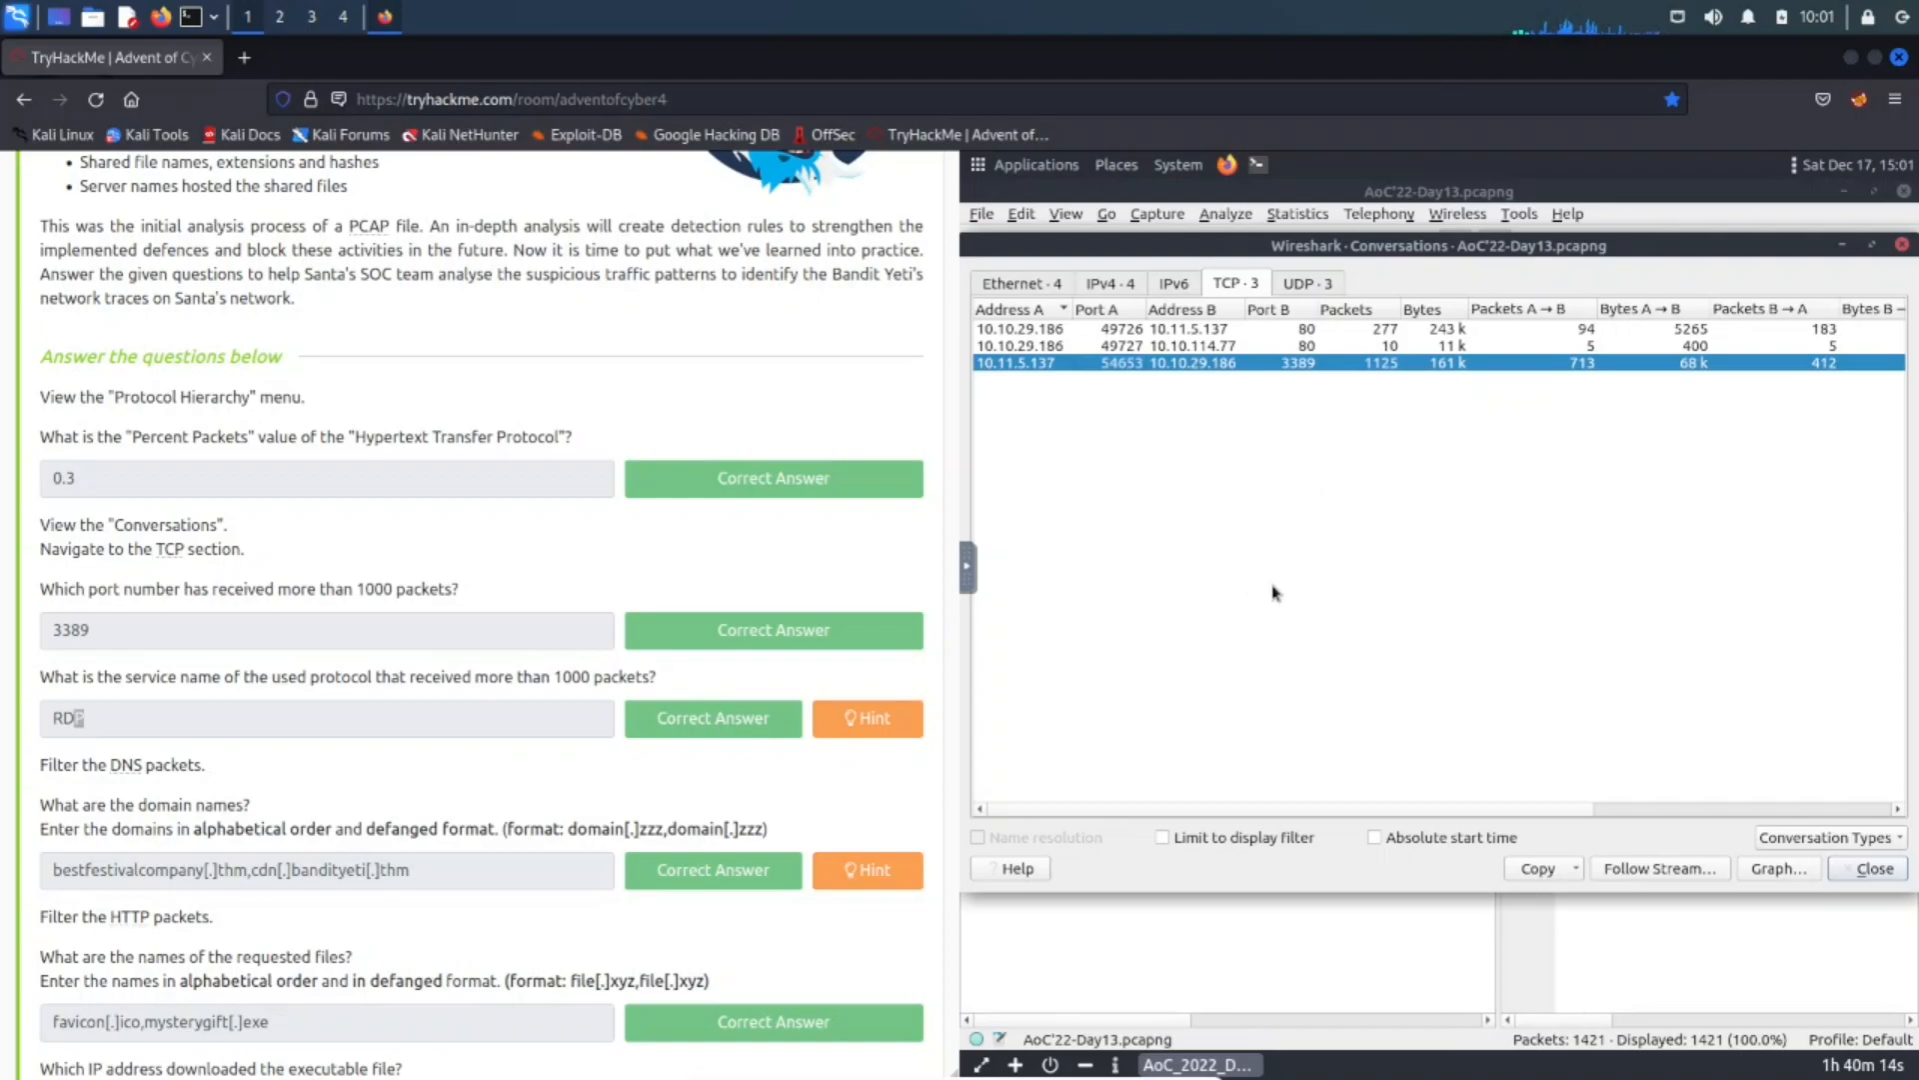
{"action": "mouse_move", "coordinate": [1403, 555]}
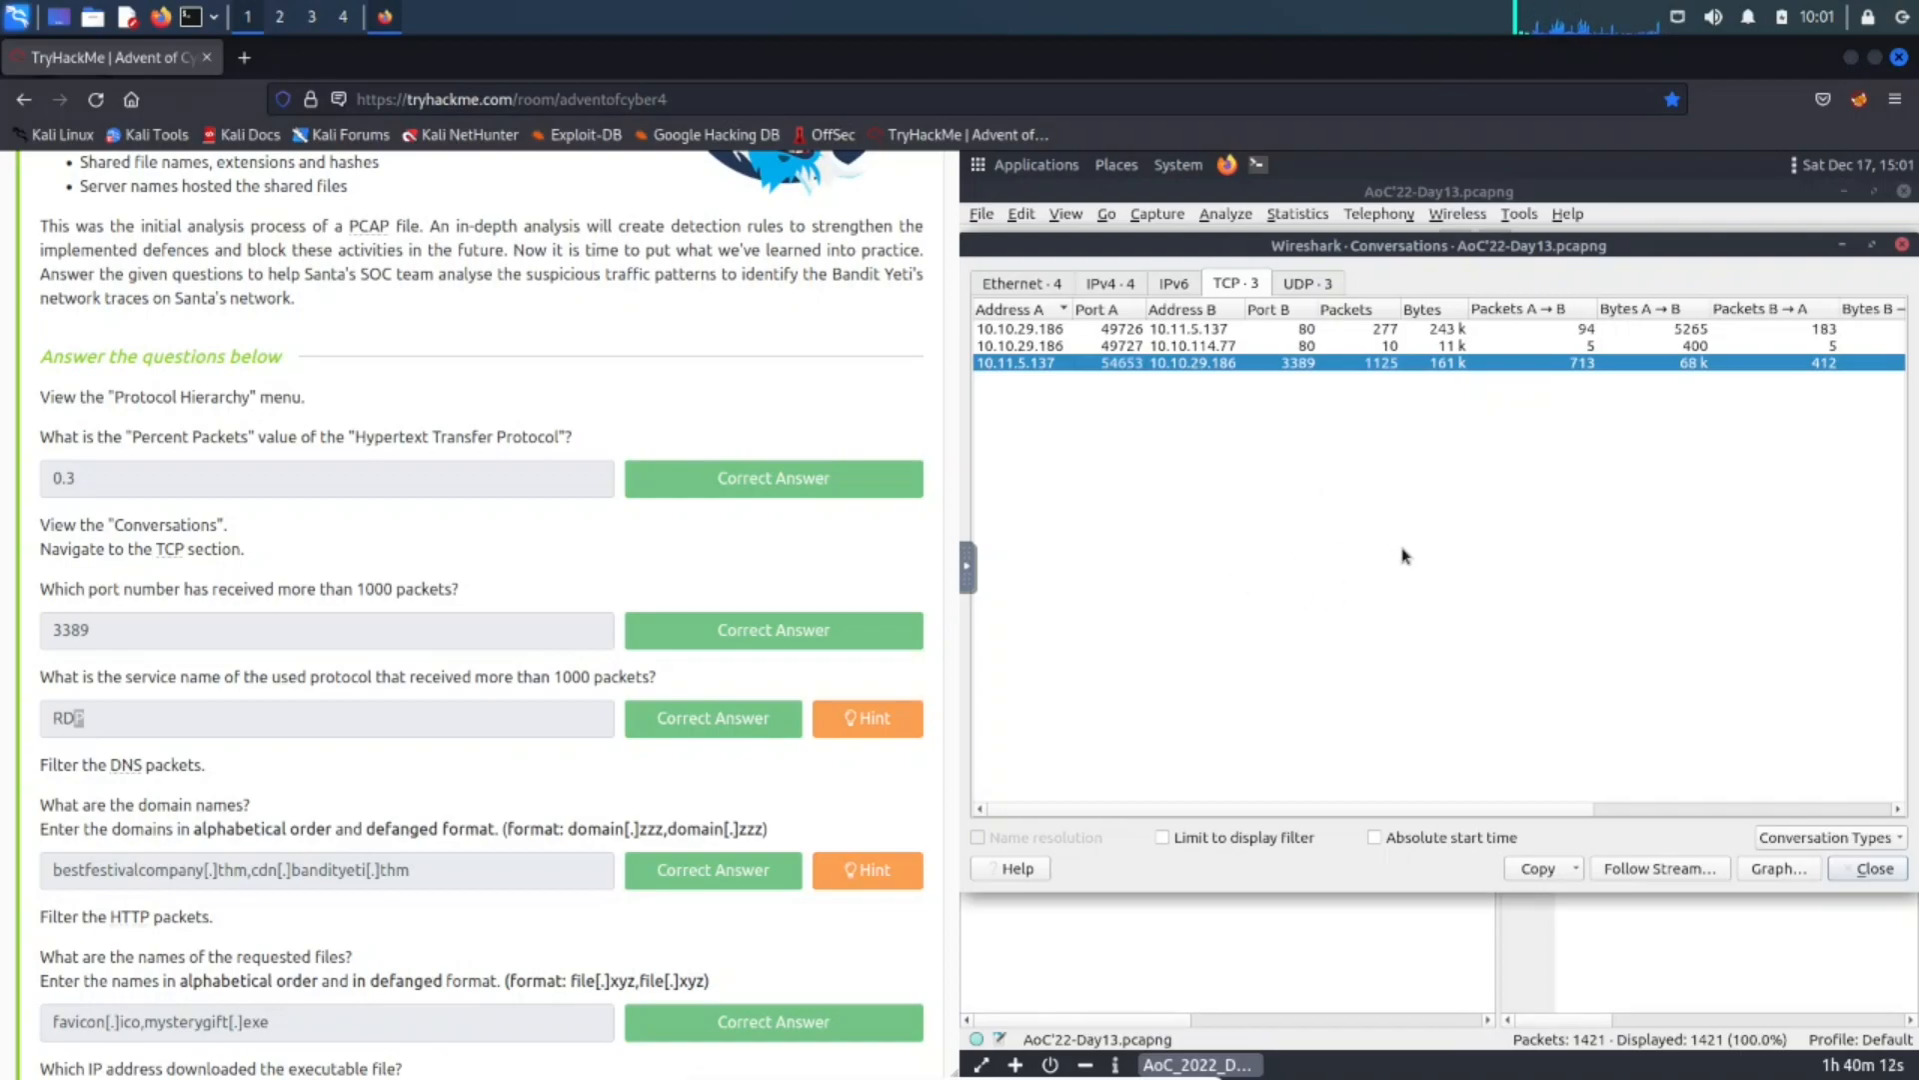
{"action": "mouse_move", "coordinate": [1336, 539]}
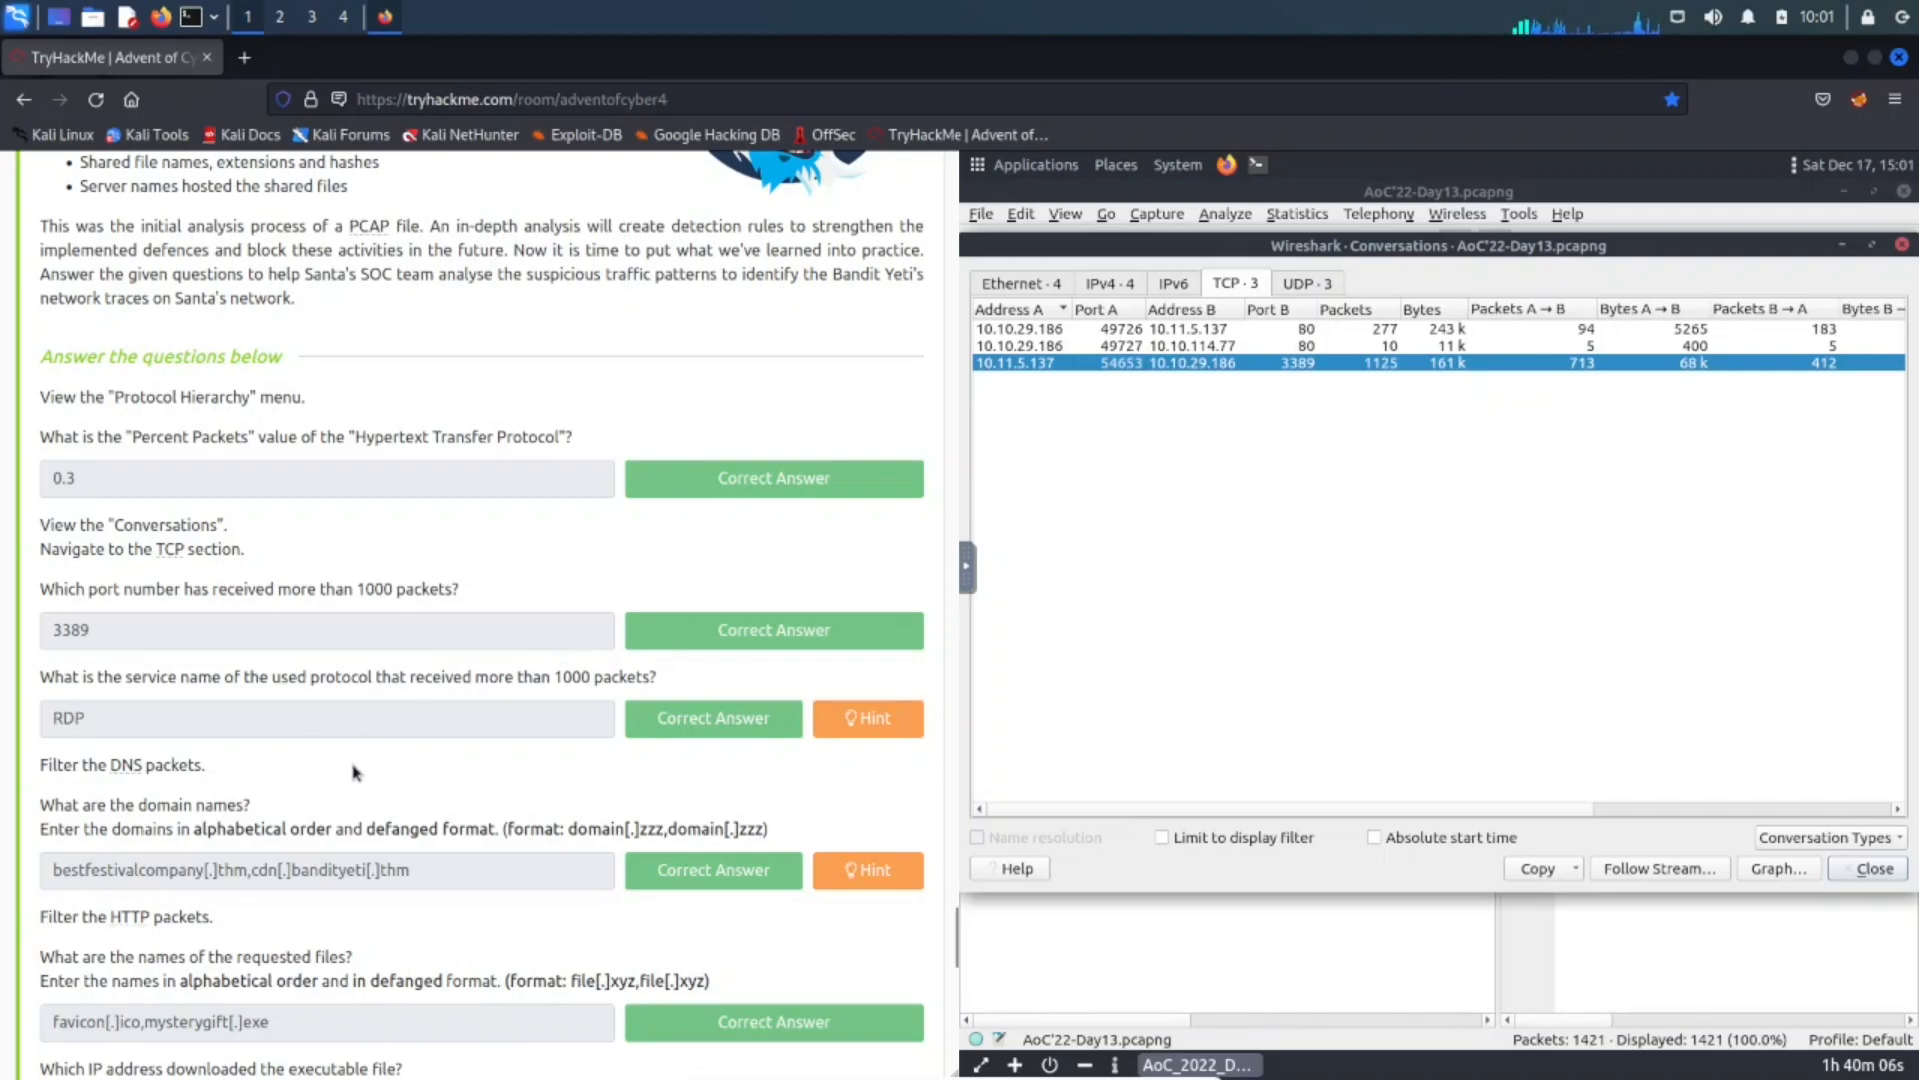
Apply a dns filter to show queries for cdn.bandityeti.thm and bestfestivalcompany.thm.
{"action": "scroll", "scroll_direction": "down", "scroll_amount": 3}
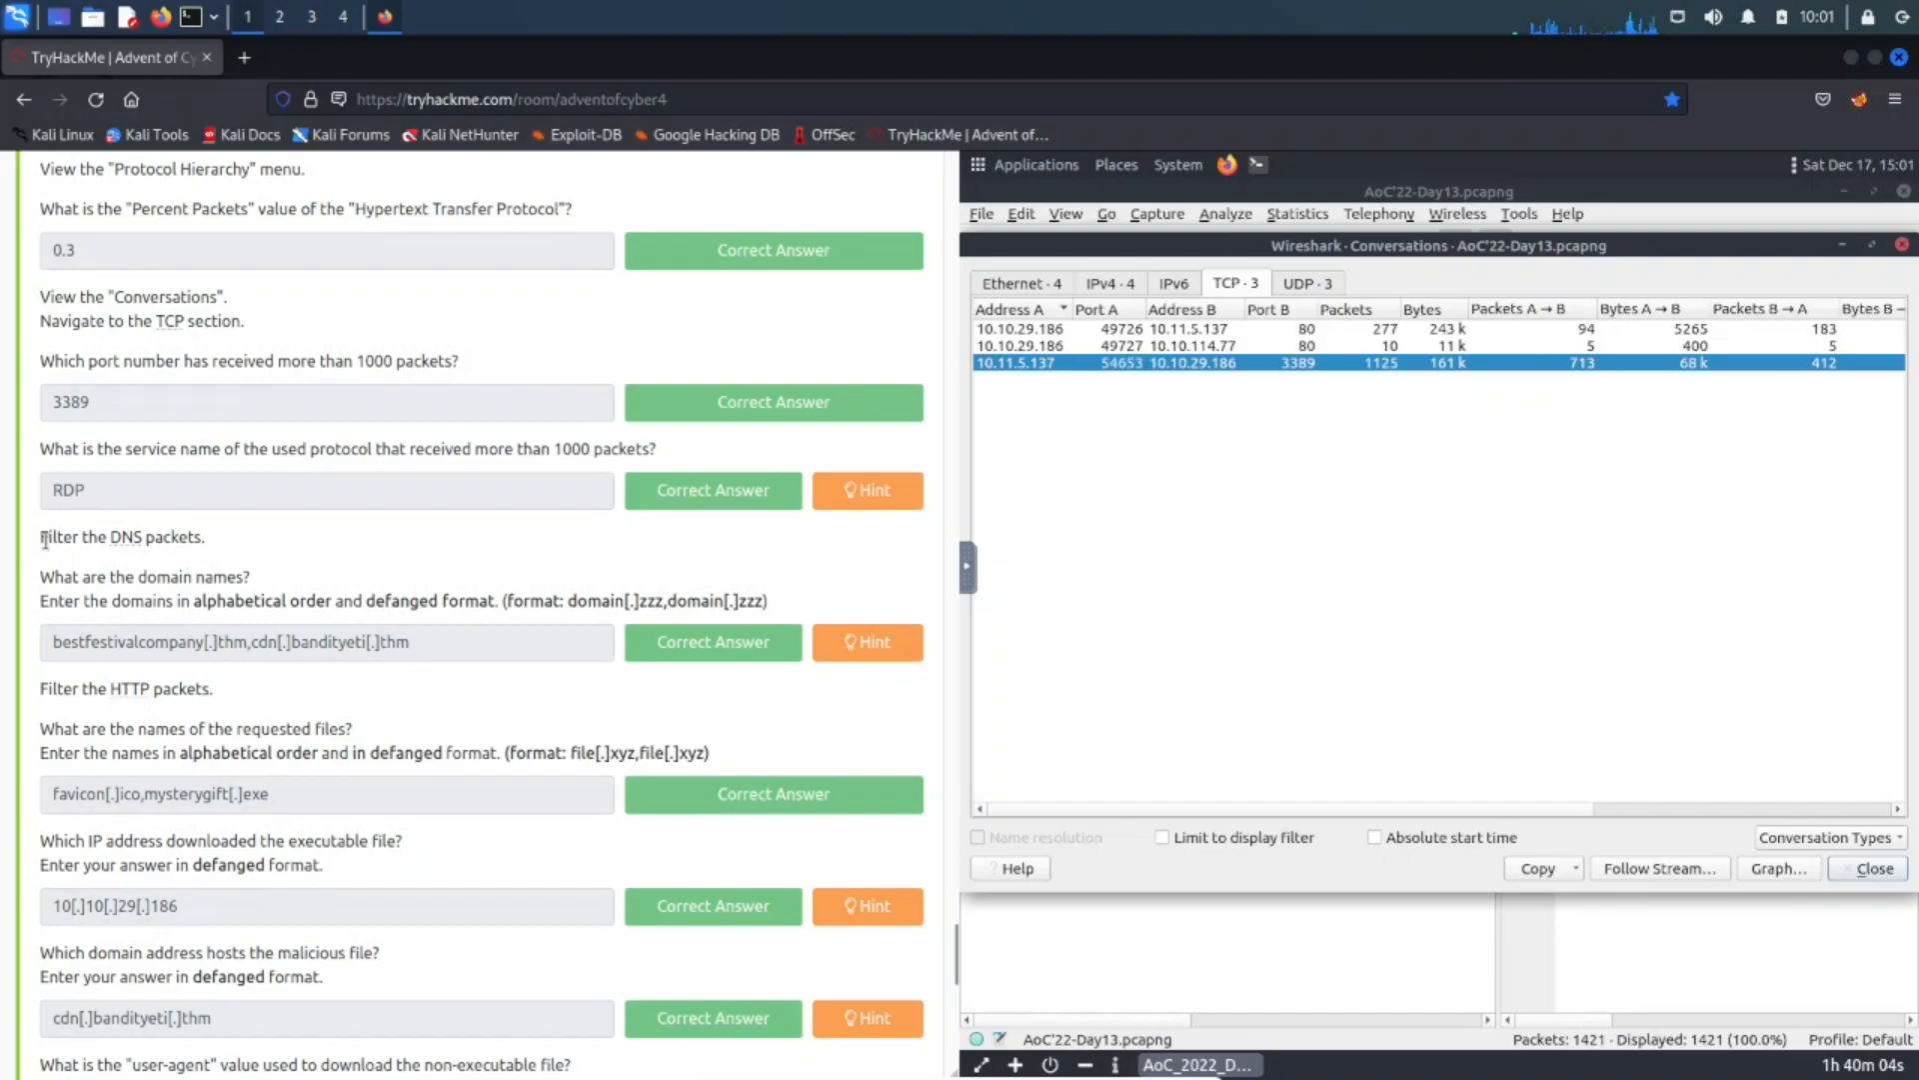
{"action": "mouse_move", "coordinate": [88, 568]}
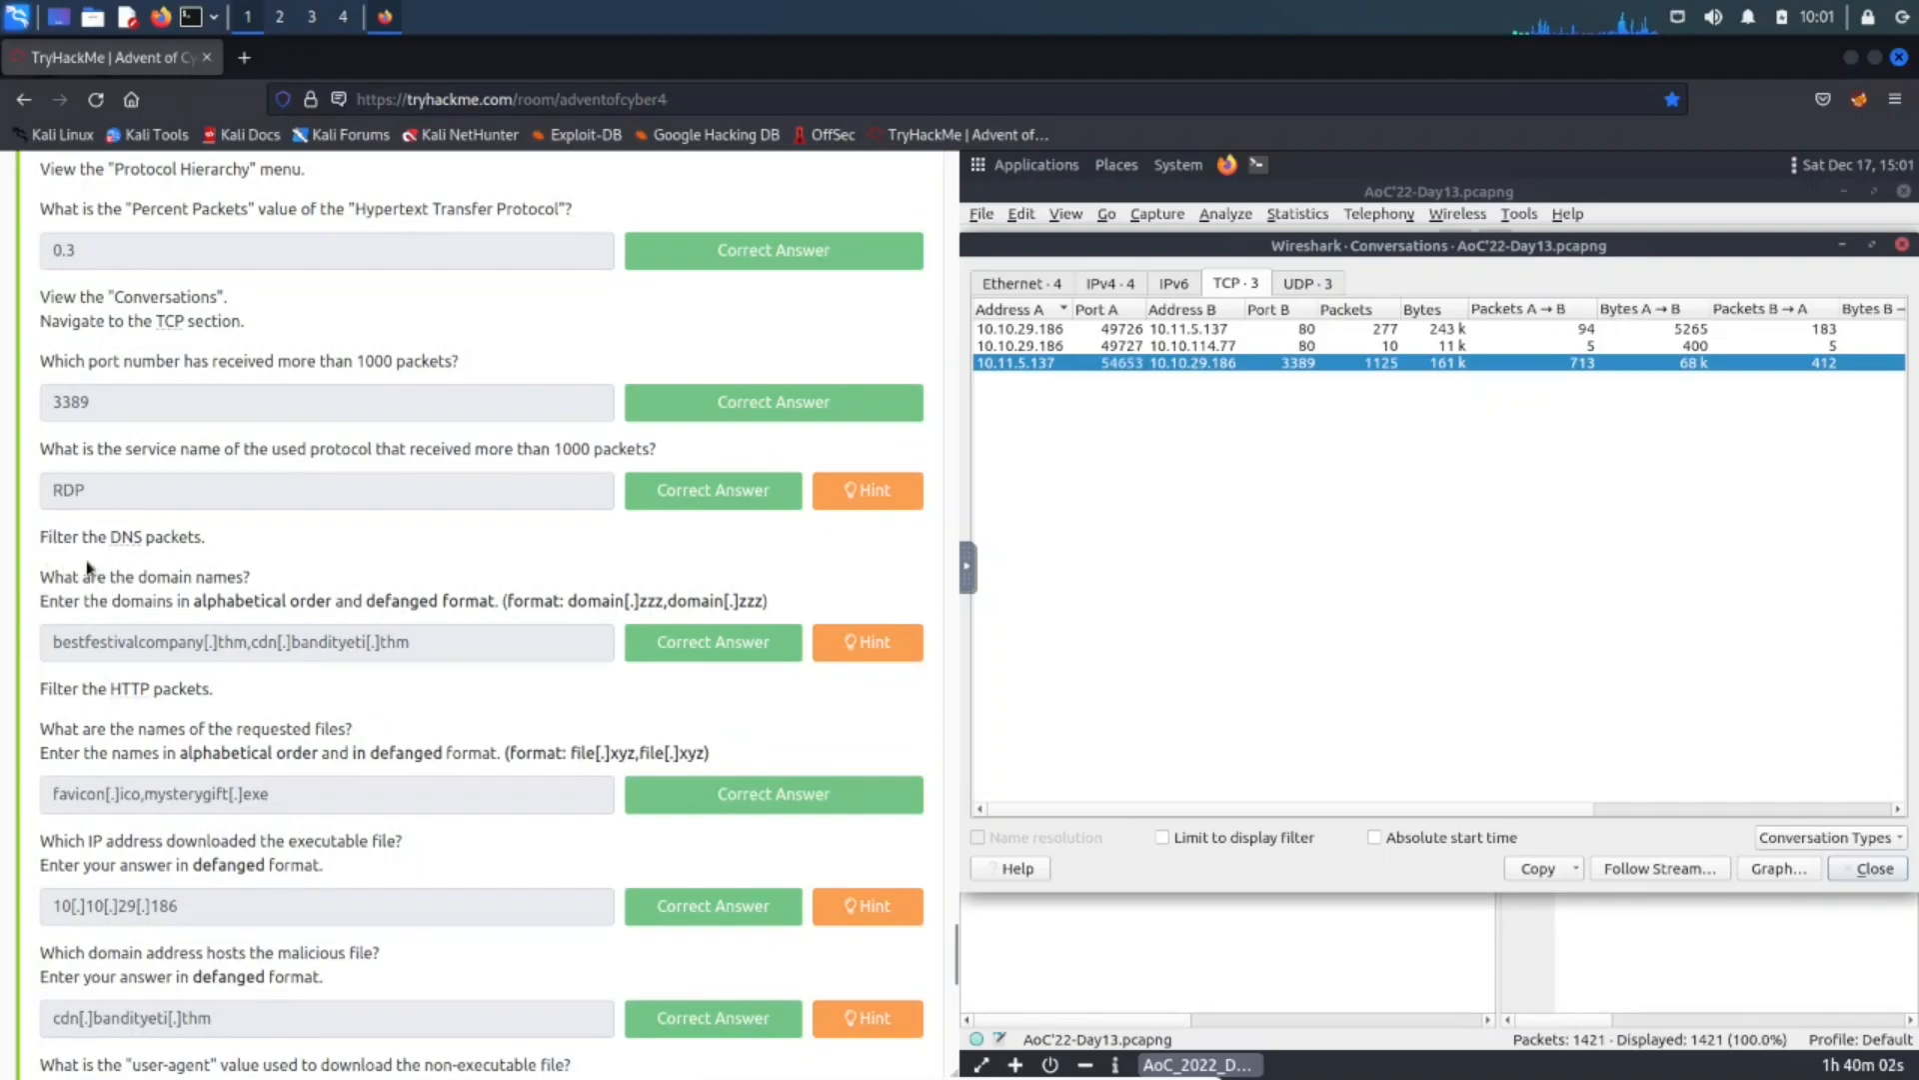
{"action": "mouse_move", "coordinate": [1896, 294]}
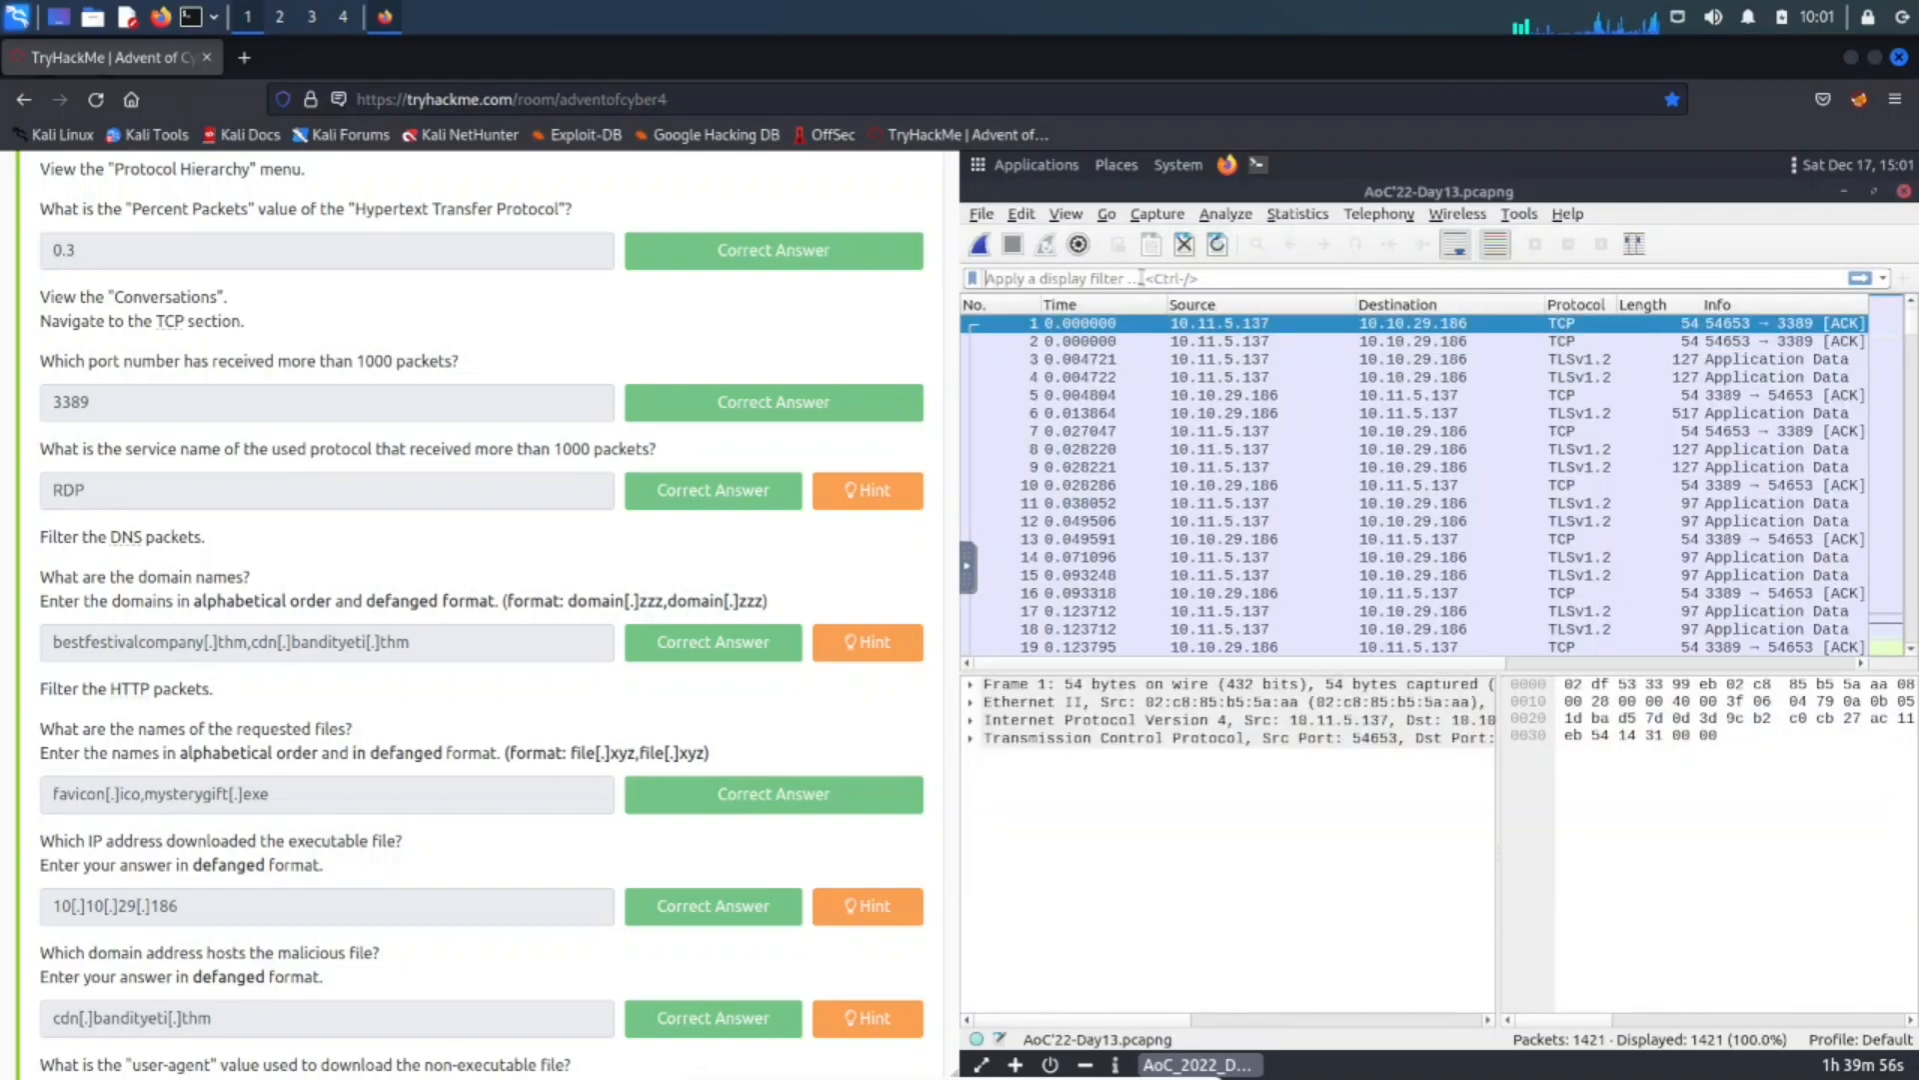
{"action": "type", "text": "dns"}
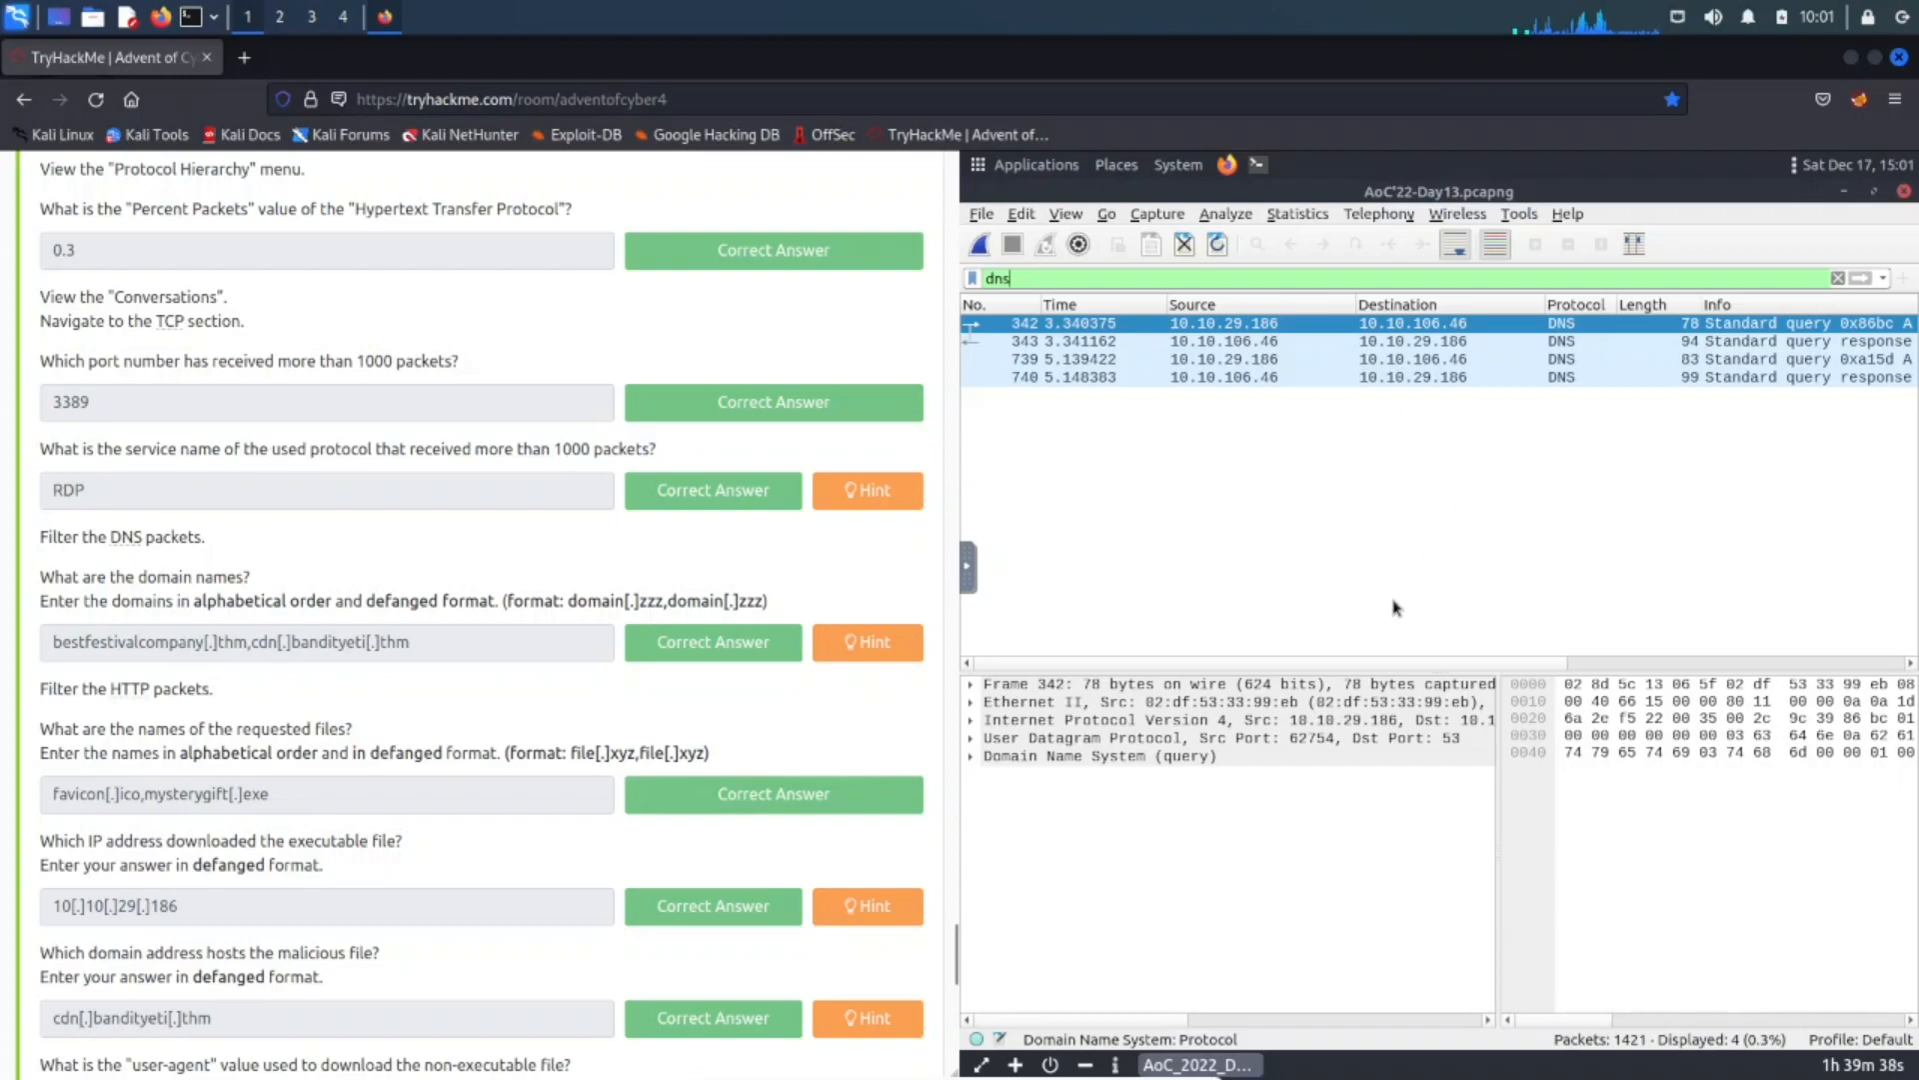
{"action": "mouse_move", "coordinate": [1435, 646]}
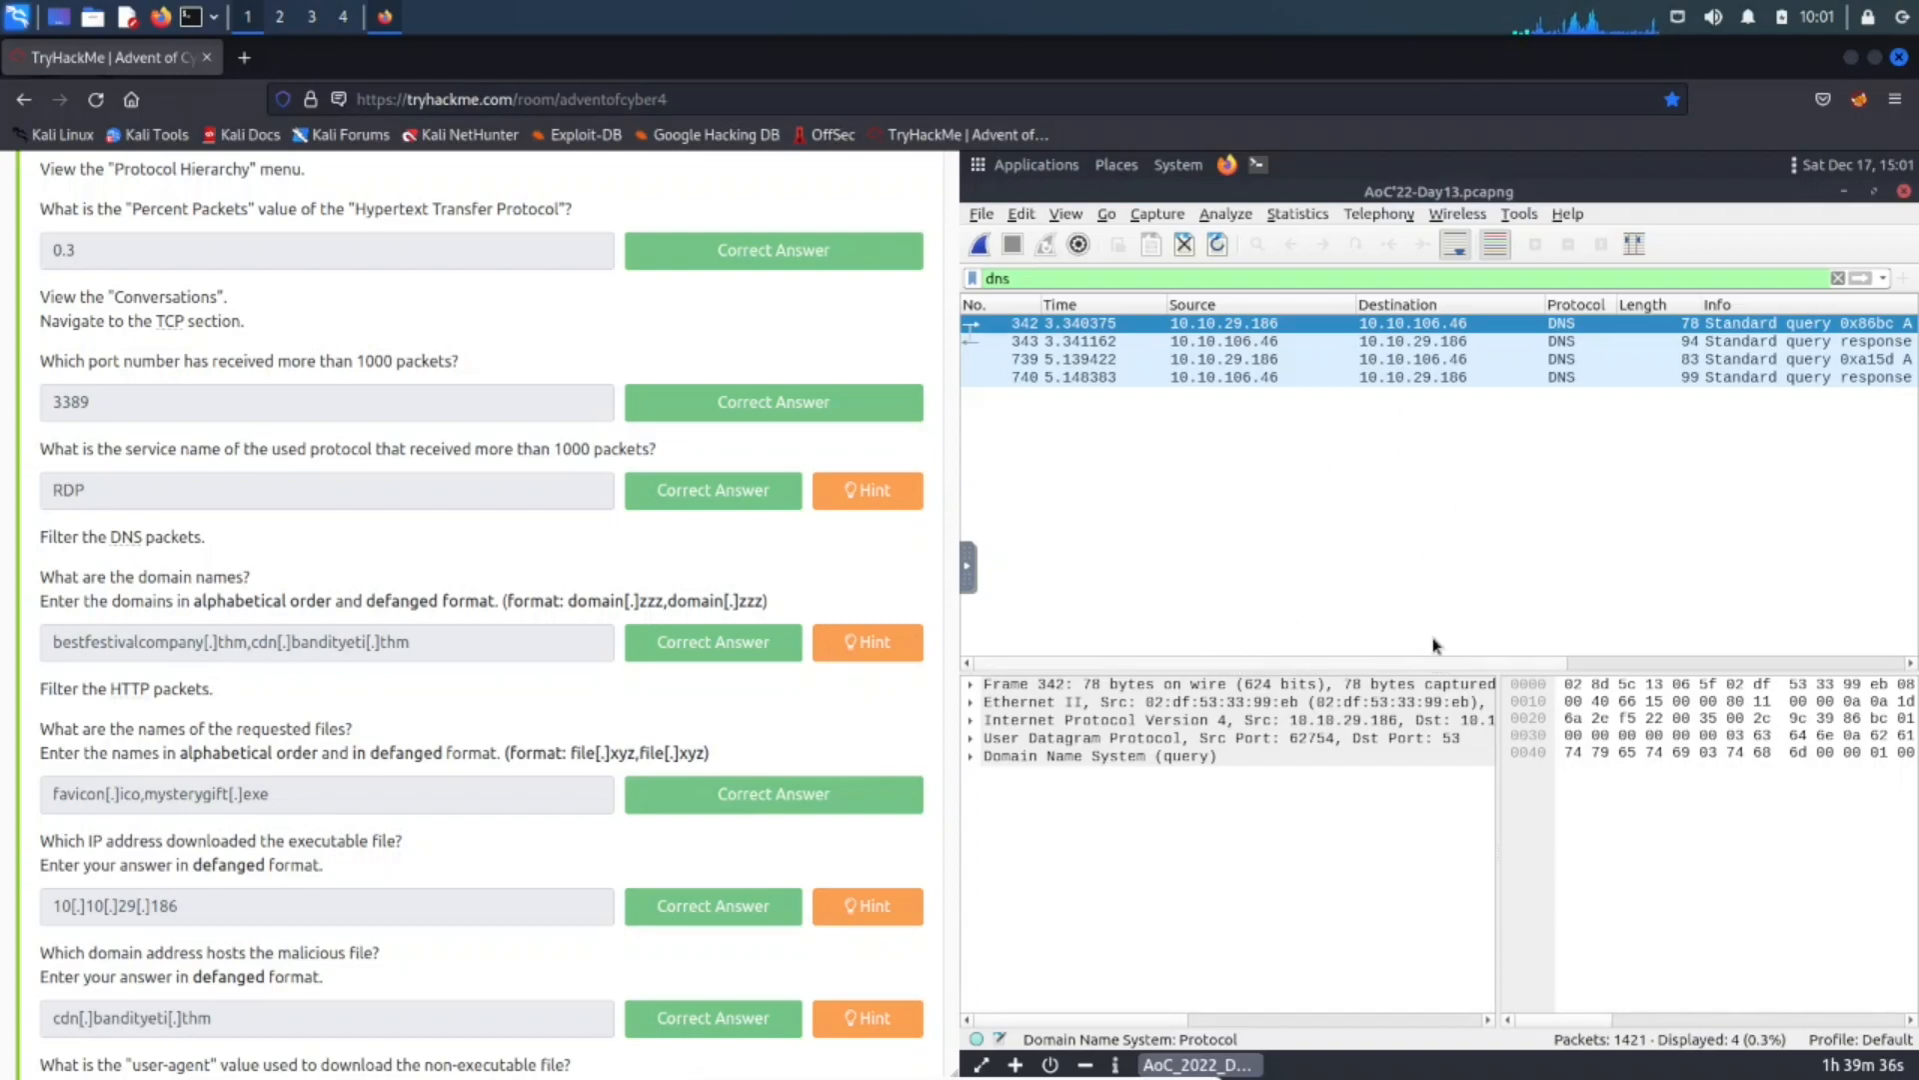
{"action": "scroll", "scroll_direction": "right", "scroll_amount": 3}
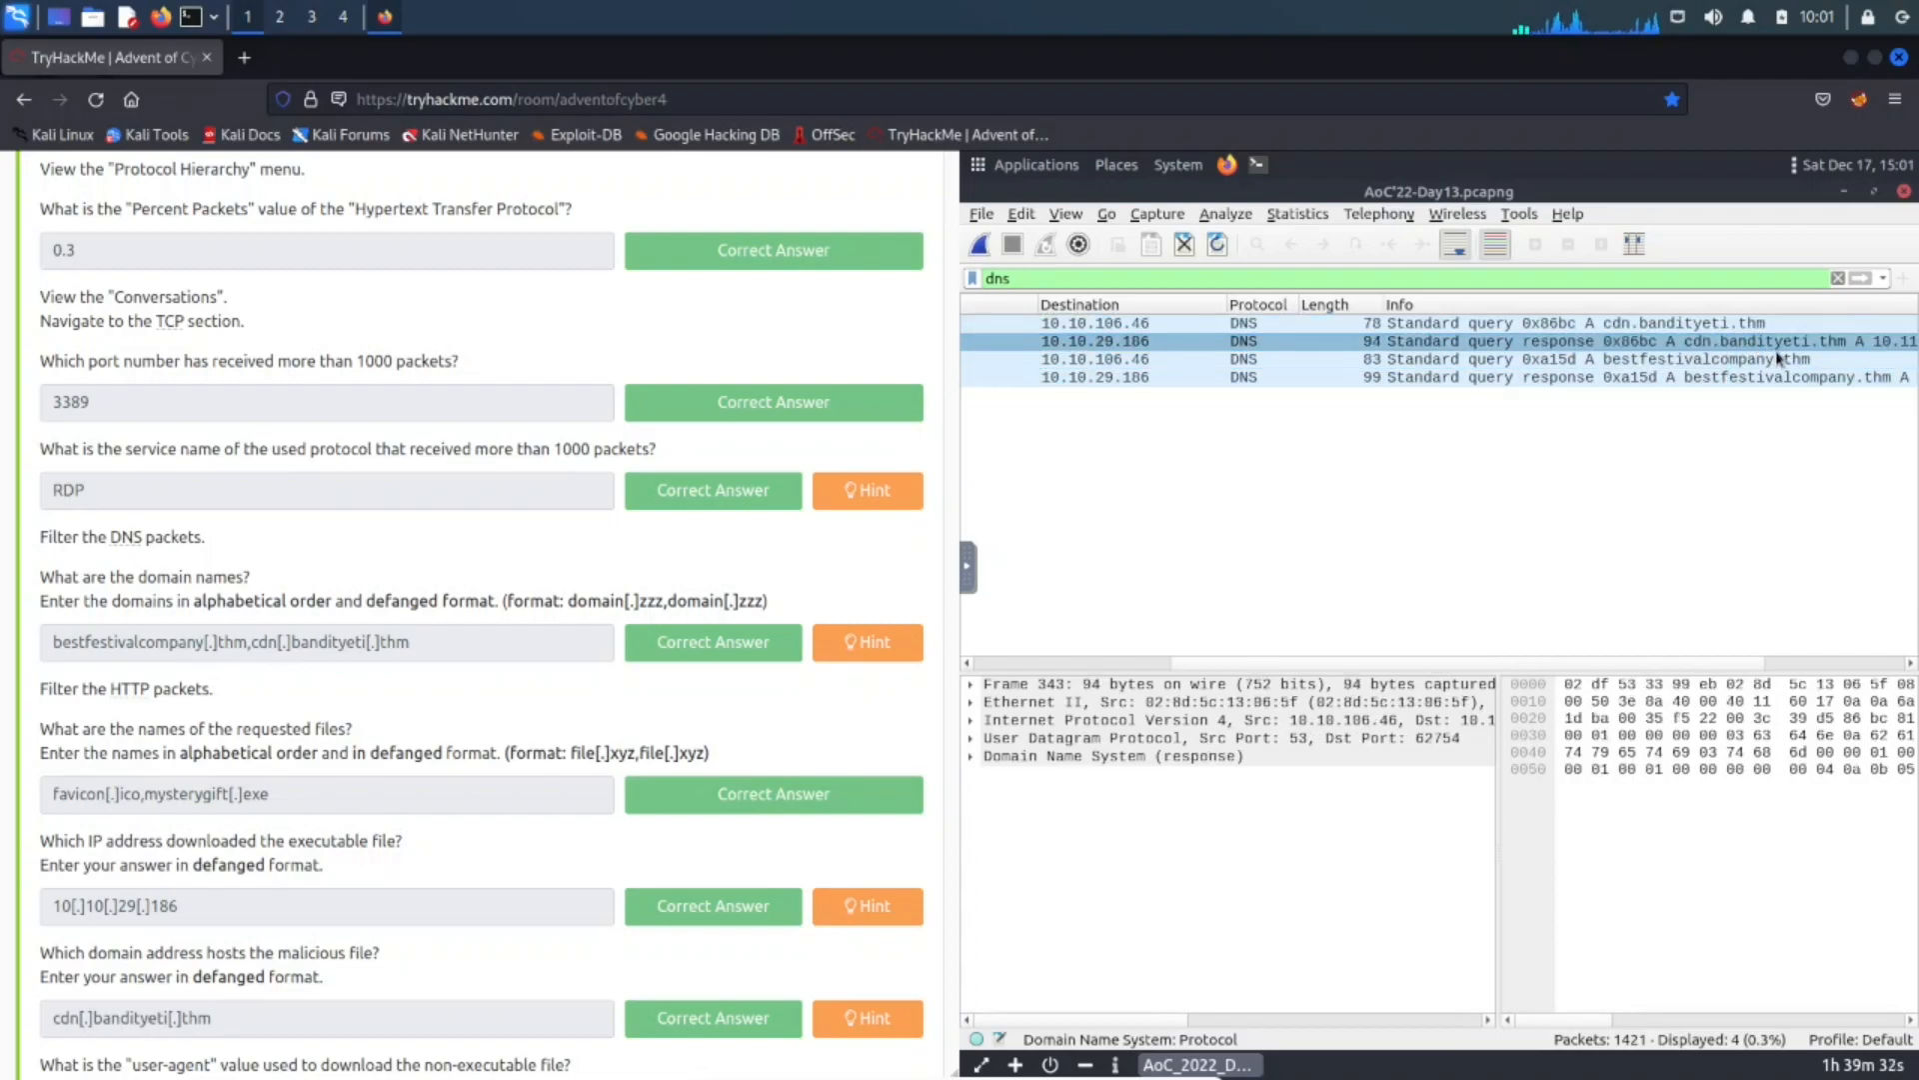
{"action": "mouse_move", "coordinate": [1834, 358]}
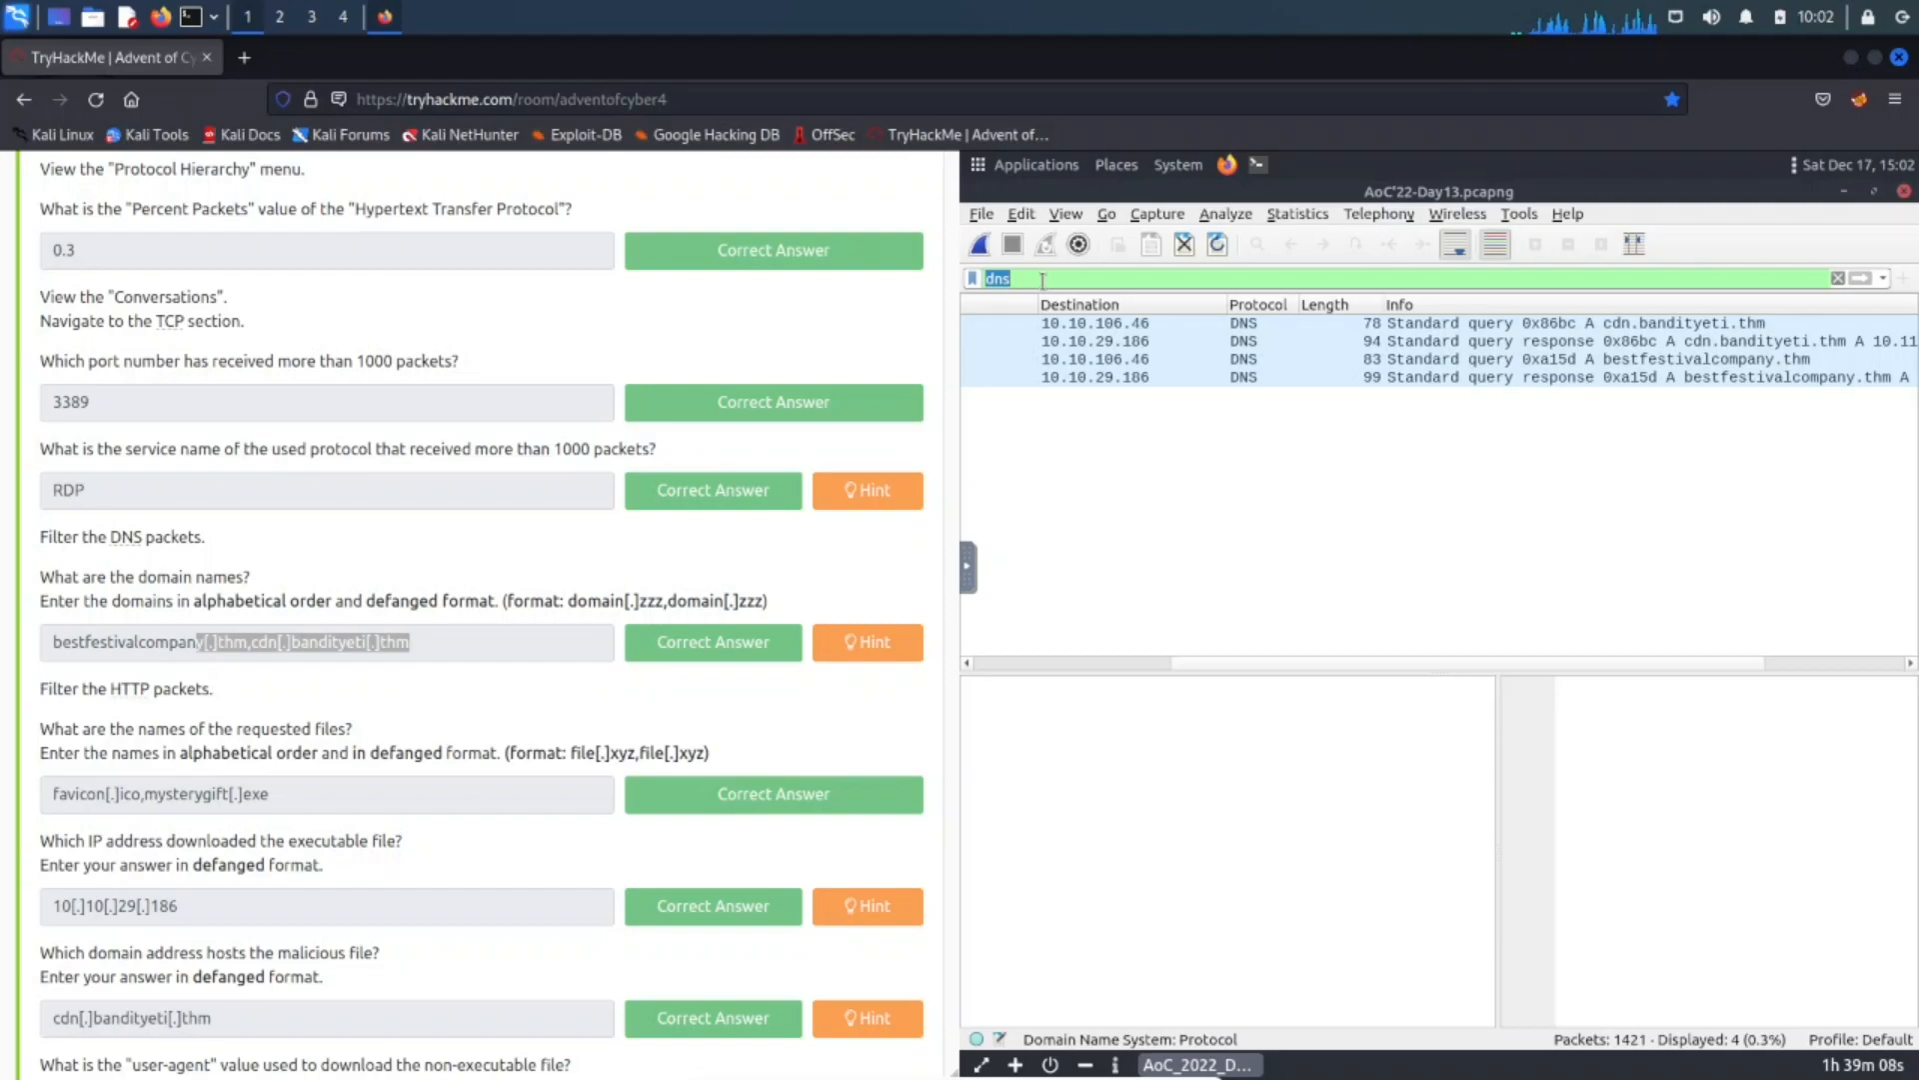
Filter to http and inspect the mysterygift.exe and favicon.ico GET request packets.
{"action": "type", "text": "http"}
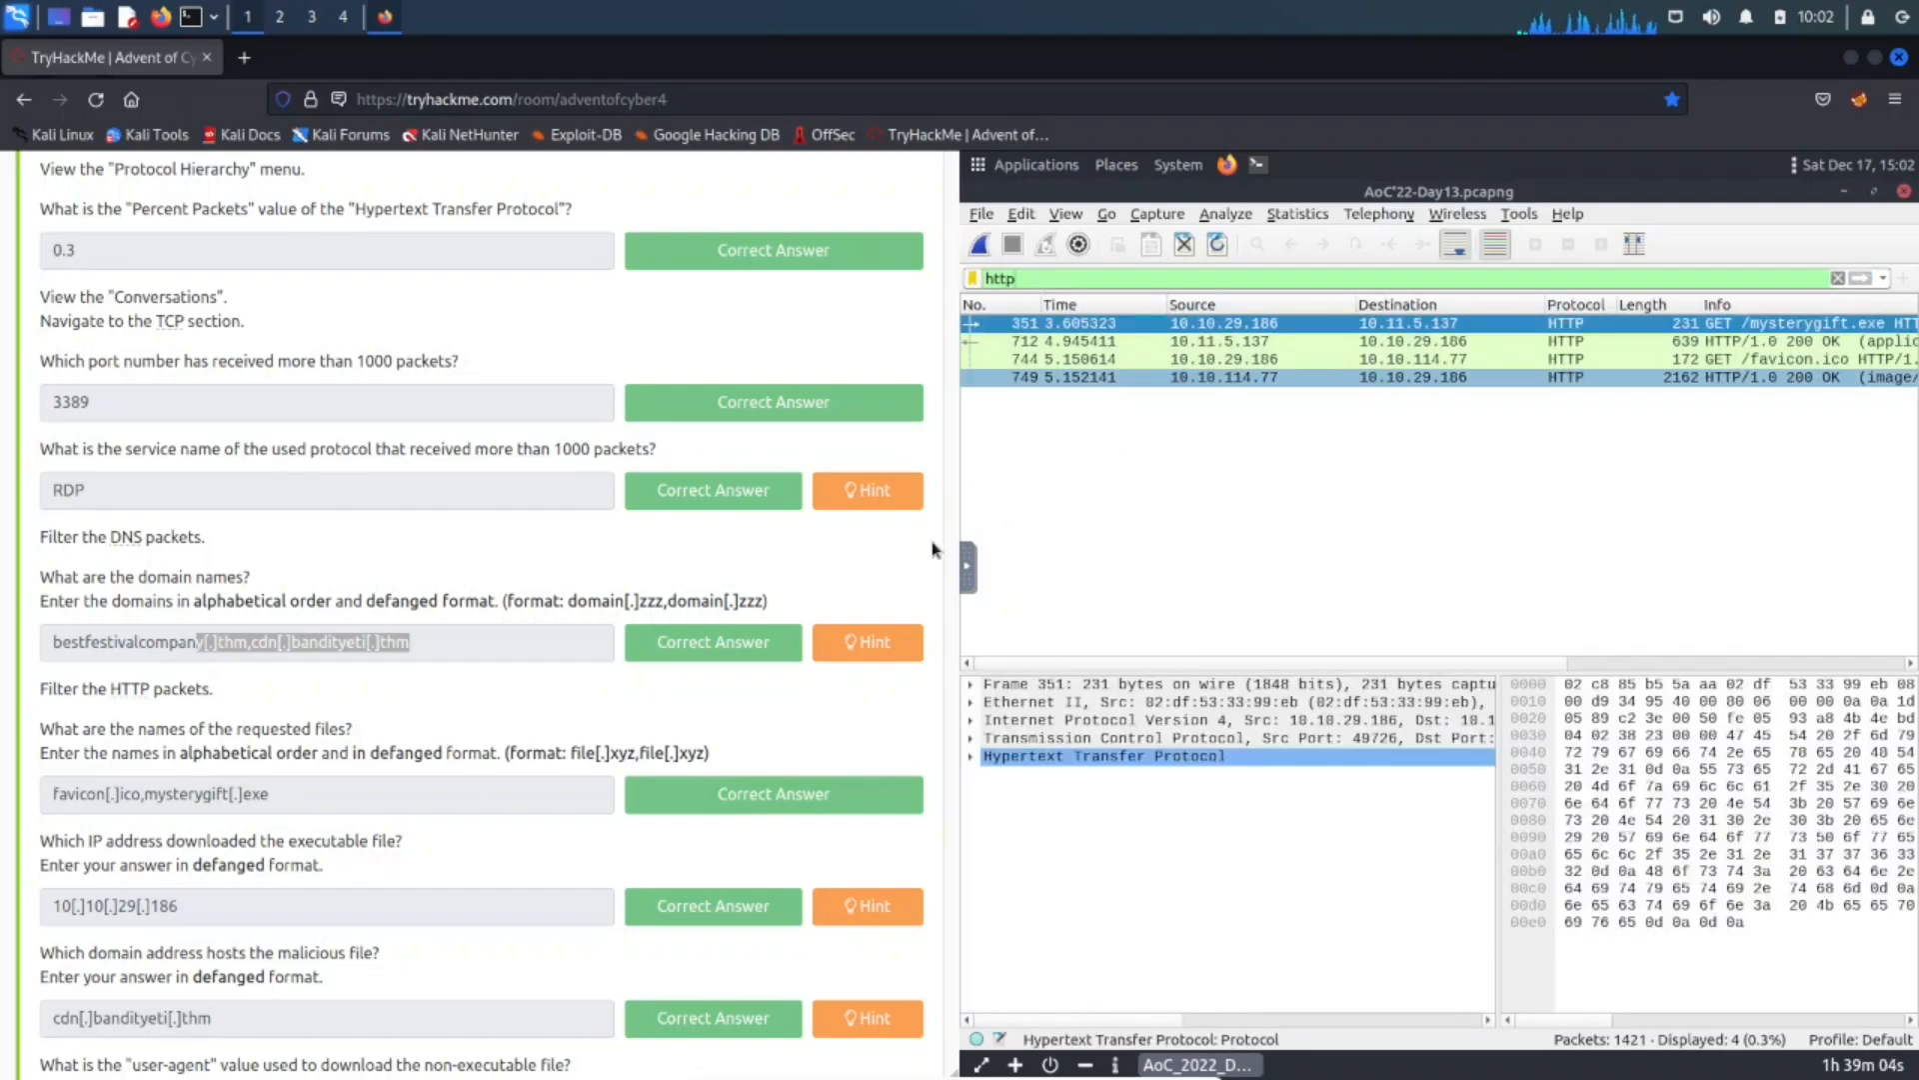
{"action": "scroll", "scroll_direction": "down", "scroll_amount": 3}
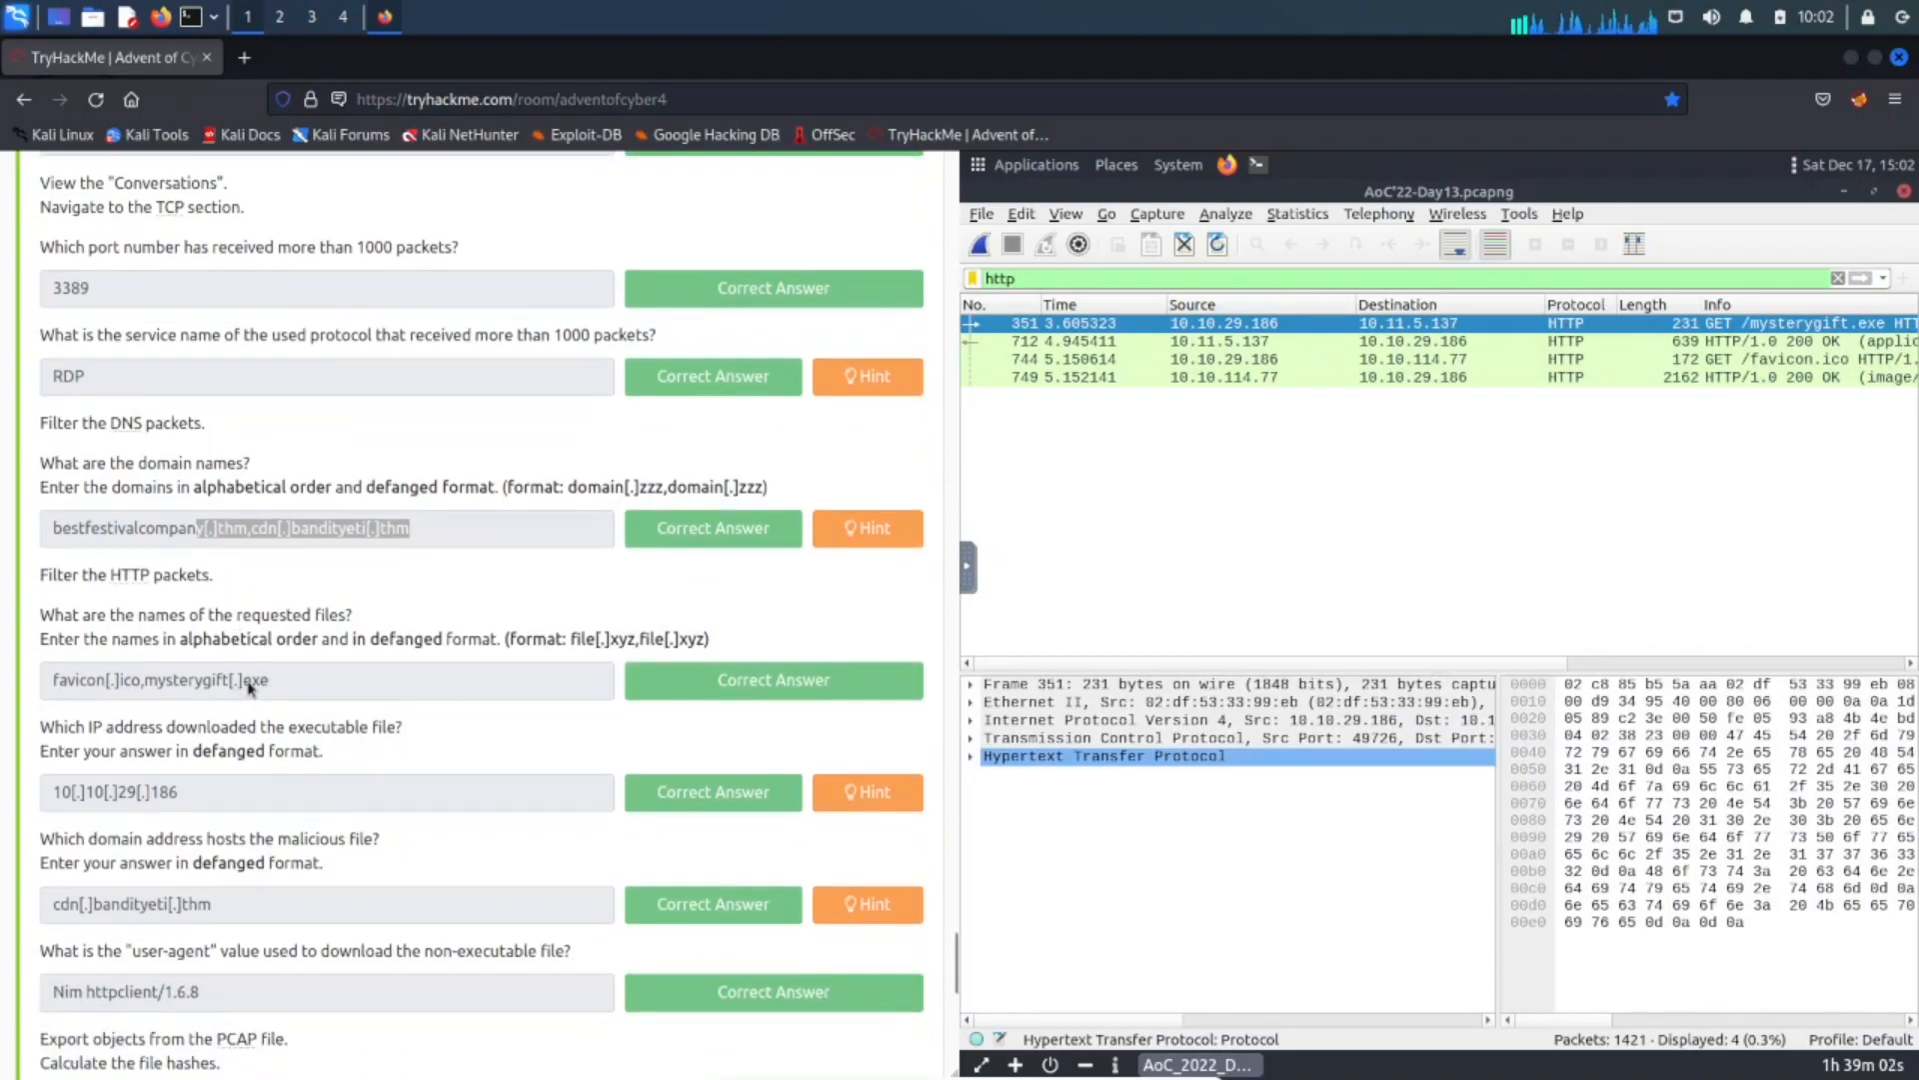
{"action": "triple_click", "coordinate": [159, 680]}
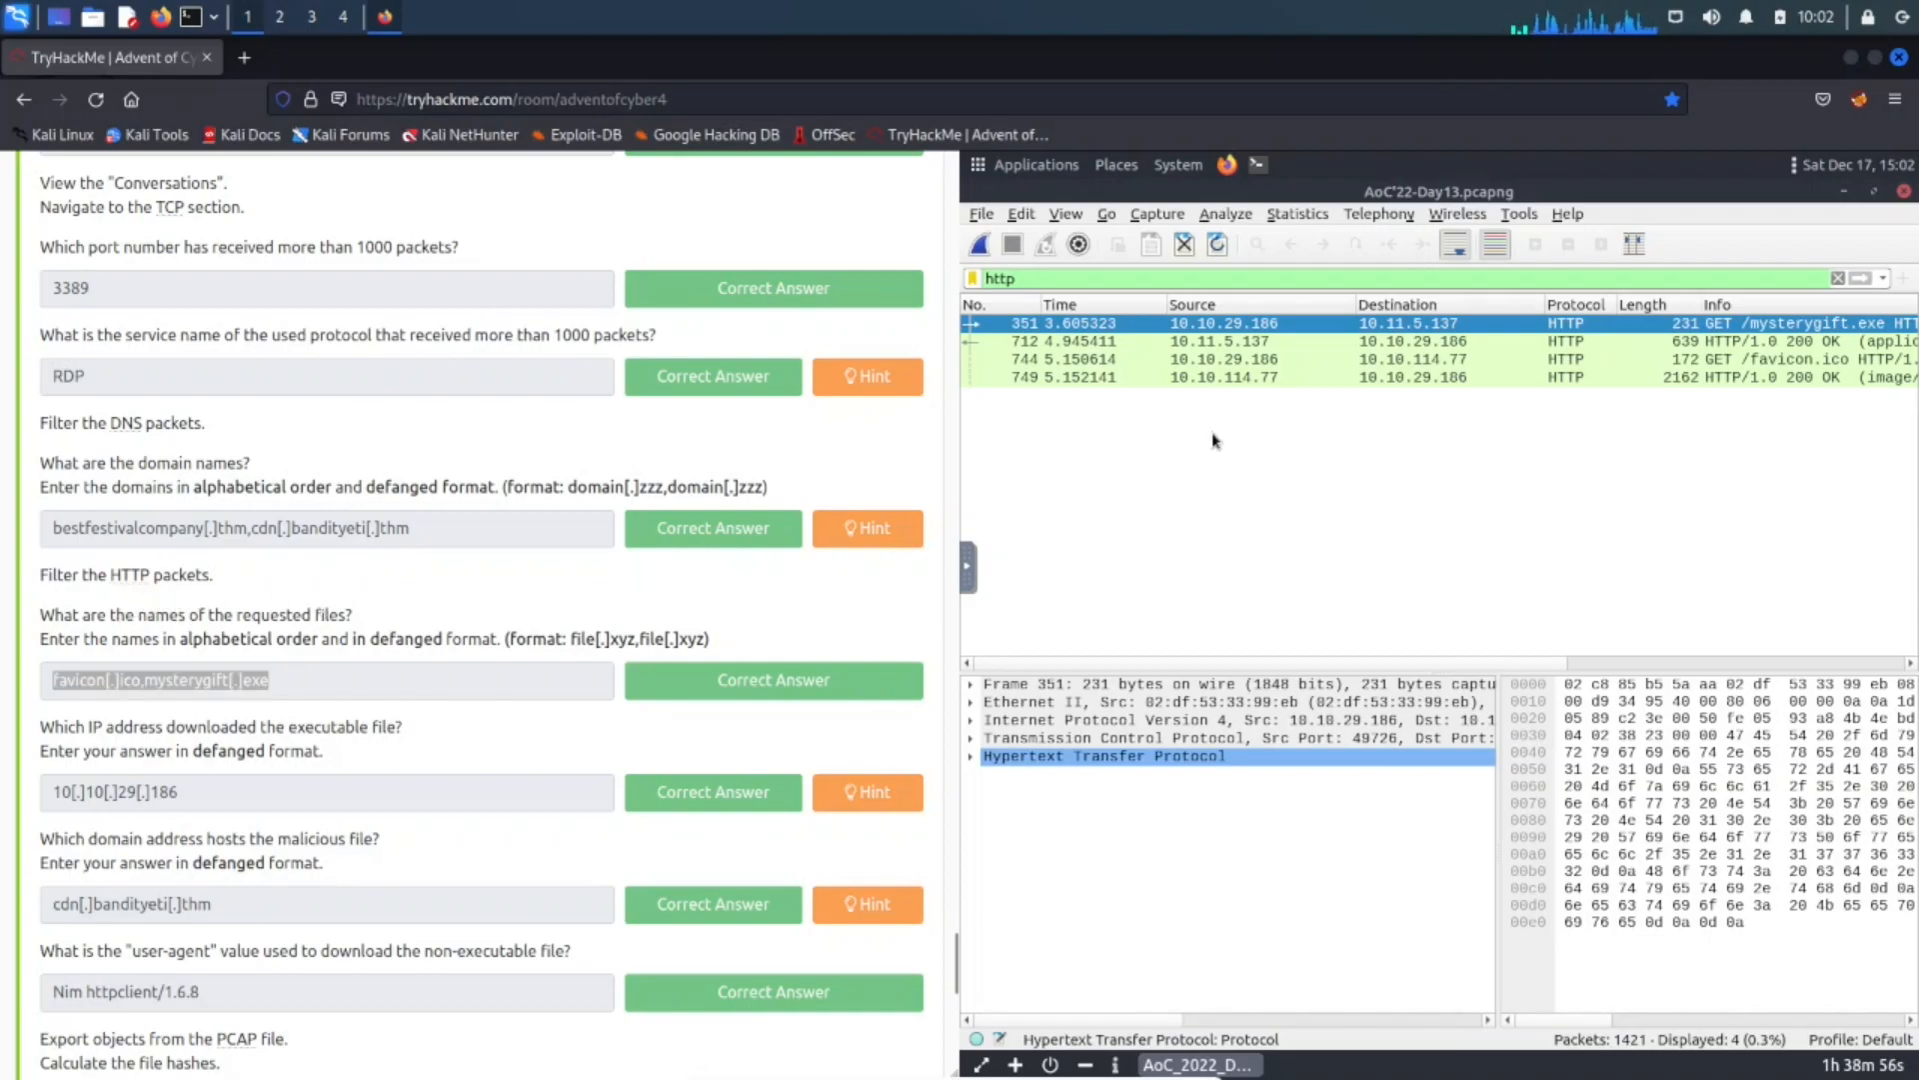
{"action": "mouse_move", "coordinate": [291, 624]}
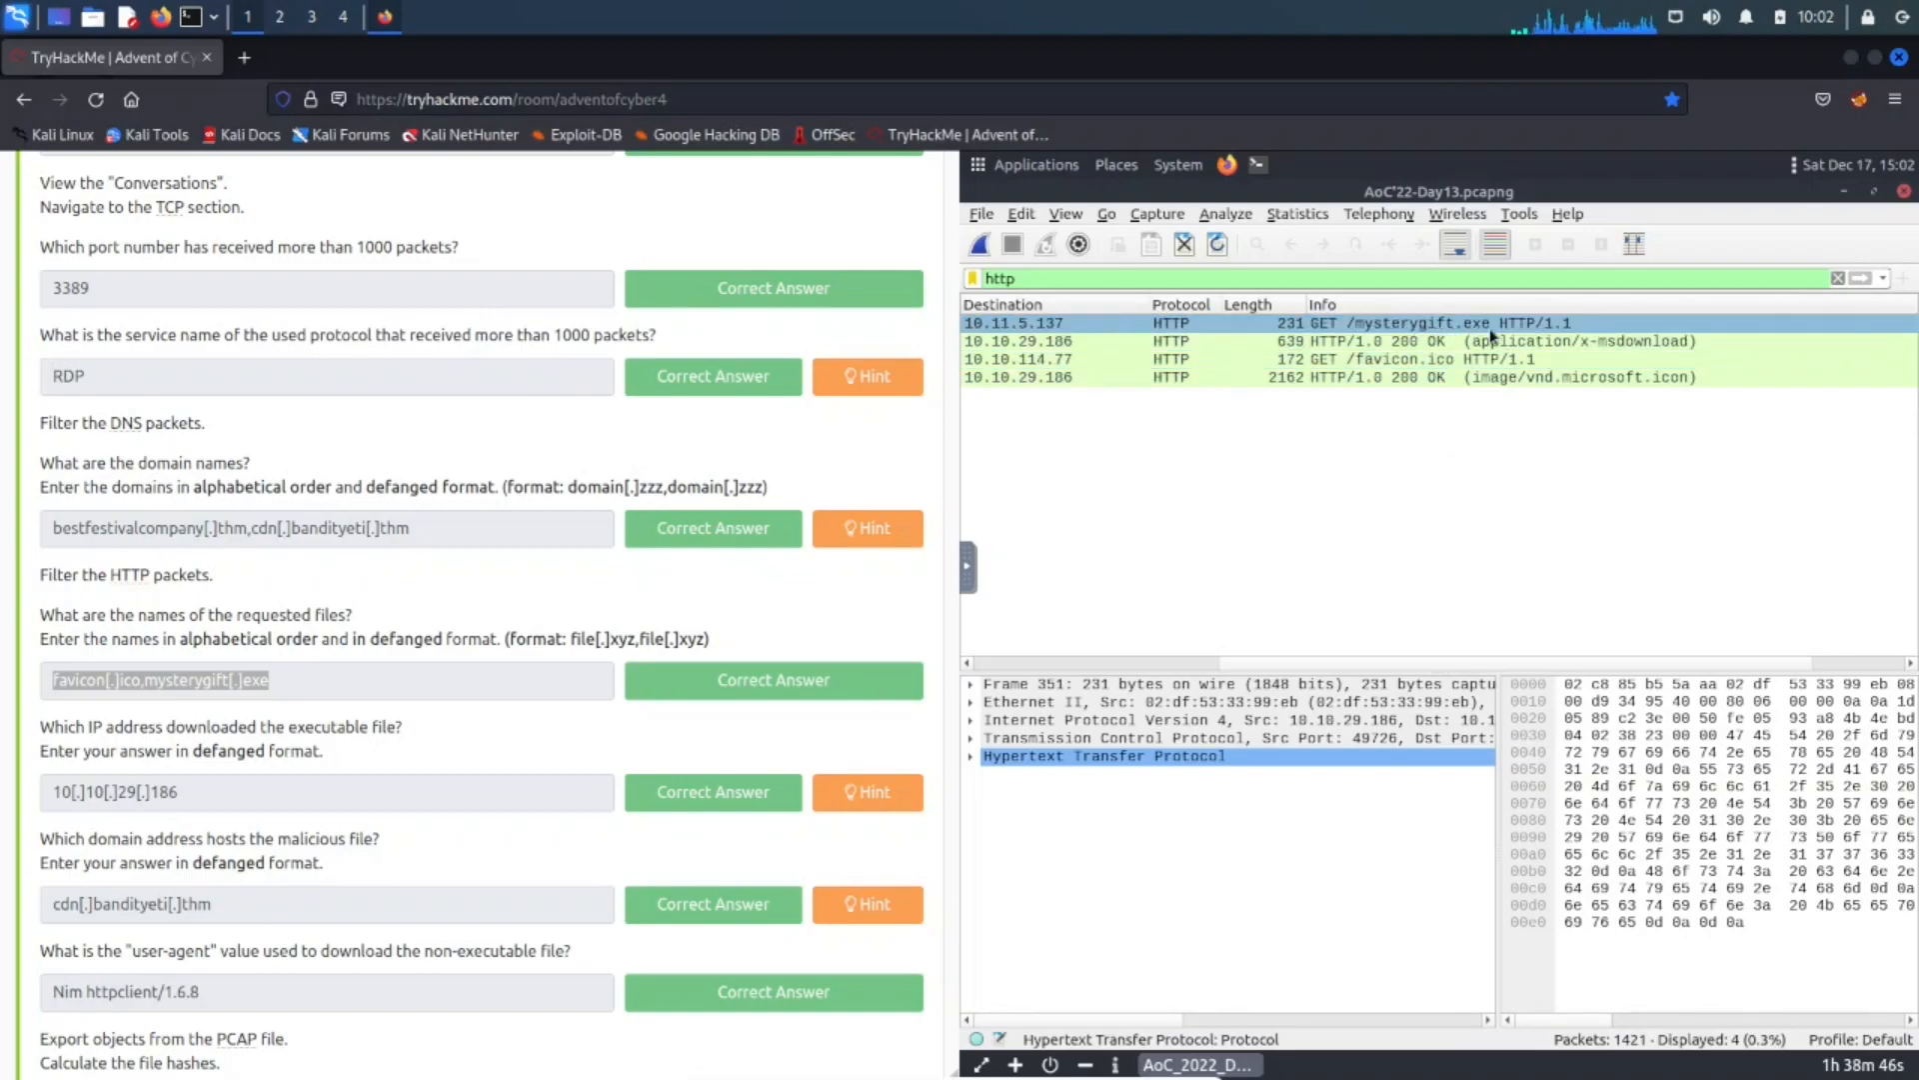
{"action": "left_click", "coordinate": [1347, 377]}
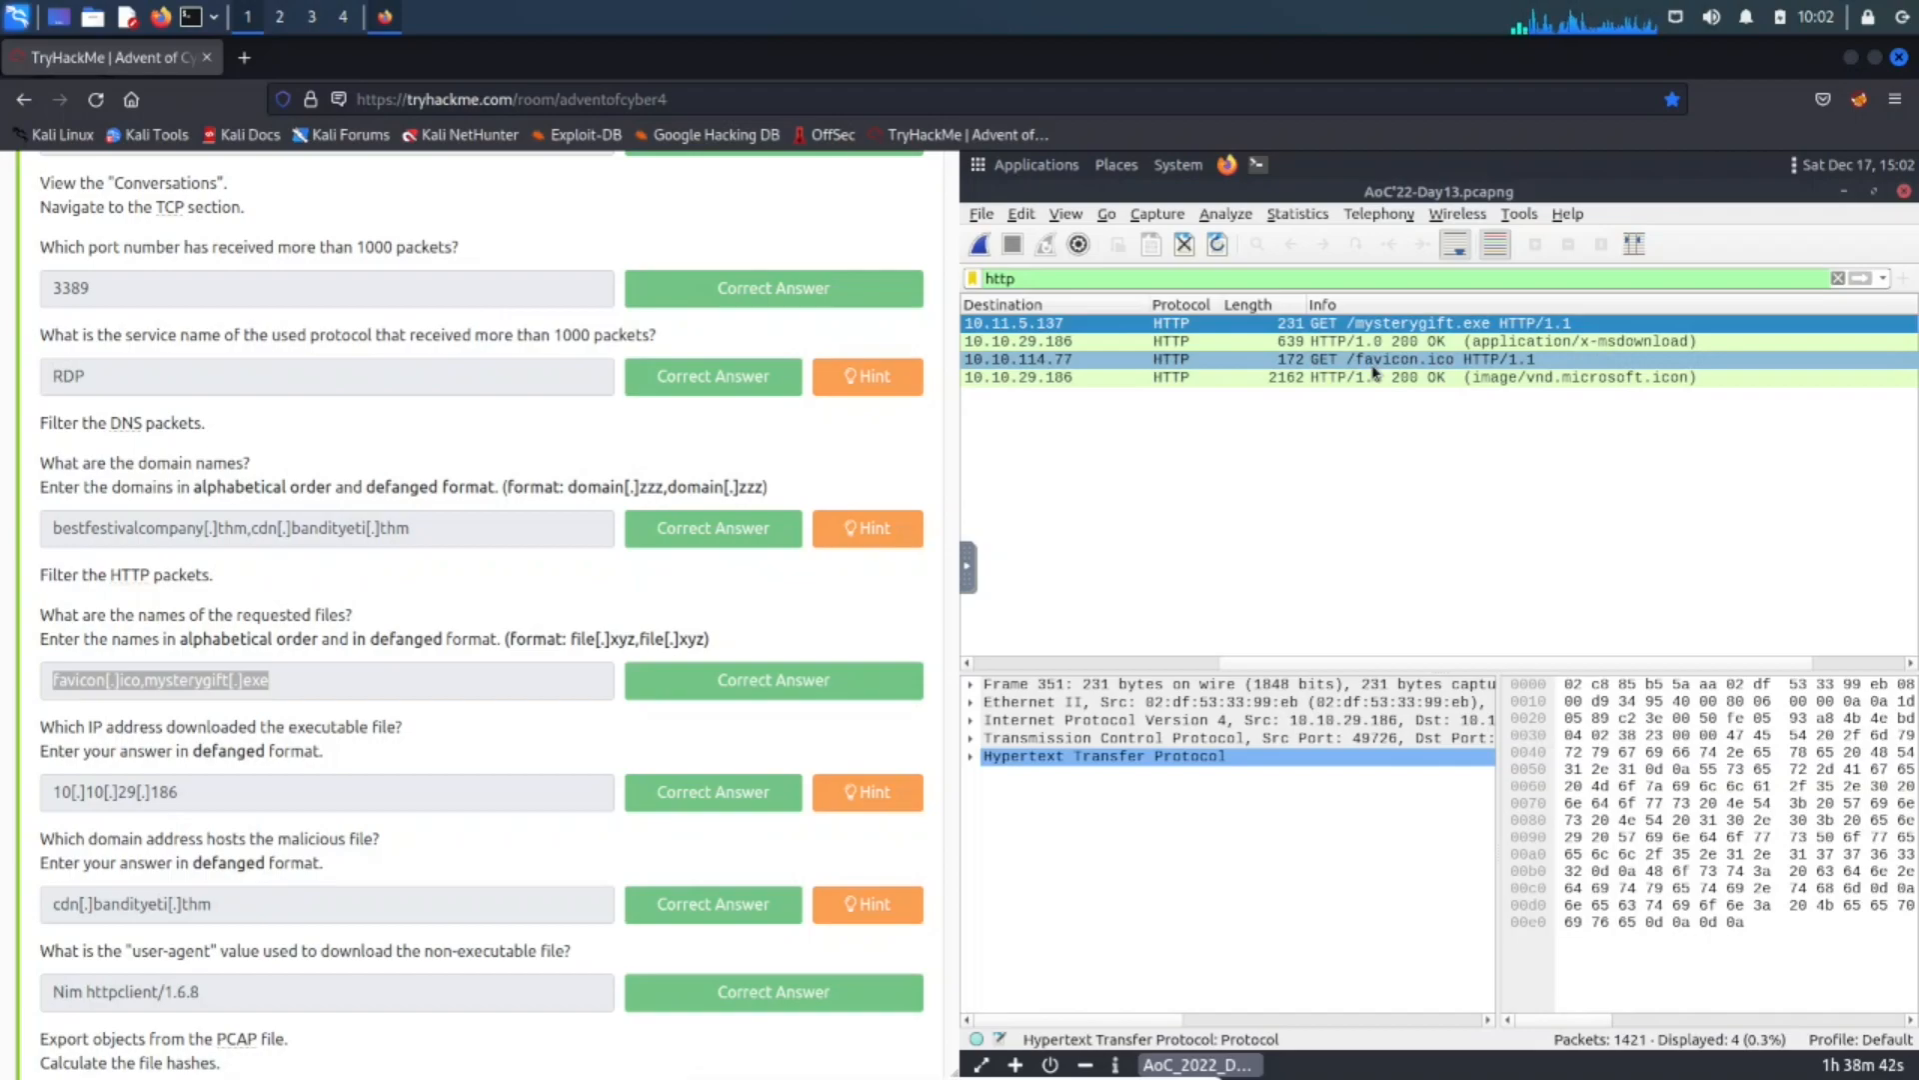
{"action": "mouse_move", "coordinate": [1430, 365]}
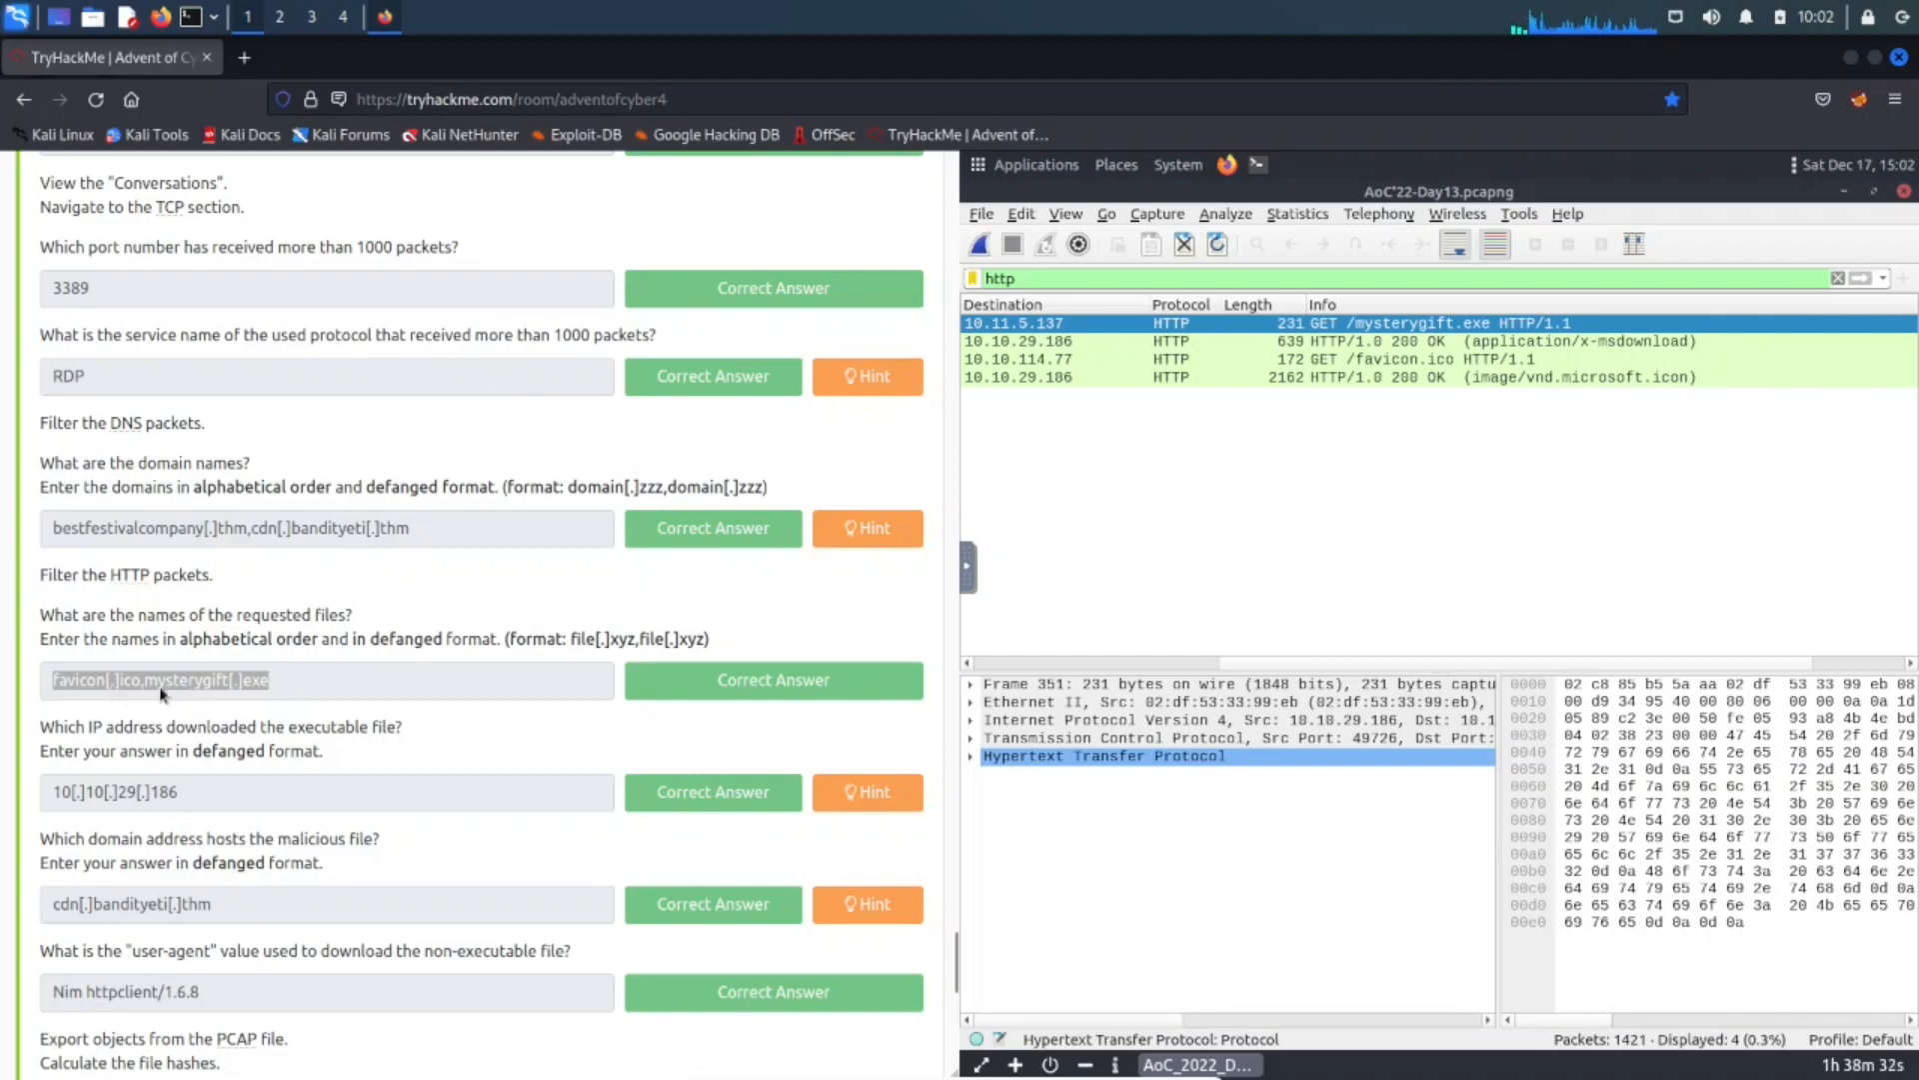
{"action": "scroll", "scroll_direction": "down", "scroll_amount": 3}
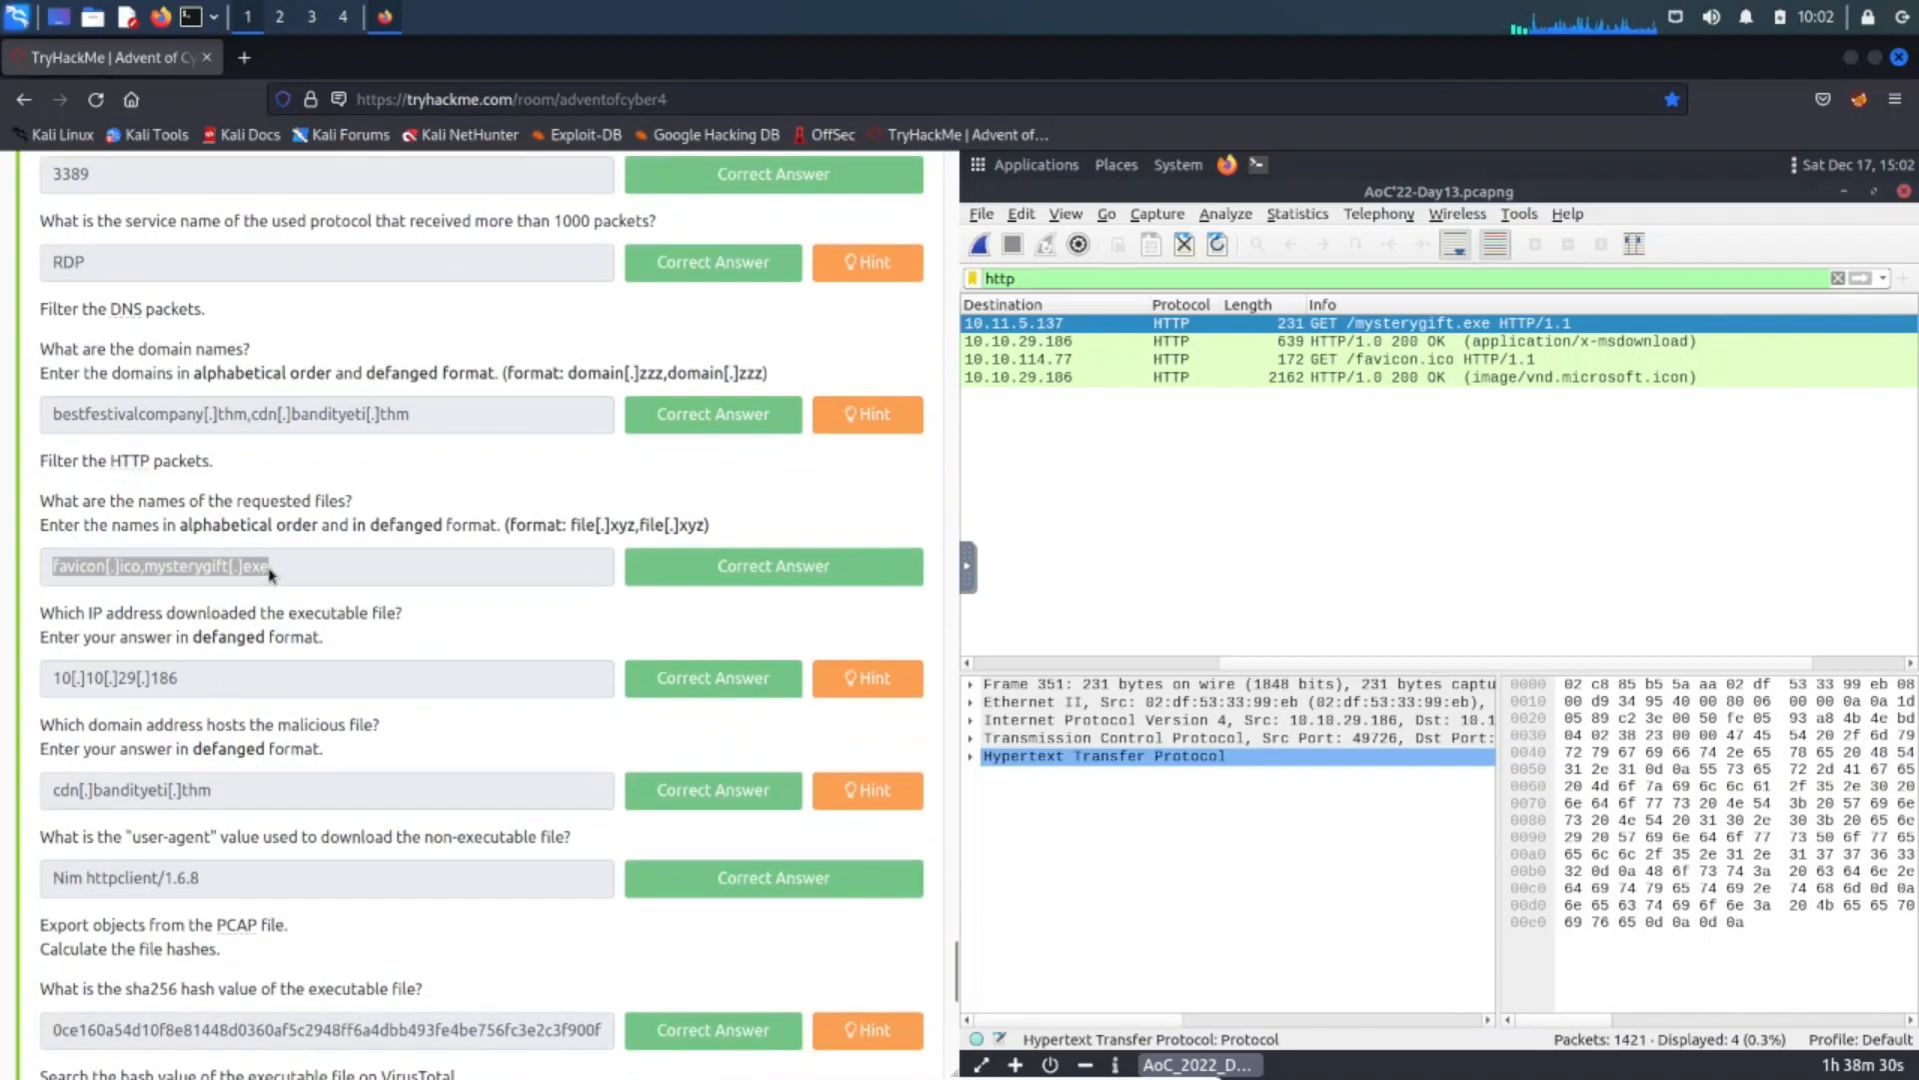
{"action": "mouse_move", "coordinate": [217, 555]}
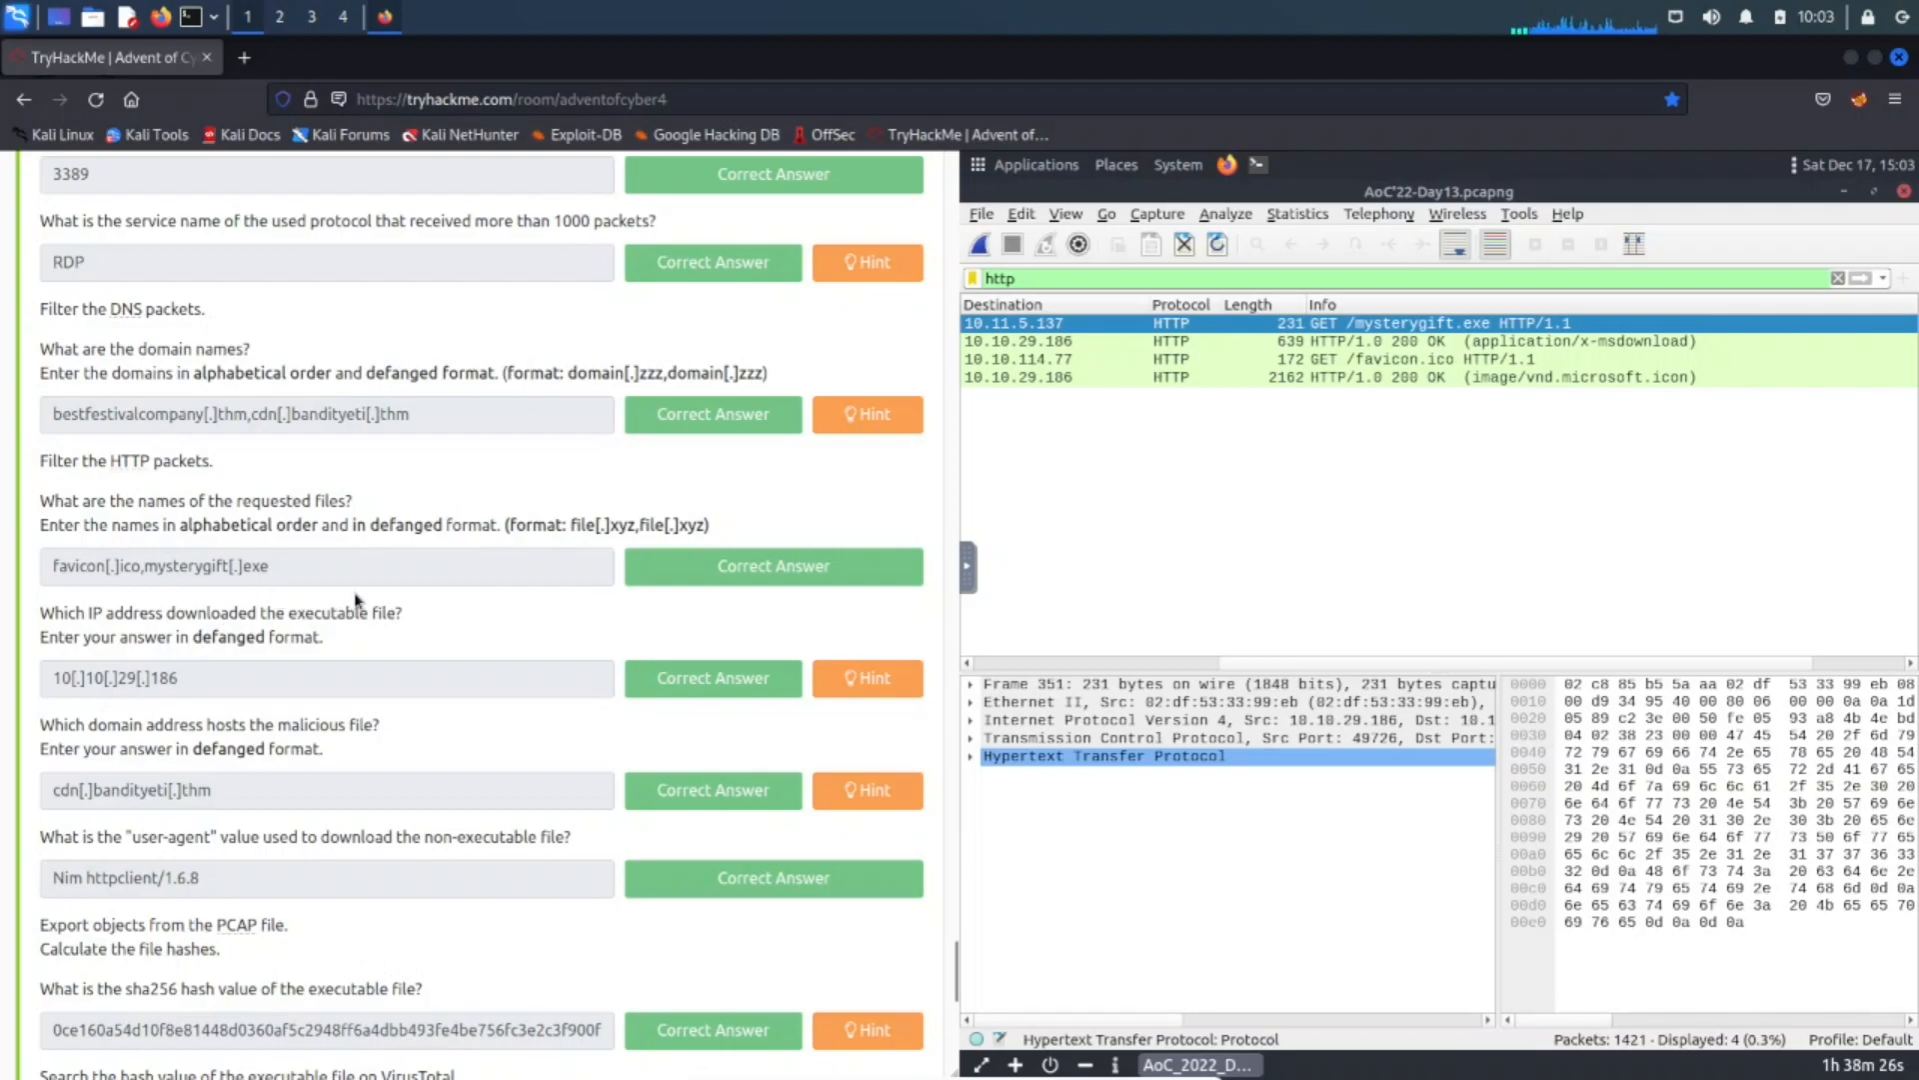
{"action": "scroll", "scroll_direction": "down", "scroll_amount": 3}
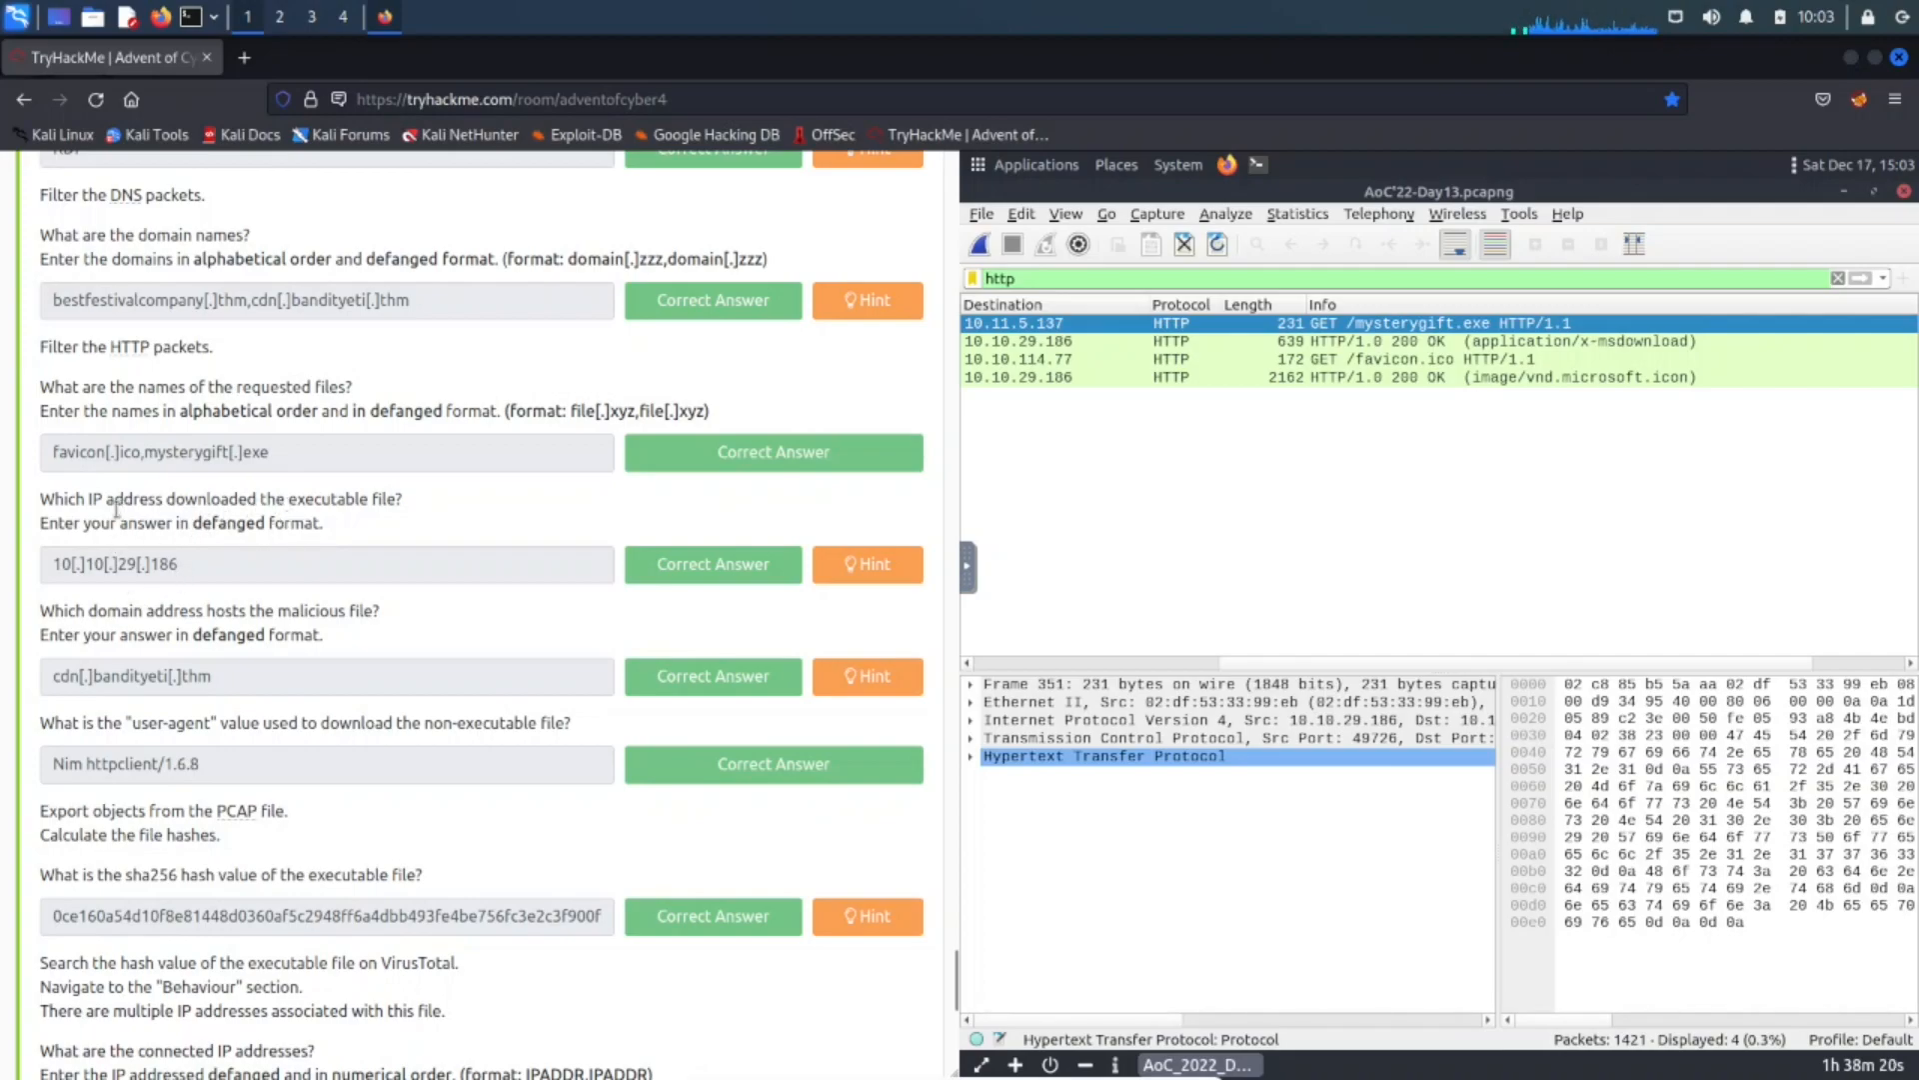
{"action": "mouse_move", "coordinate": [409, 513]}
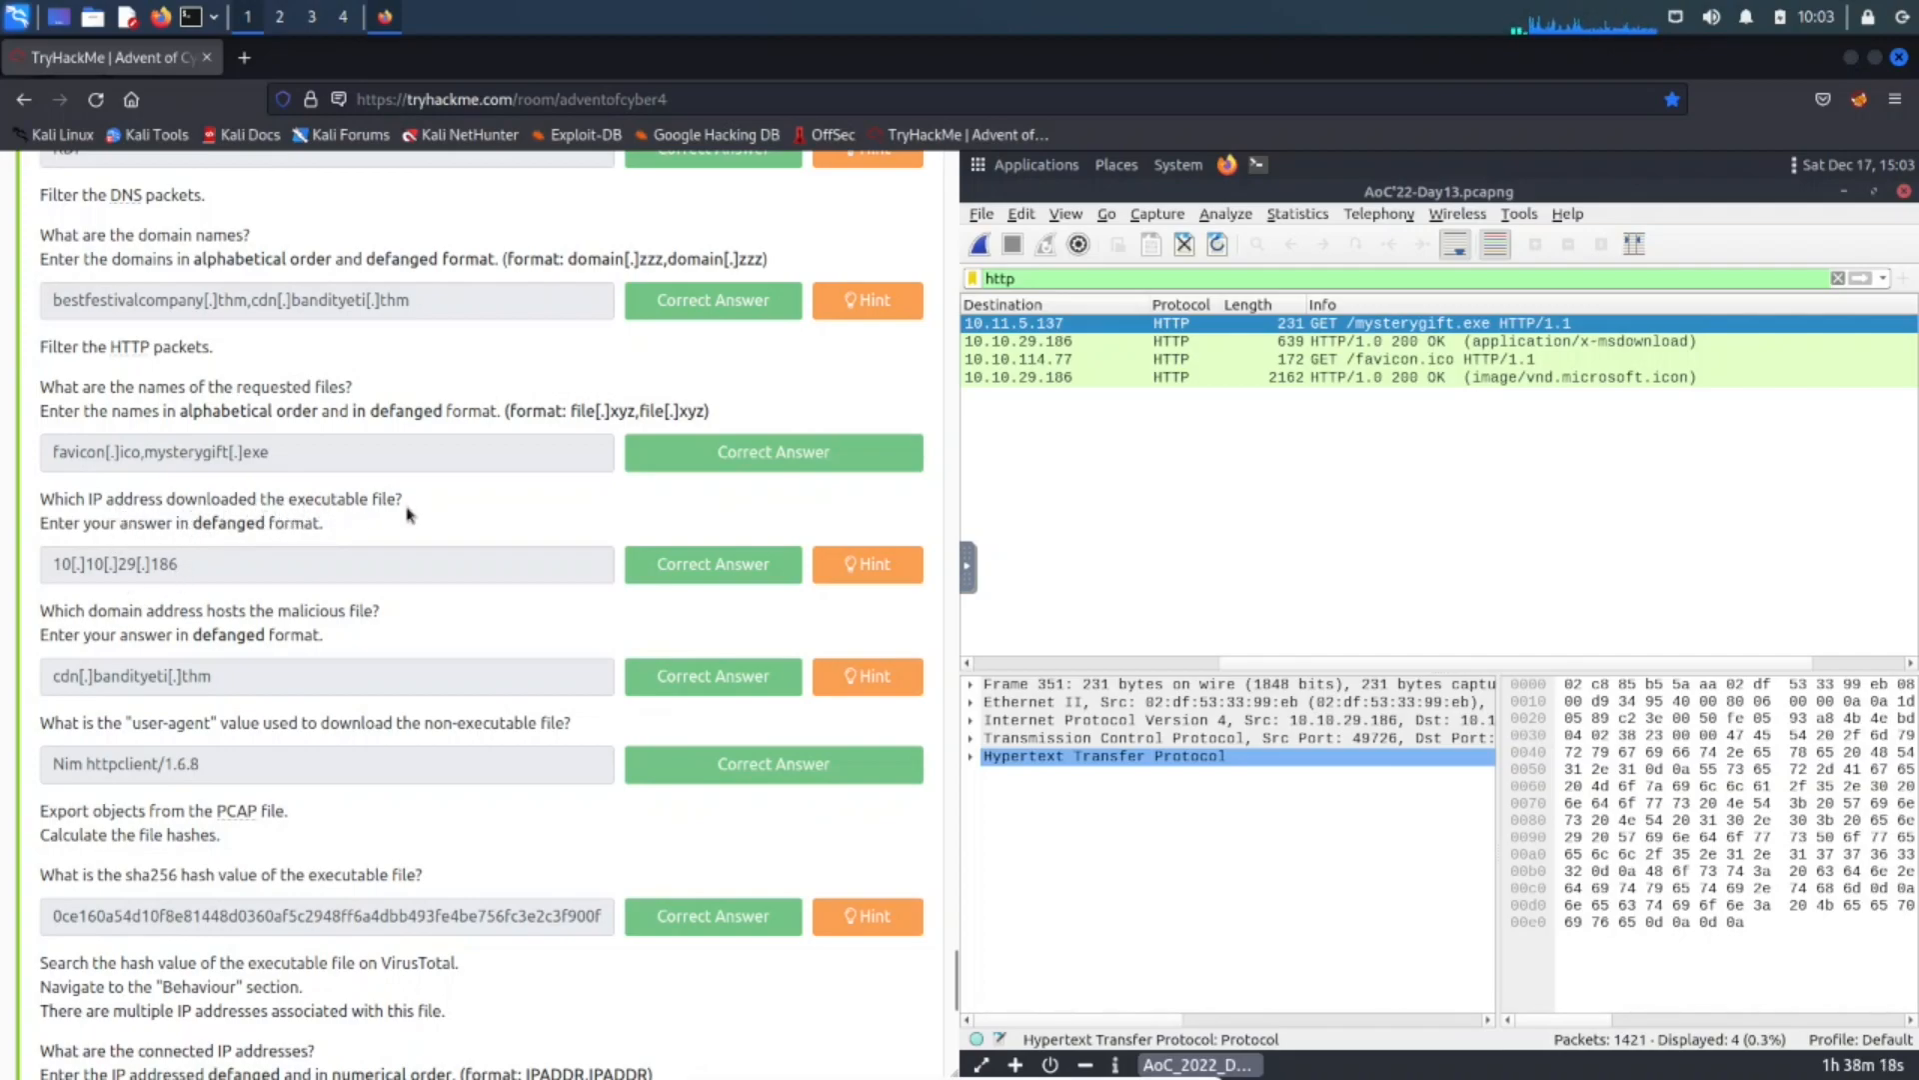
{"action": "mouse_move", "coordinate": [129, 549]}
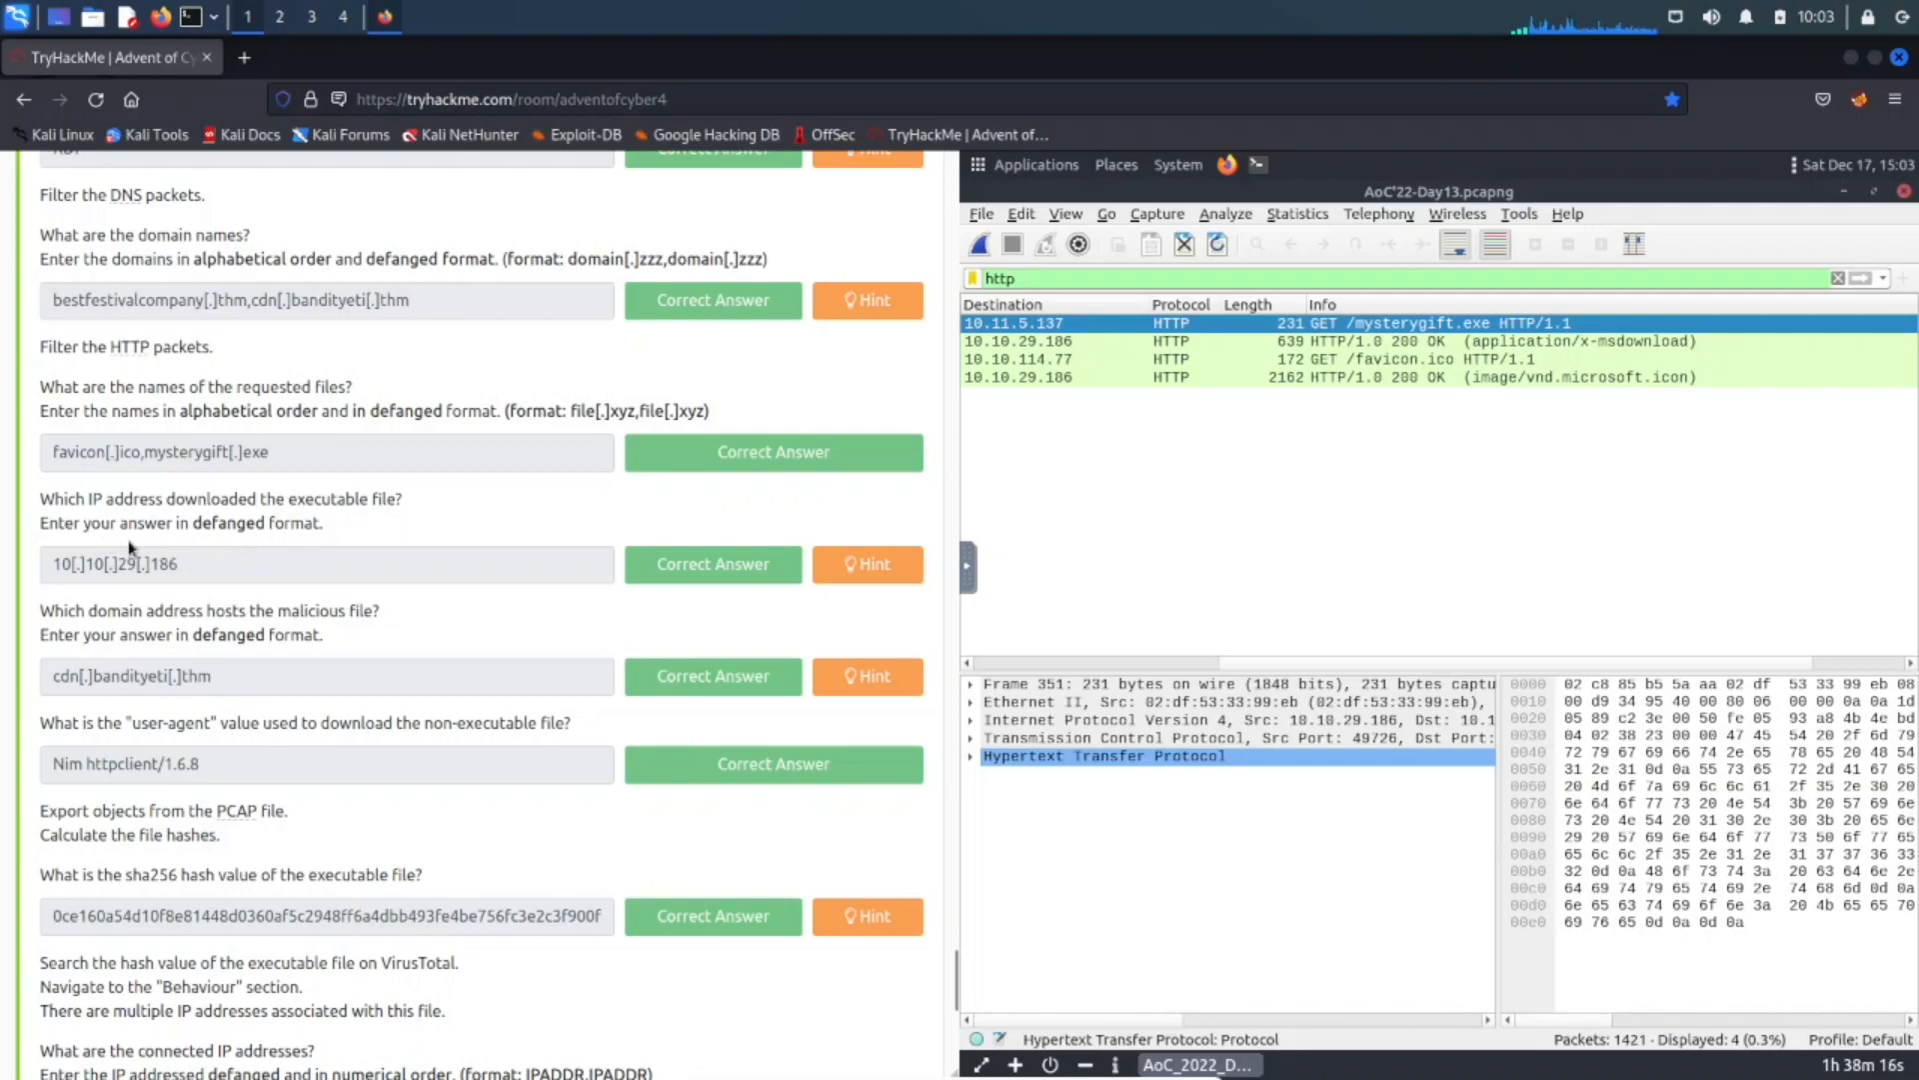
{"action": "mouse_move", "coordinate": [1155, 485]}
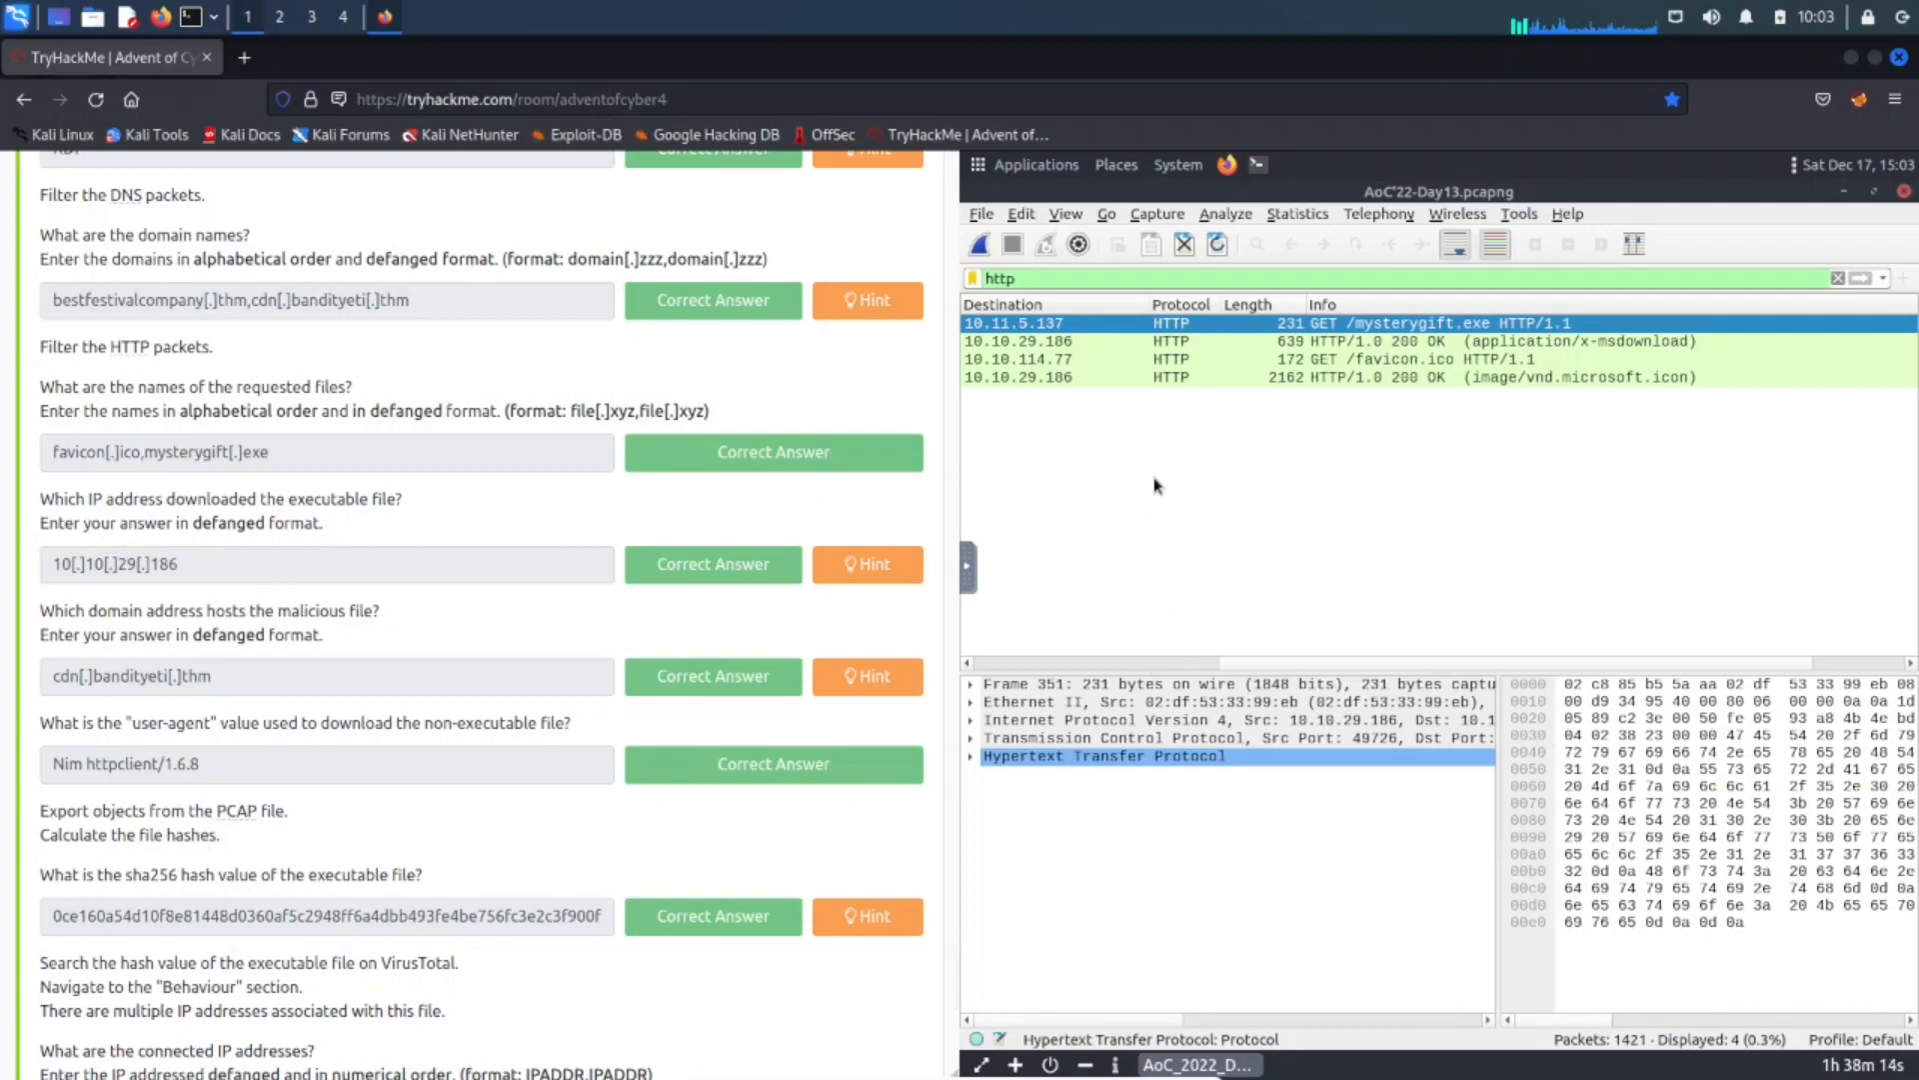
{"action": "mouse_move", "coordinate": [1108, 404]}
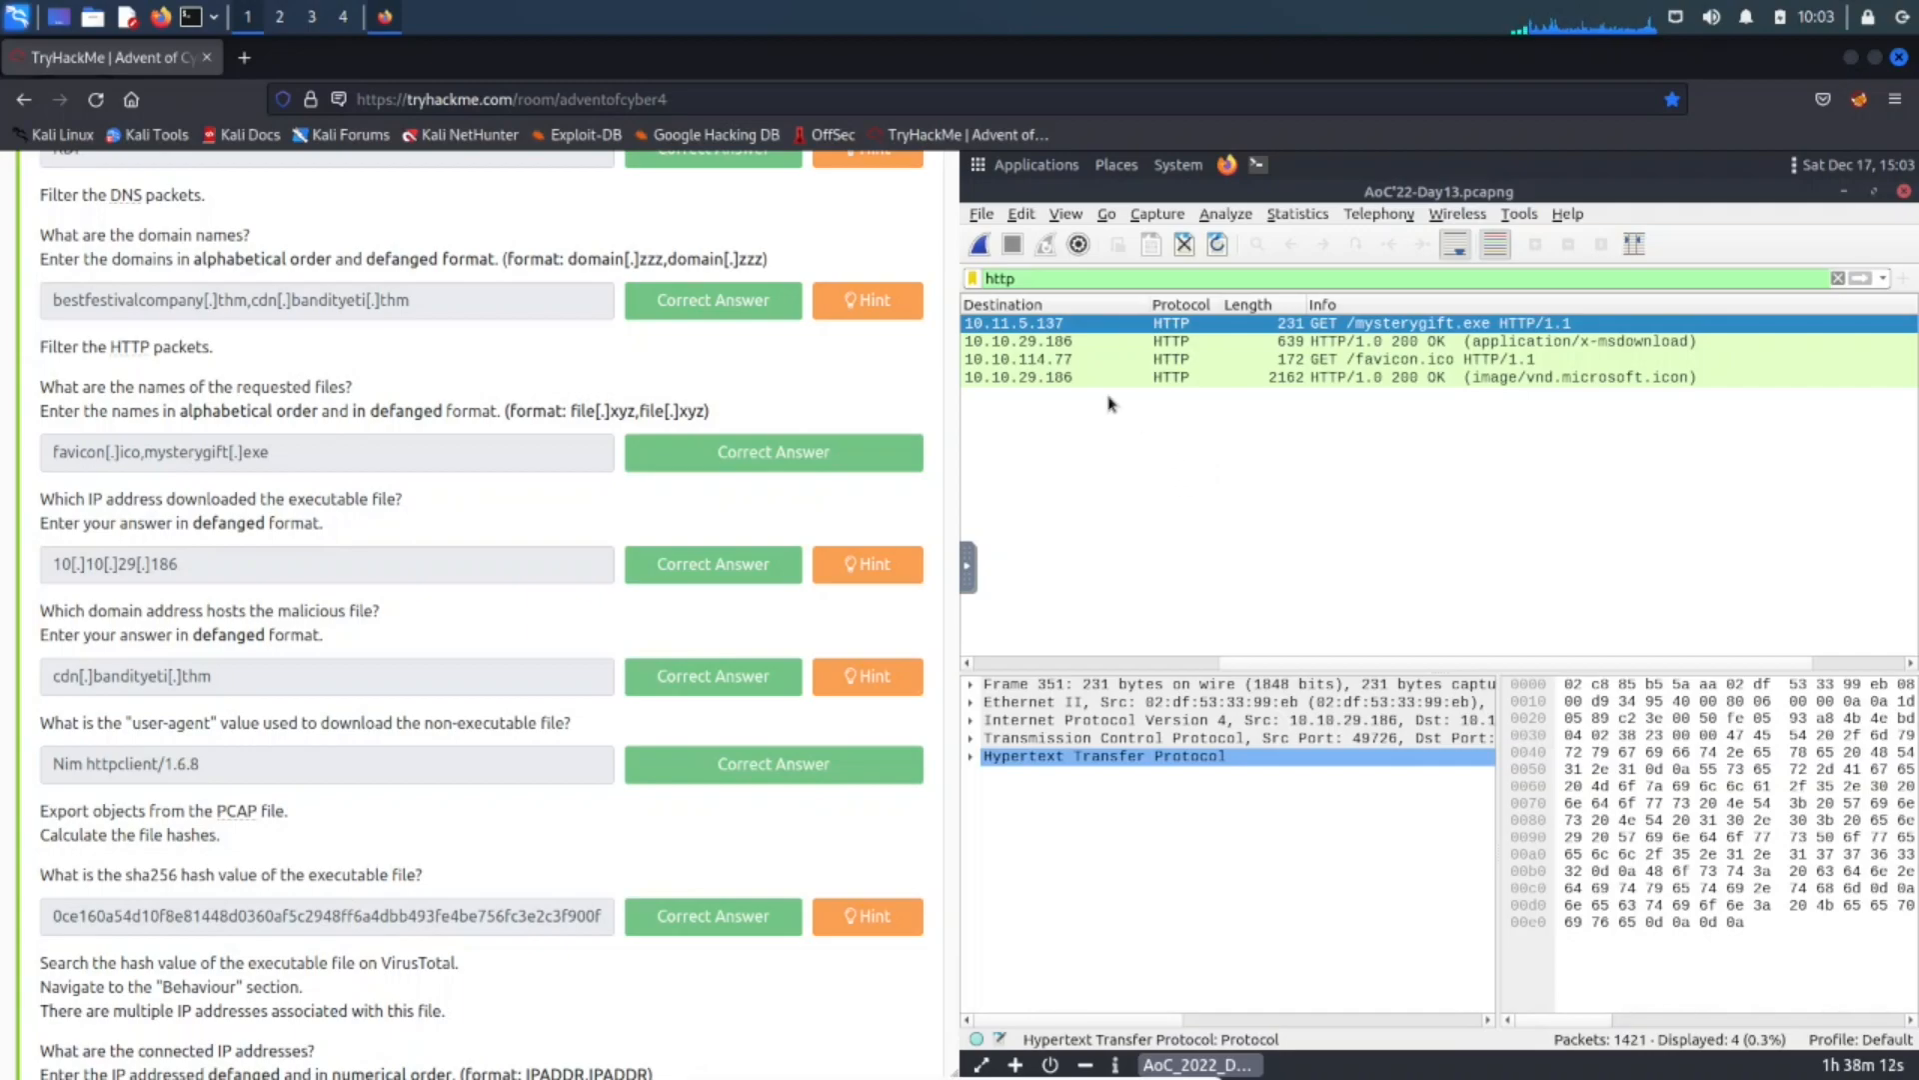
Select the image/vnd.microsoft.icon response packet and open a new Firefox tab.
{"action": "left_click", "coordinate": [1346, 376]}
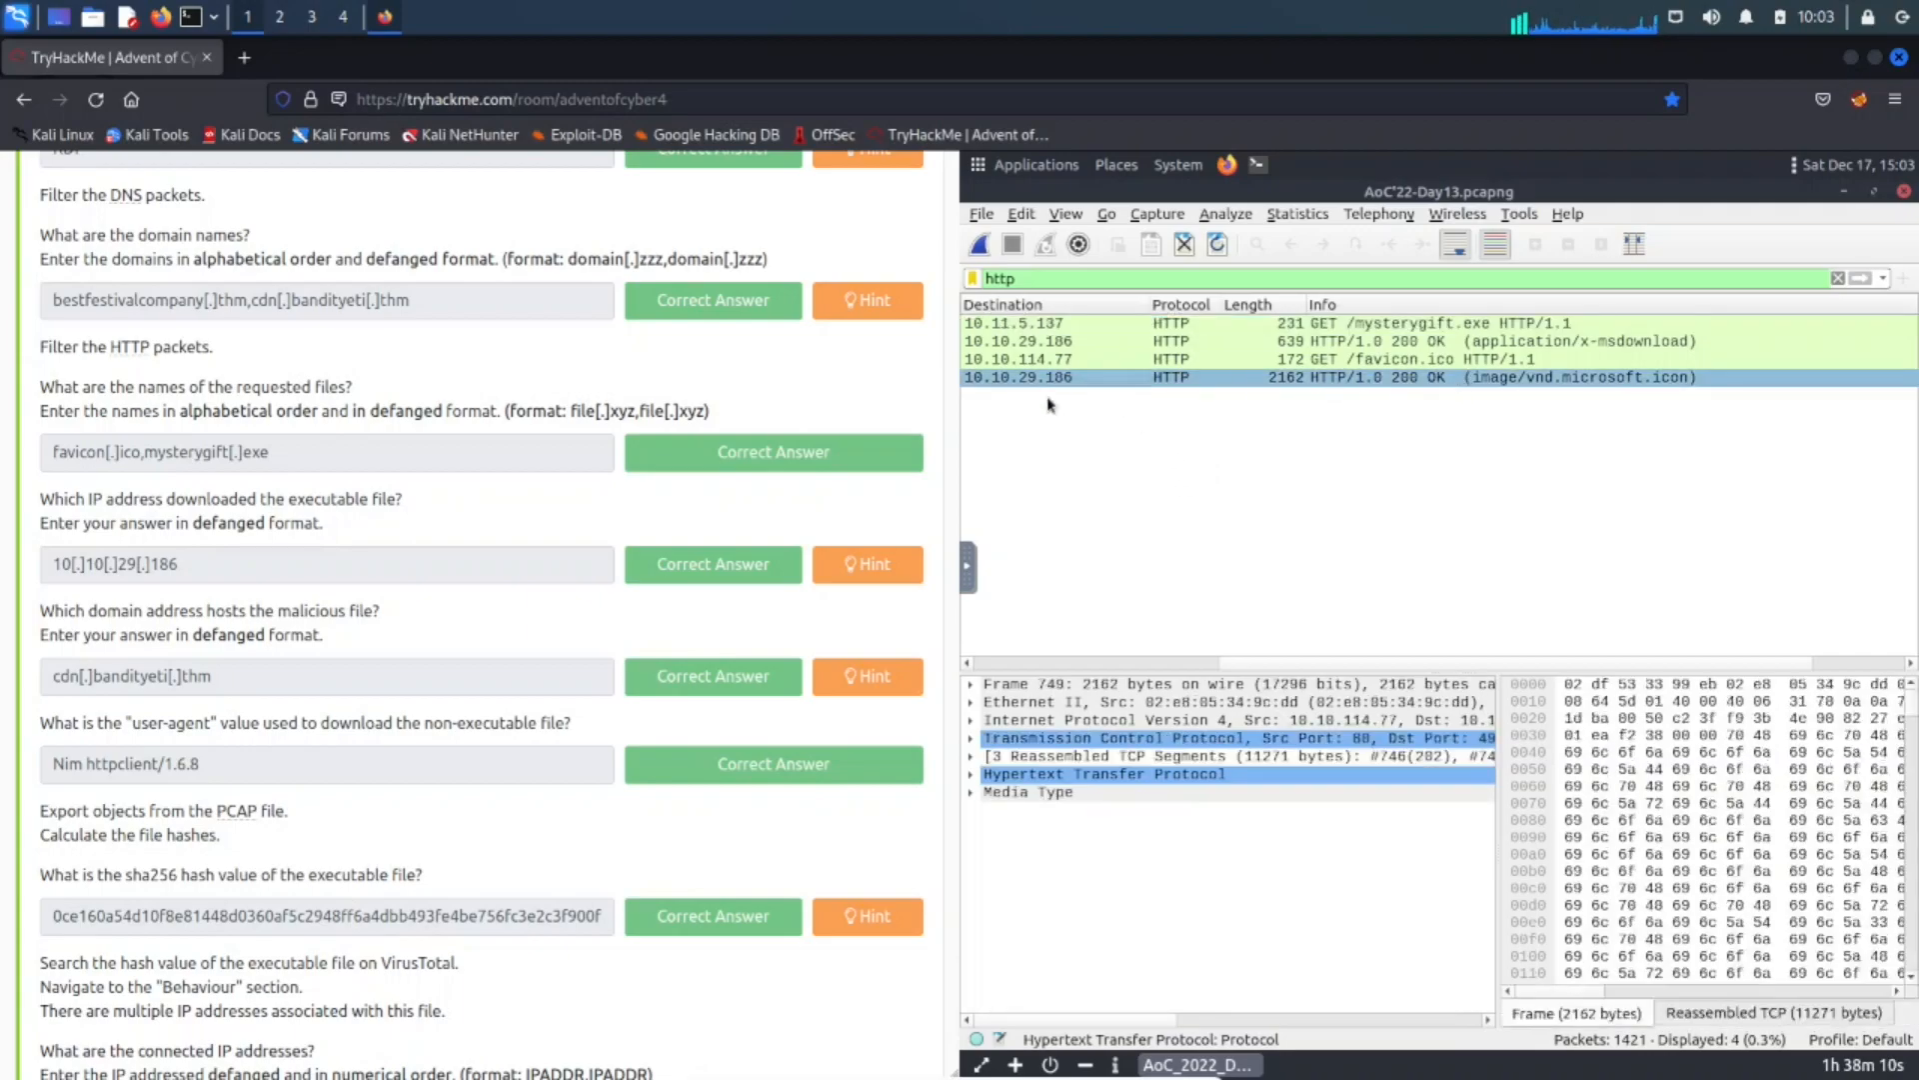
{"action": "mouse_move", "coordinate": [1069, 392]}
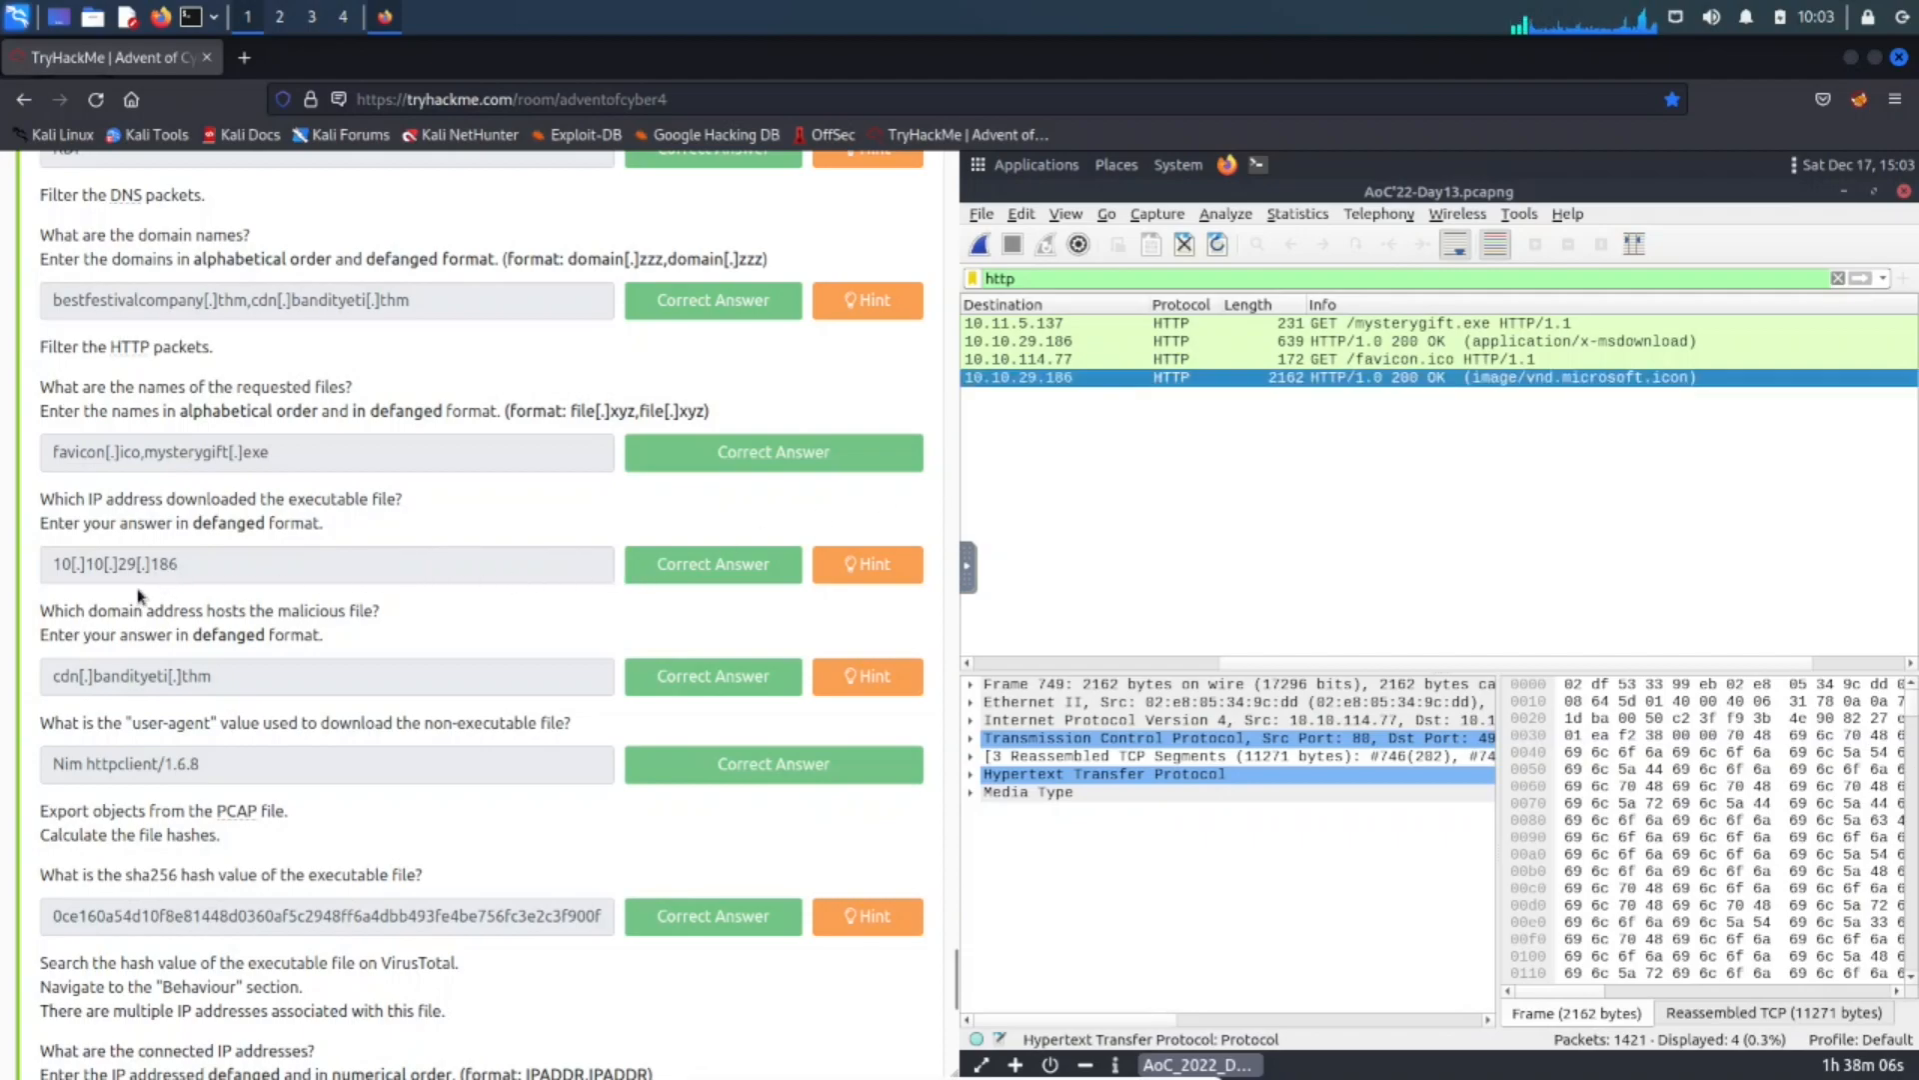
{"action": "mouse_move", "coordinate": [328, 233]}
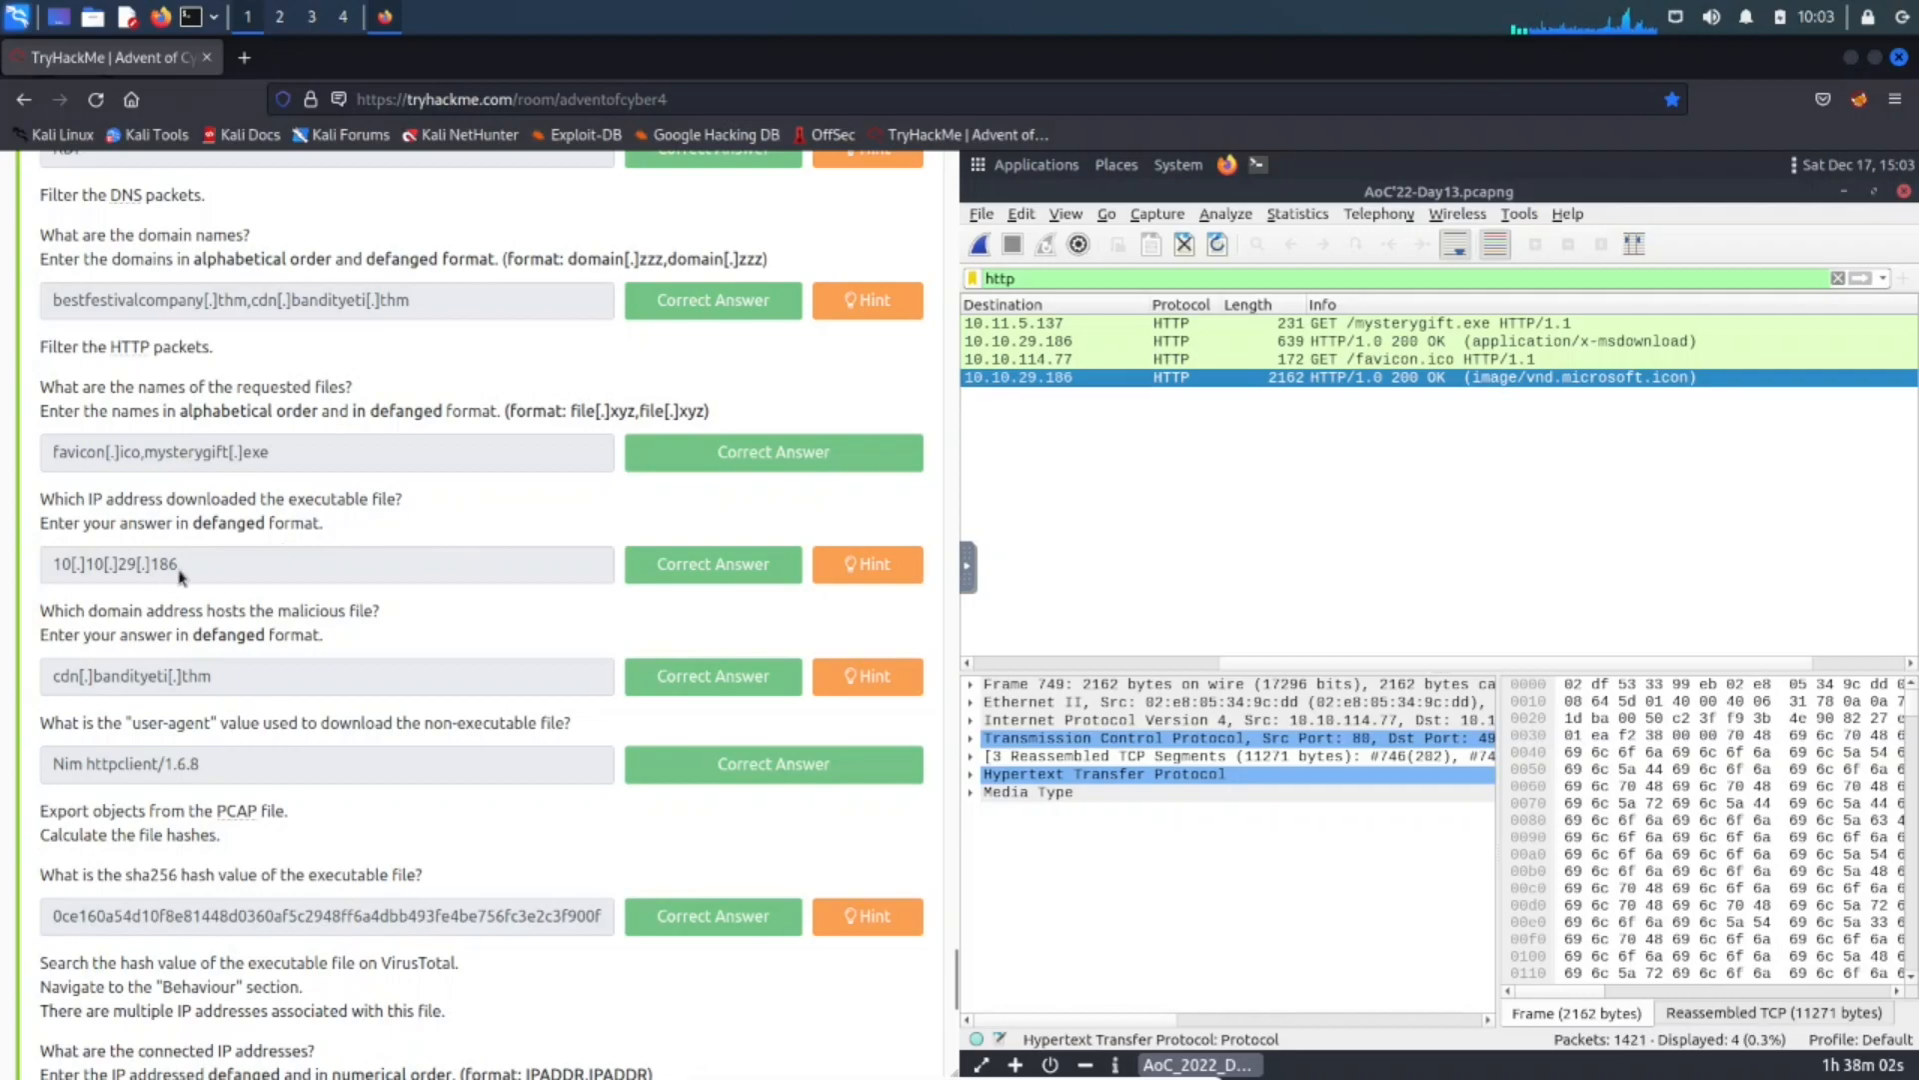
{"action": "left_click", "coordinate": [244, 58]}
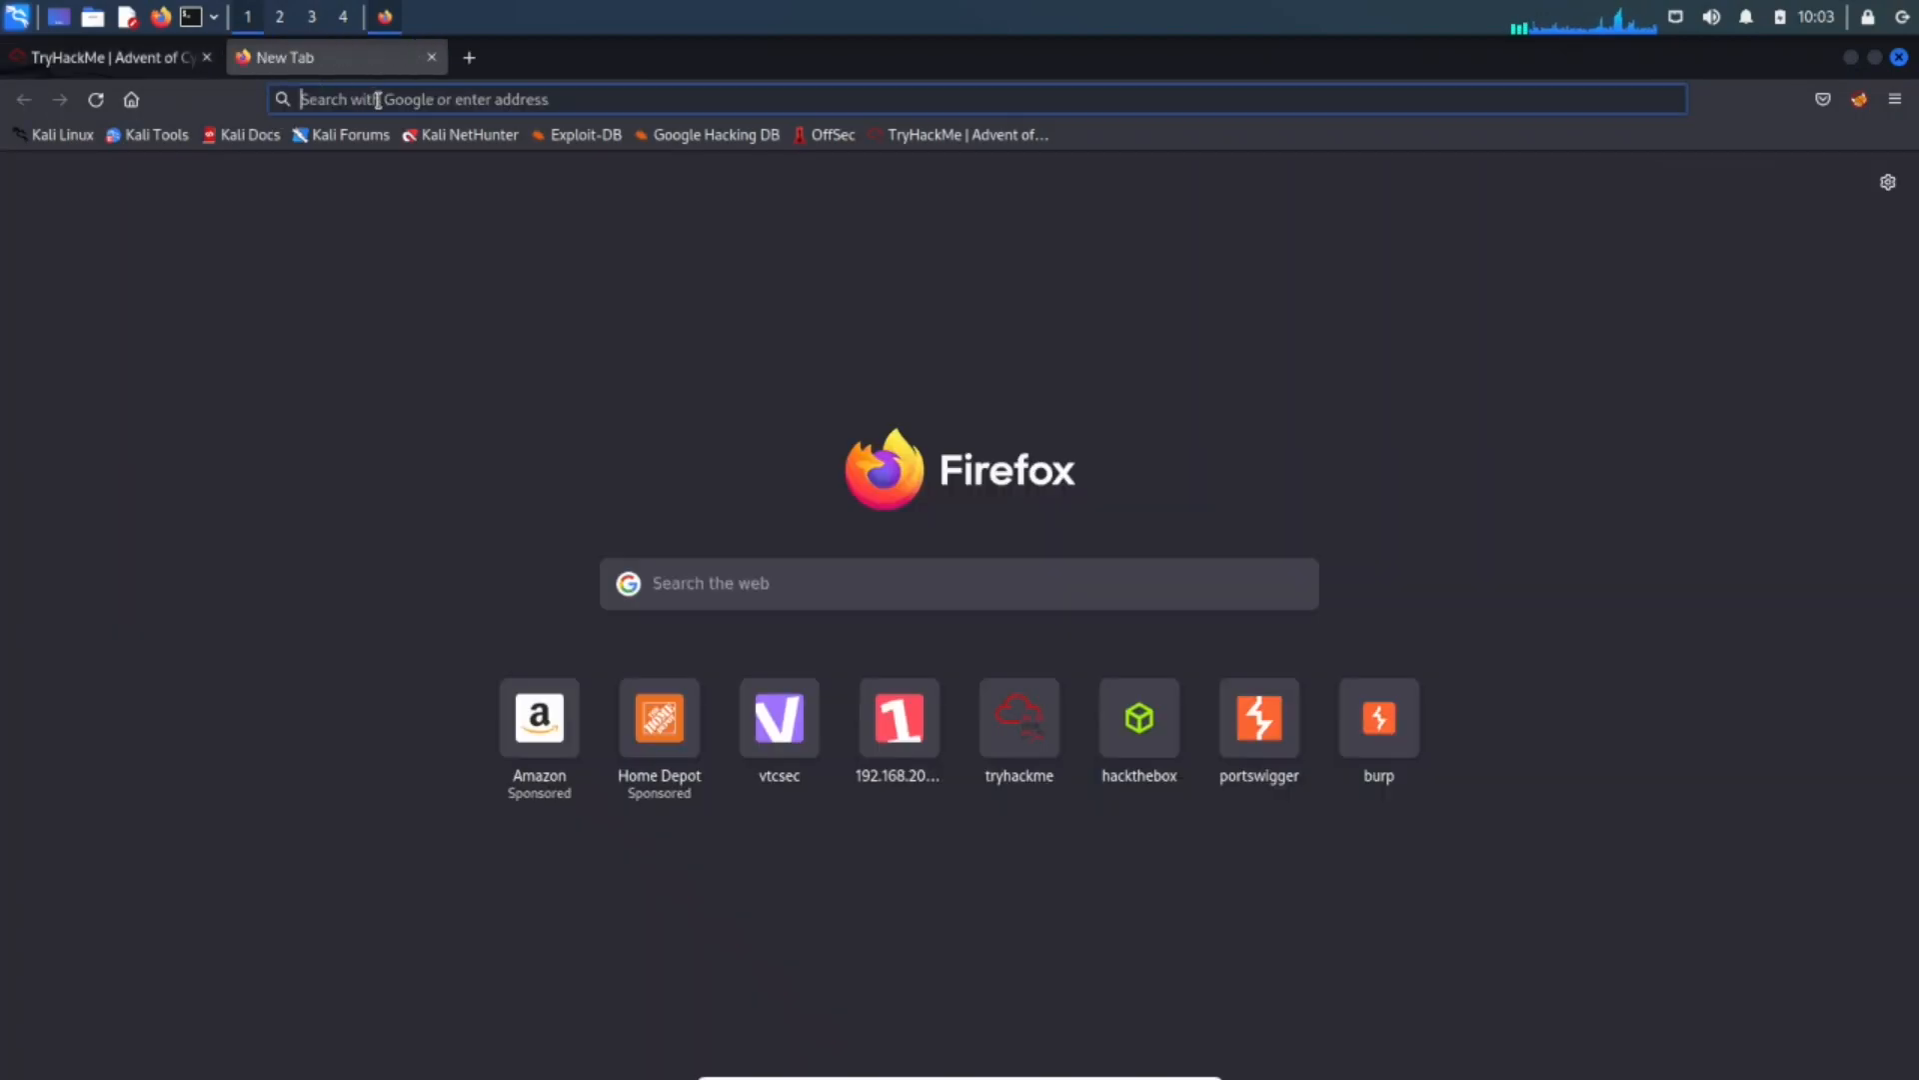
Open CyberChef and search its operations for Defang URL.
{"action": "type", "text": "cyber4"}
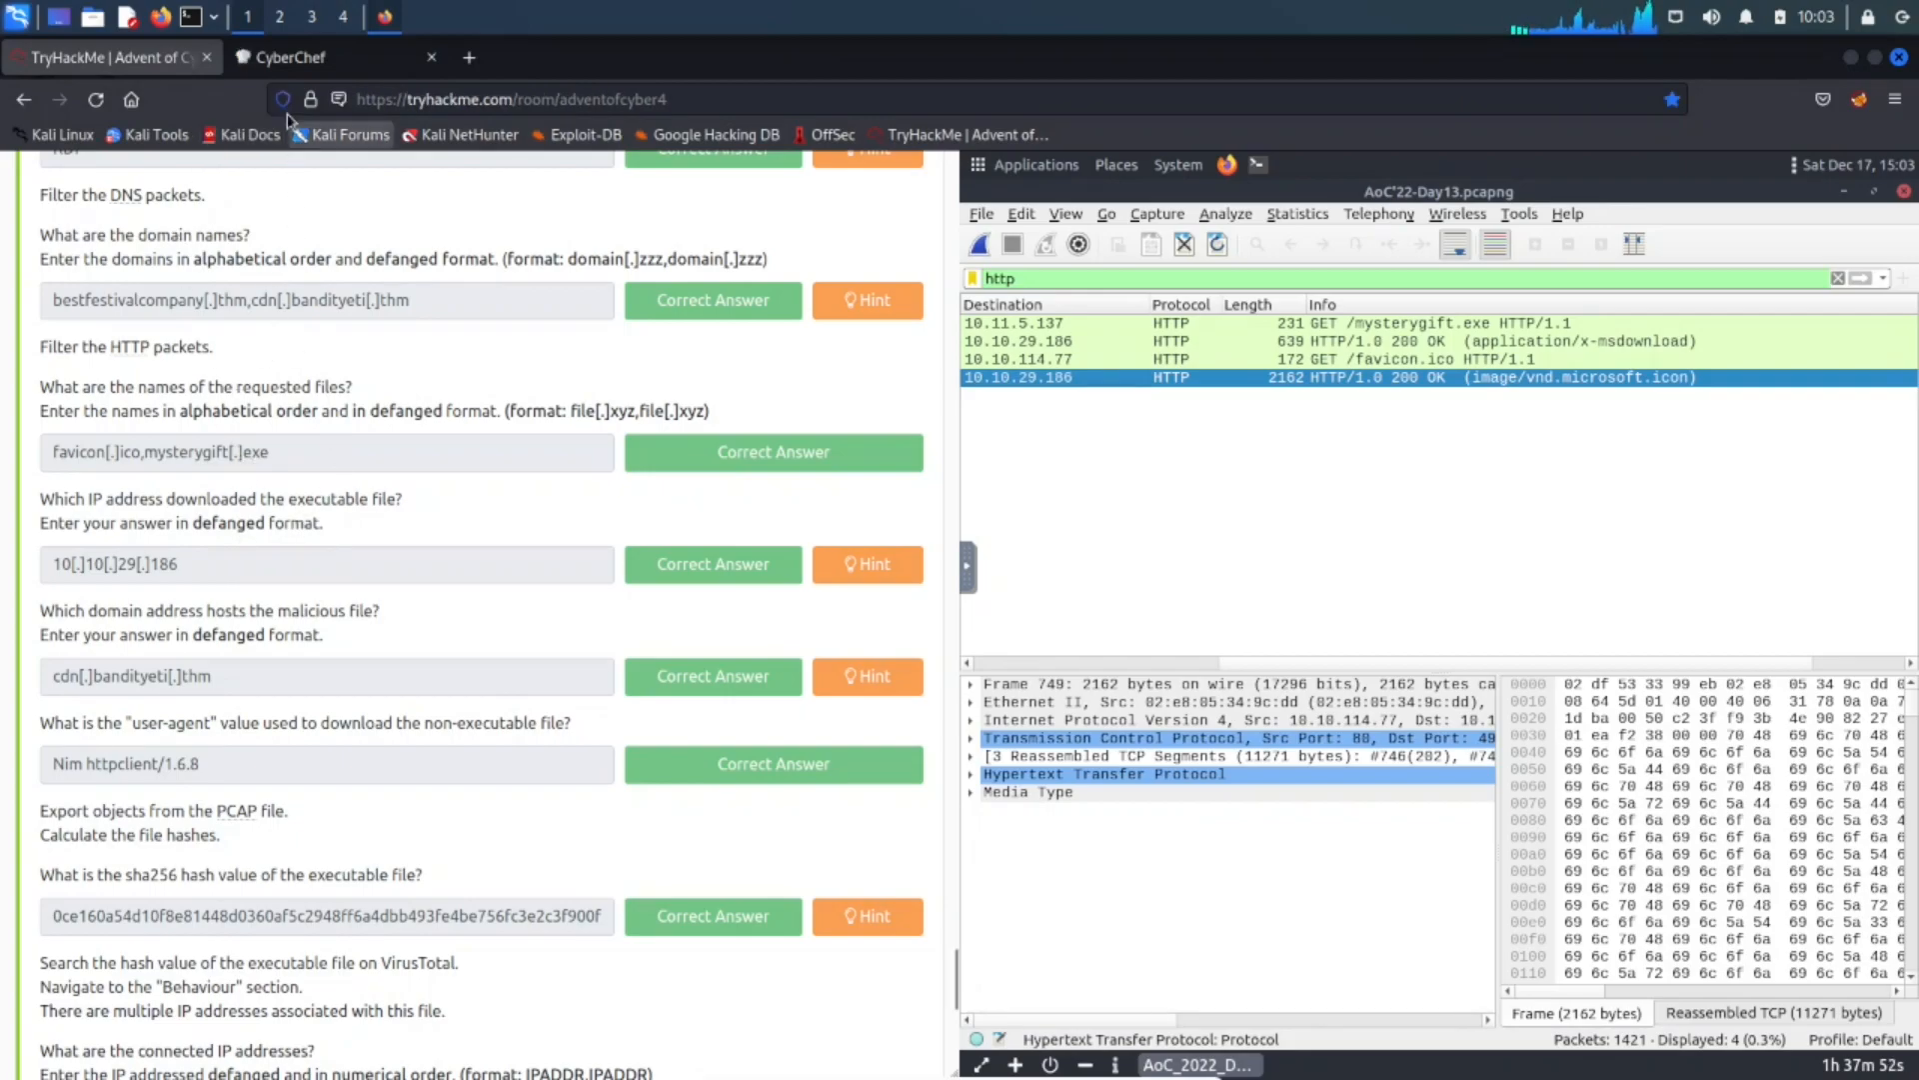
{"action": "left_click", "coordinate": [294, 56]}
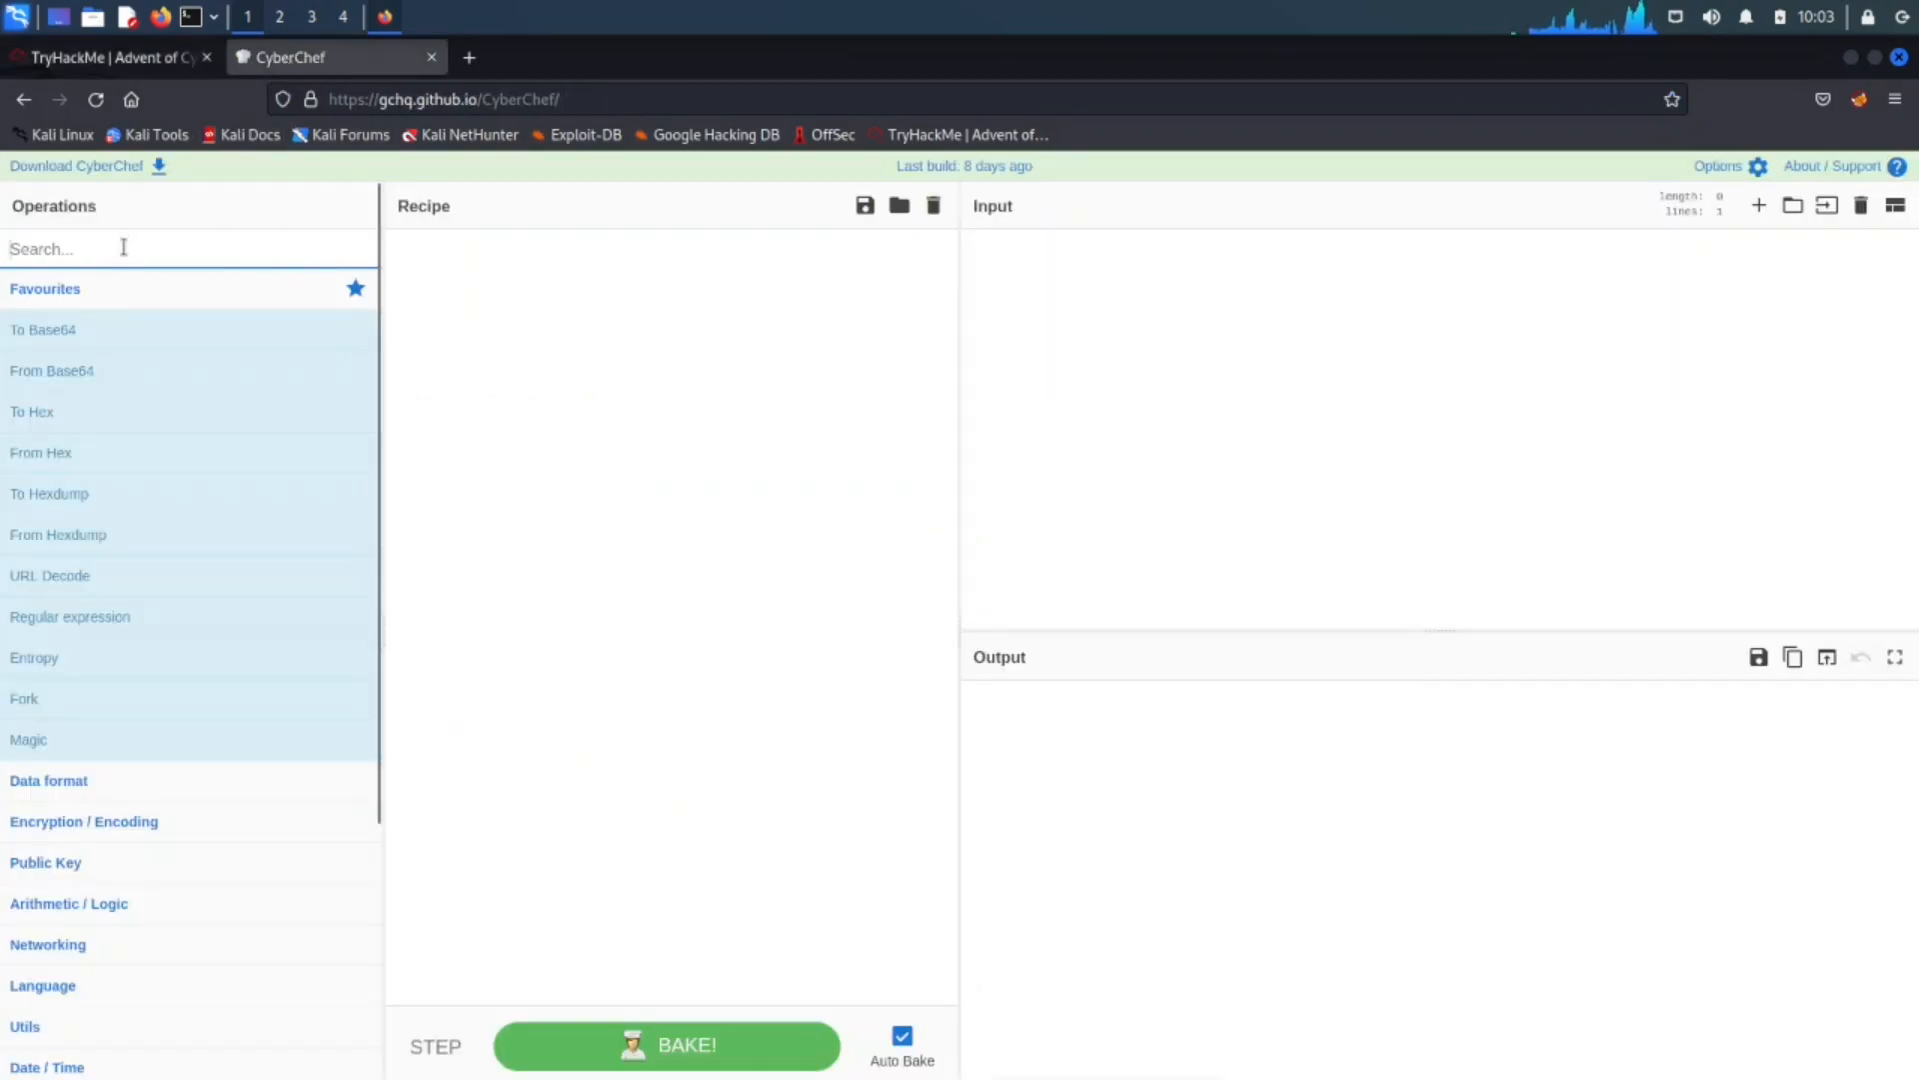
{"action": "type", "text": "defan"}
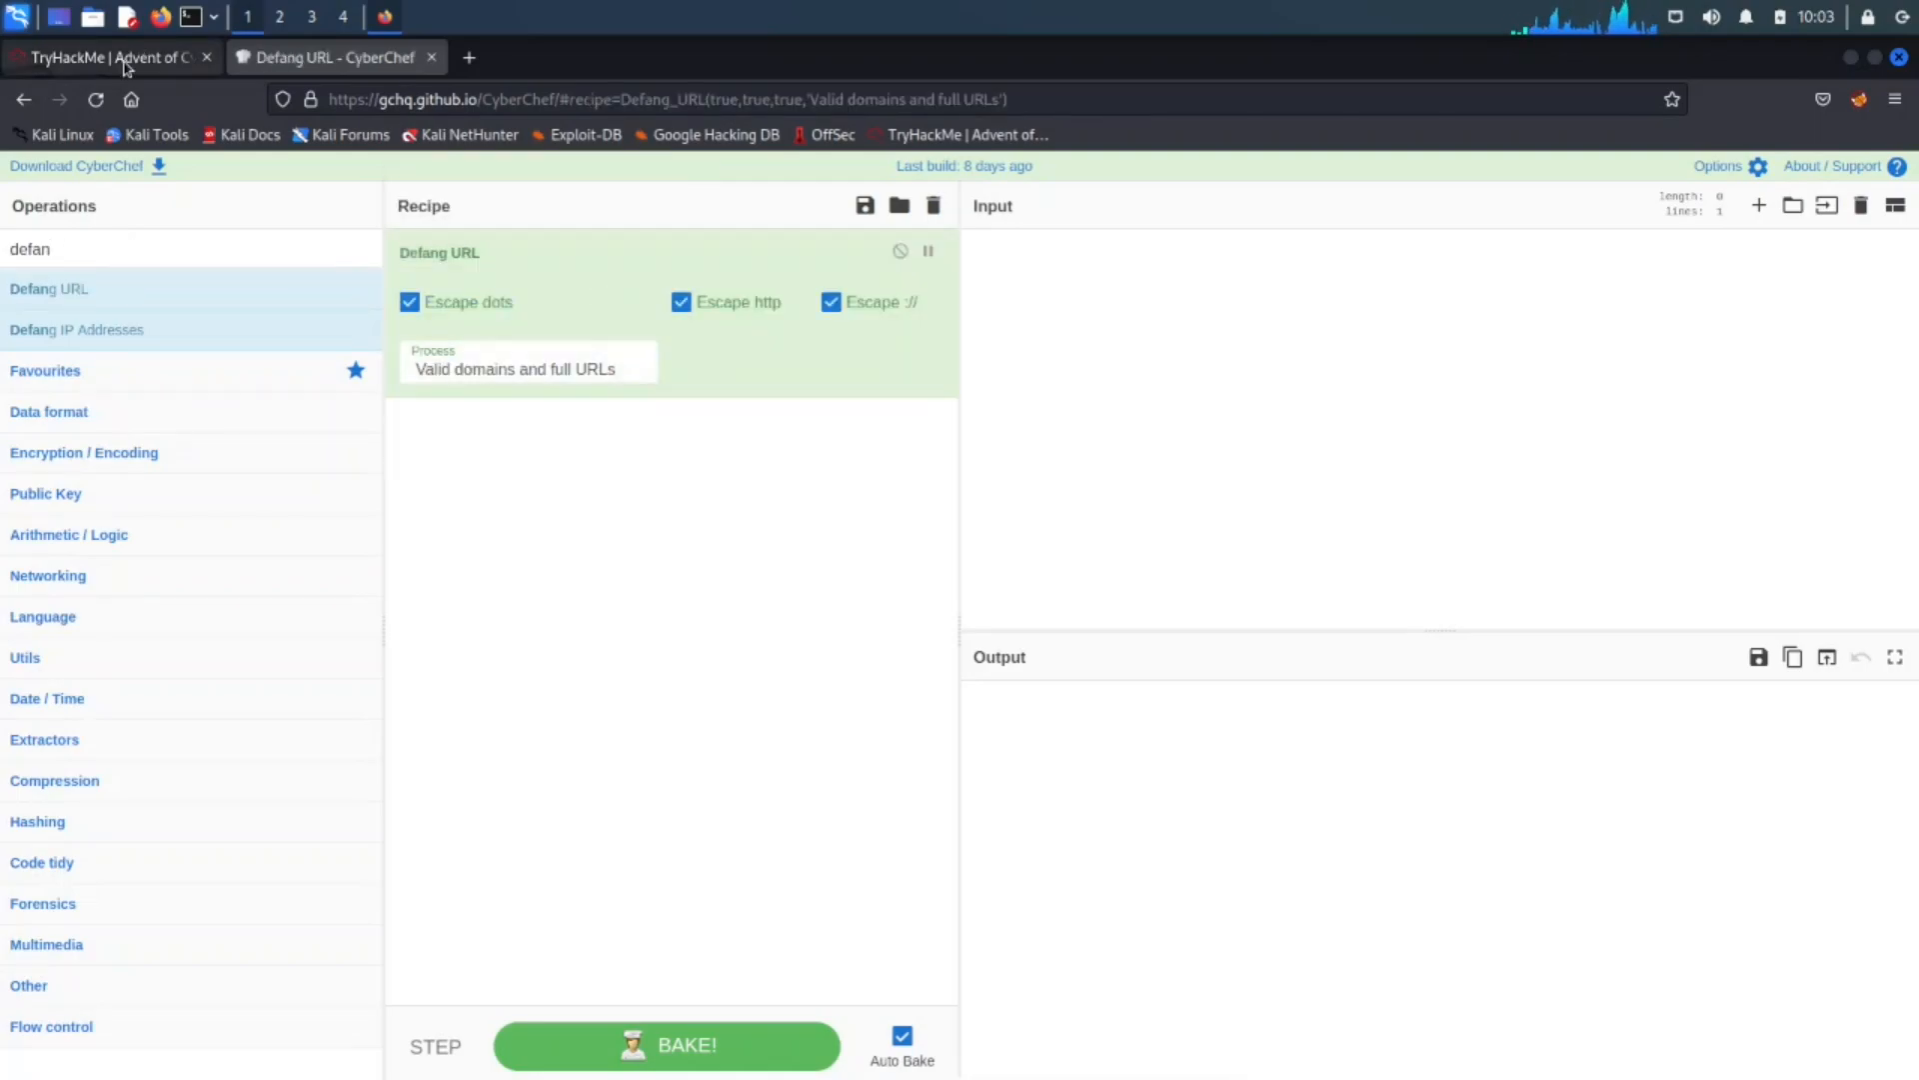
{"action": "left_click", "coordinate": [104, 56]}
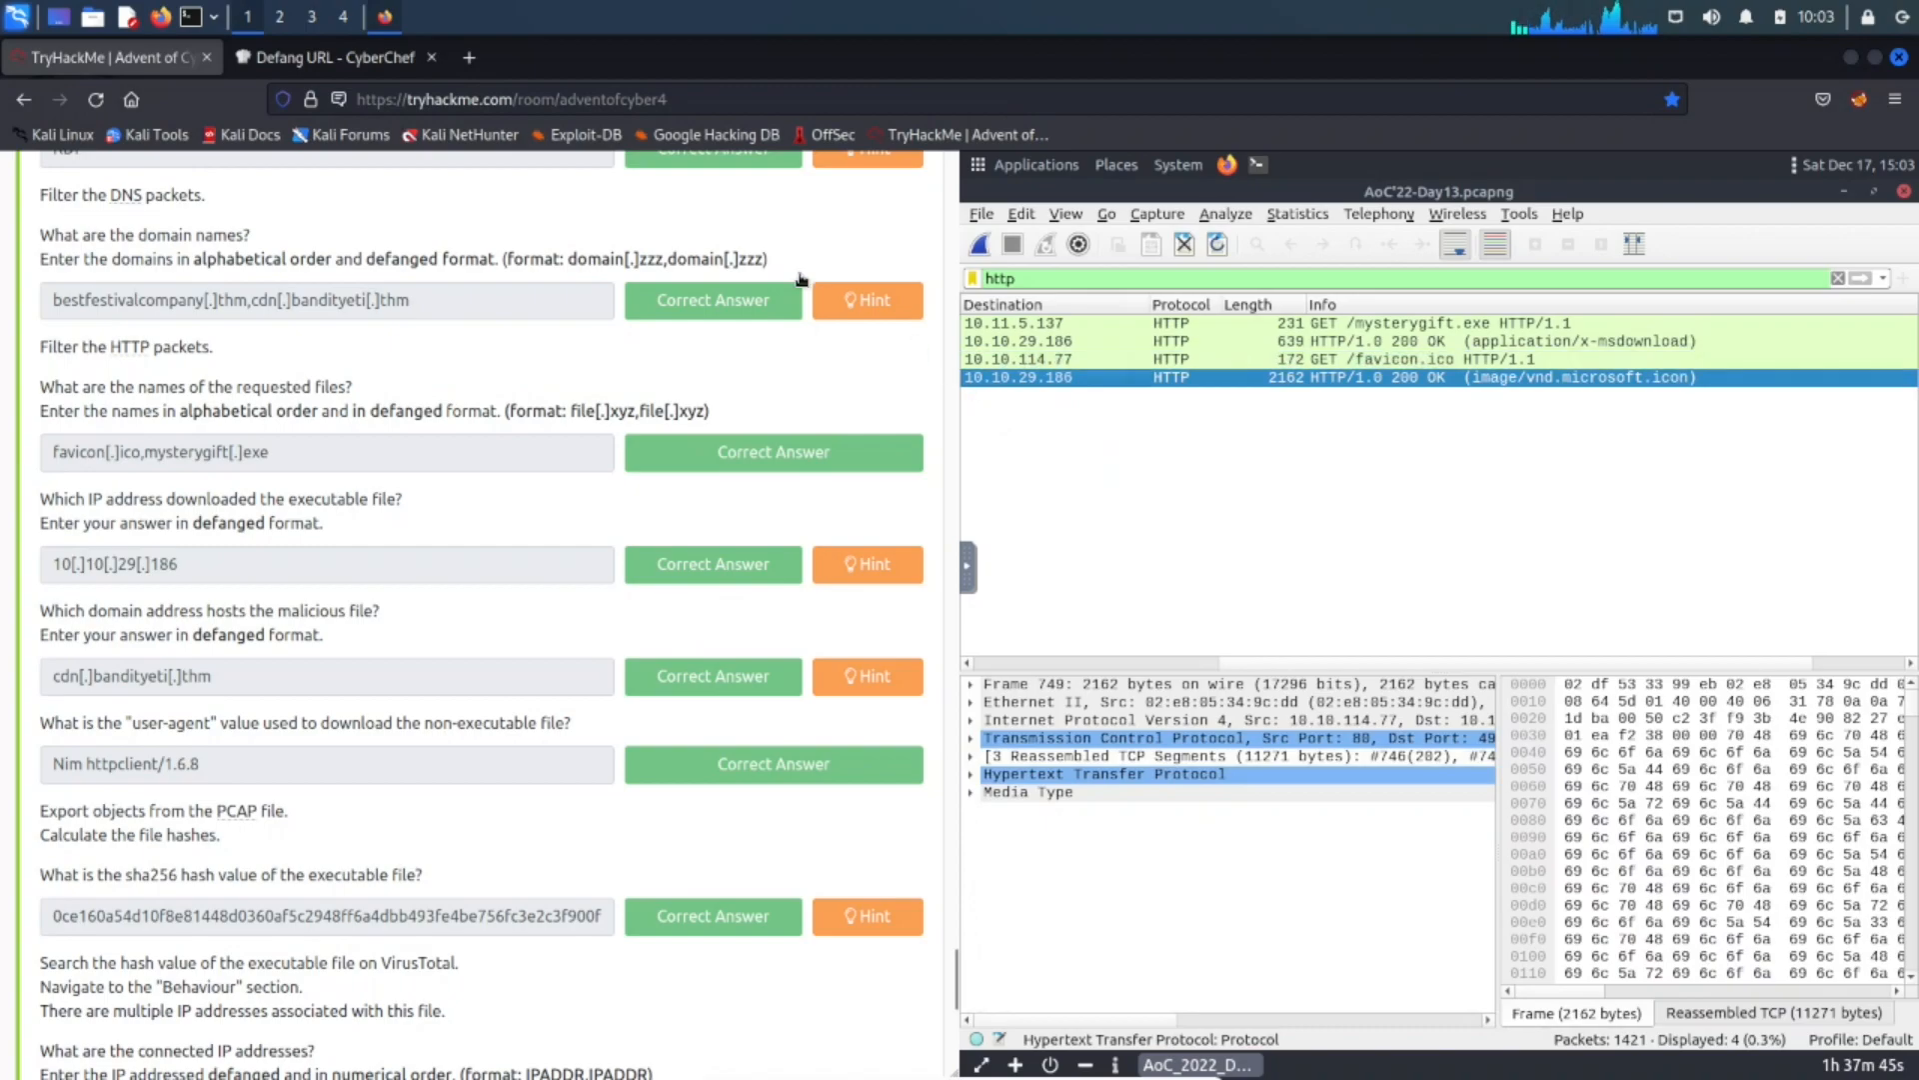
Enter 10.10.29.186 as the Defang URL input, cross-checking the TryHackMe question.
{"action": "left_click", "coordinate": [331, 56]}
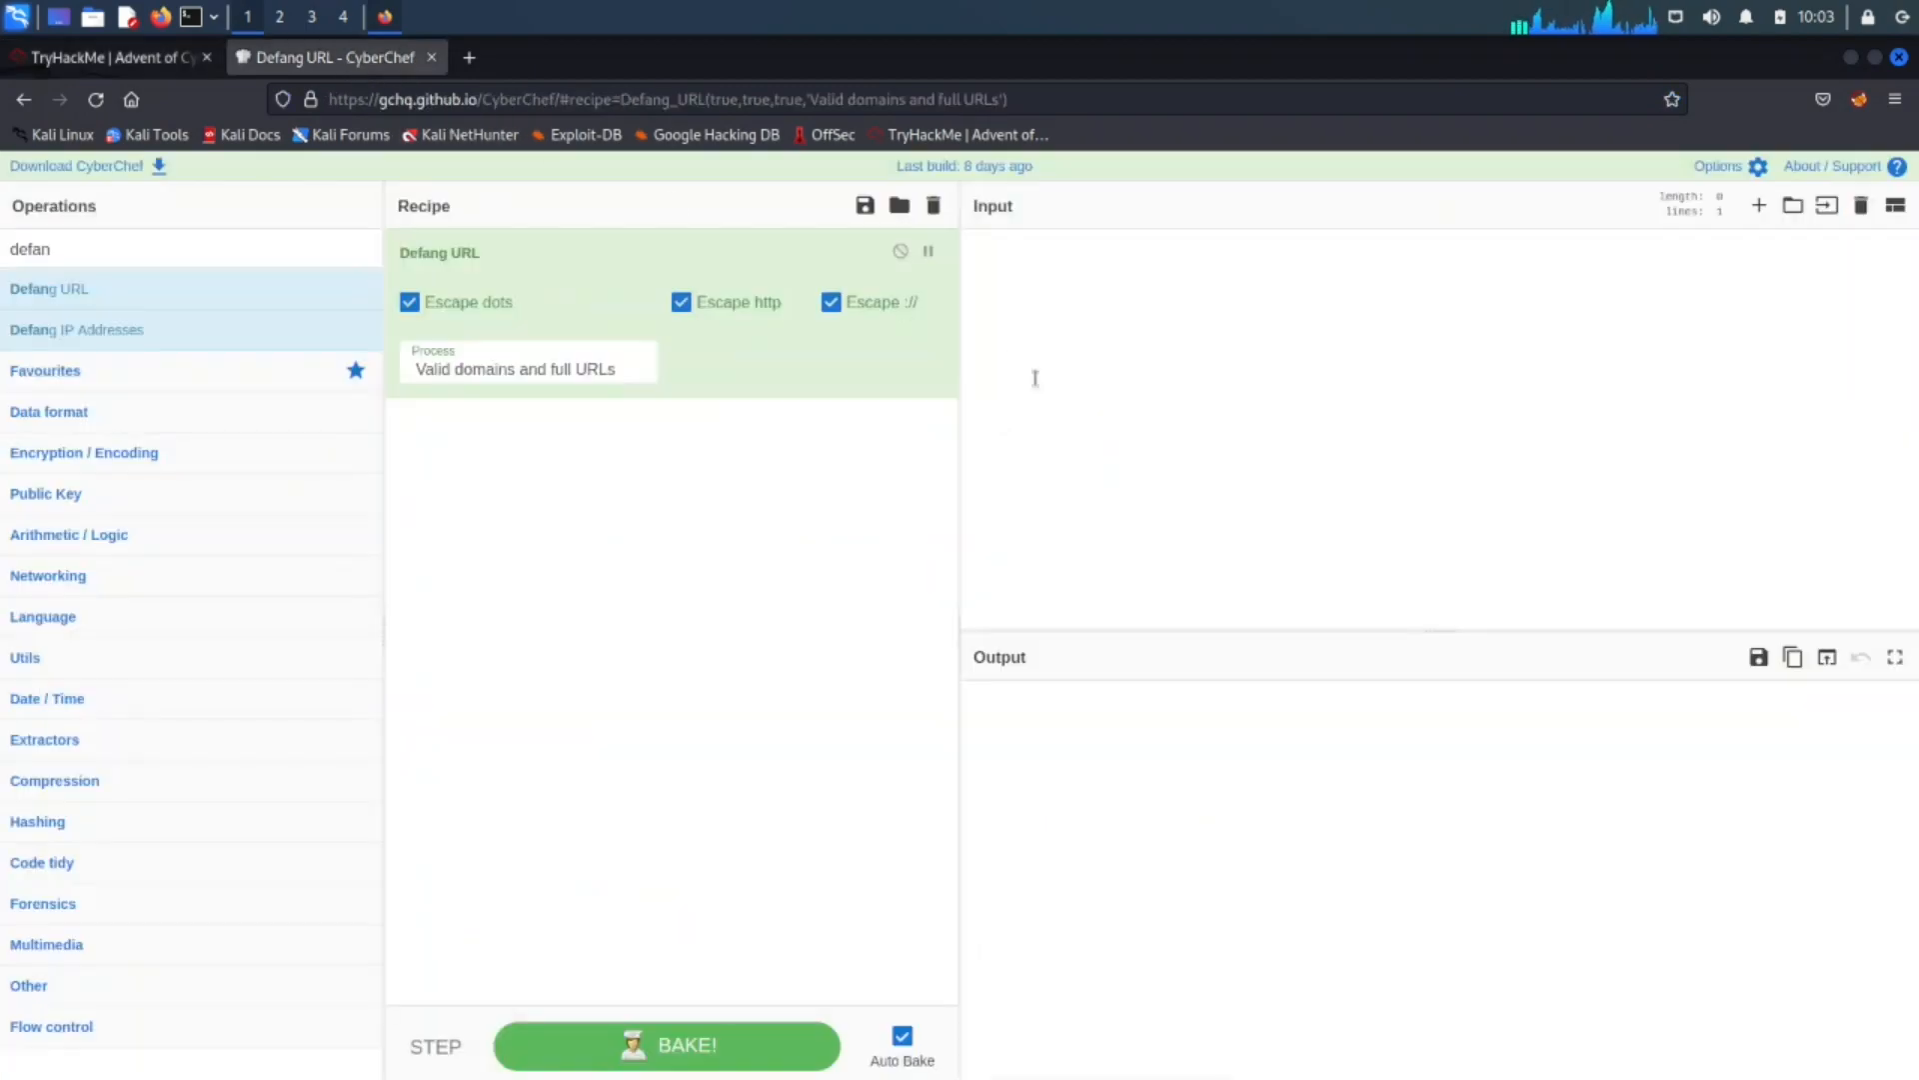
{"action": "type", "text": "10."}
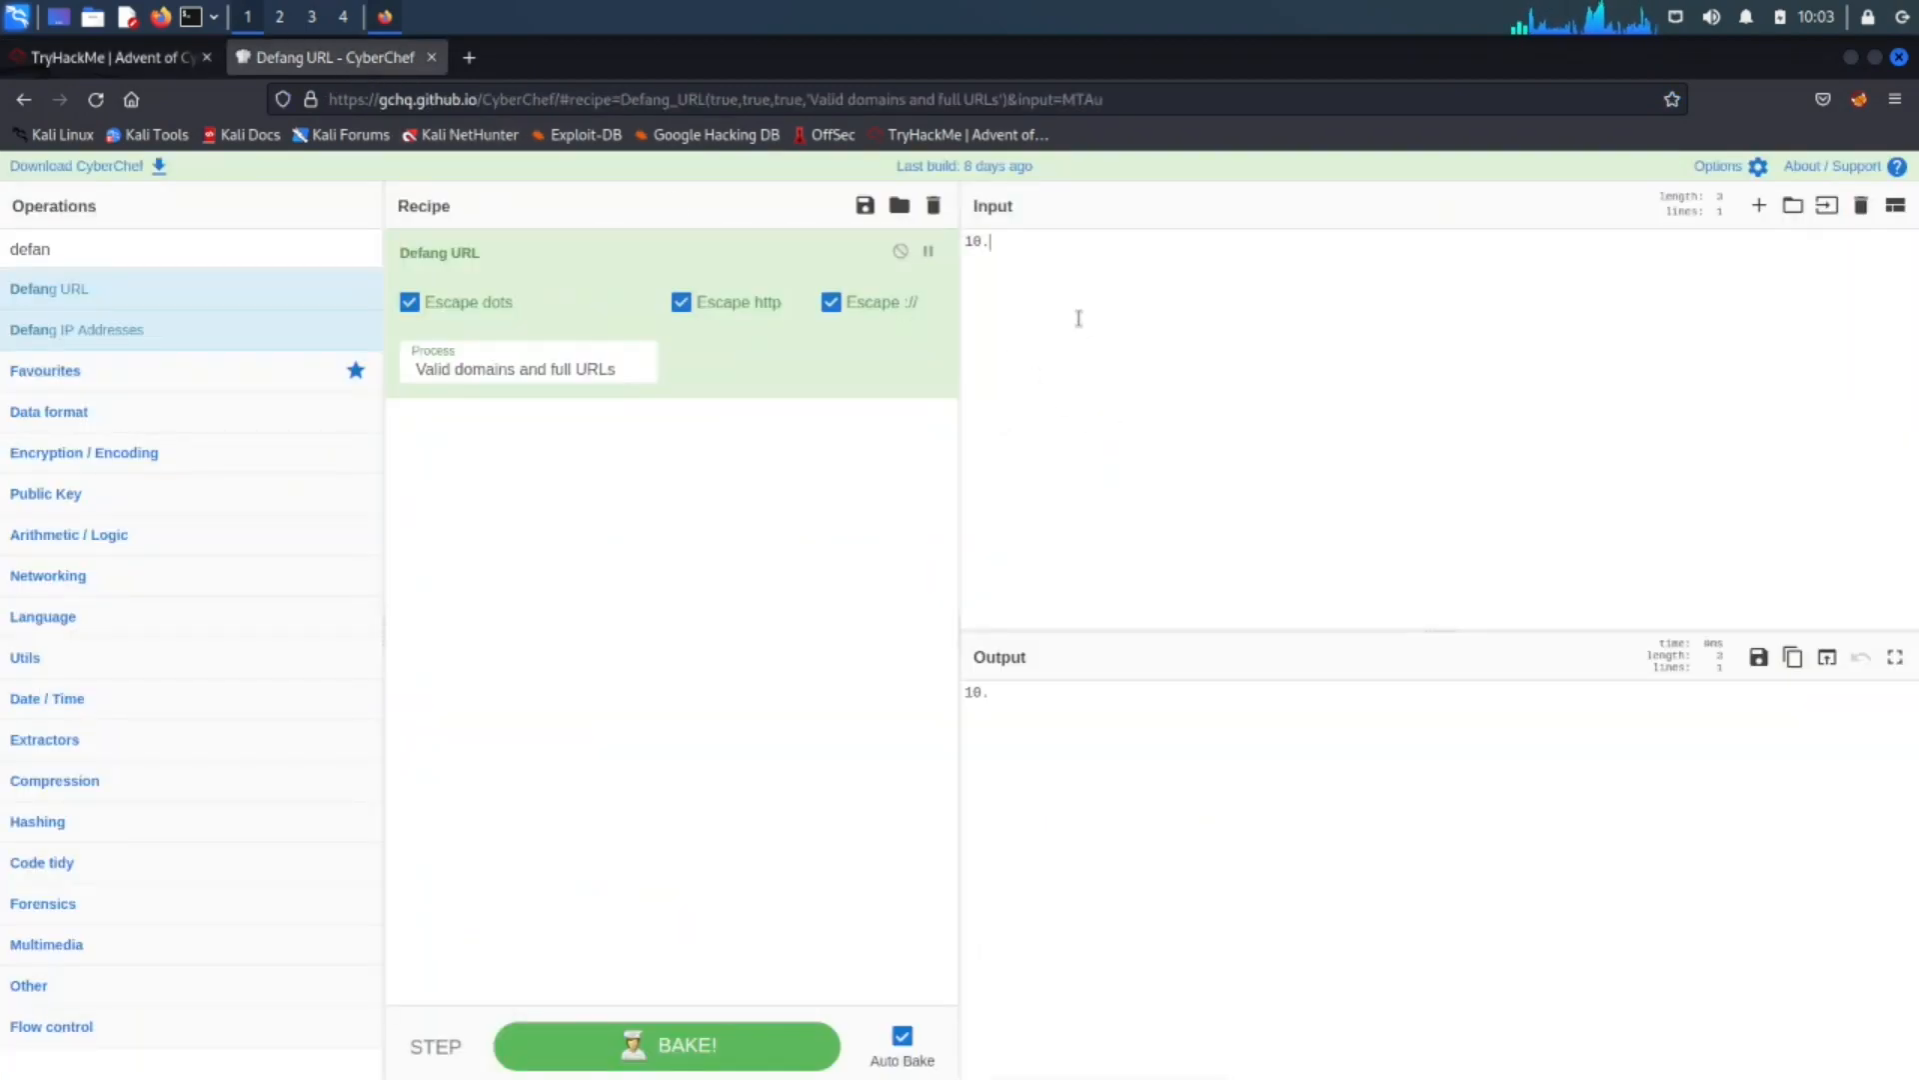
{"action": "type", "text": "10.29.18"}
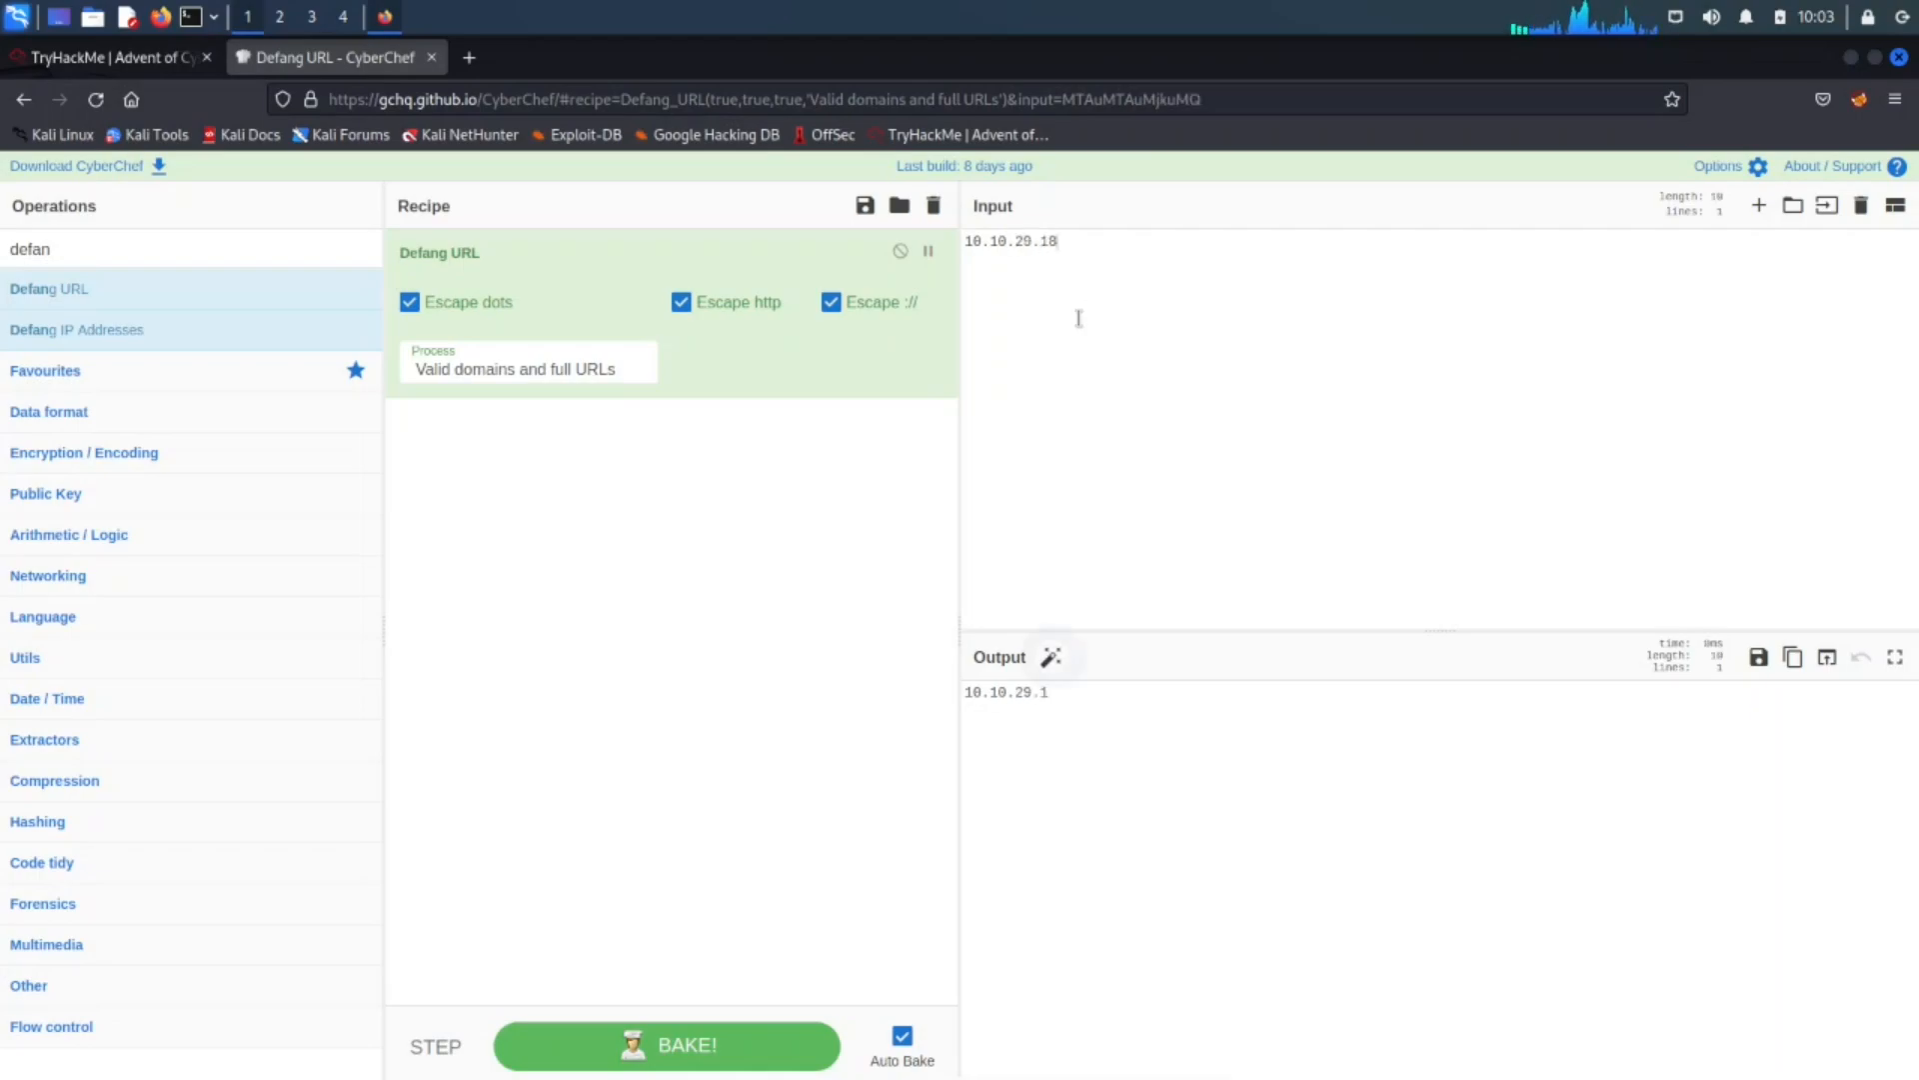
{"action": "left_click", "coordinate": [104, 56]}
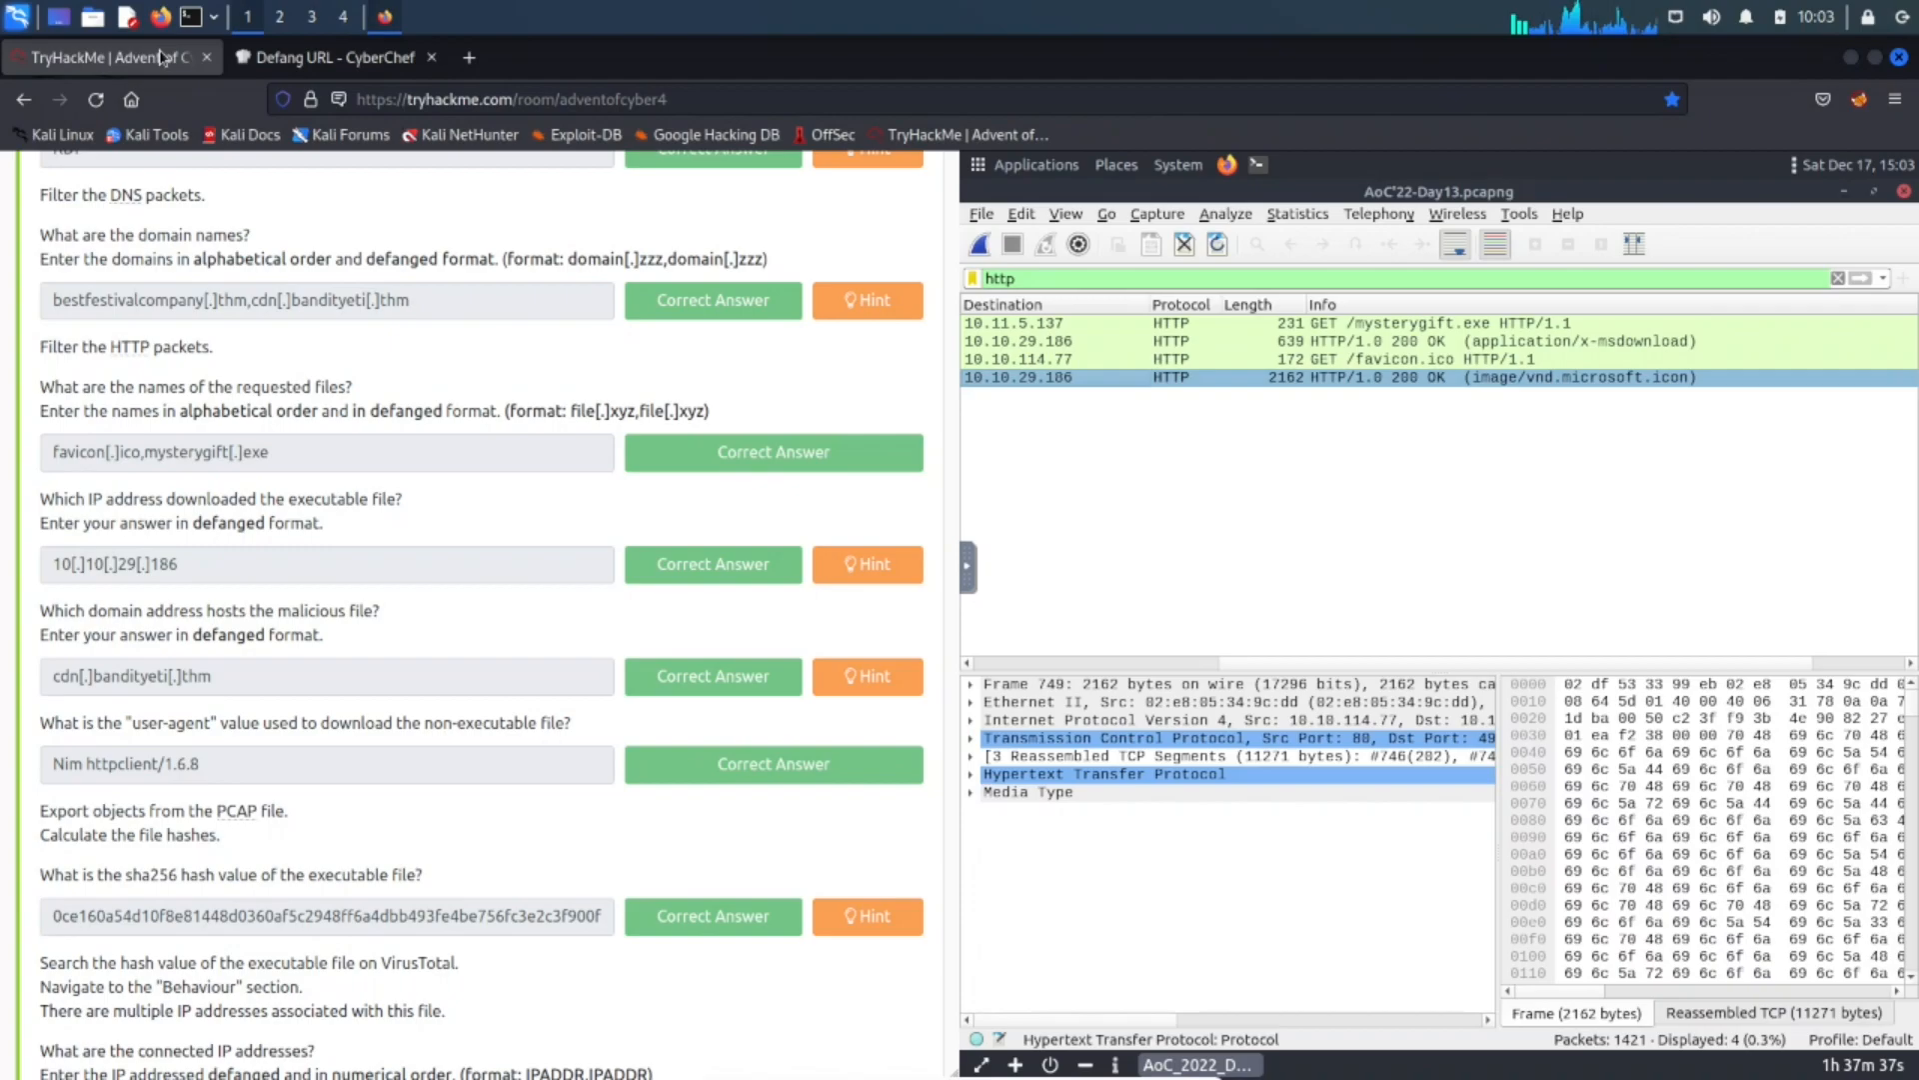
{"action": "left_click", "coordinate": [1223, 340]}
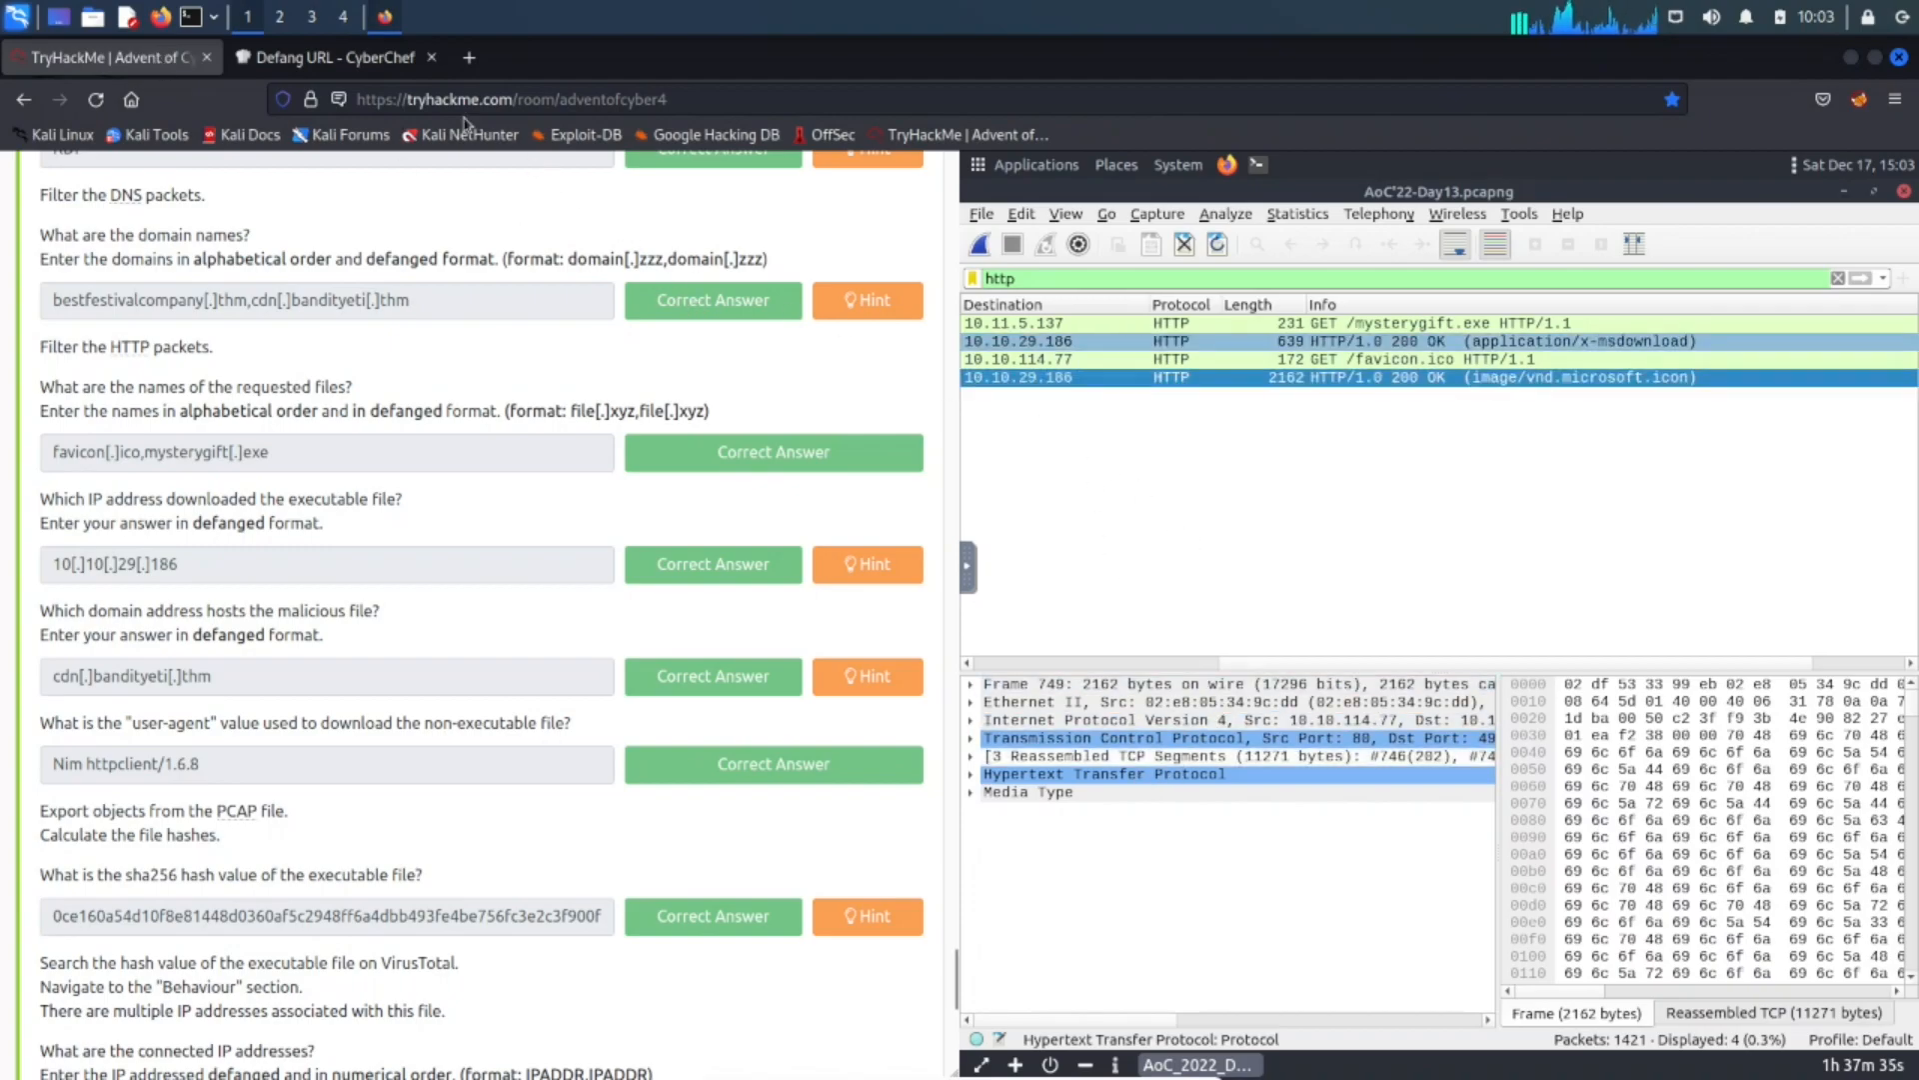
{"action": "left_click", "coordinate": [331, 56]}
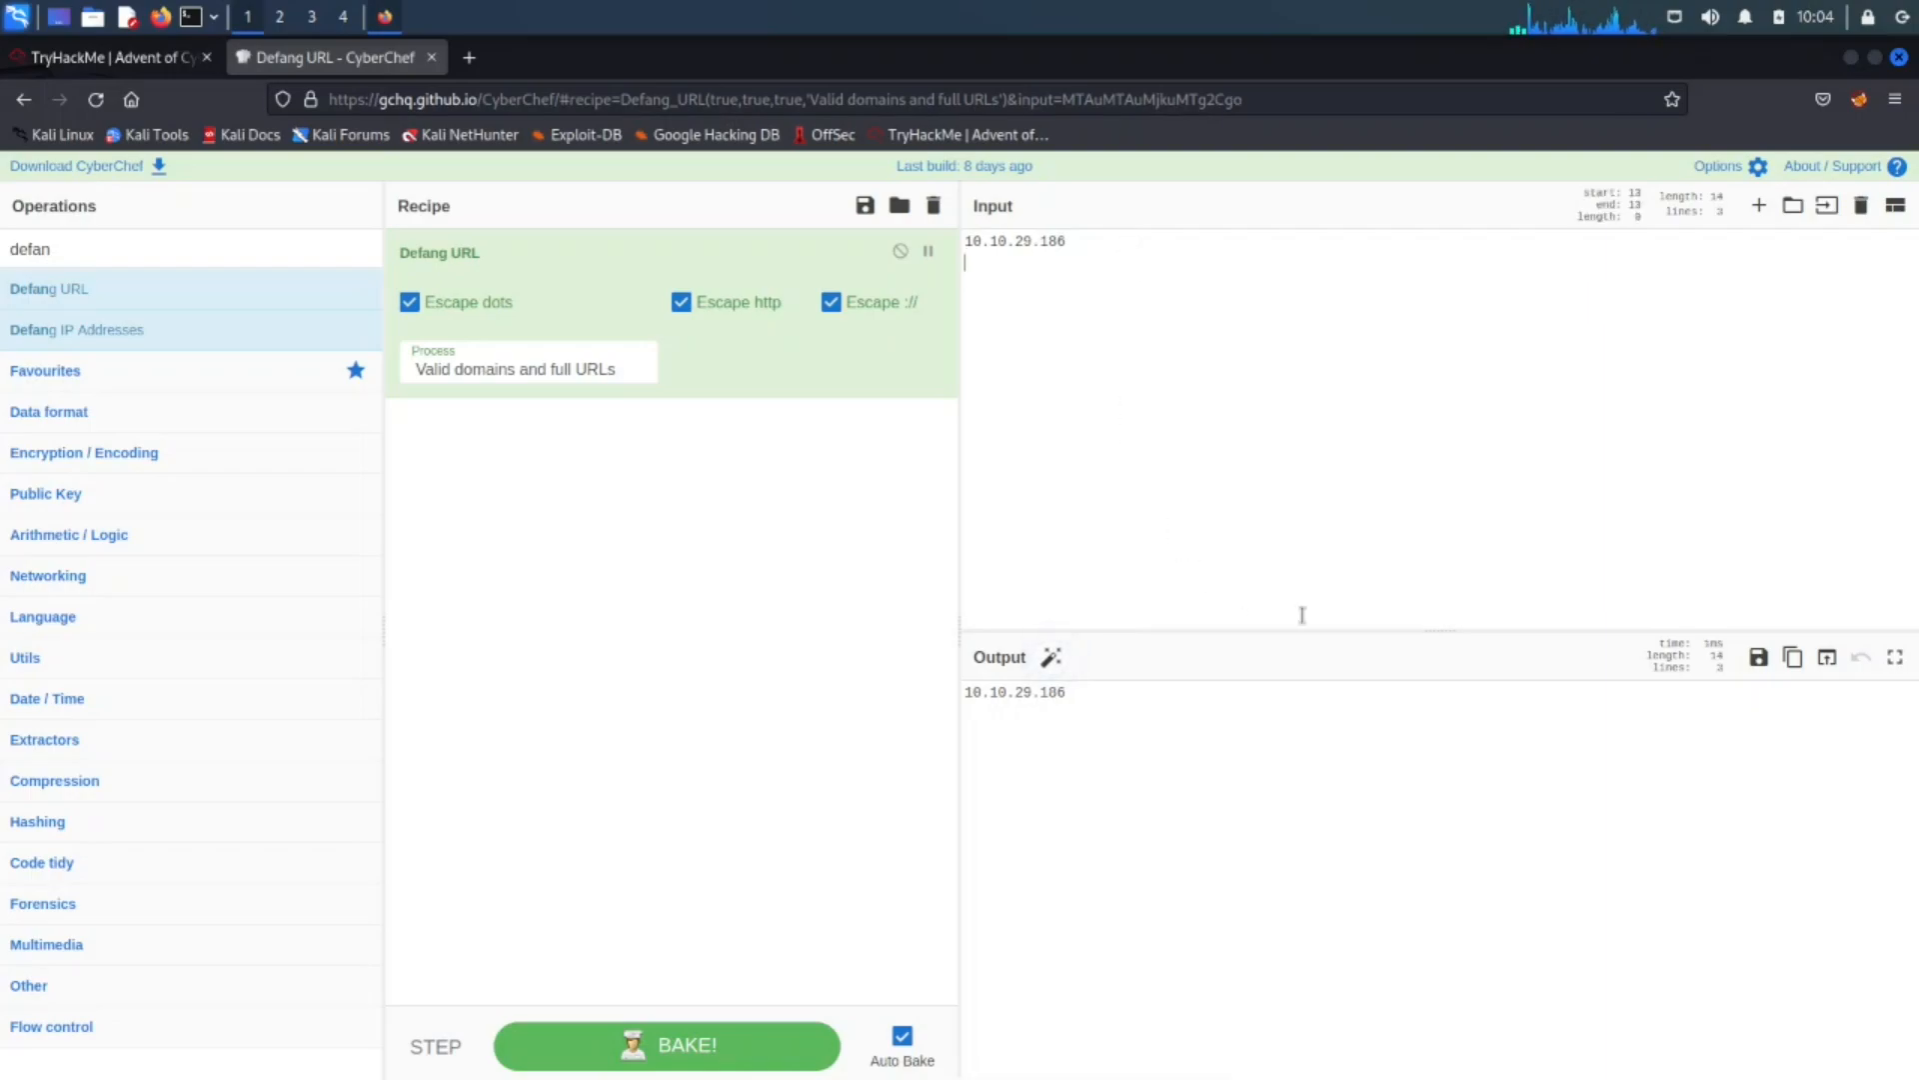
{"action": "mouse_move", "coordinate": [1825, 206]}
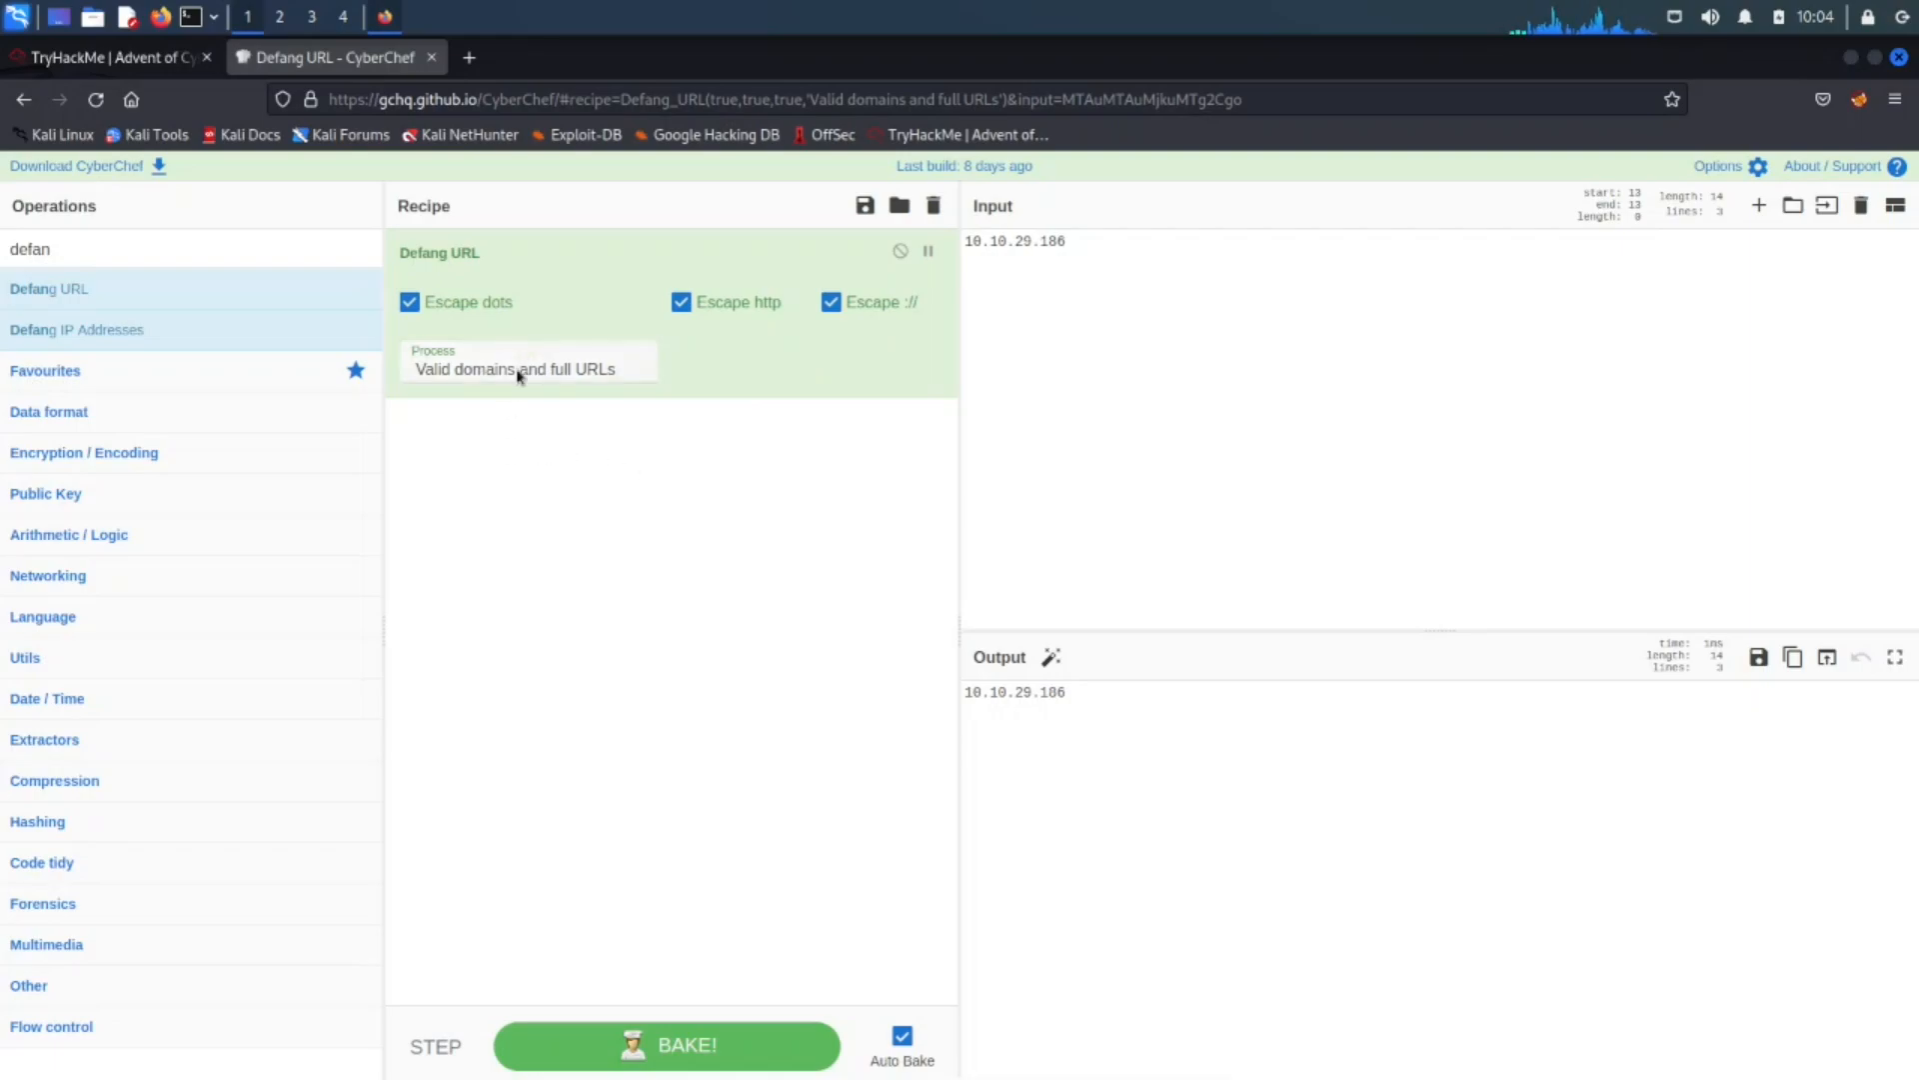
{"action": "mouse_move", "coordinate": [647, 383]}
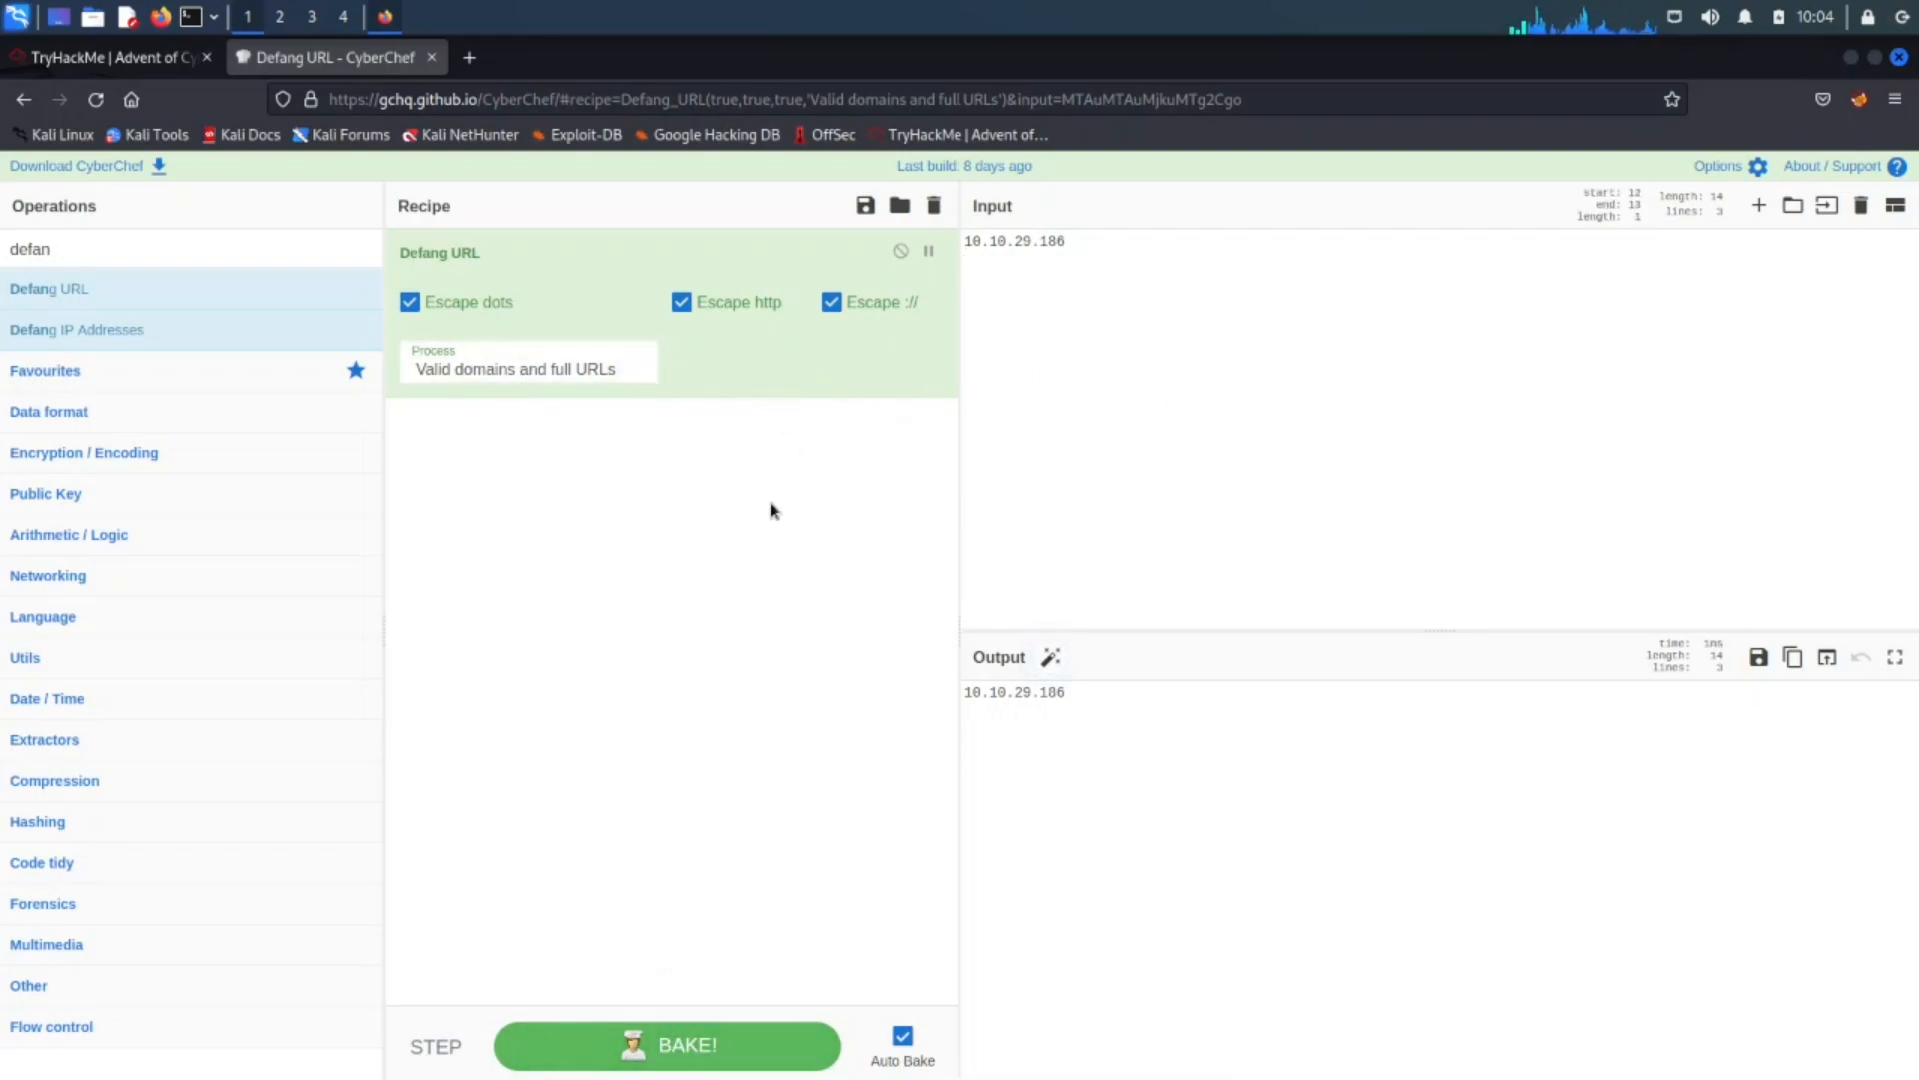
{"action": "mouse_move", "coordinate": [108, 56]}
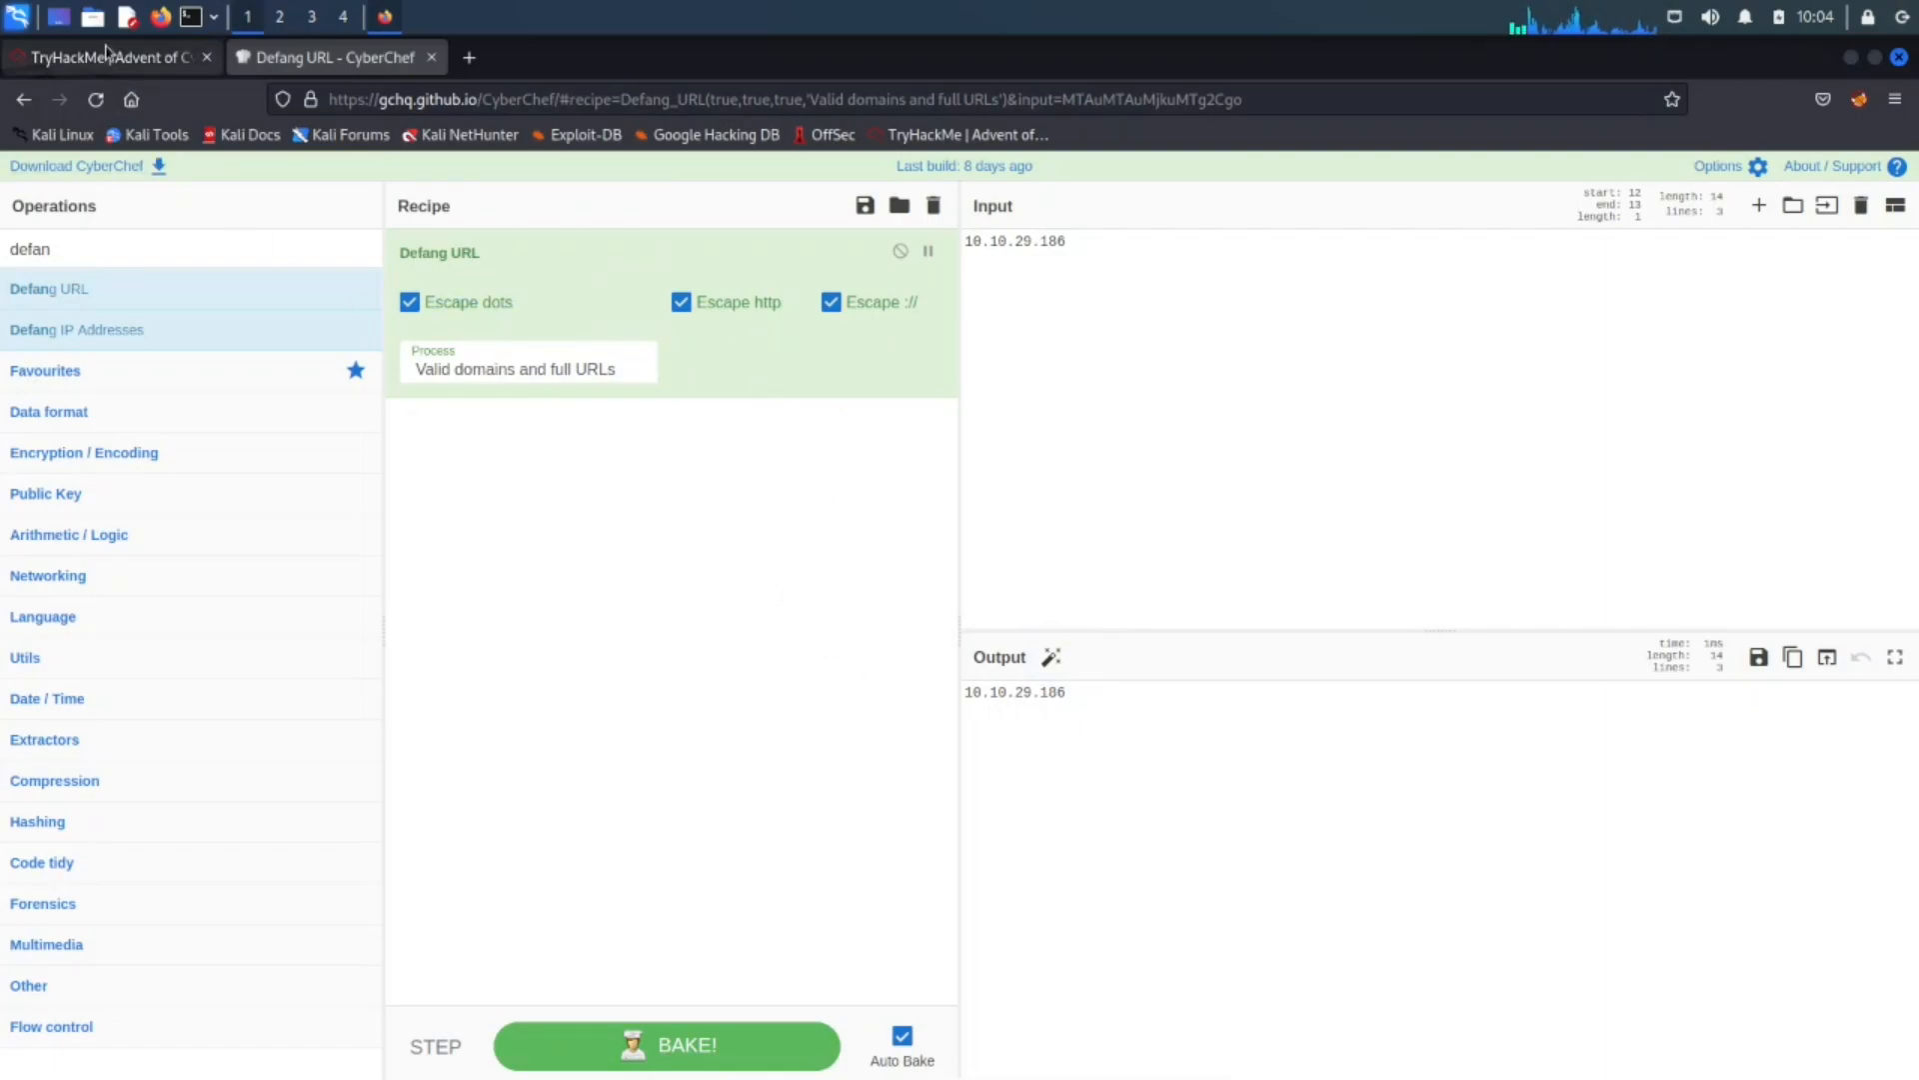
{"action": "left_click", "coordinate": [110, 56]}
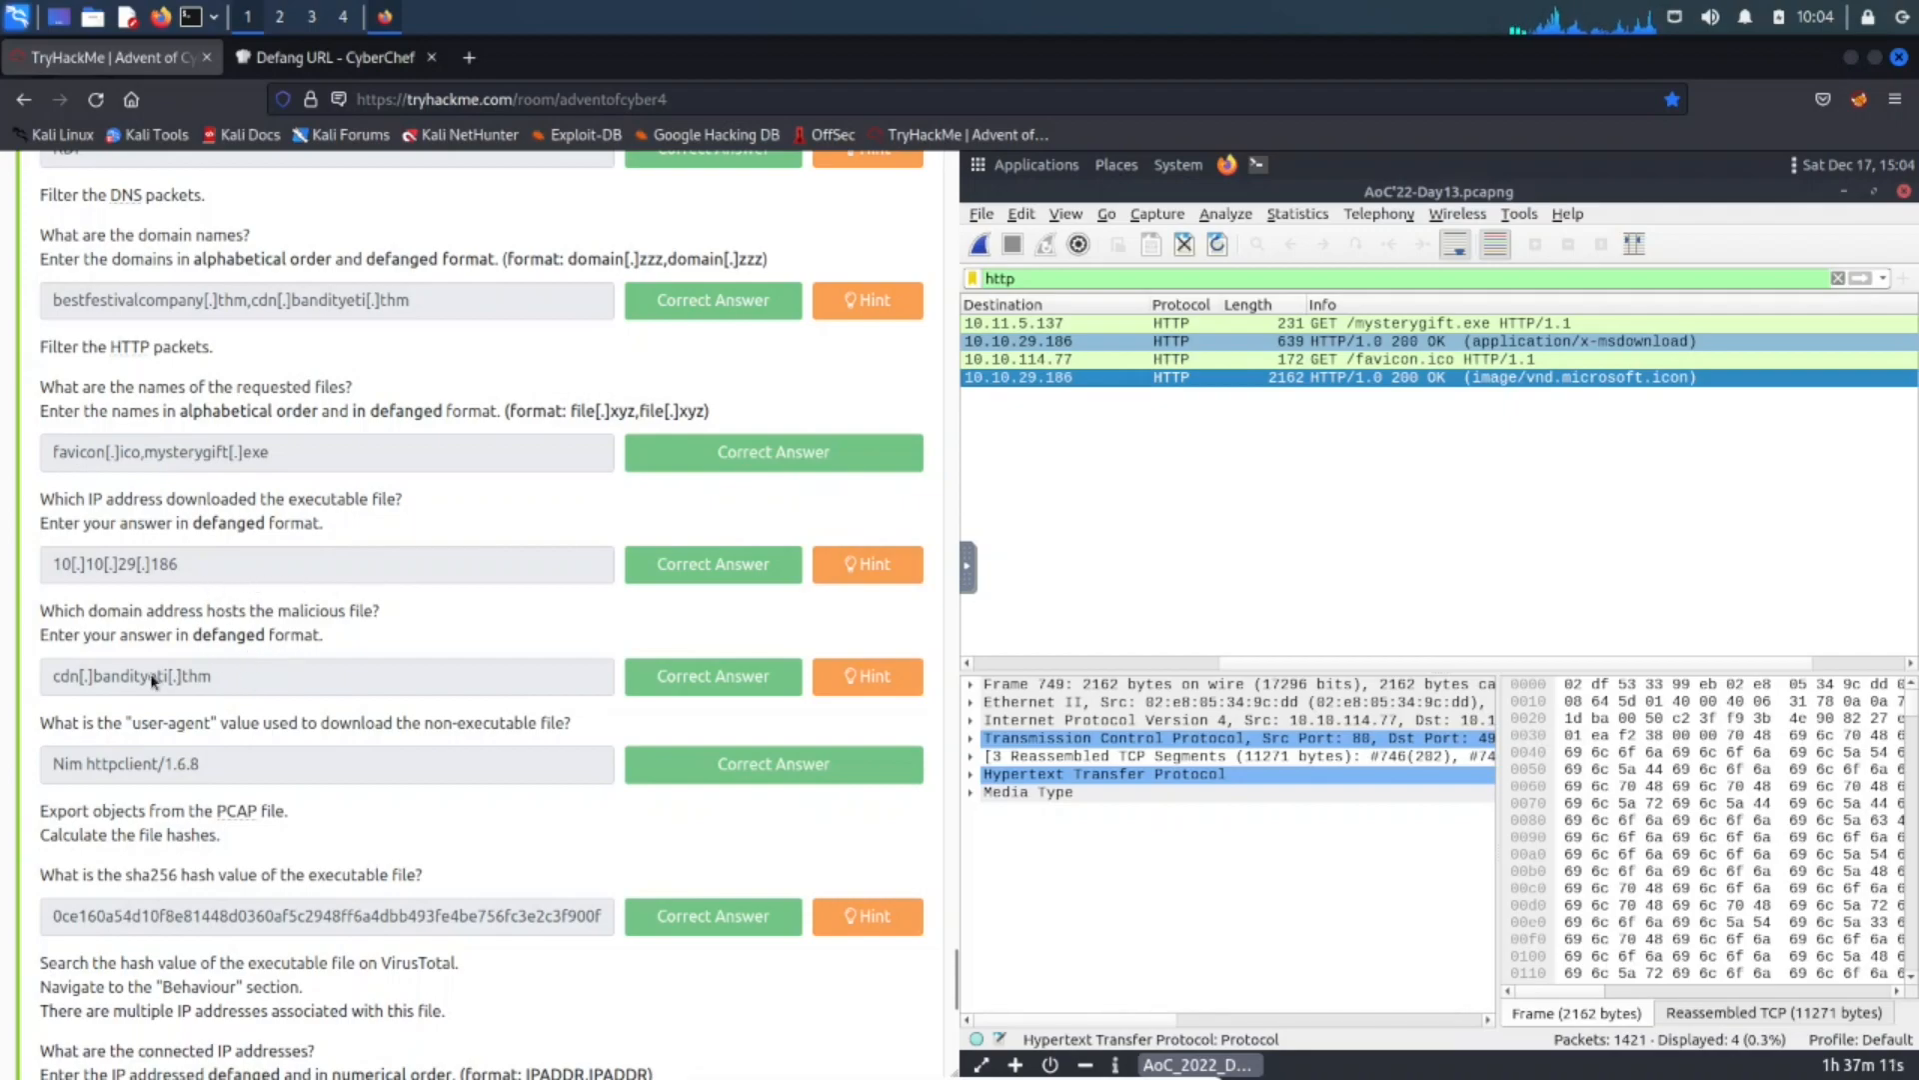
{"action": "mouse_move", "coordinate": [250, 632]}
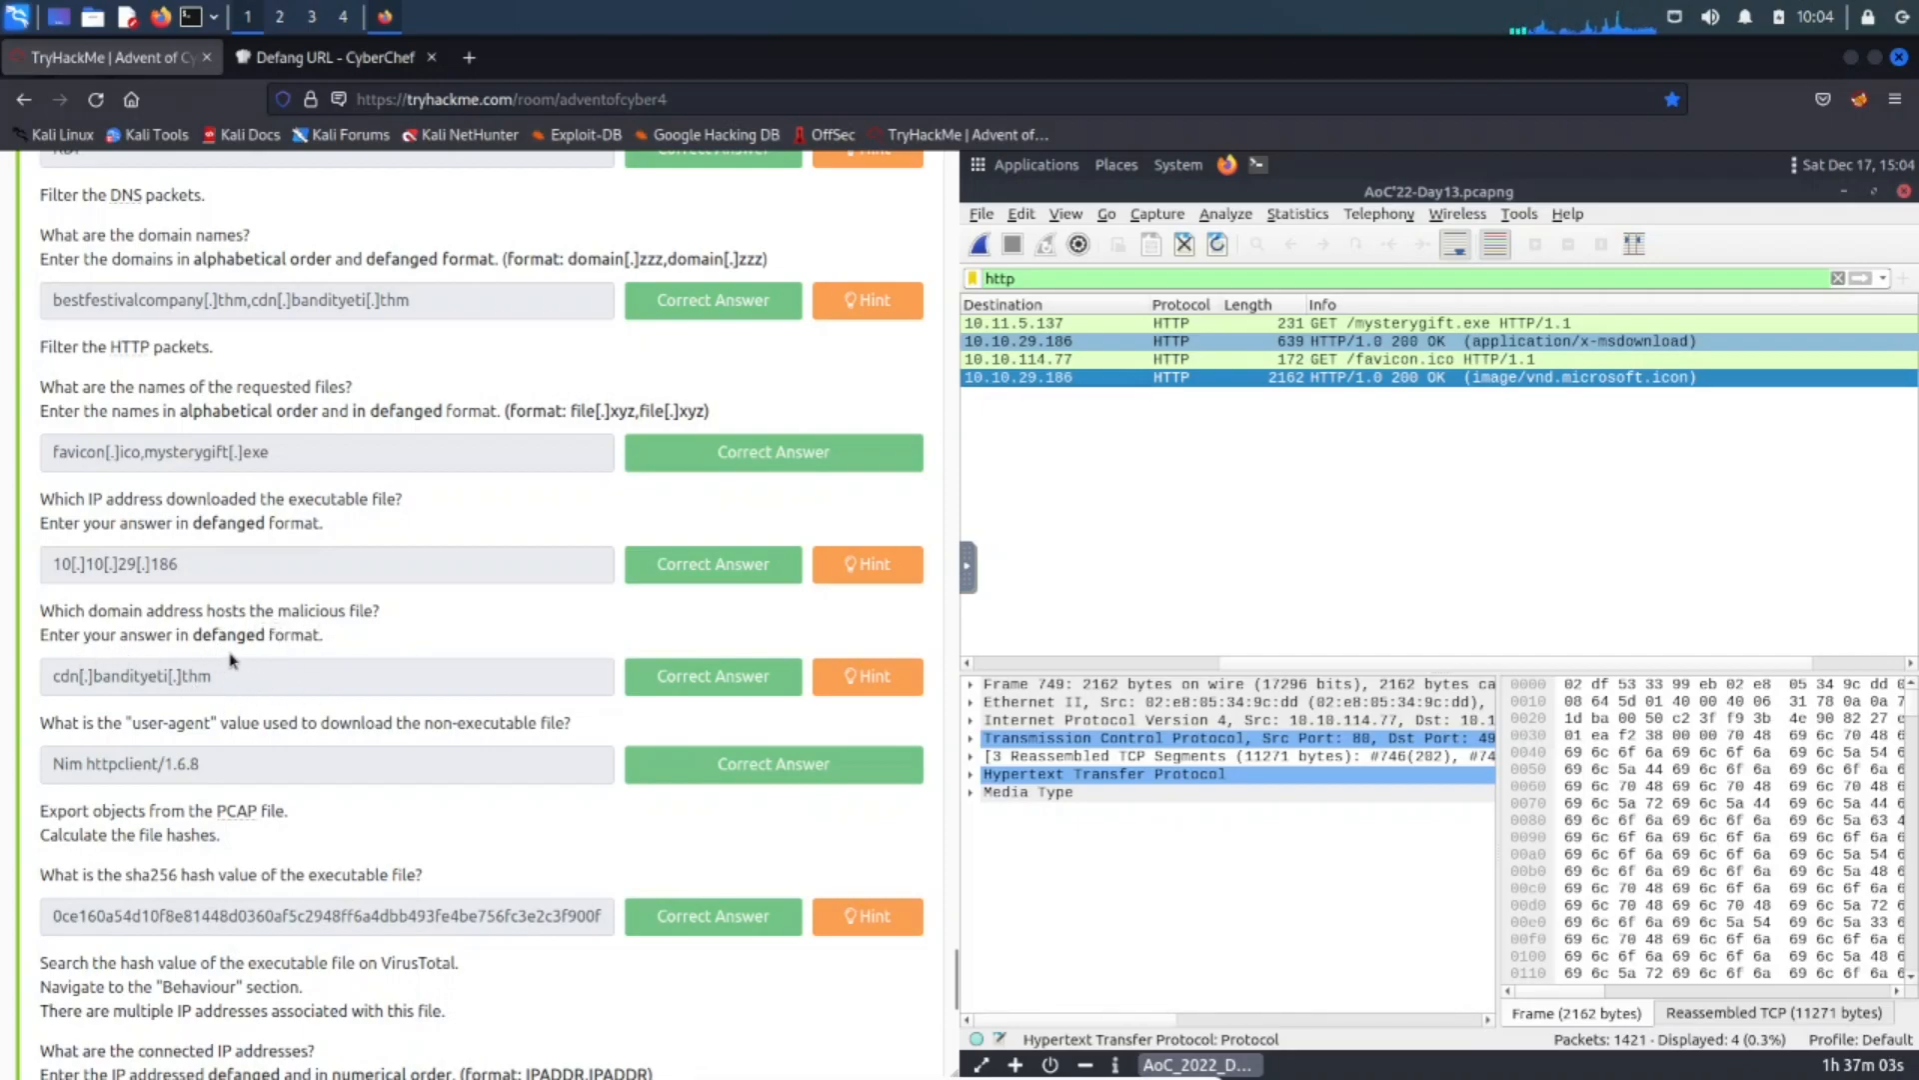
{"action": "mouse_move", "coordinate": [851, 764]}
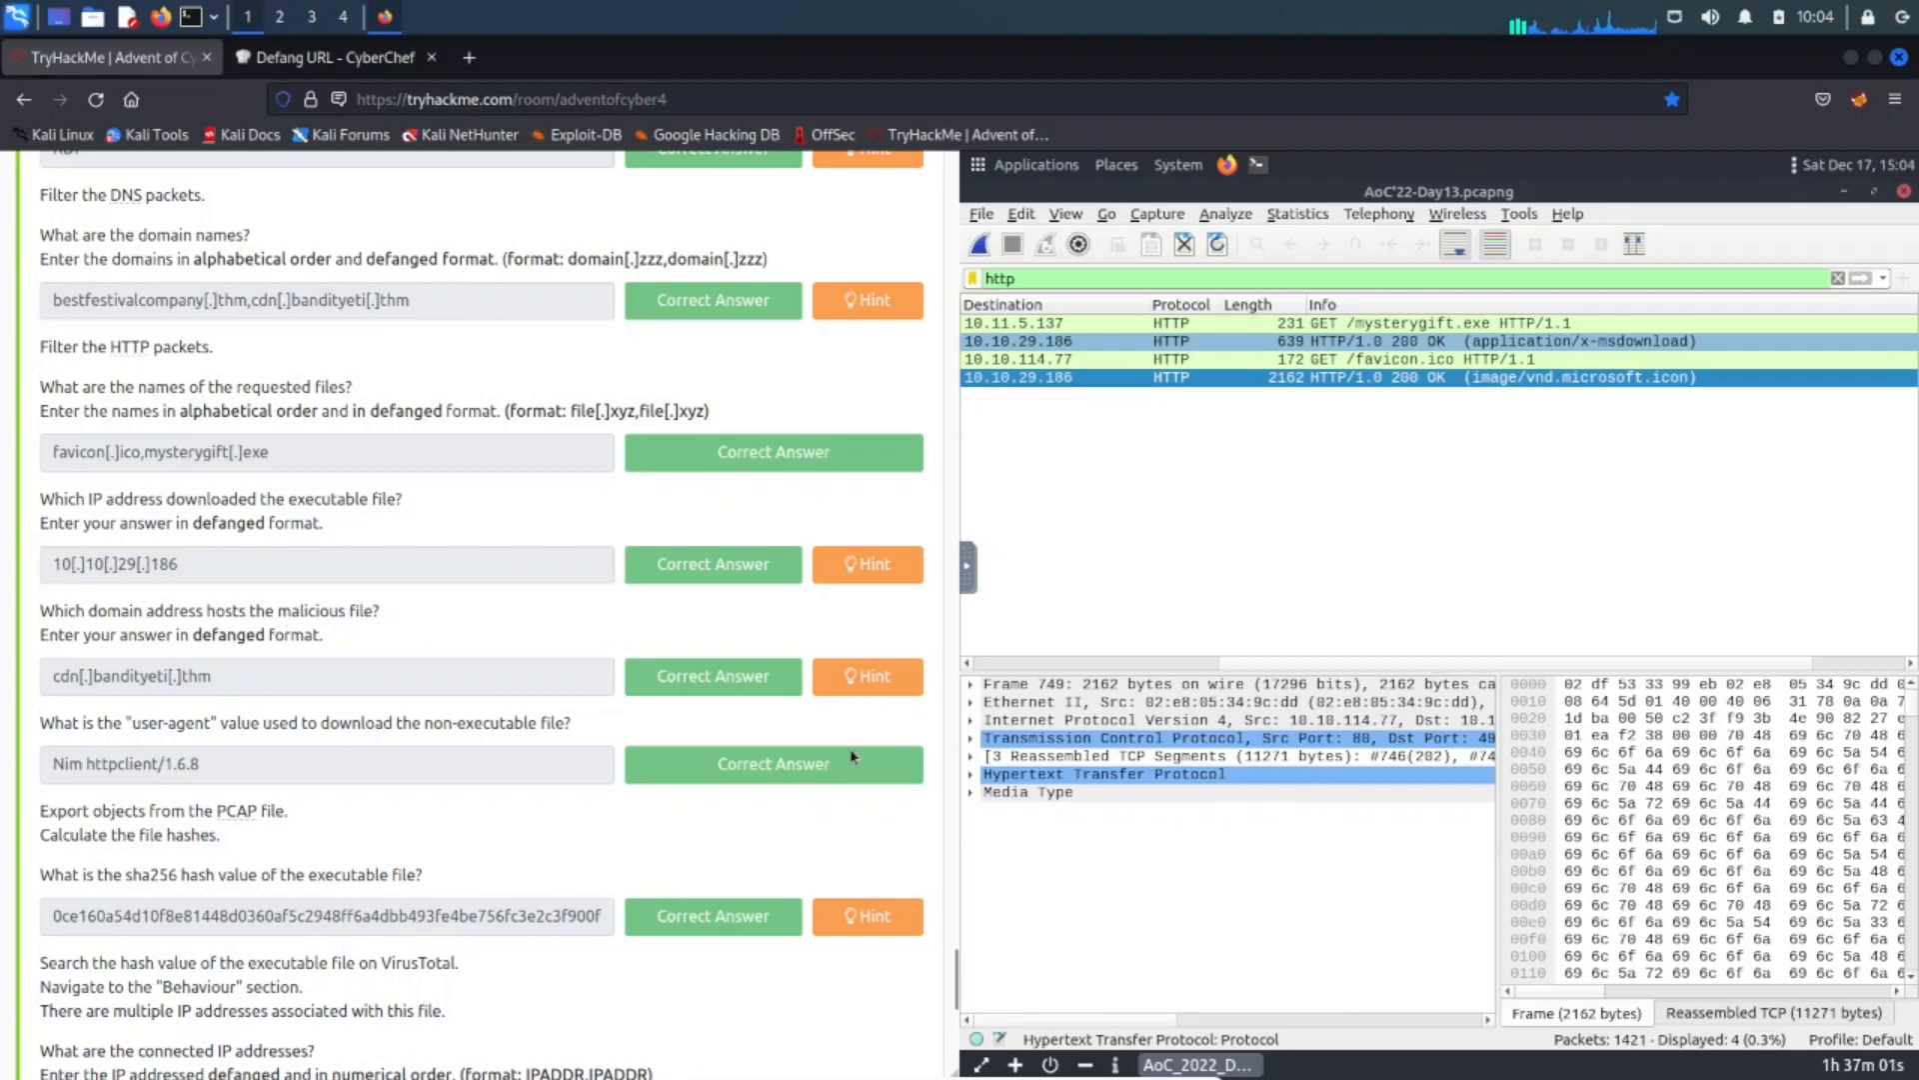
{"action": "mouse_move", "coordinate": [1527, 478]}
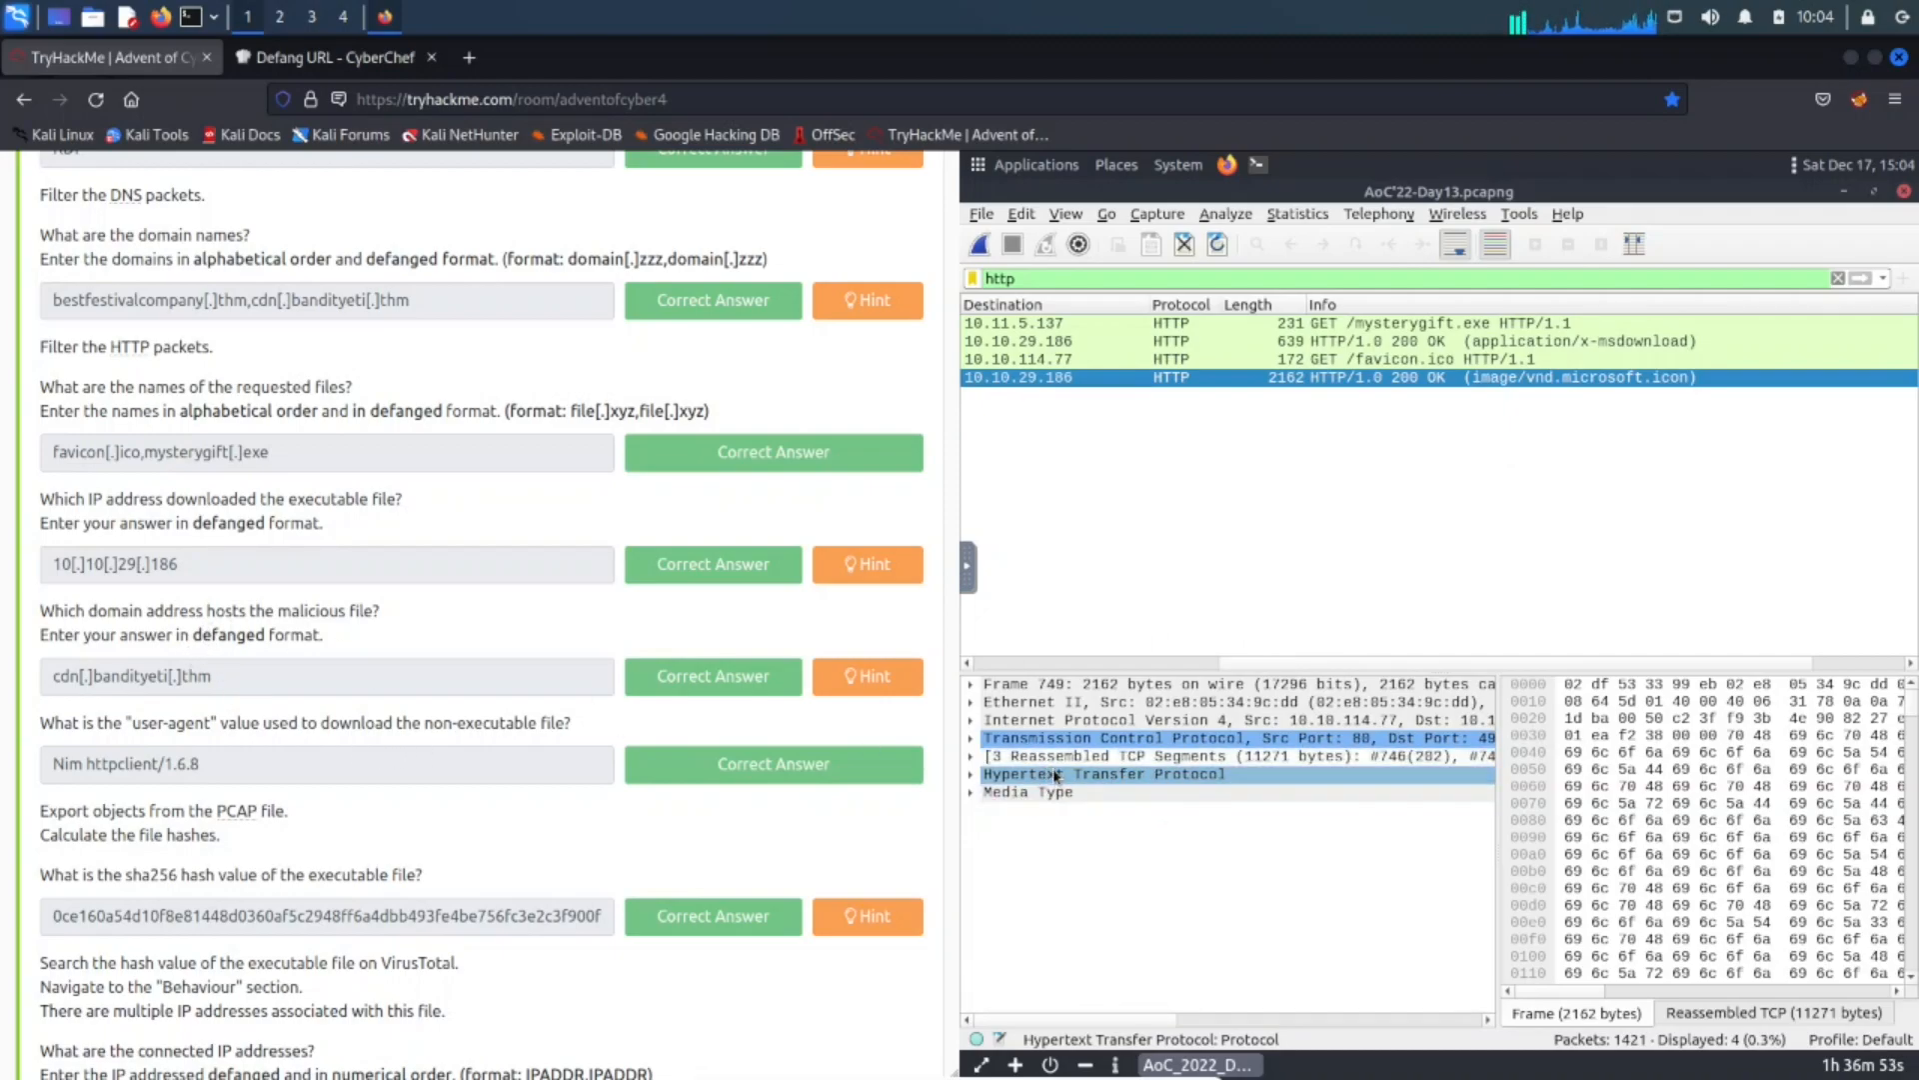
{"action": "mouse_move", "coordinate": [1371, 514]}
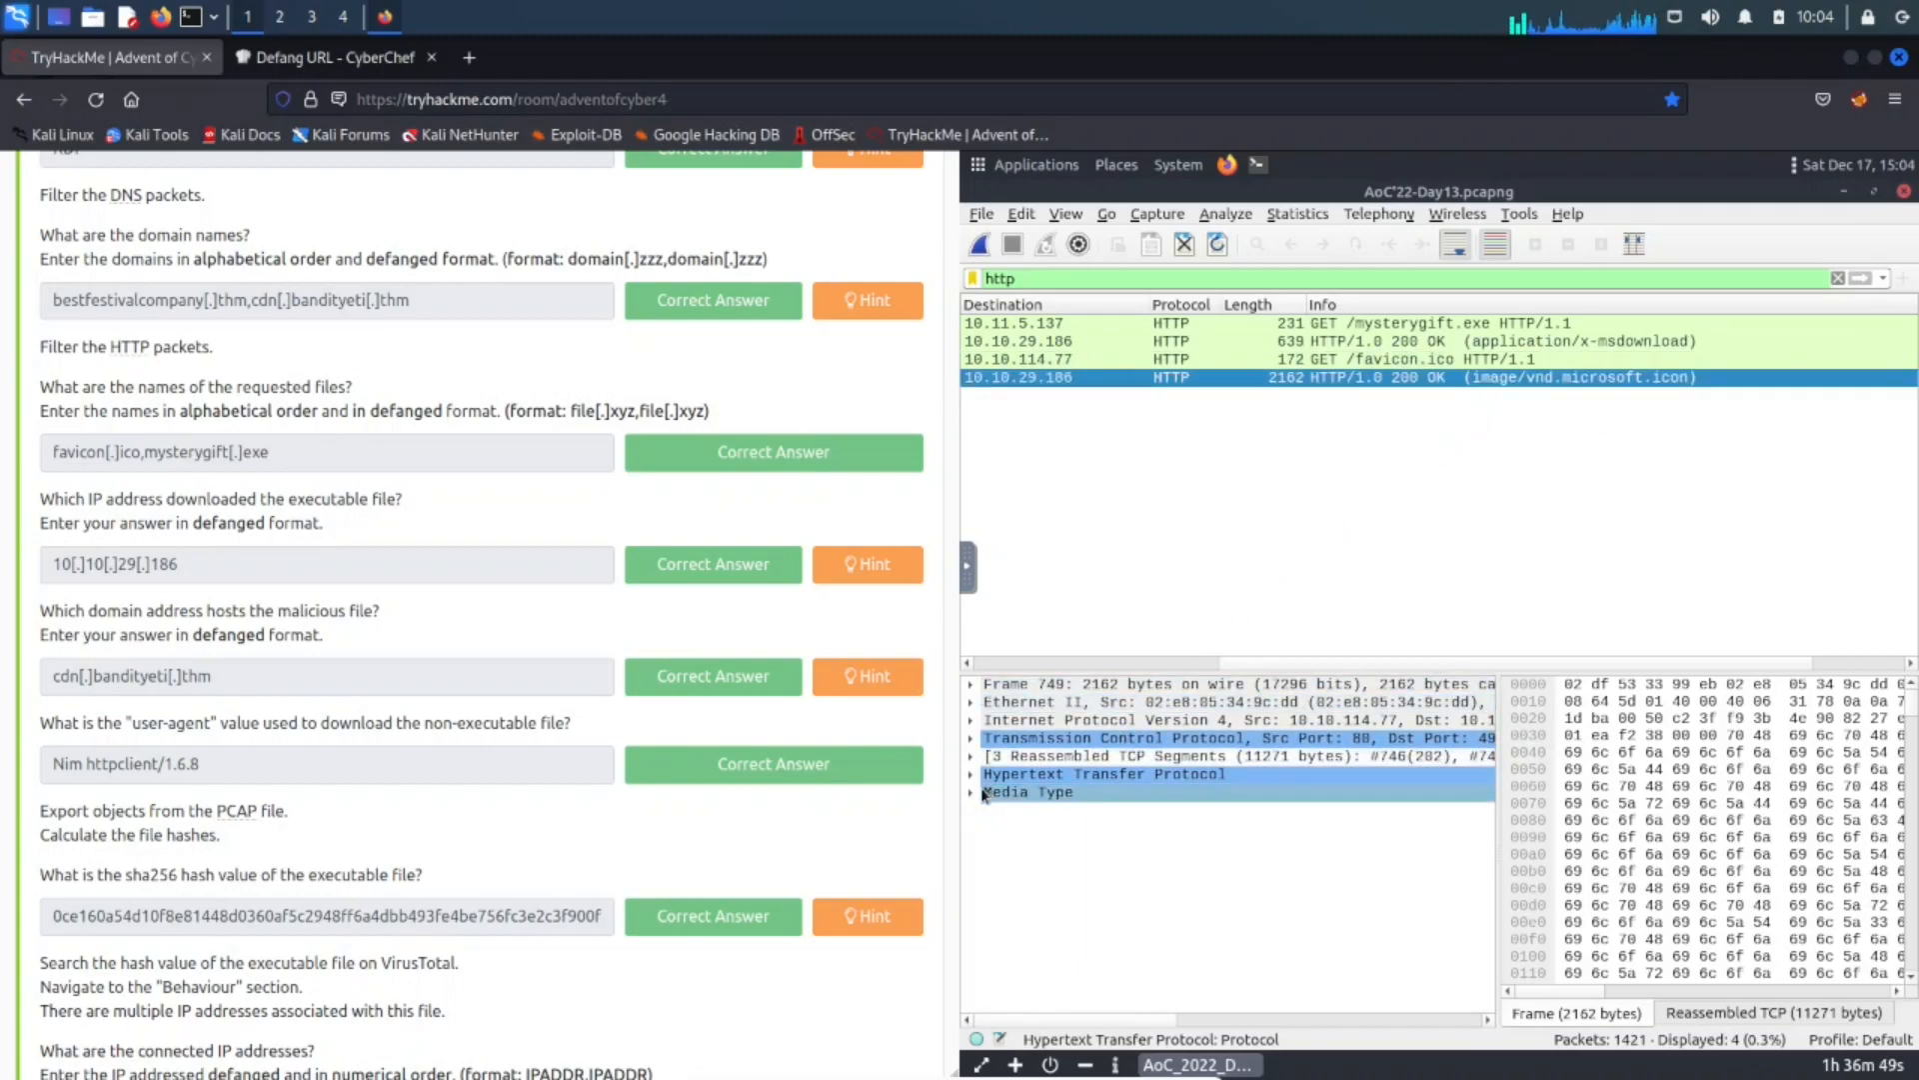
Expand frame 749's HTTP headers: SimpleHTTP/0.6 Python/3.8.5, image/vnd.microsoft.icon, 11069 bytes.
{"action": "left_click", "coordinate": [971, 774]}
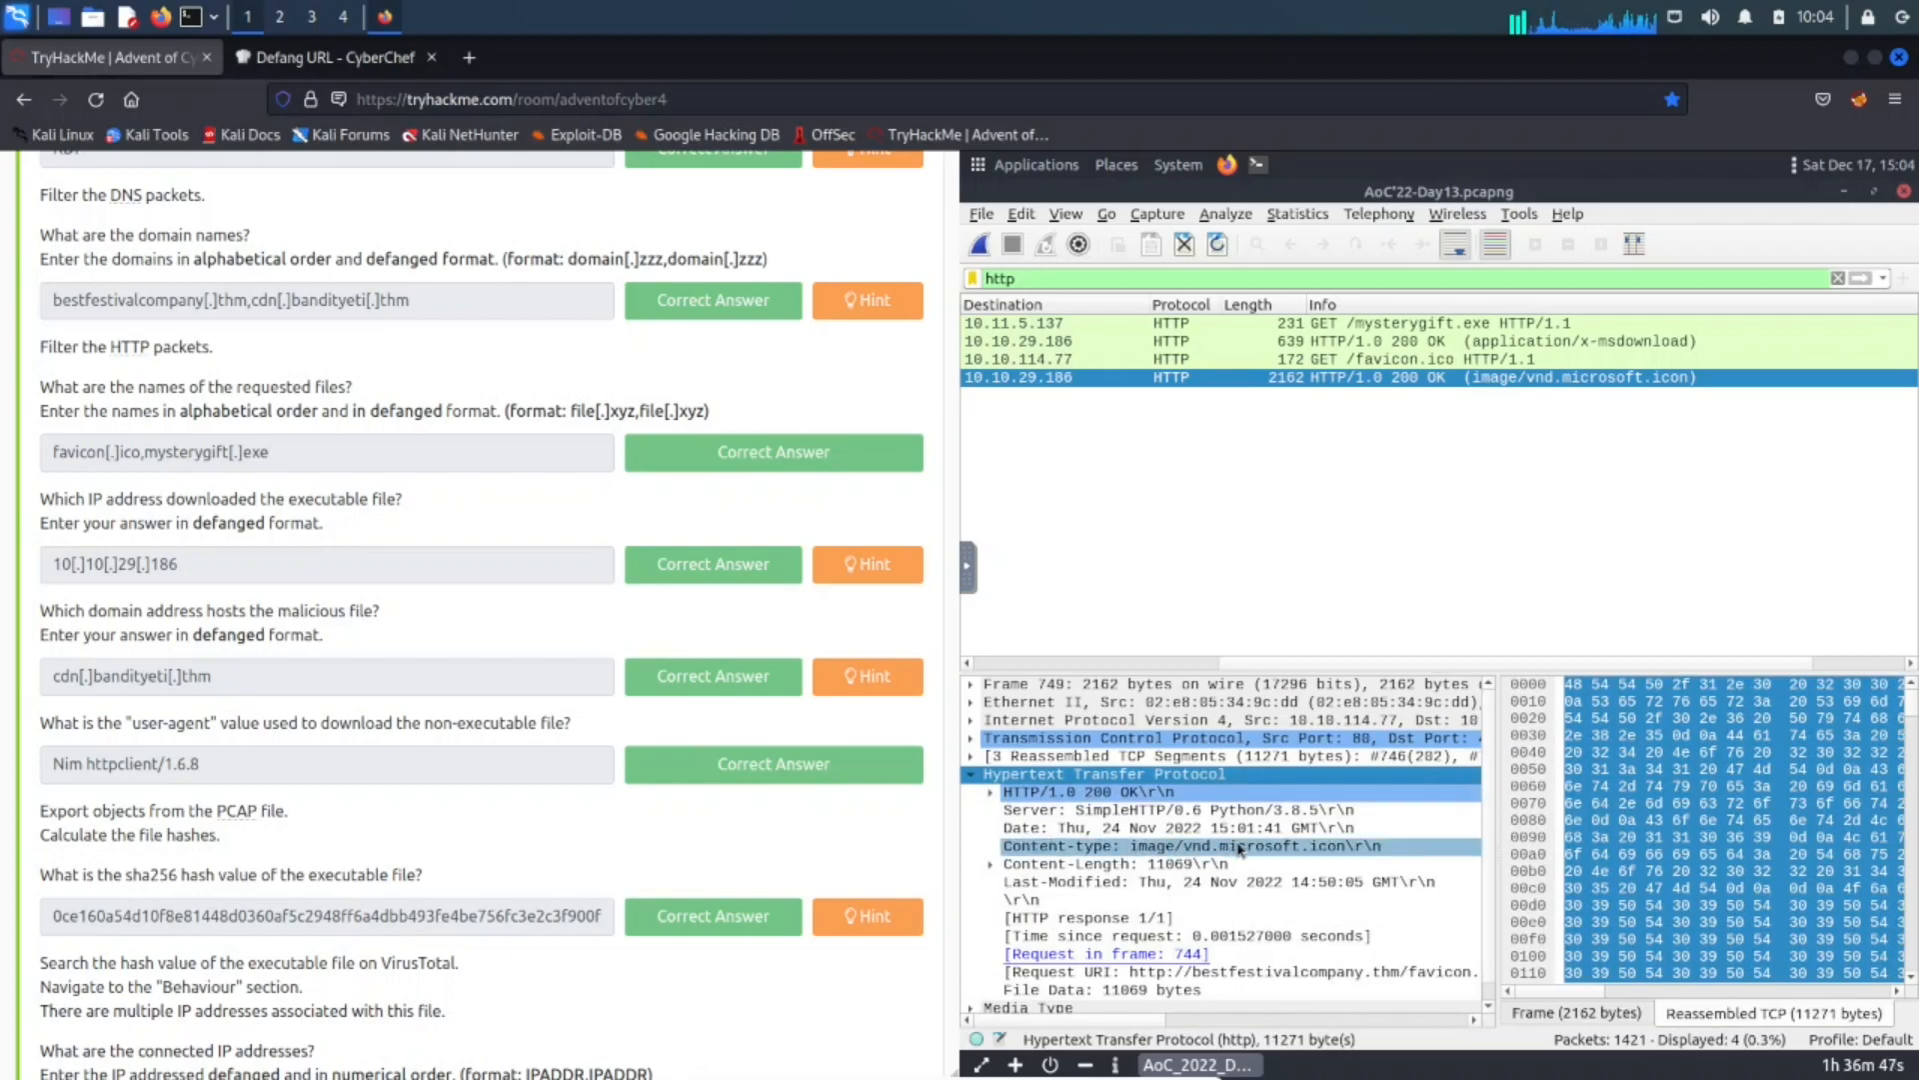
{"action": "scroll", "scroll_direction": "down", "scroll_amount": 3}
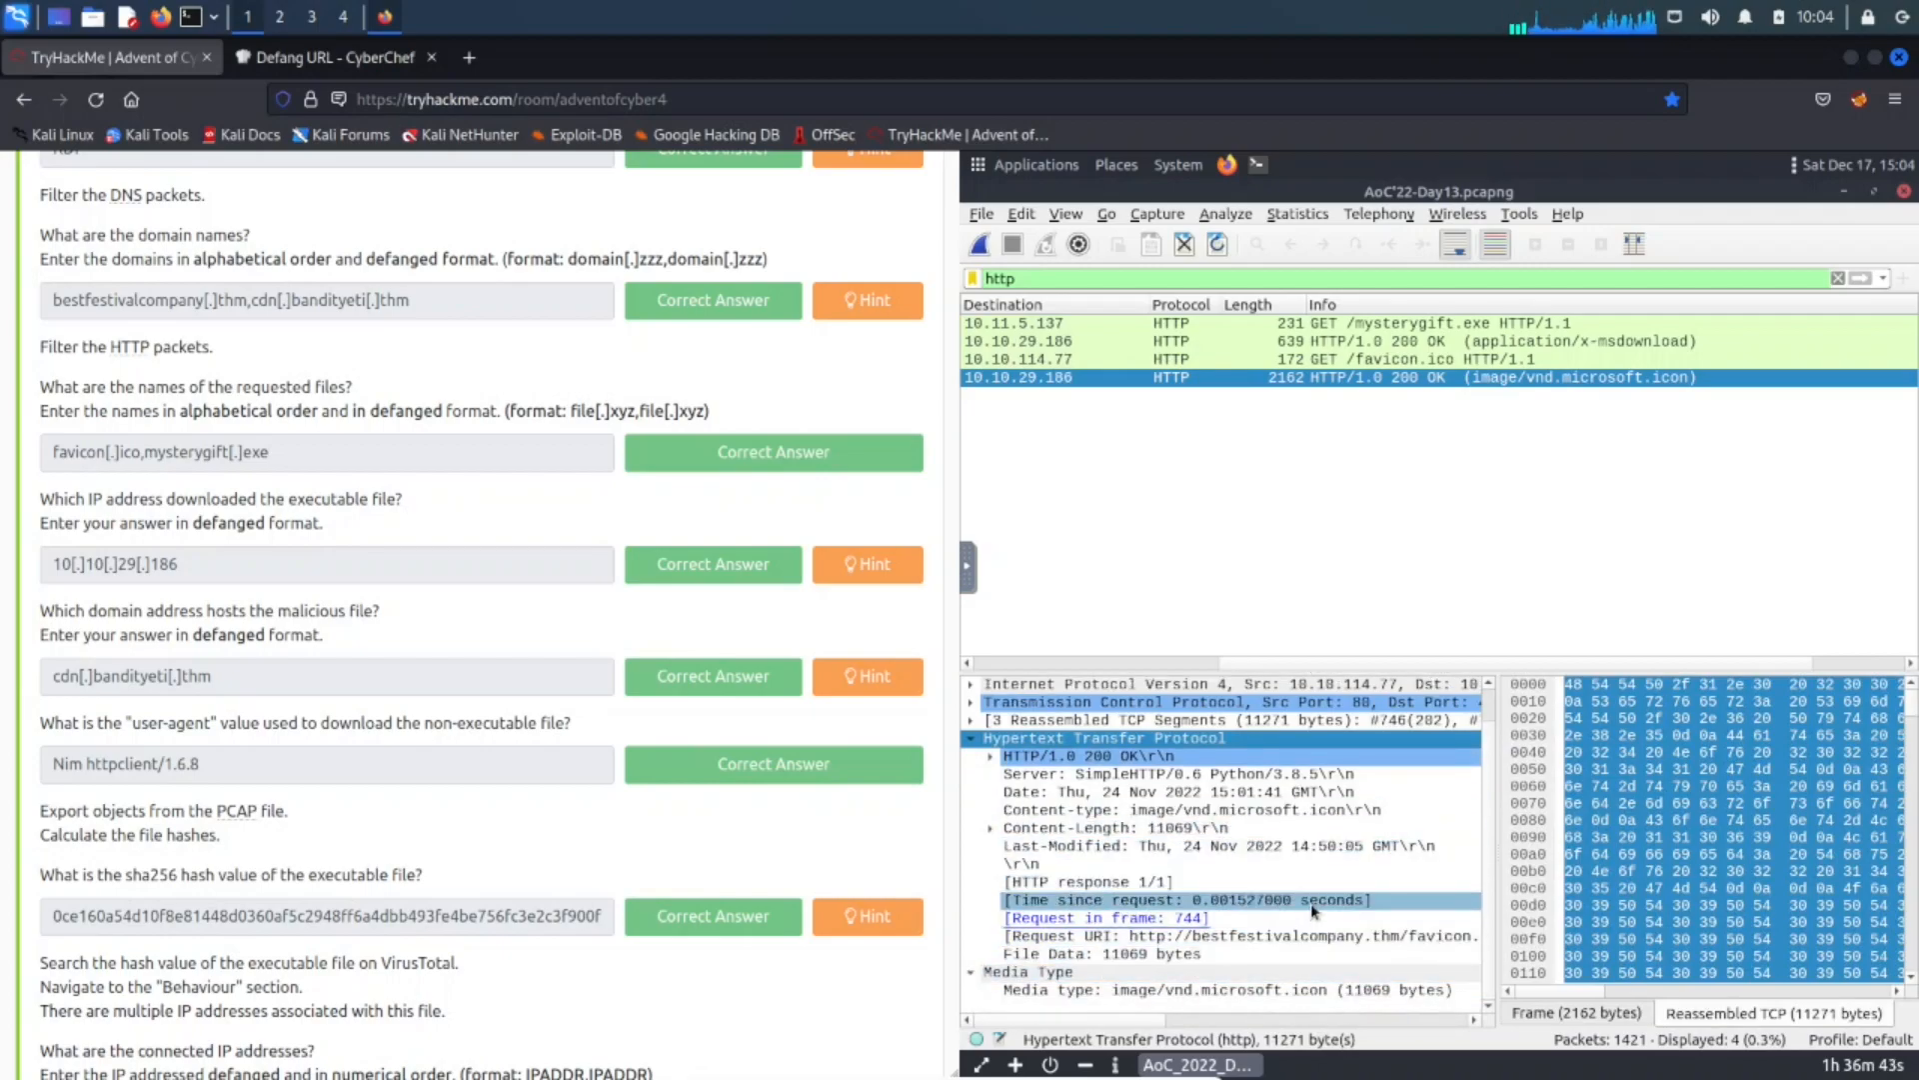
{"action": "left_click", "coordinate": [1095, 881]}
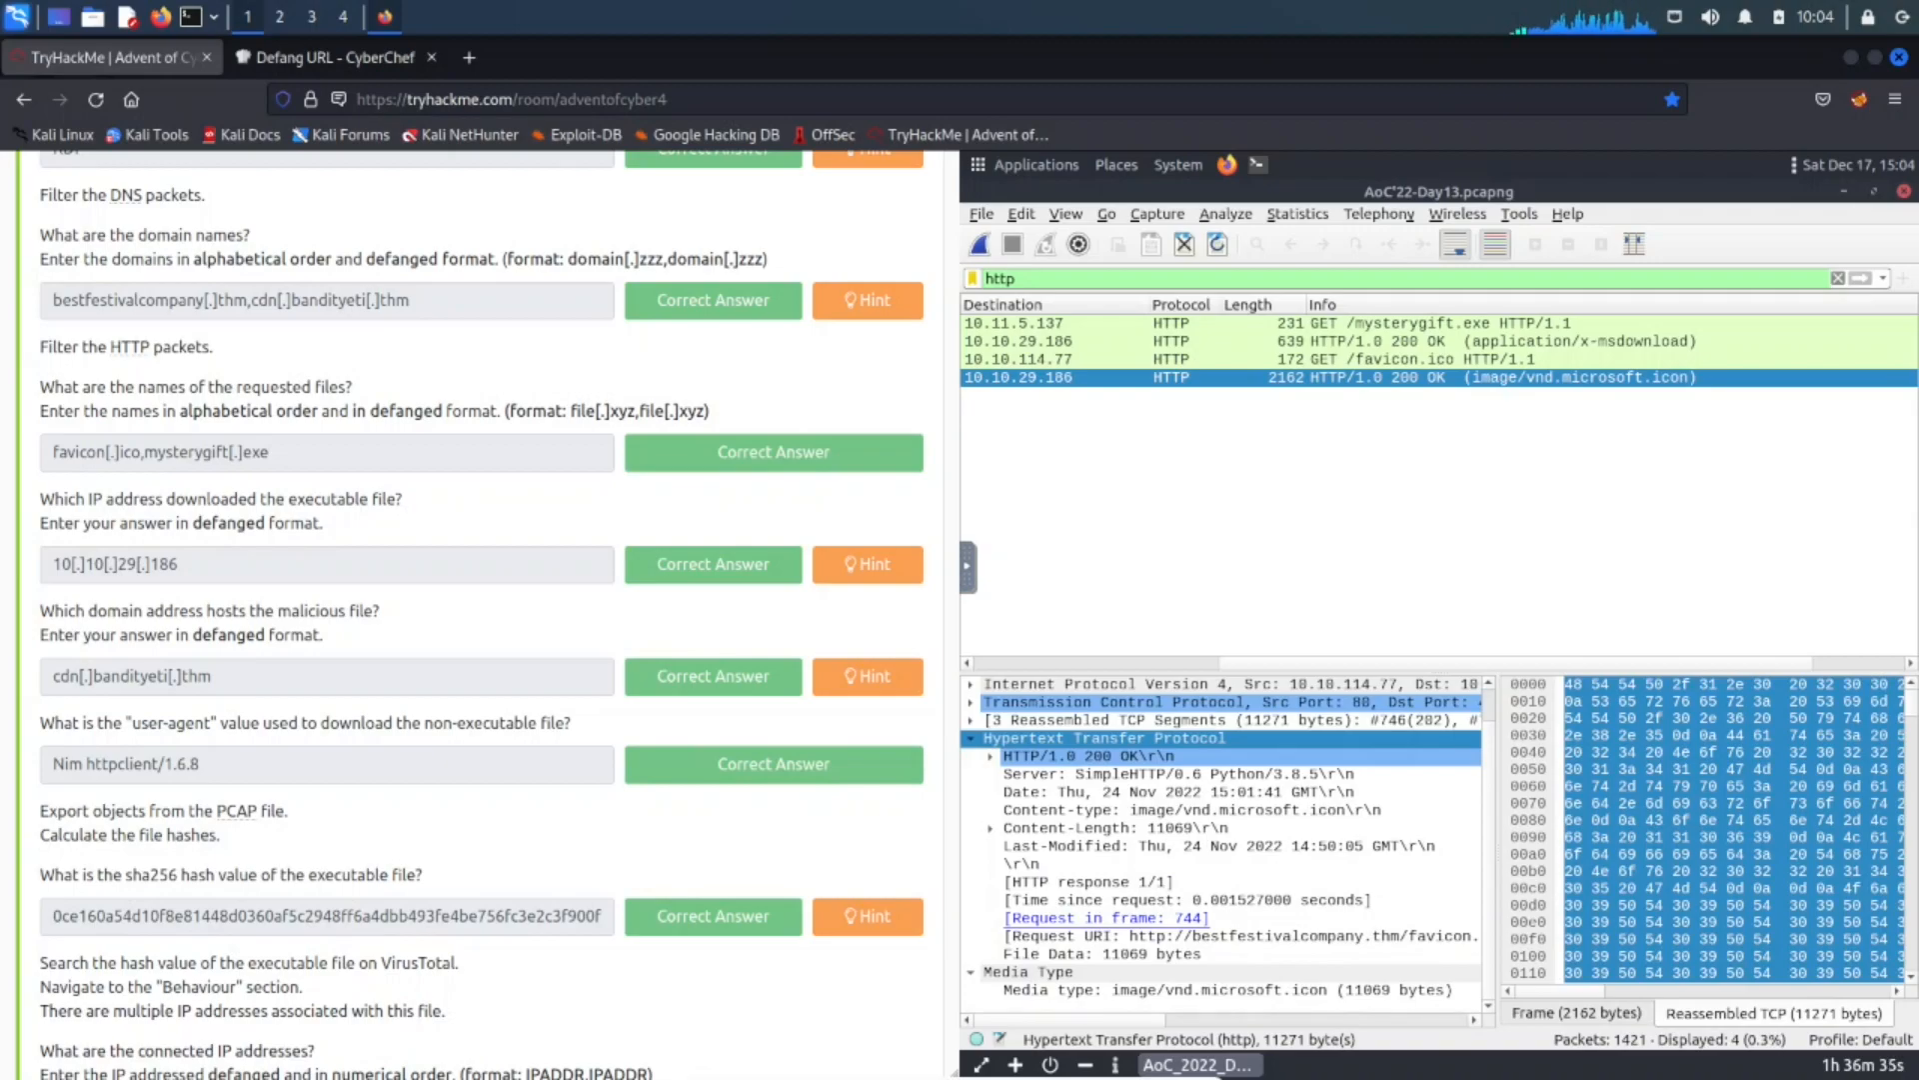
{"action": "mouse_move", "coordinate": [1146, 460]}
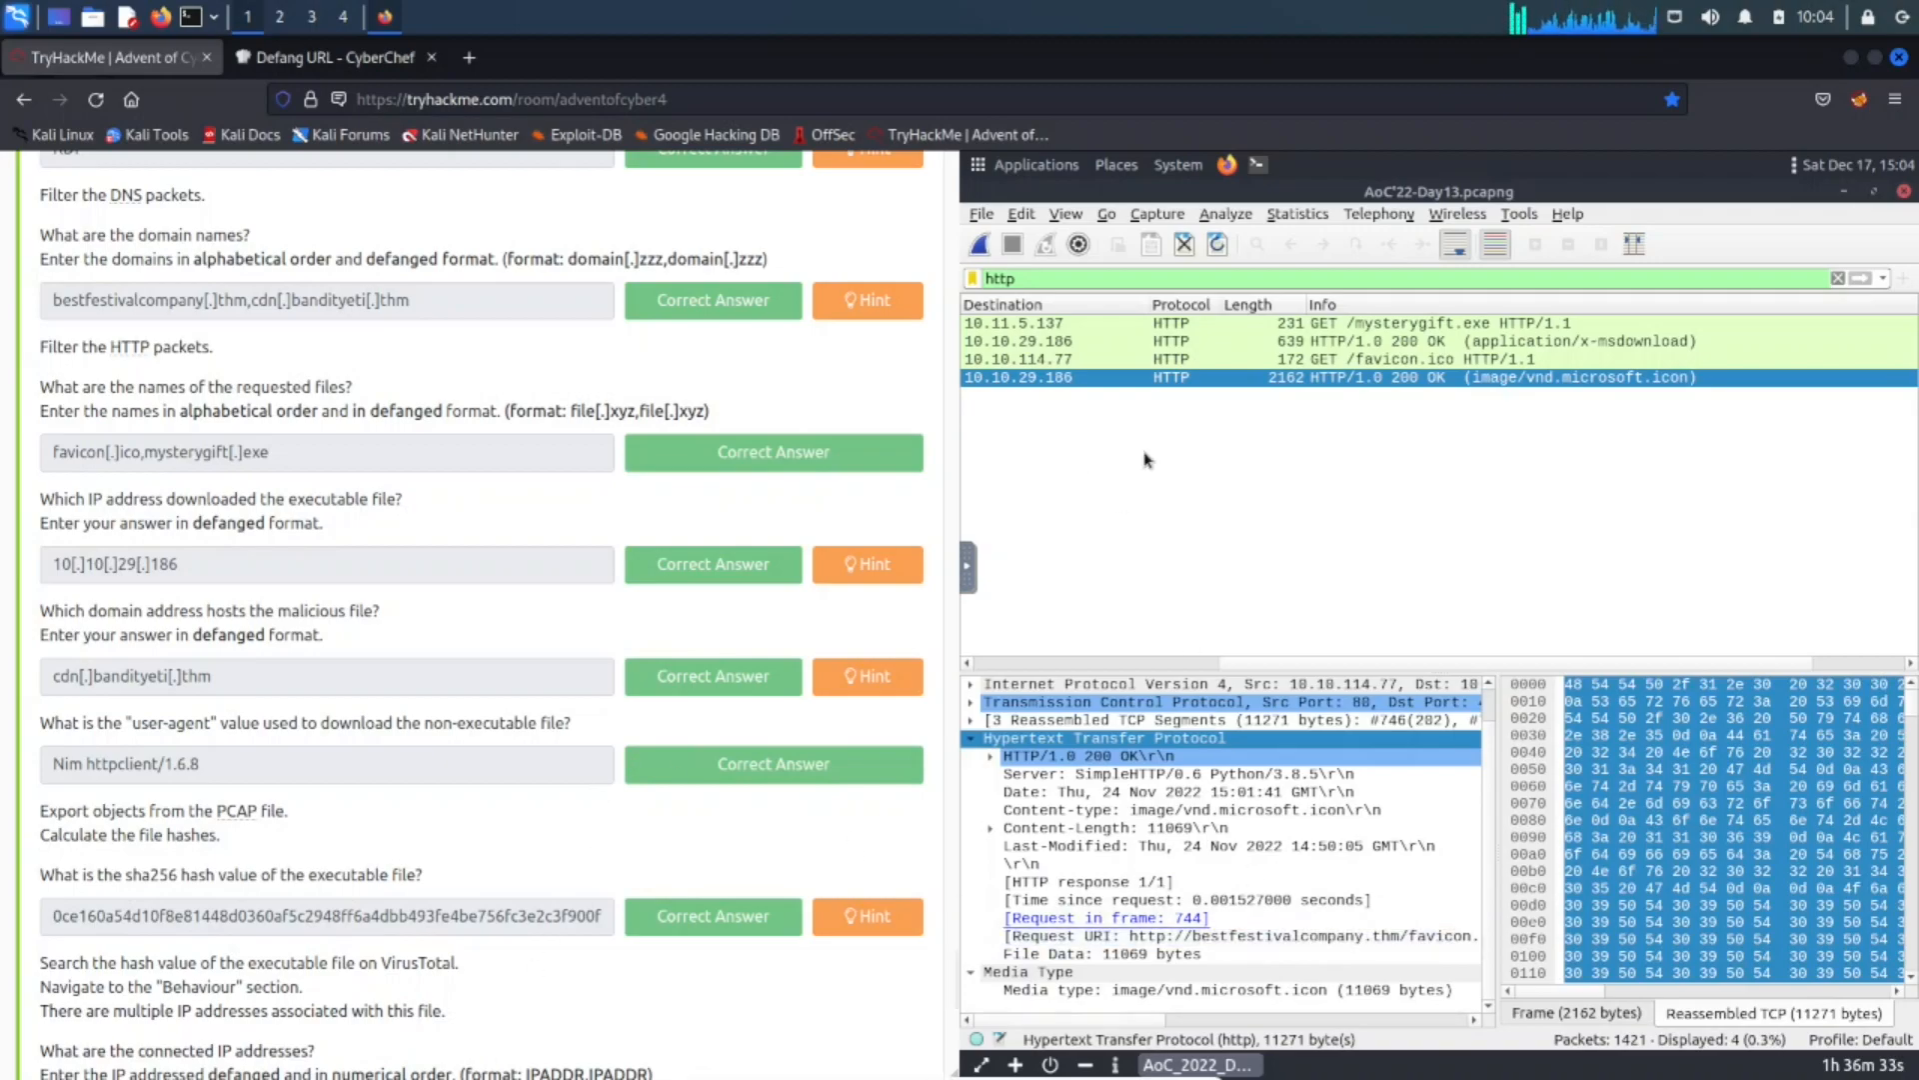
Open frame 351's mysterygift.exe full request URI on cdn.bandityeti.thm in Firefox.
{"action": "left_click", "coordinate": [1286, 323]}
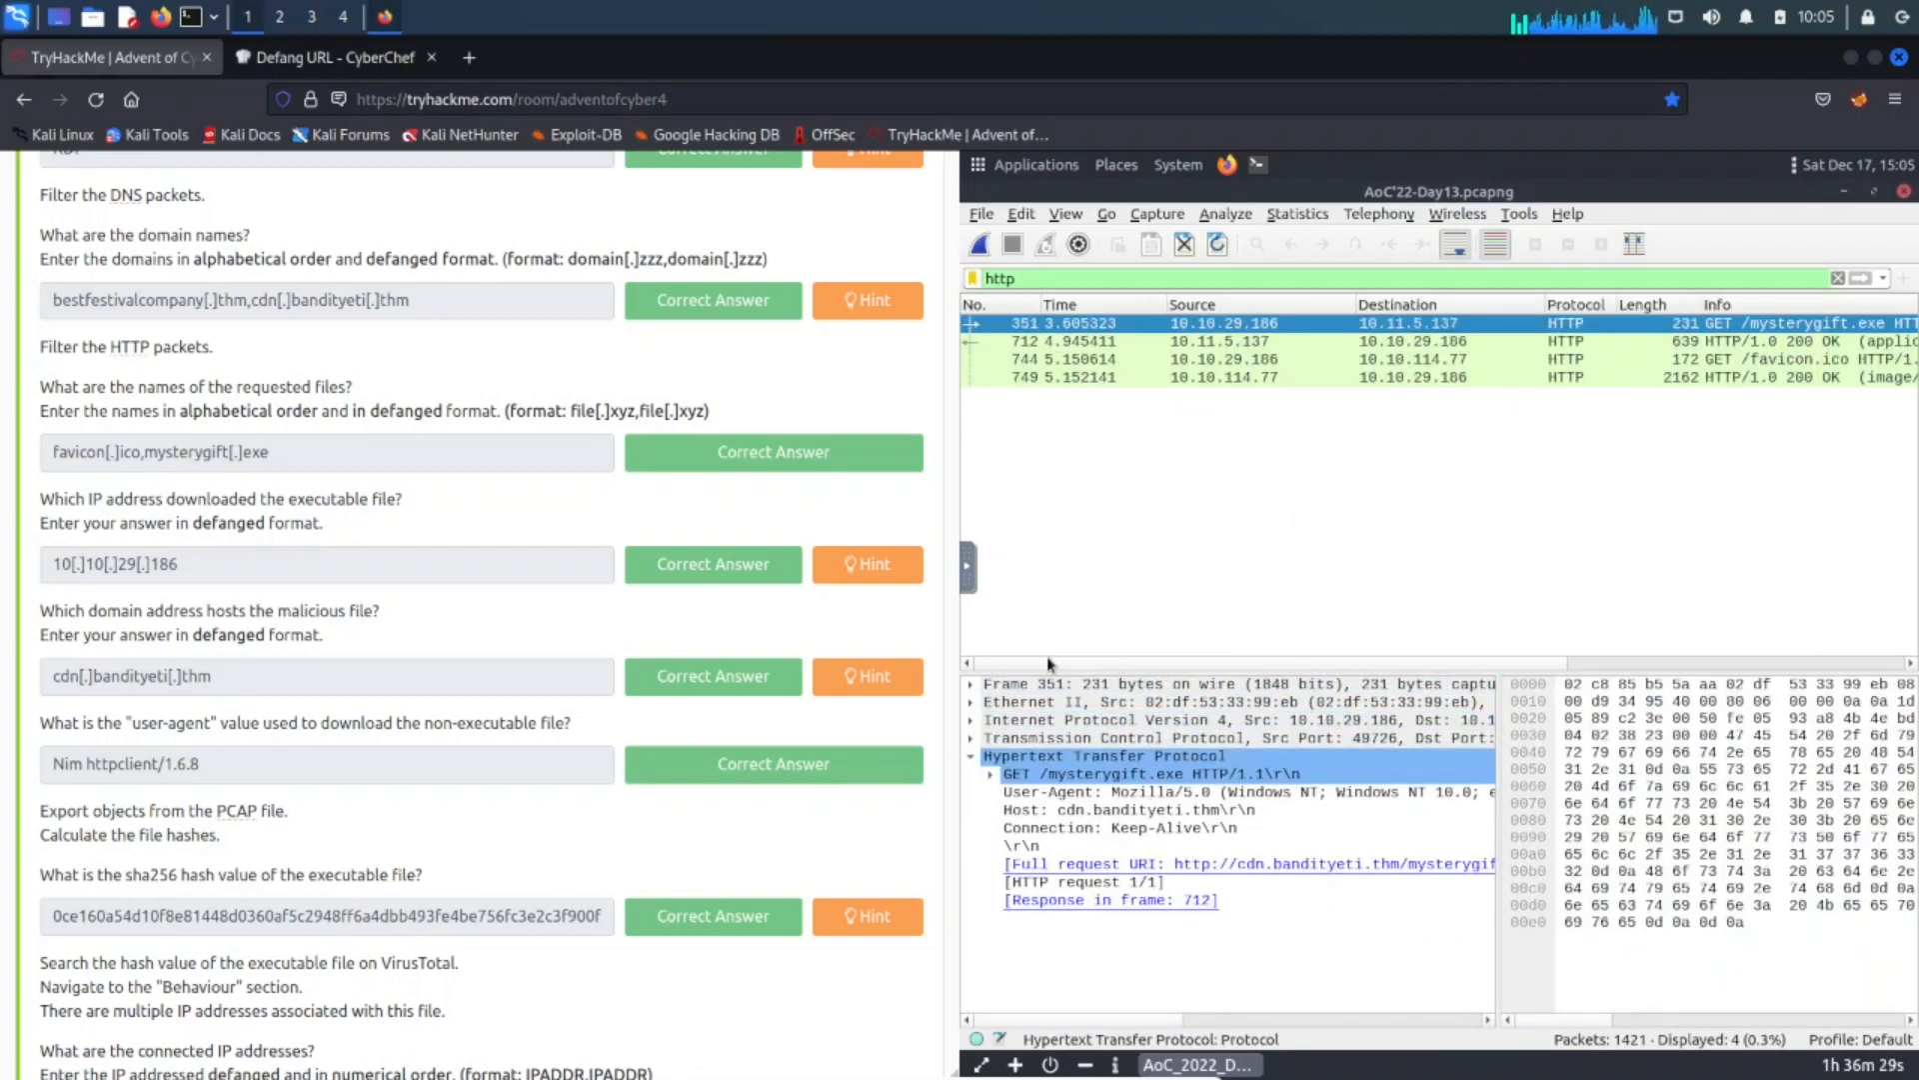
{"action": "left_click", "coordinate": [1120, 828]}
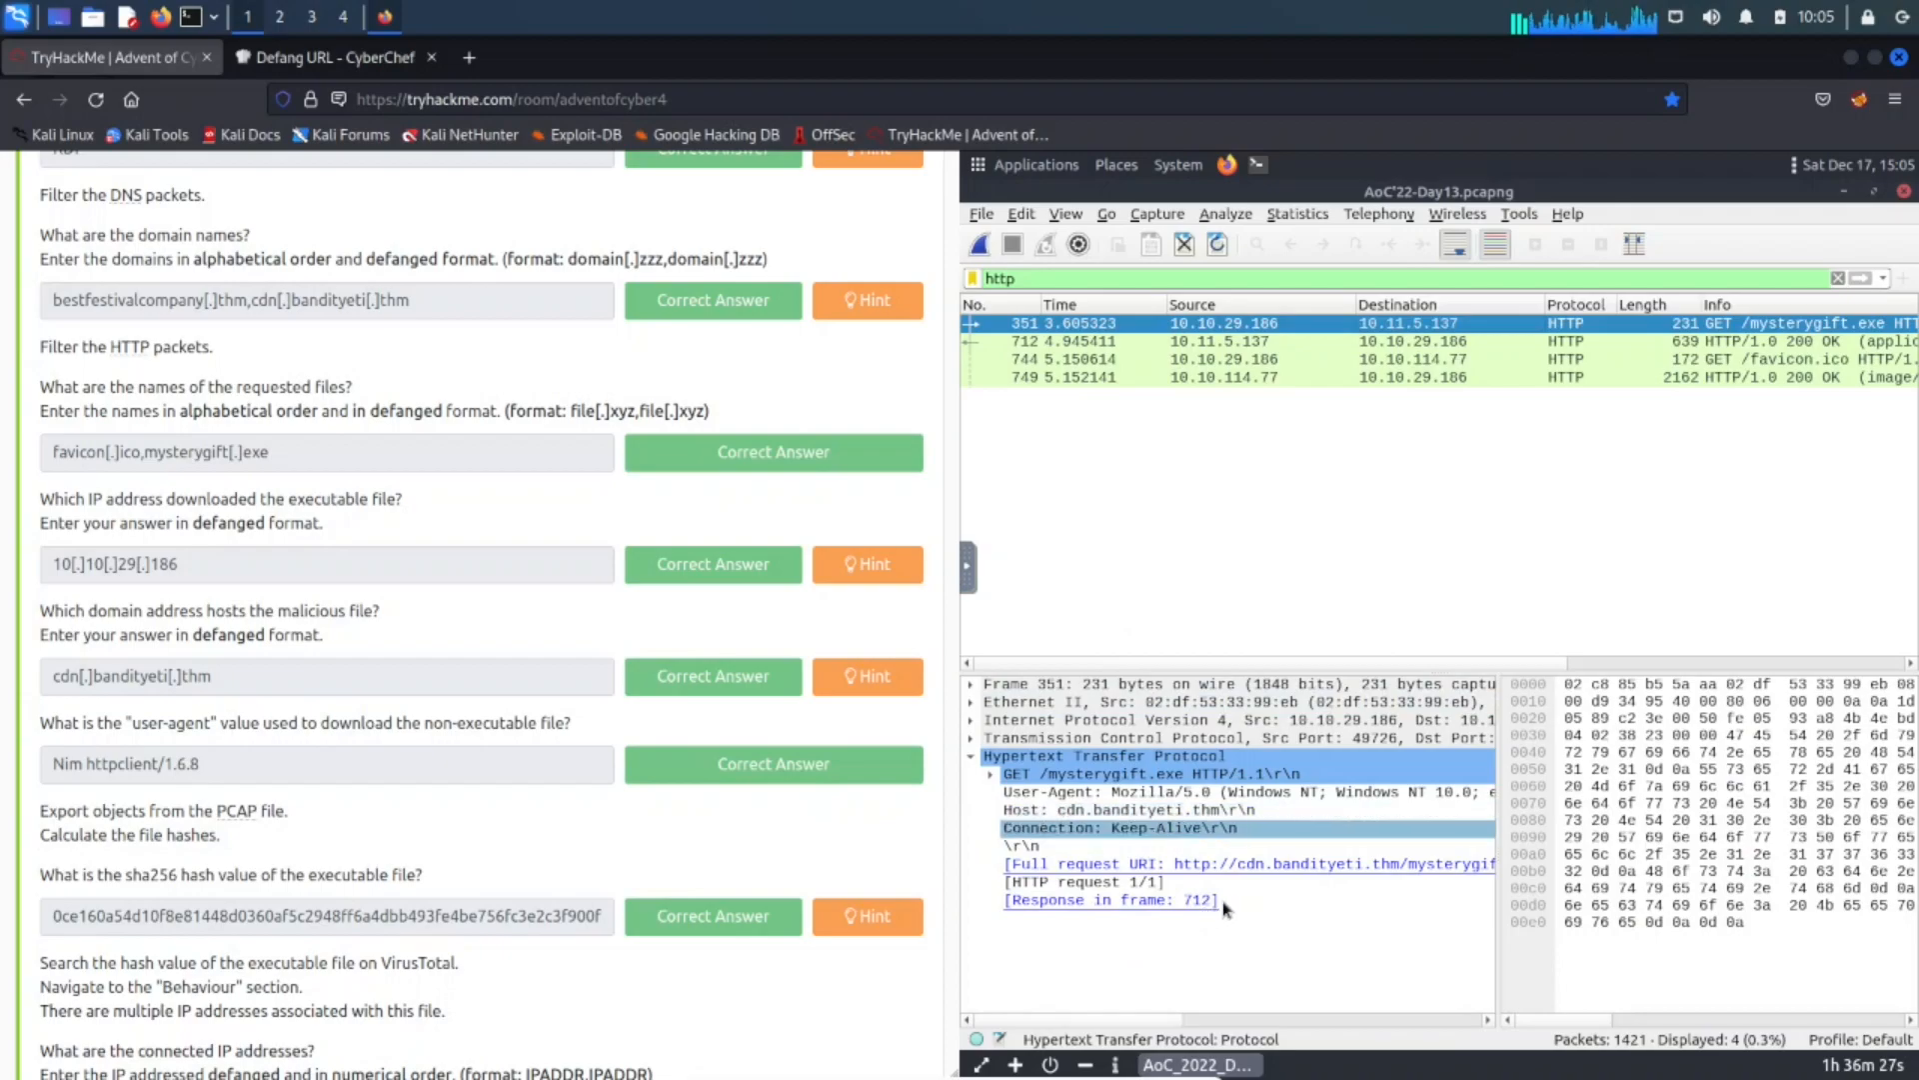
{"action": "left_click", "coordinate": [1102, 882]}
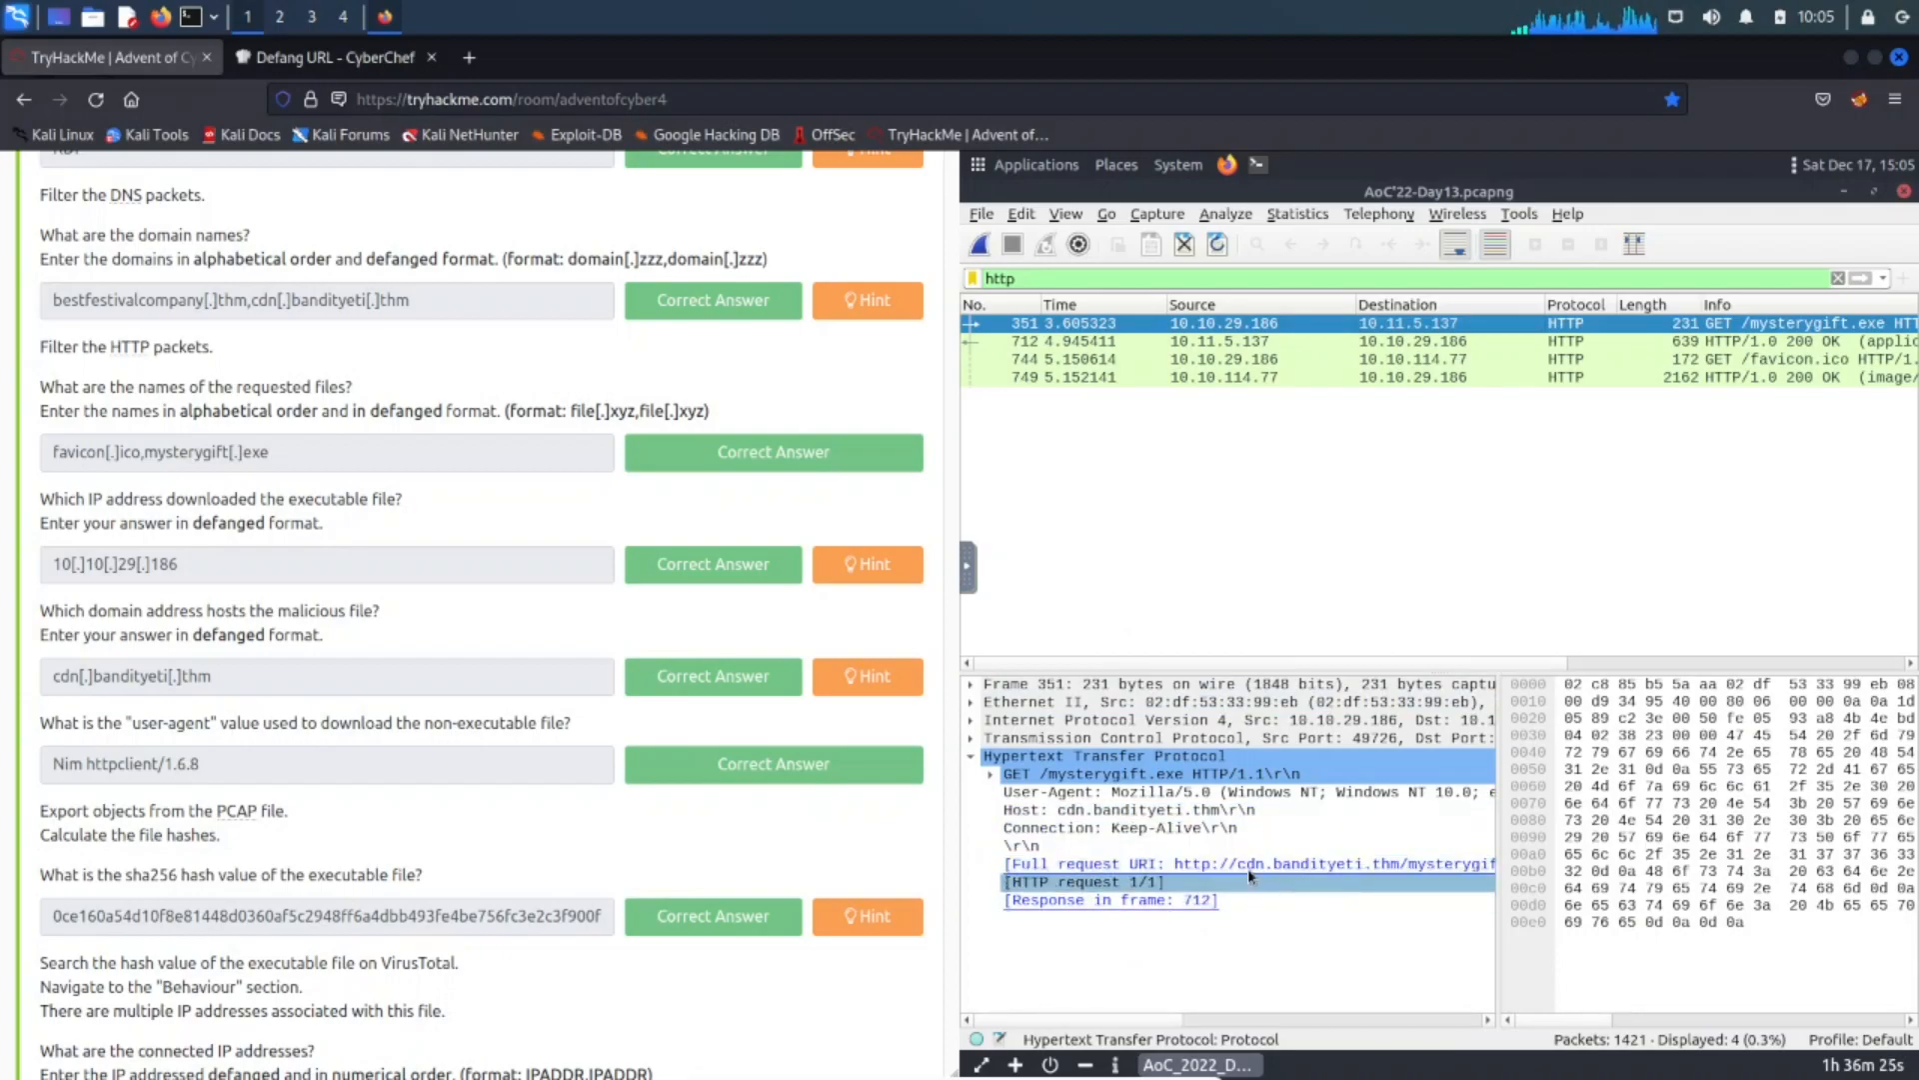
{"action": "left_click", "coordinate": [1247, 863]}
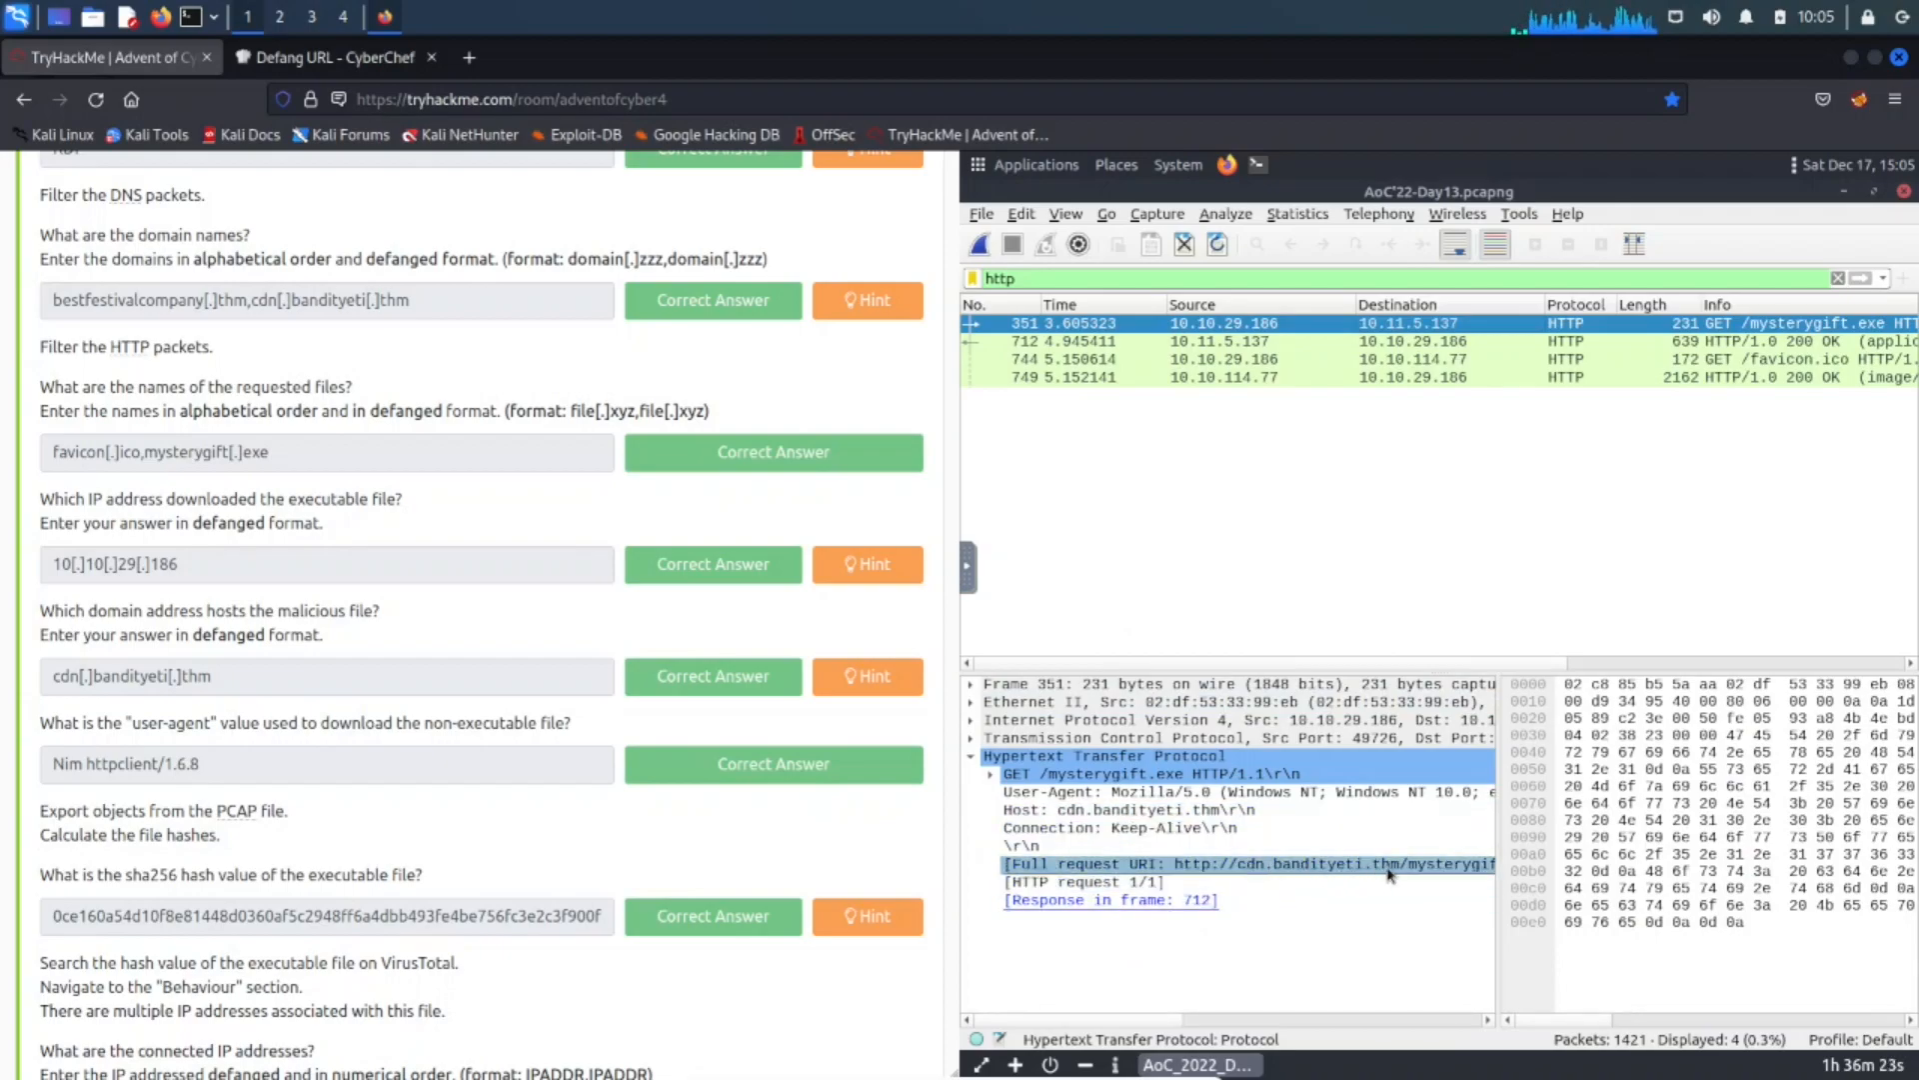
{"action": "mouse_move", "coordinate": [1381, 882]}
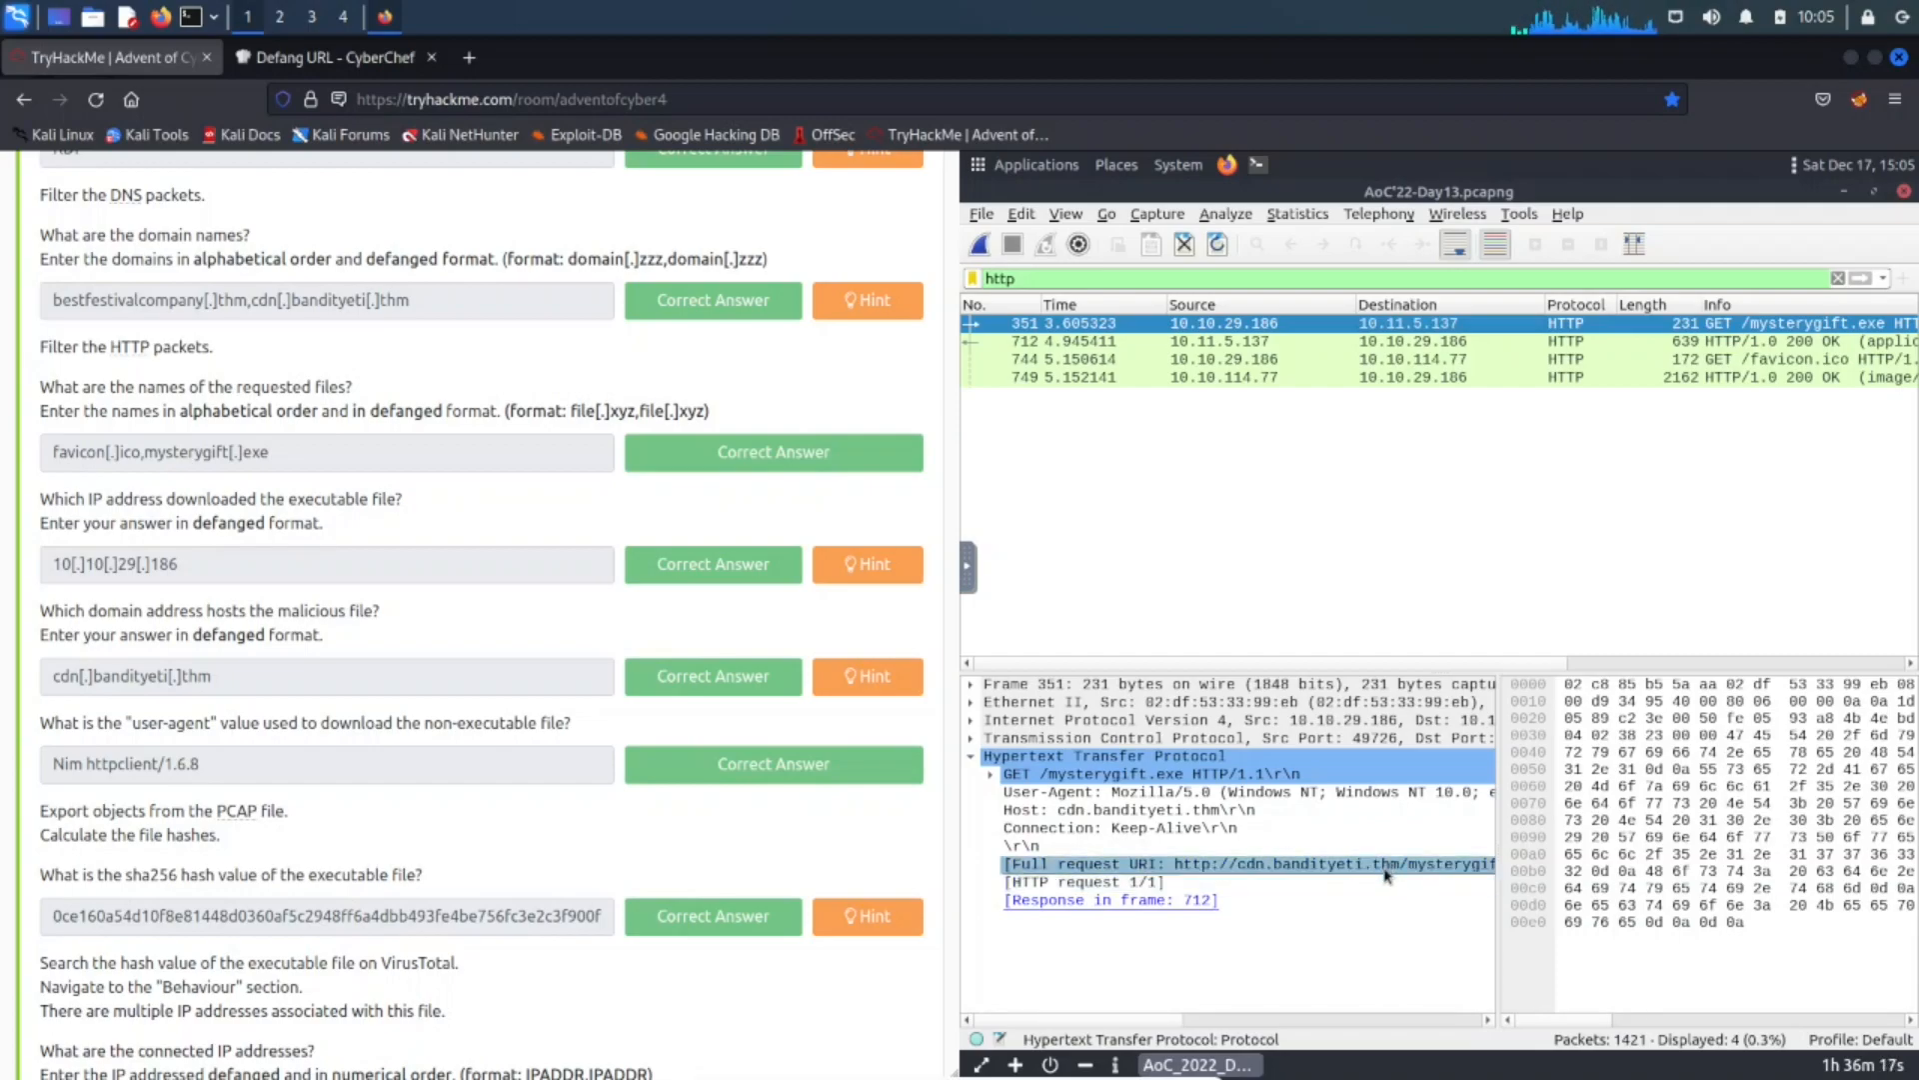
{"action": "left_click", "coordinate": [1224, 863]}
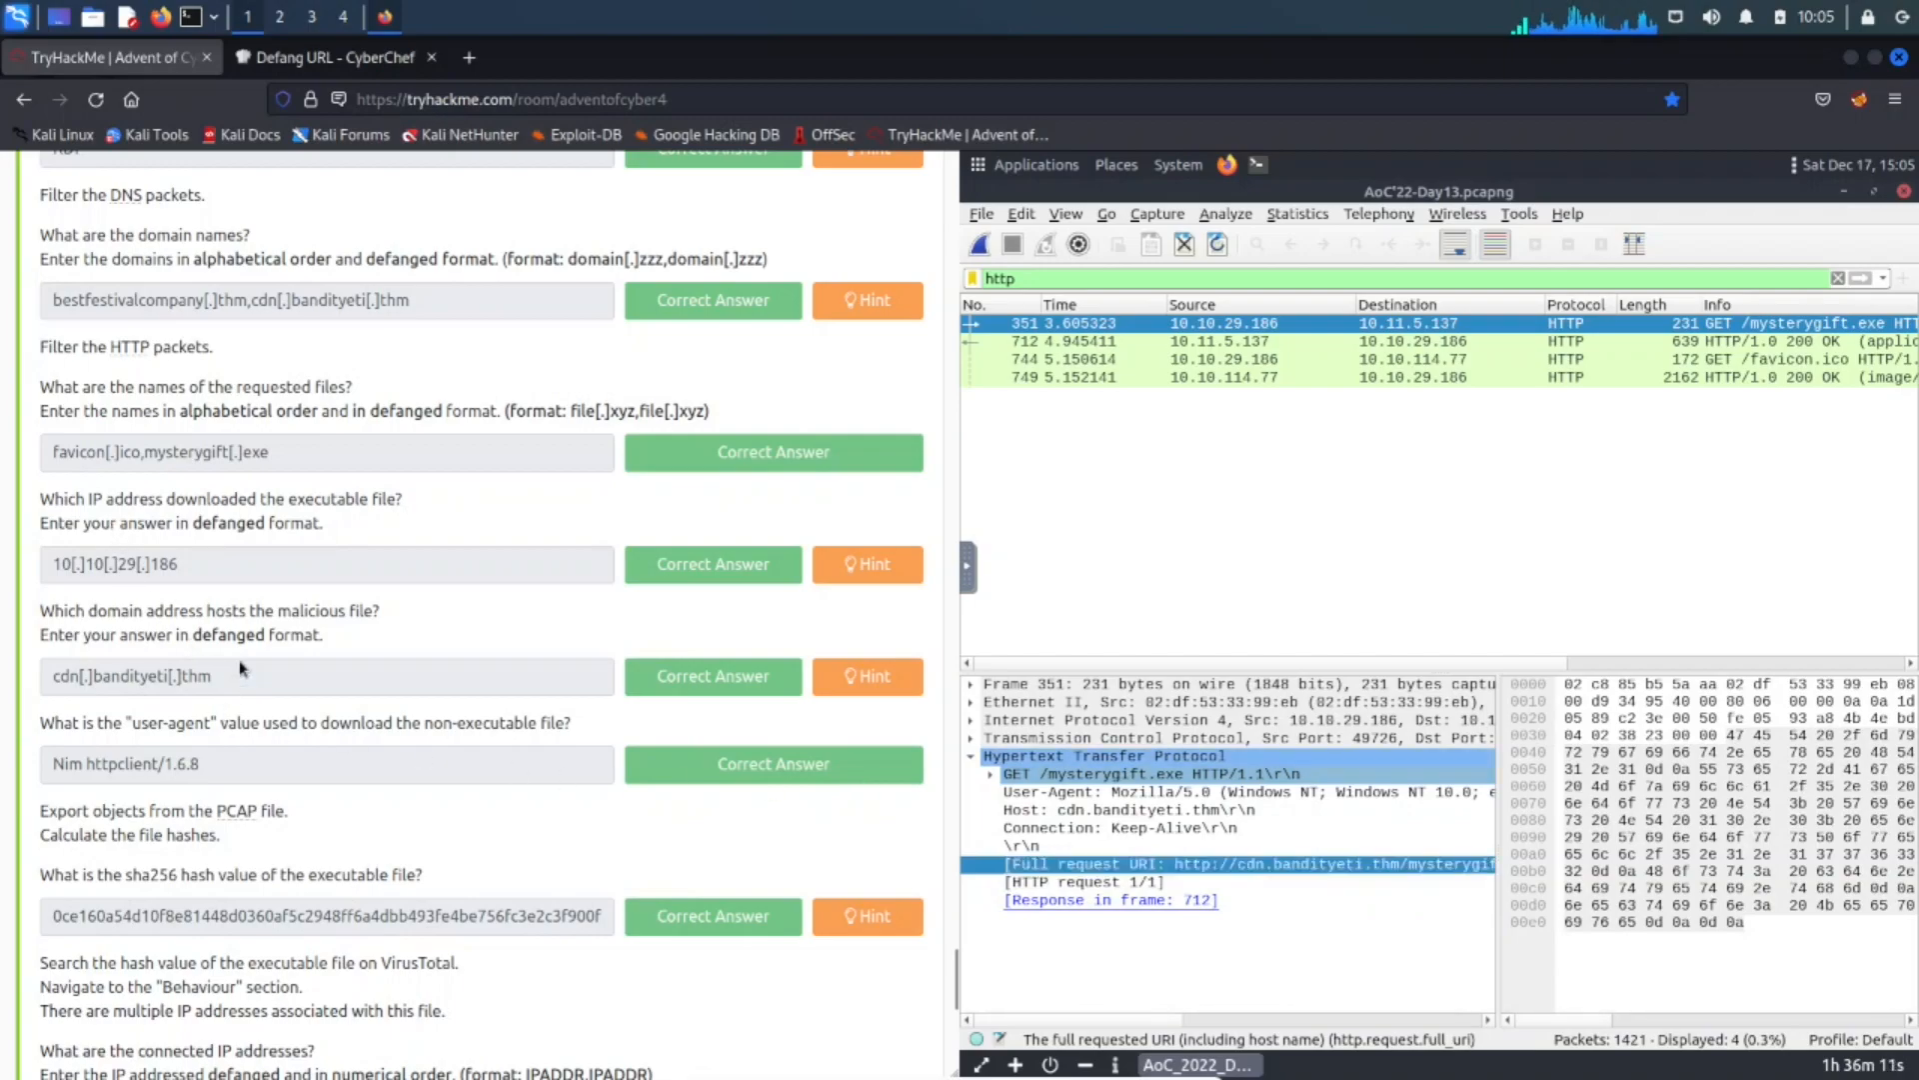
{"action": "mouse_move", "coordinate": [360, 705]}
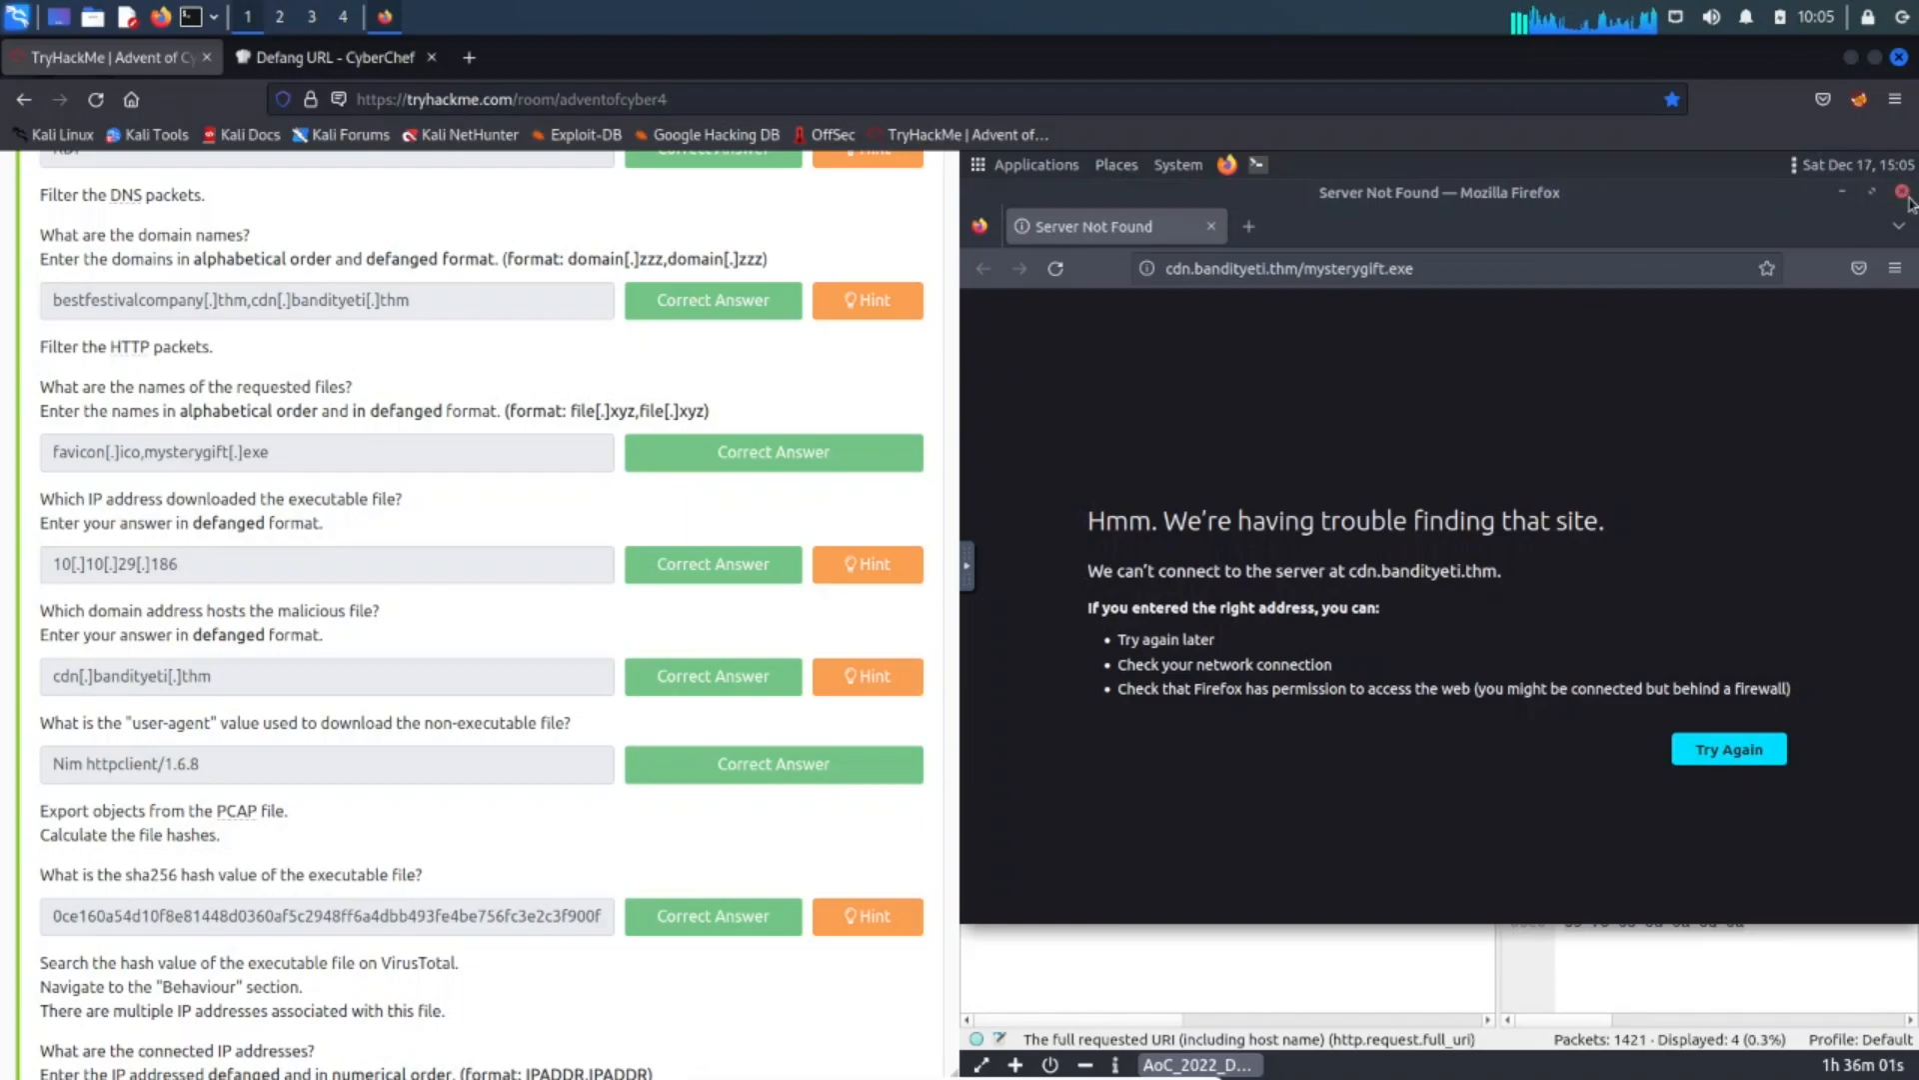
Close the failed browser and find frame 744's favicon.ico user-agent, Nim httpclient/1.6.8.
{"action": "left_click", "coordinate": [1903, 192]}
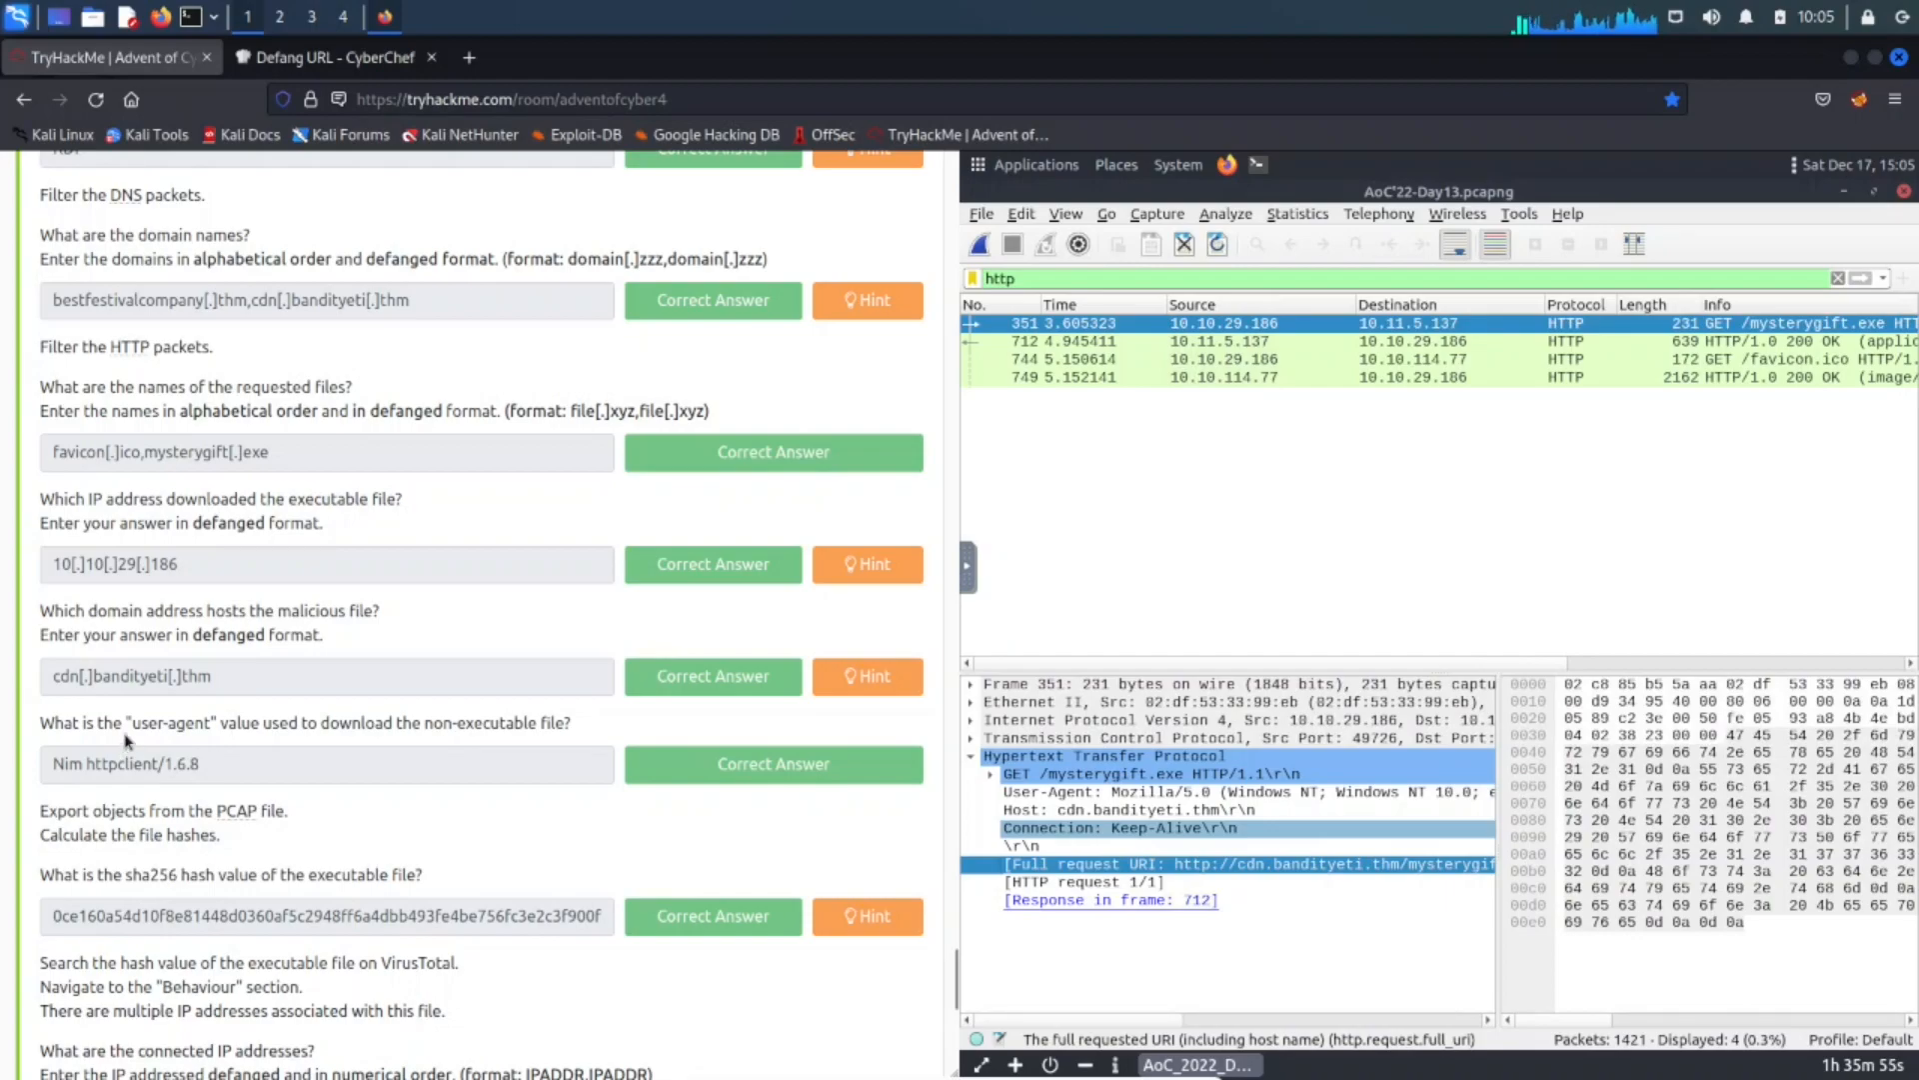
{"action": "mouse_move", "coordinate": [180, 718]}
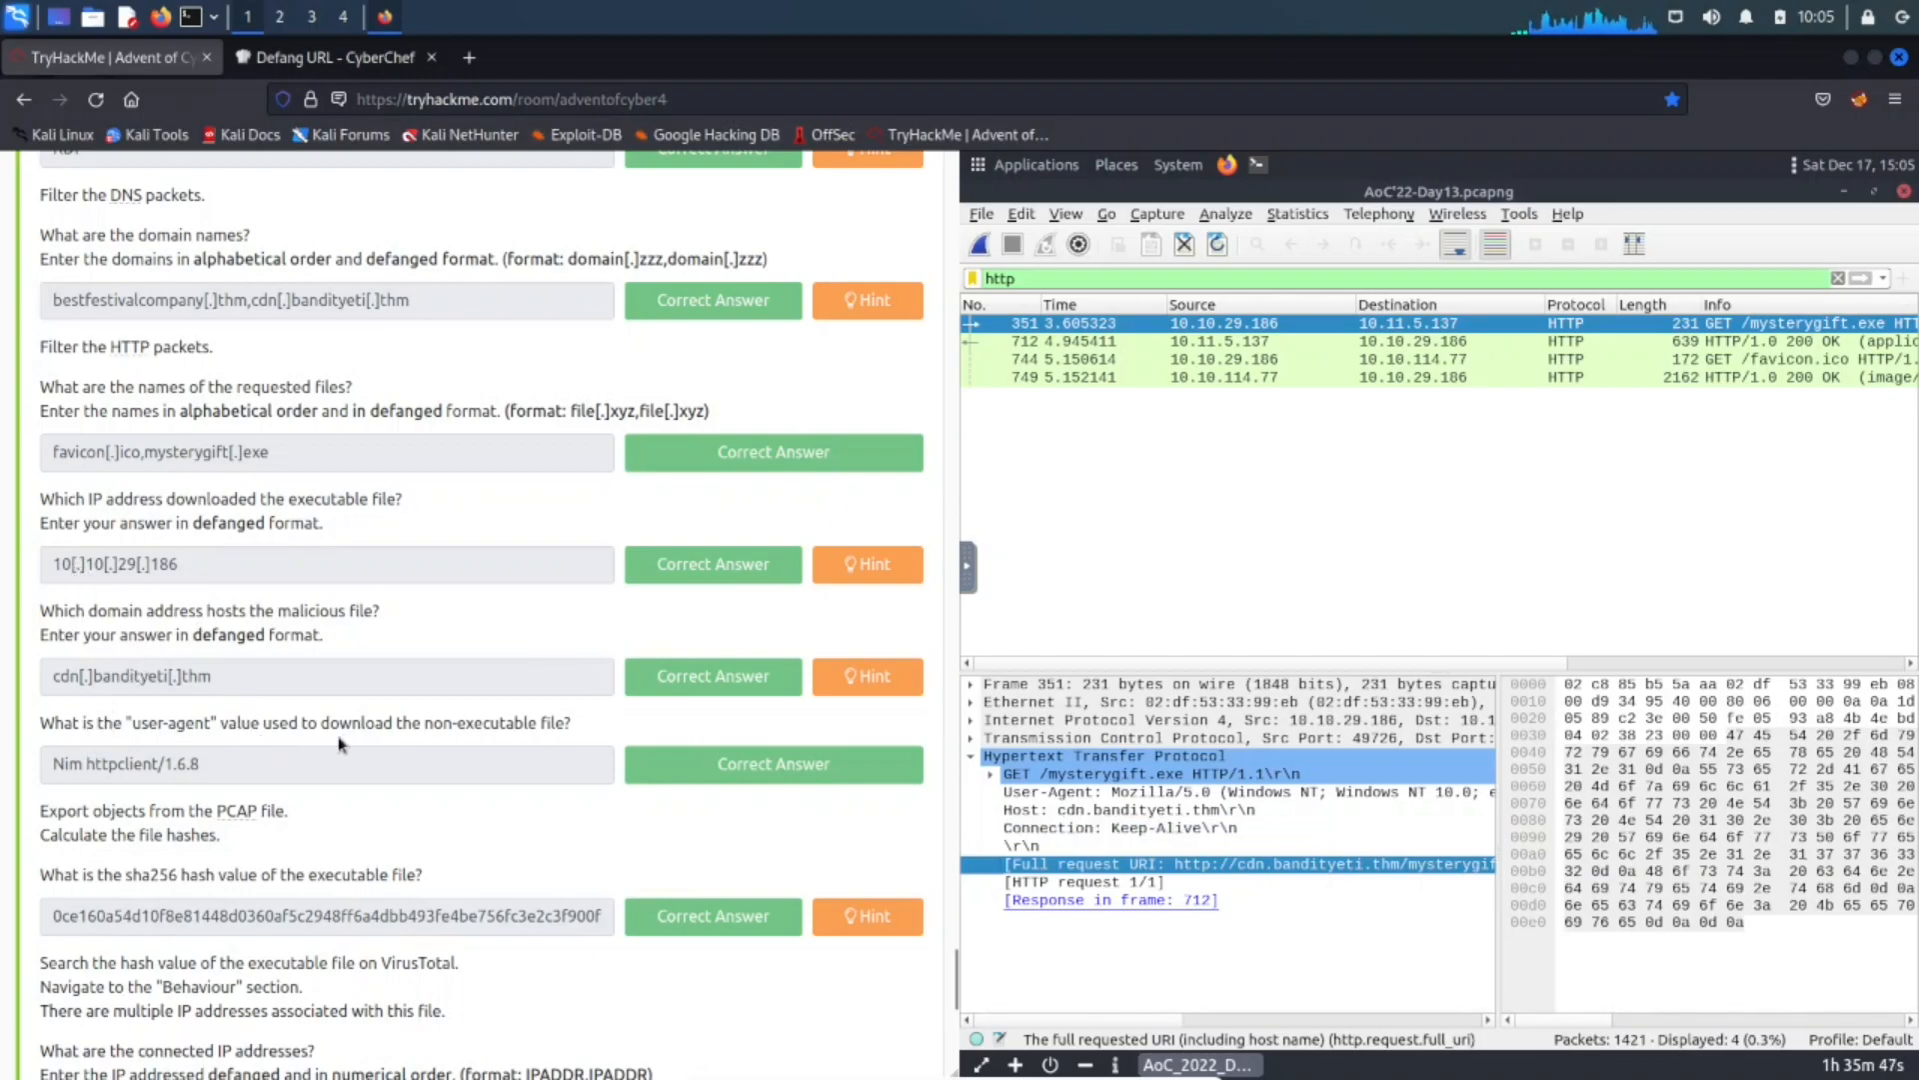
{"action": "mouse_move", "coordinate": [1163, 560]}
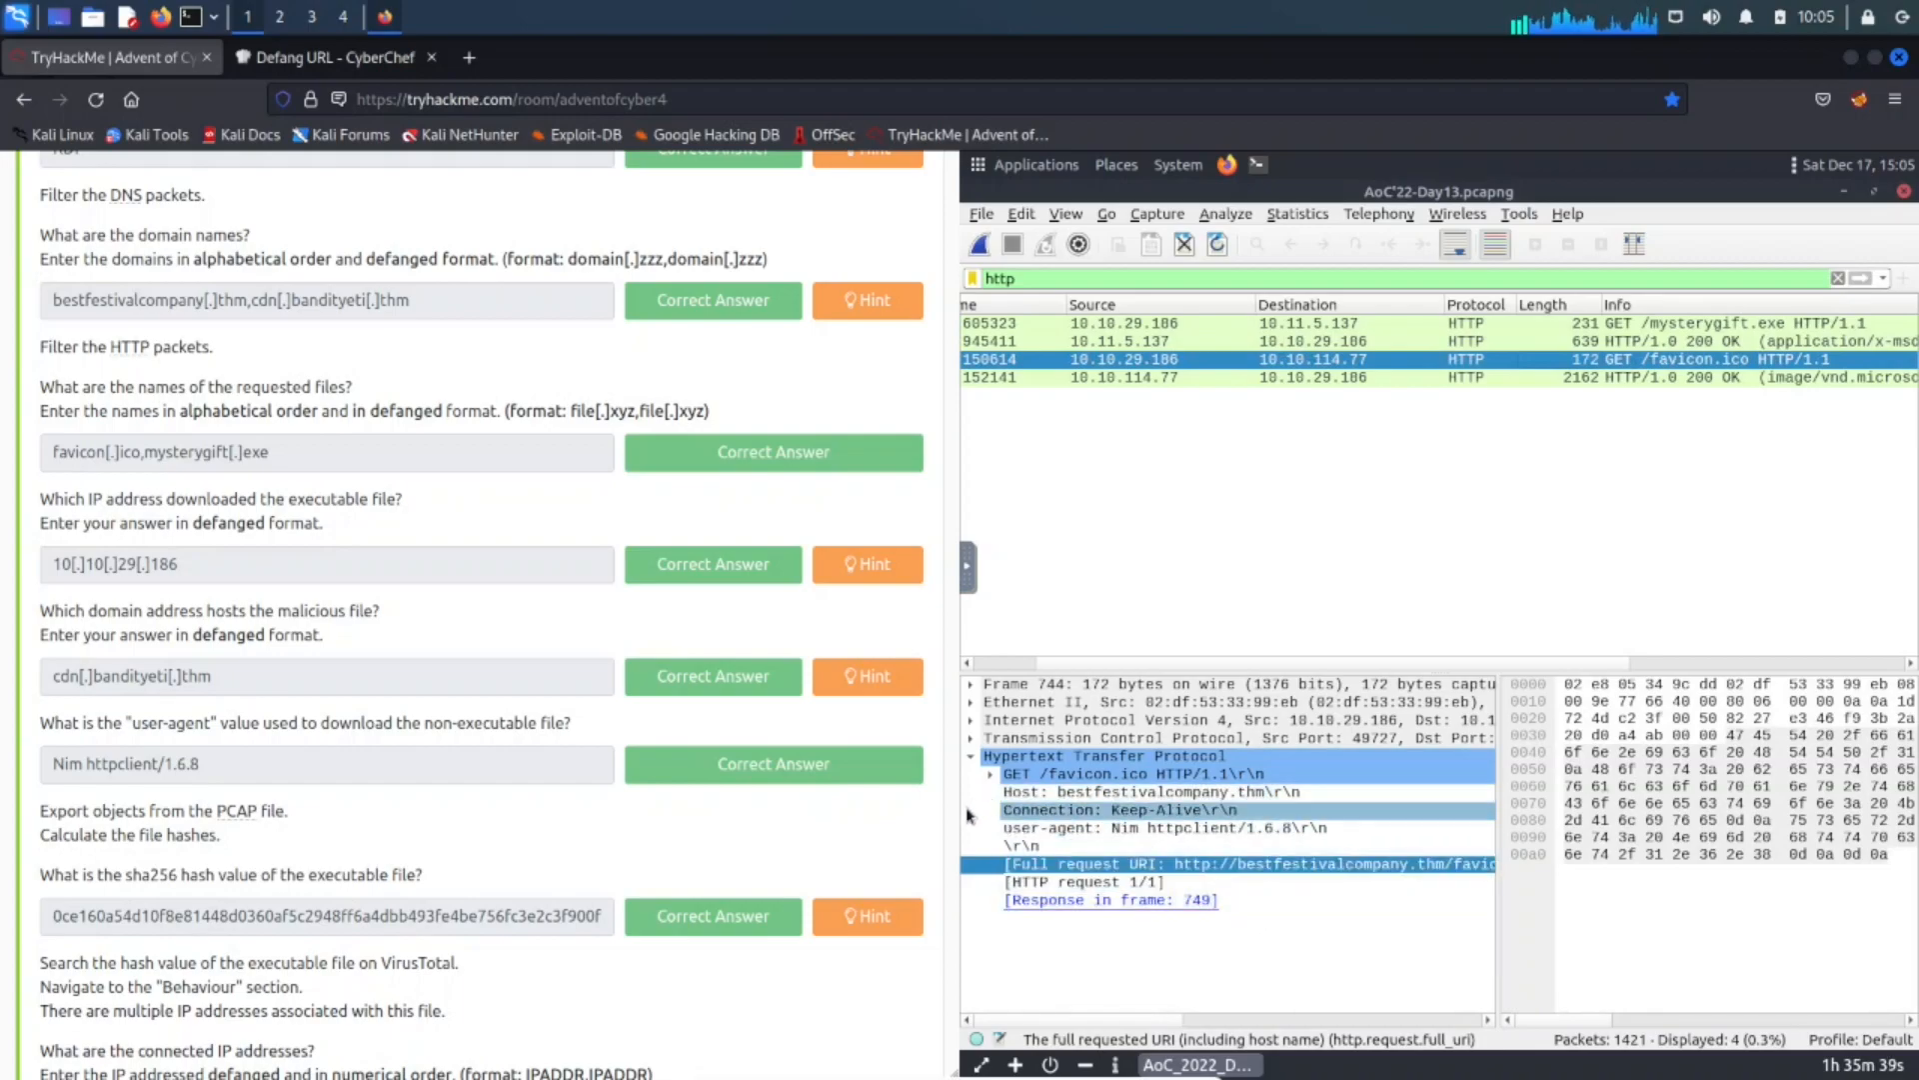
{"action": "left_click", "coordinate": [1139, 827]}
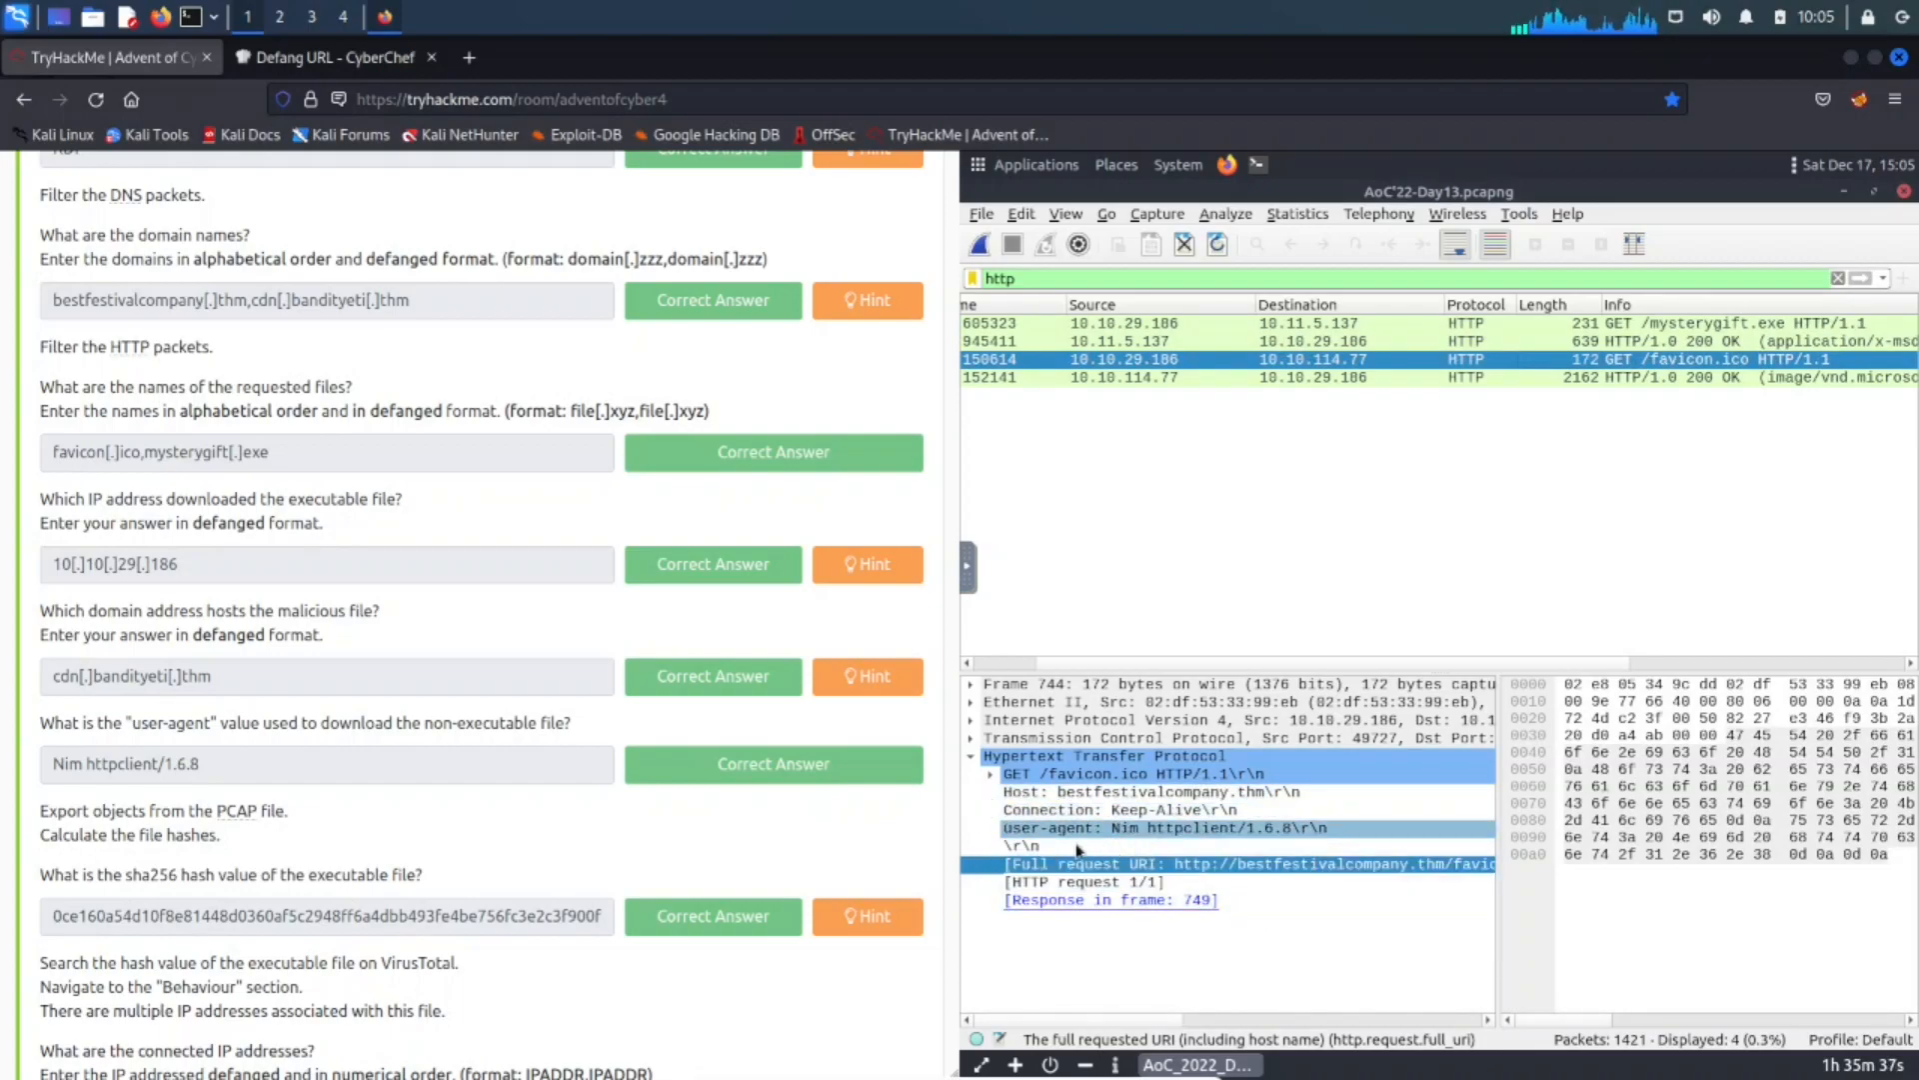
{"action": "left_click", "coordinate": [973, 756]}
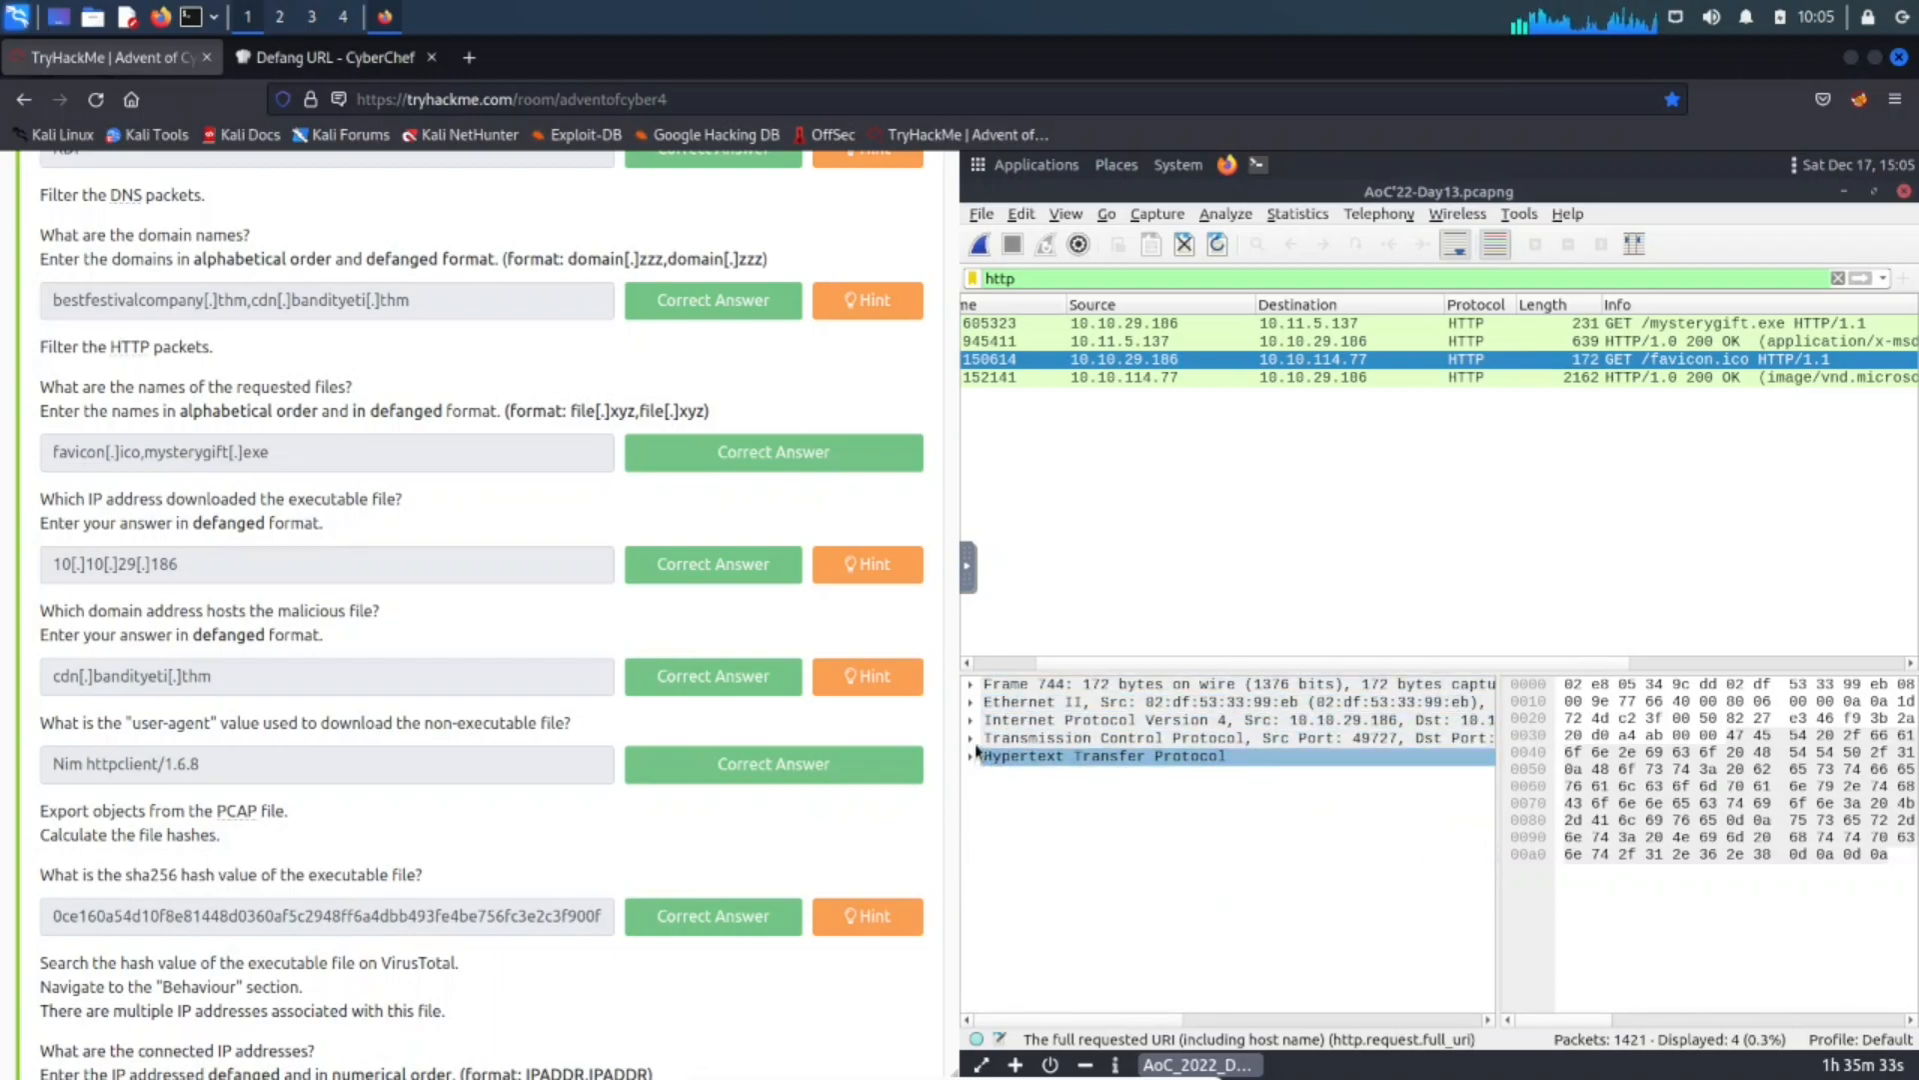
{"action": "left_click", "coordinate": [973, 756]}
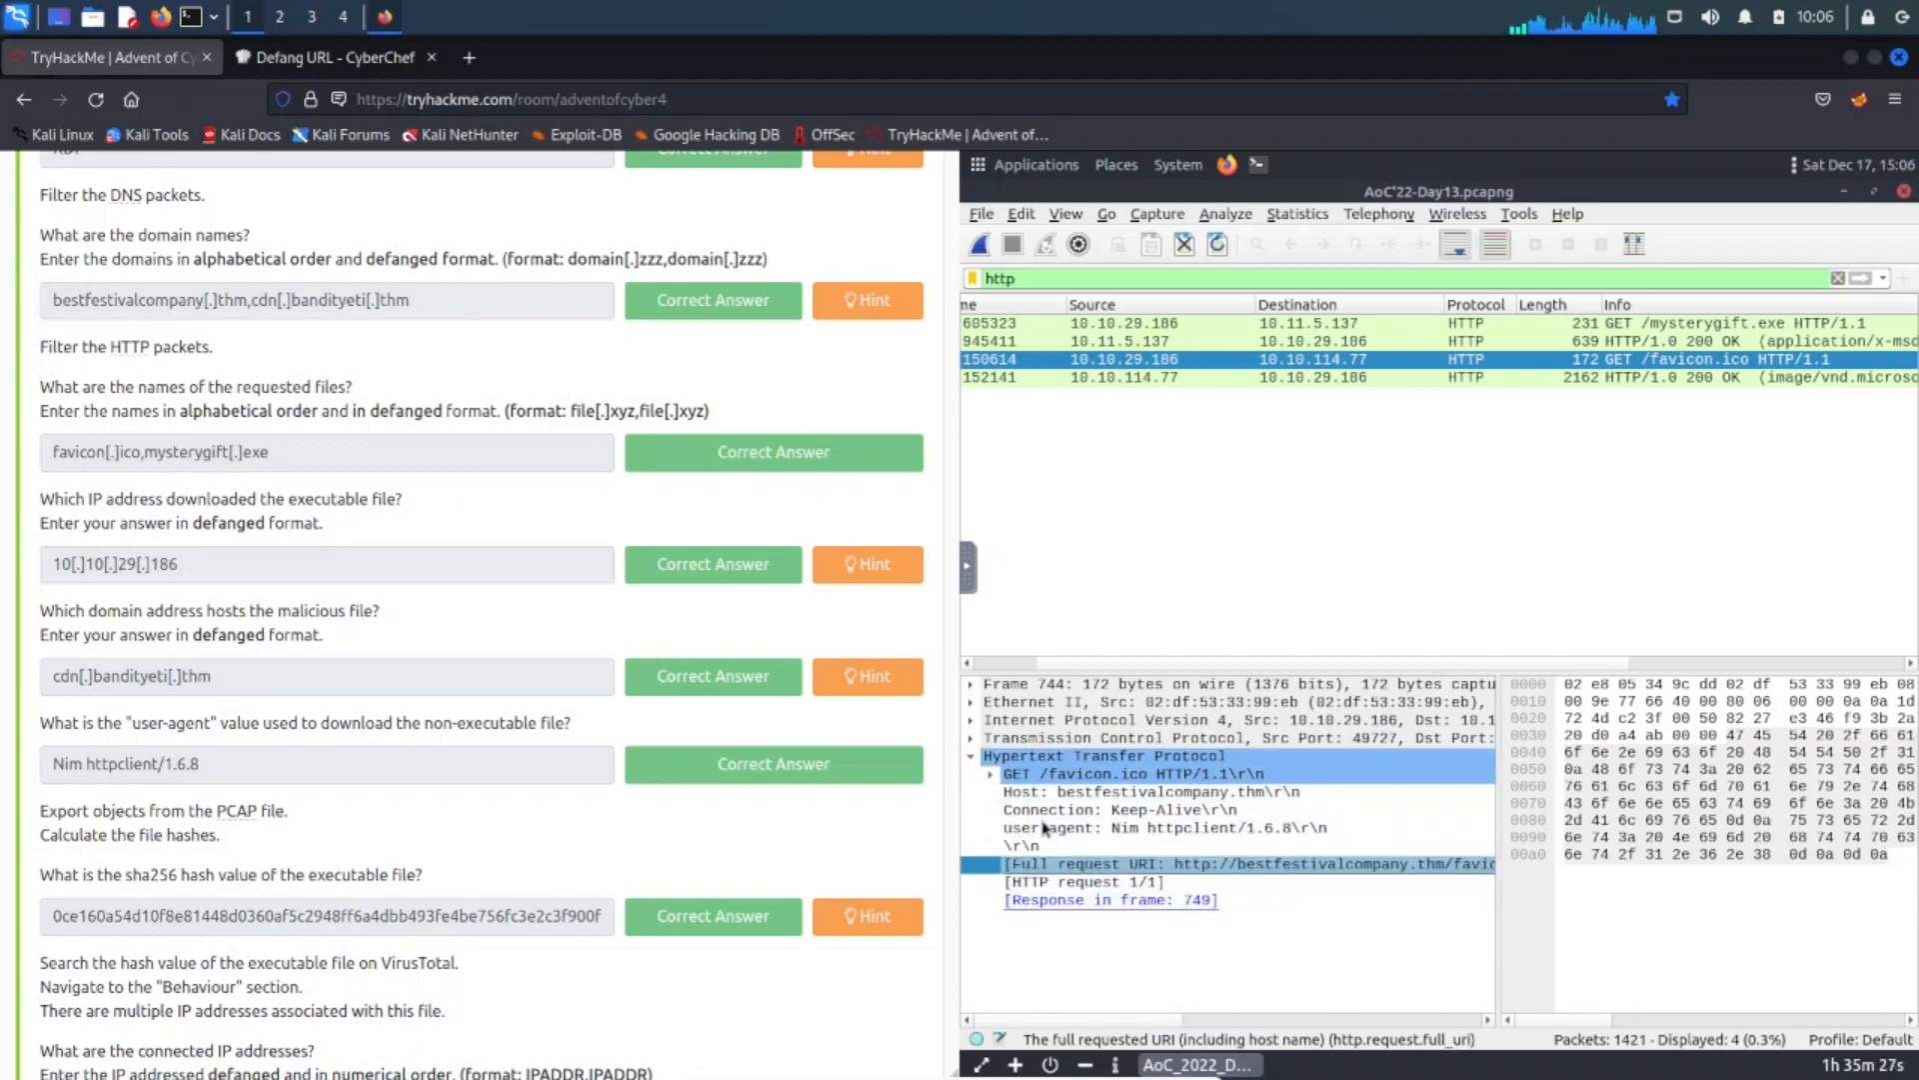
{"action": "left_click", "coordinate": [1162, 828]}
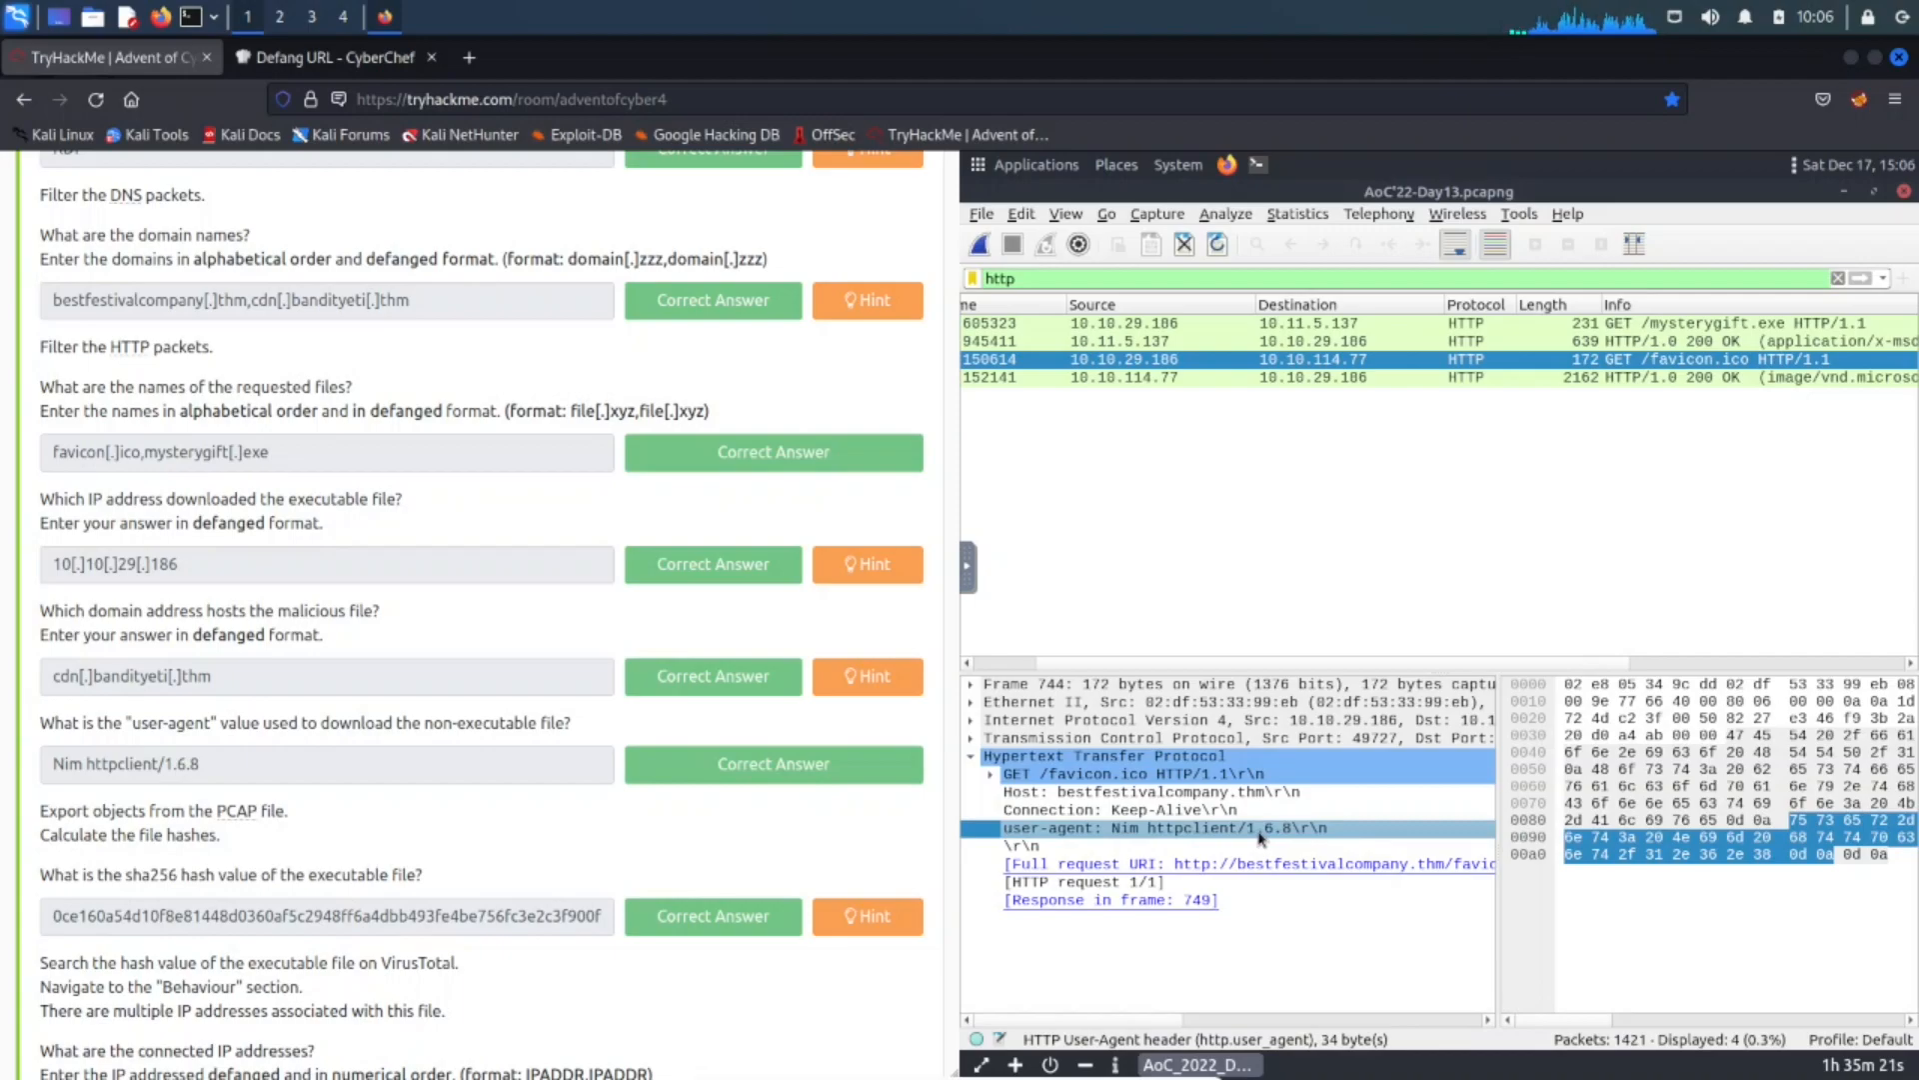
{"action": "mouse_move", "coordinate": [737, 867]}
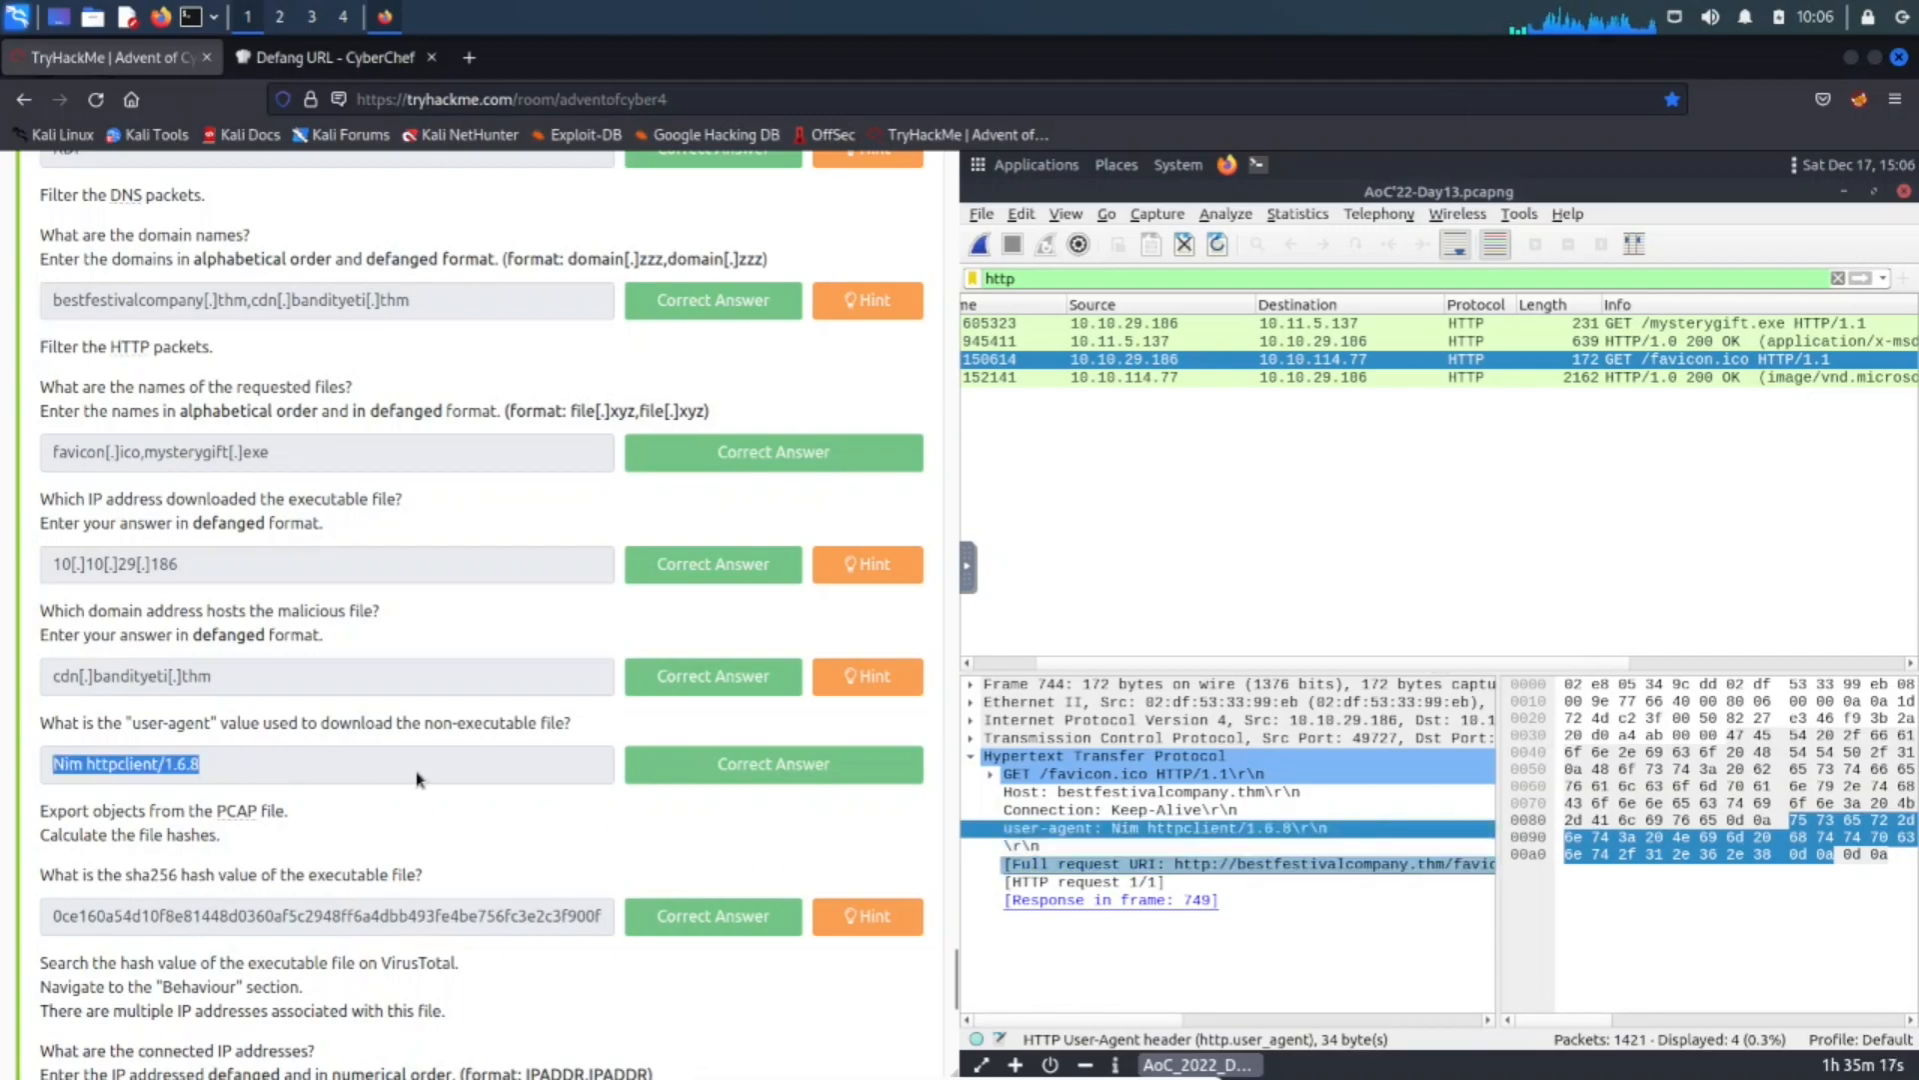
{"action": "scroll", "scroll_direction": "down", "scroll_amount": 3}
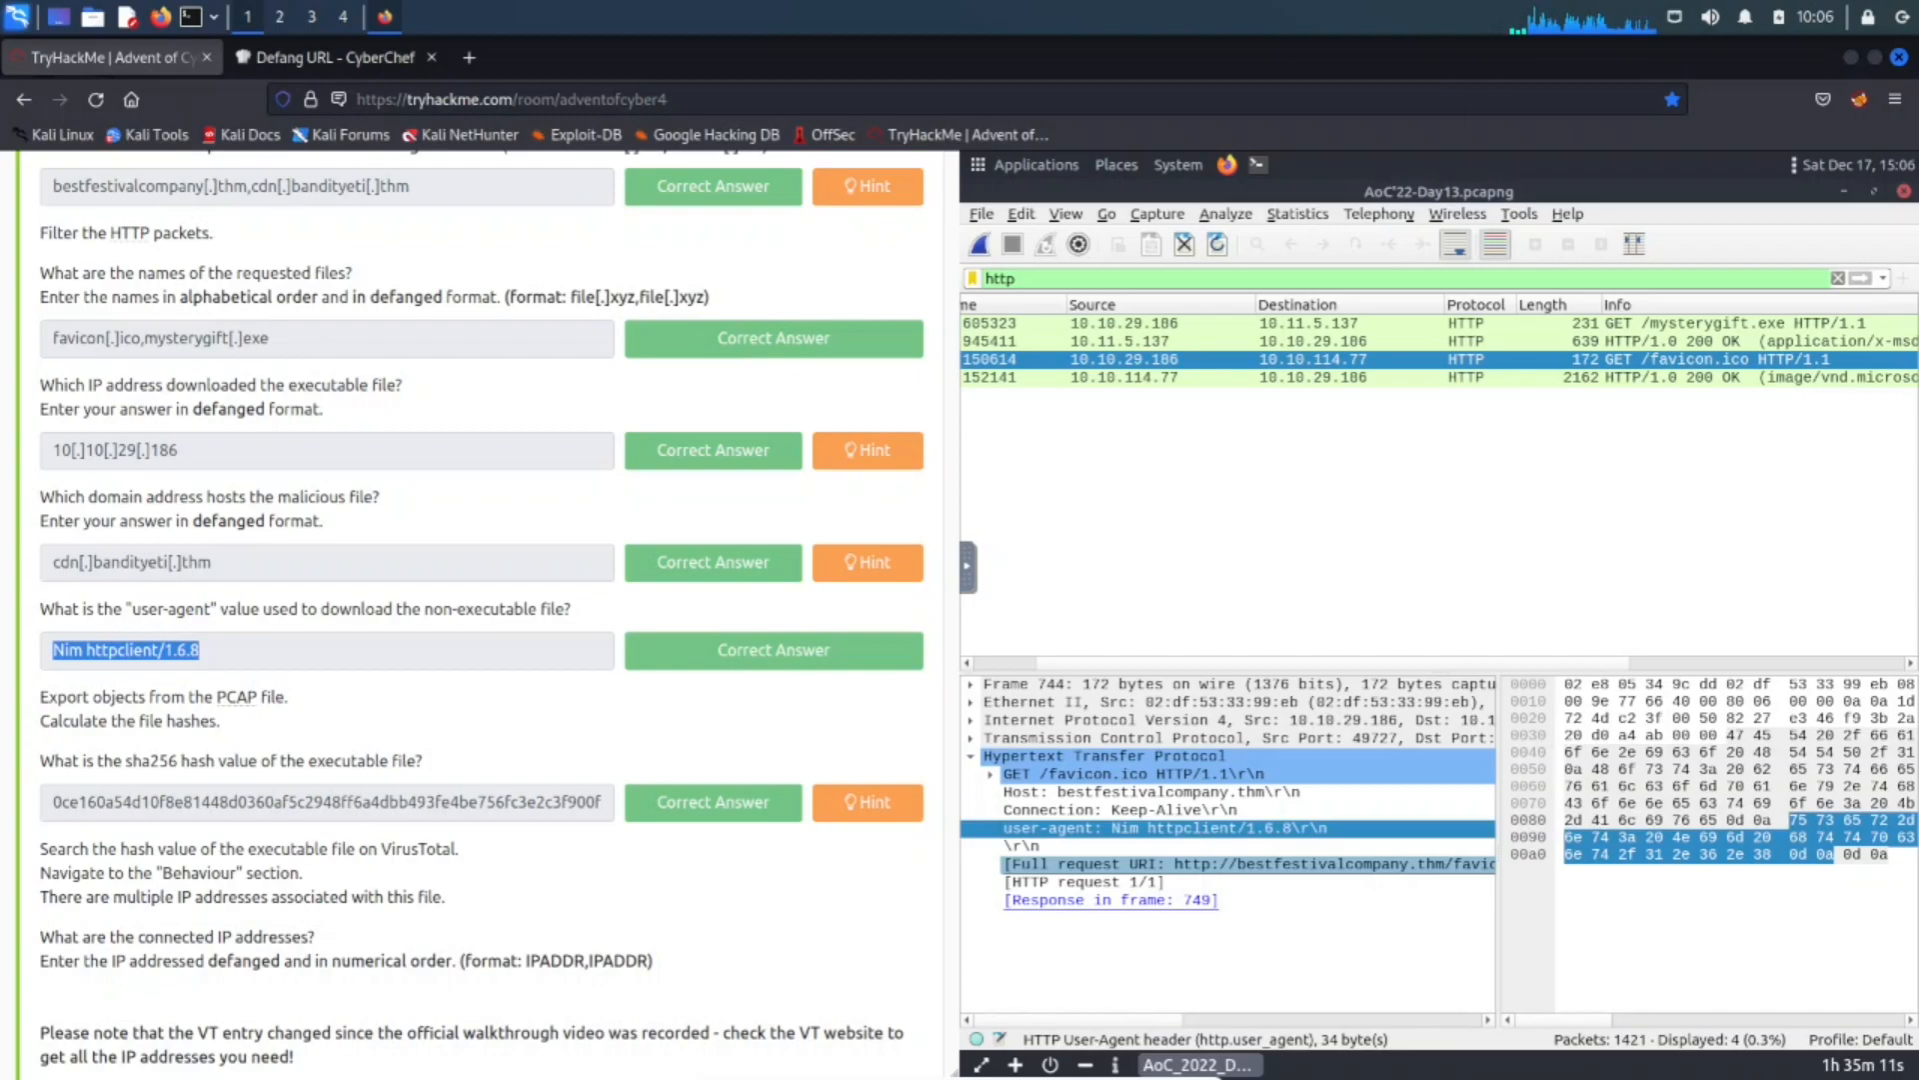
{"action": "mouse_move", "coordinate": [1013, 1063]}
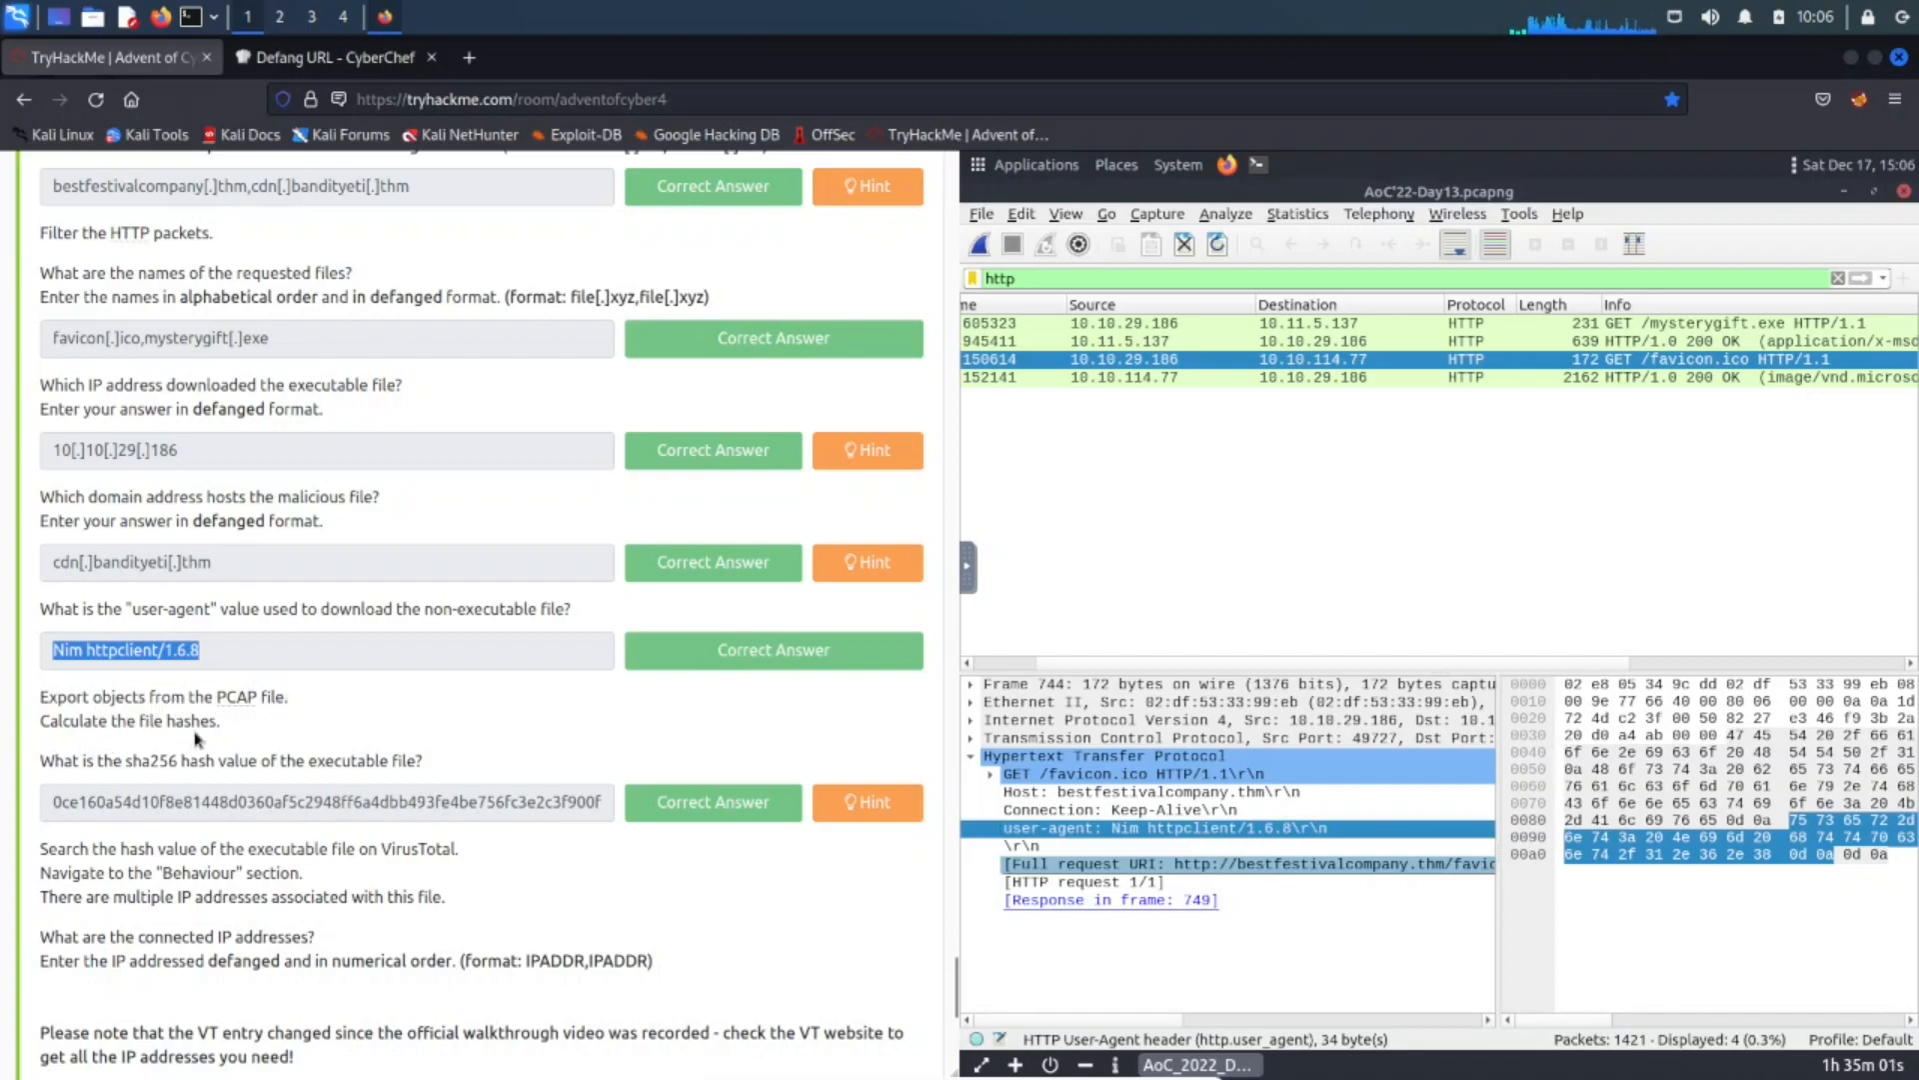
{"action": "mouse_move", "coordinate": [343, 744]}
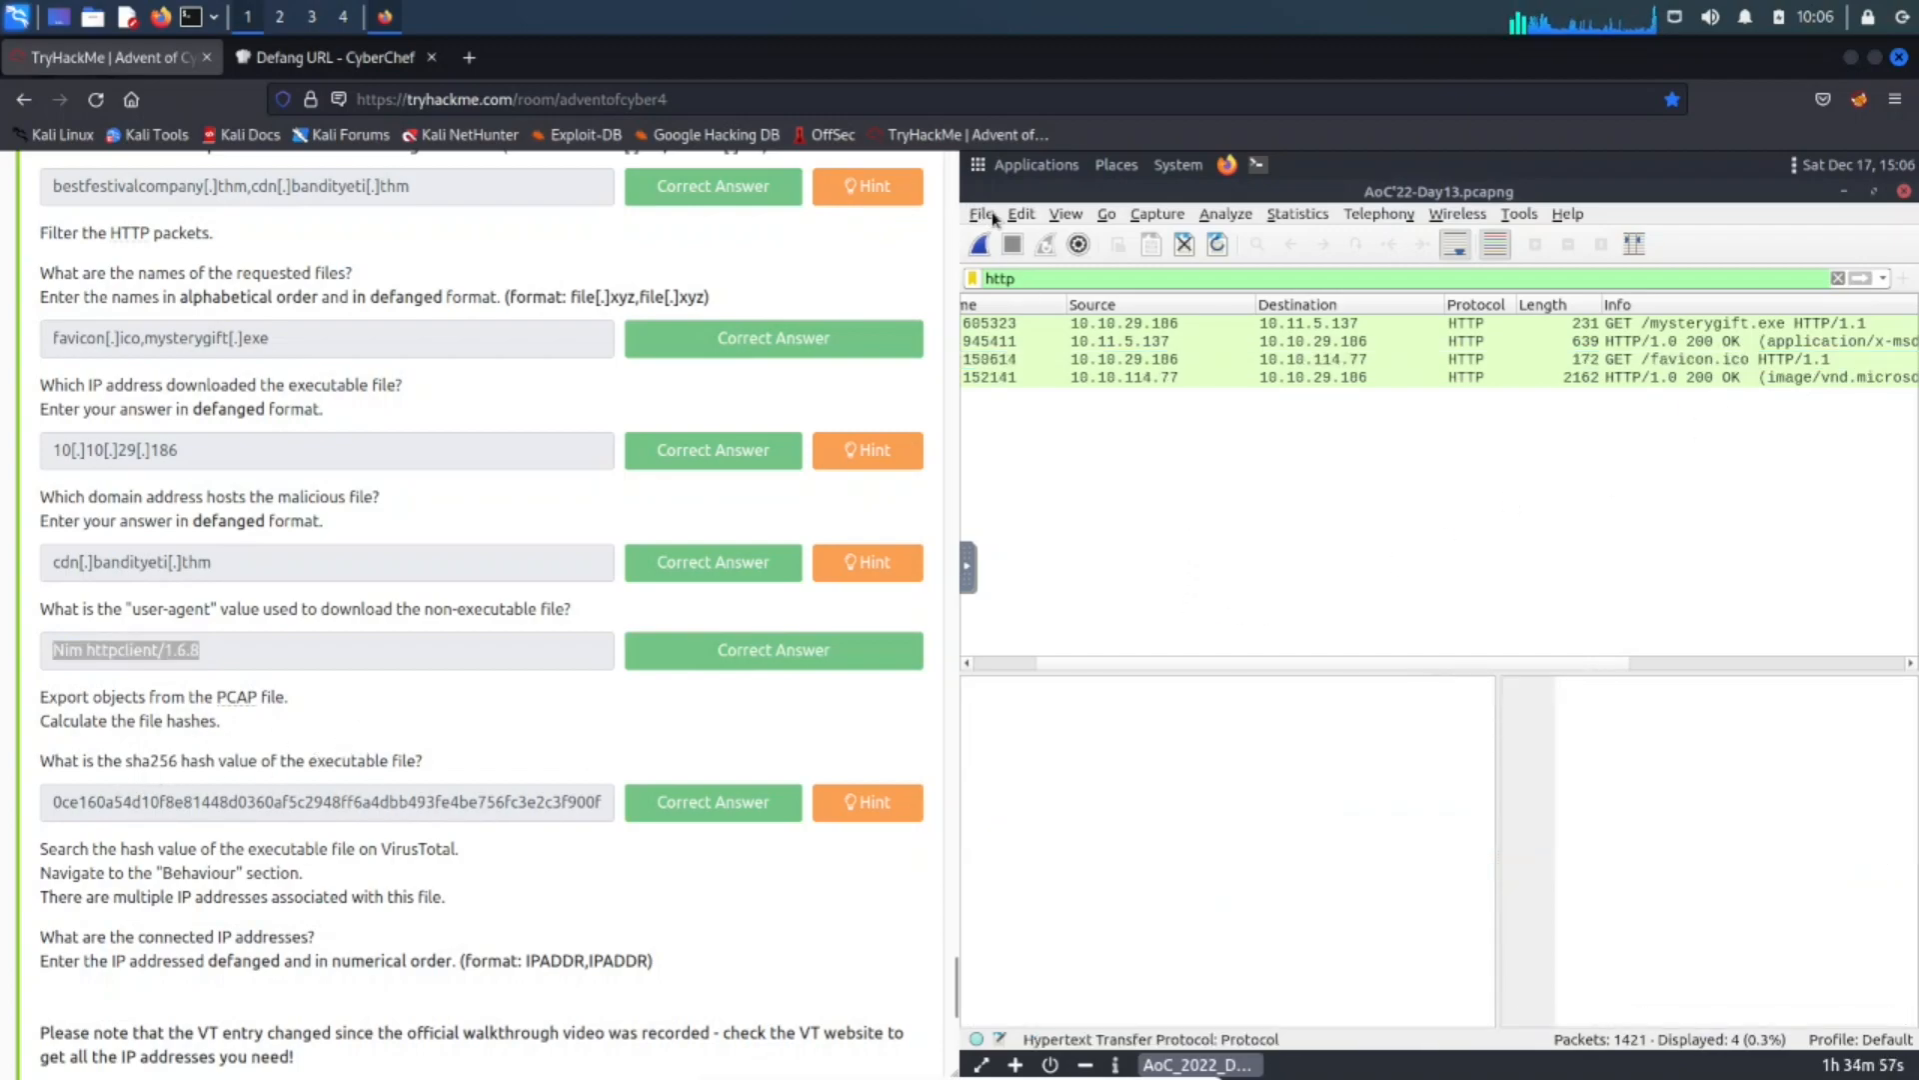
Save all HTTP objects into a new Desktop folder 'THM-export' and check its contents.
{"action": "left_click", "coordinate": [981, 213]}
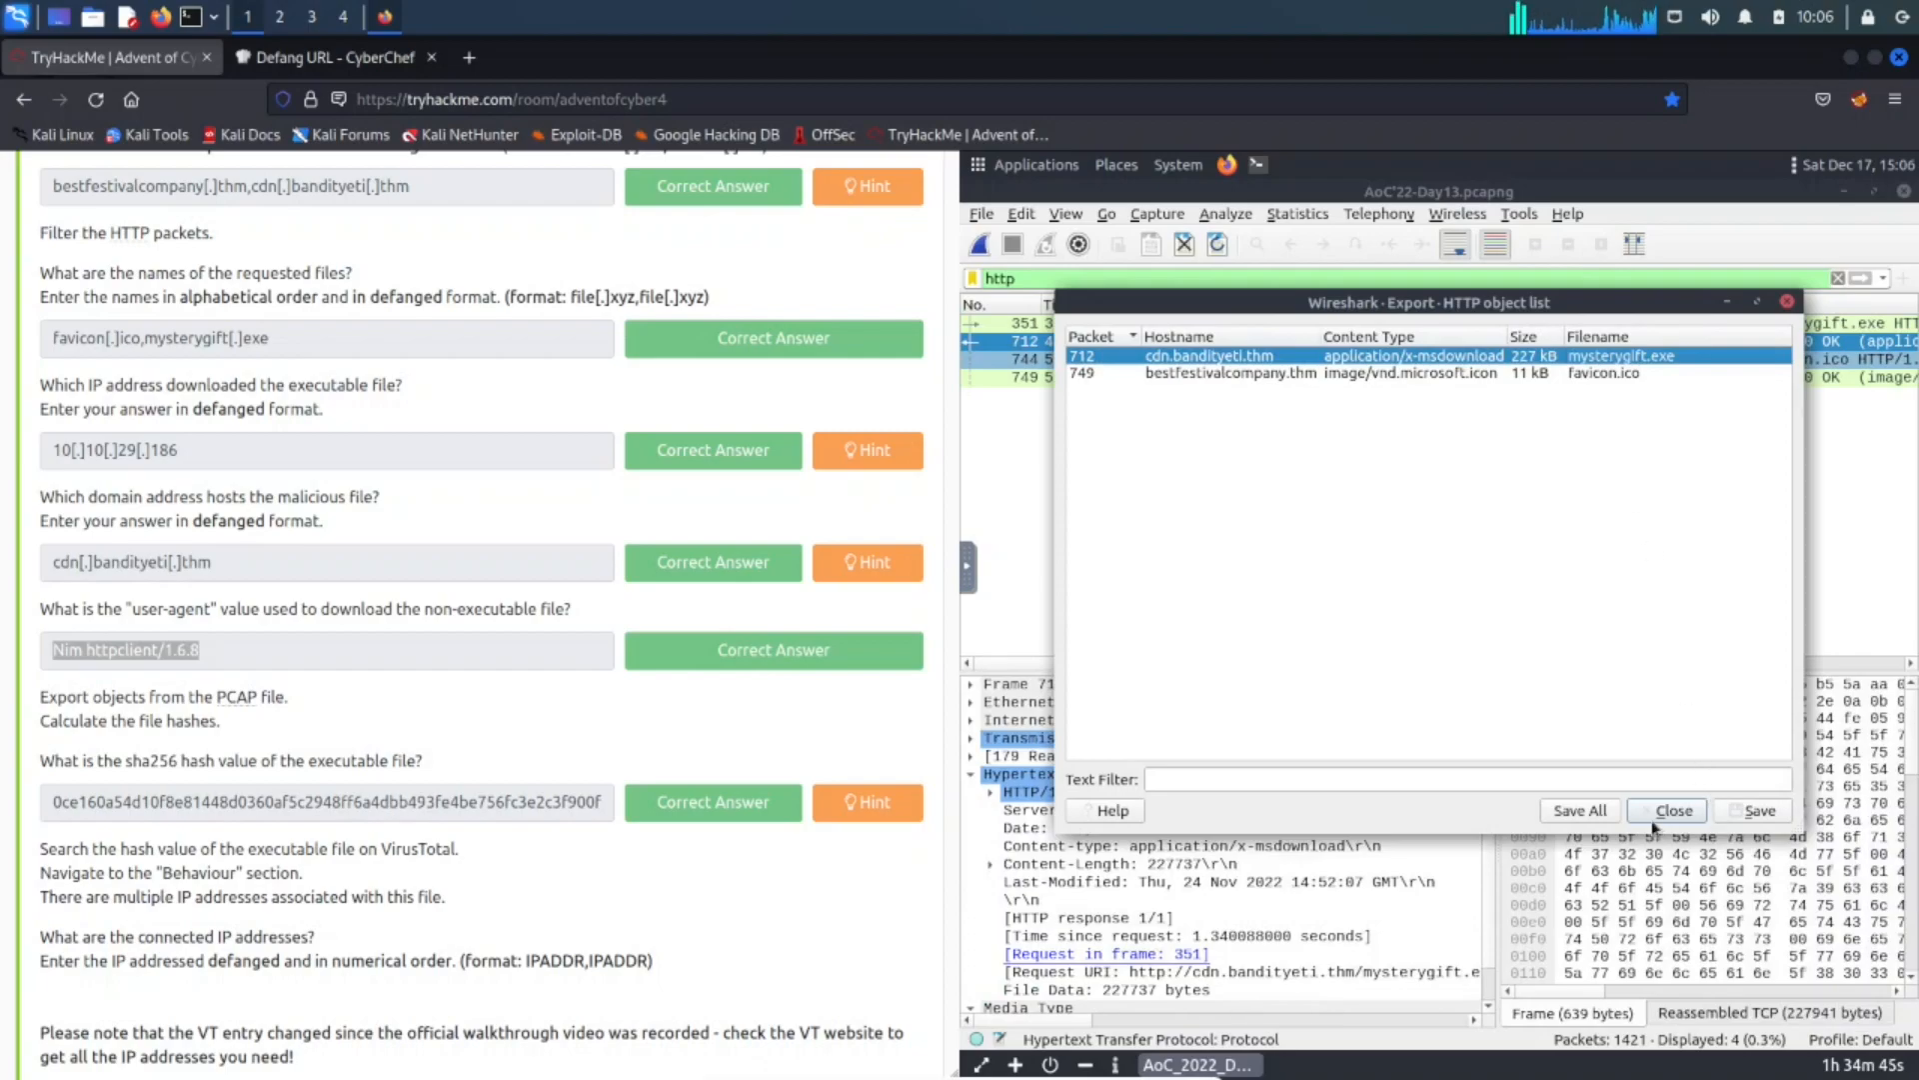
{"action": "left_click", "coordinate": [1577, 811]}
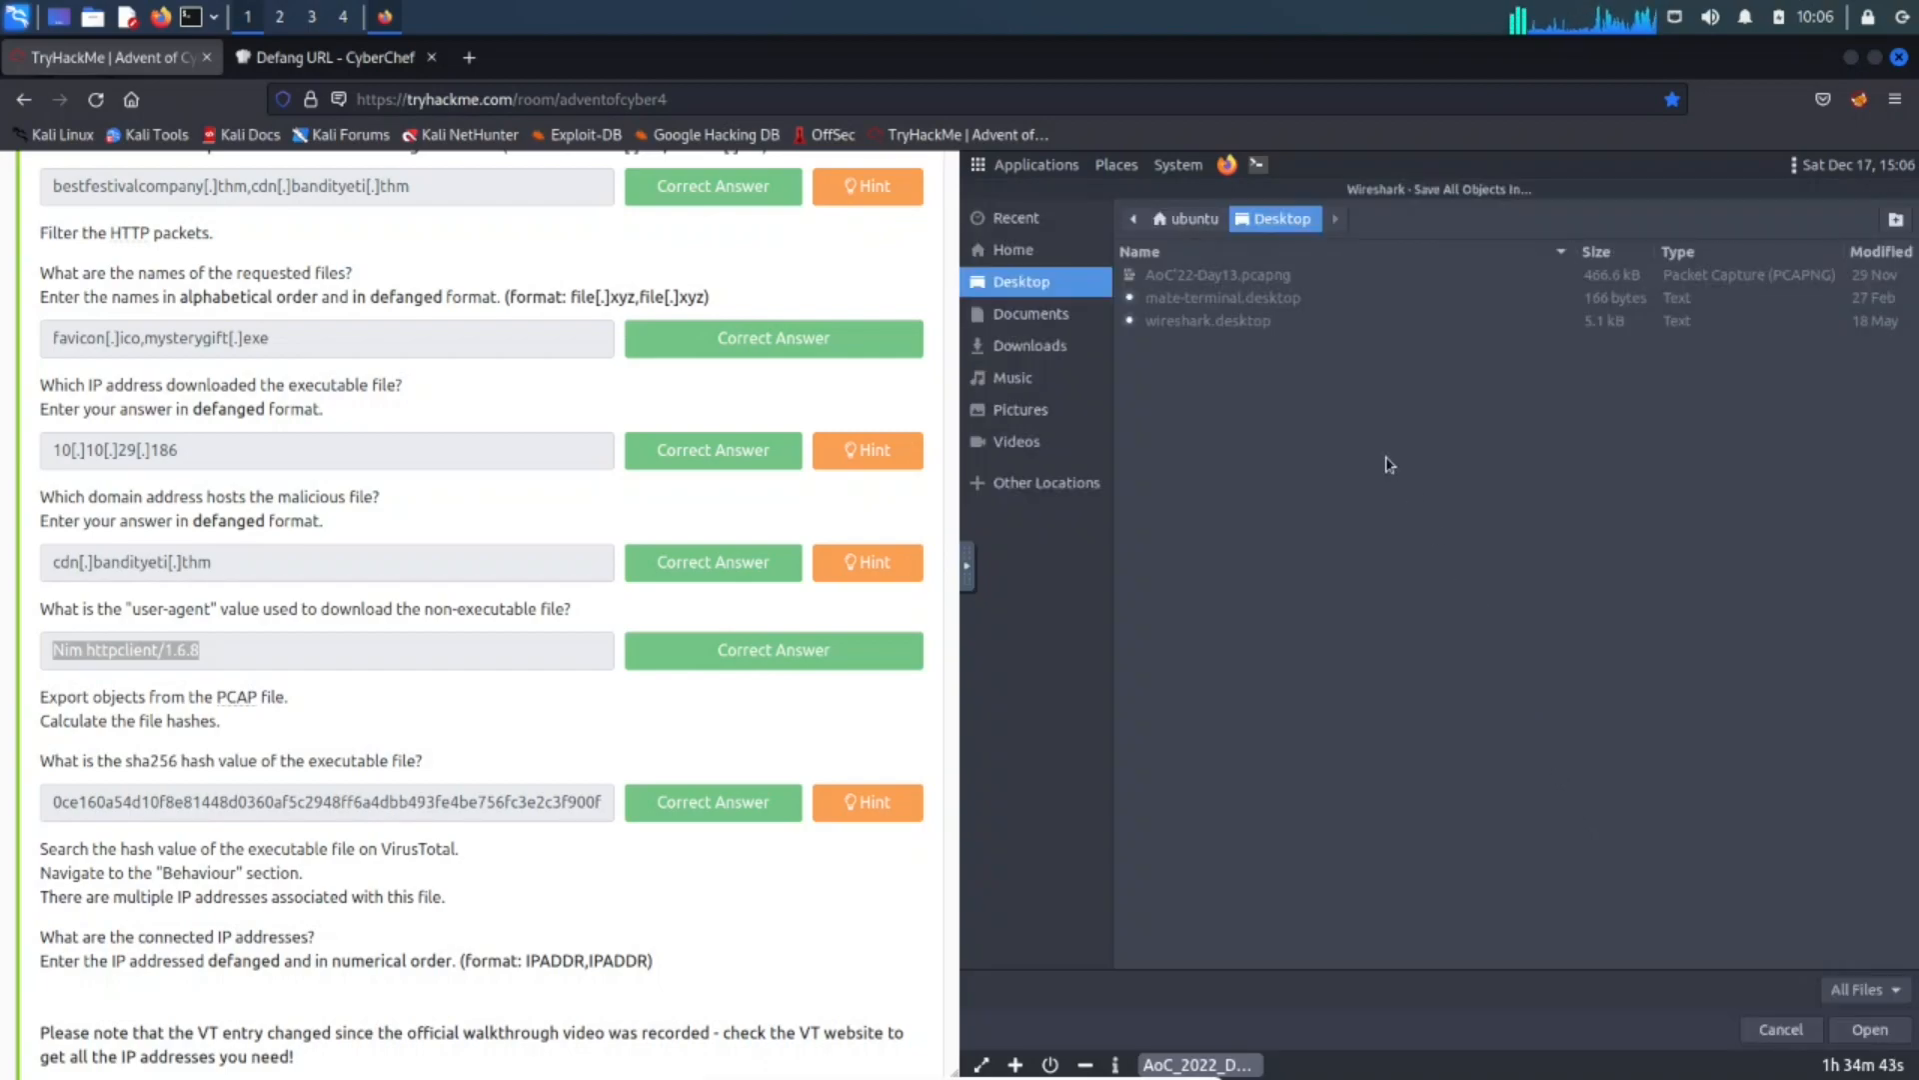
{"action": "mouse_move", "coordinate": [1903, 233]}
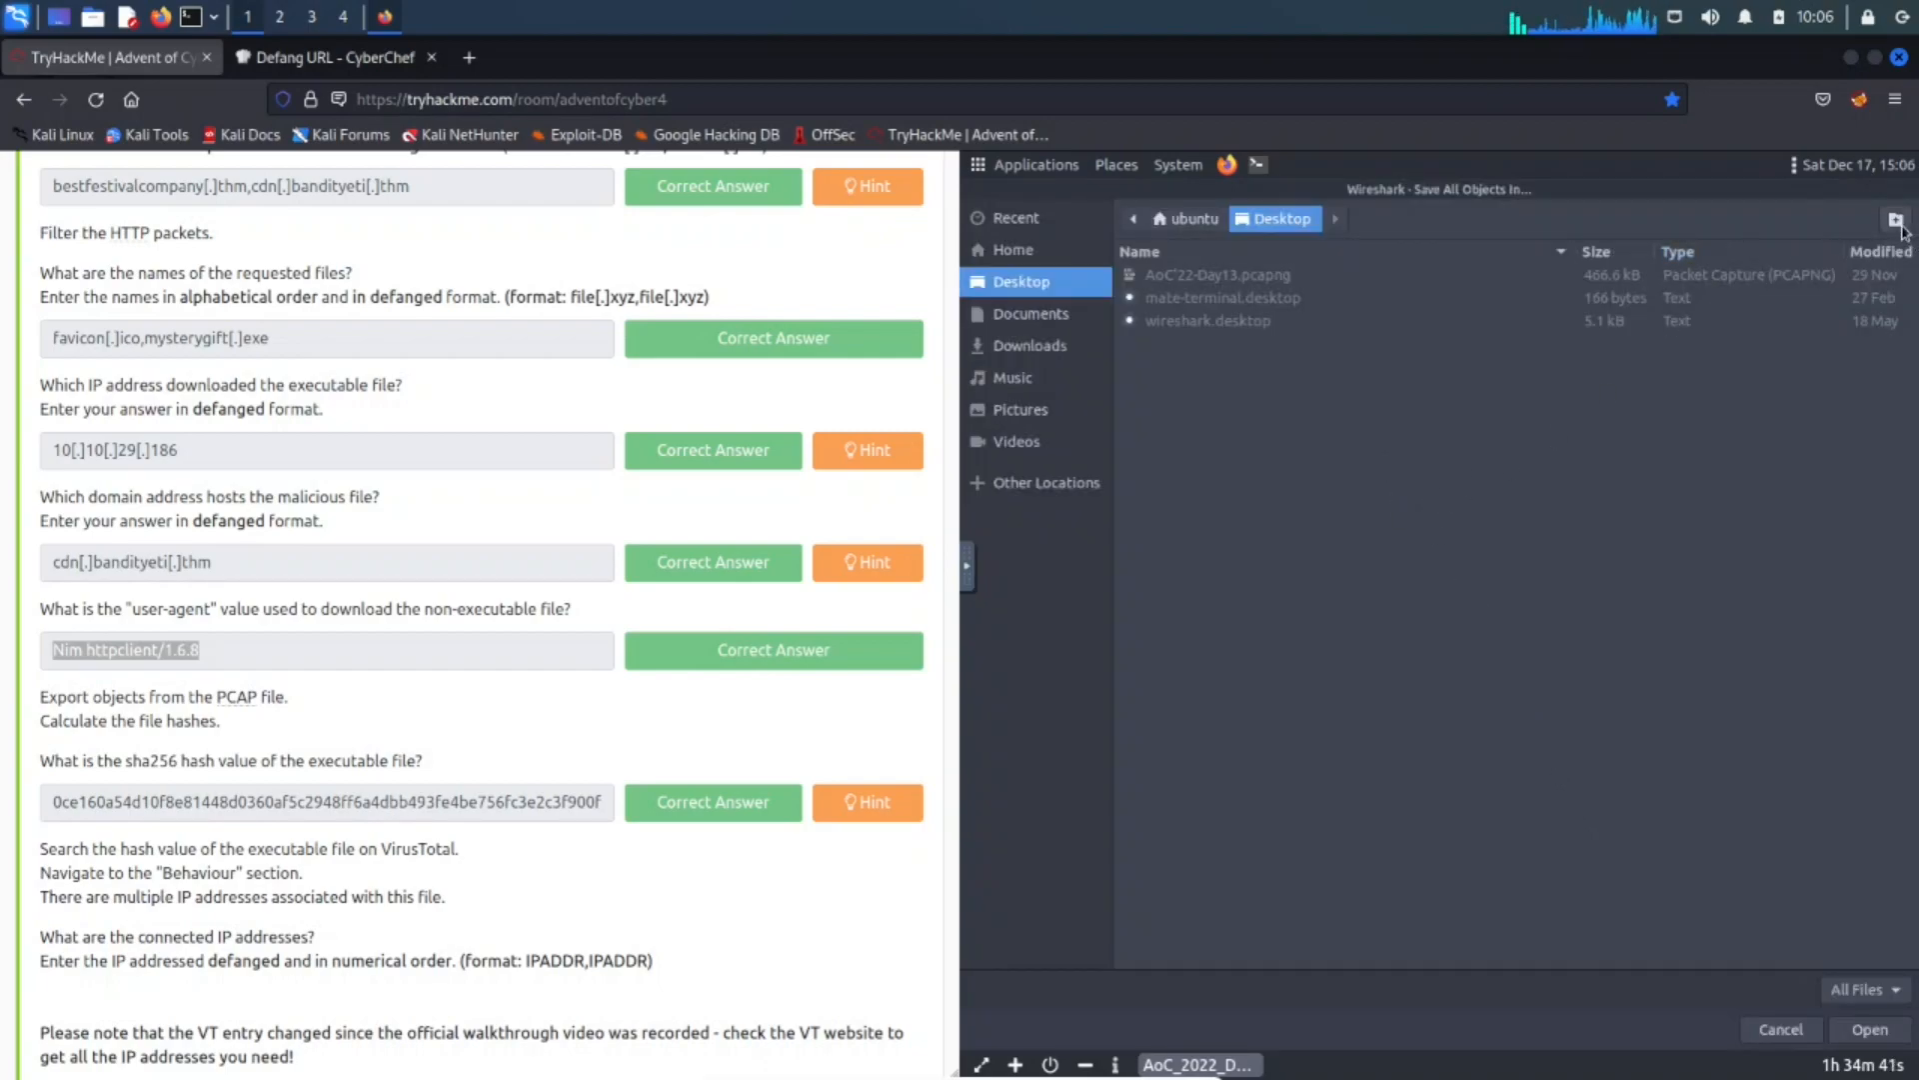
{"action": "left_click", "coordinate": [1896, 218]}
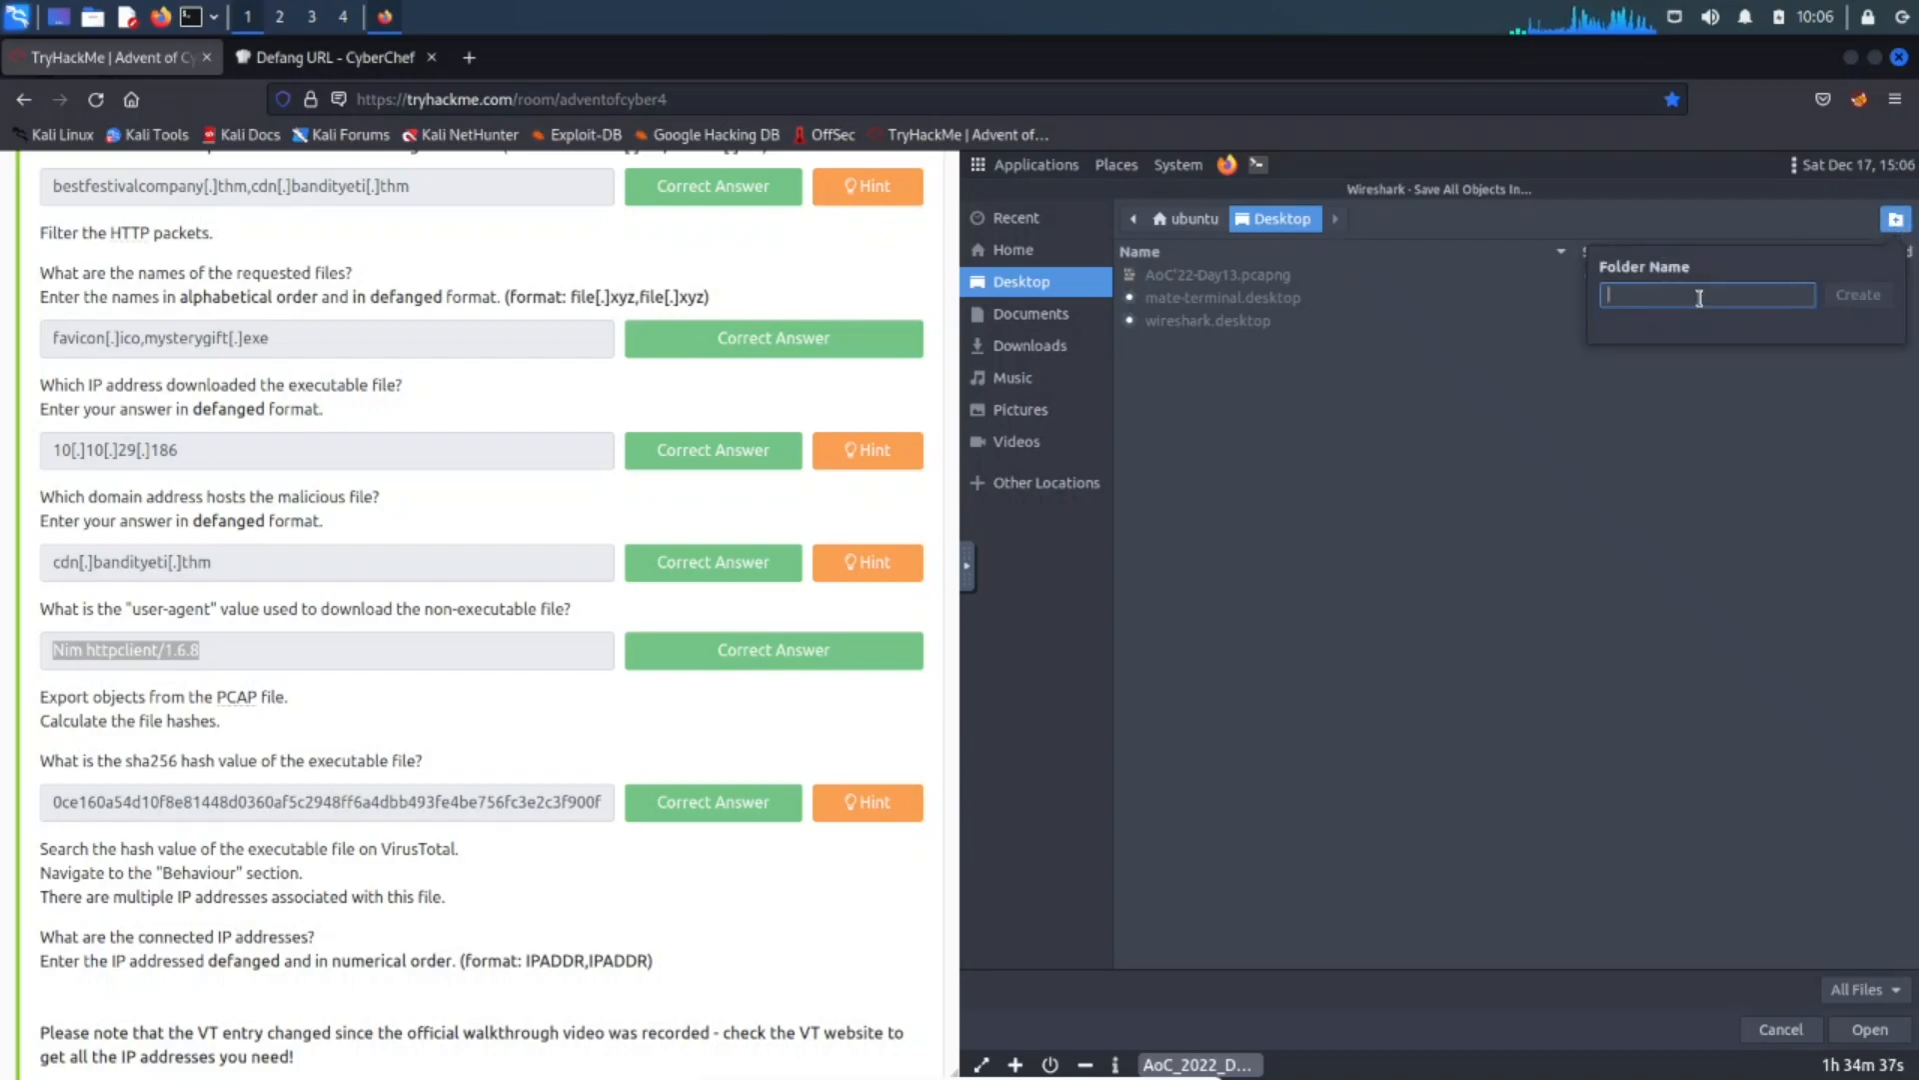
{"action": "type", "text": "THM-"}
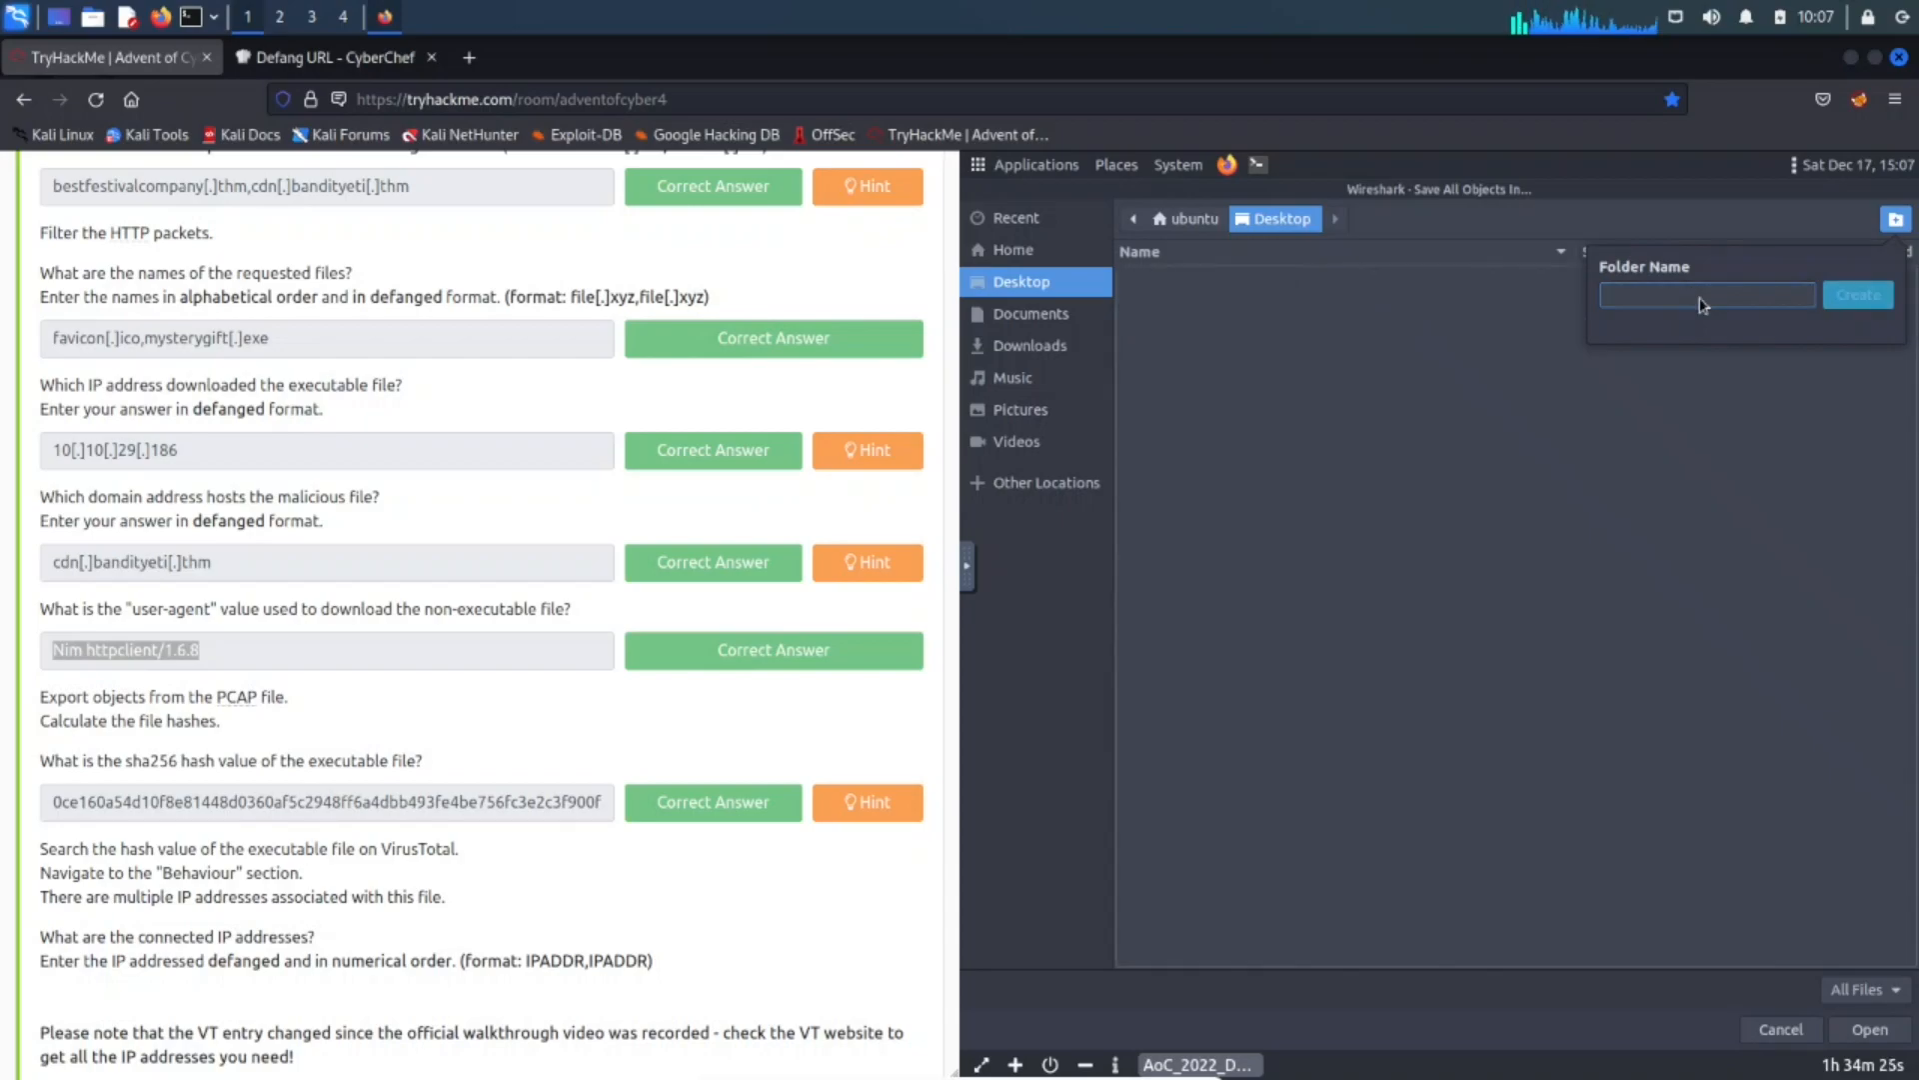
{"action": "left_click", "coordinate": [1856, 295]}
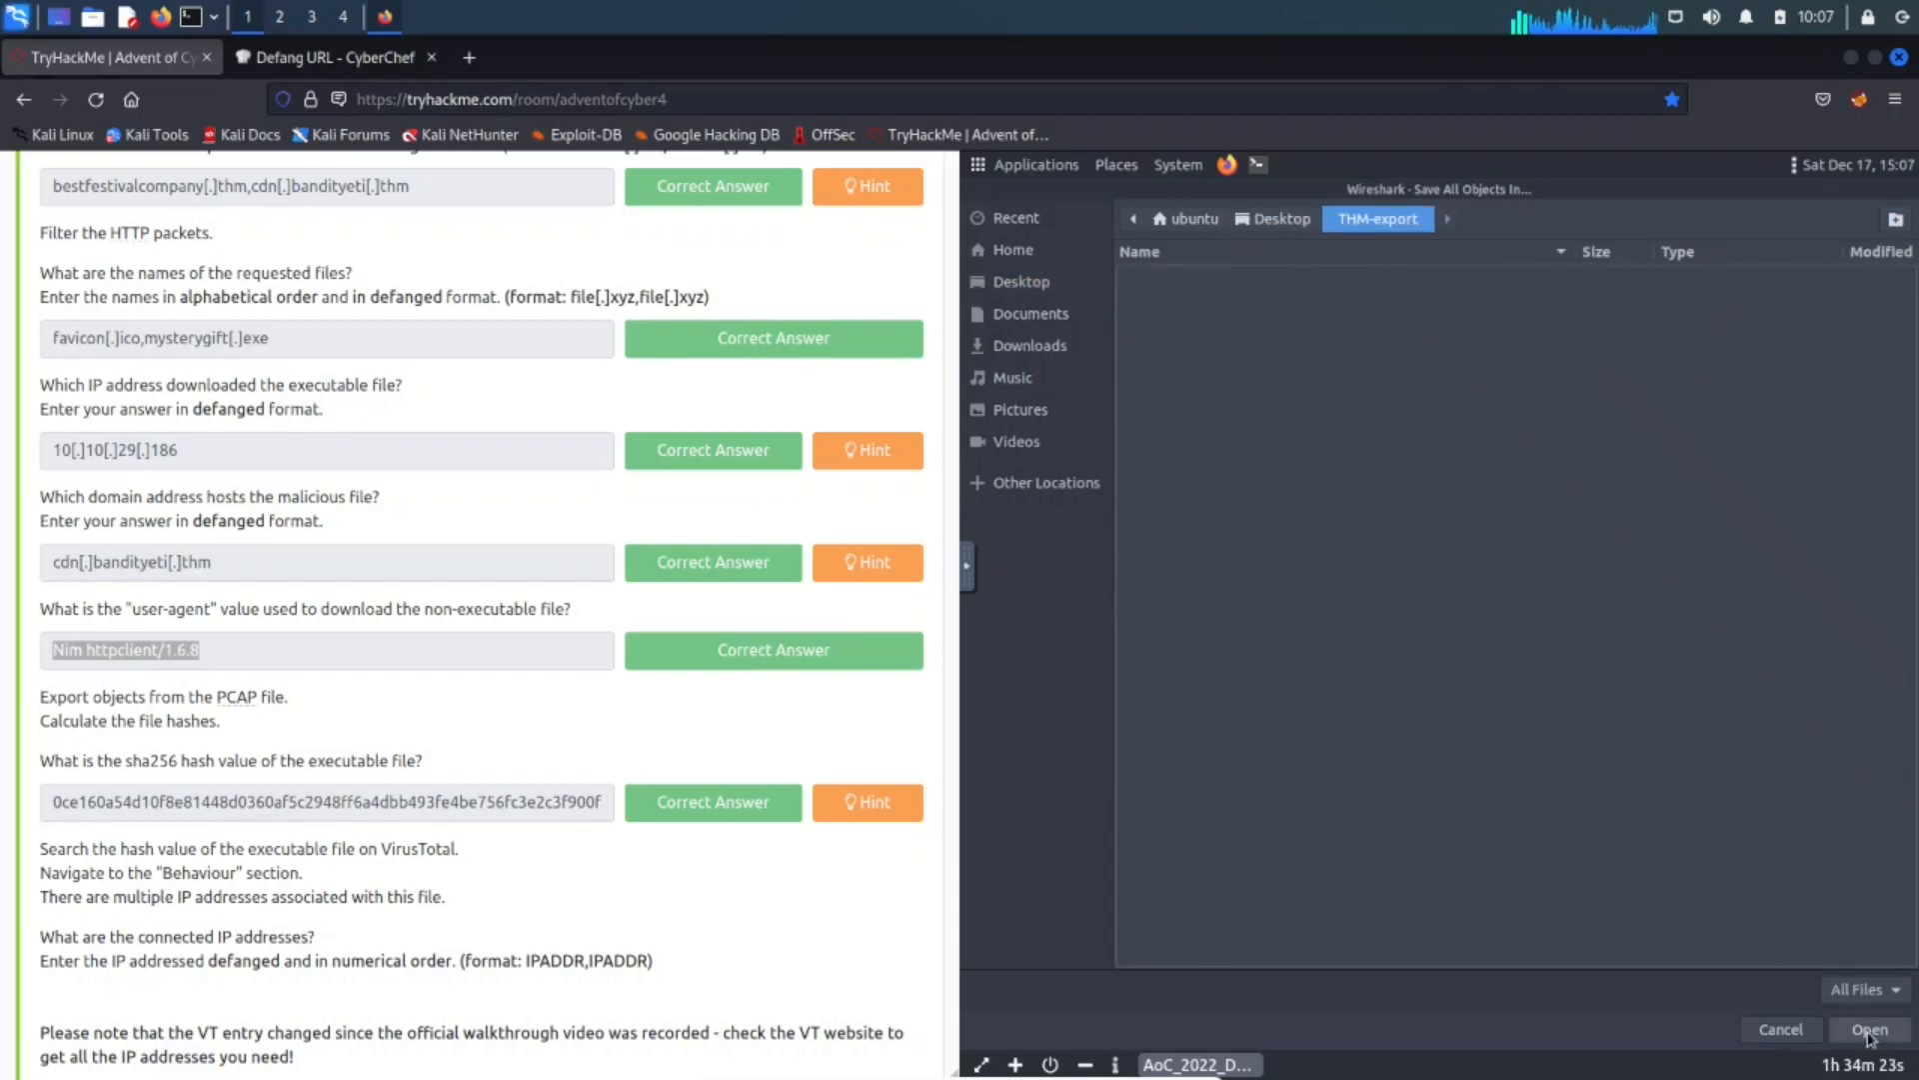
{"action": "left_click", "coordinate": [1869, 1029]}
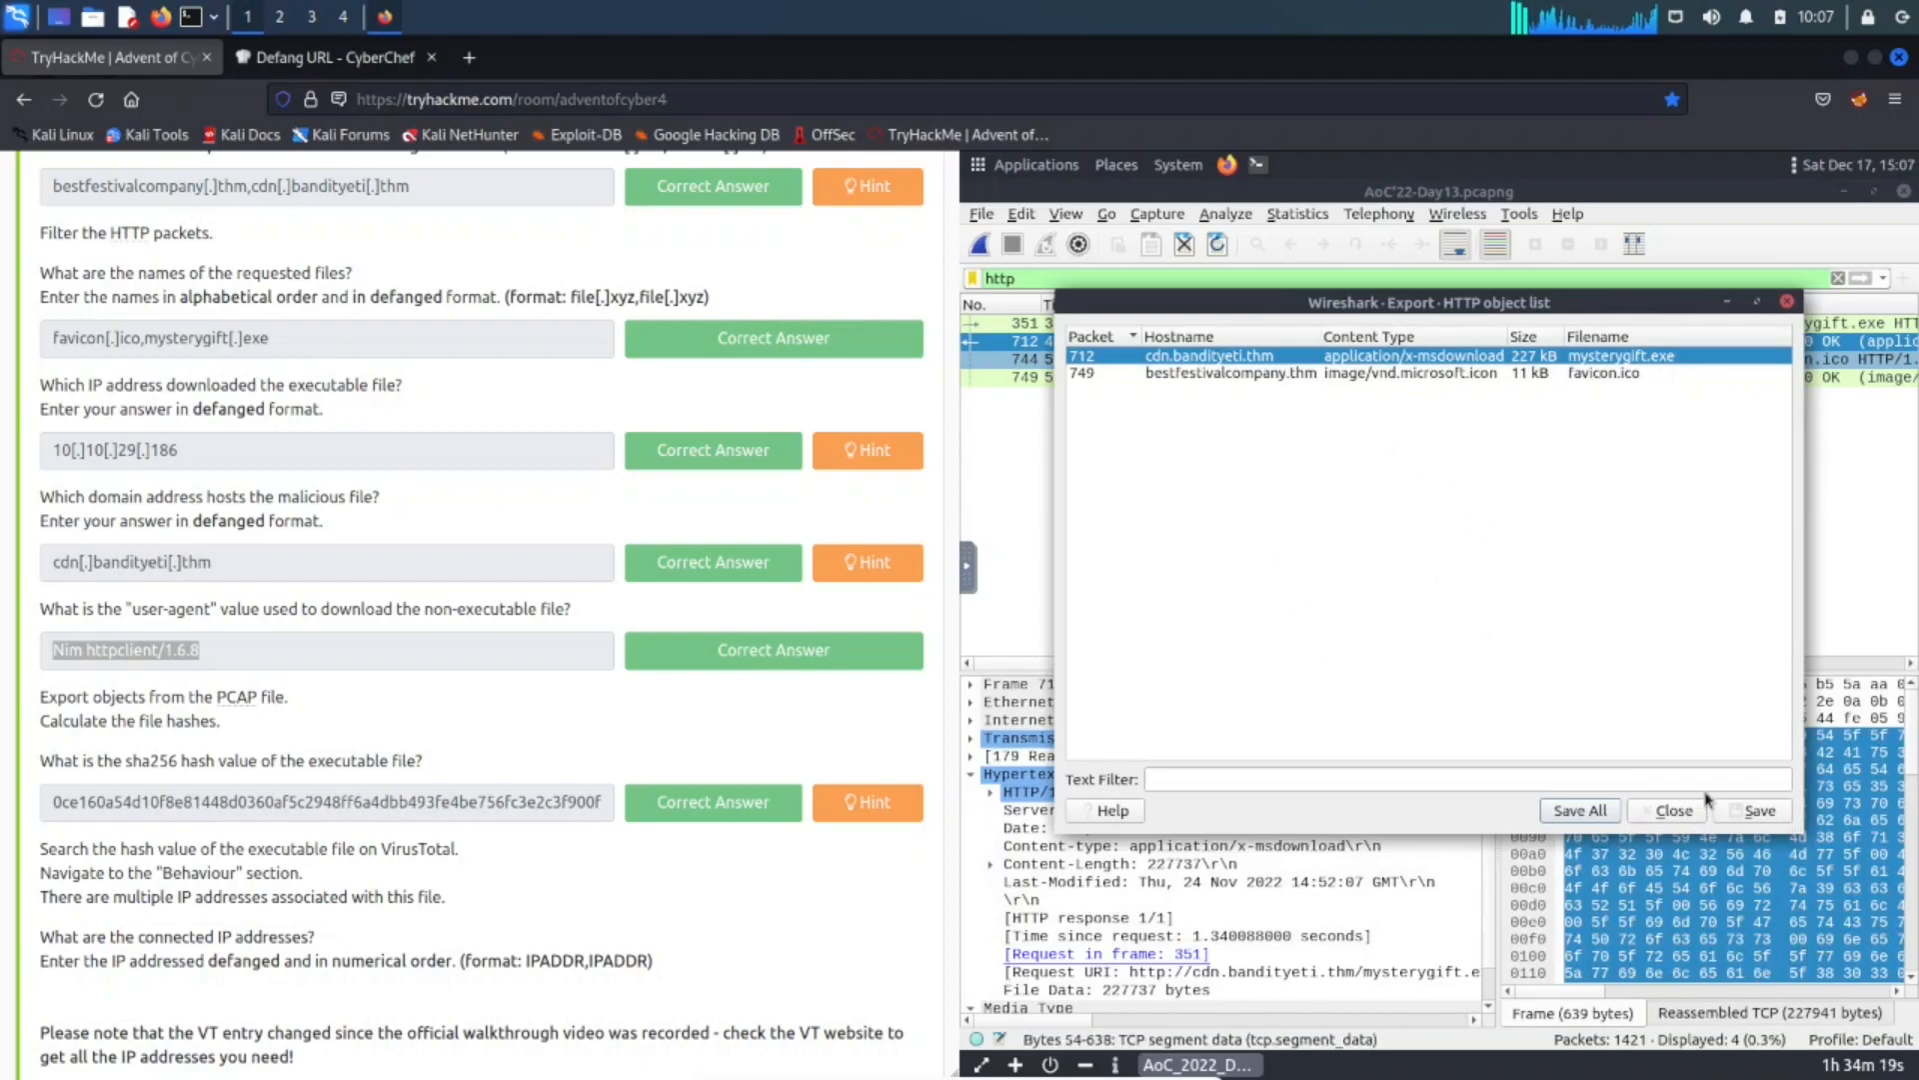
{"action": "left_click", "coordinate": [1577, 809]}
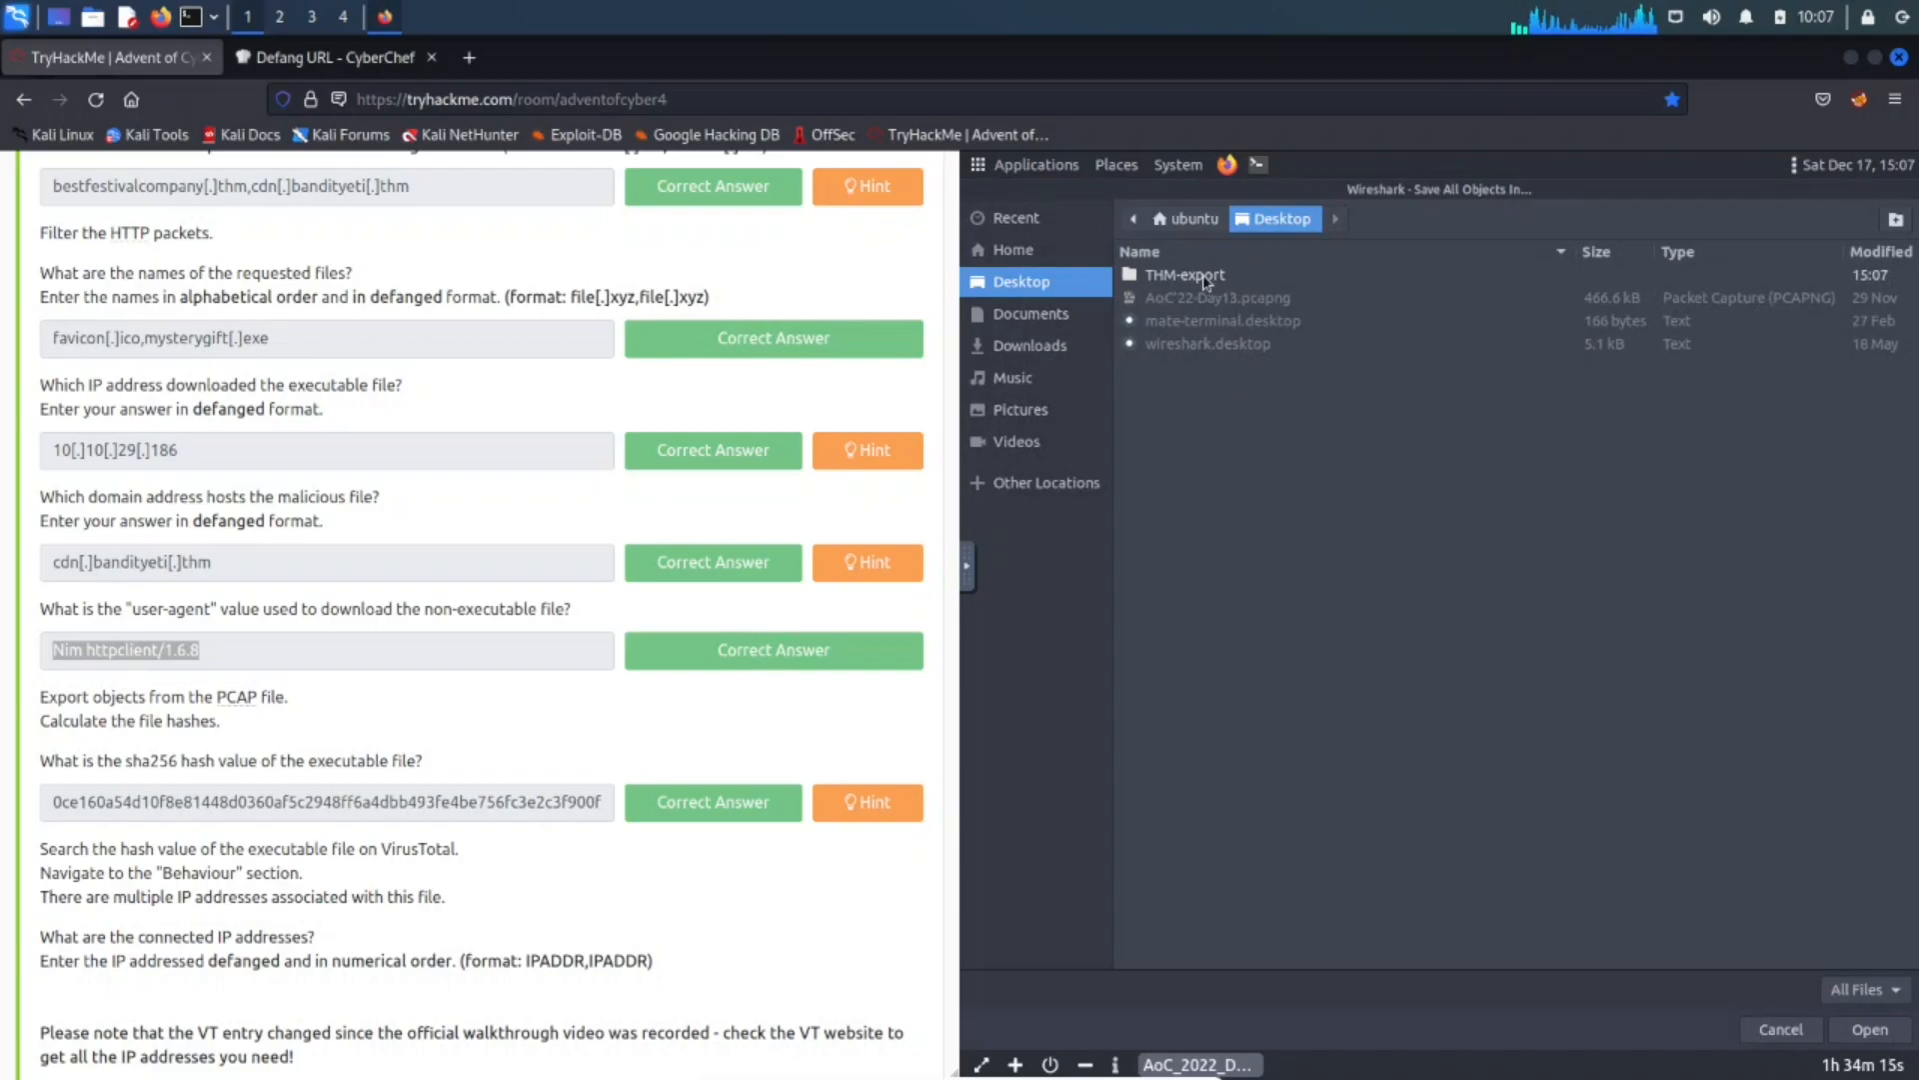
{"action": "double_click", "coordinate": [1182, 274]}
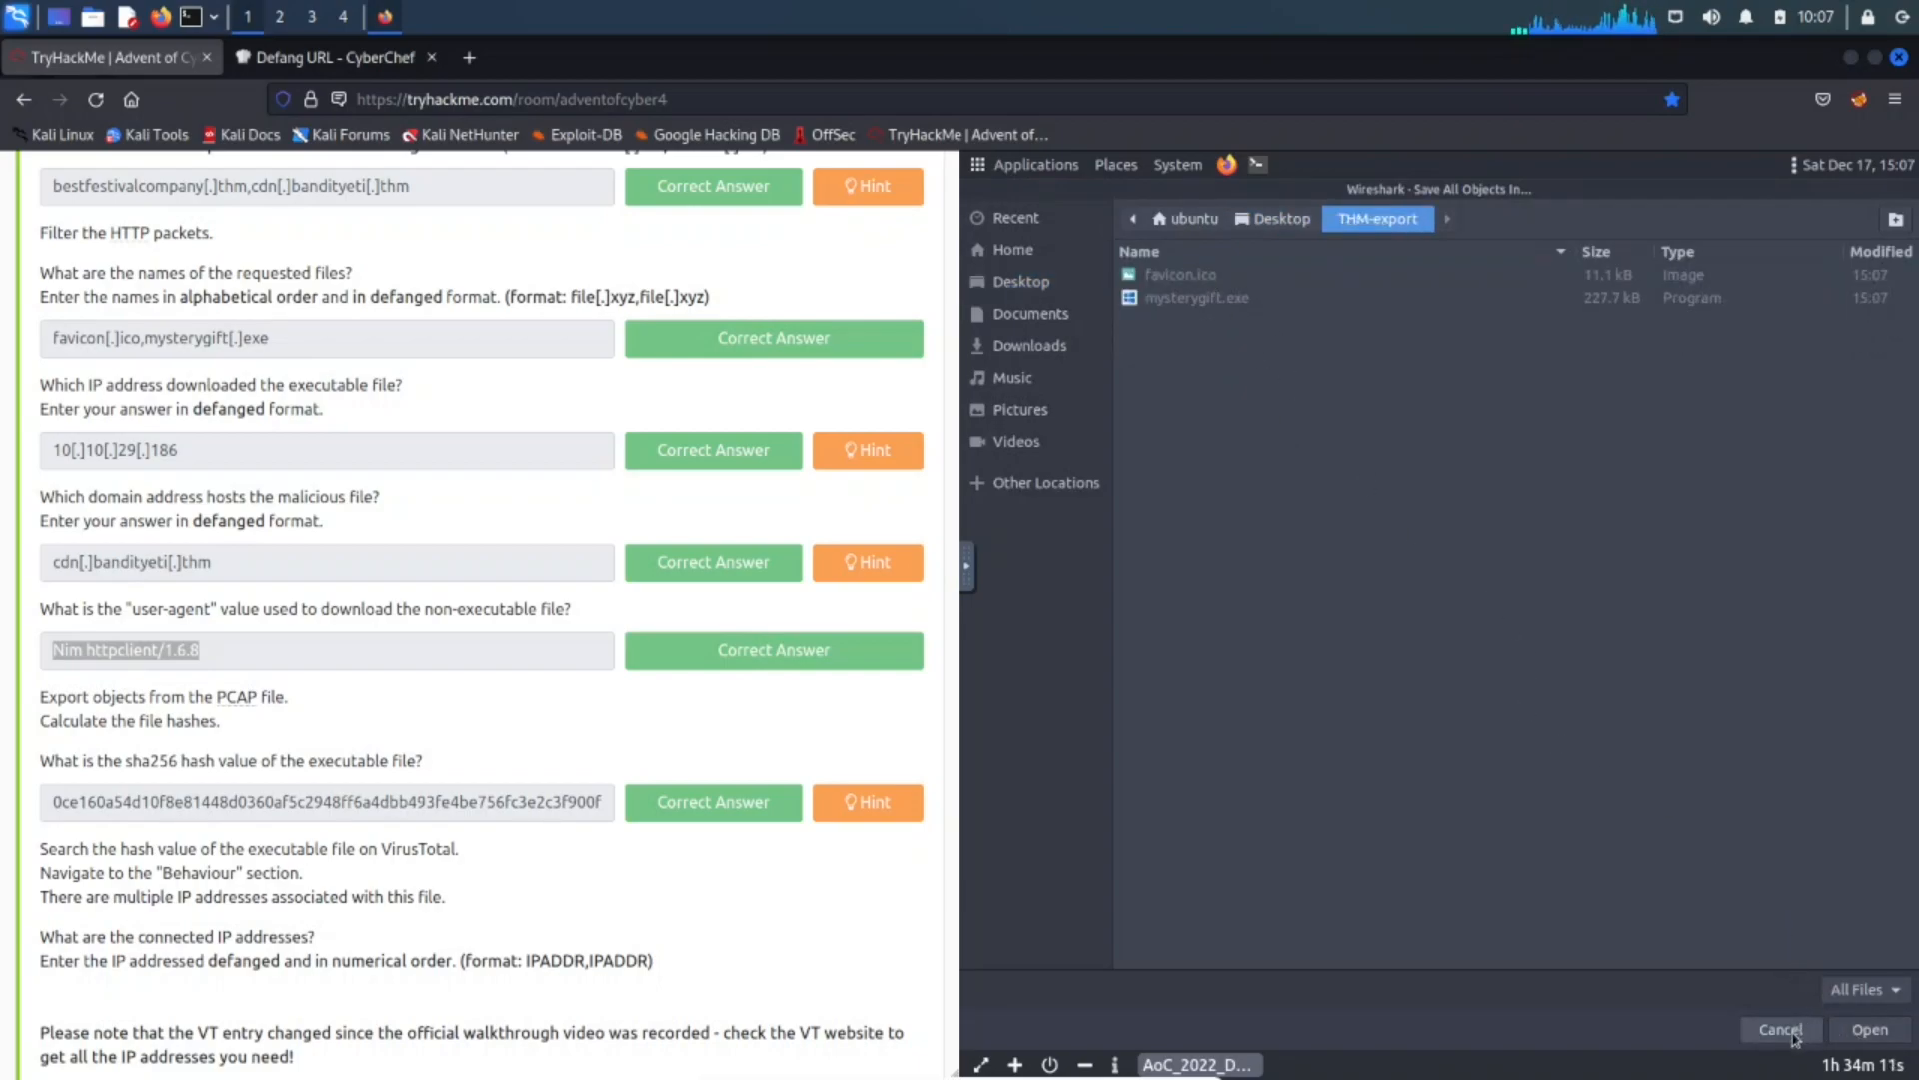
Dismiss the folder chooser and change into the THM-export folder in the terminal.
{"action": "left_click", "coordinate": [1778, 1029]}
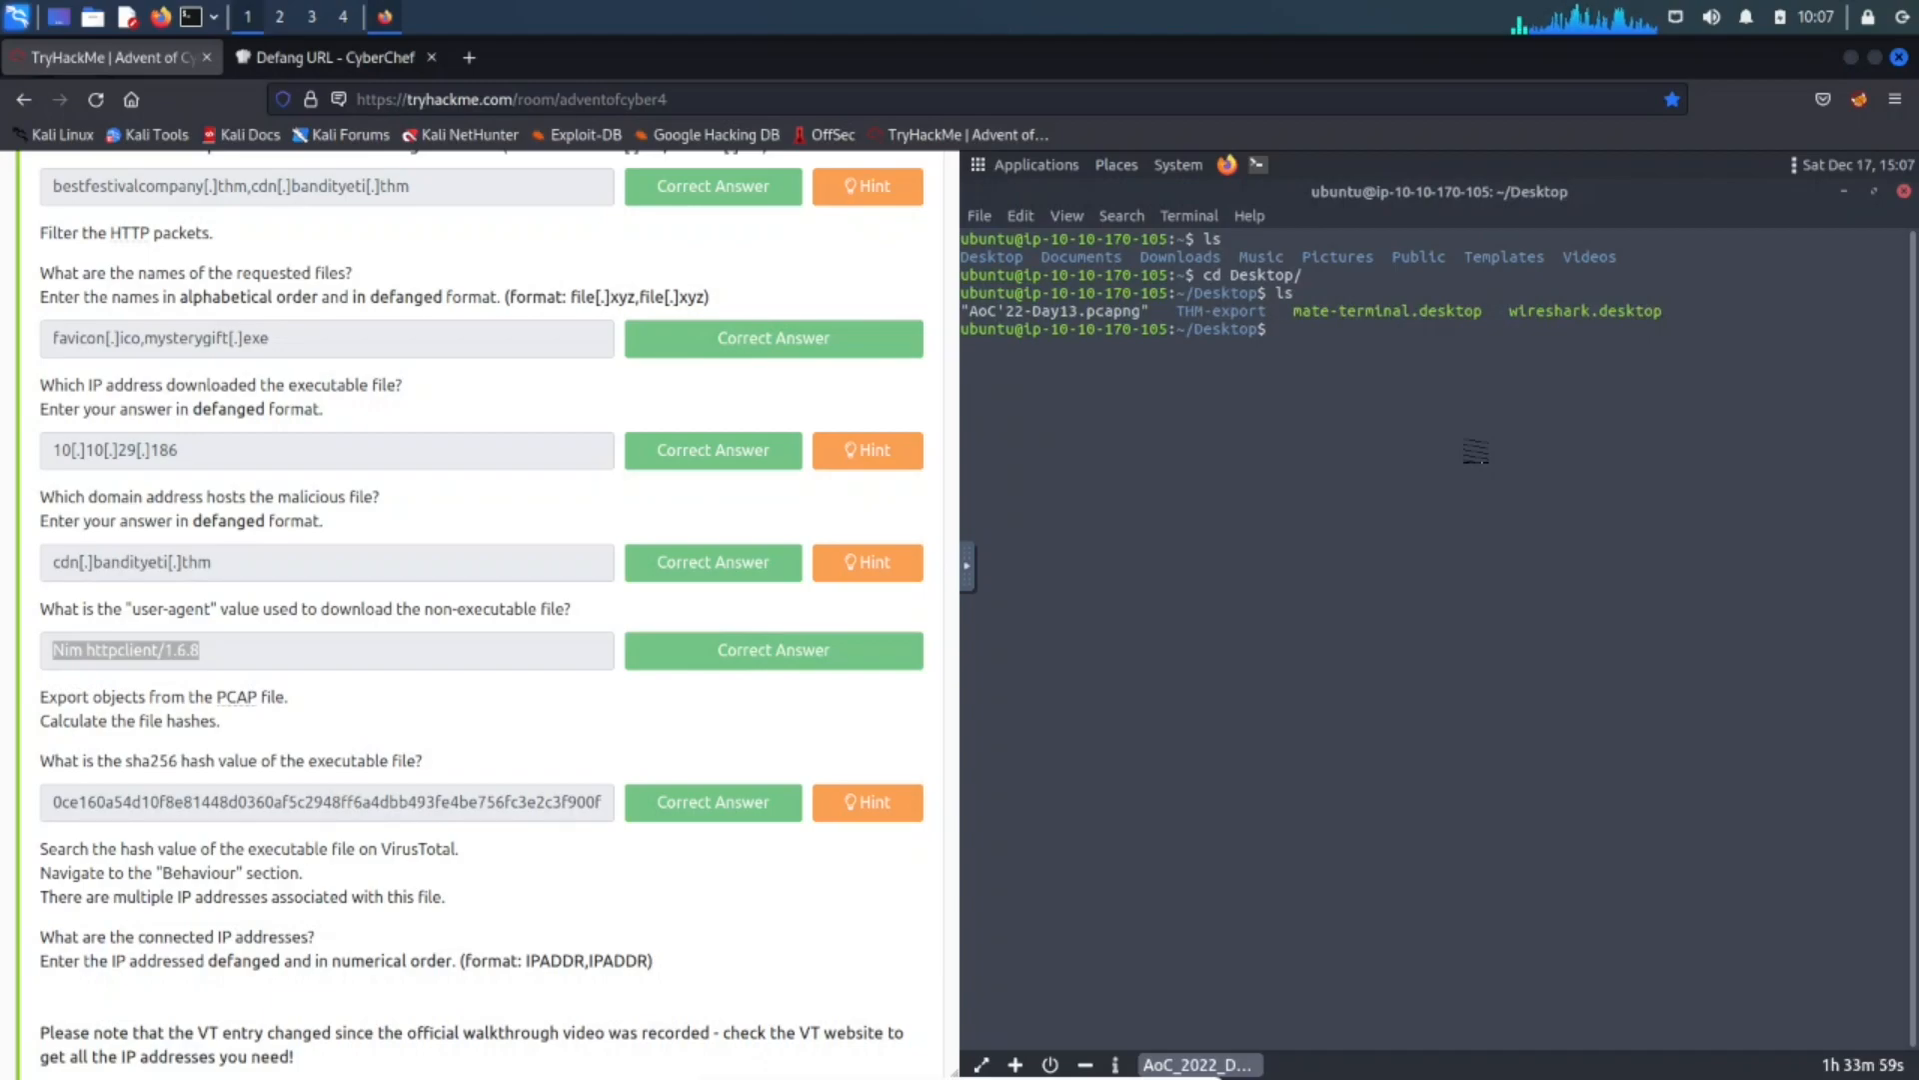
{"action": "type", "text": "cd TH"}
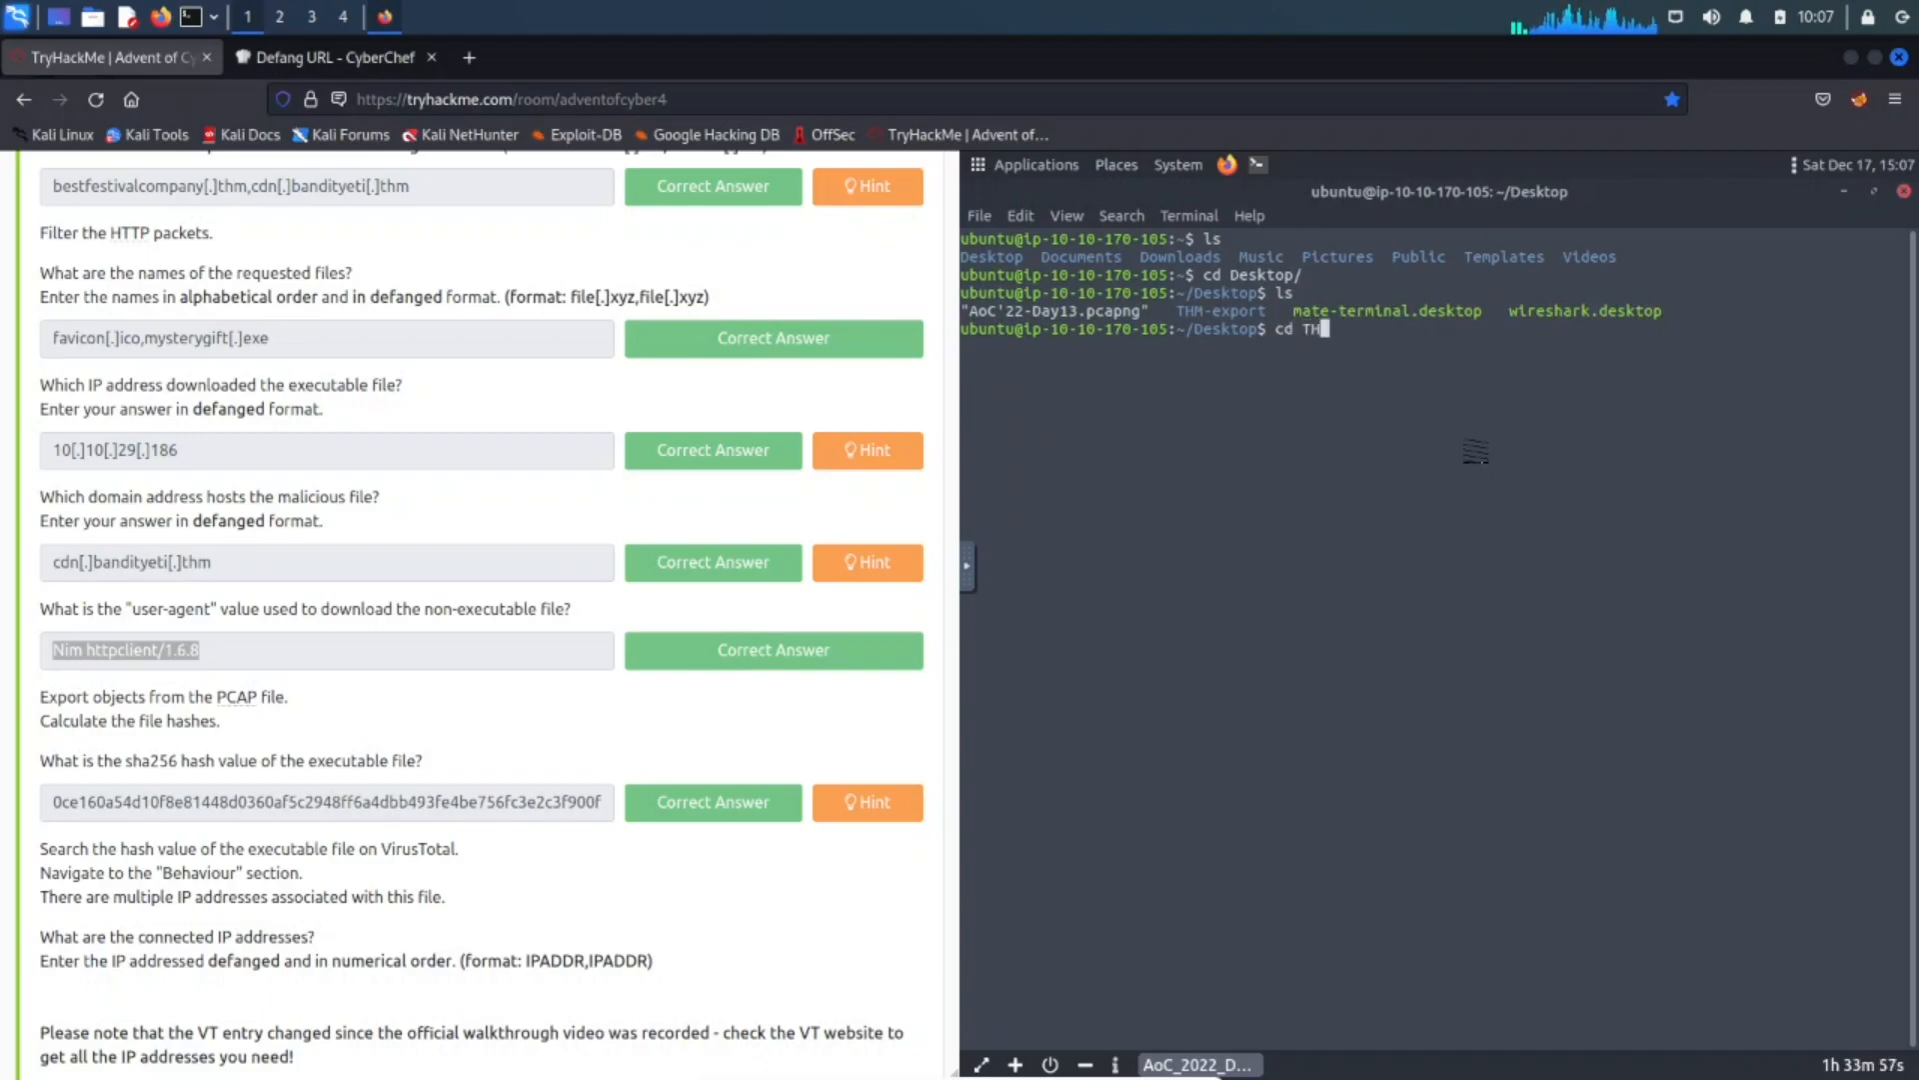
{"action": "key", "text": "Return"}
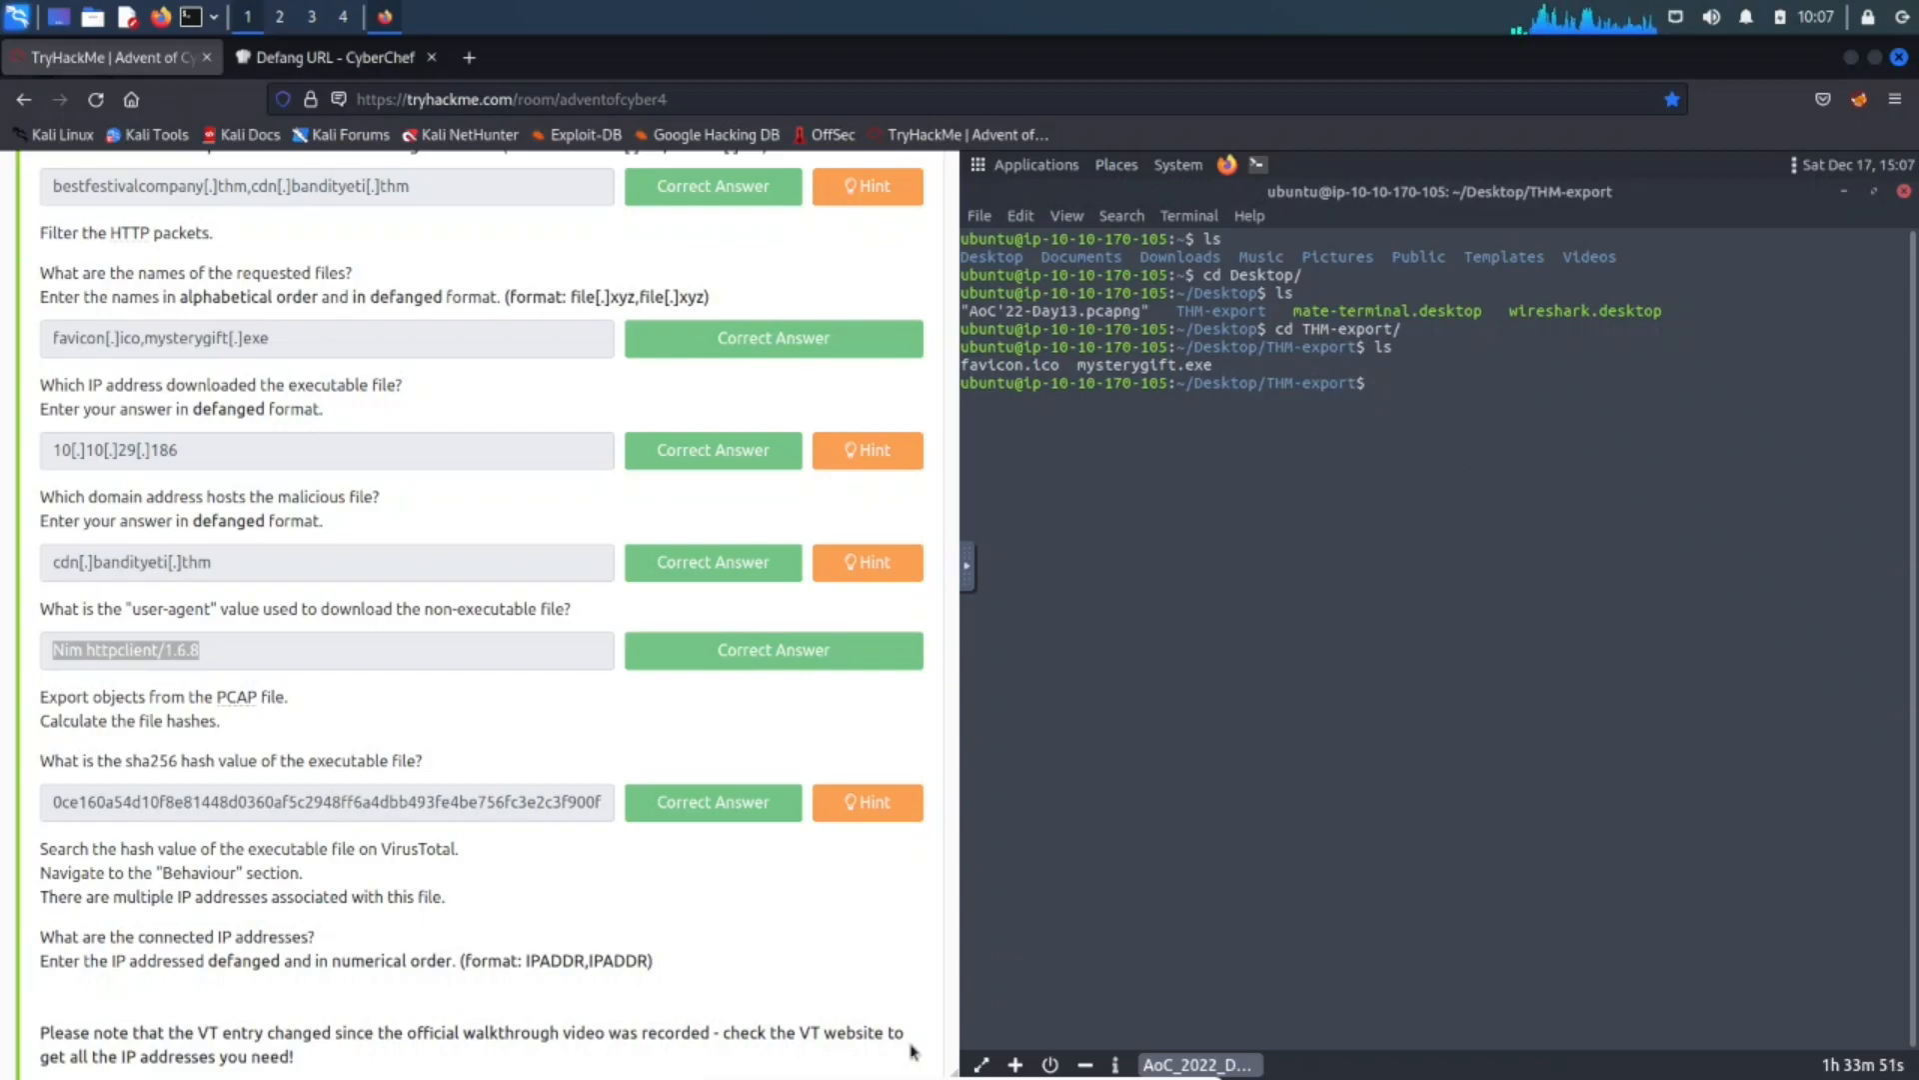
{"action": "mouse_move", "coordinate": [1379, 607]}
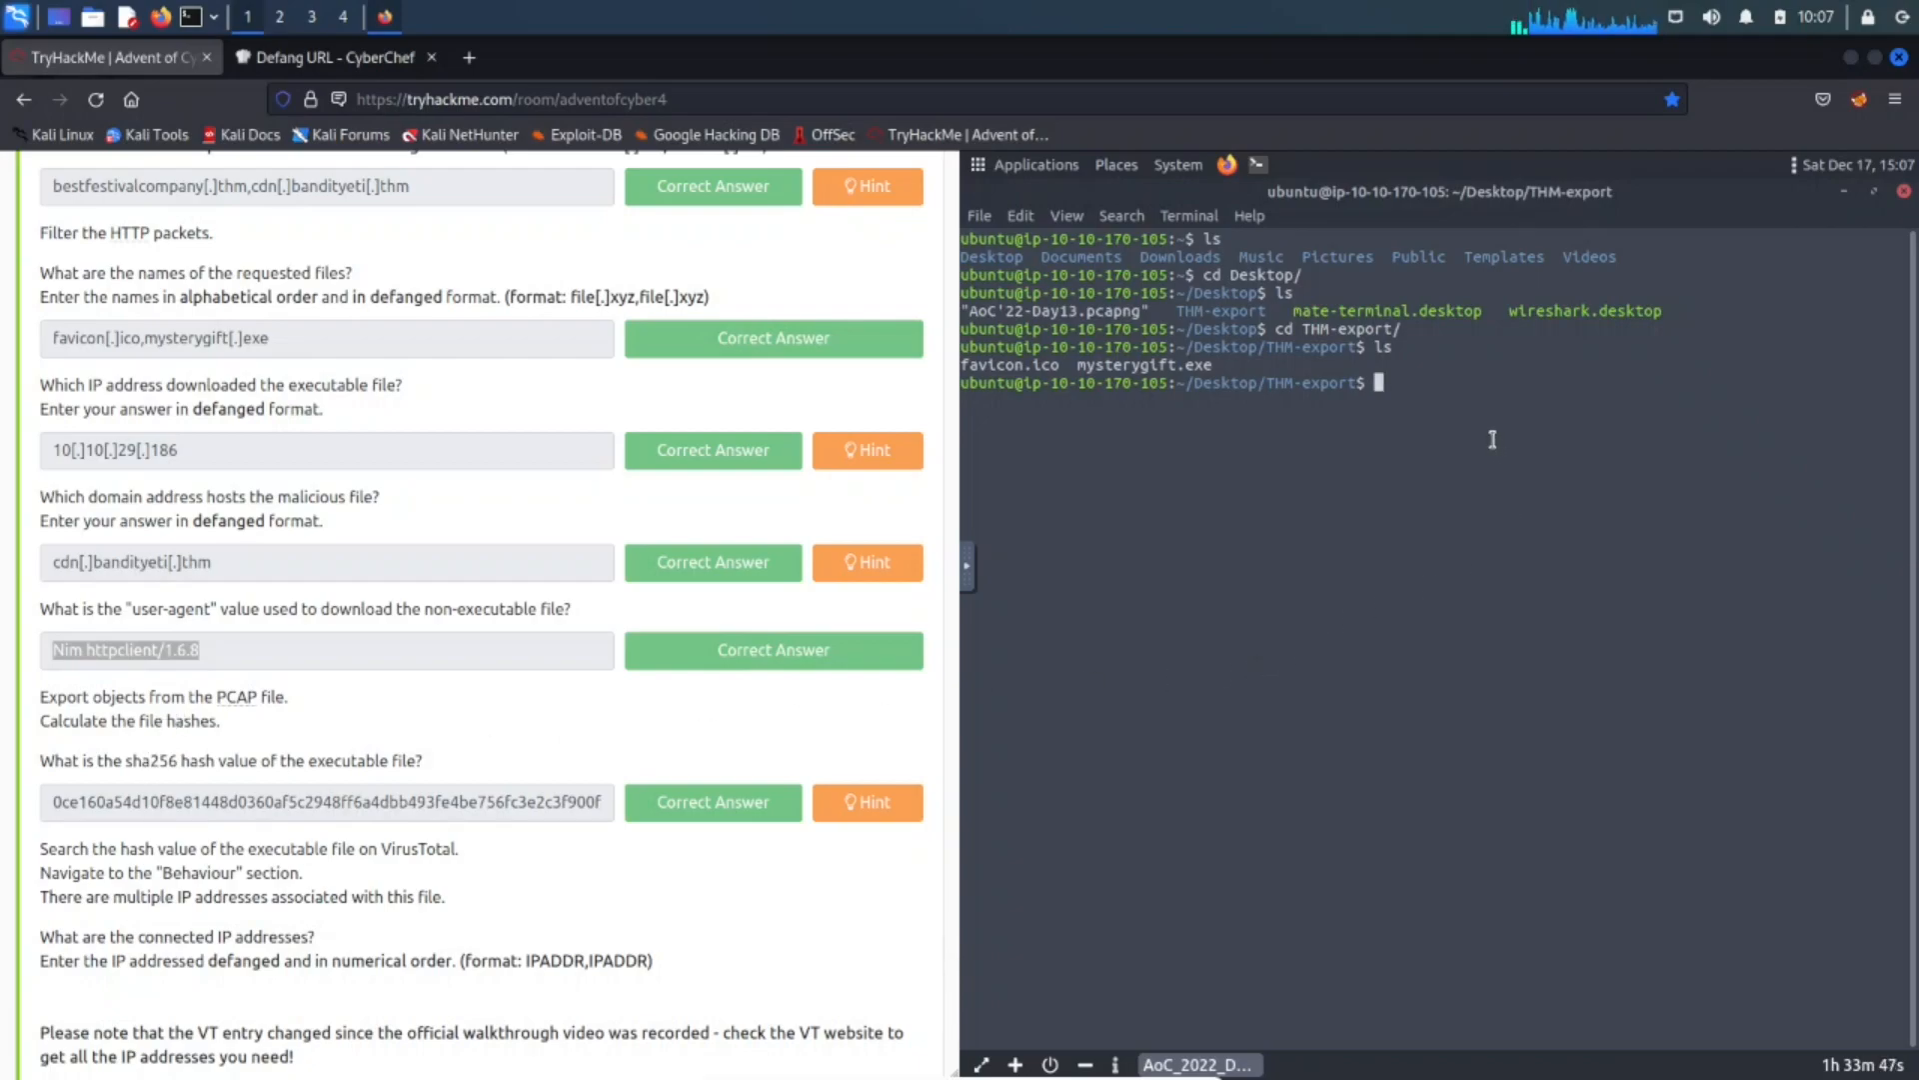
Run sha256sum on mysterygift.exe, giving hash 0ce160a54d10f8e8…3f900f.
{"action": "type", "text": "sha"}
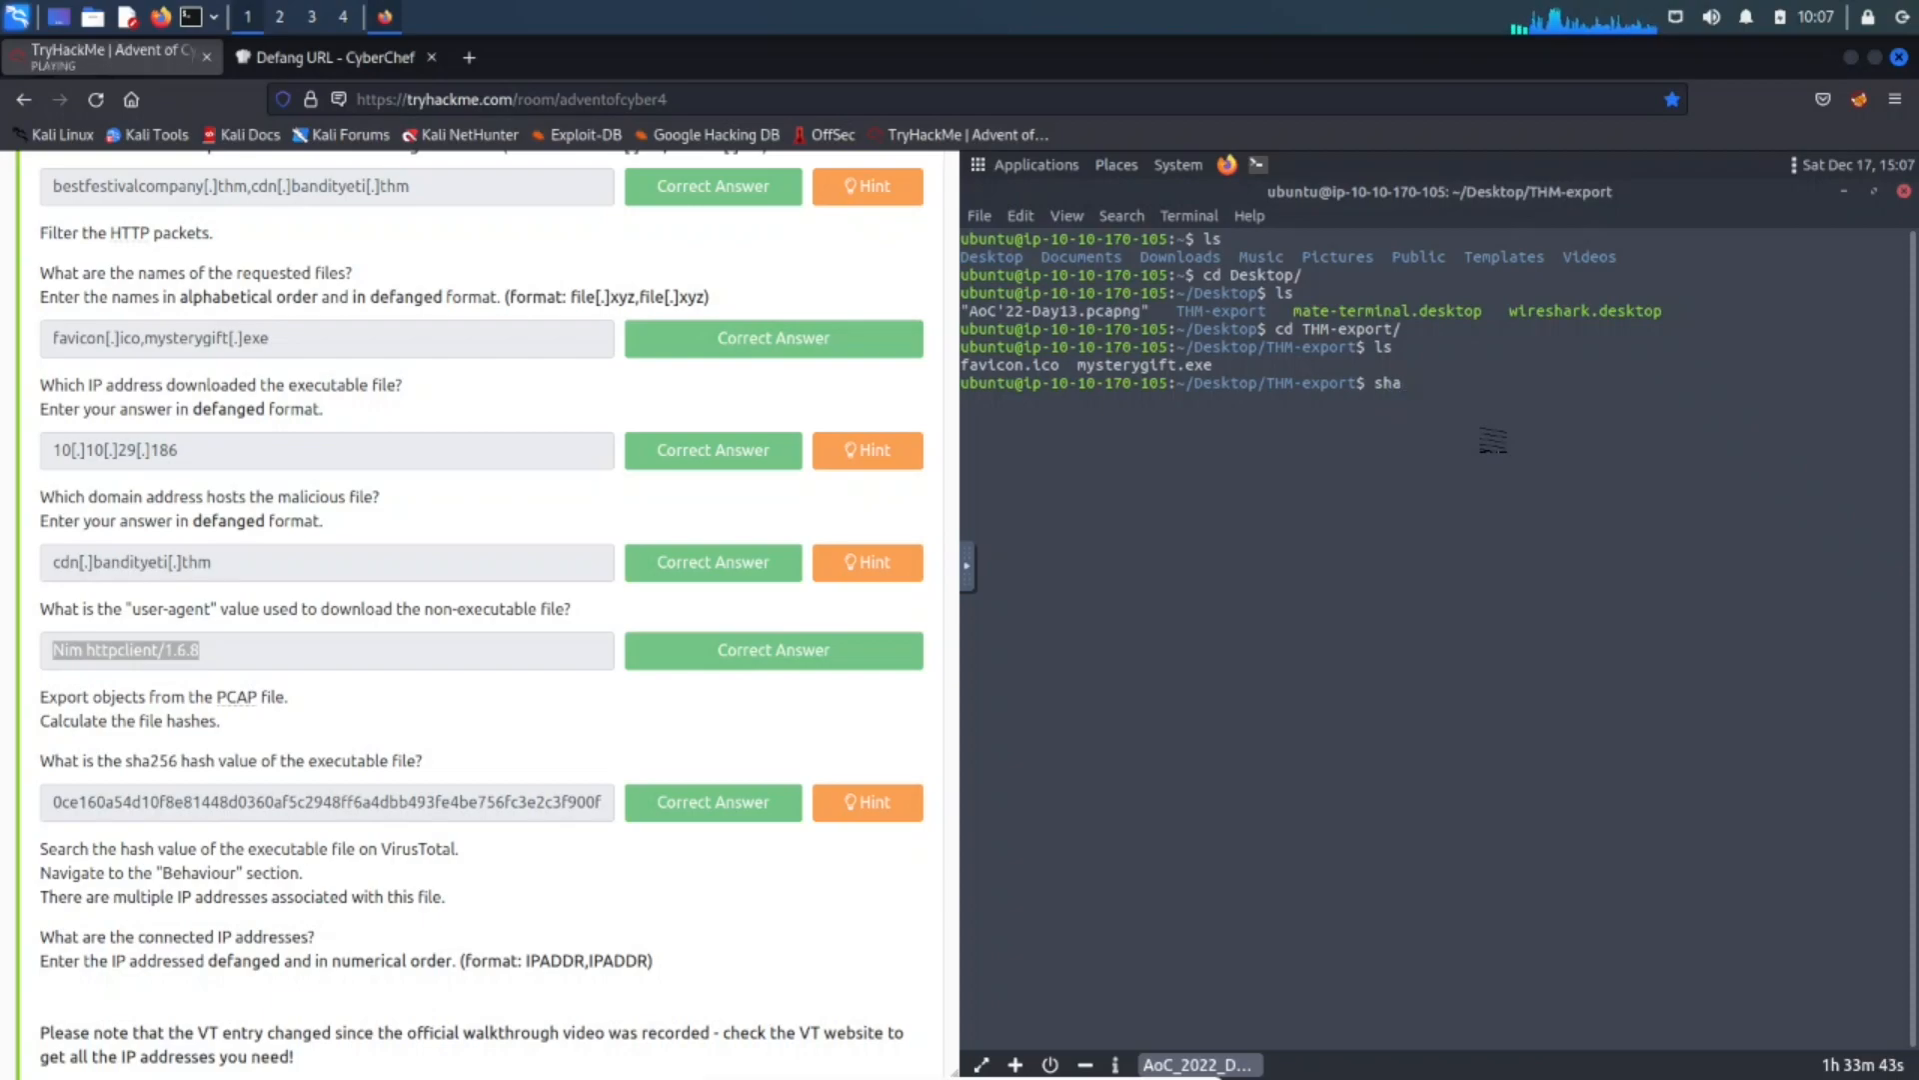
{"action": "type", "text": "256"}
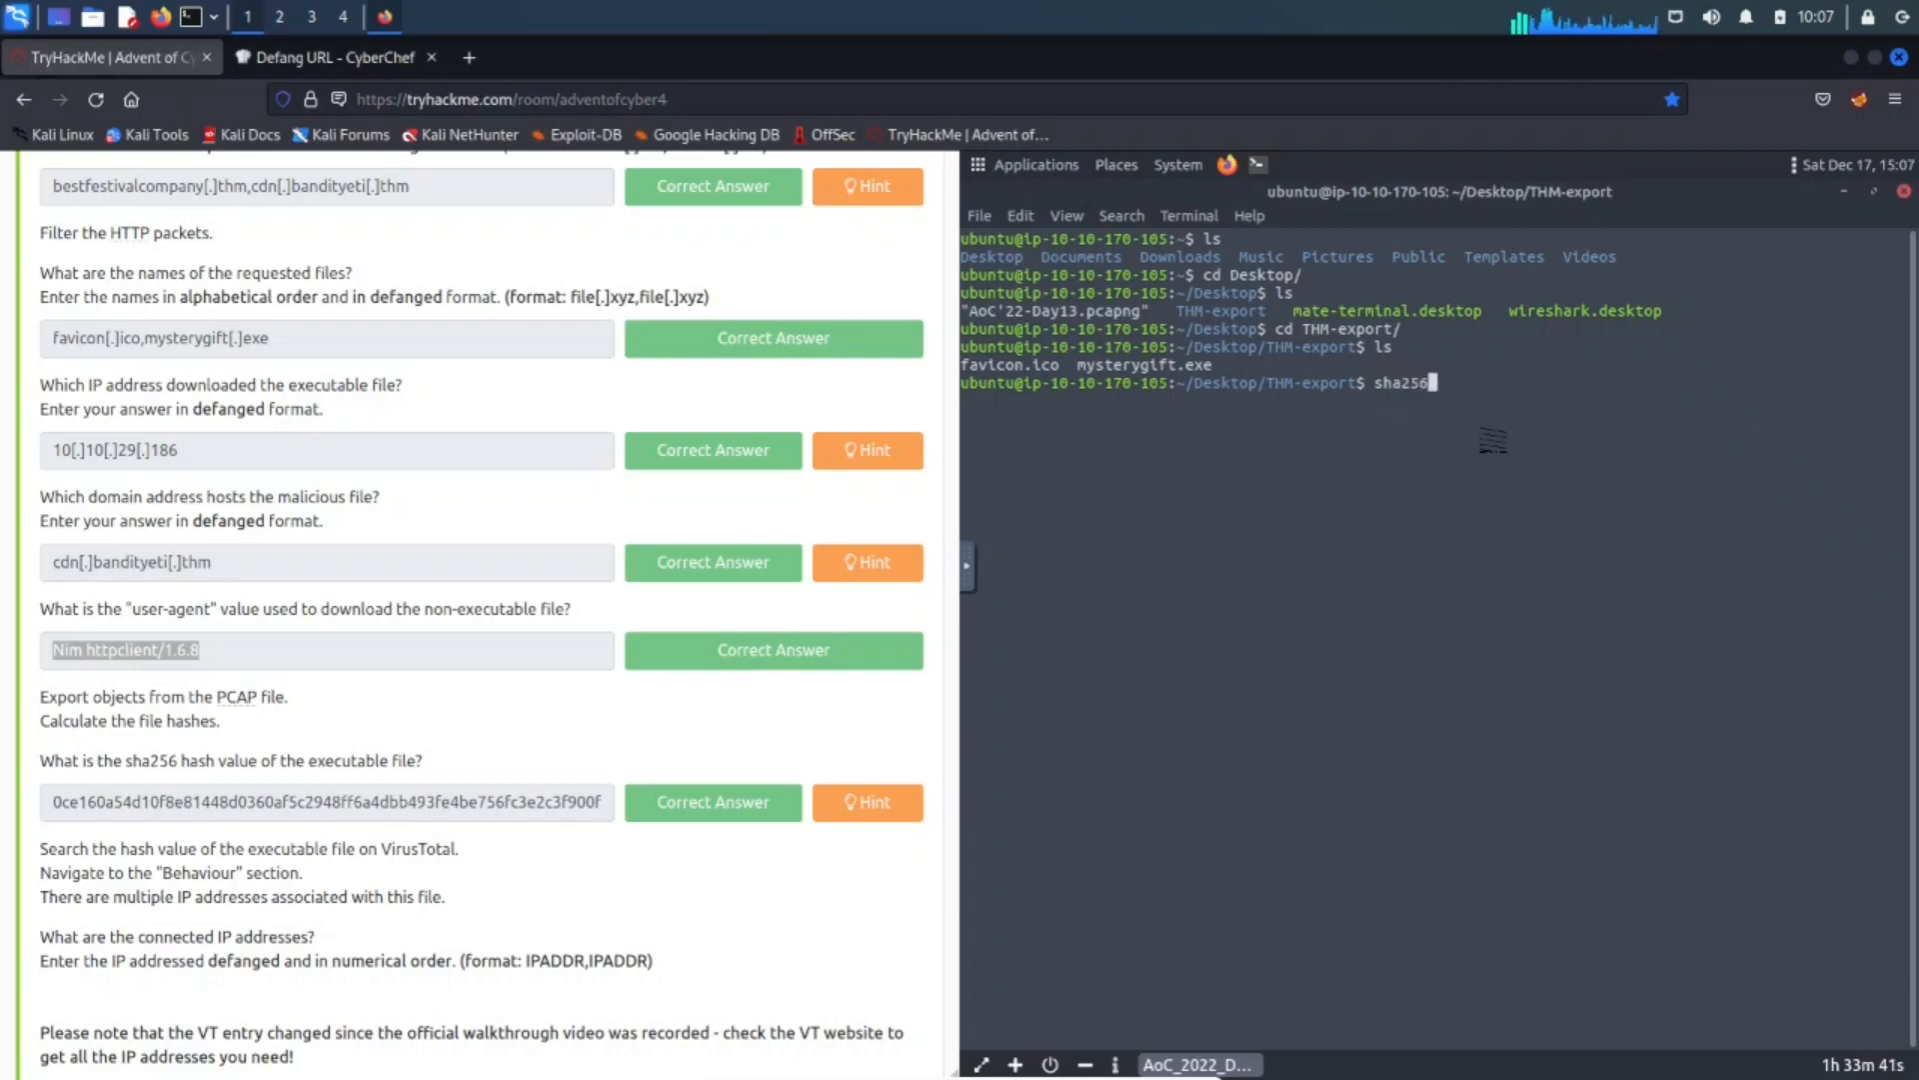
{"action": "type", "text": "s"}
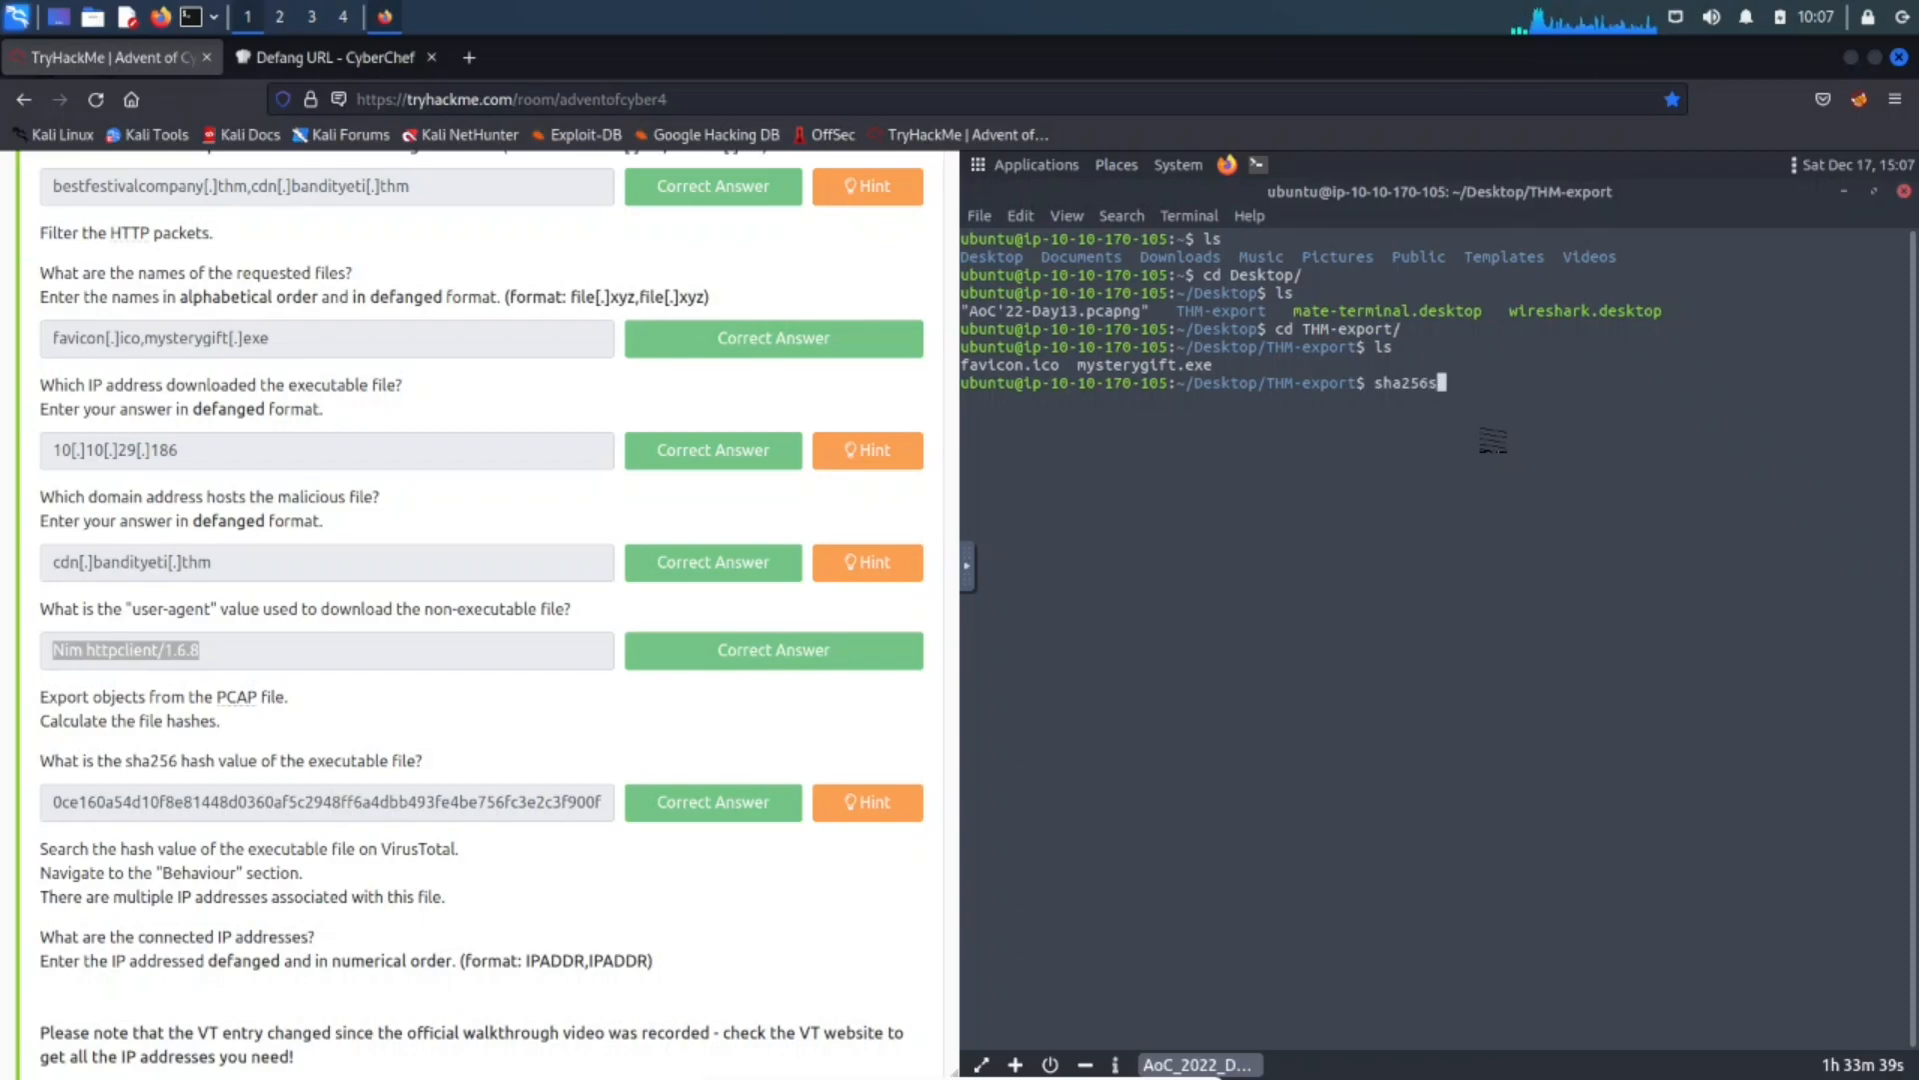
{"action": "type", "text": "um"}
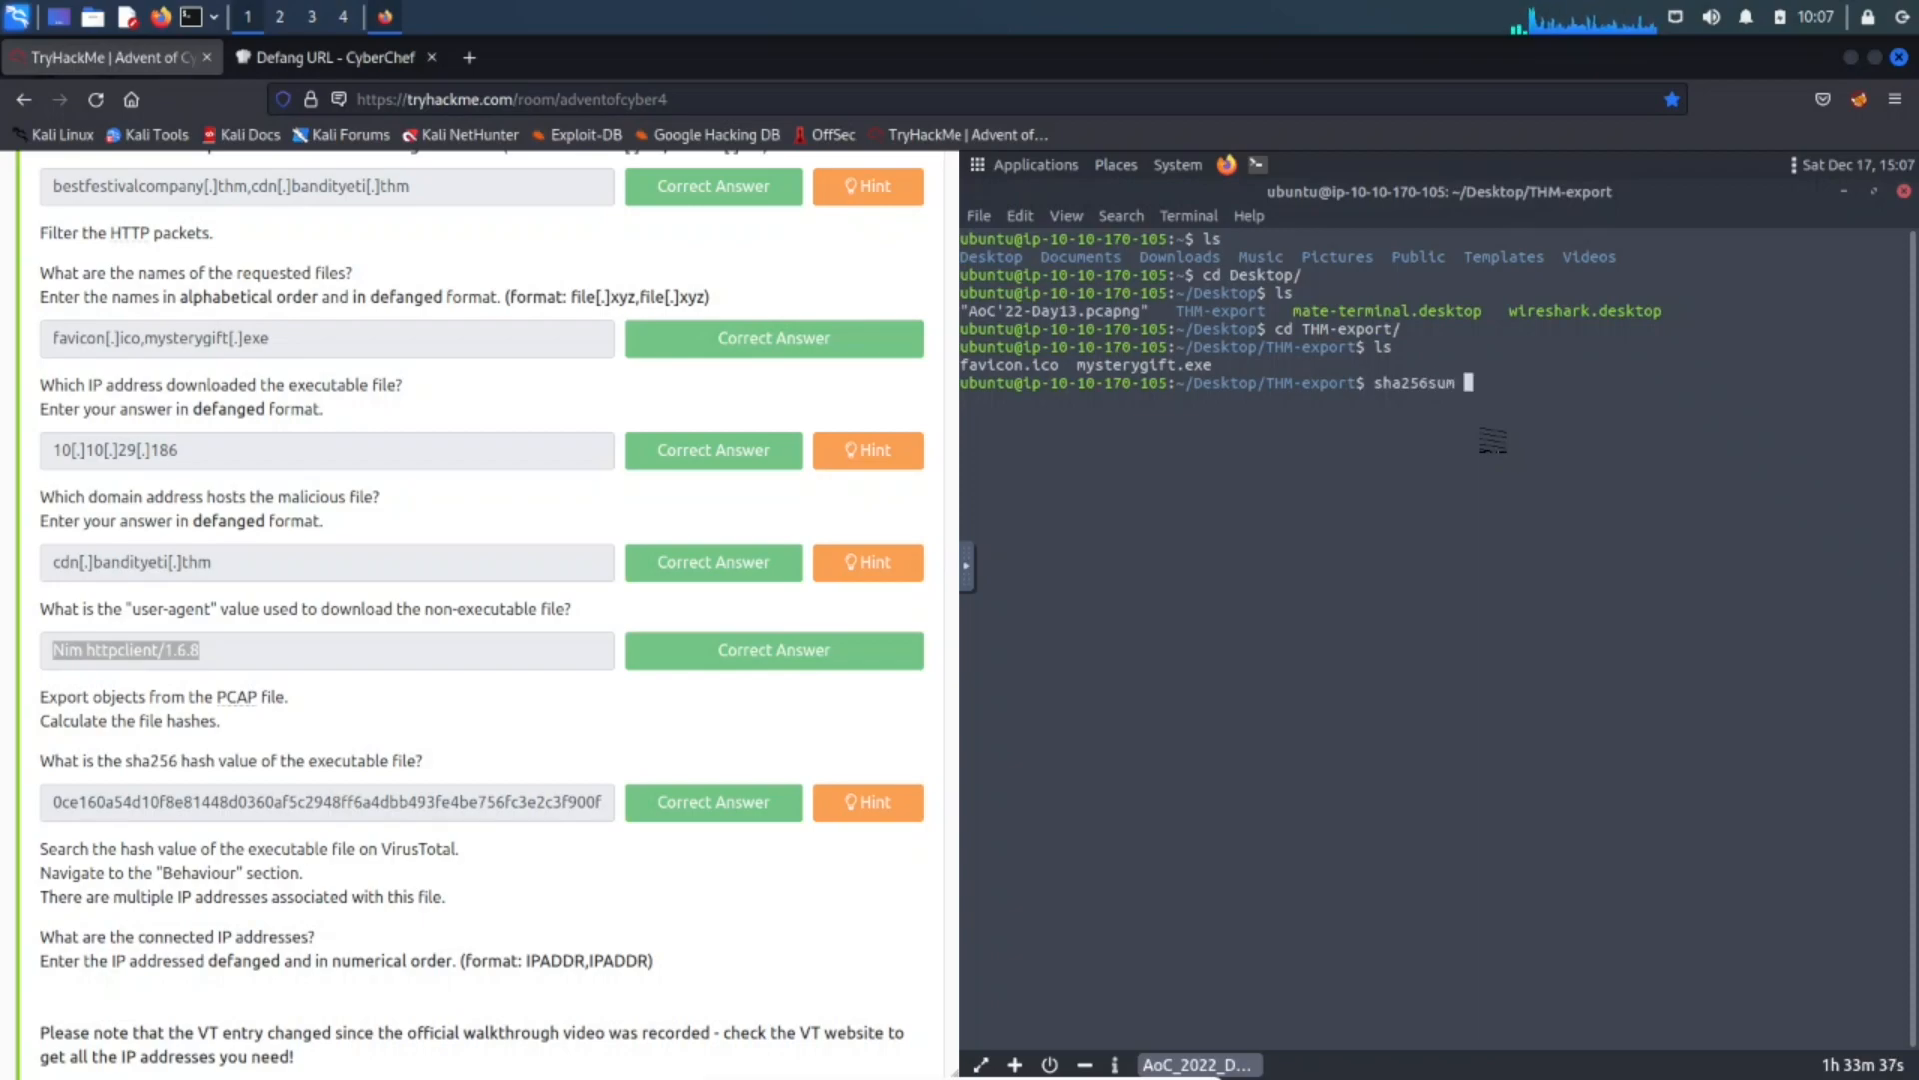
{"action": "key", "text": "Return"}
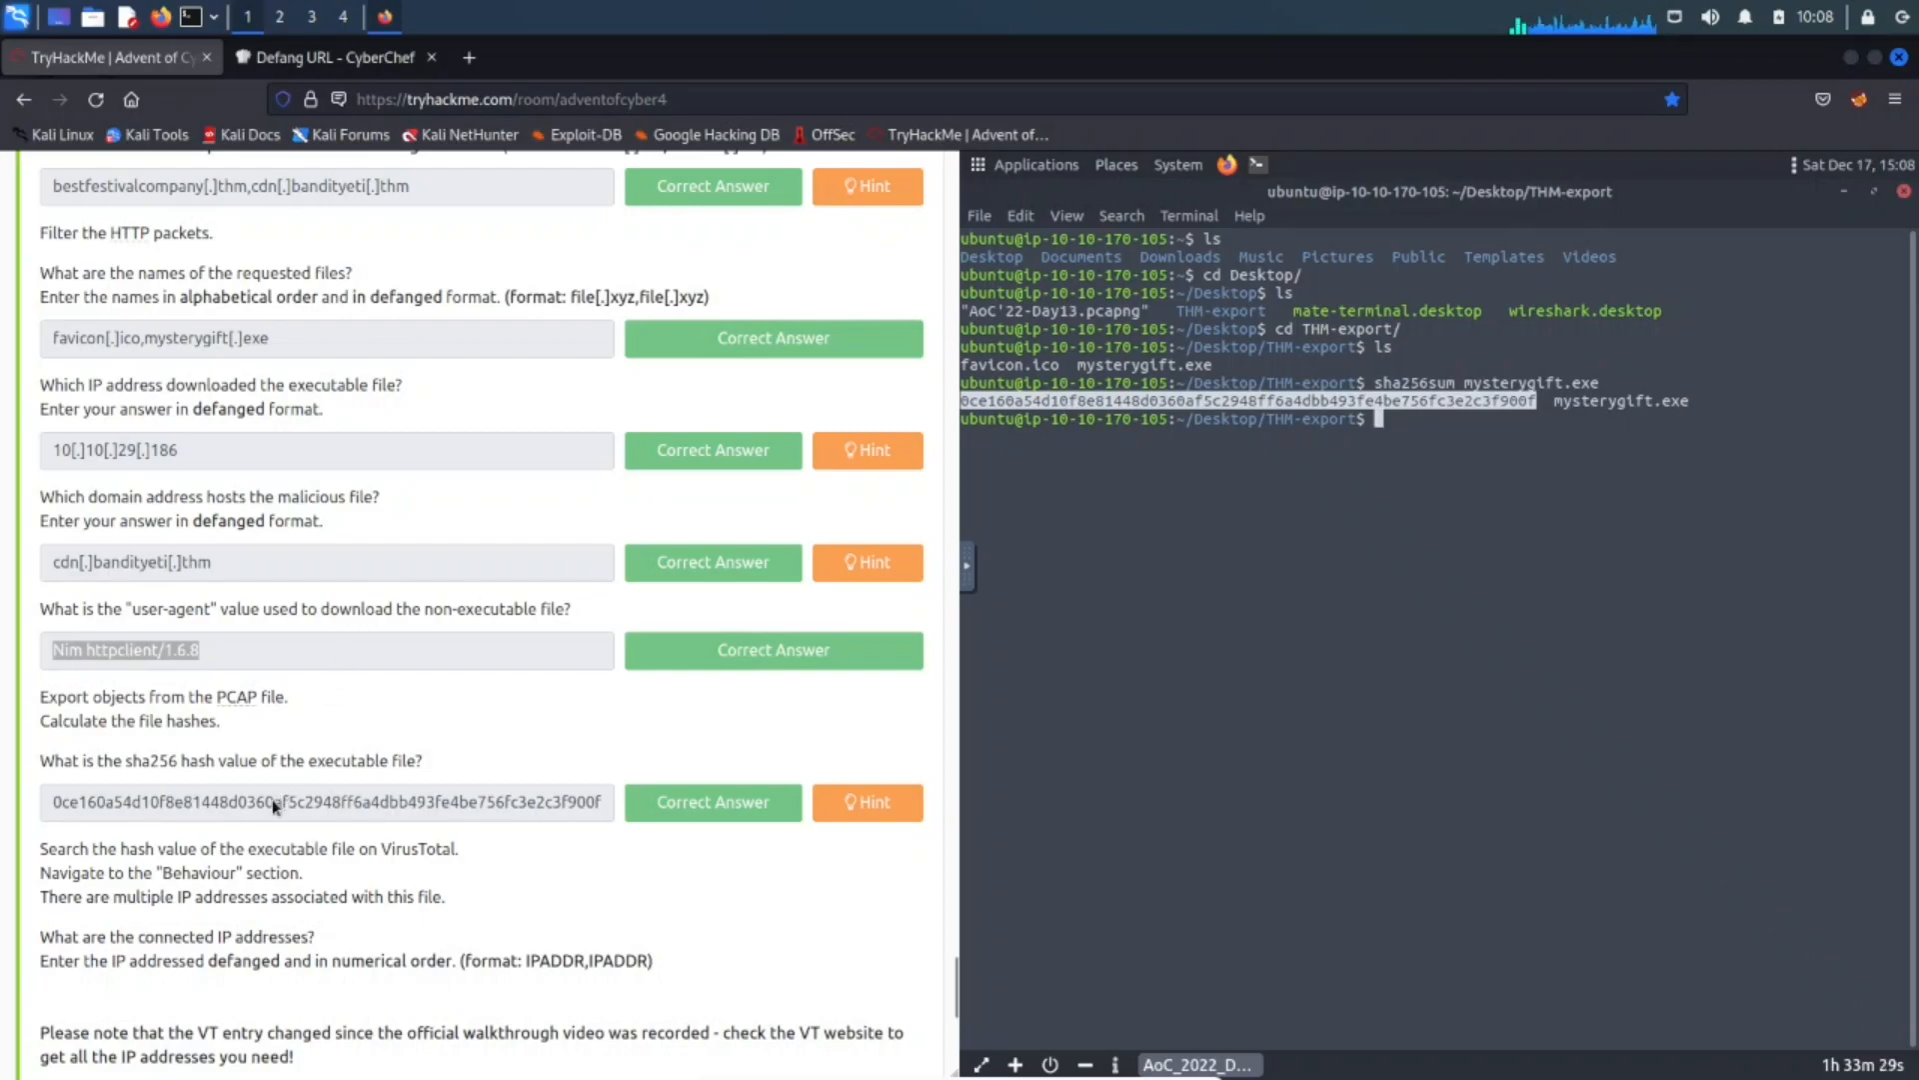
{"action": "mouse_move", "coordinate": [227, 764]}
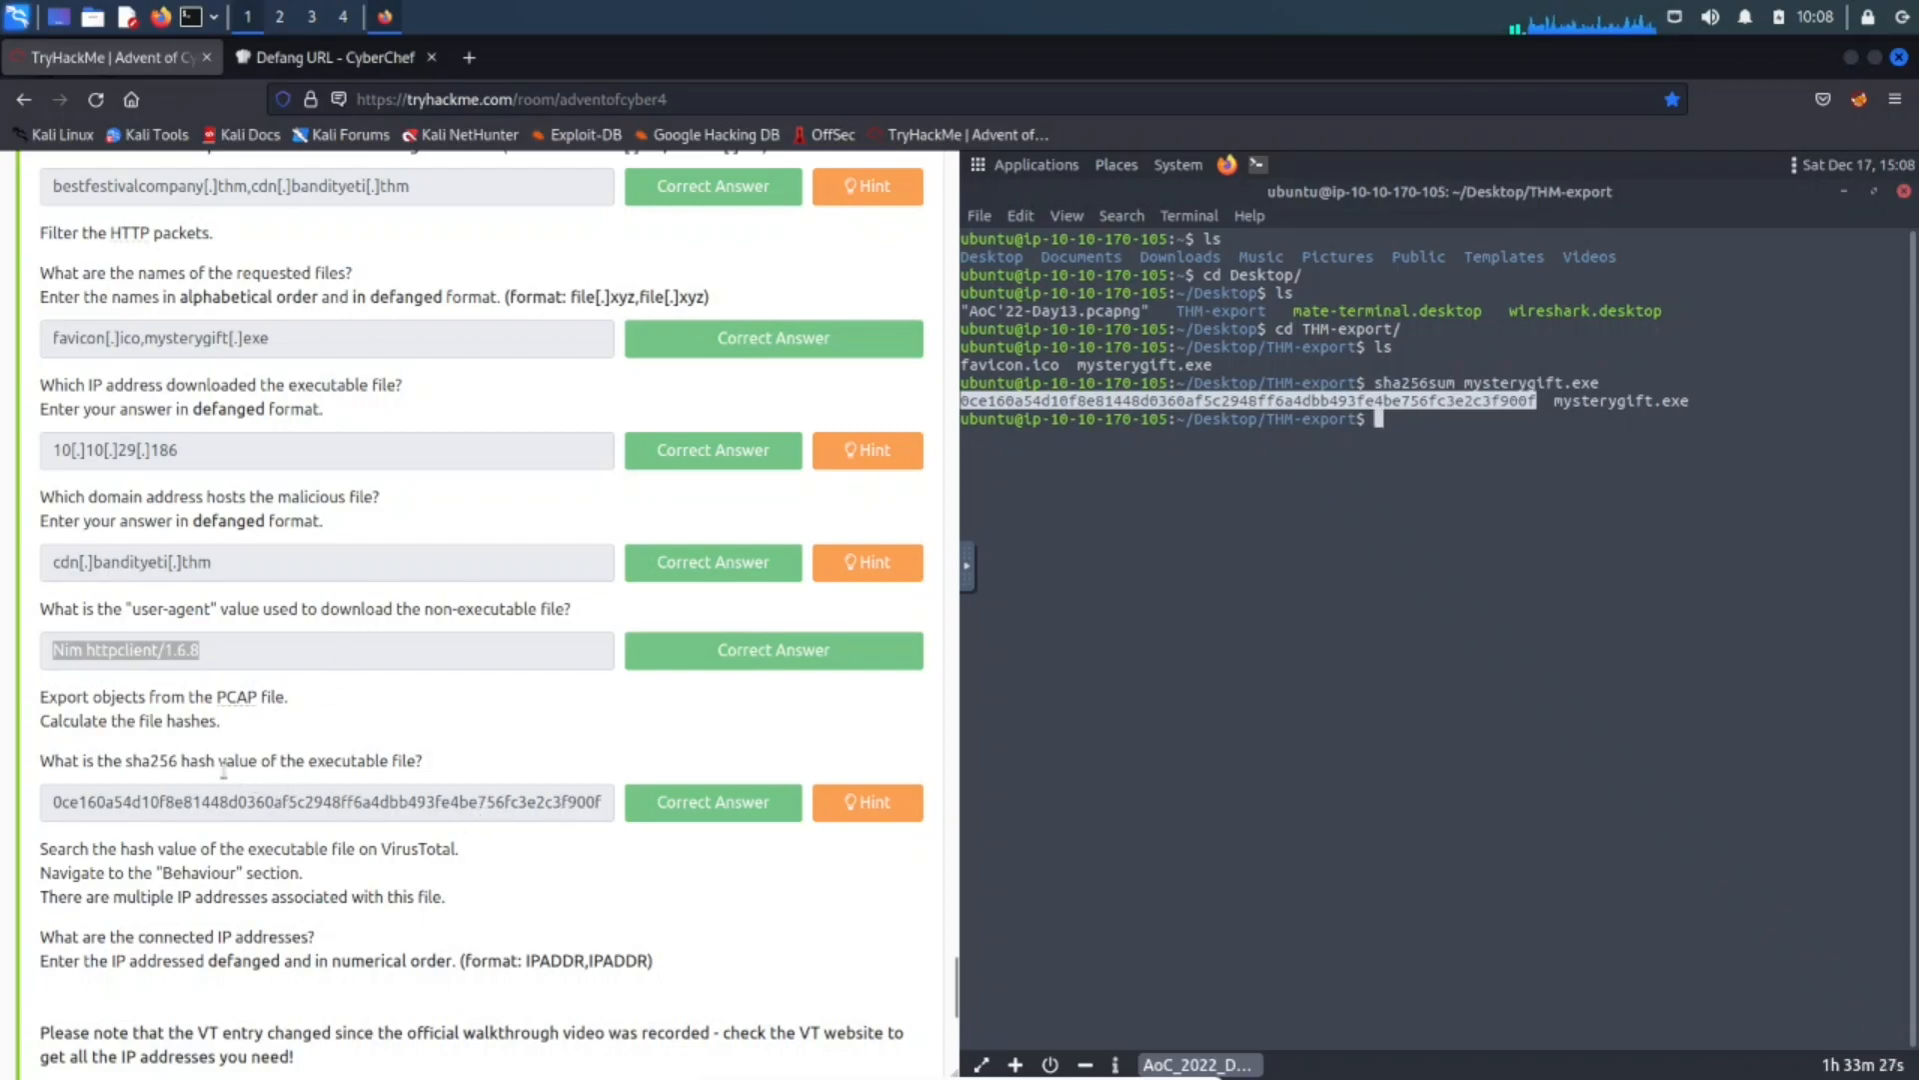
{"action": "scroll", "scroll_direction": "down", "scroll_amount": 3}
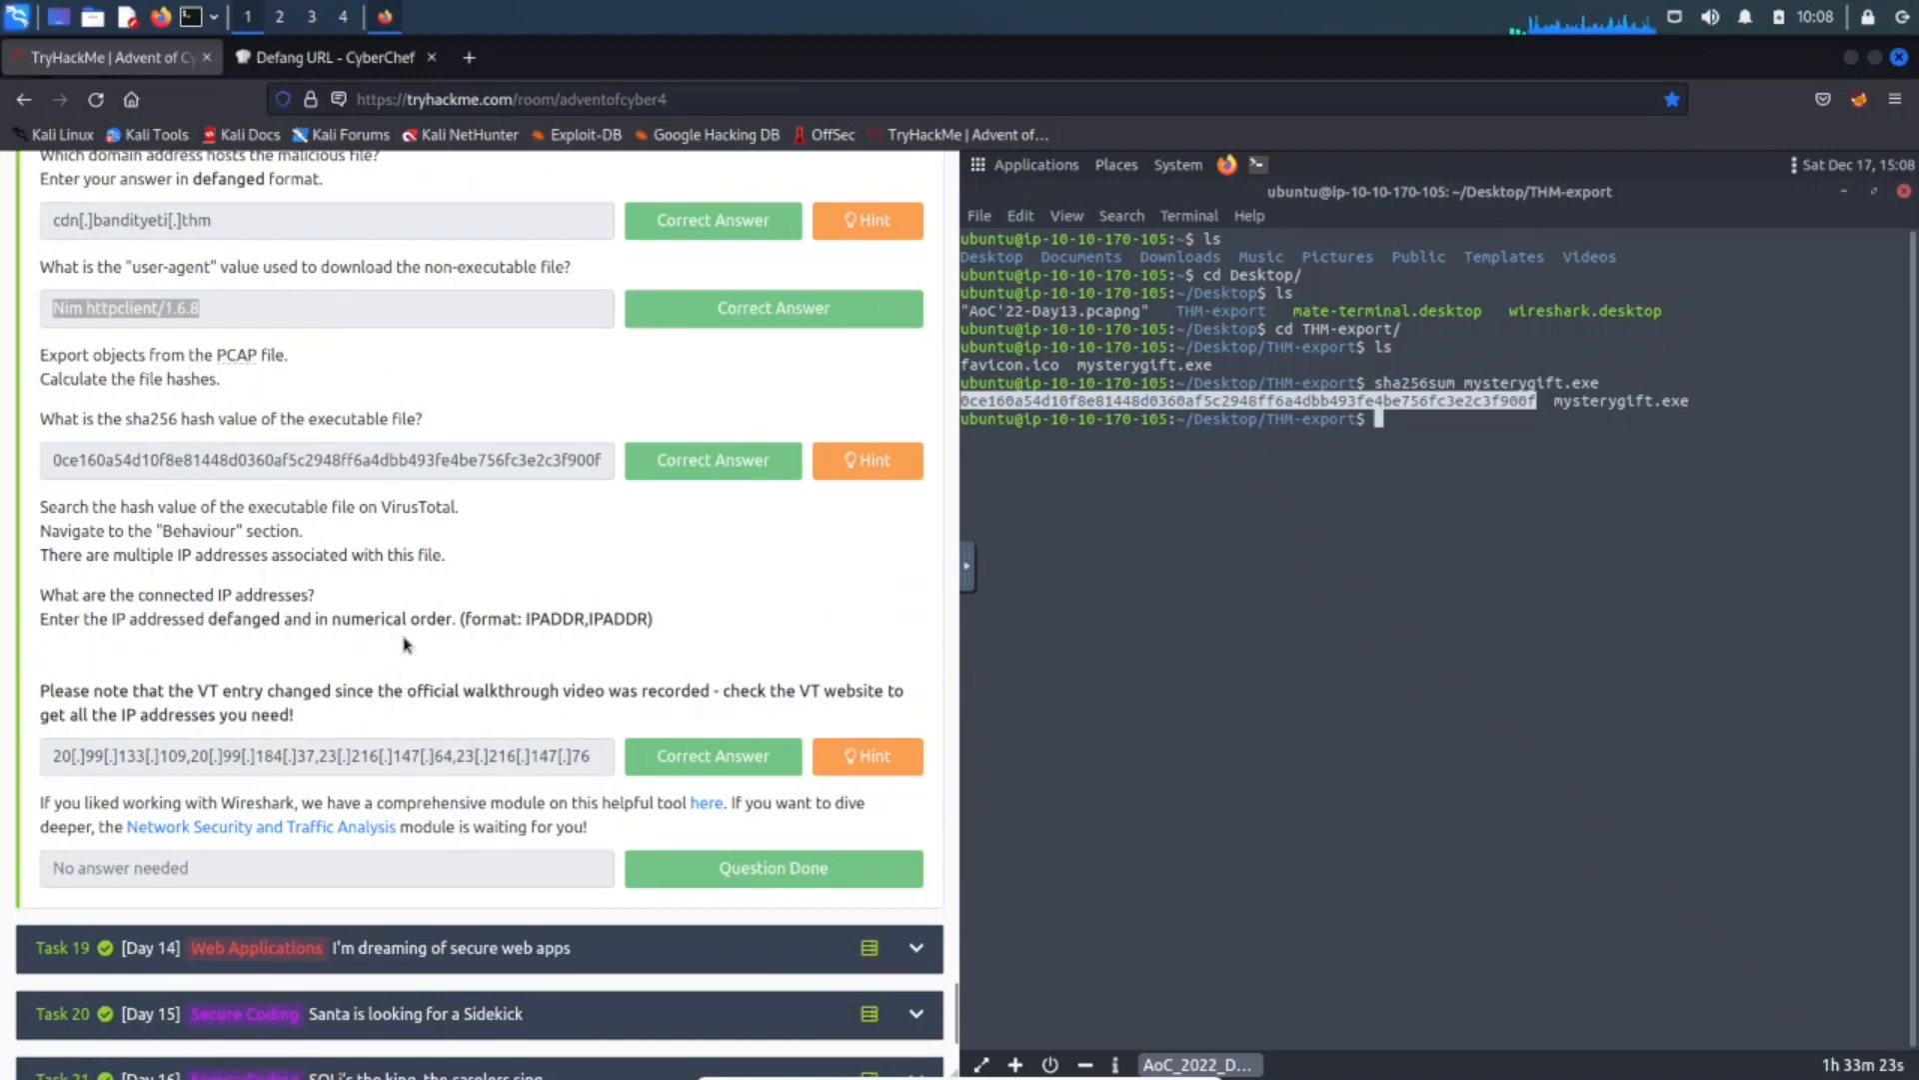
{"action": "mouse_move", "coordinate": [175, 688]}
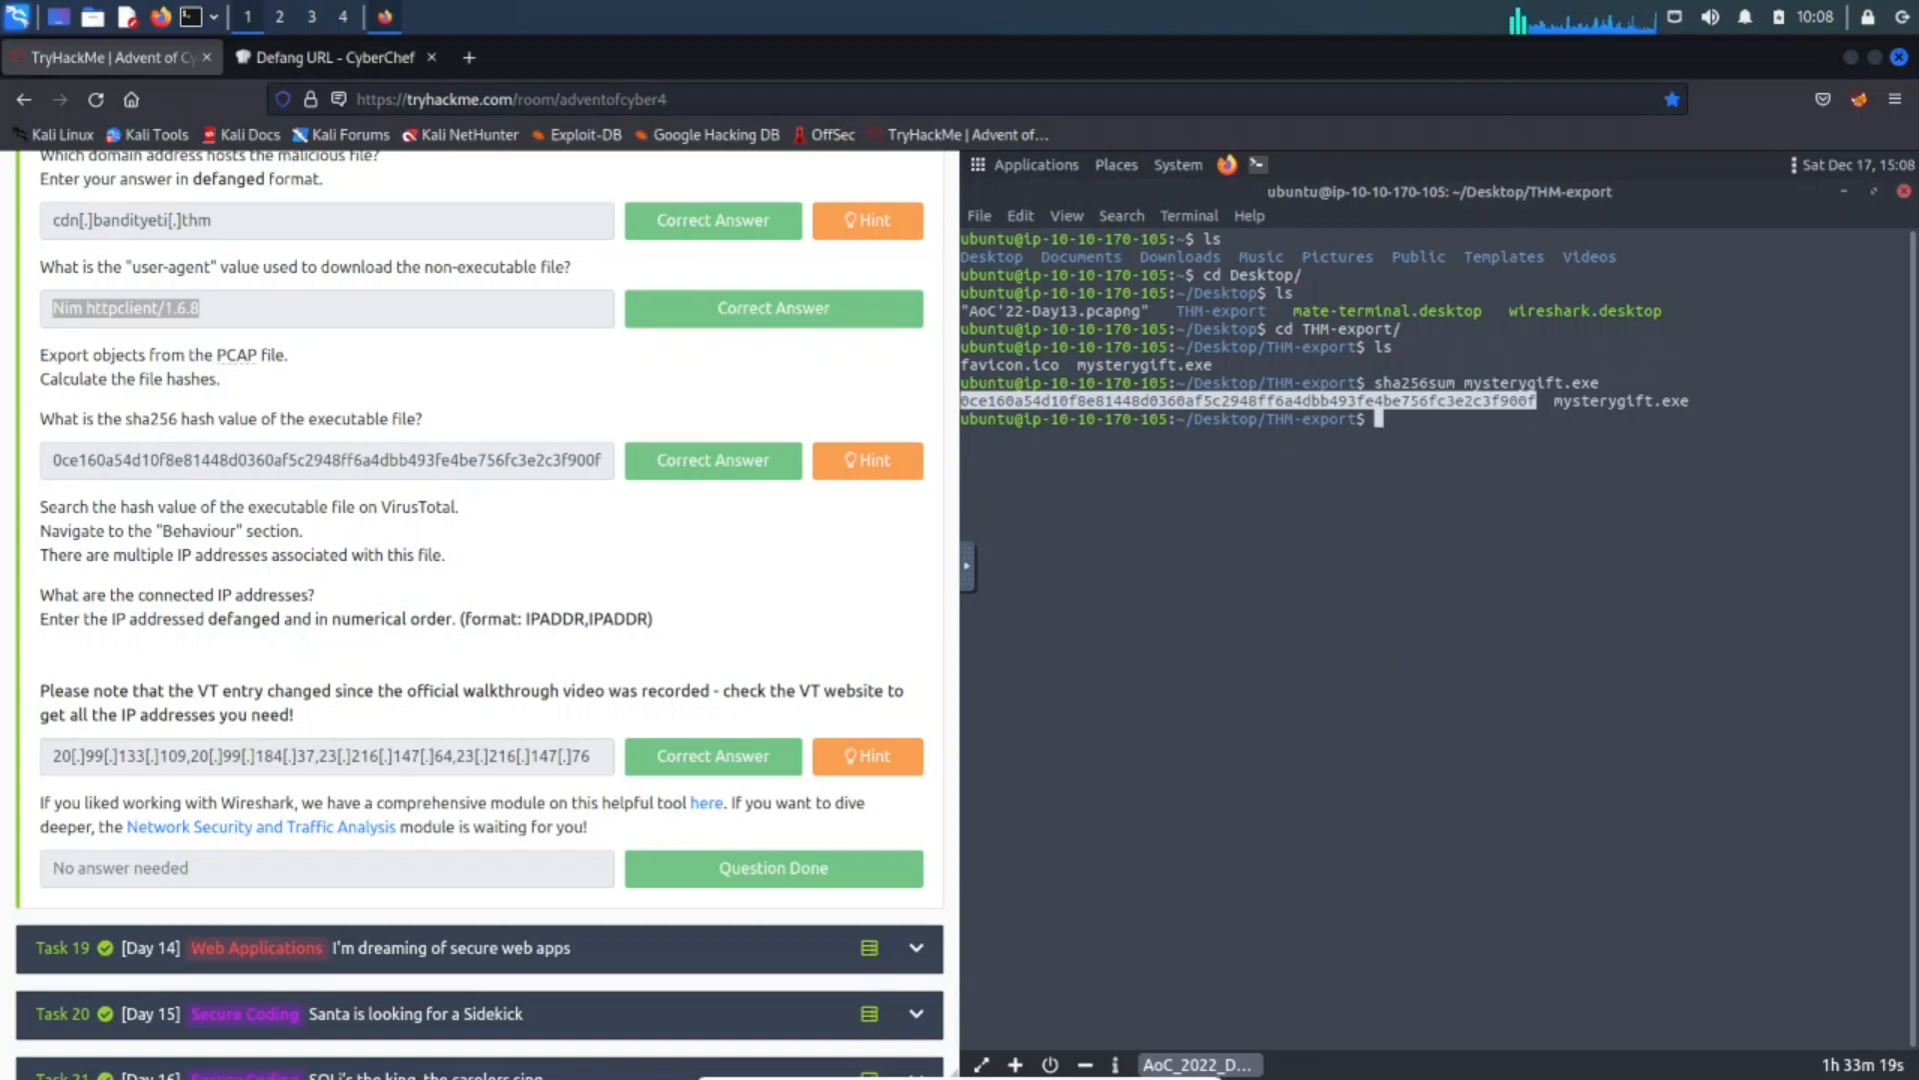
{"action": "mouse_move", "coordinate": [790, 1051]}
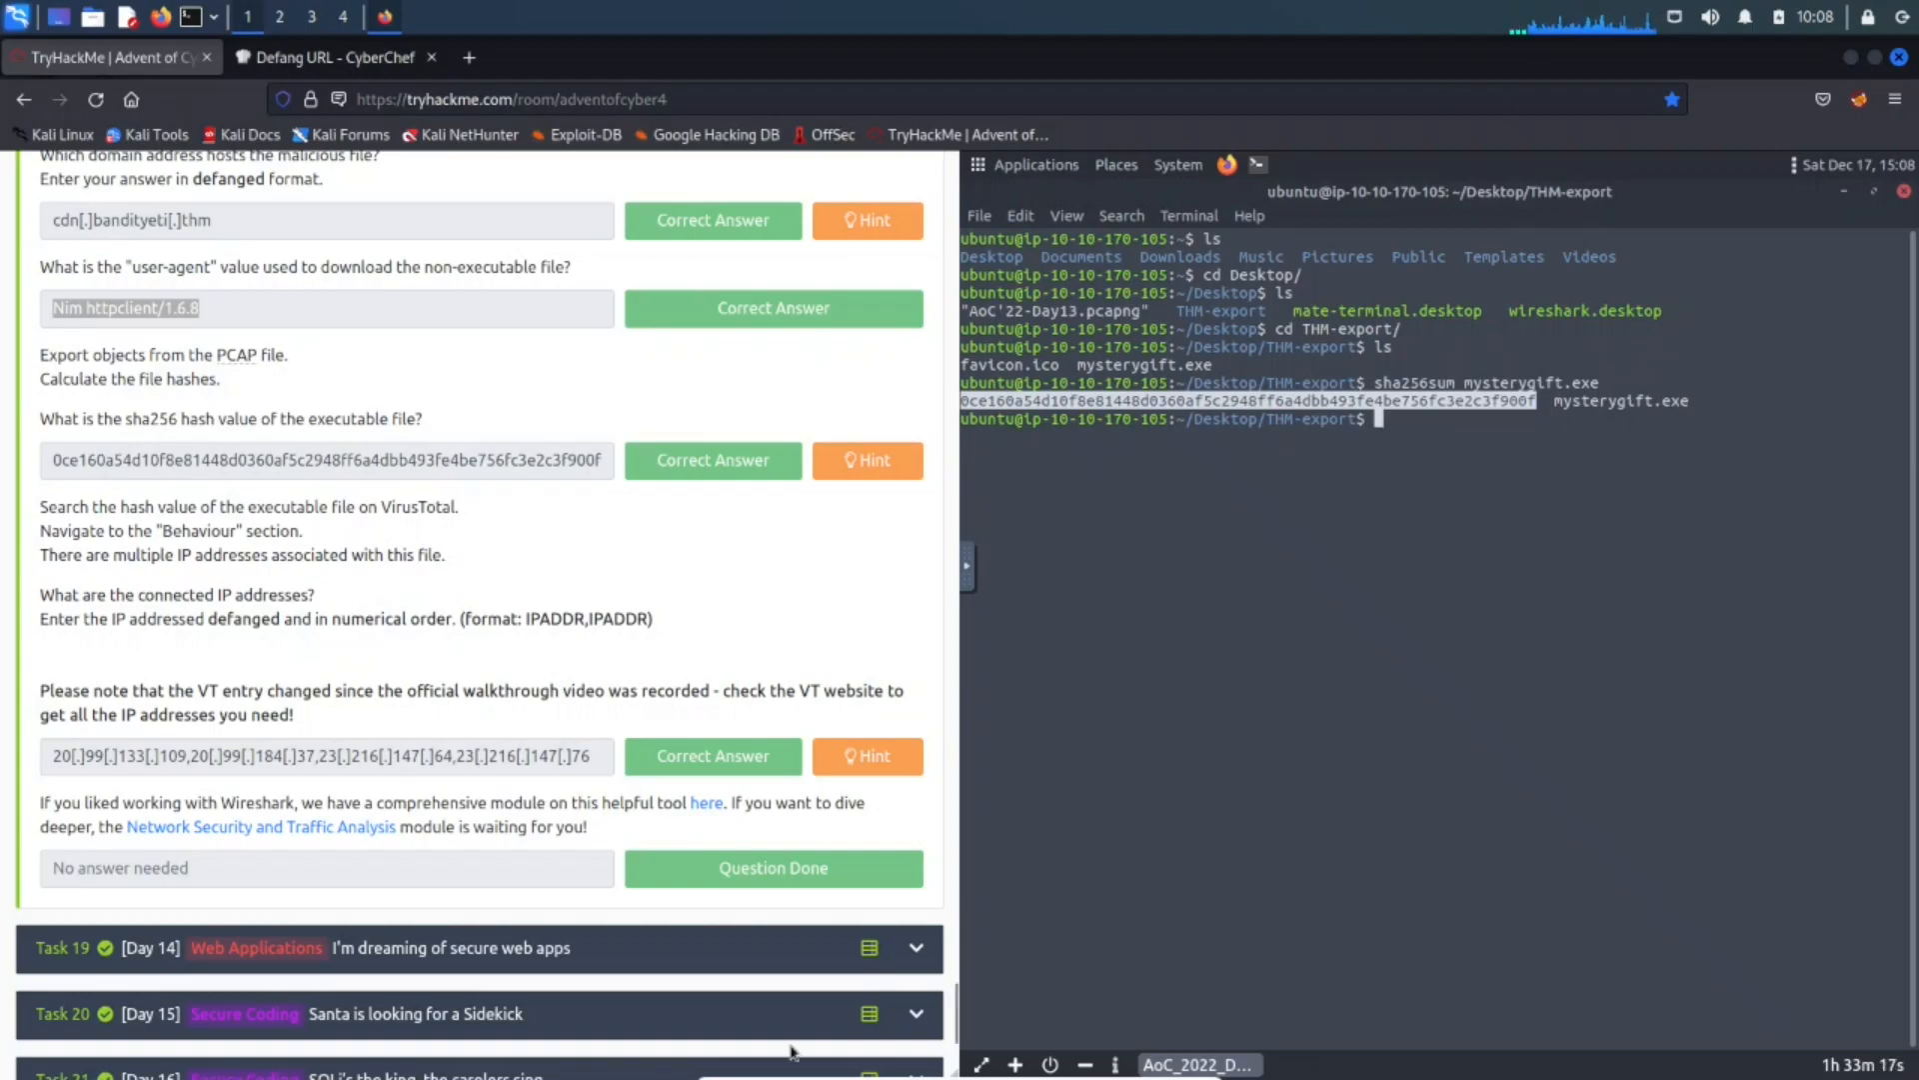
Confirm the VM clipboard holds the mysterygift.exe hash, then return to CyberChef.
{"action": "right_click", "coordinate": [1187, 419]}
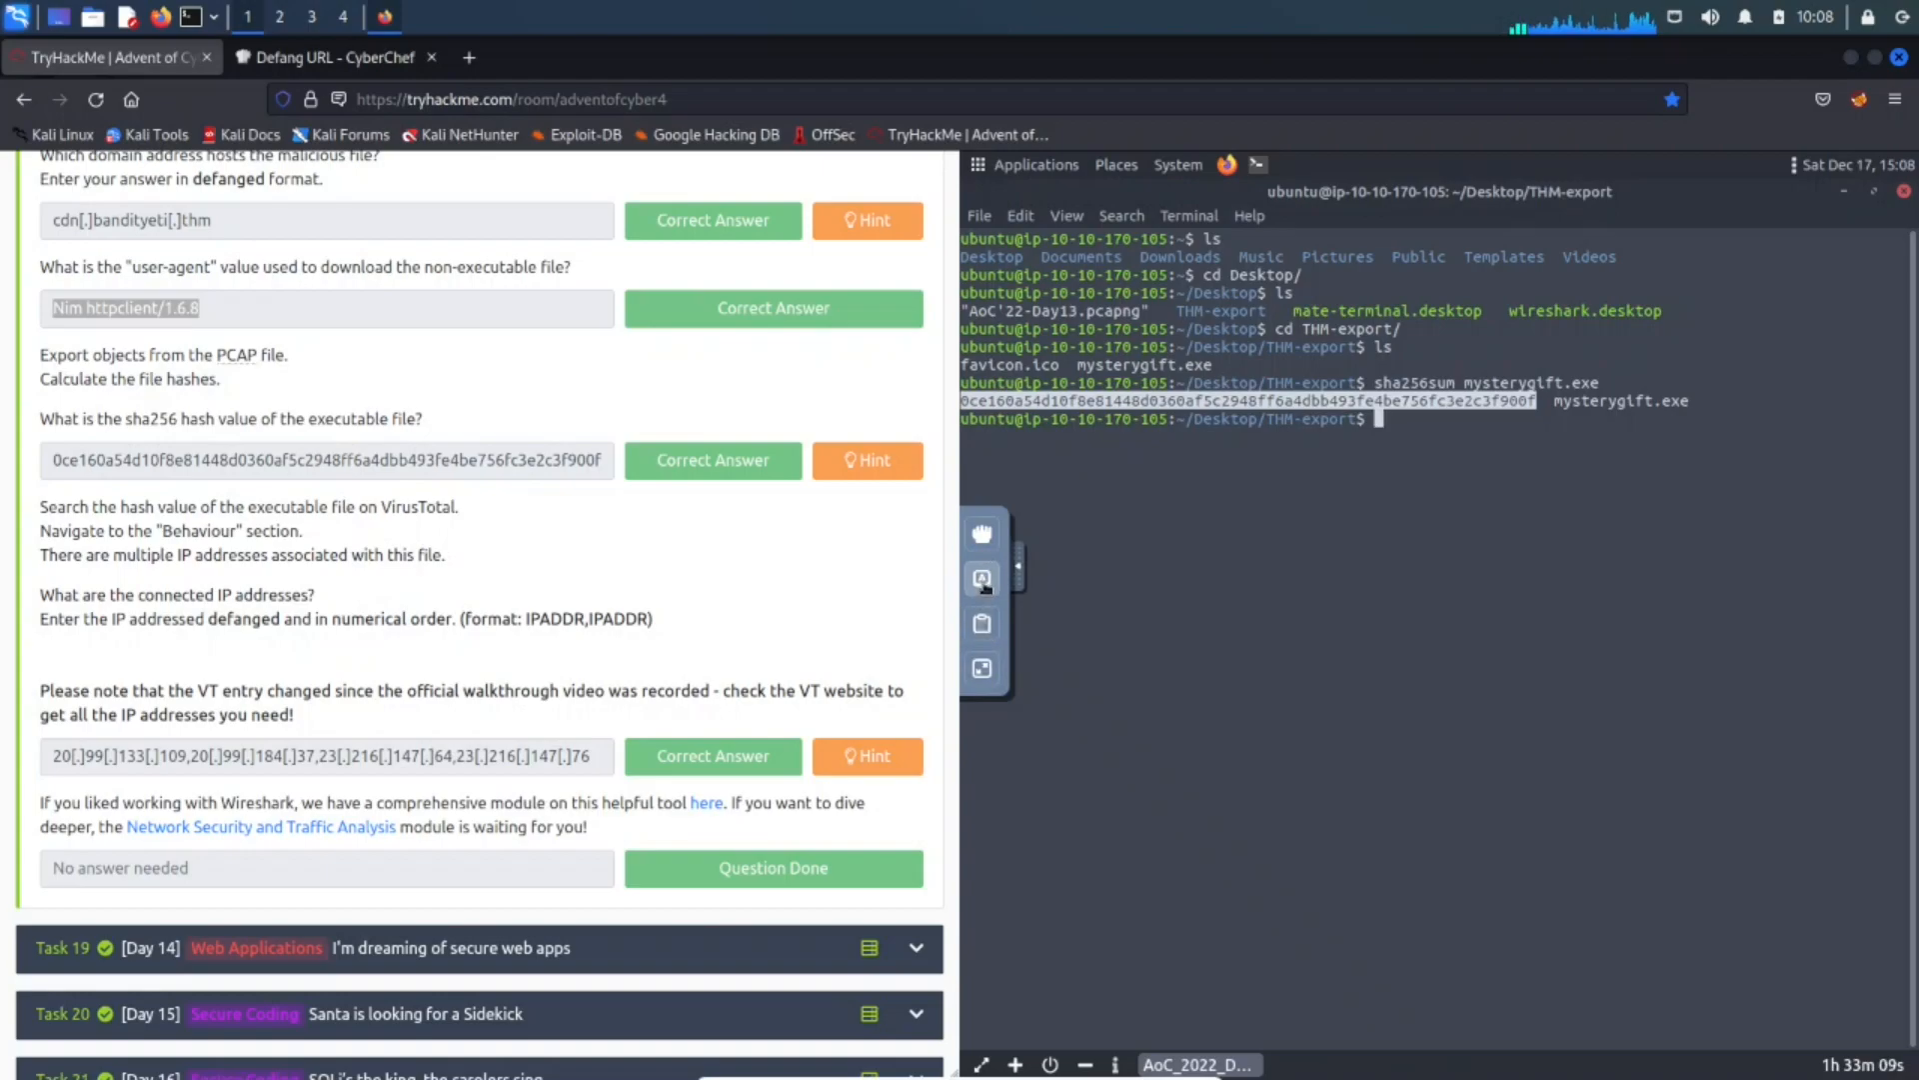
{"action": "left_click", "coordinate": [983, 578]}
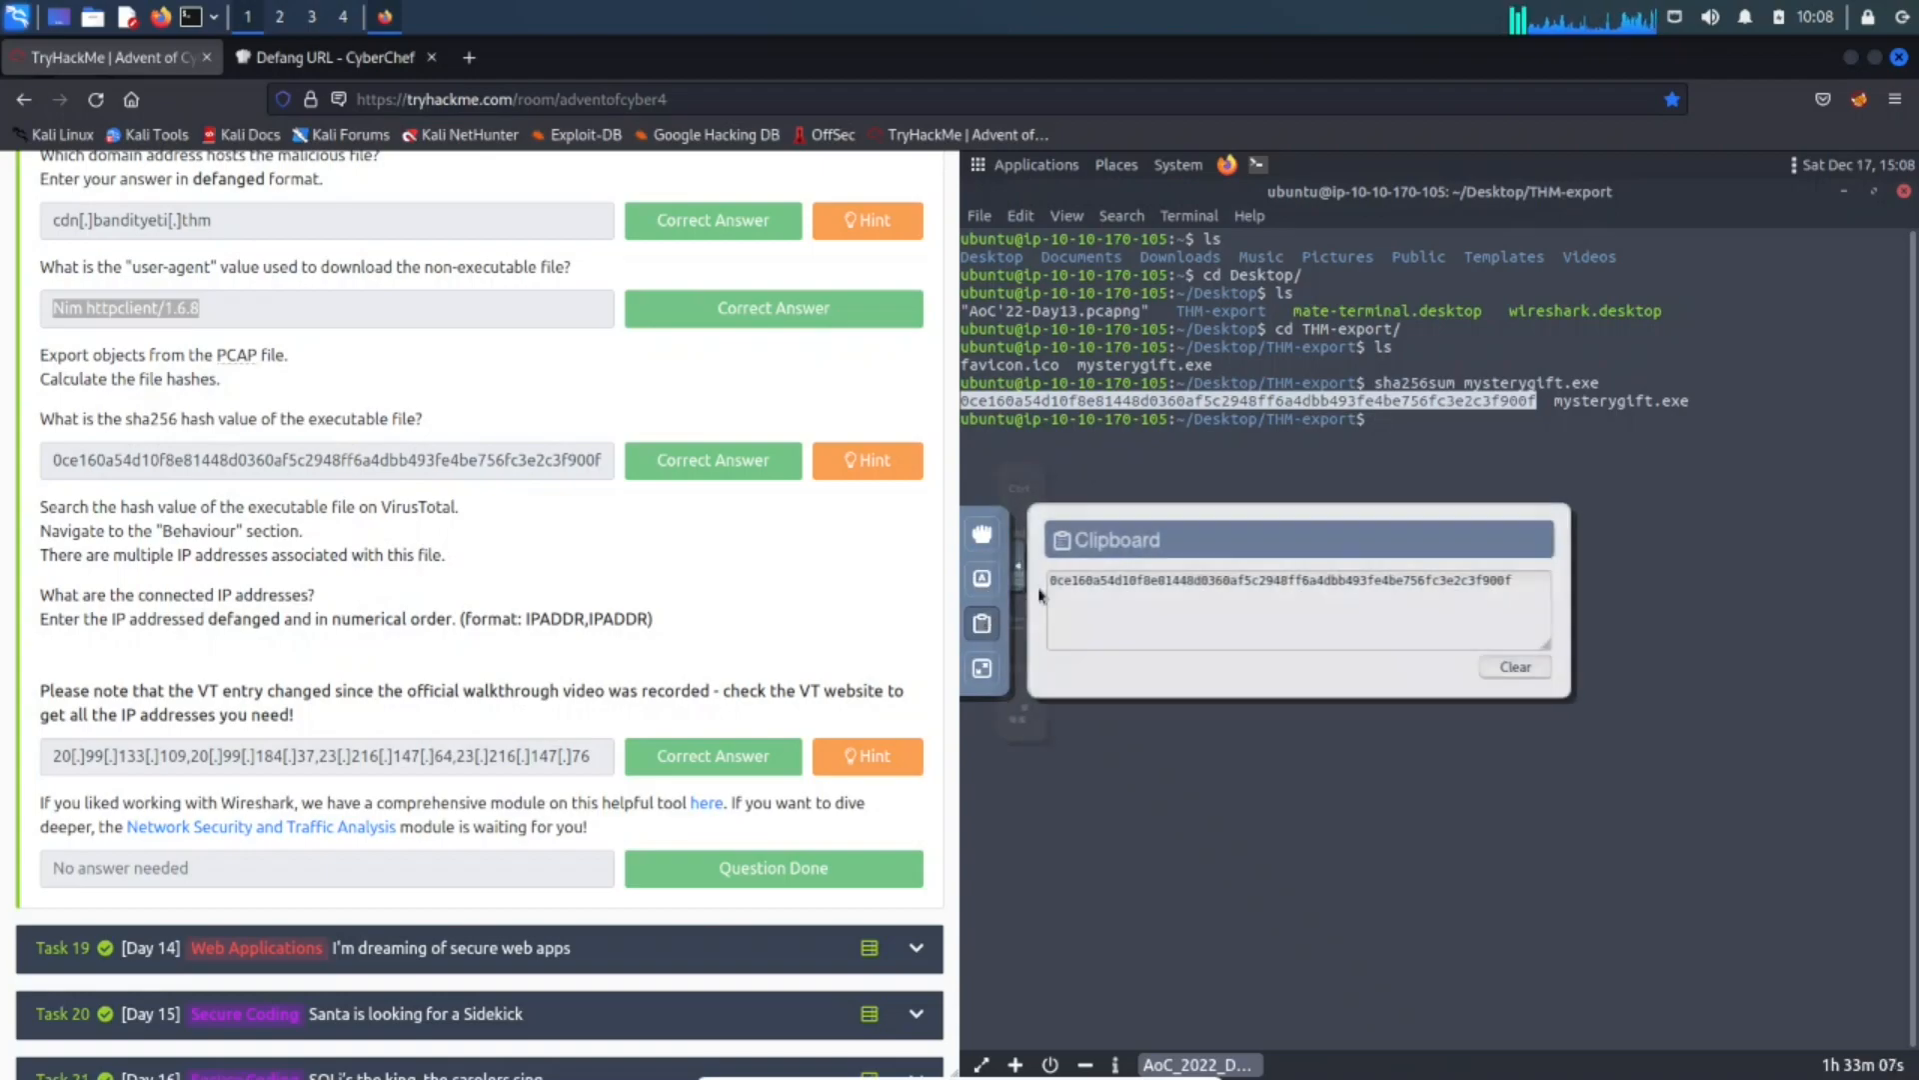
{"action": "left_click", "coordinate": [331, 56]}
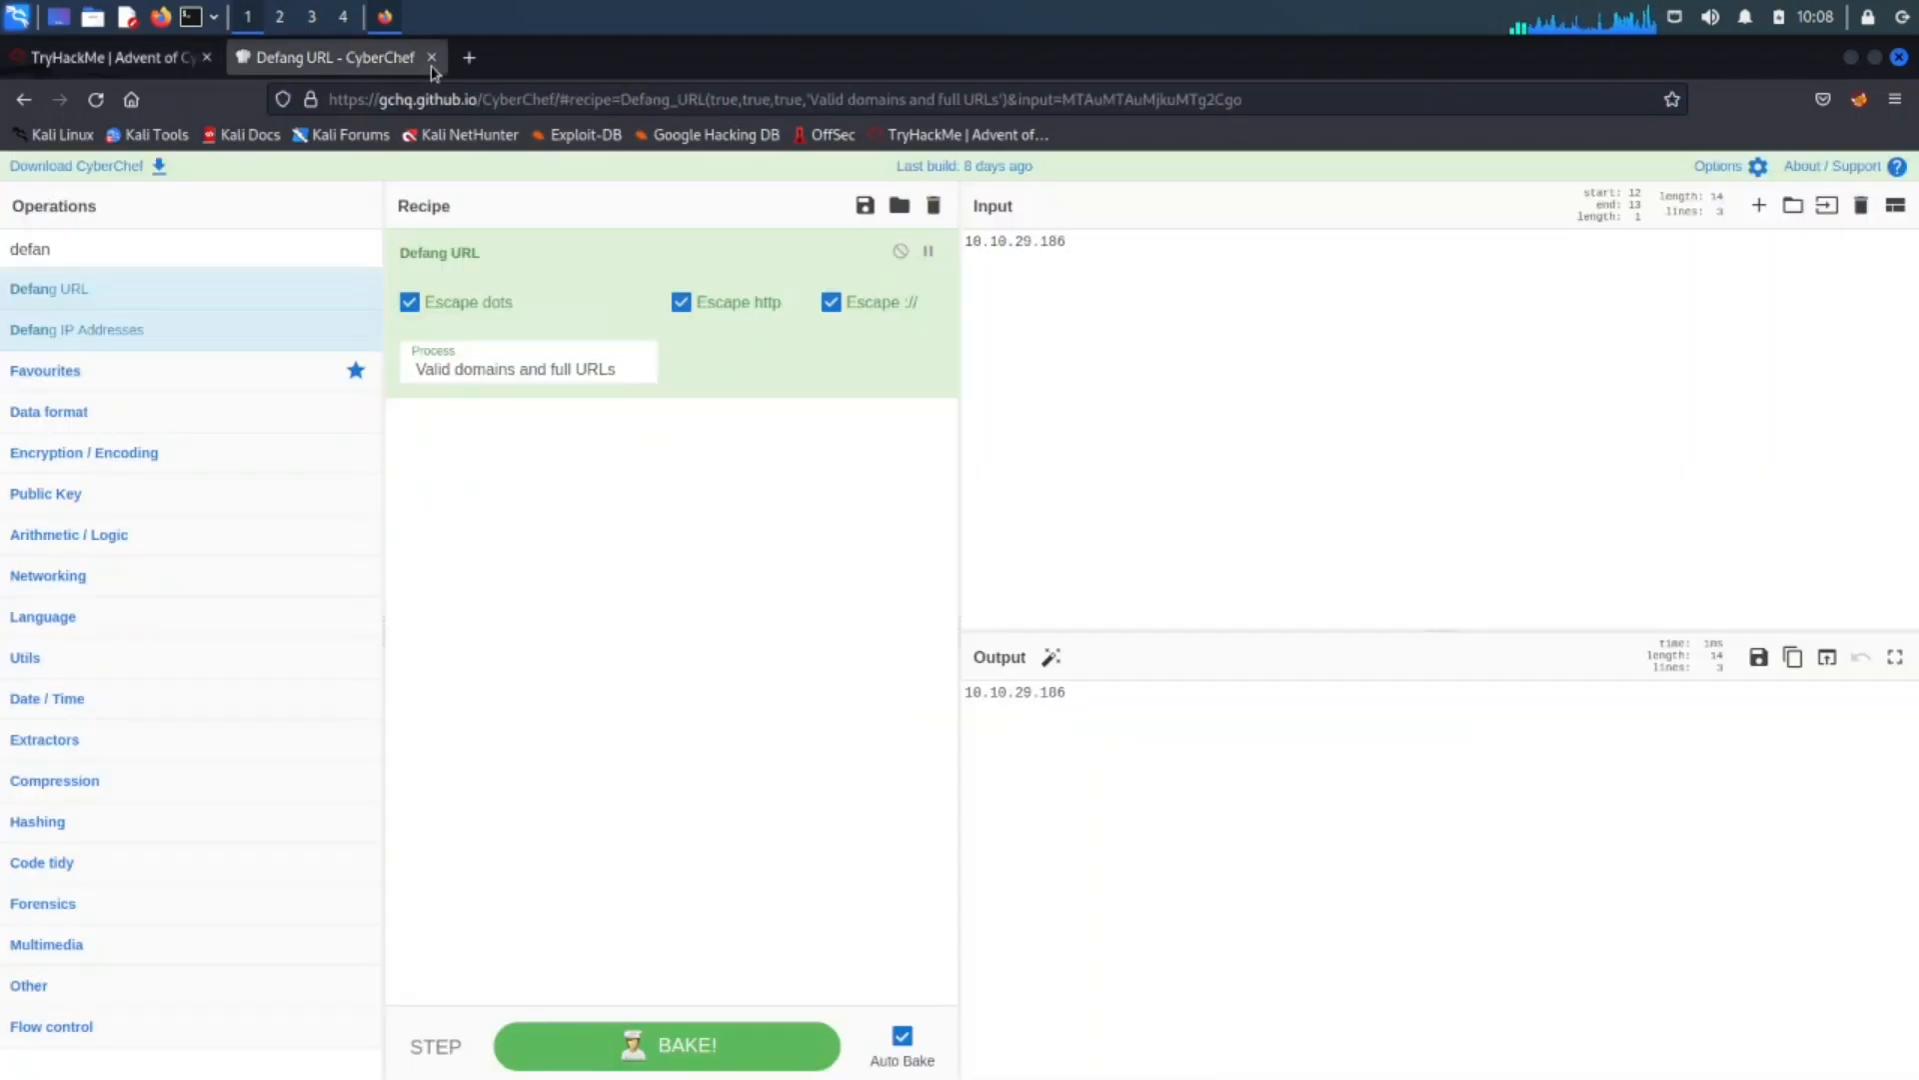
Look up the hash on VirusTotal and view its 43/65 malicious file report.
{"action": "type", "text": "totalvirus"}
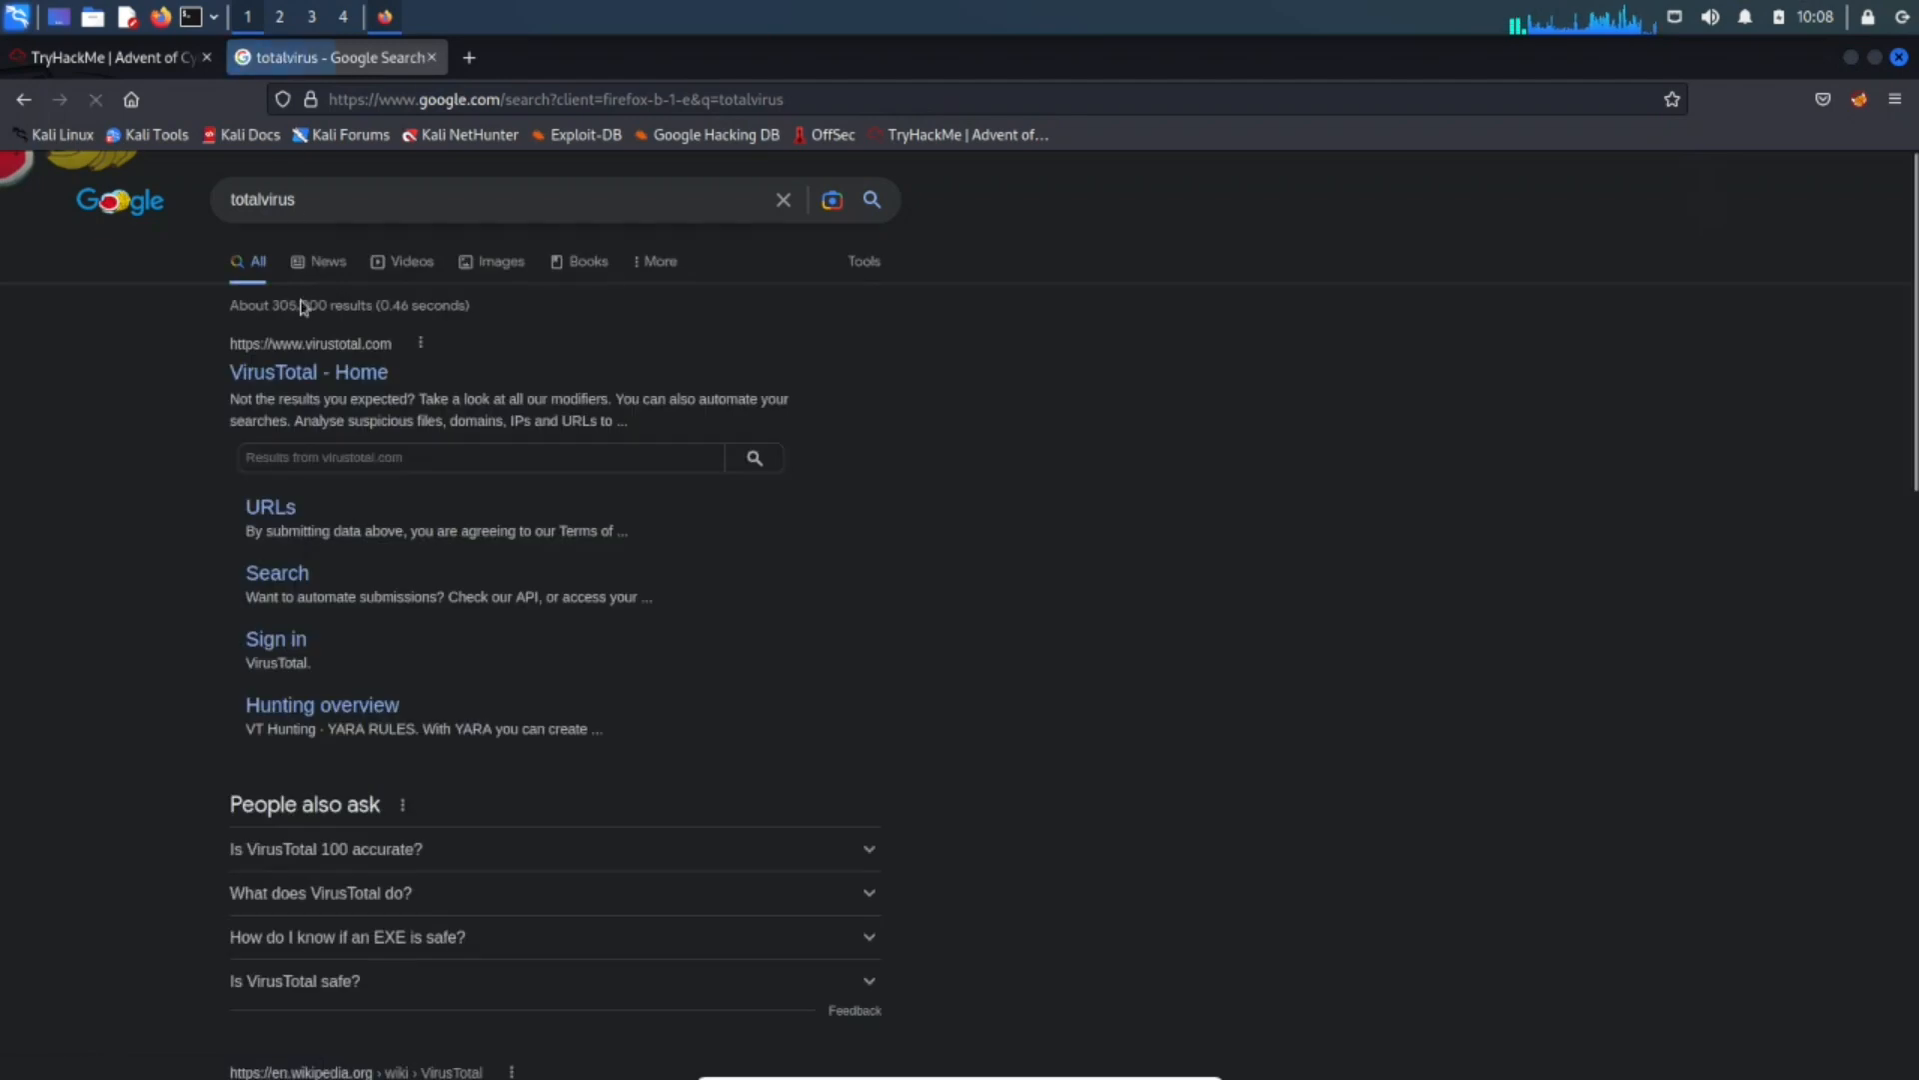
{"action": "left_click", "coordinate": [309, 372]}
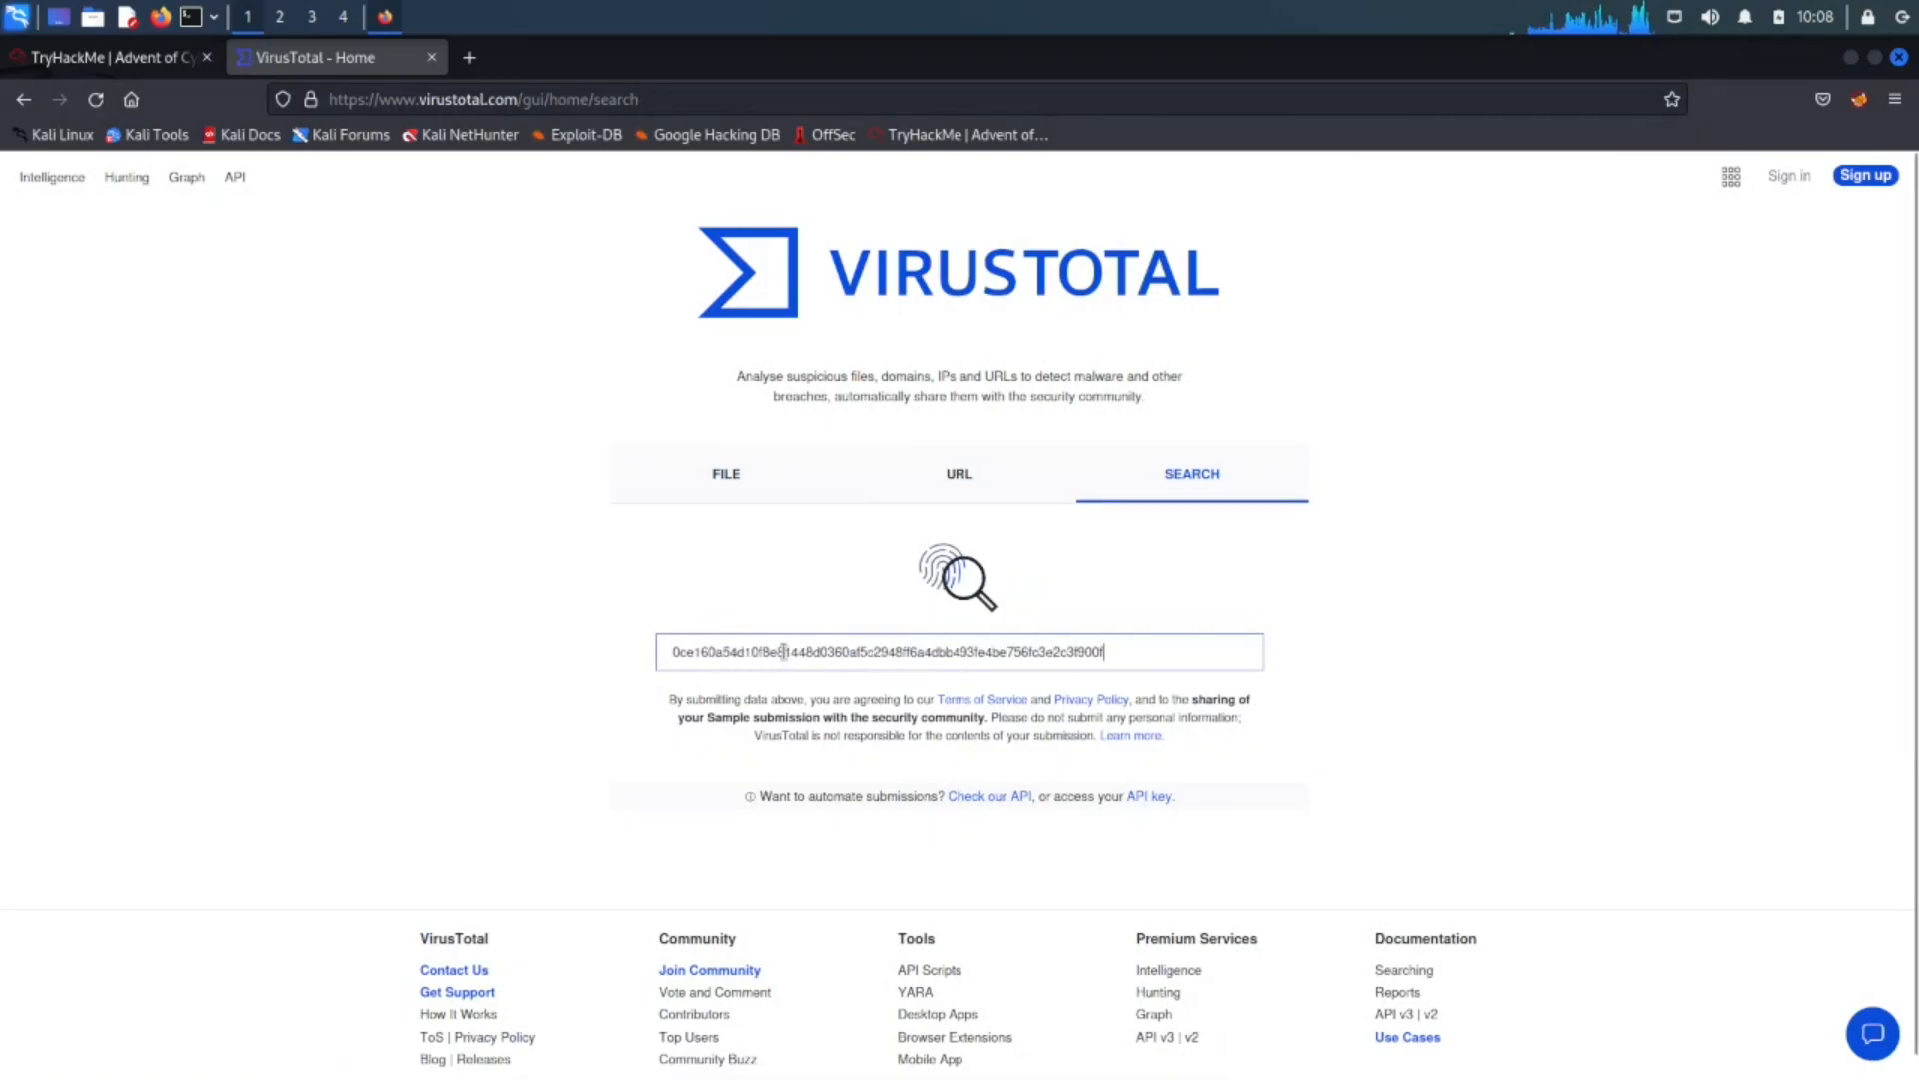
{"action": "left_click", "coordinate": [108, 58]}
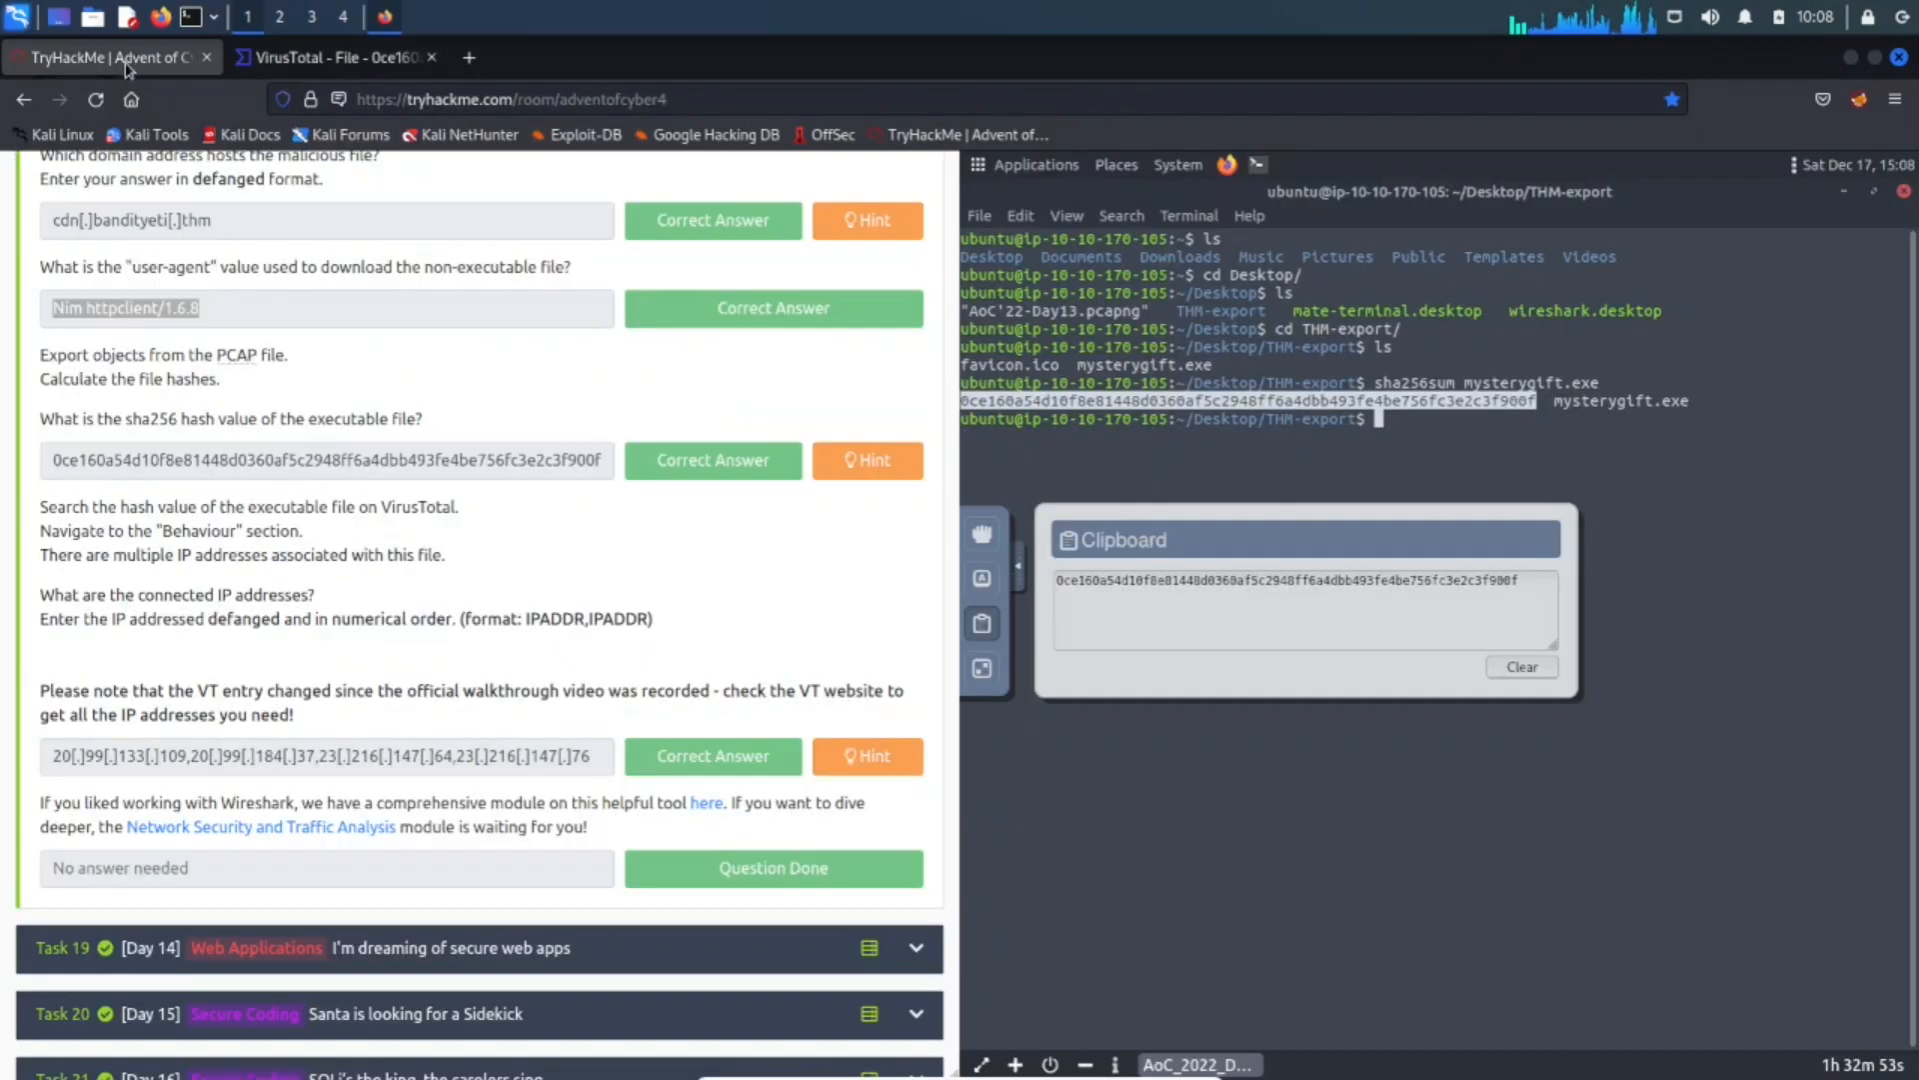
{"action": "mouse_move", "coordinate": [253, 527]}
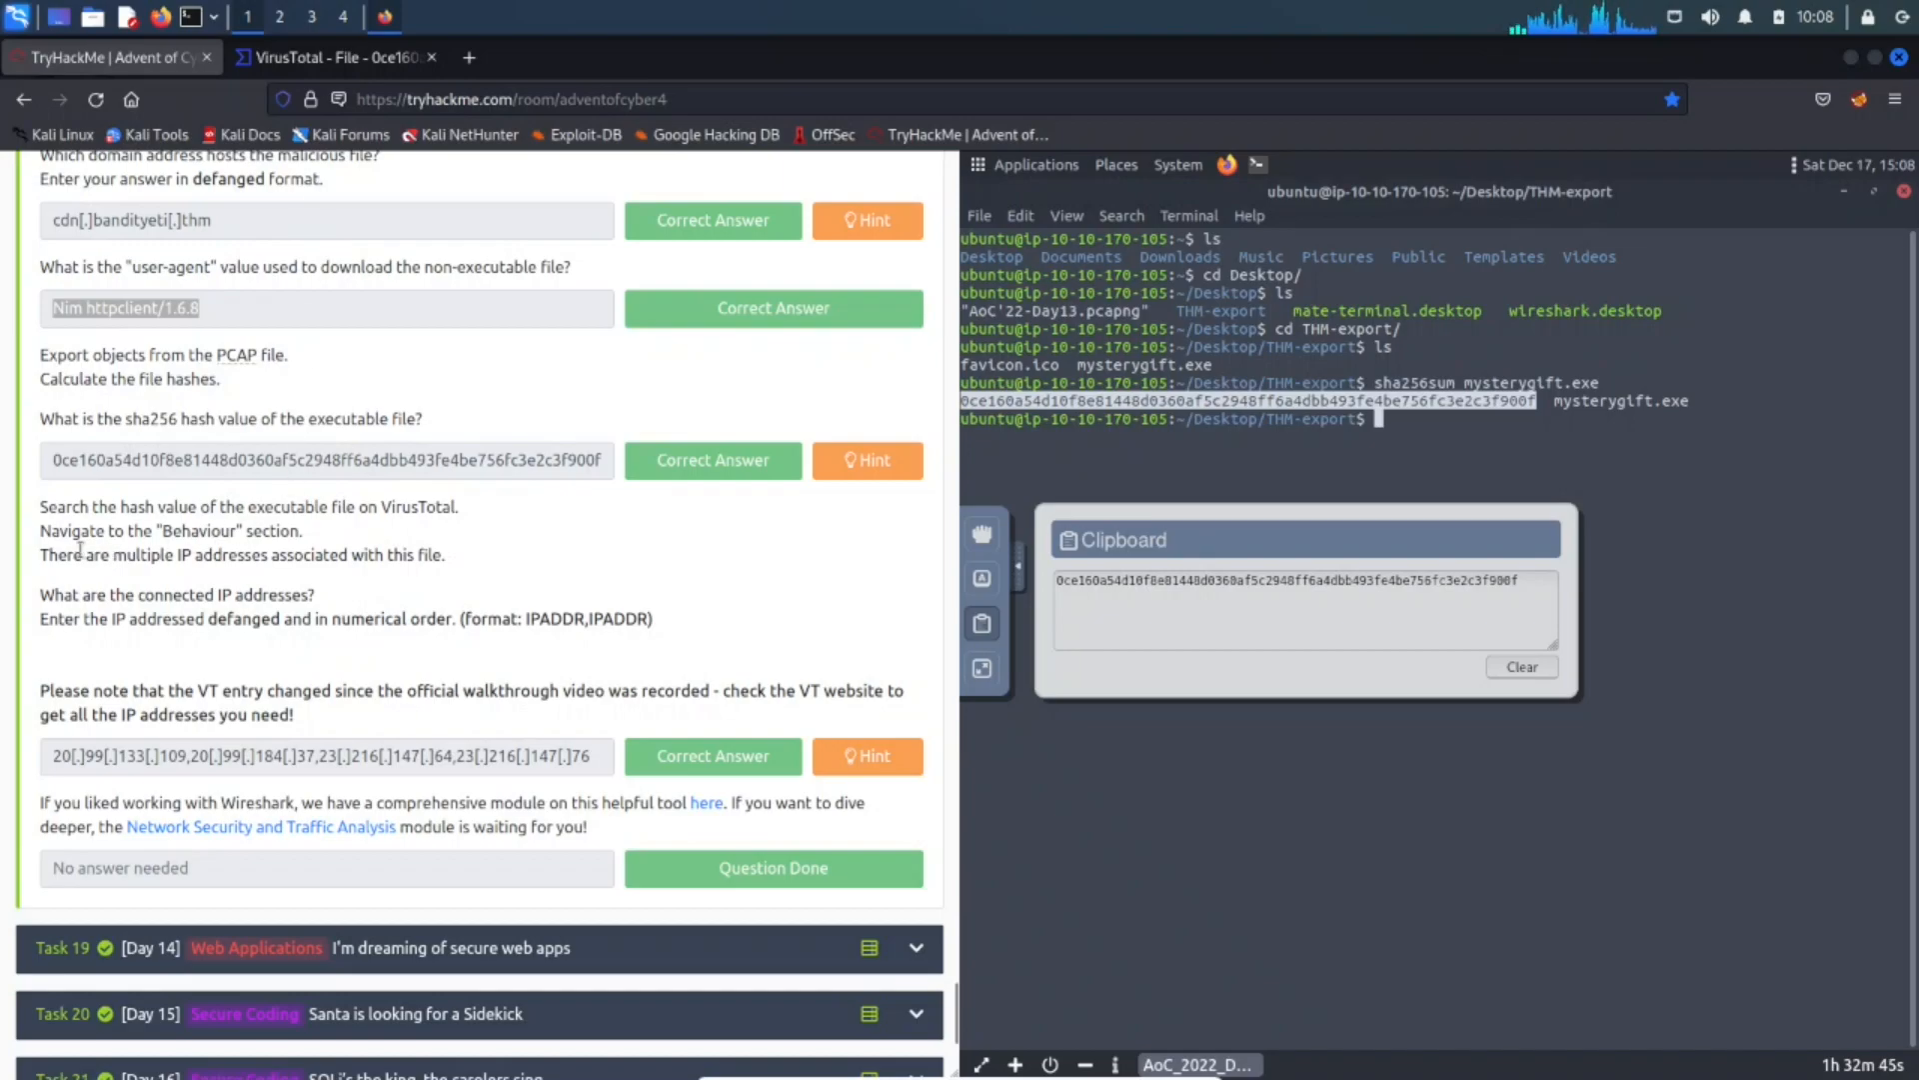
{"action": "left_click", "coordinate": [331, 56]}
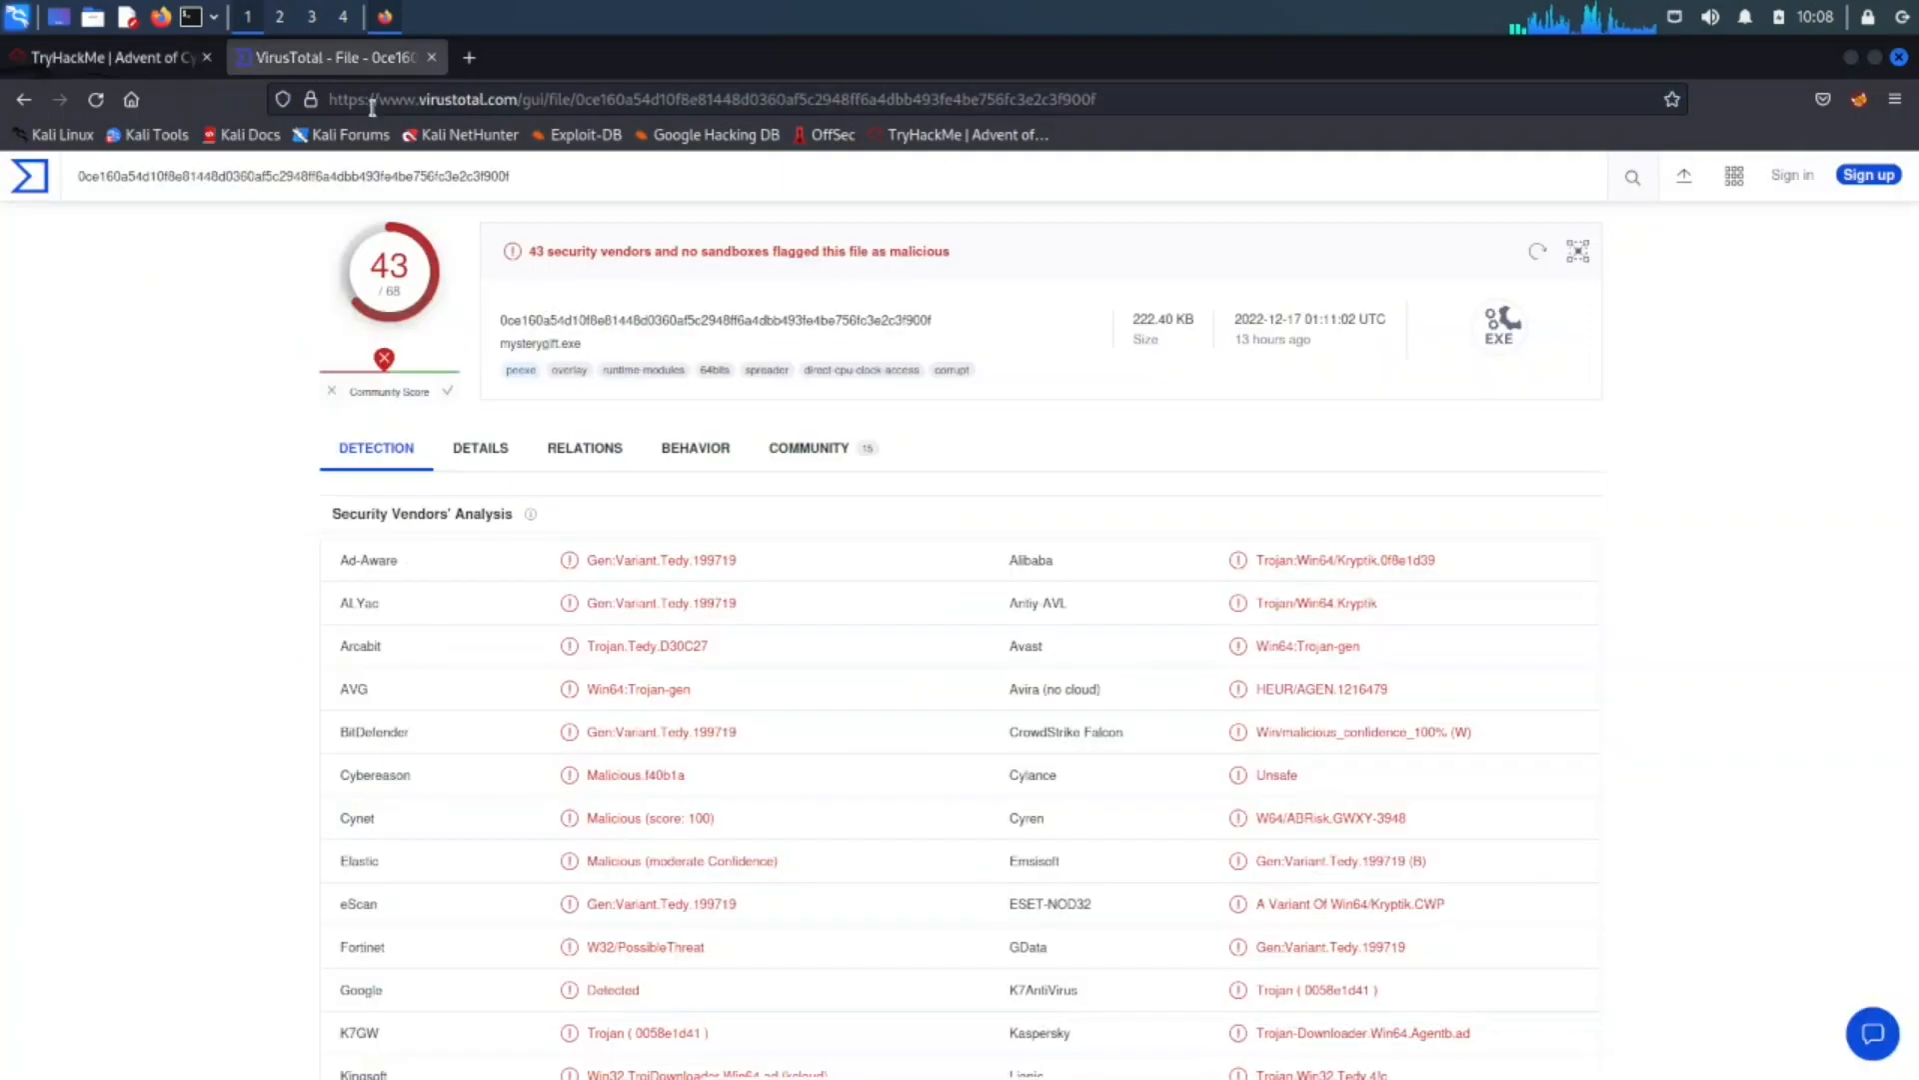
Scroll the BEHAVIOR report down to the IP Traffic list (20.99.133.109, 23.216.147.64…).
{"action": "left_click", "coordinate": [694, 447]}
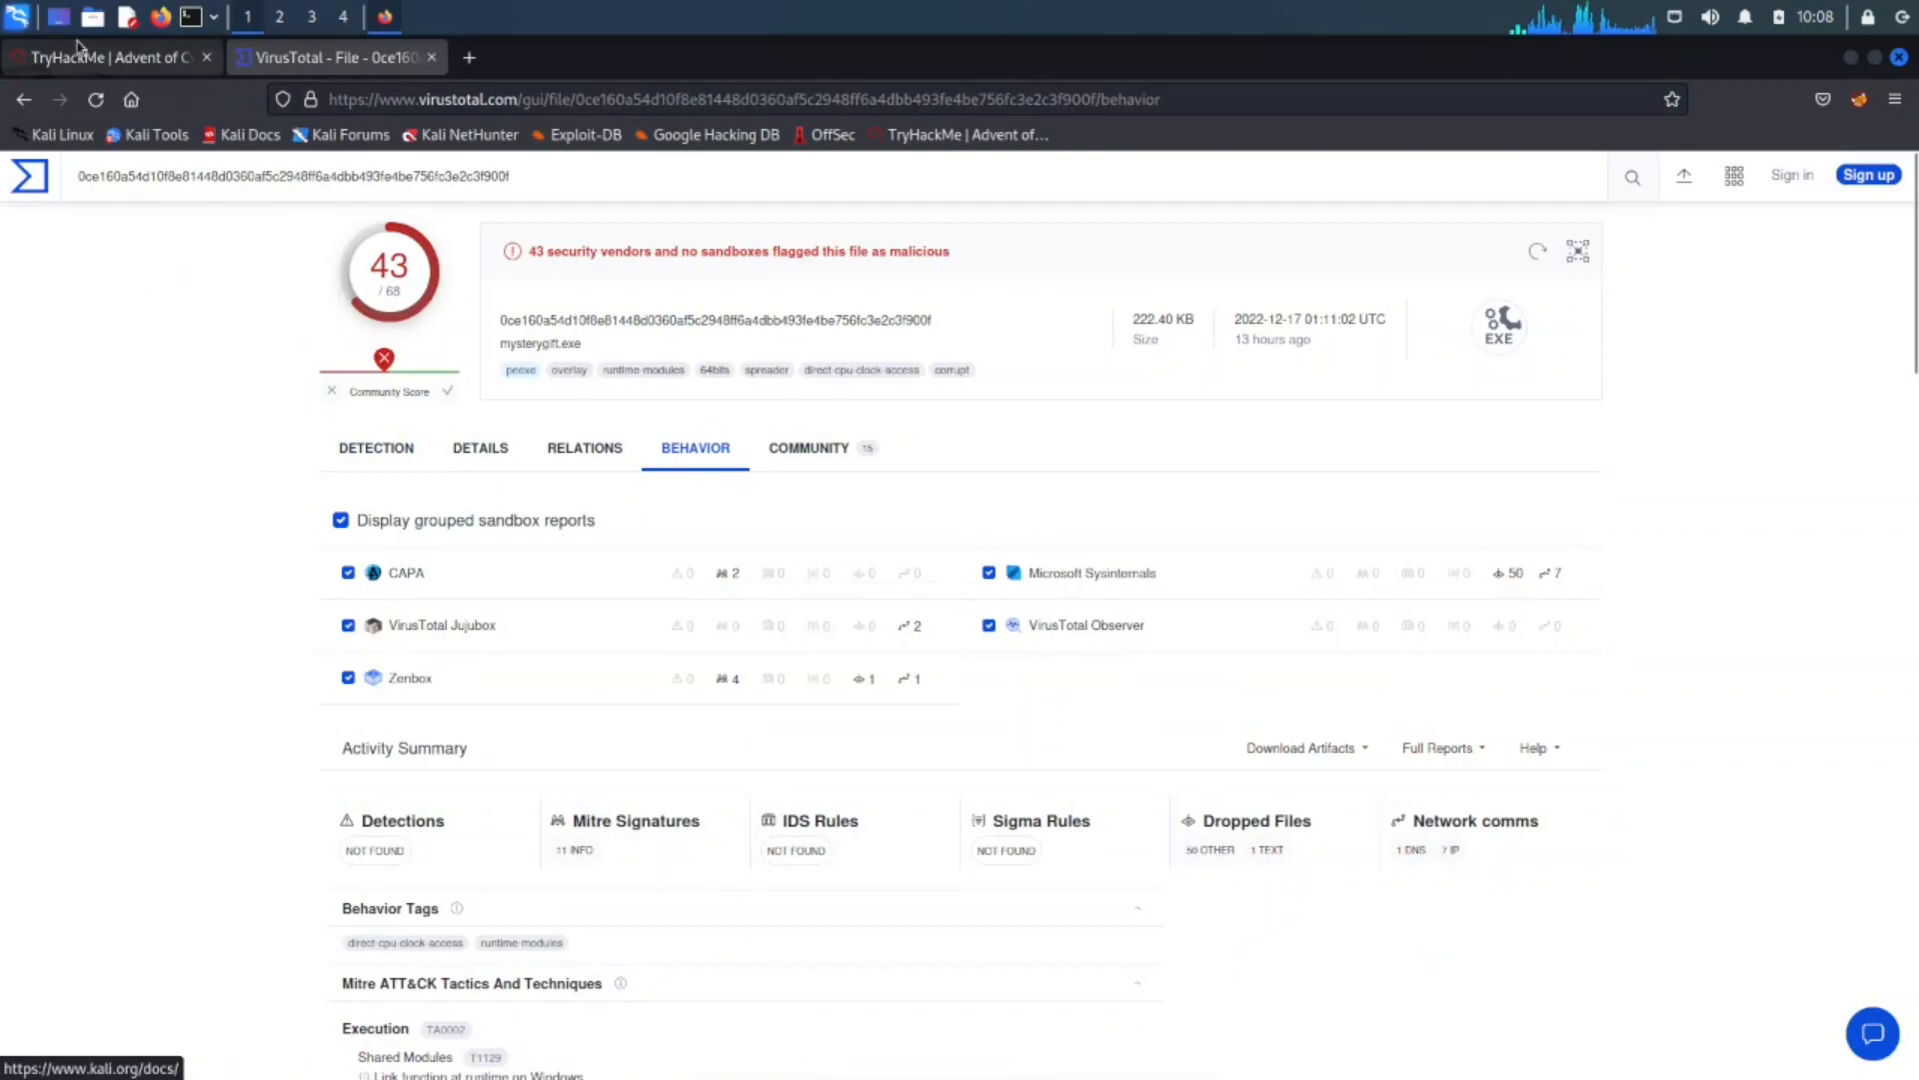
{"action": "left_click", "coordinate": [110, 56]}
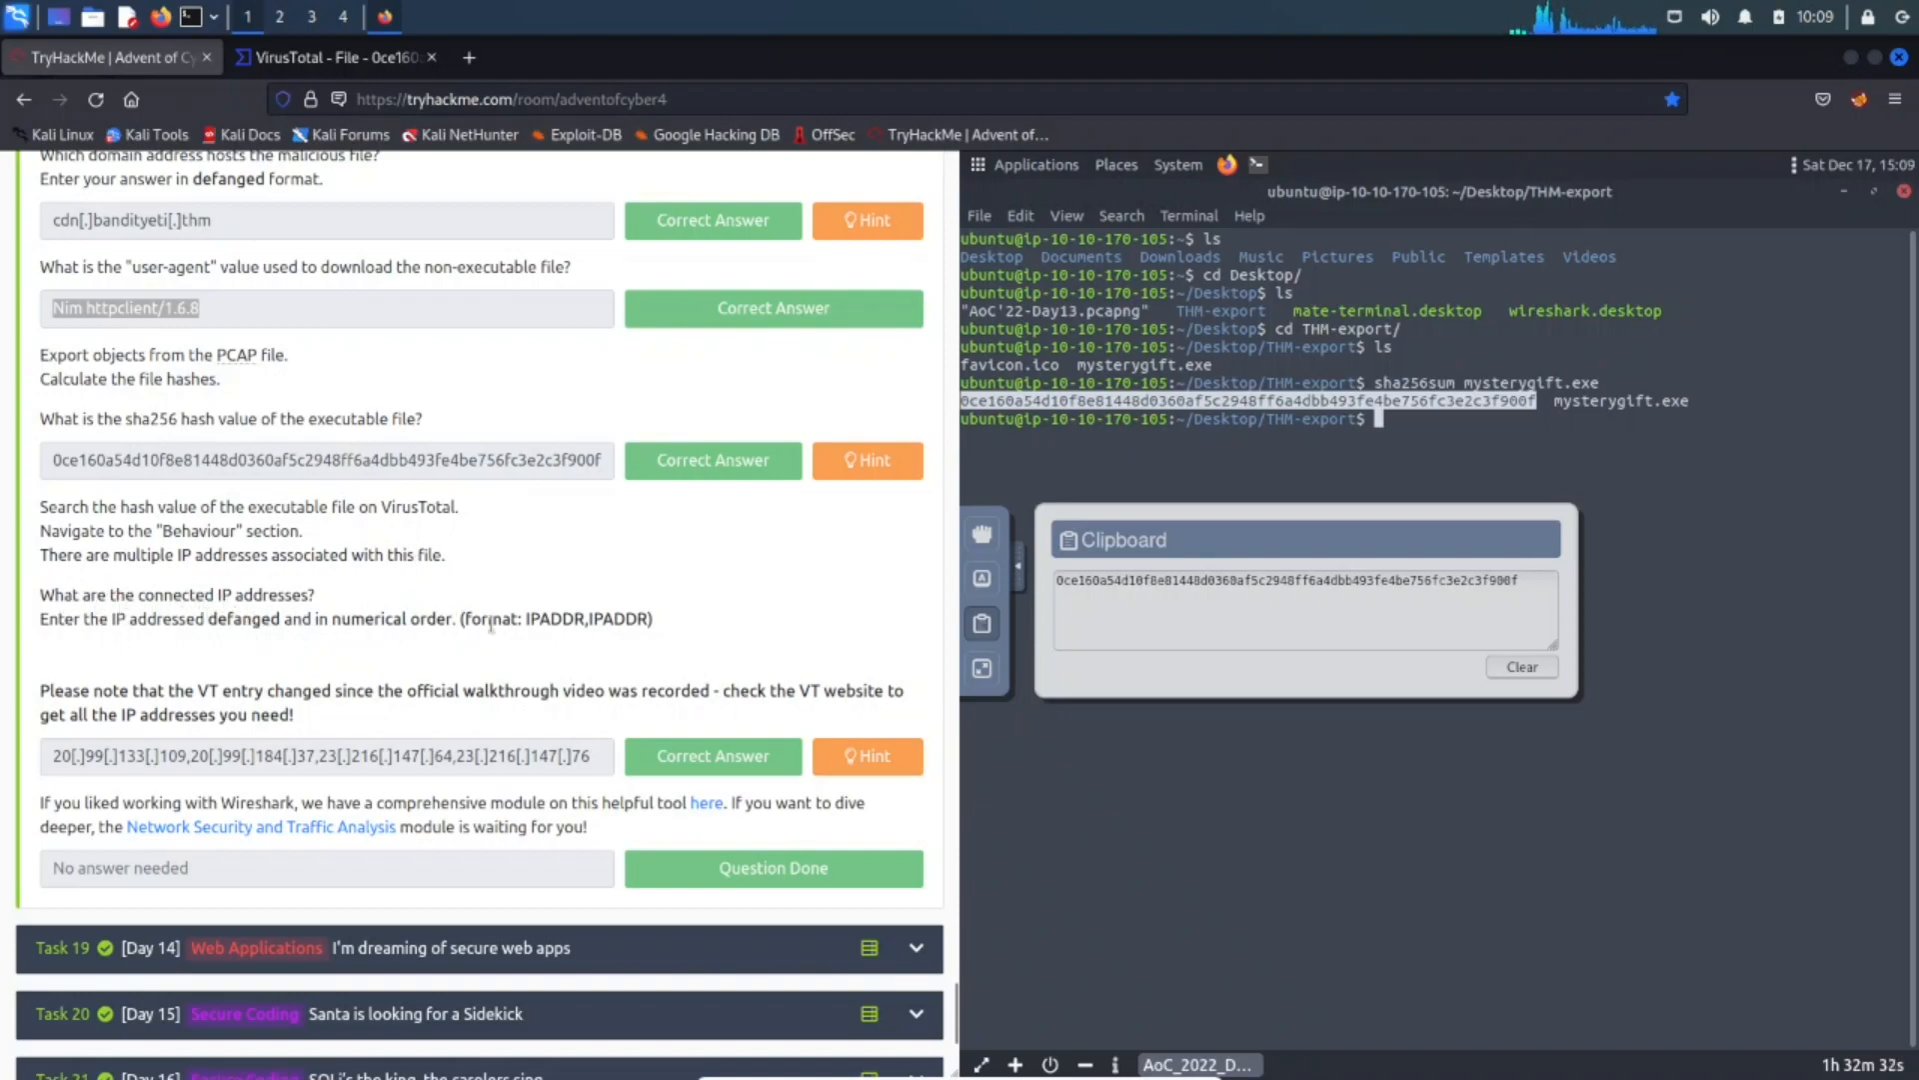
{"action": "left_click", "coordinate": [331, 56]}
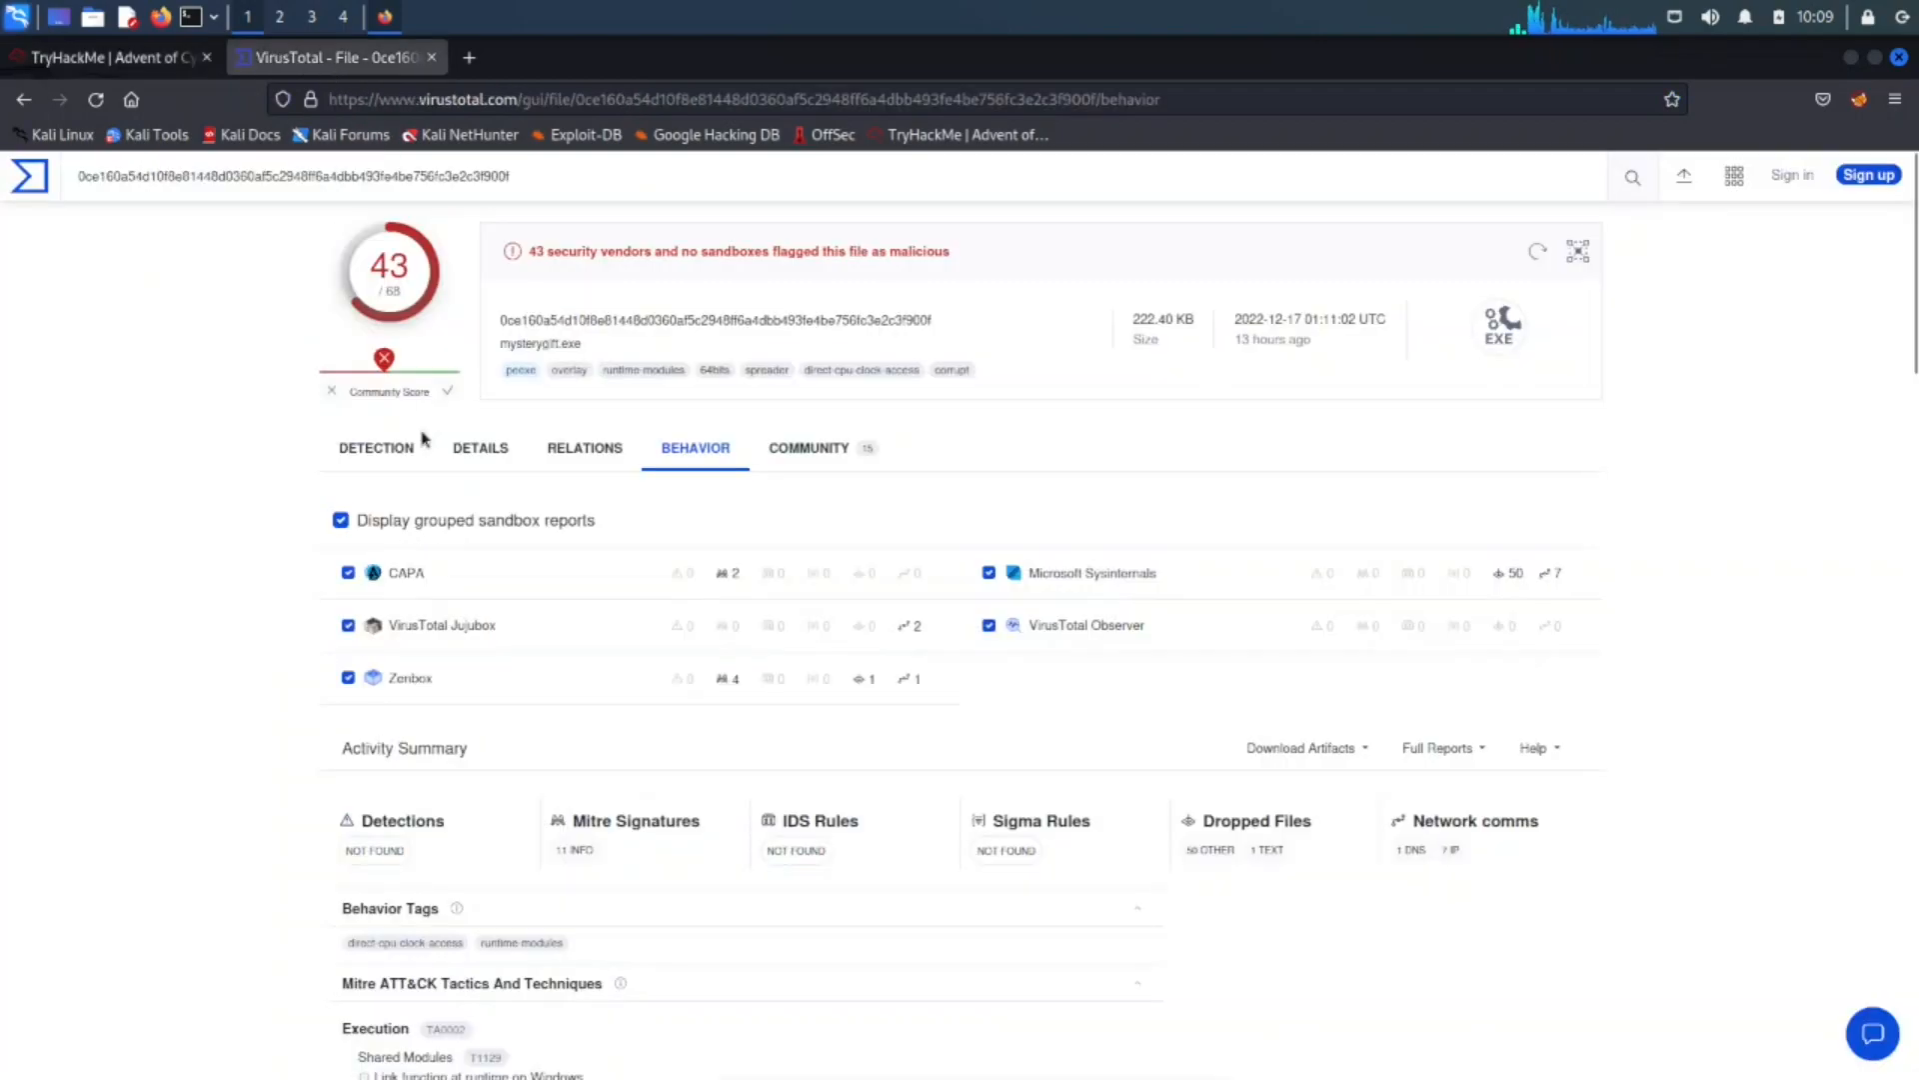
{"action": "scroll", "scroll_direction": "down", "scroll_amount": 3}
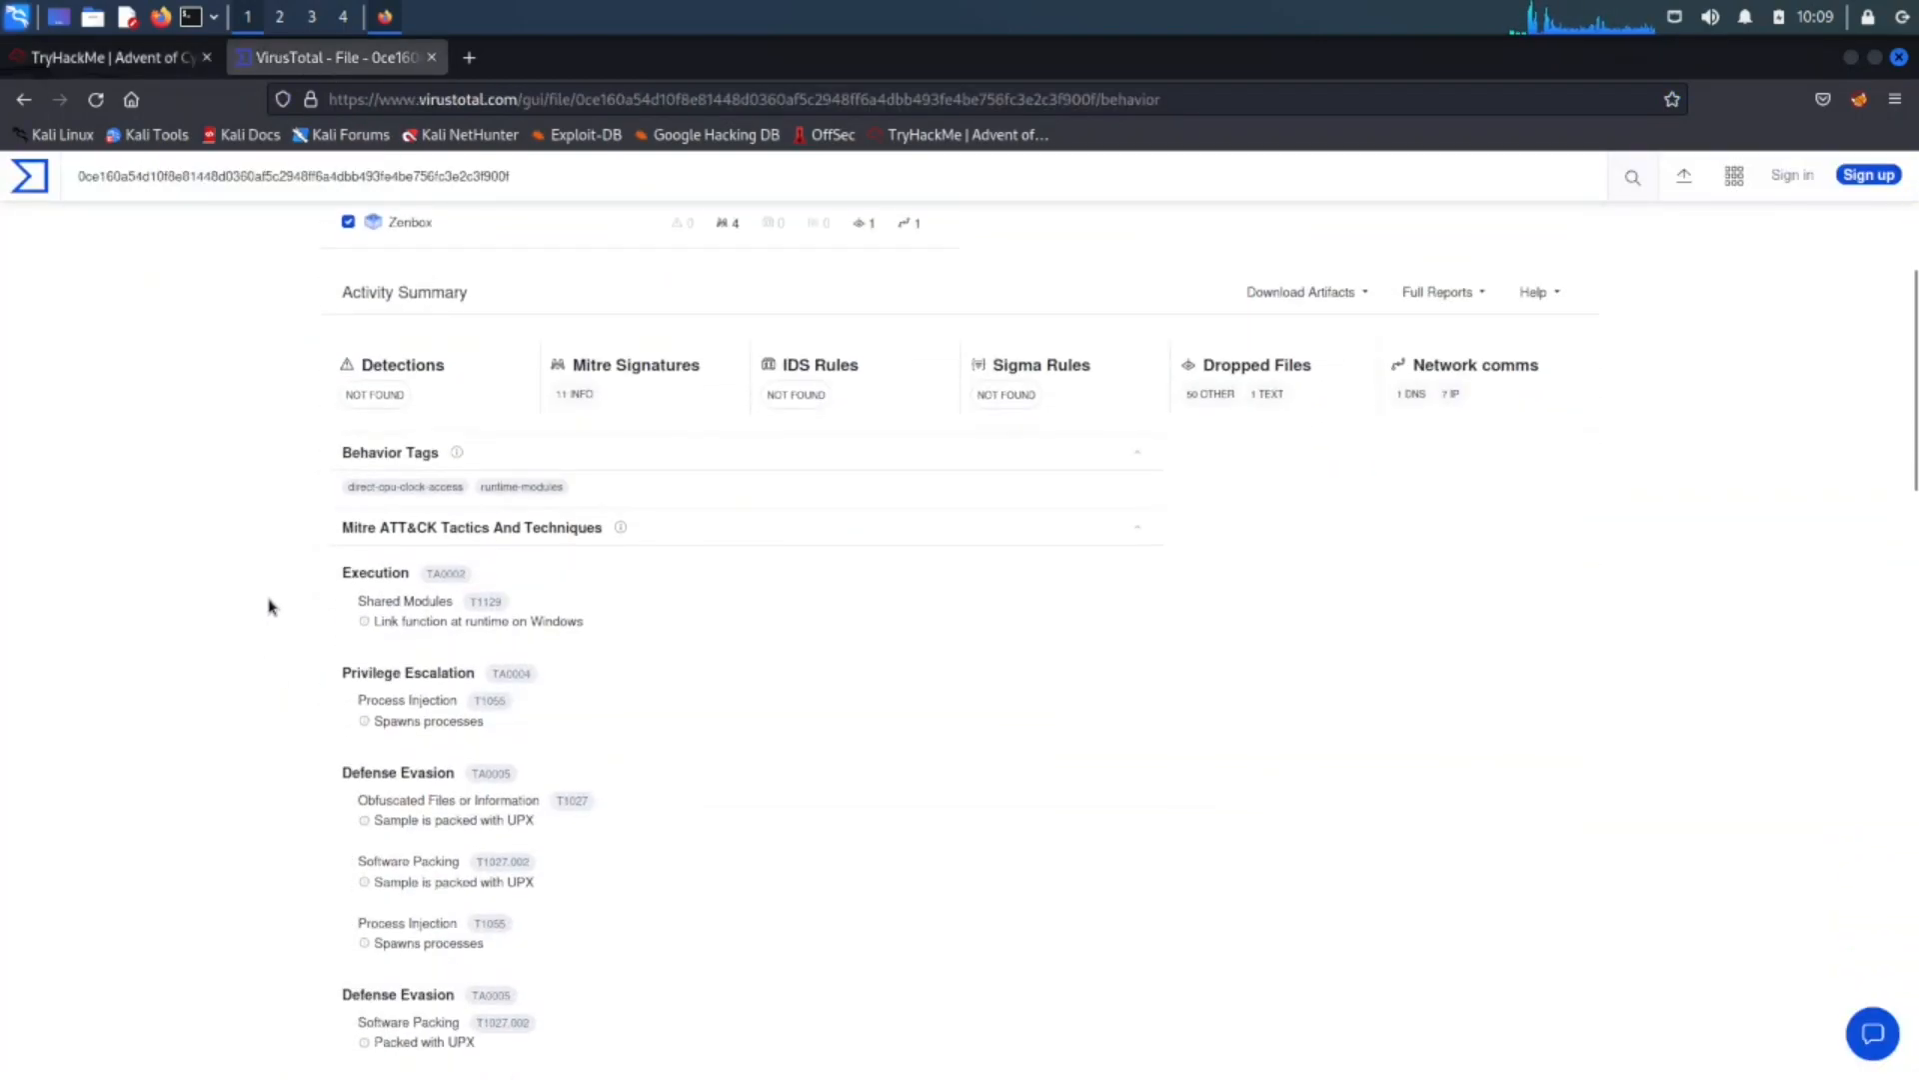
{"action": "scroll", "scroll_direction": "down", "scroll_amount": 3}
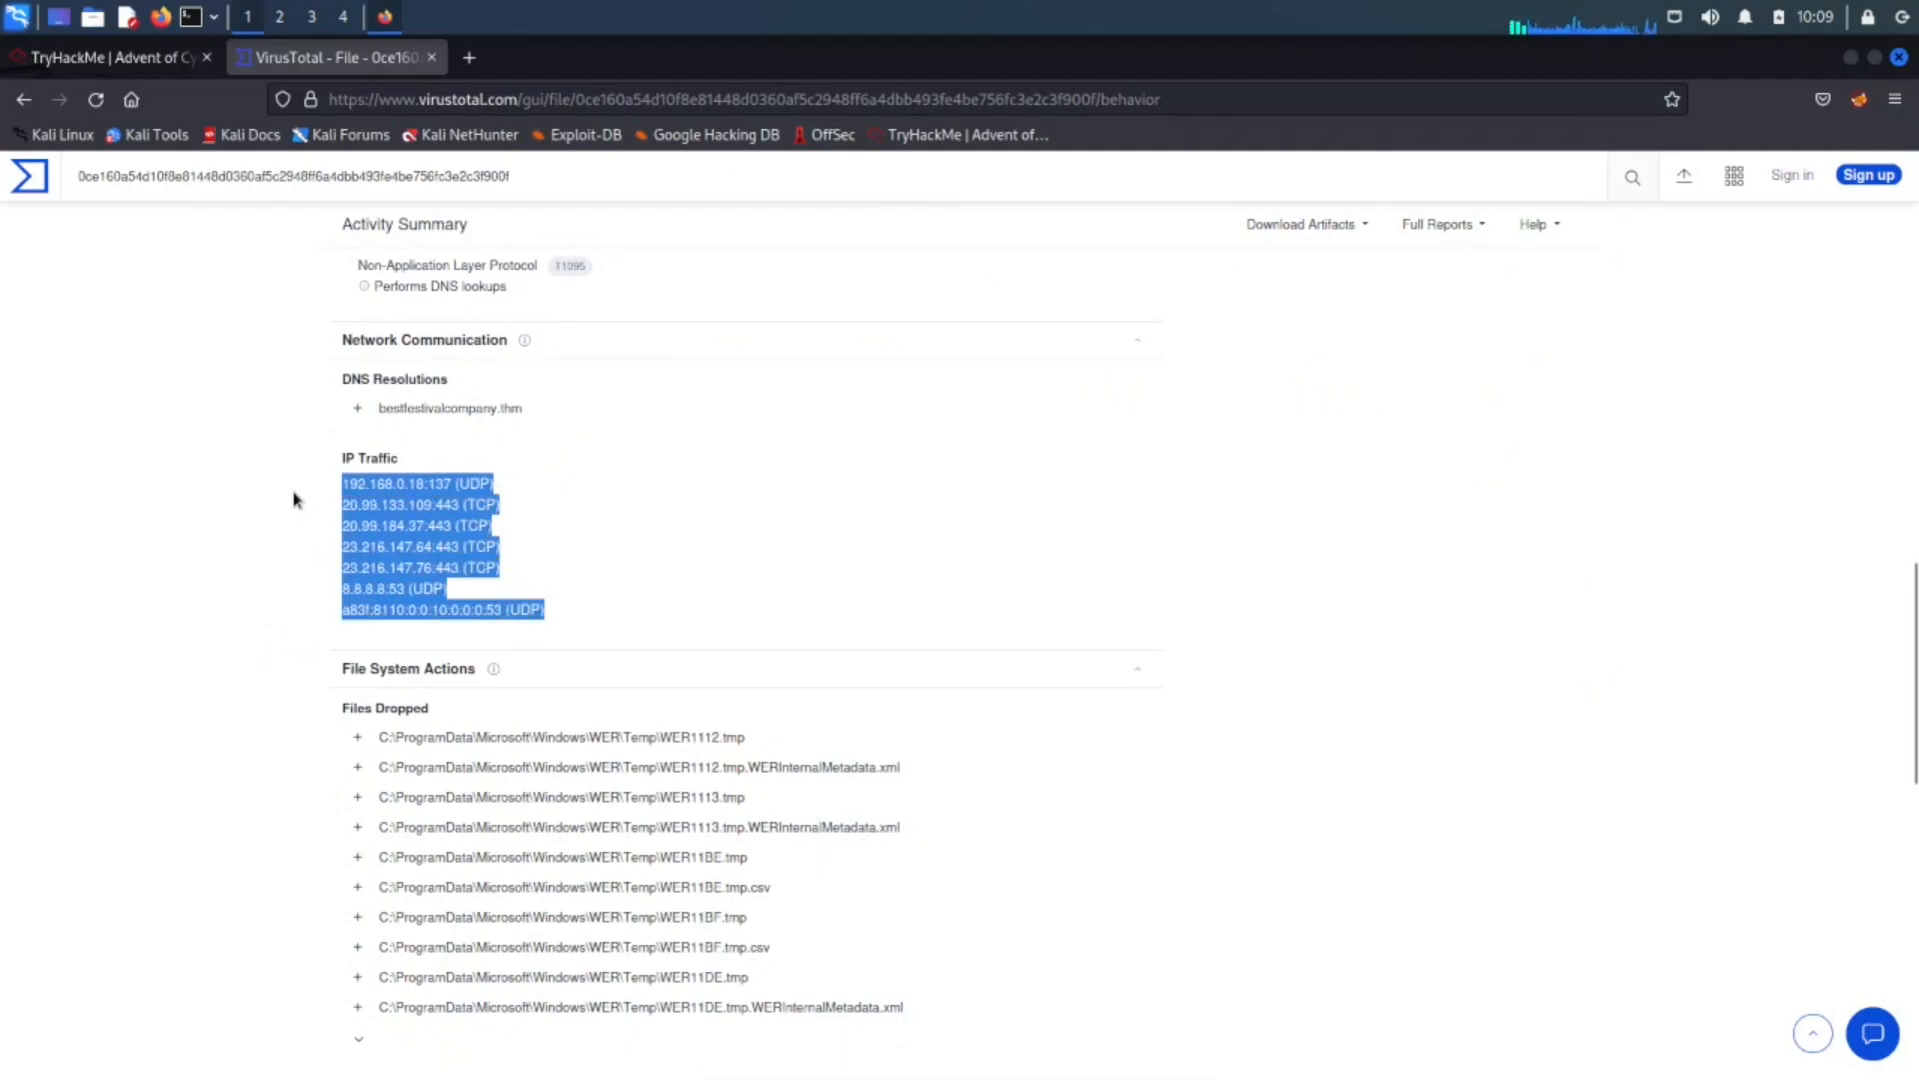
{"action": "mouse_move", "coordinate": [561, 327]}
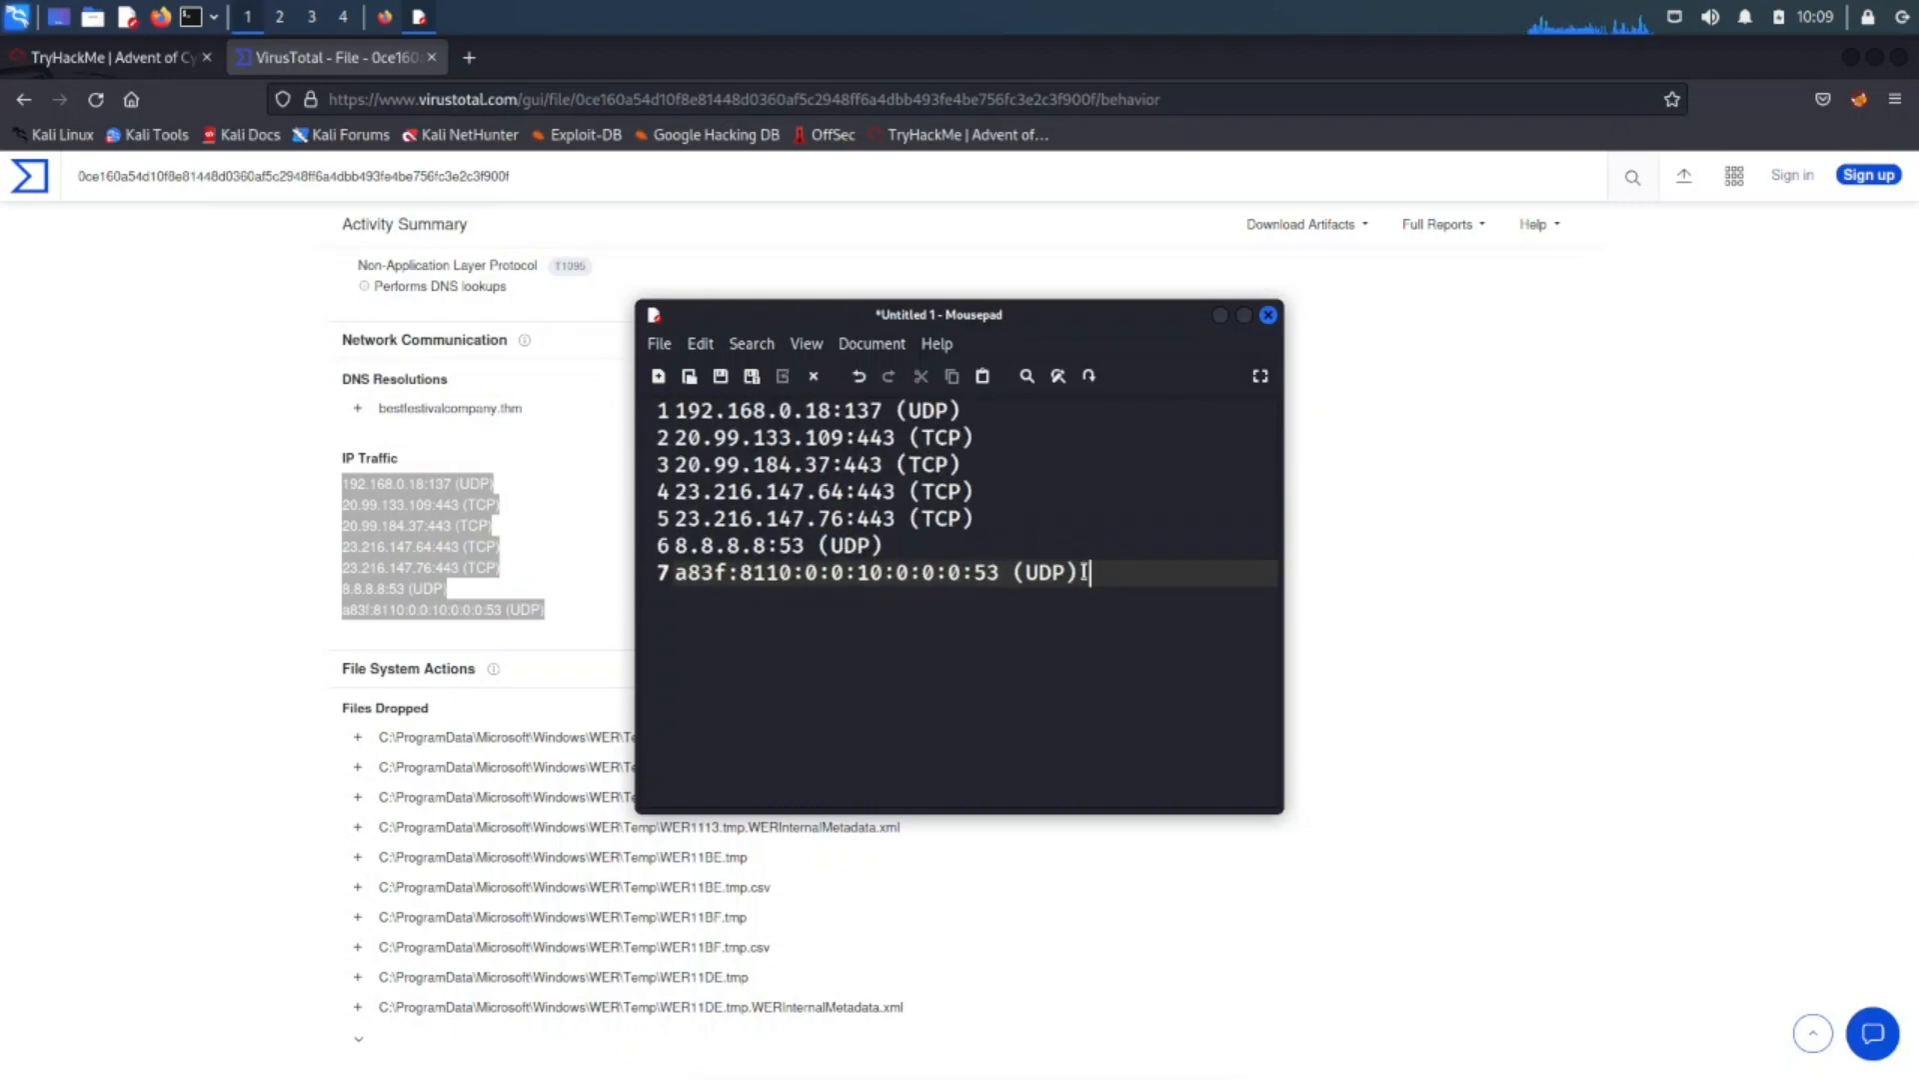
Trim the pasted traffic list to four public IPs, then minimize Mousepad.
{"action": "key", "text": "BackSpace"}
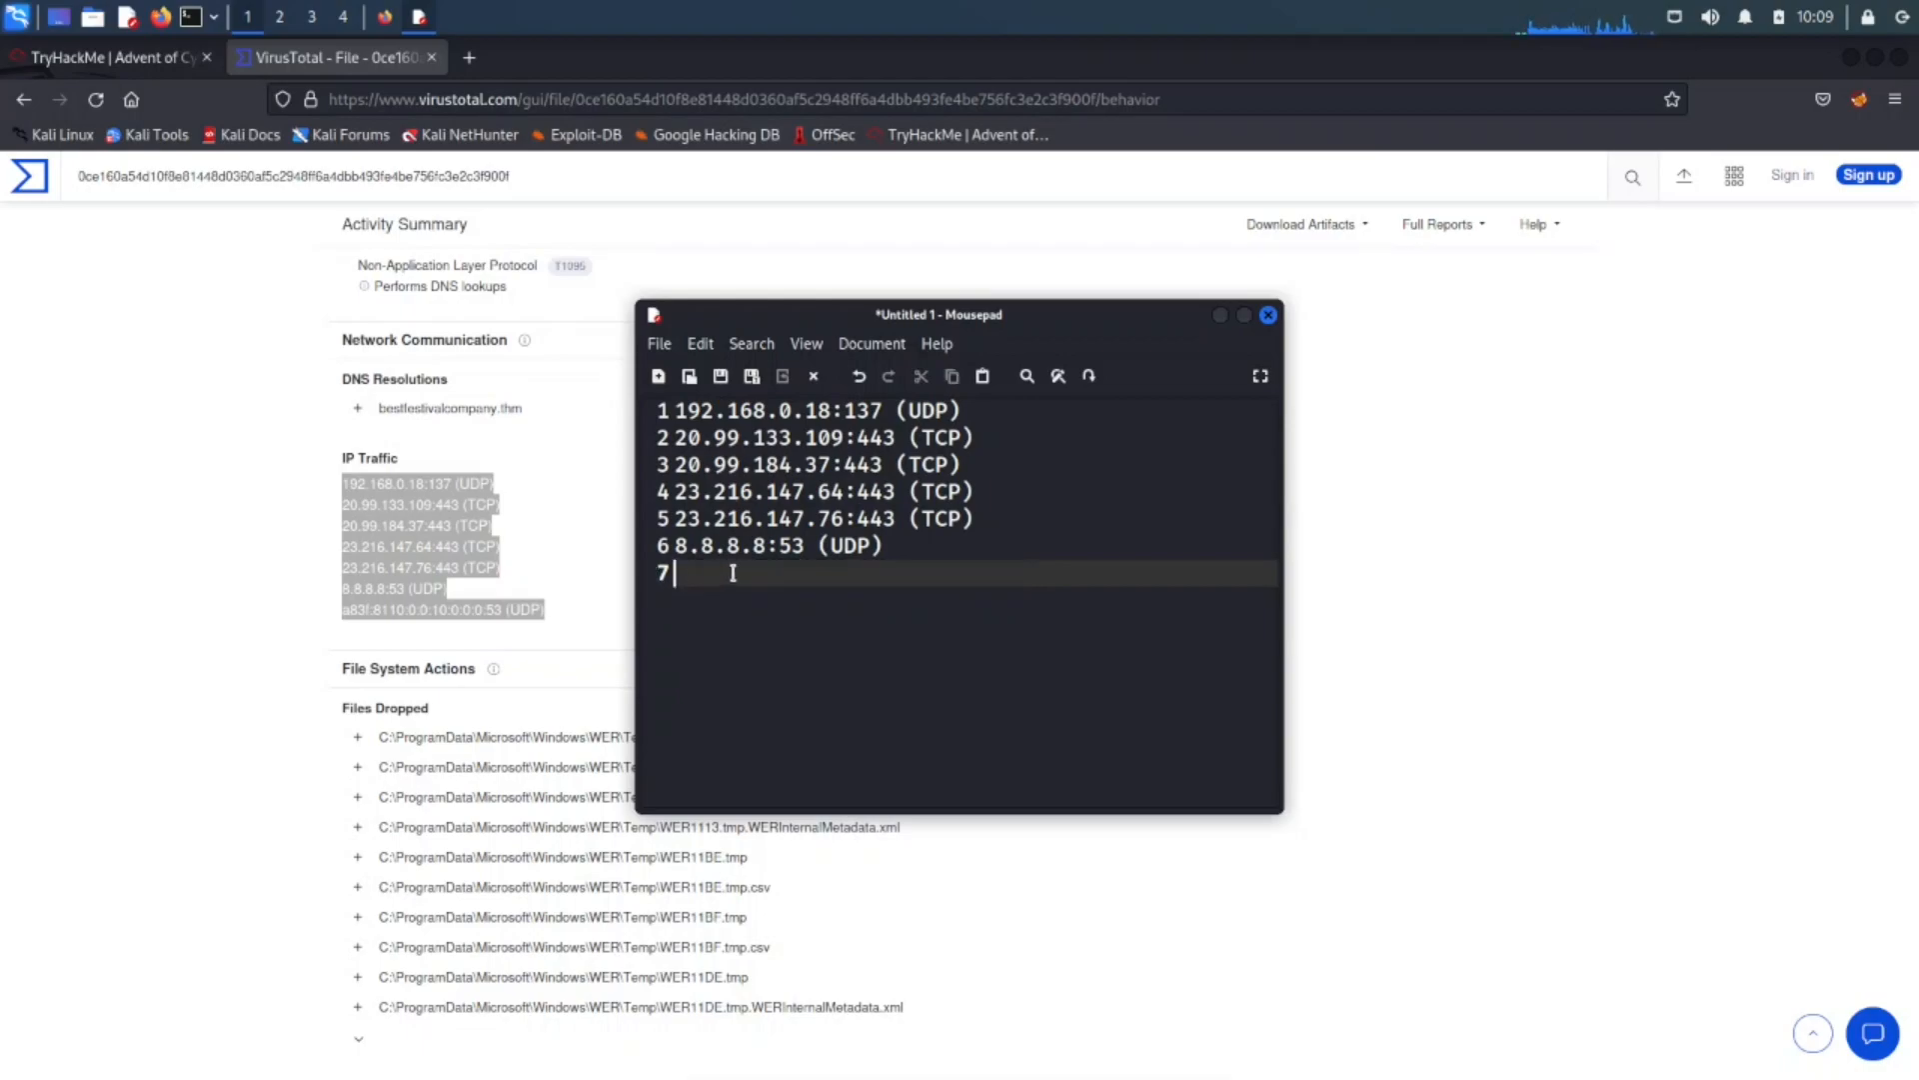
{"action": "left_click", "coordinate": [104, 55]}
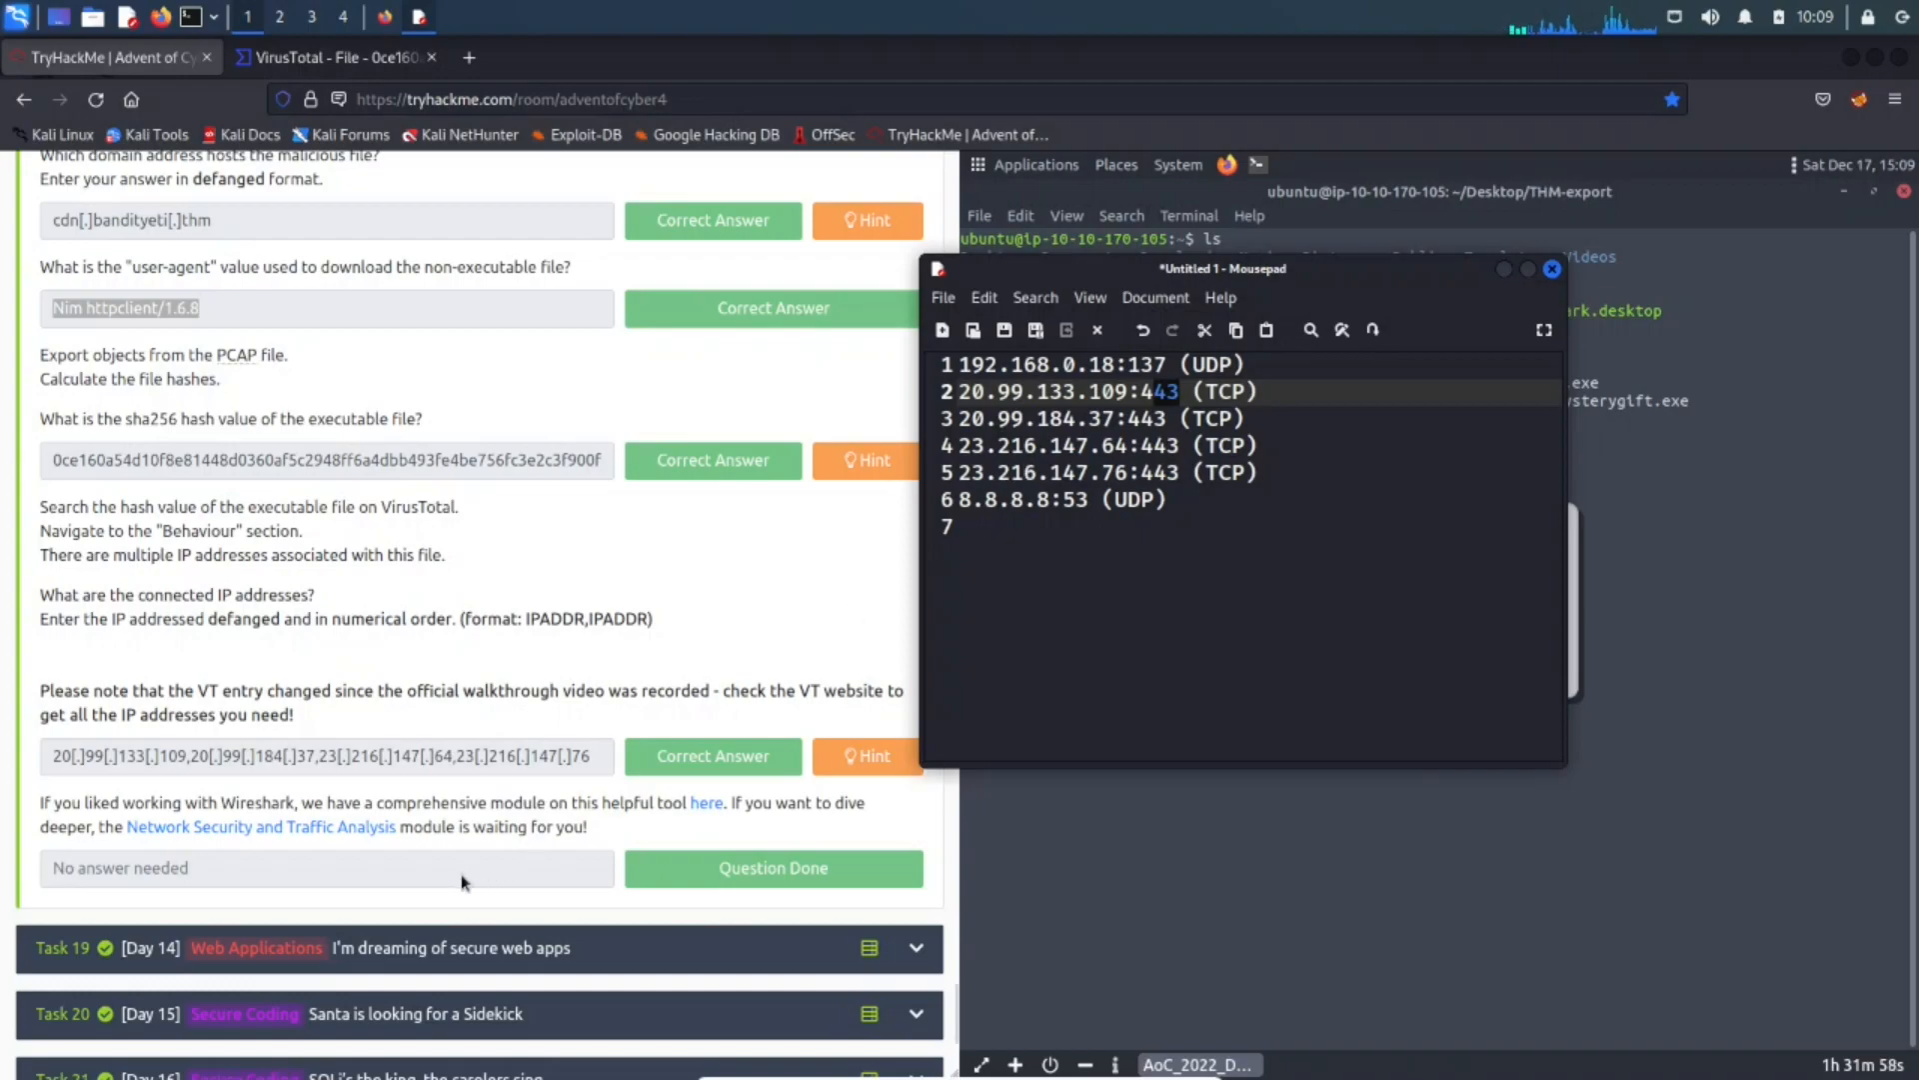
{"action": "mouse_move", "coordinate": [274, 774]}
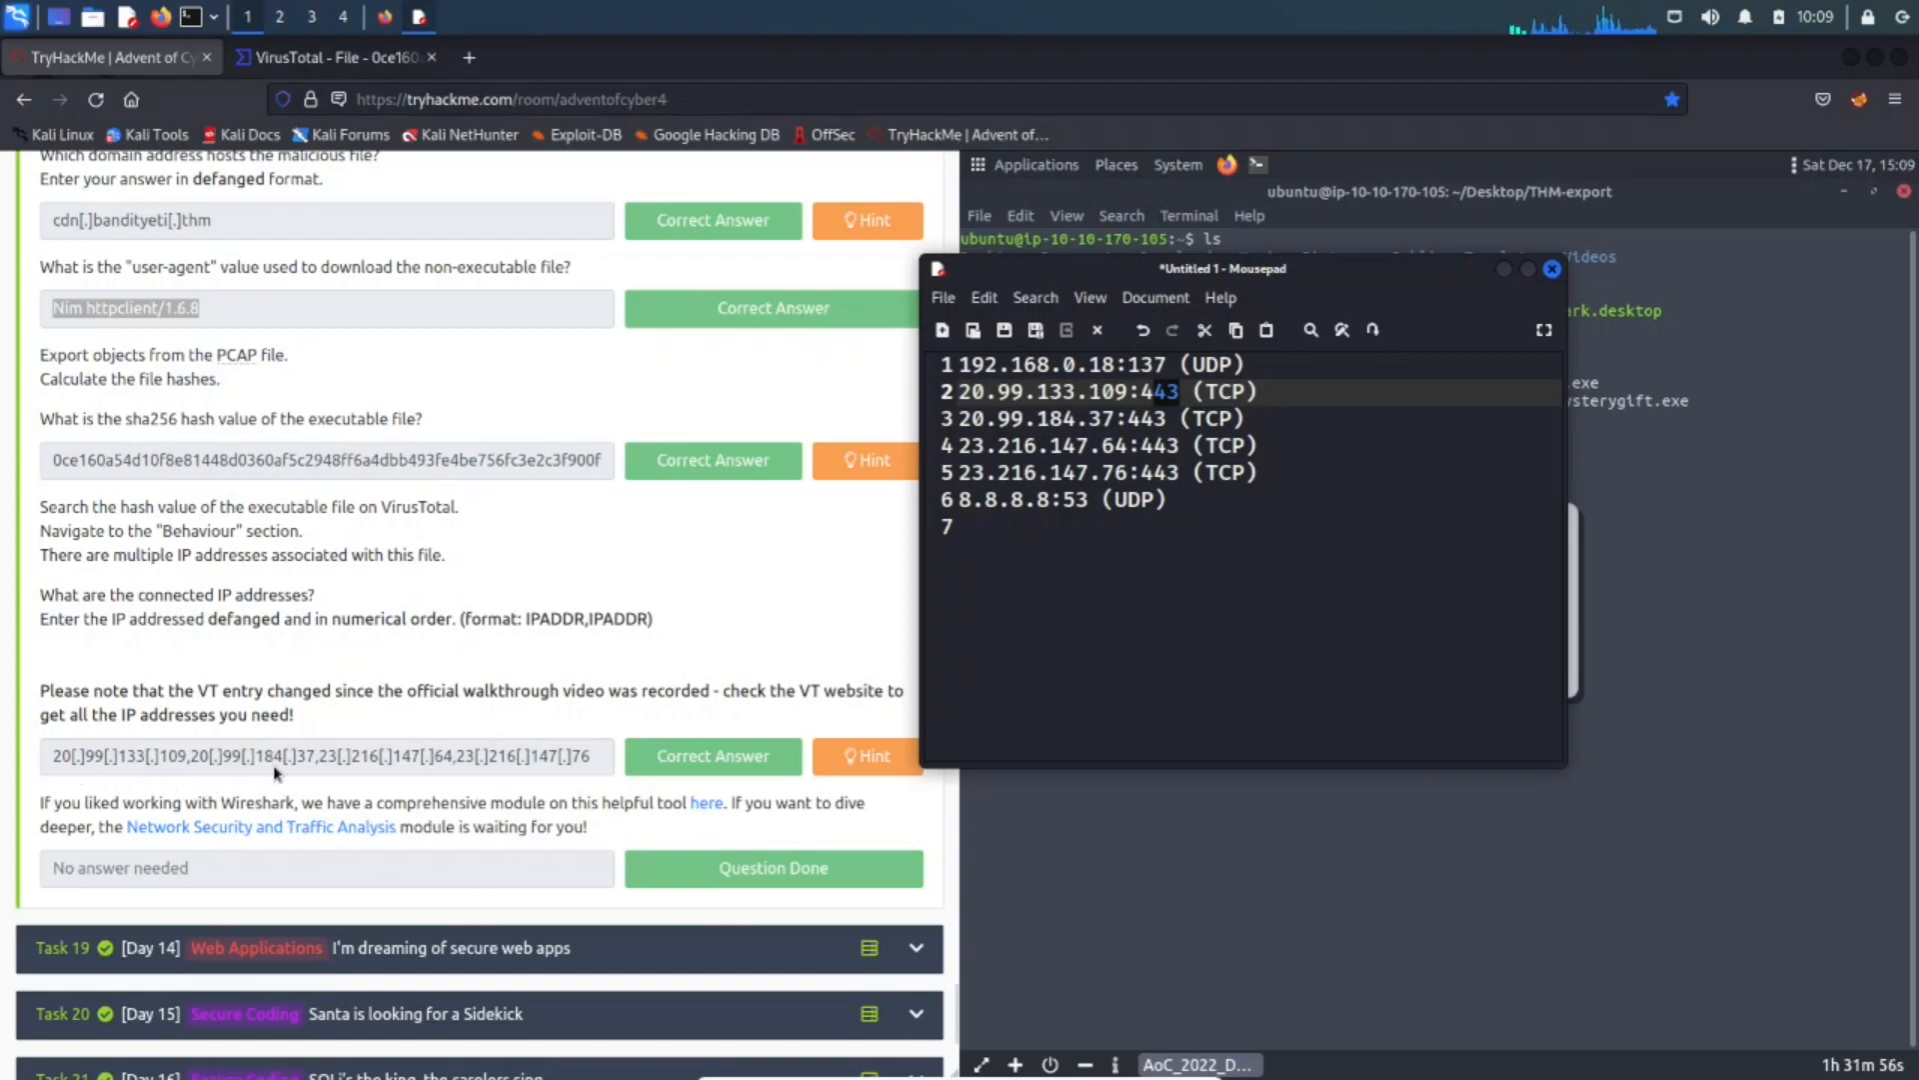
{"action": "mouse_move", "coordinate": [196, 777]}
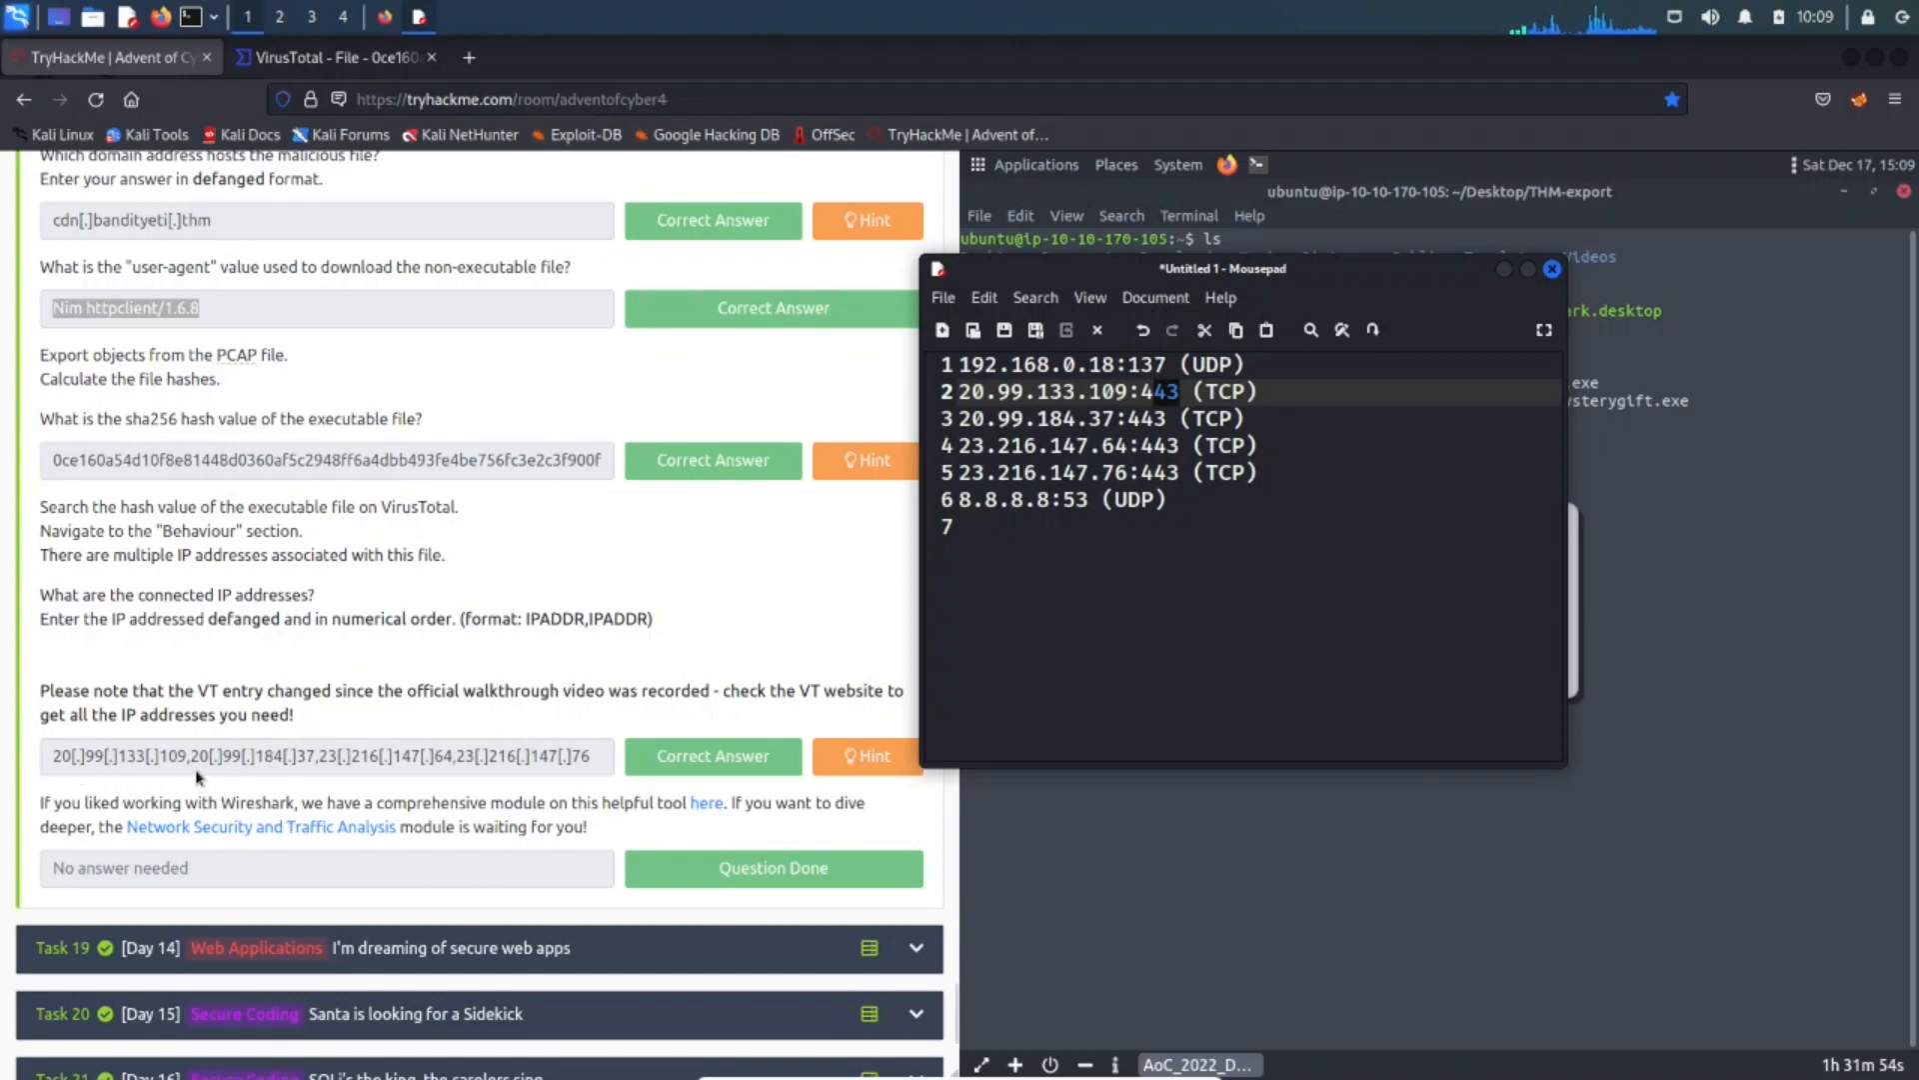
{"action": "mouse_move", "coordinate": [1067, 437]}
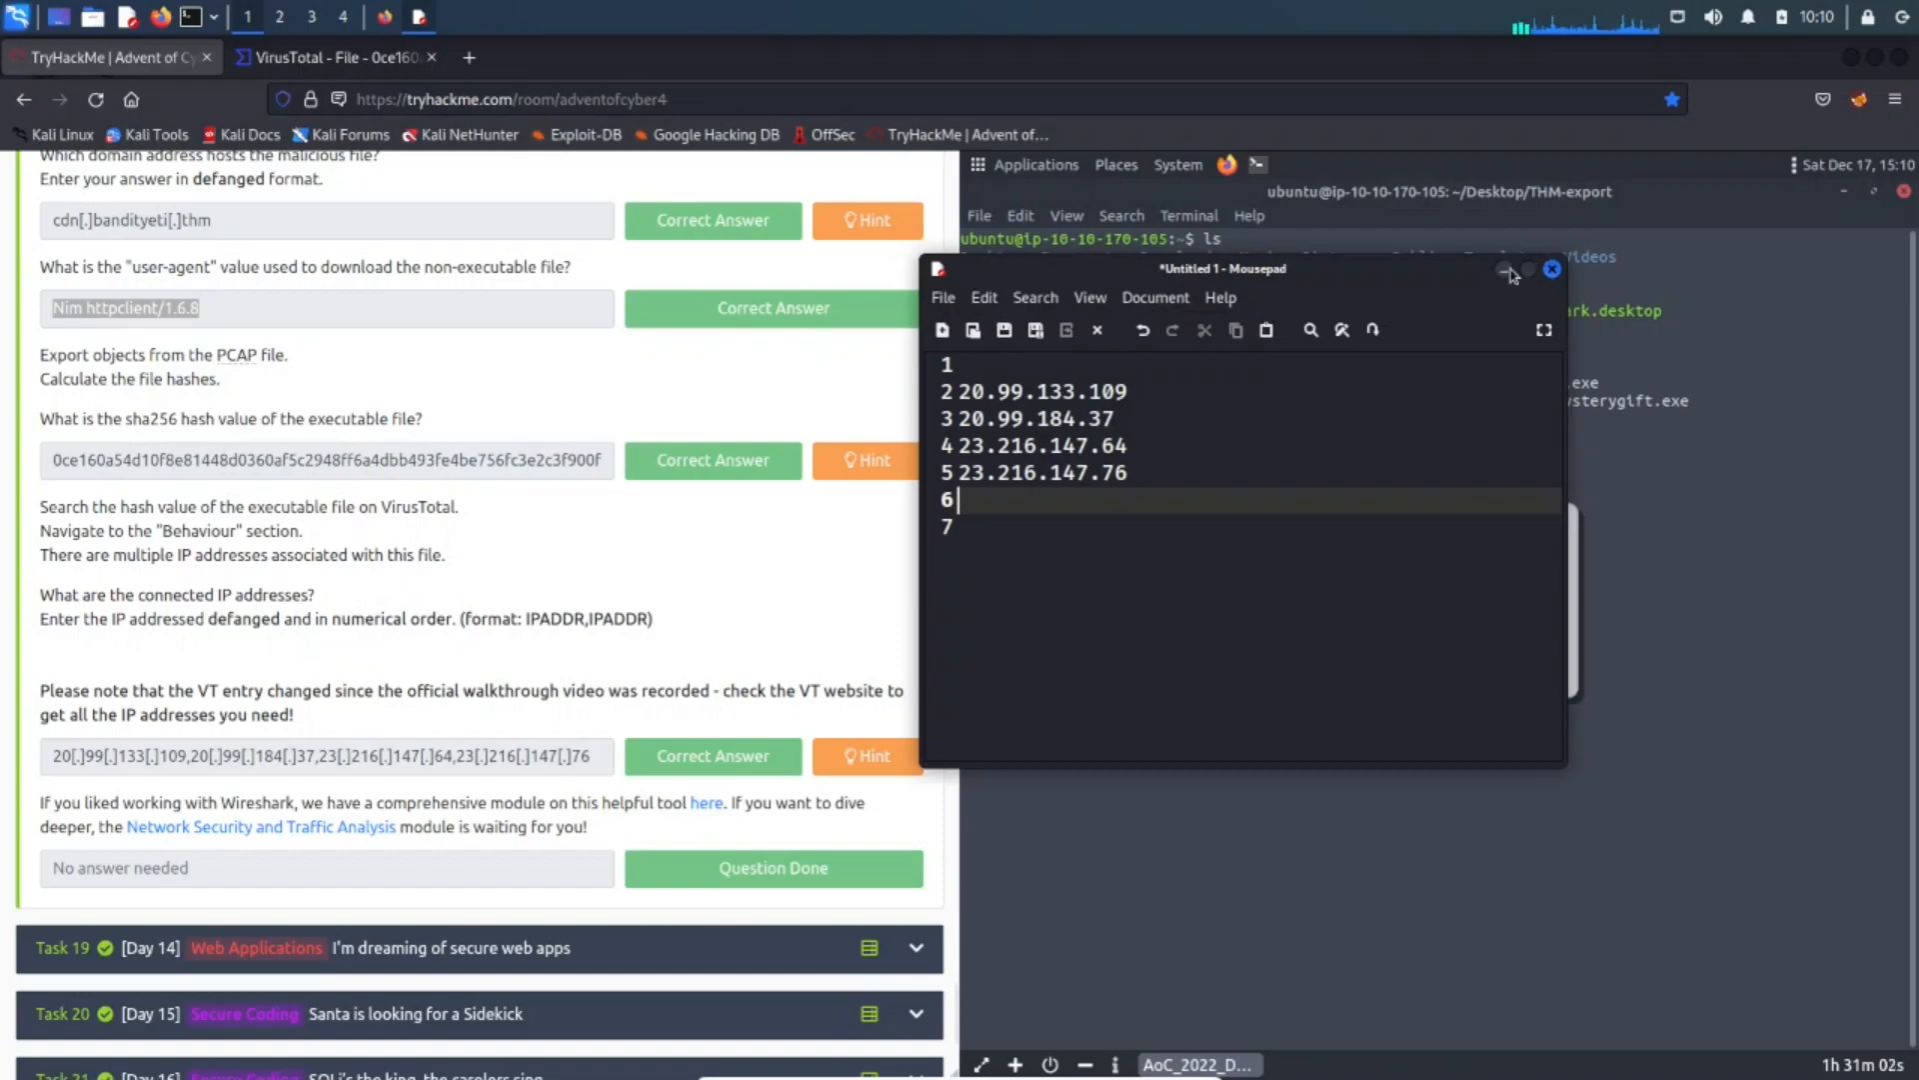
{"action": "left_click", "coordinate": [1512, 272]}
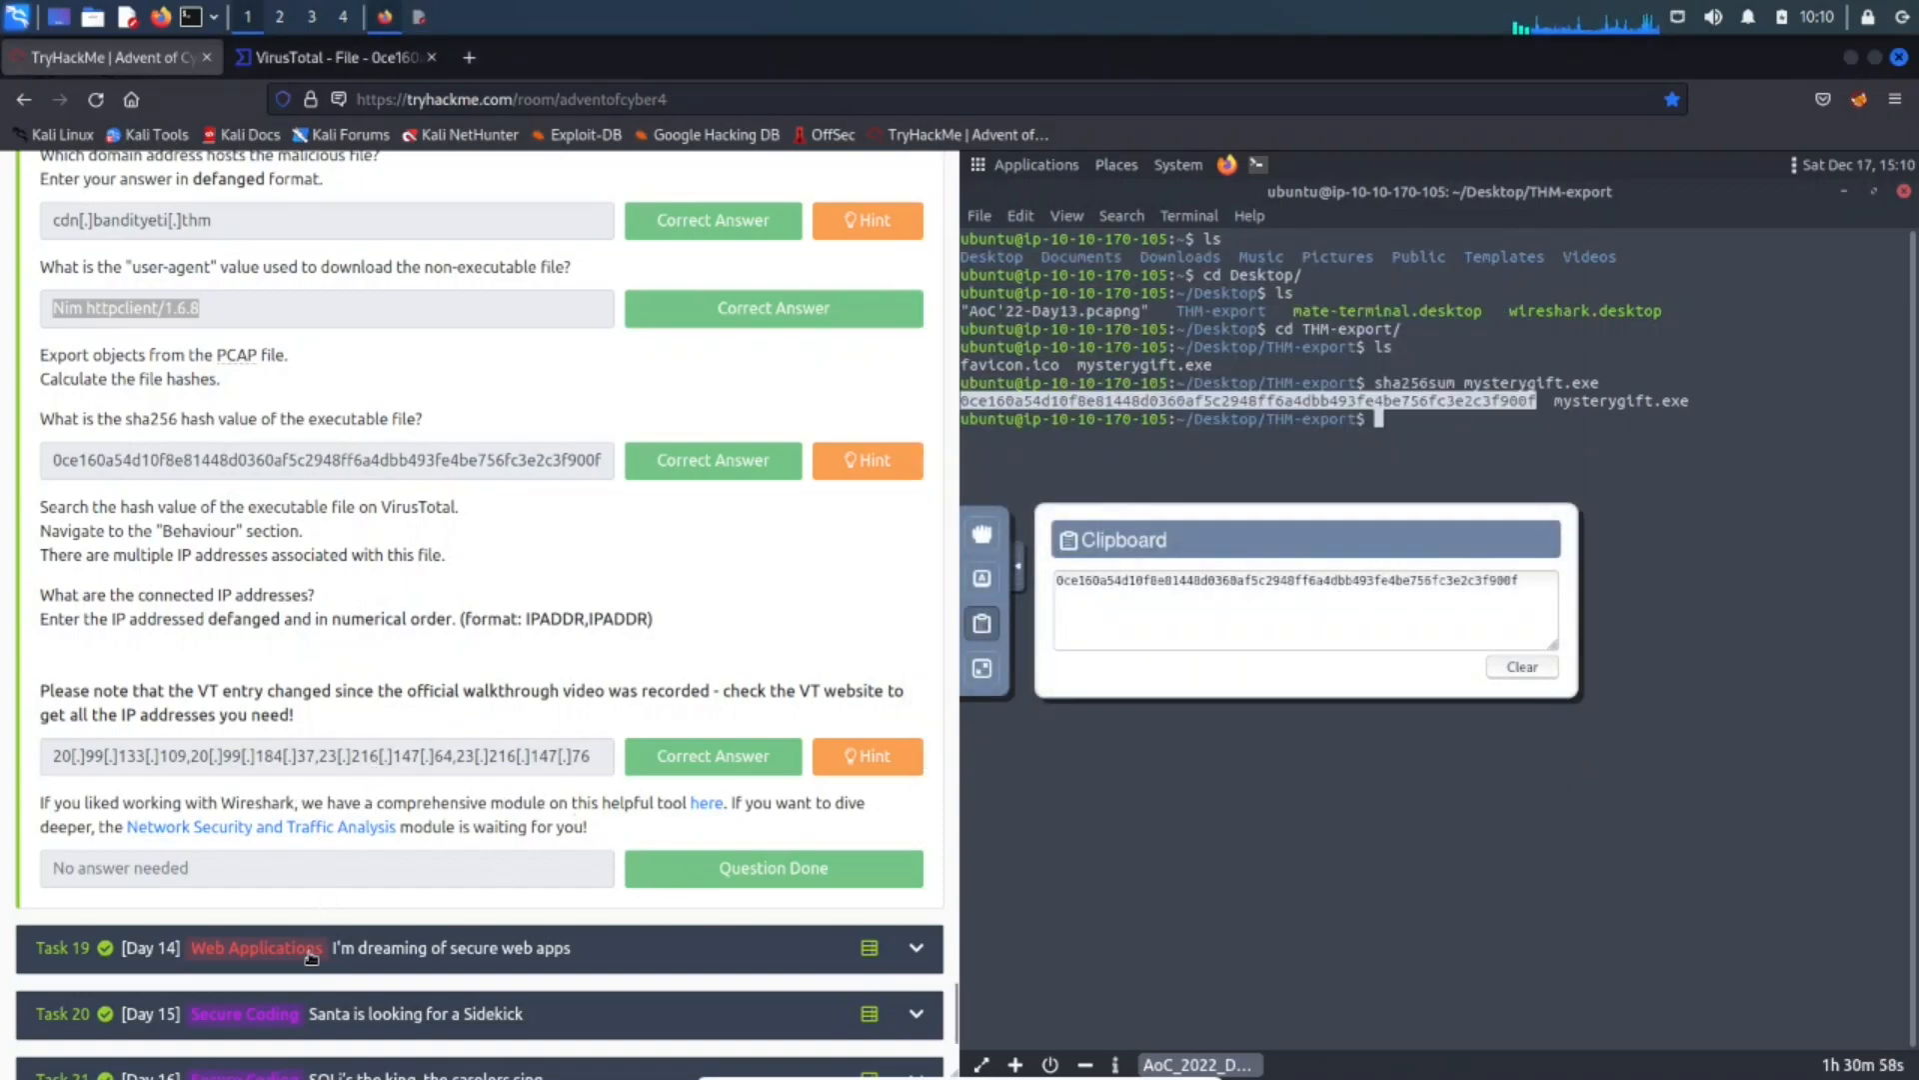
{"action": "mouse_move", "coordinate": [447, 962]}
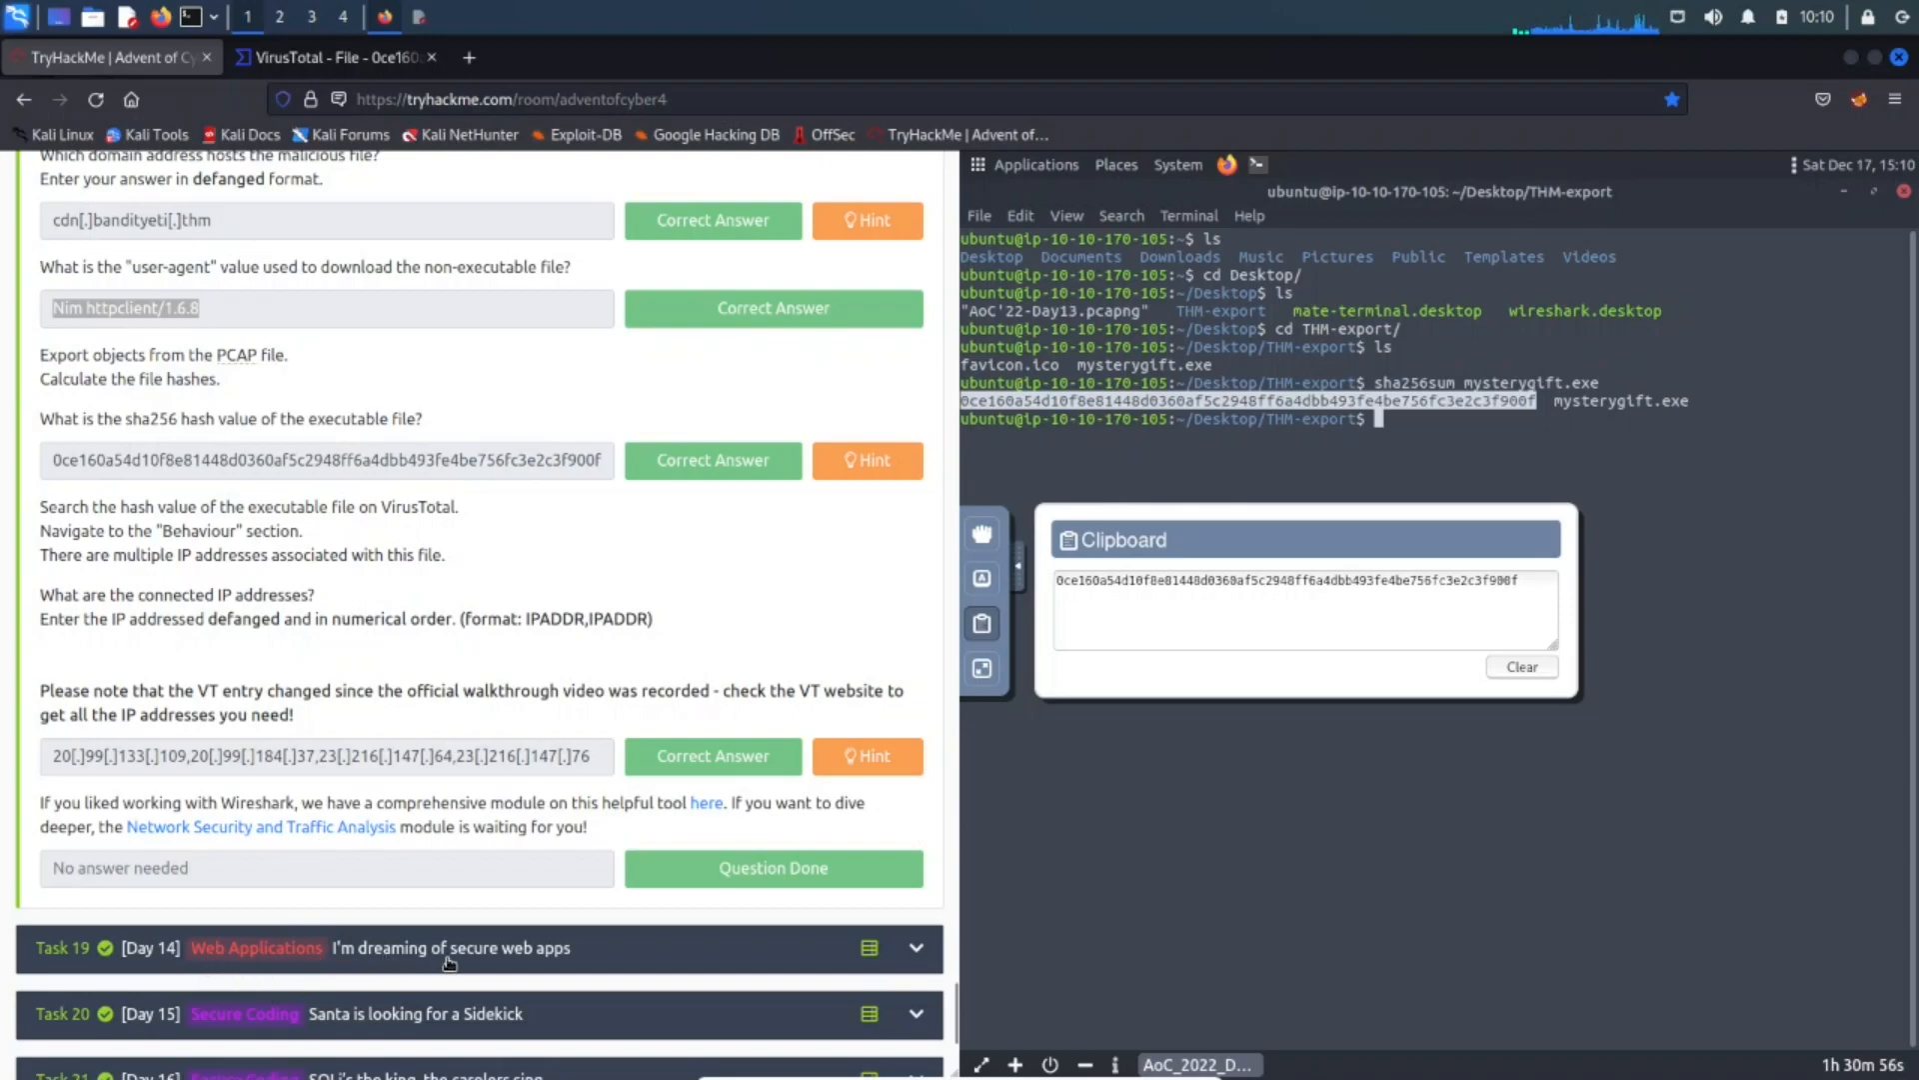
{"action": "mouse_move", "coordinate": [453, 682]}
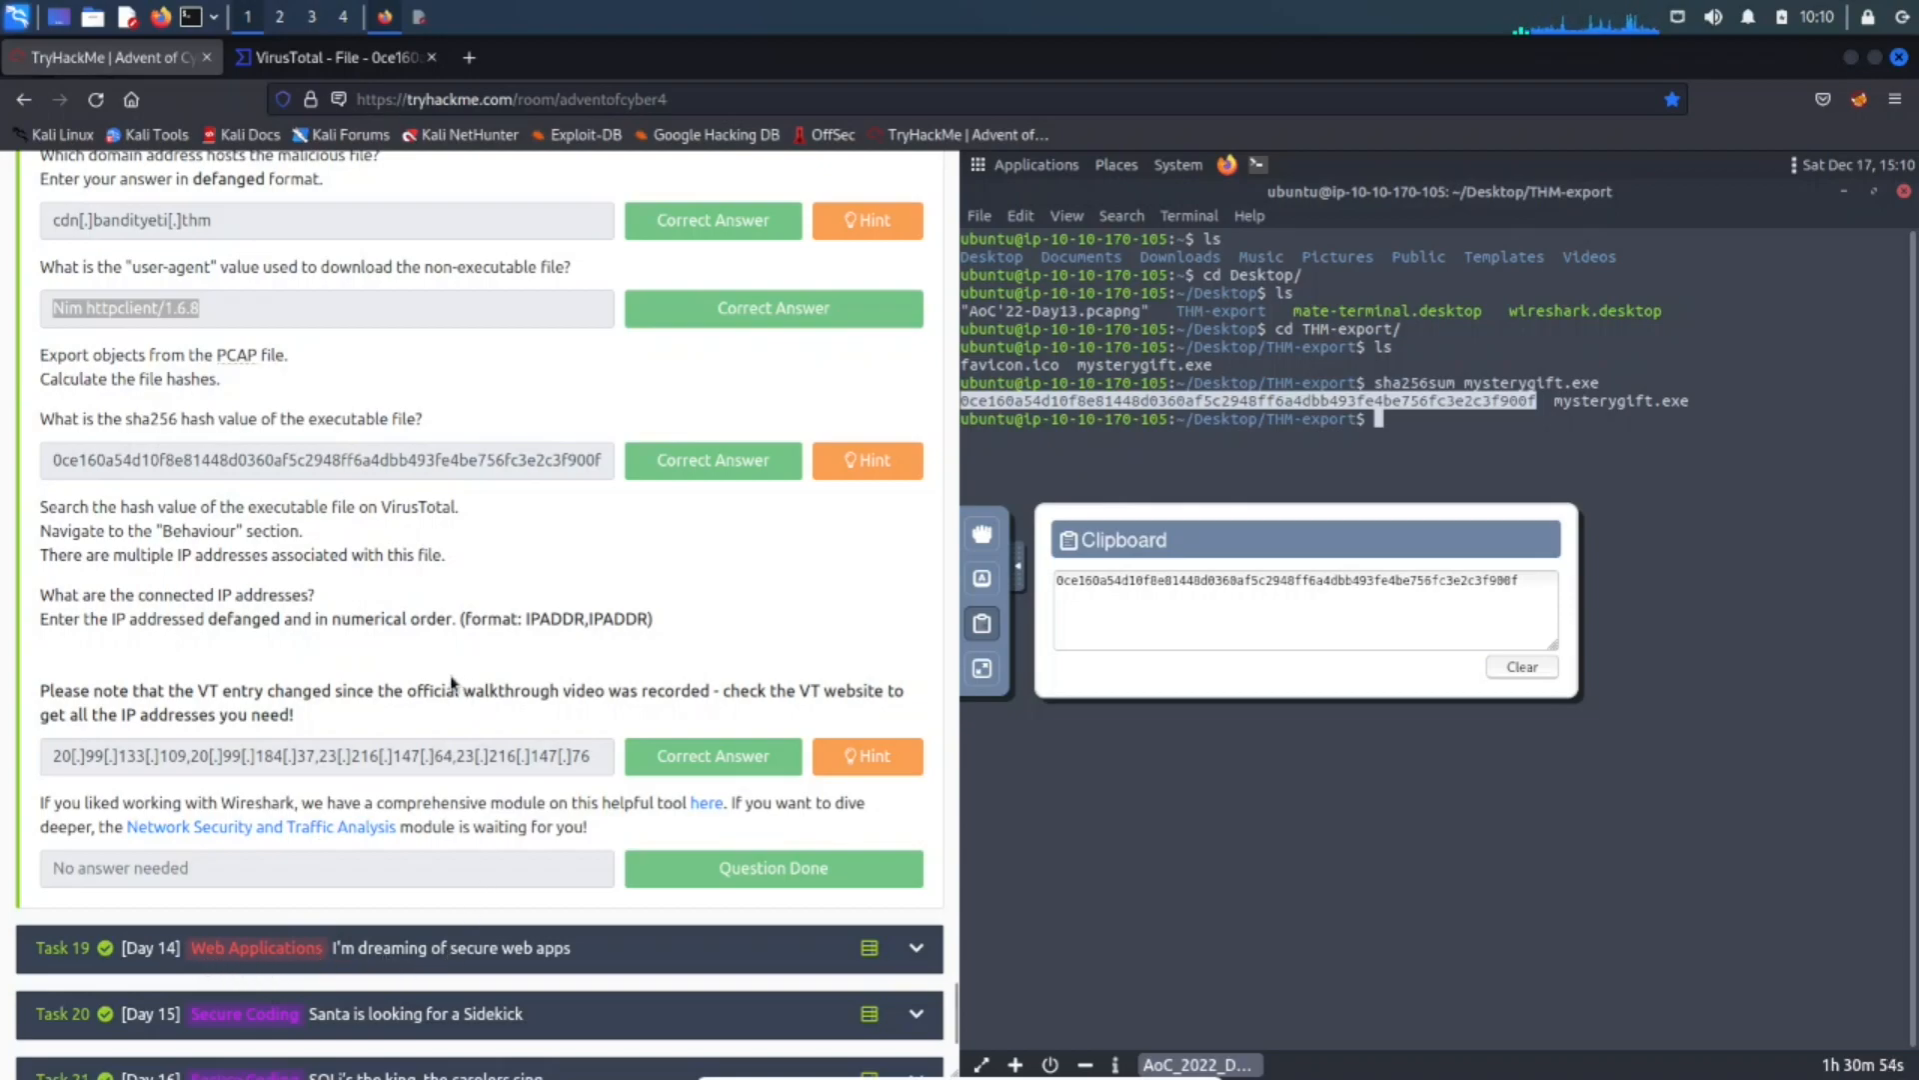